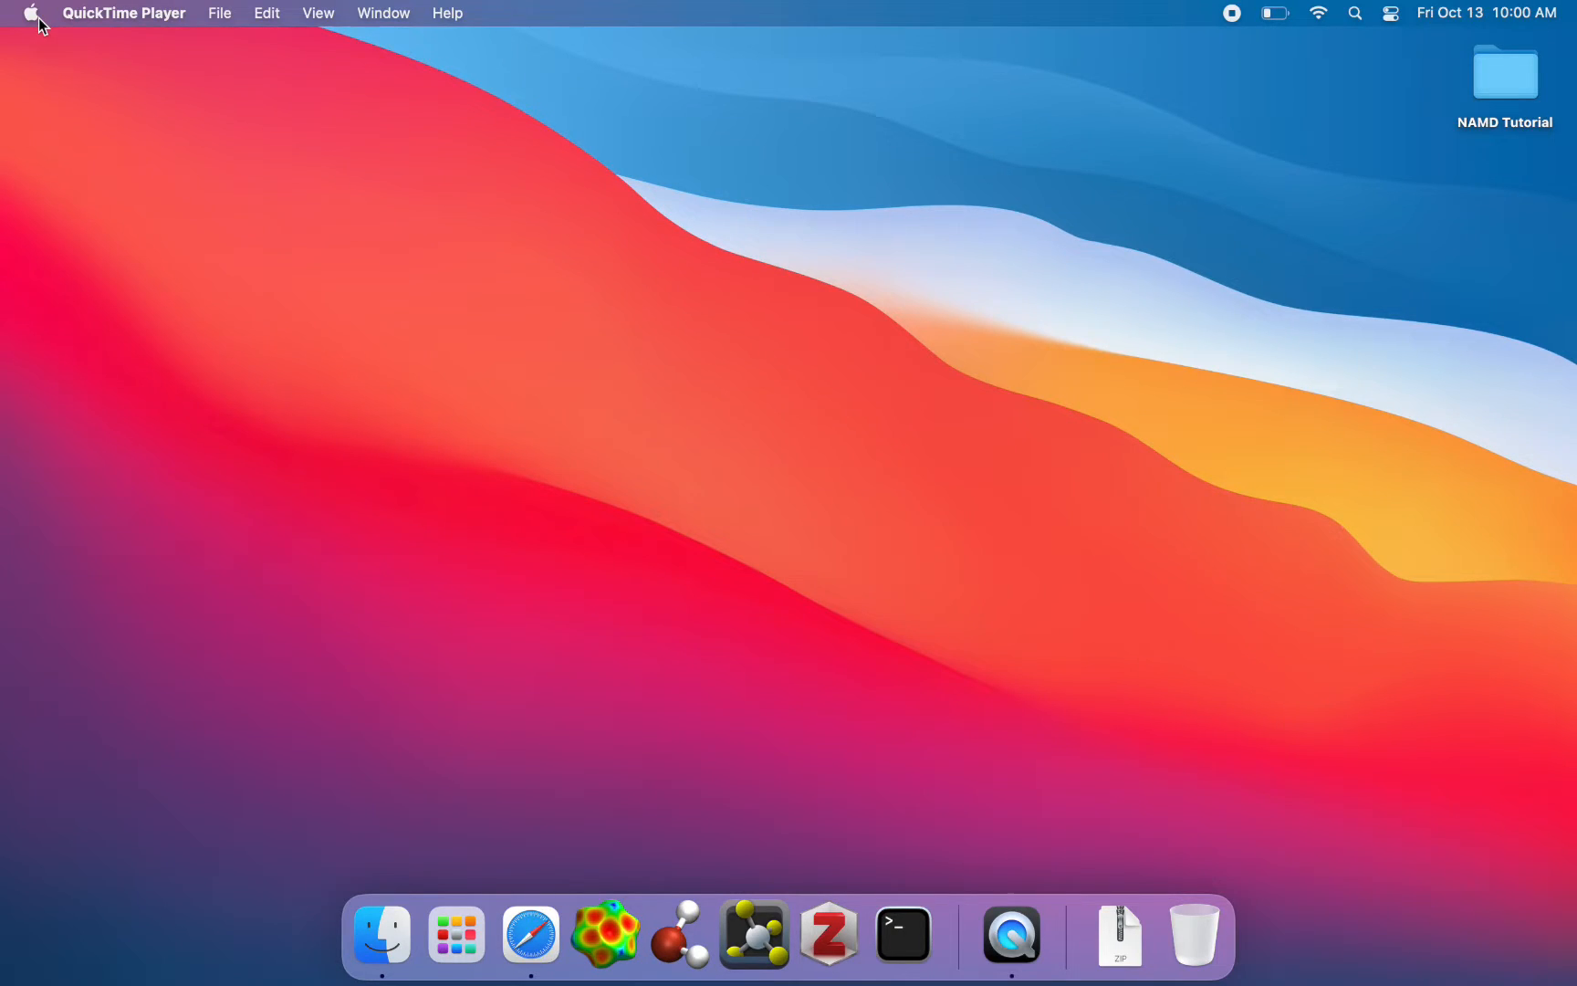
View this Mac's hardware overview from the system menu, then close it.
{"action": "left_click", "coordinate": [31, 13]}
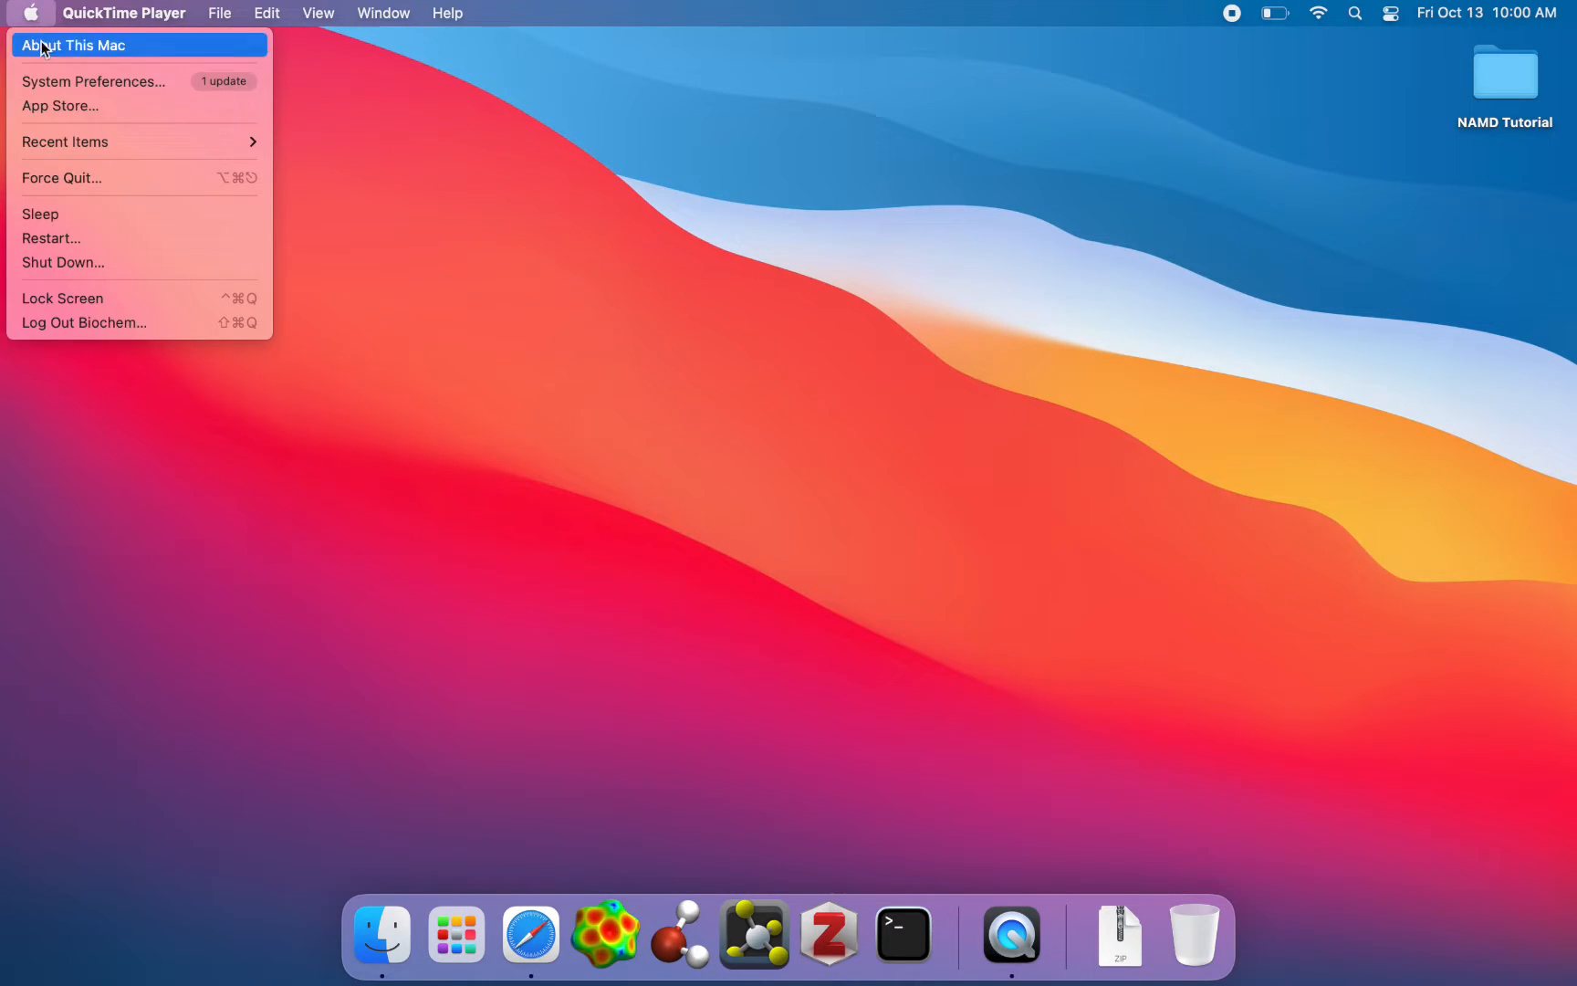
{"action": "mouse_move", "coordinate": [93, 81]}
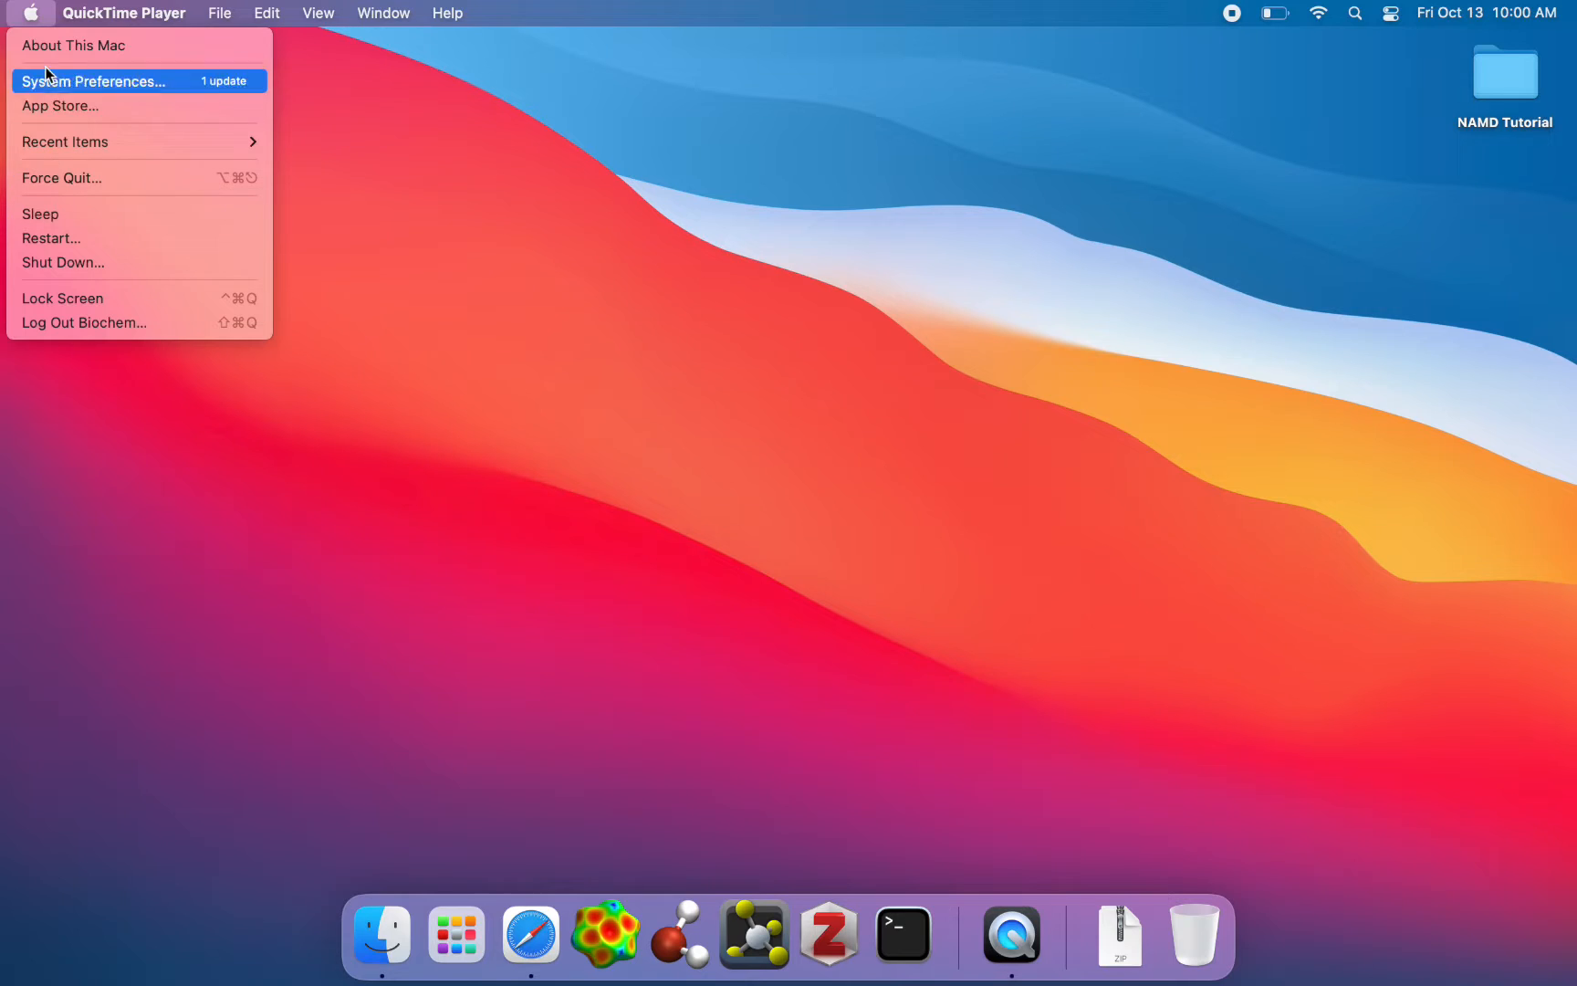
{"action": "mouse_move", "coordinate": [70, 46]}
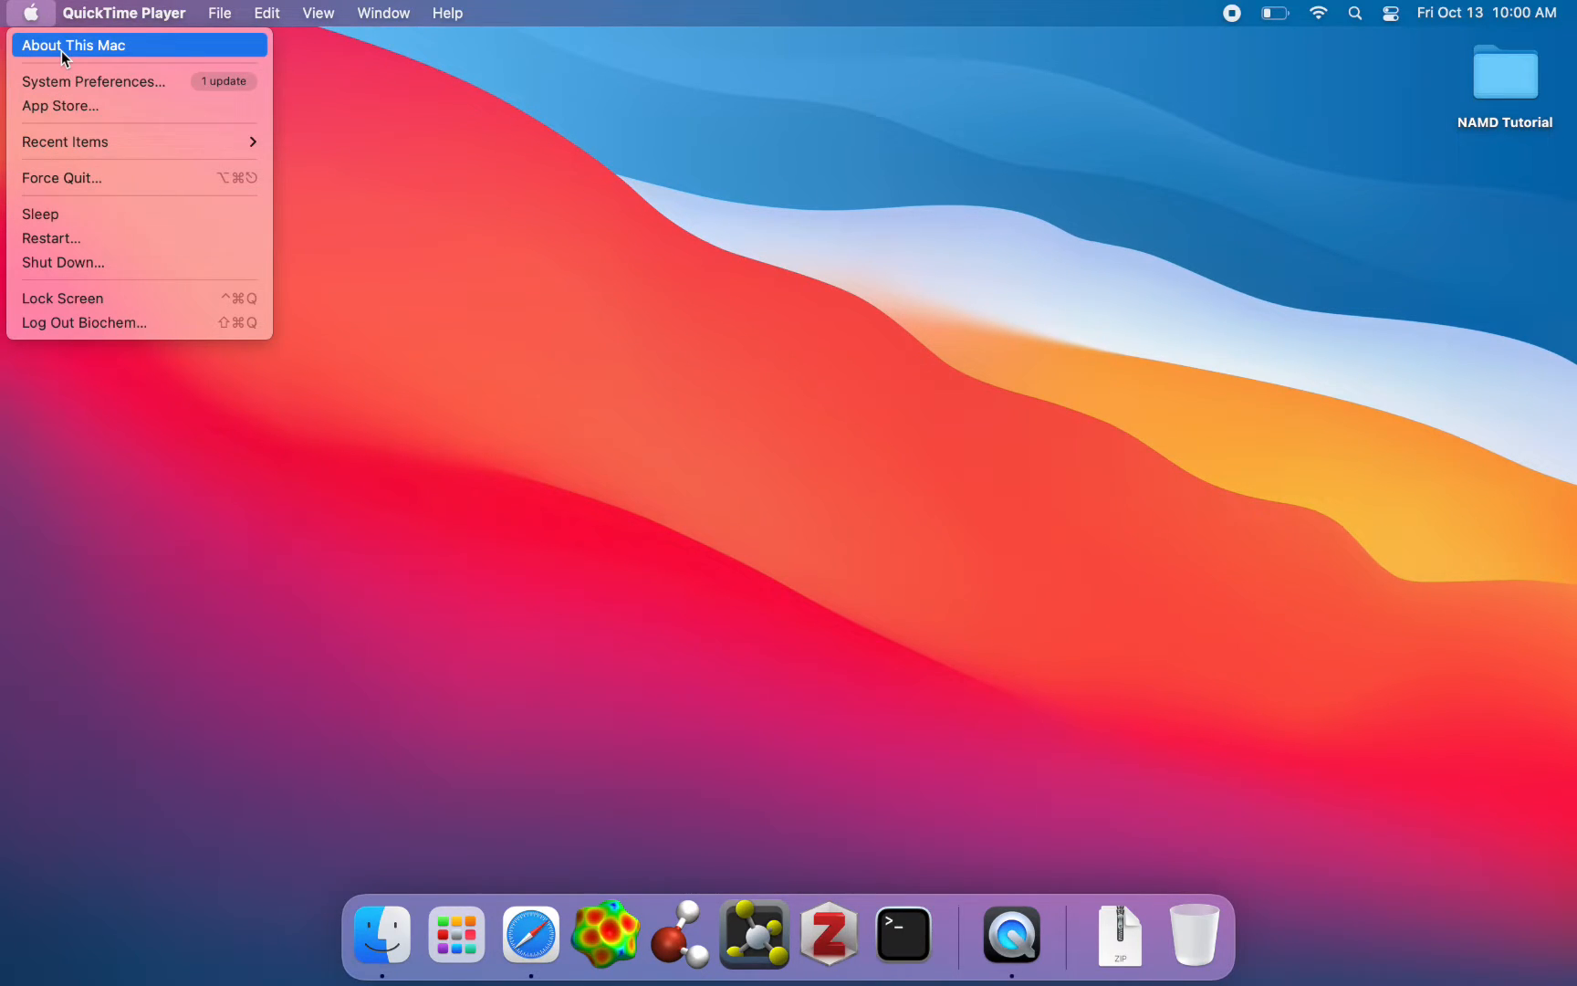
{"action": "left_click", "coordinate": [73, 45]}
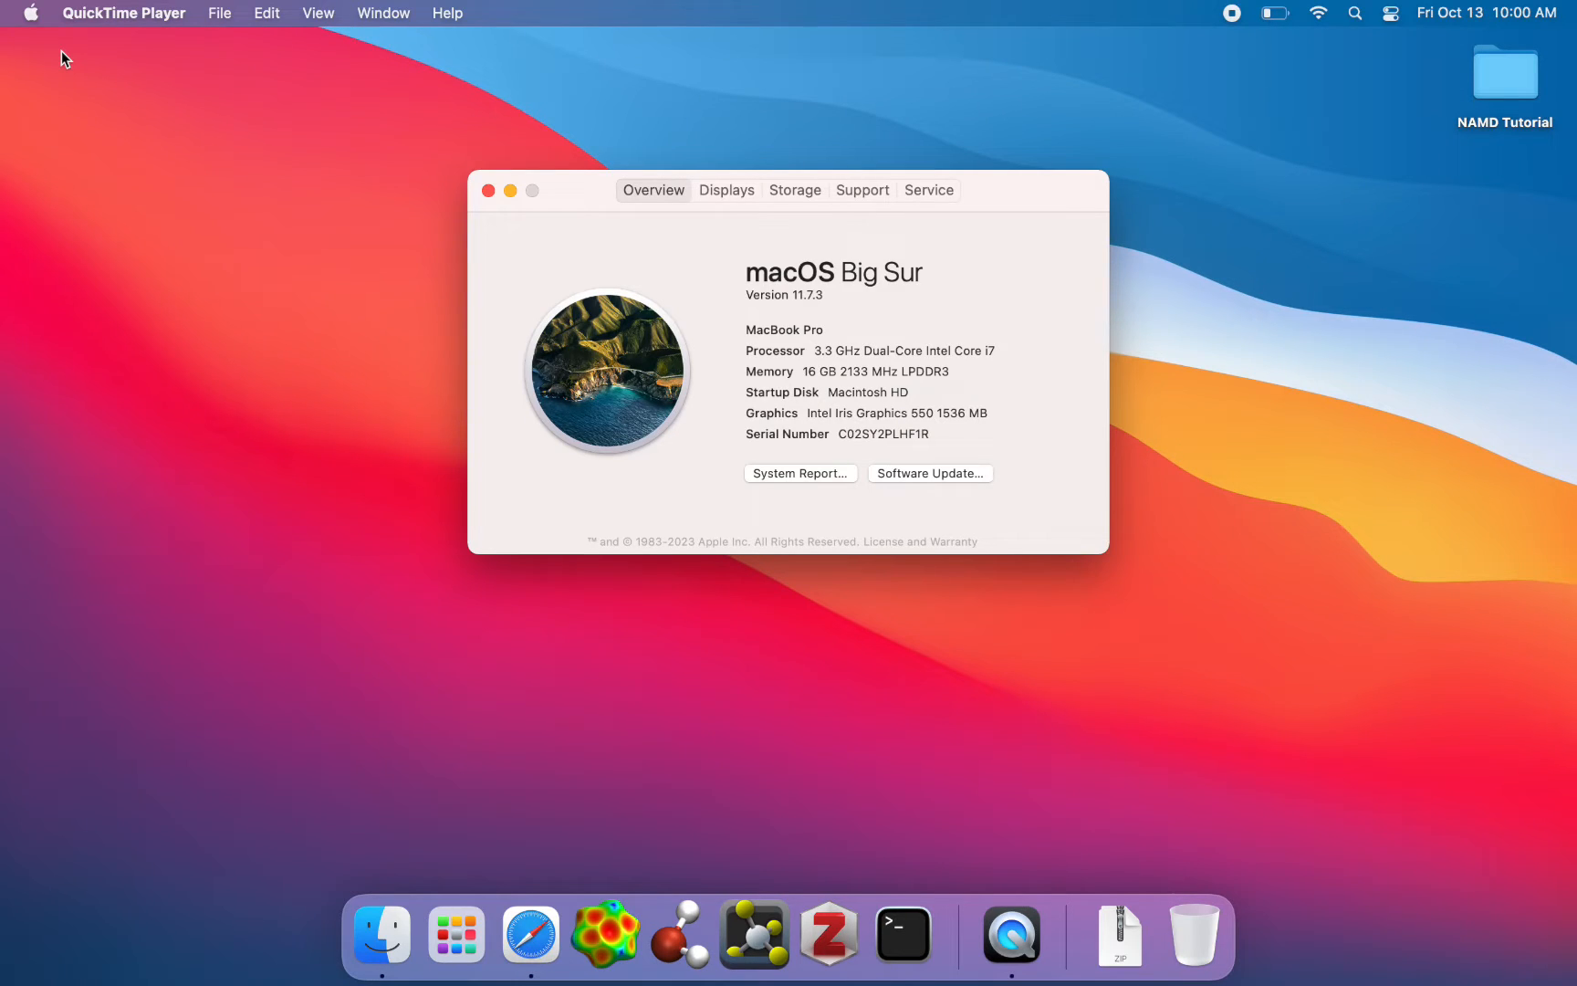
{"action": "mouse_move", "coordinate": [913, 292]}
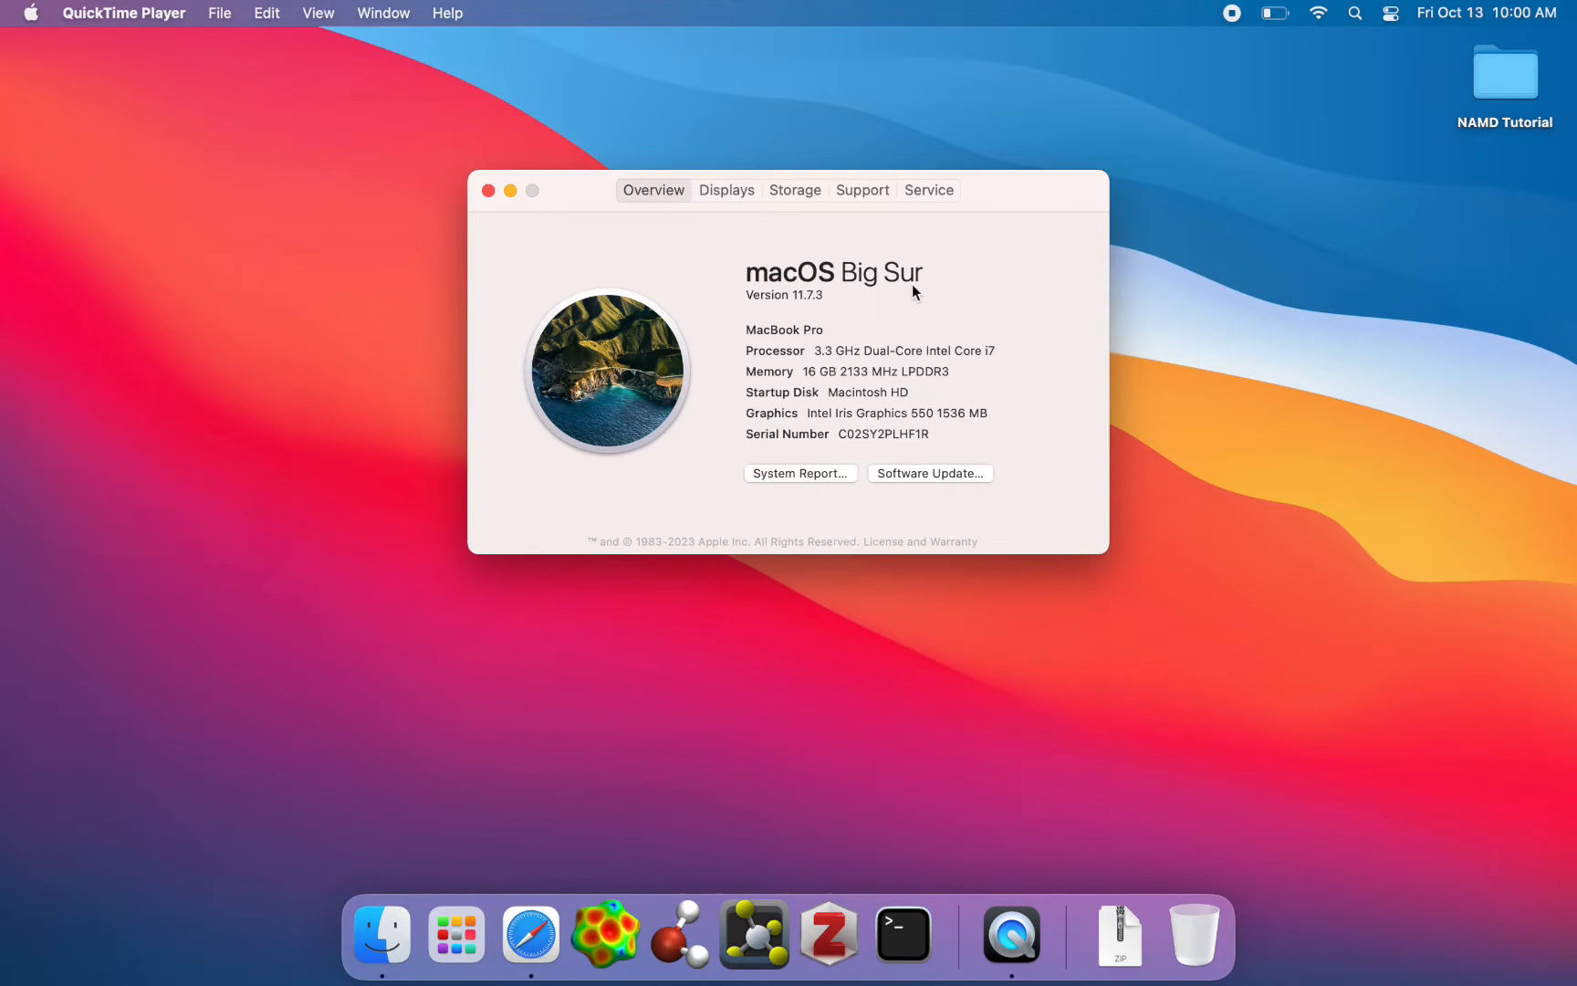
{"action": "mouse_move", "coordinate": [946, 319]}
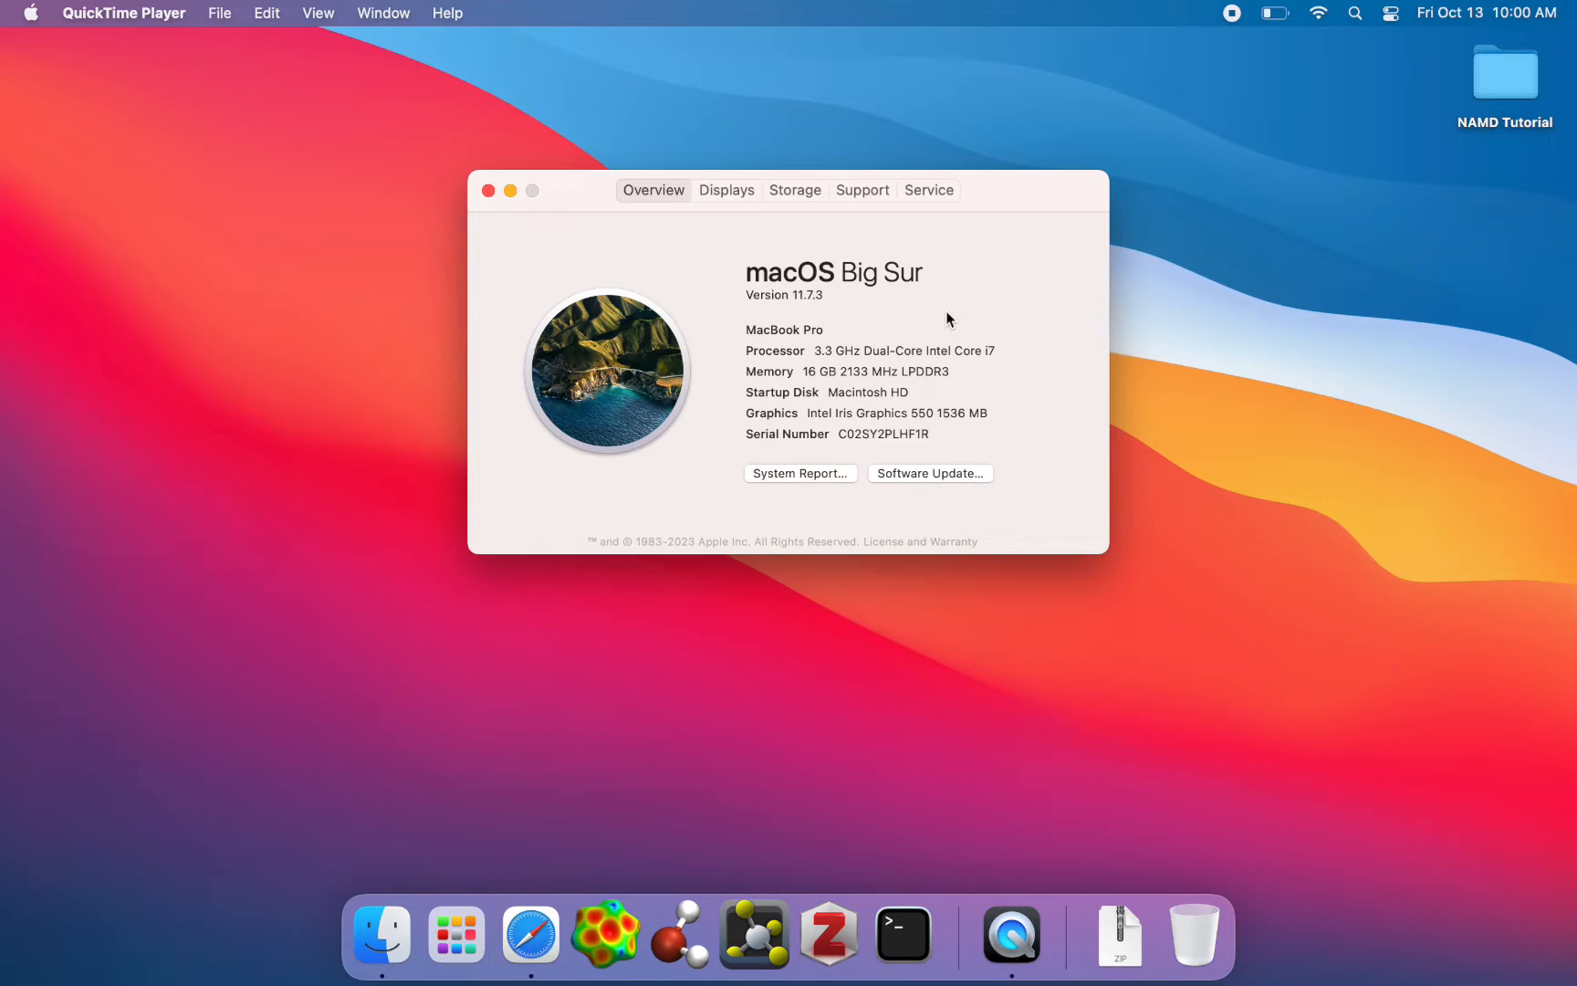
{"action": "mouse_move", "coordinate": [827, 370]}
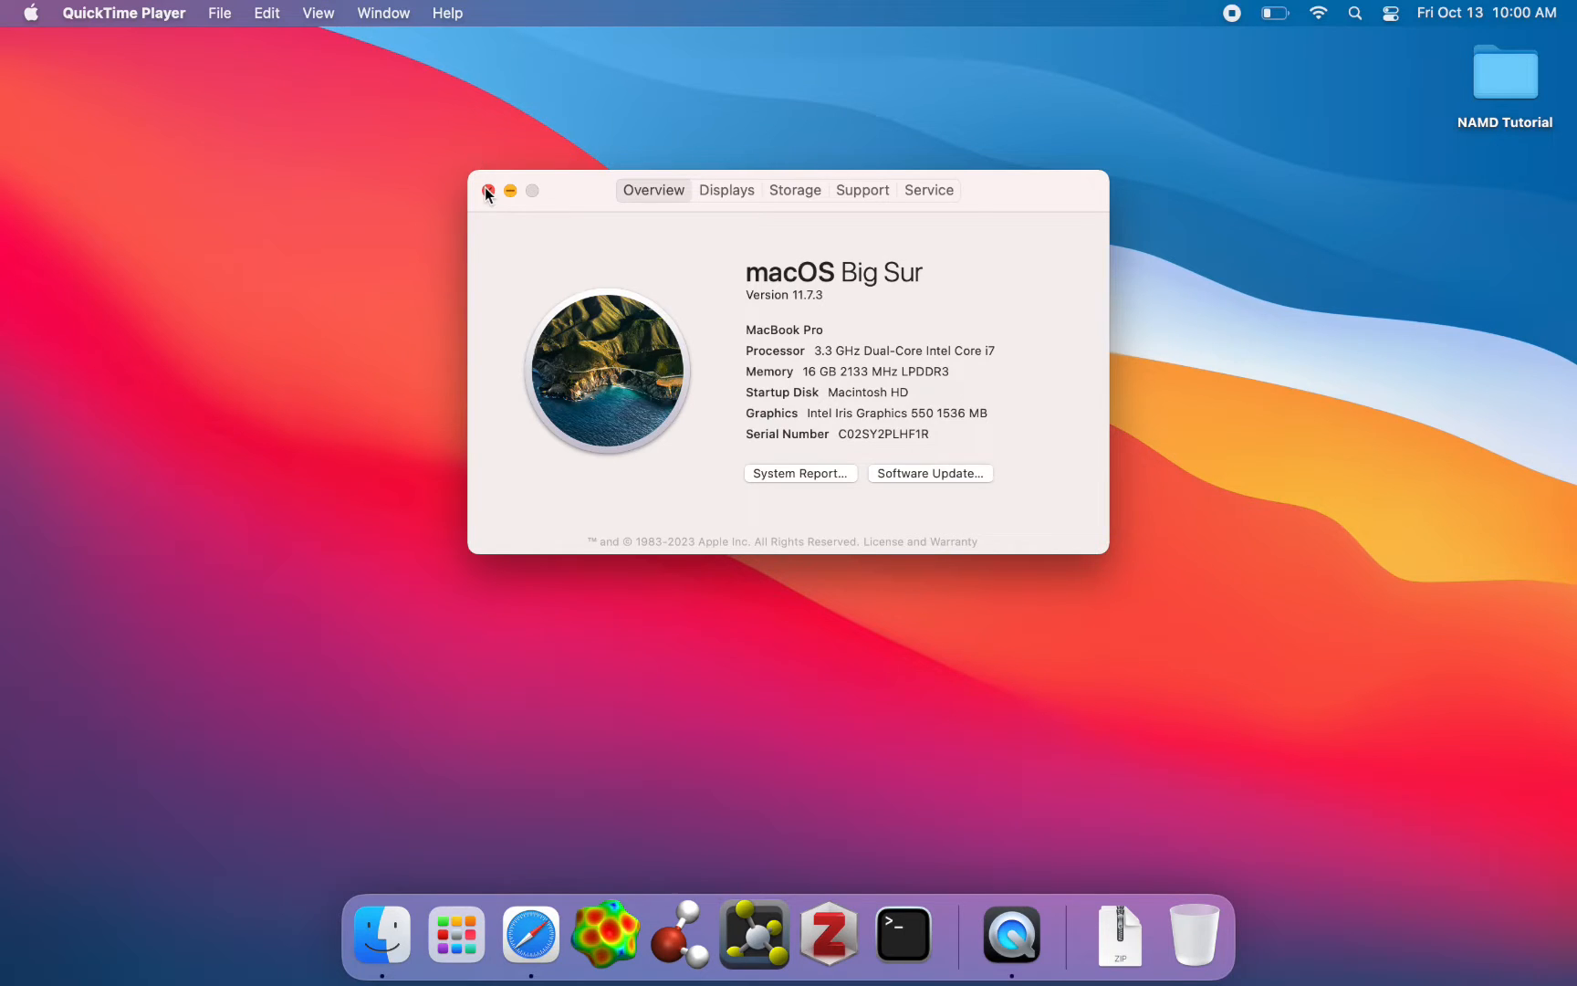
{"action": "left_click", "coordinate": [488, 191]}
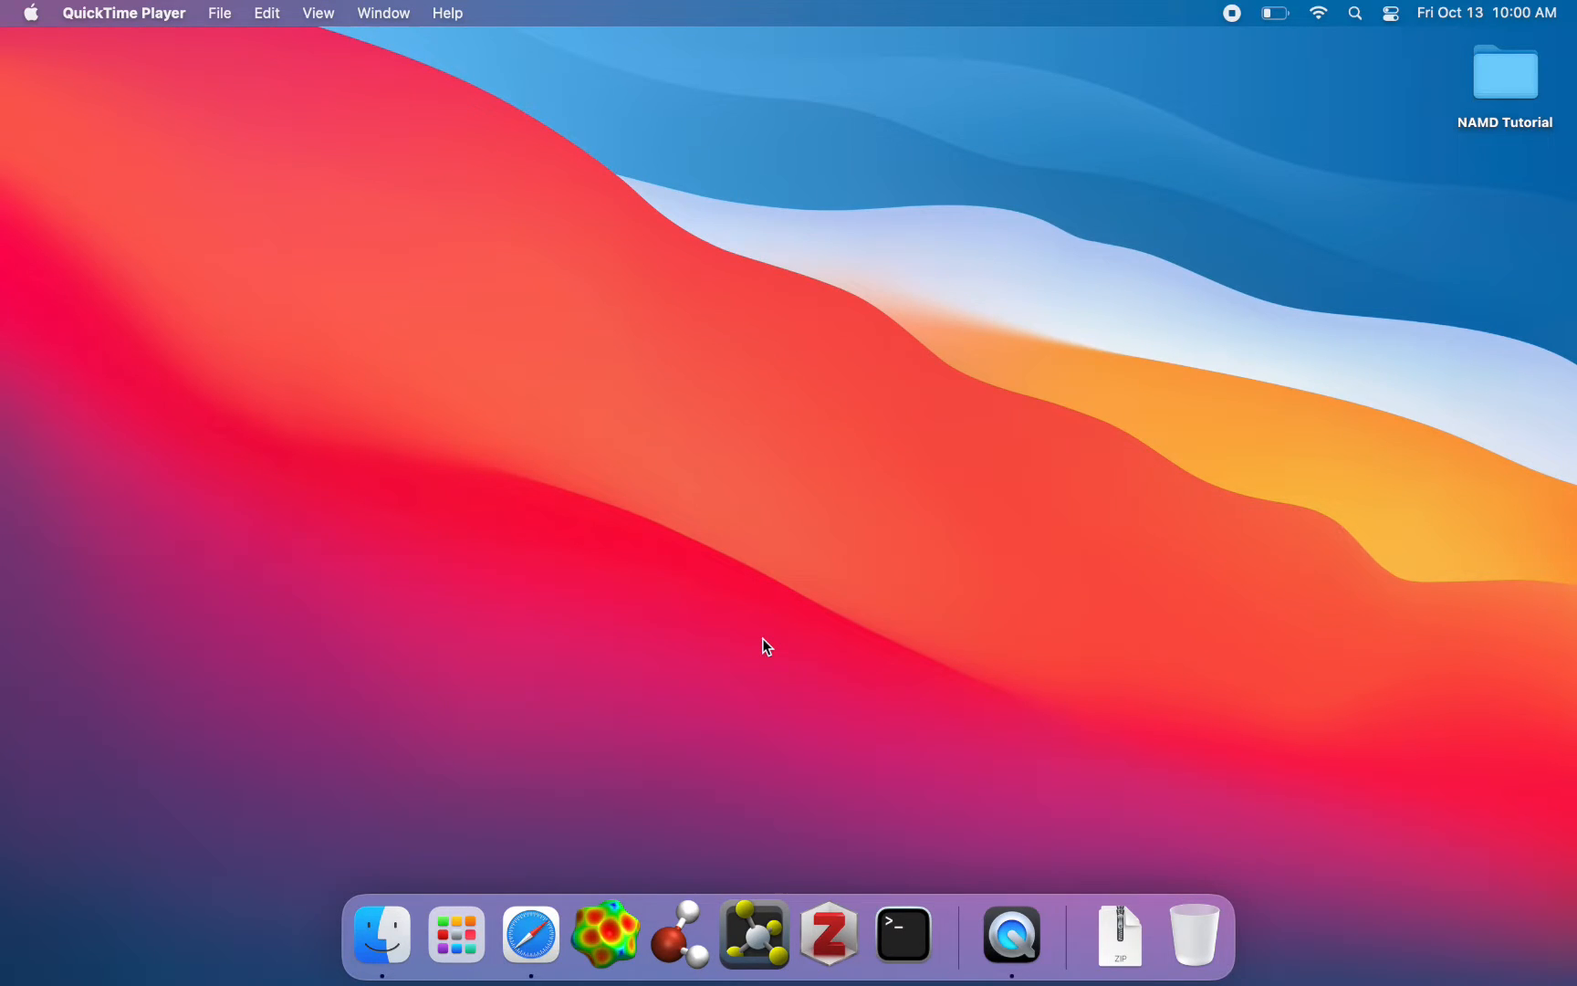
{"action": "mouse_move", "coordinate": [530, 934]}
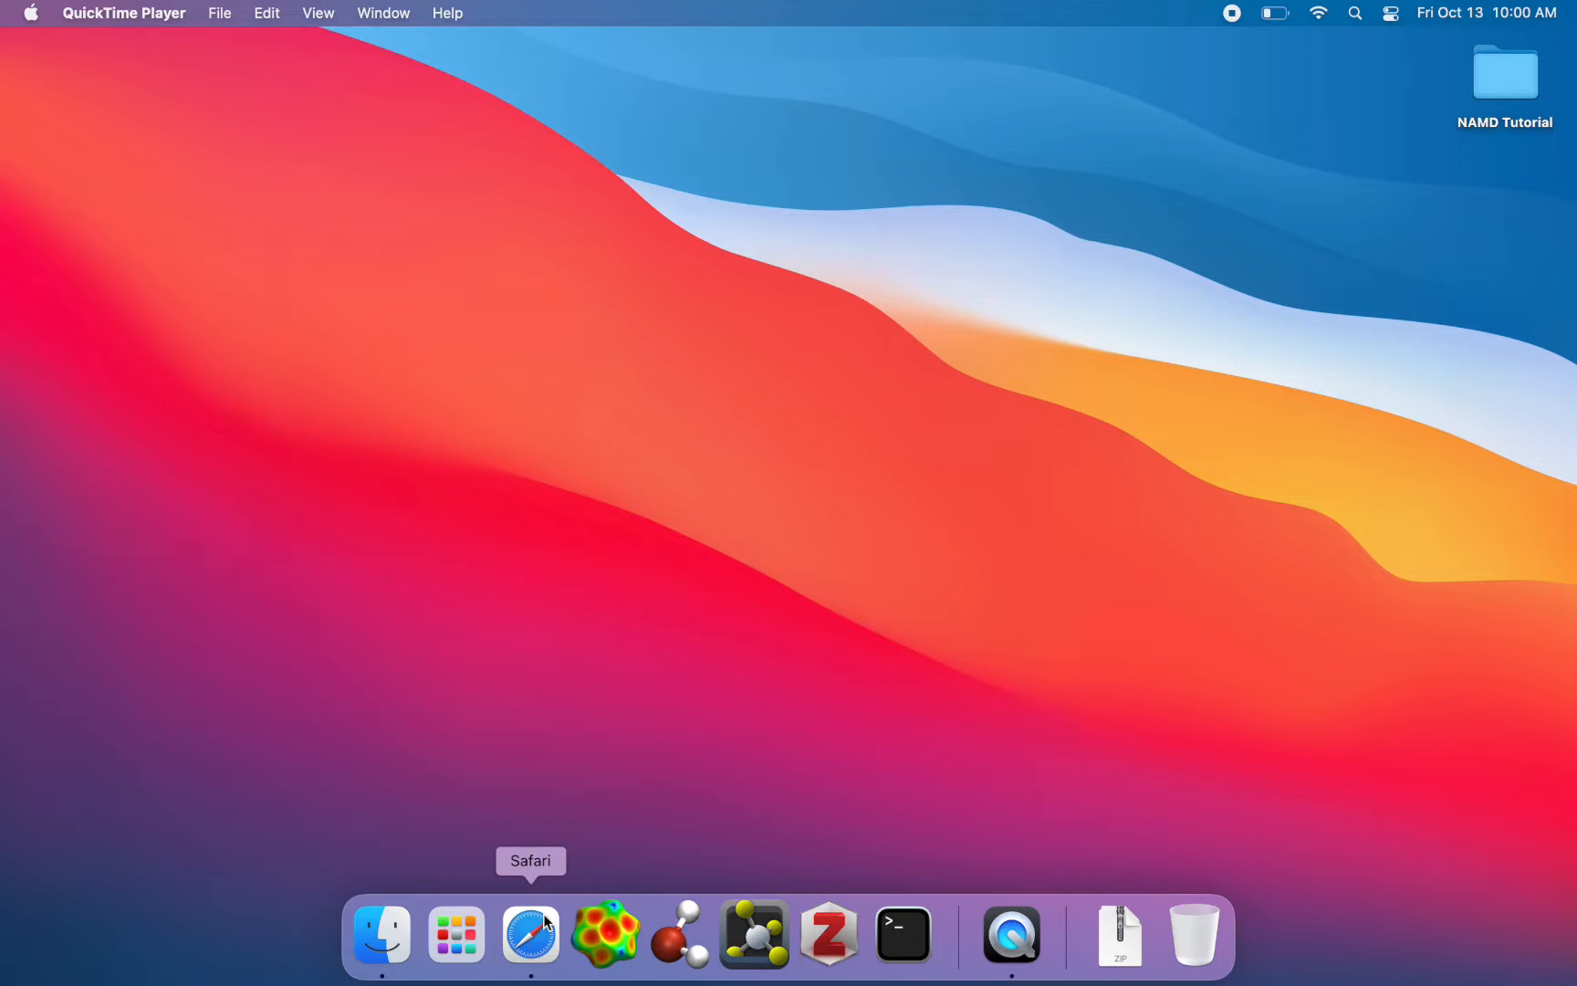
Launch Safari, search for NAMD and open the NAMD Scalable Molecular Dynamics result.
{"action": "left_click", "coordinate": [530, 935]}
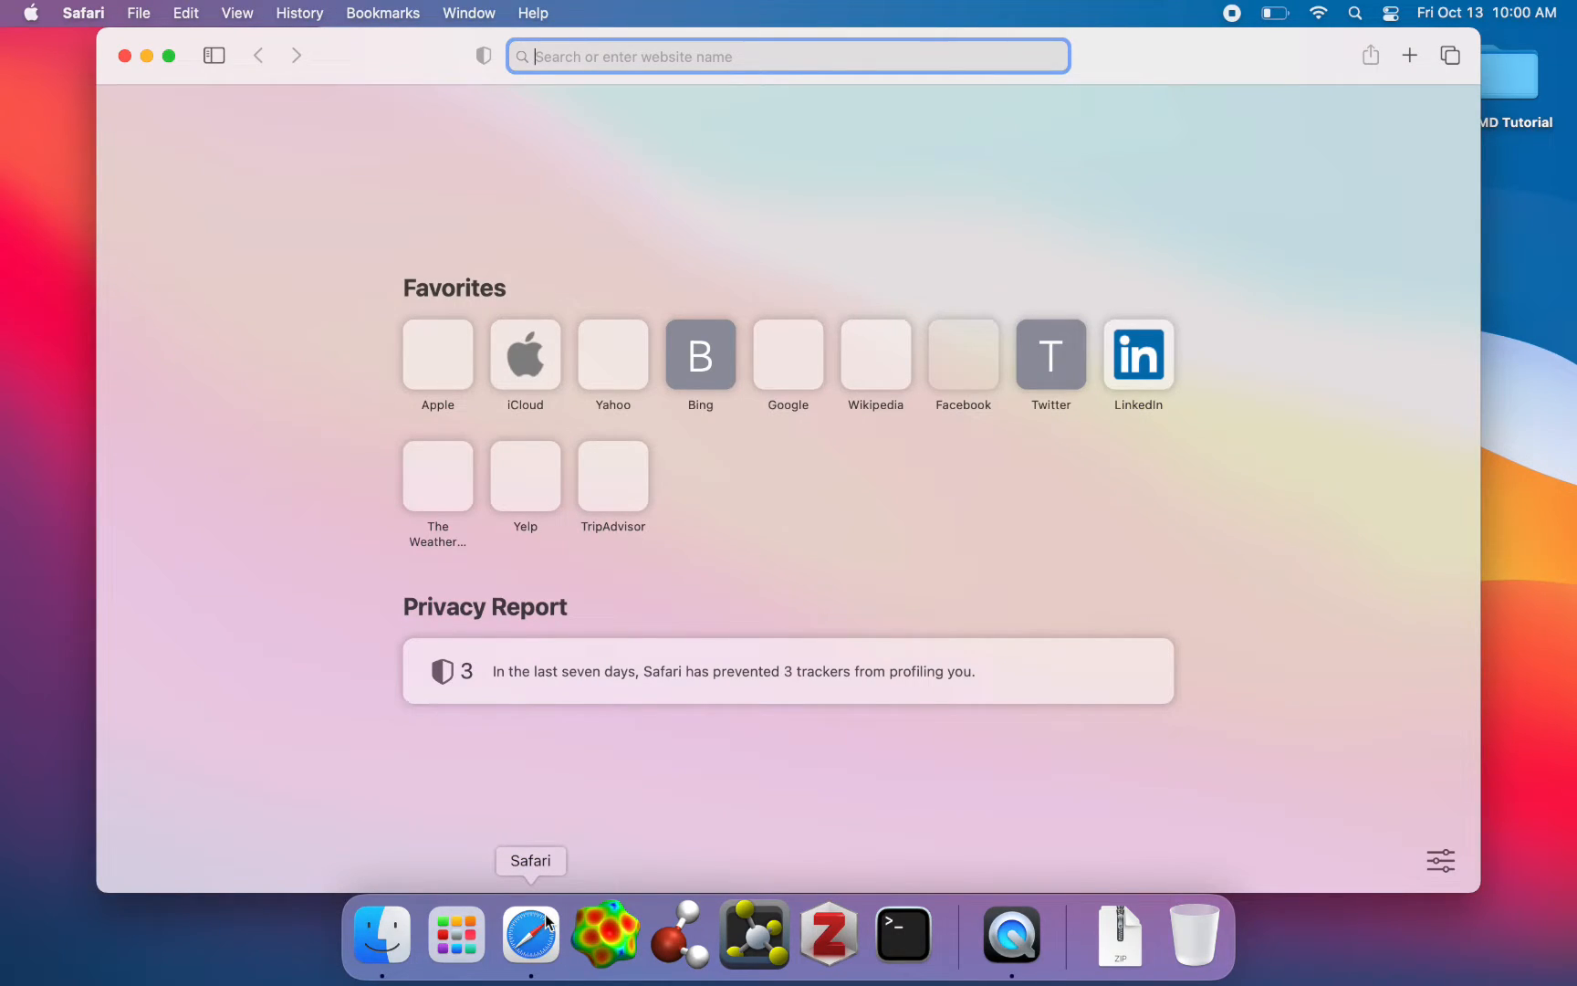
{"action": "mouse_move", "coordinate": [476, 722]}
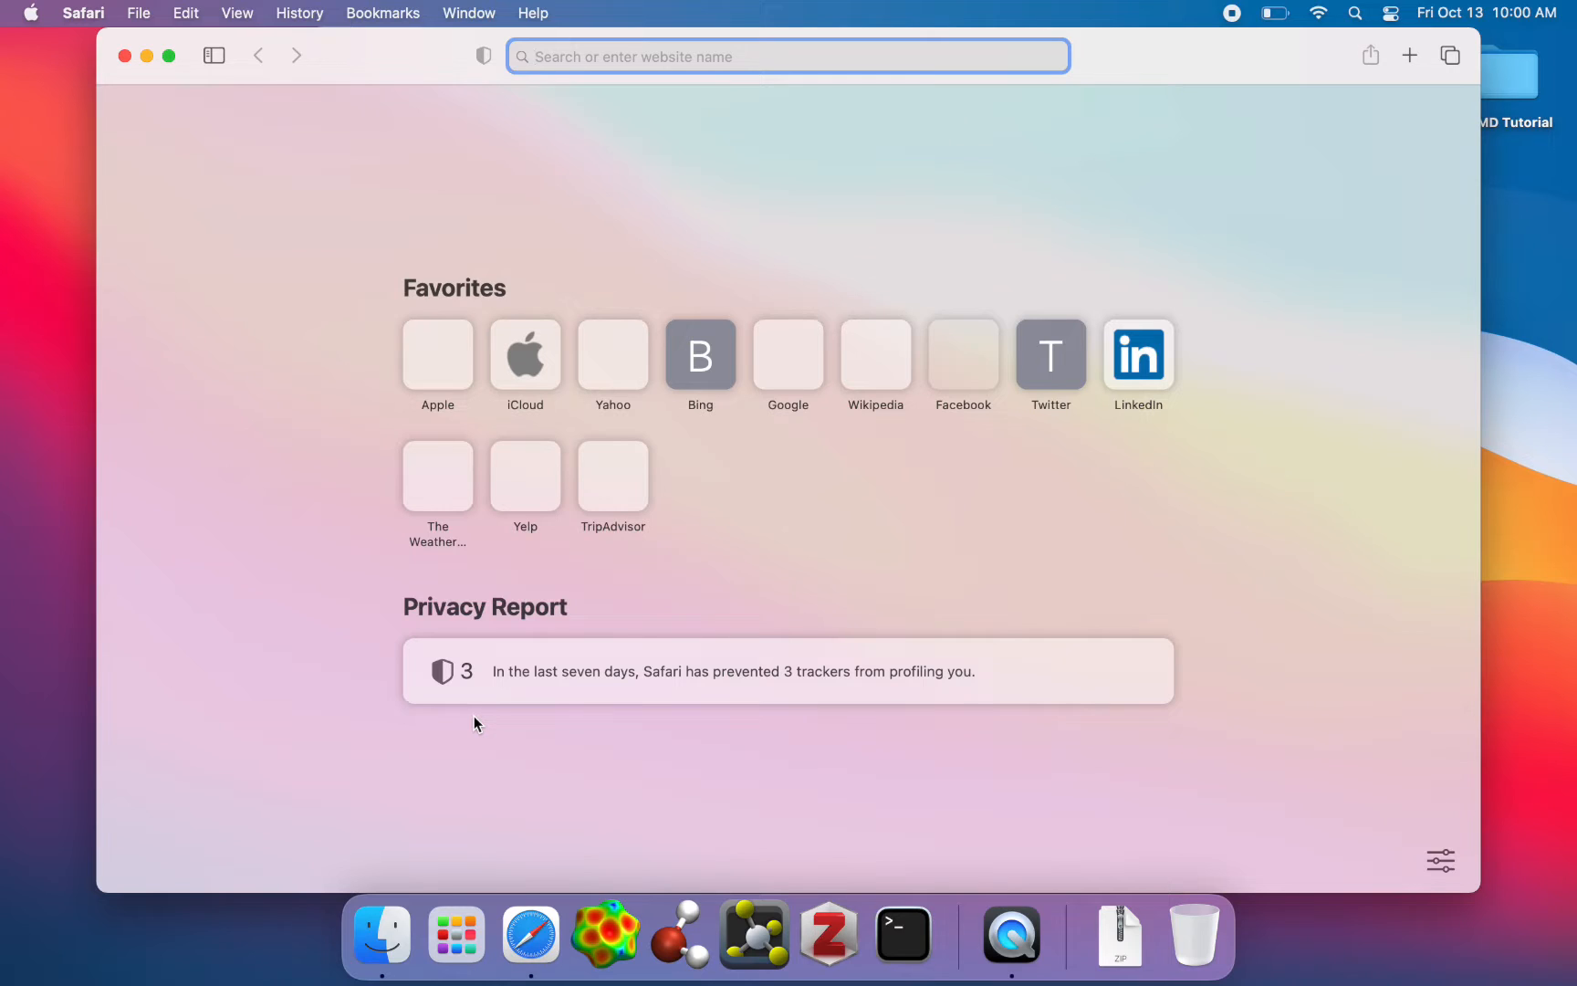
{"action": "mouse_move", "coordinate": [160, 22]}
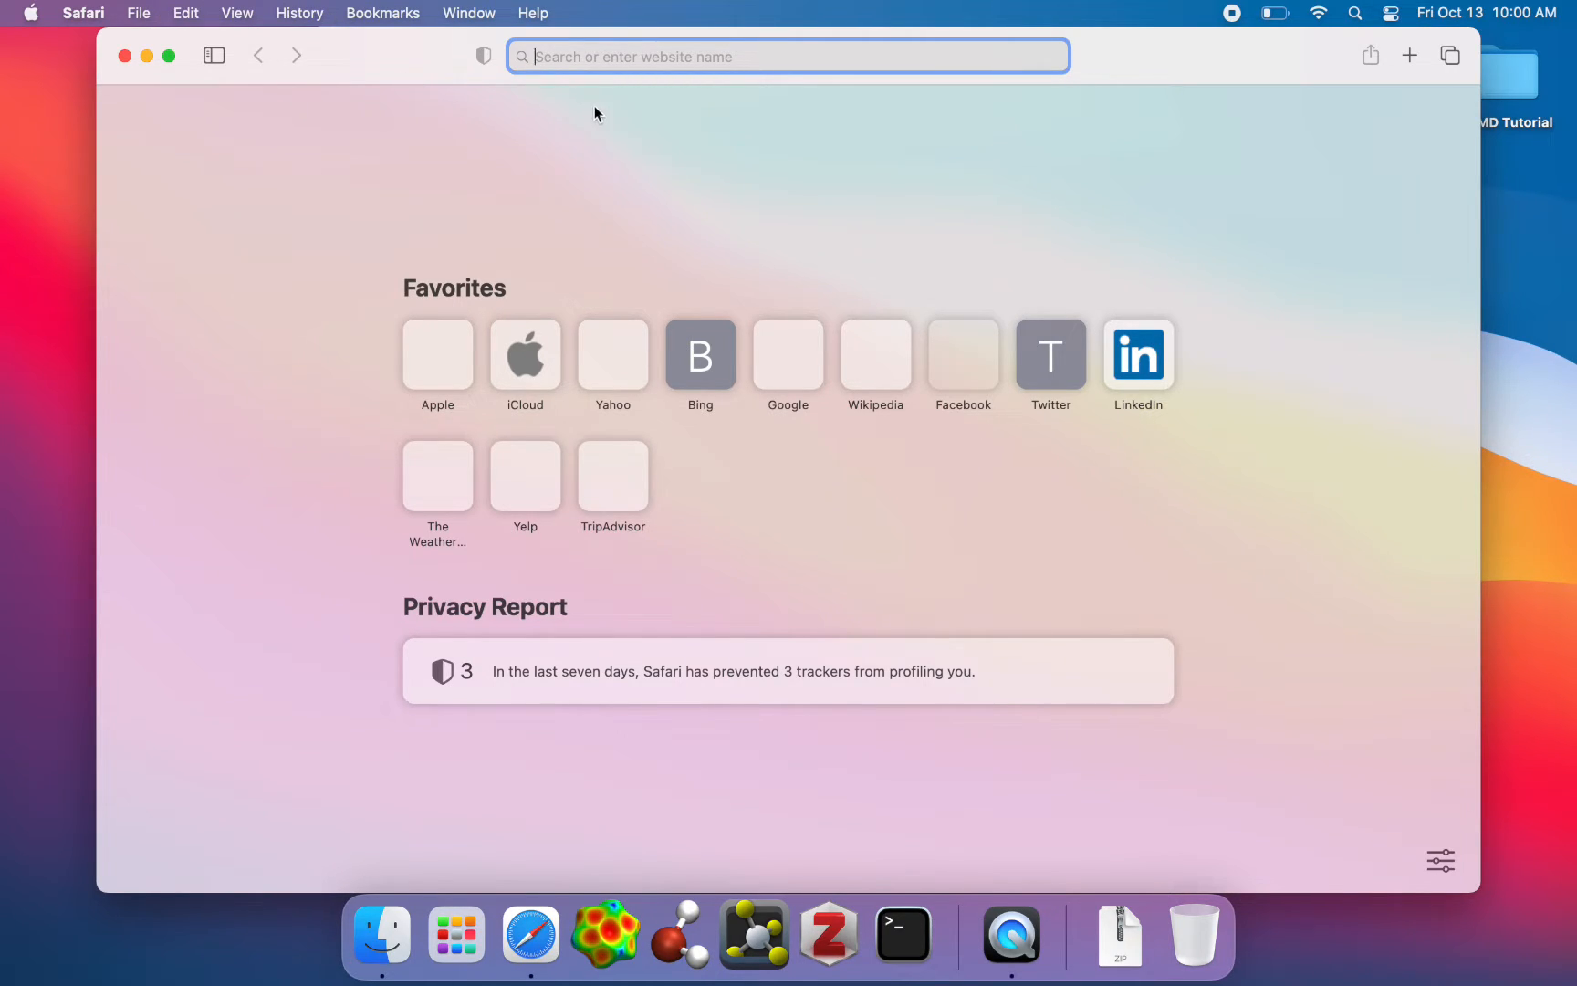
{"action": "type", "text": "NAMD"}
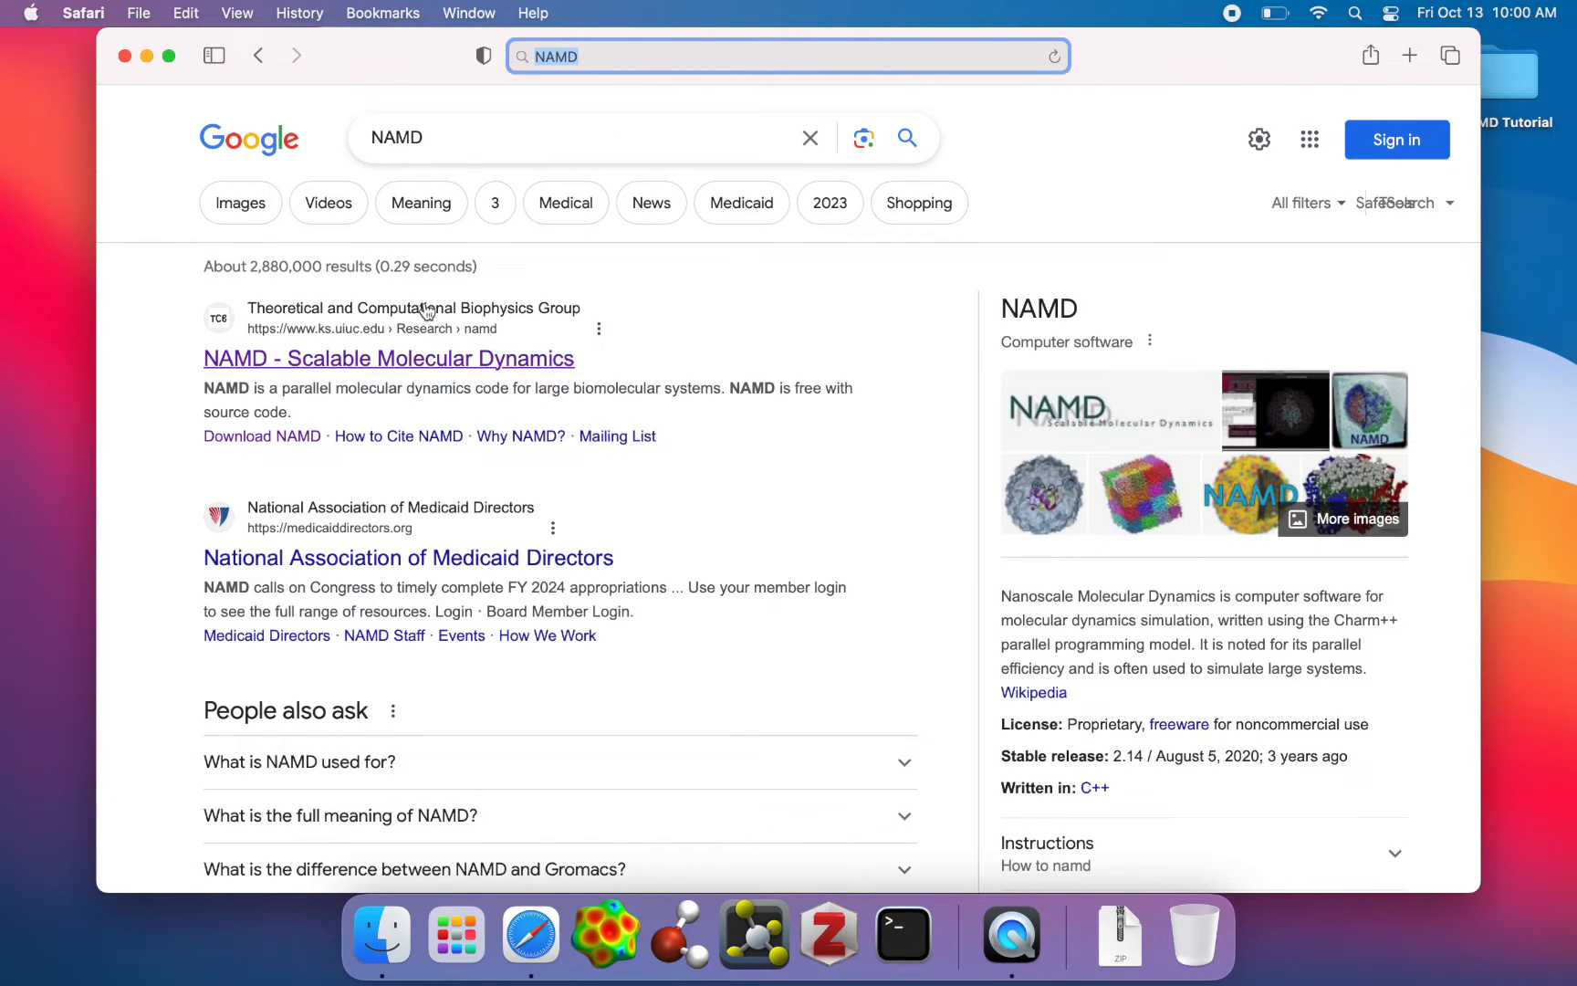
{"action": "left_click", "coordinate": [388, 358]}
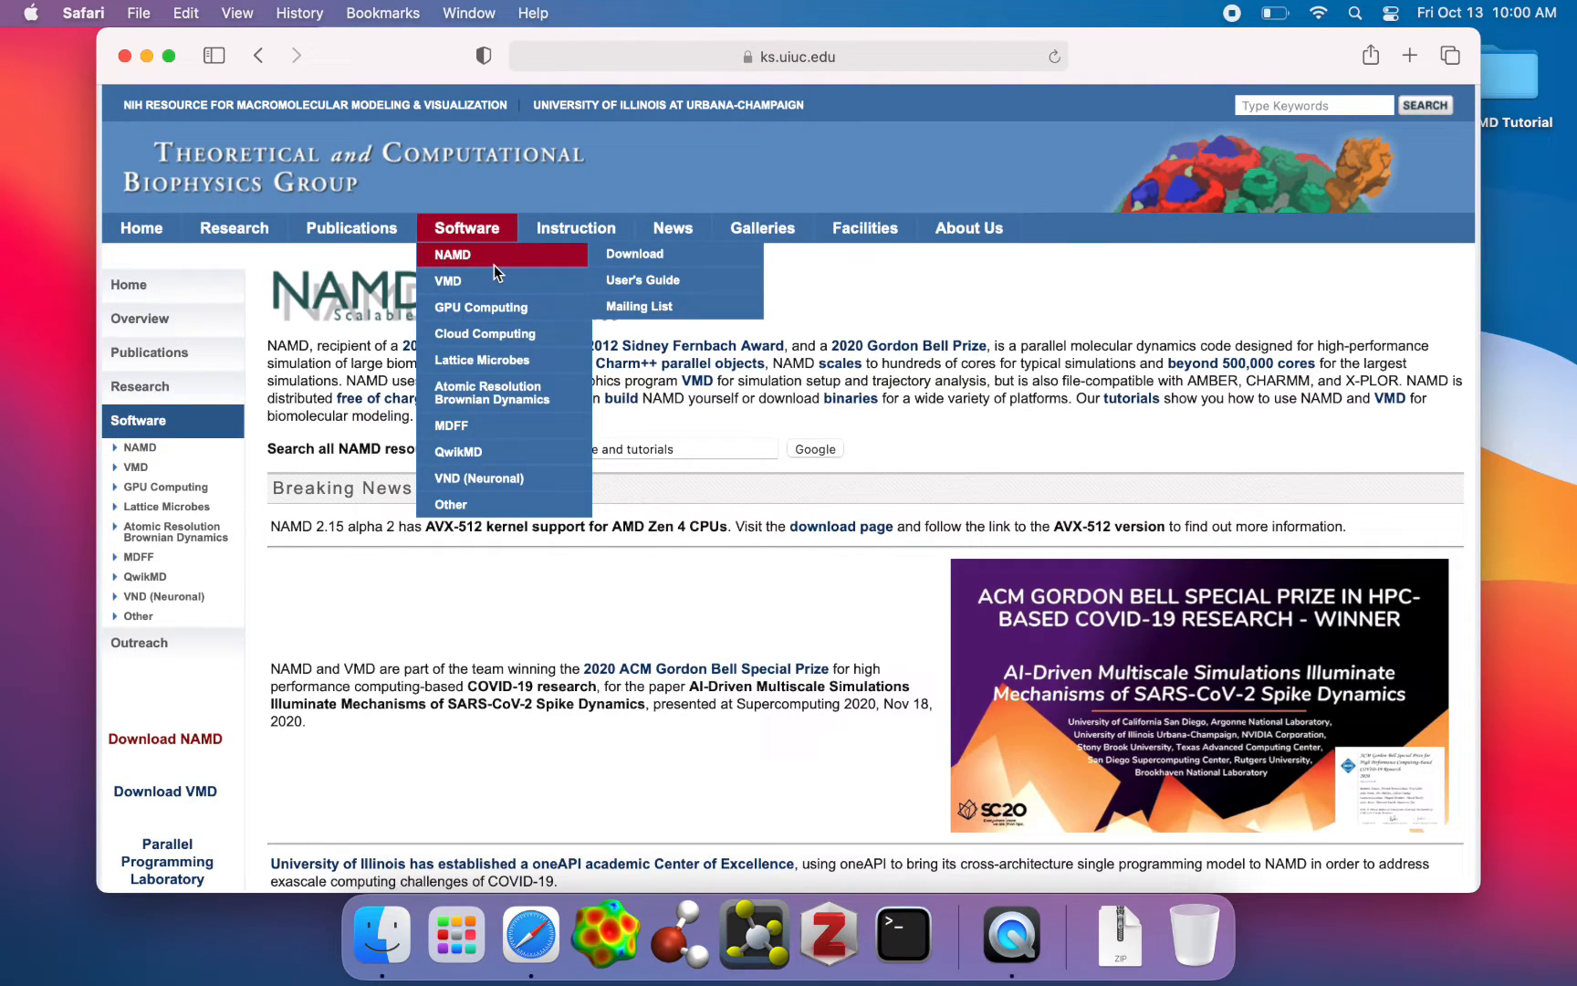
Go to the NAMD Software Downloads page and scroll through the version builds.
{"action": "left_click", "coordinate": [634, 254]}
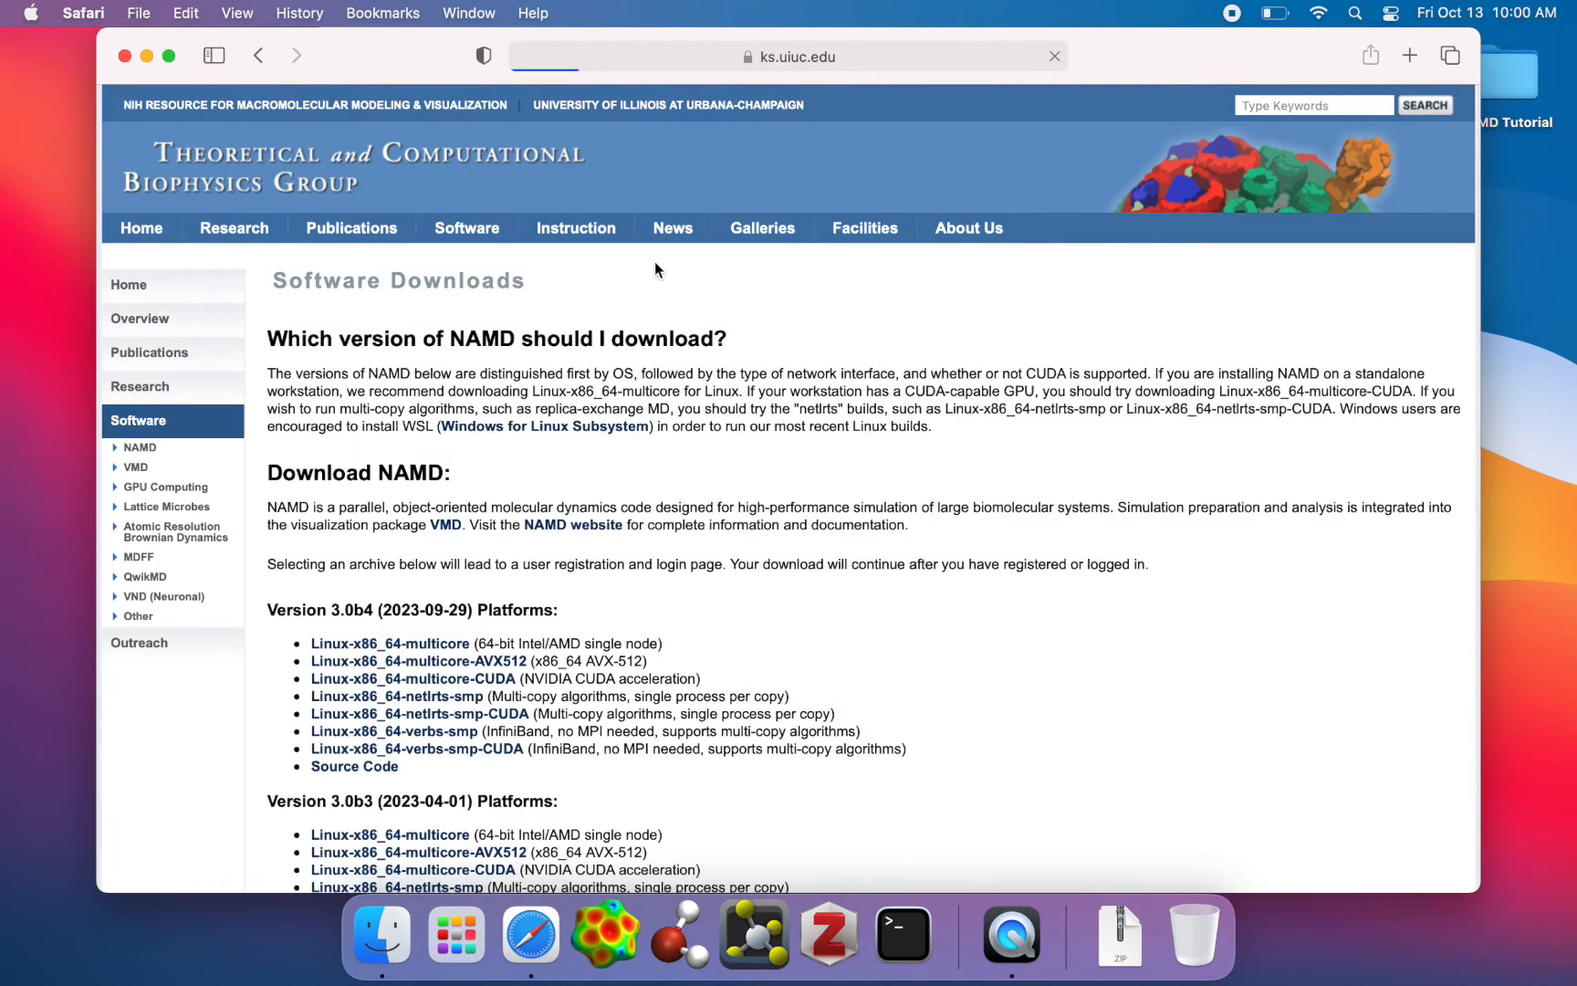
{"action": "scroll", "scroll_direction": "down", "scroll_amount": 3}
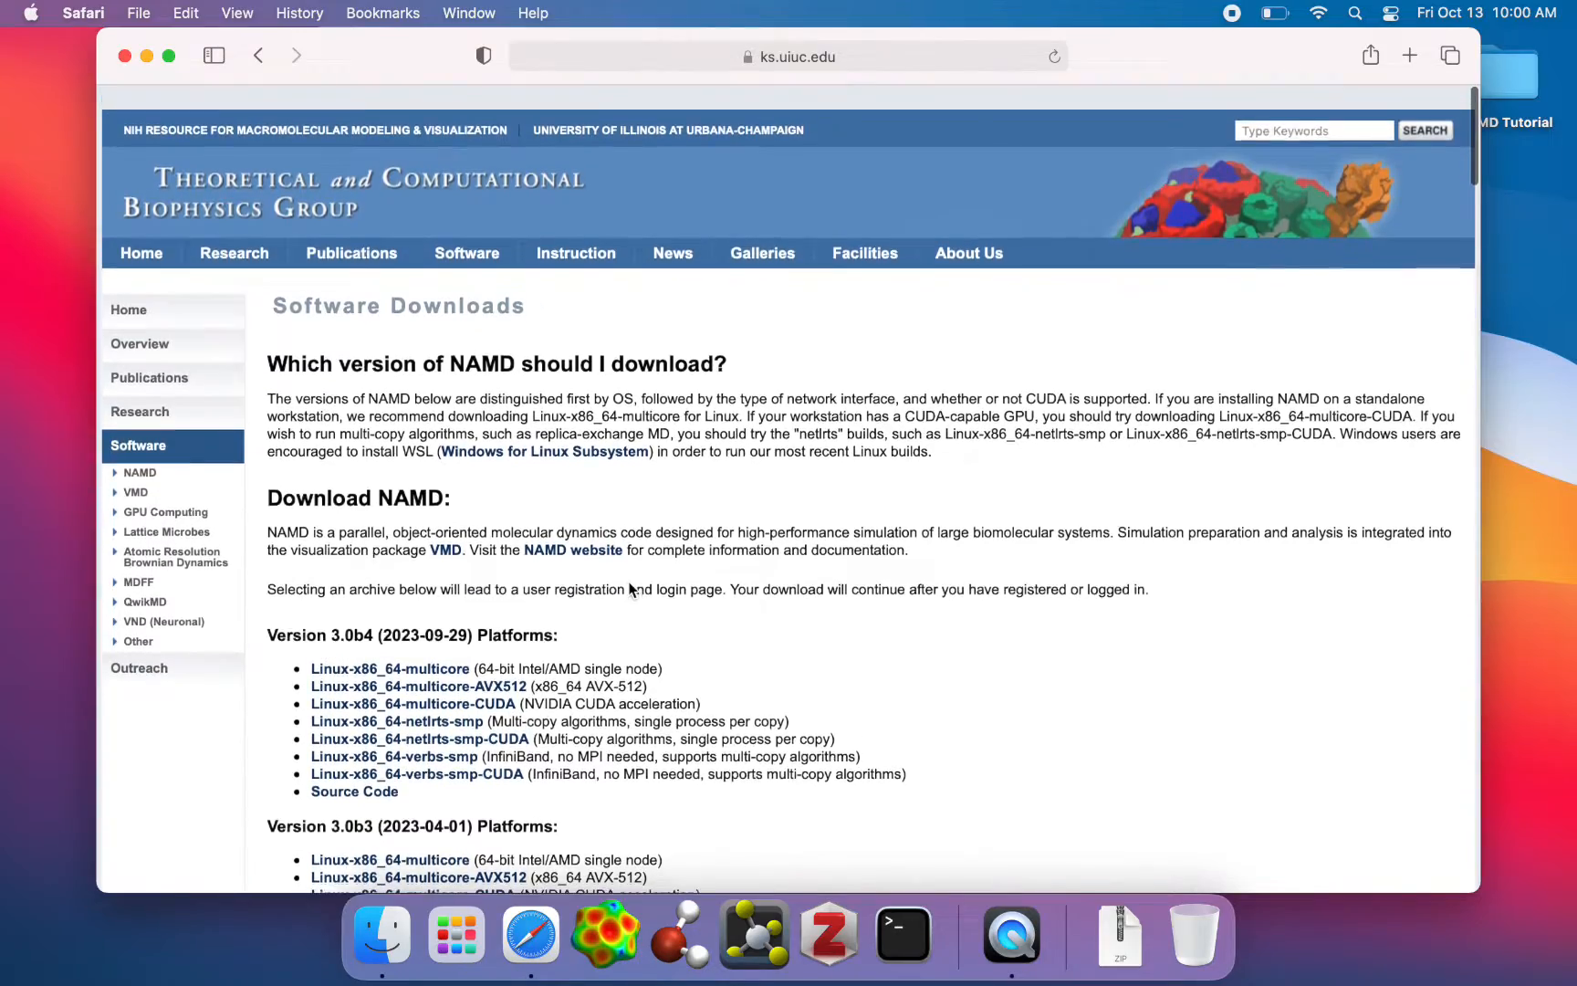
{"action": "scroll", "scroll_direction": "down", "scroll_amount": 3}
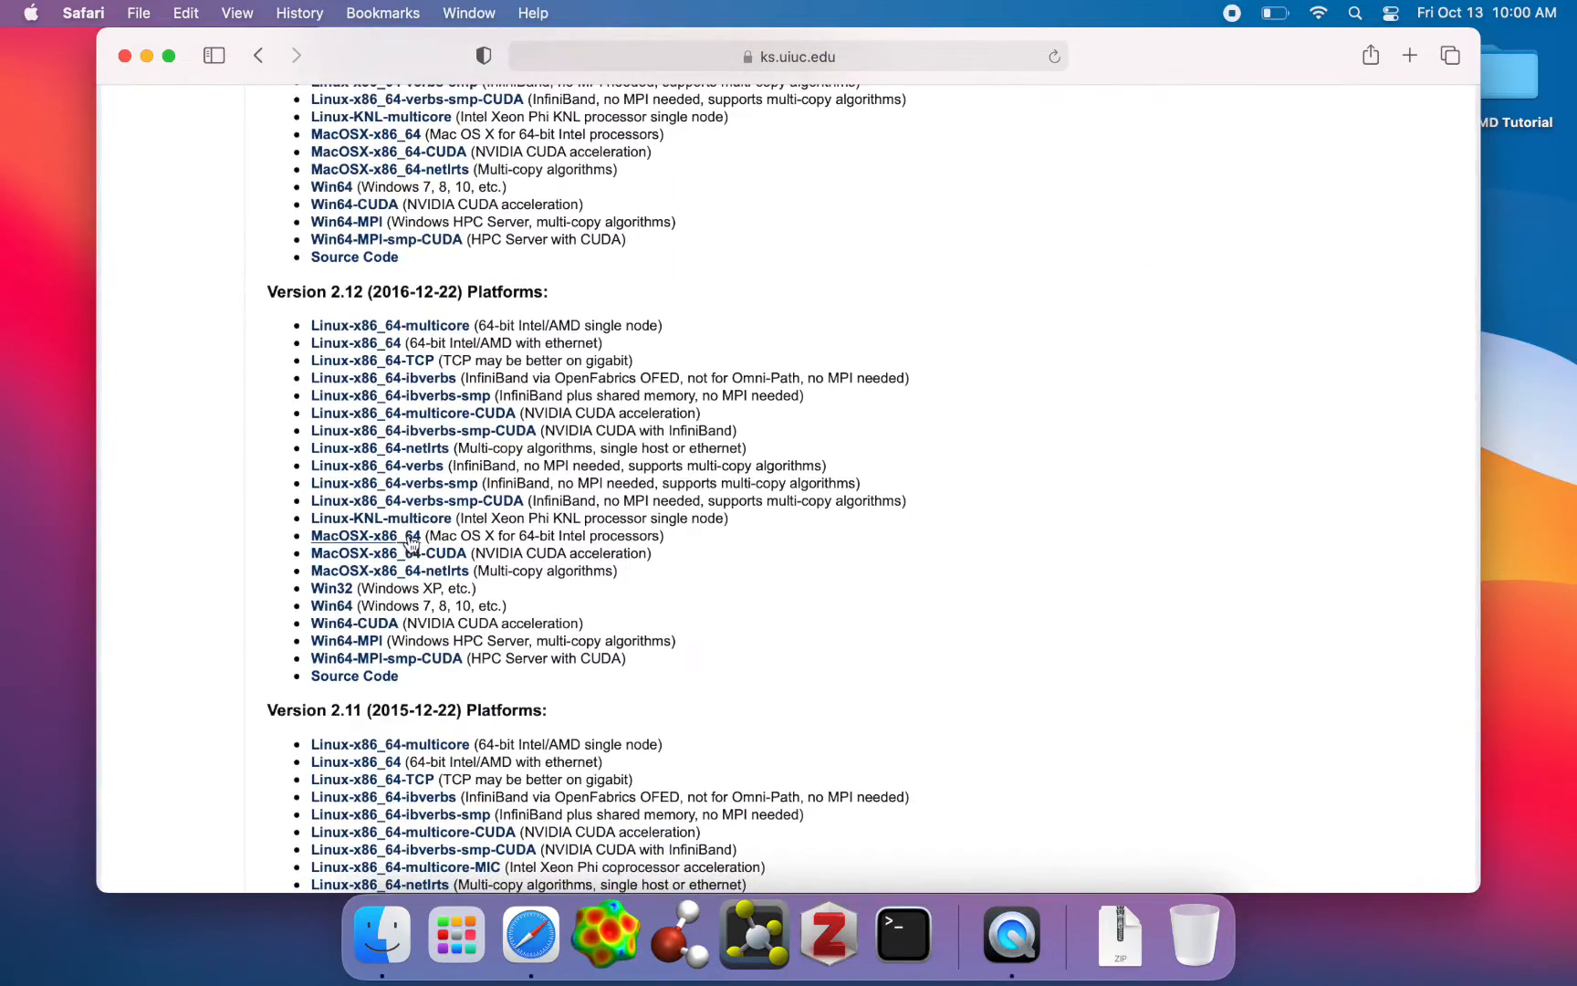
{"action": "scroll", "scroll_direction": "up", "scroll_amount": 3}
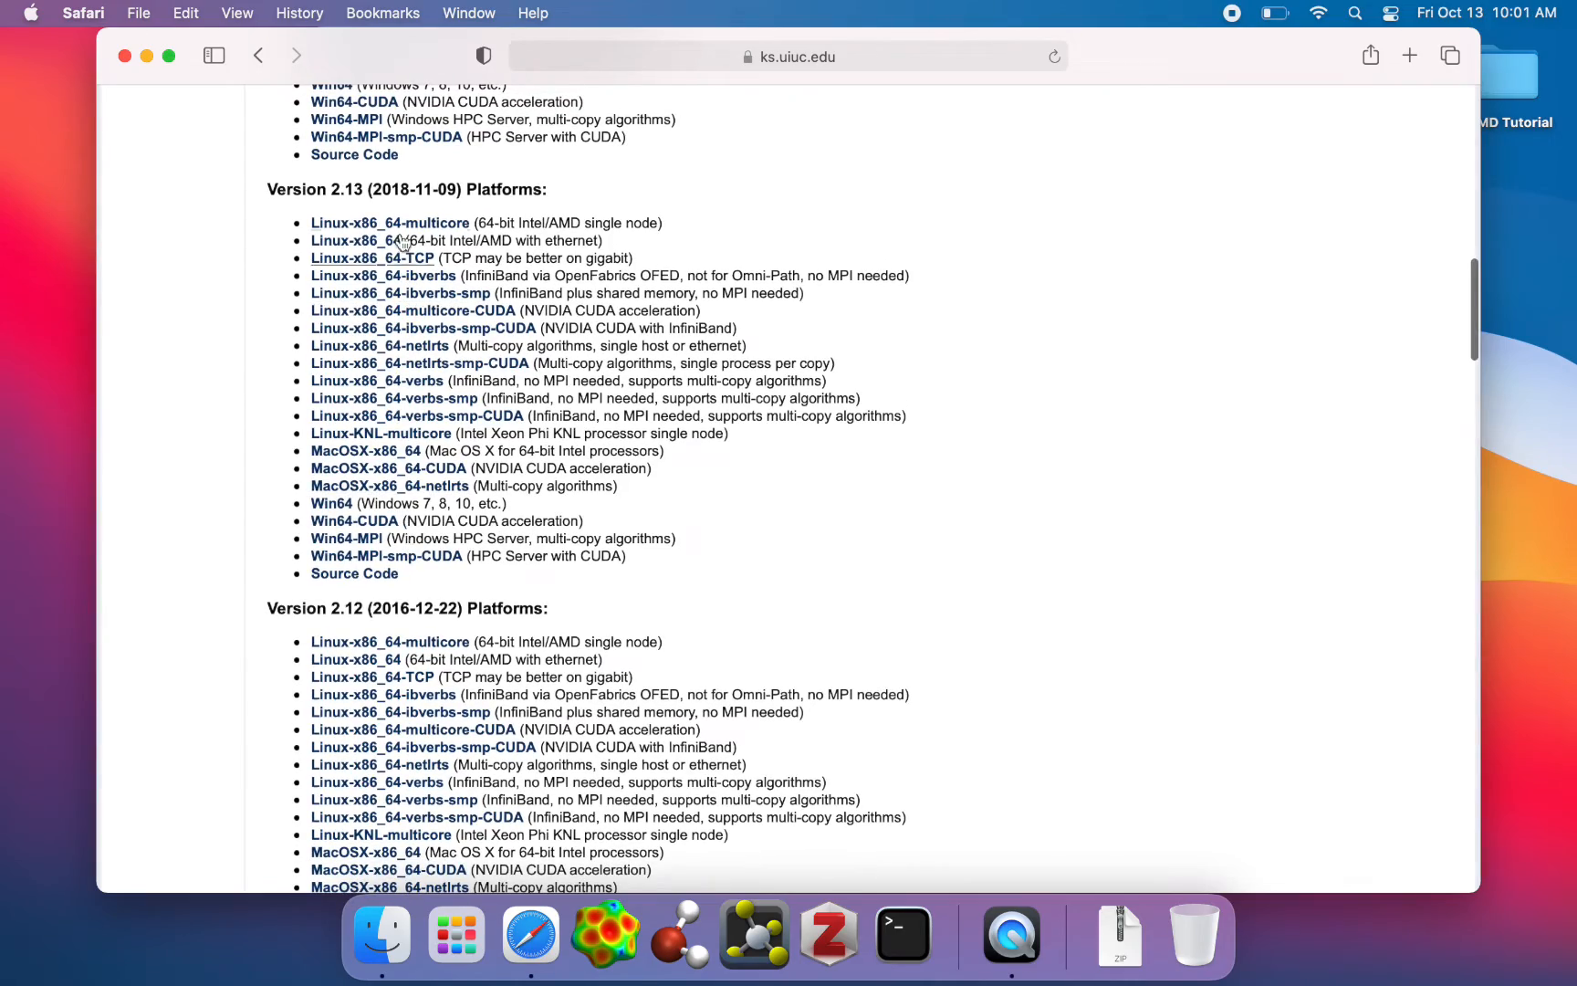
{"action": "scroll", "scroll_direction": "up", "scroll_amount": 3}
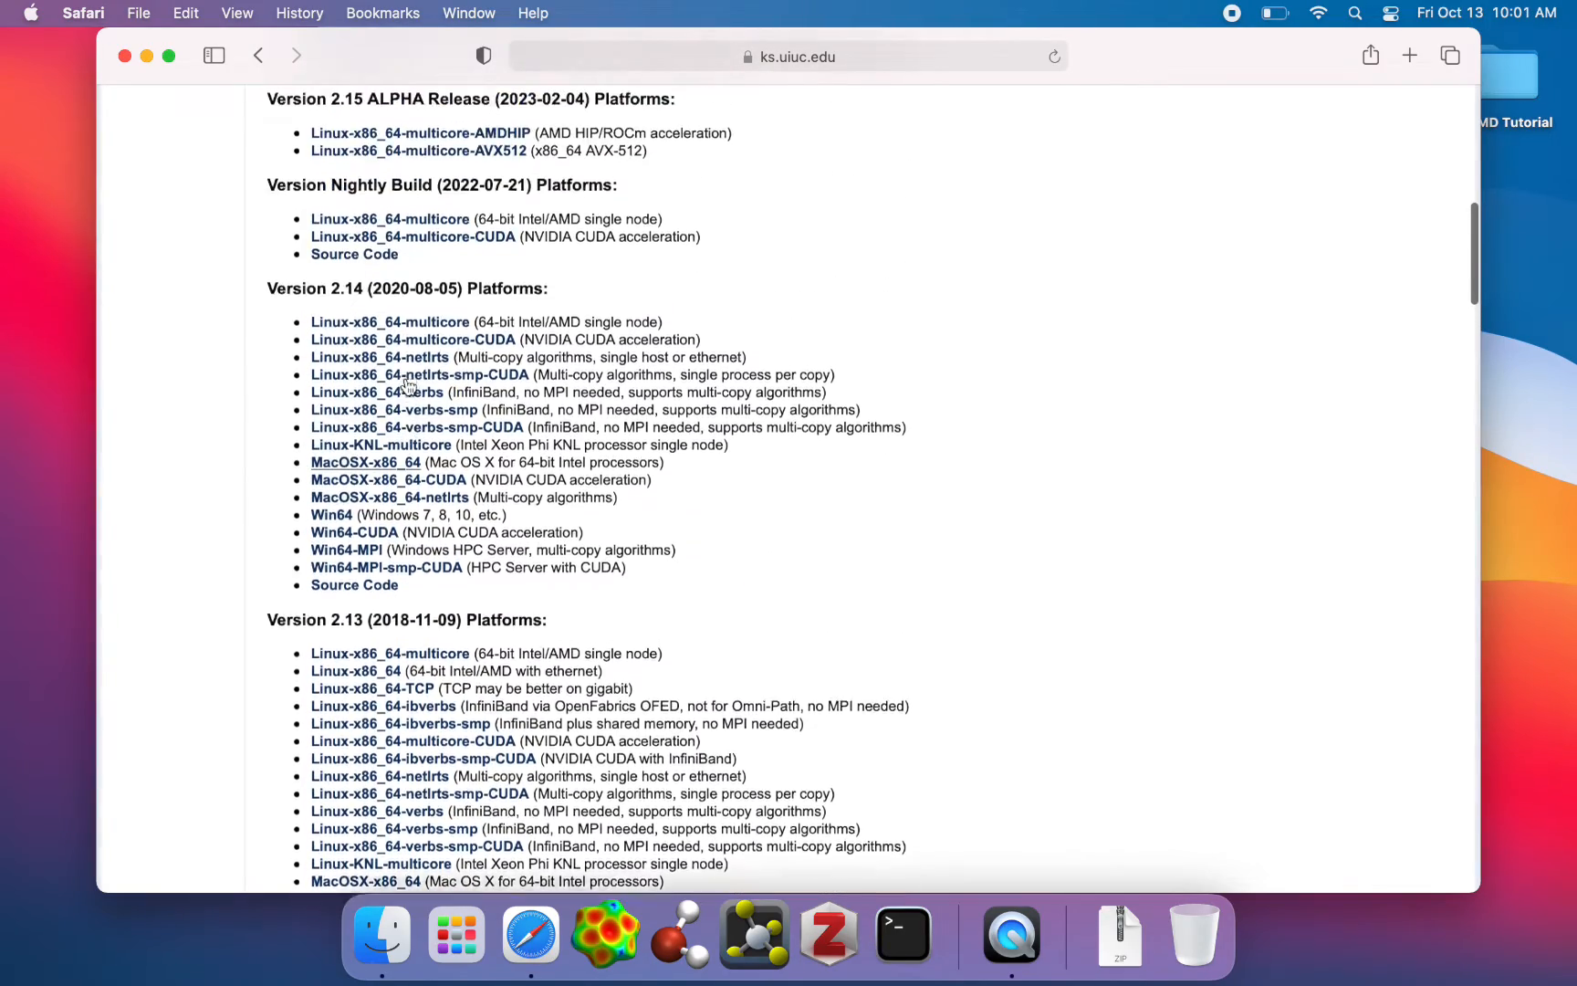
{"action": "scroll", "scroll_direction": "up", "scroll_amount": 3}
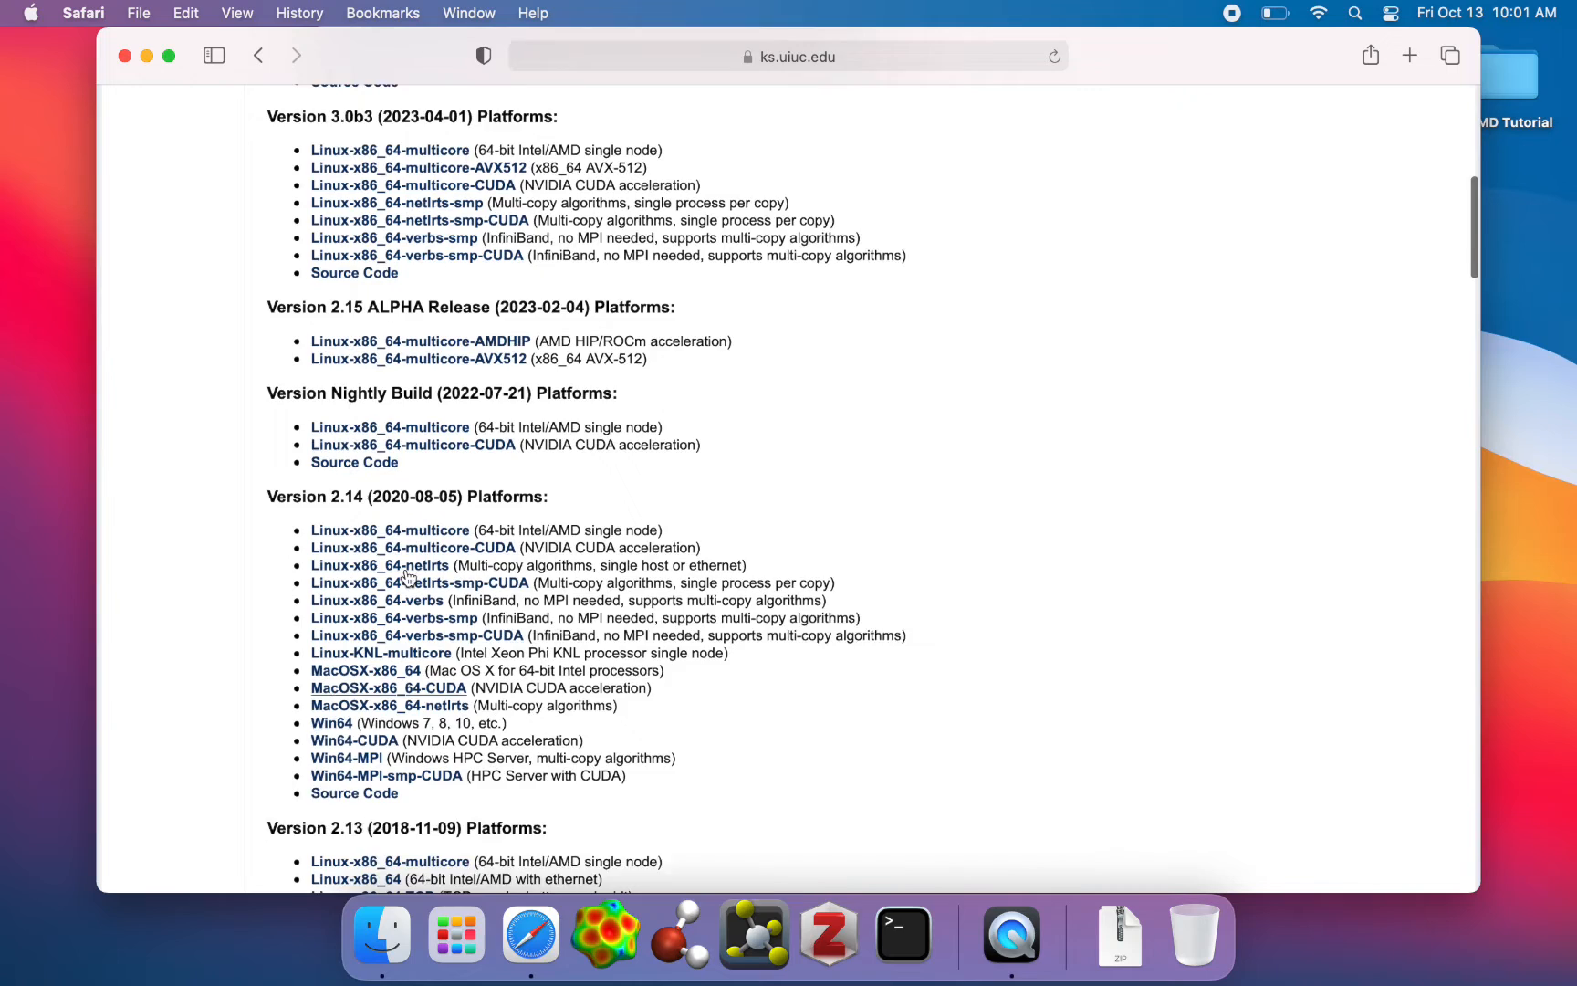
{"action": "scroll", "scroll_direction": "down", "scroll_amount": 3}
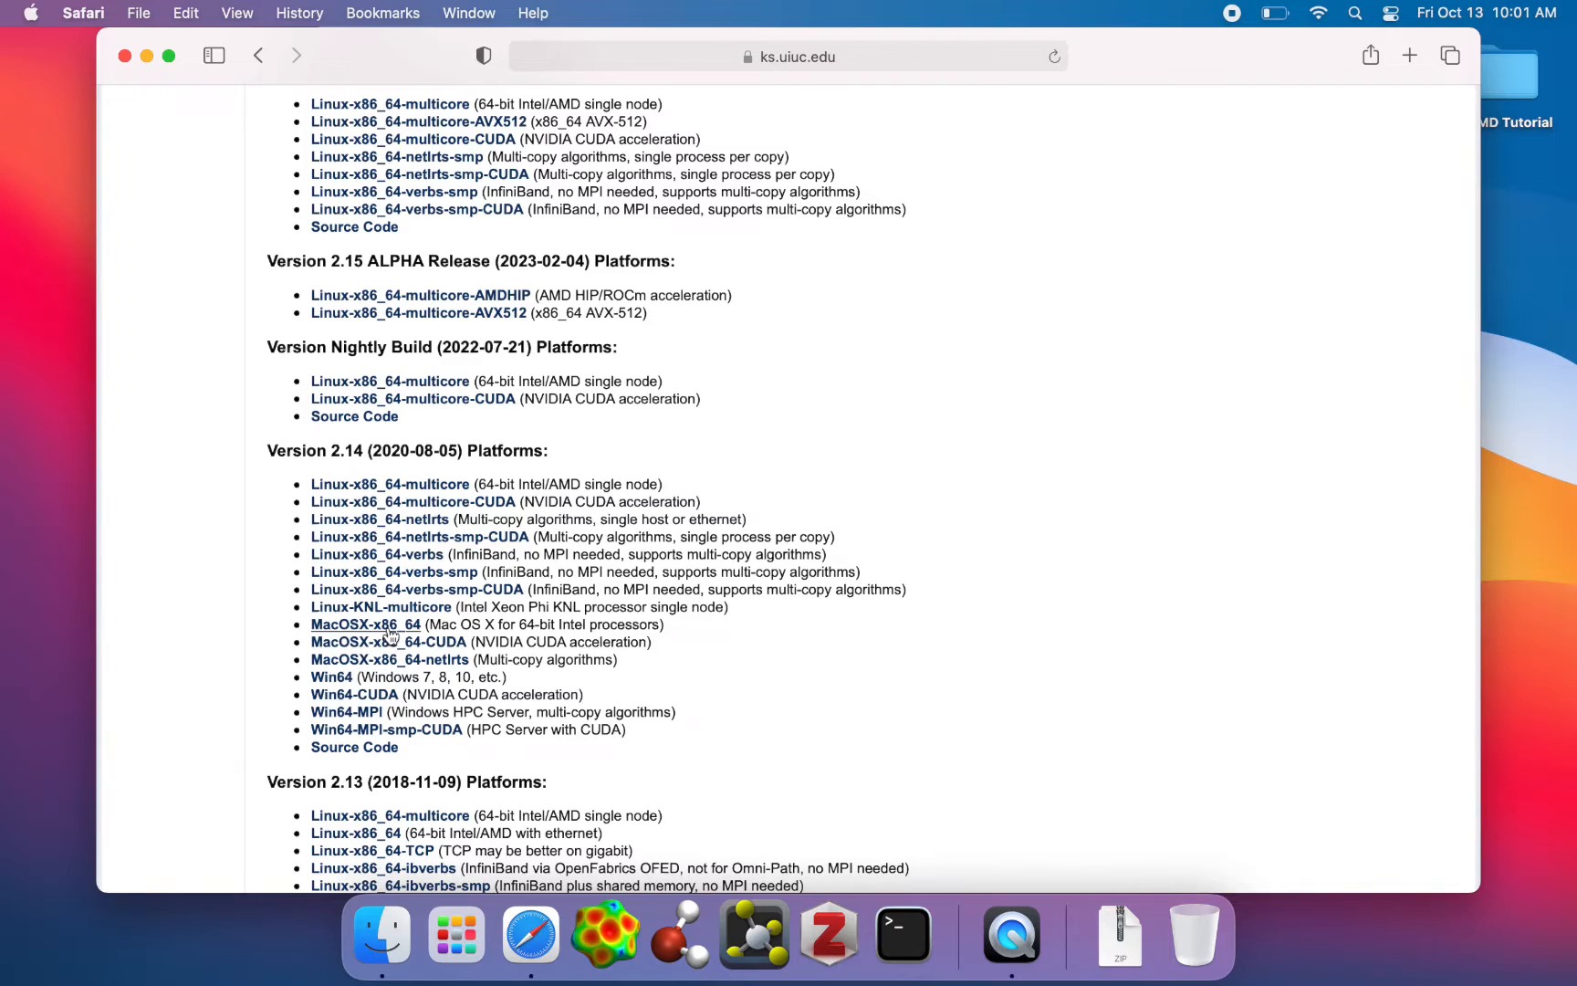
{"action": "mouse_move", "coordinate": [633, 670]}
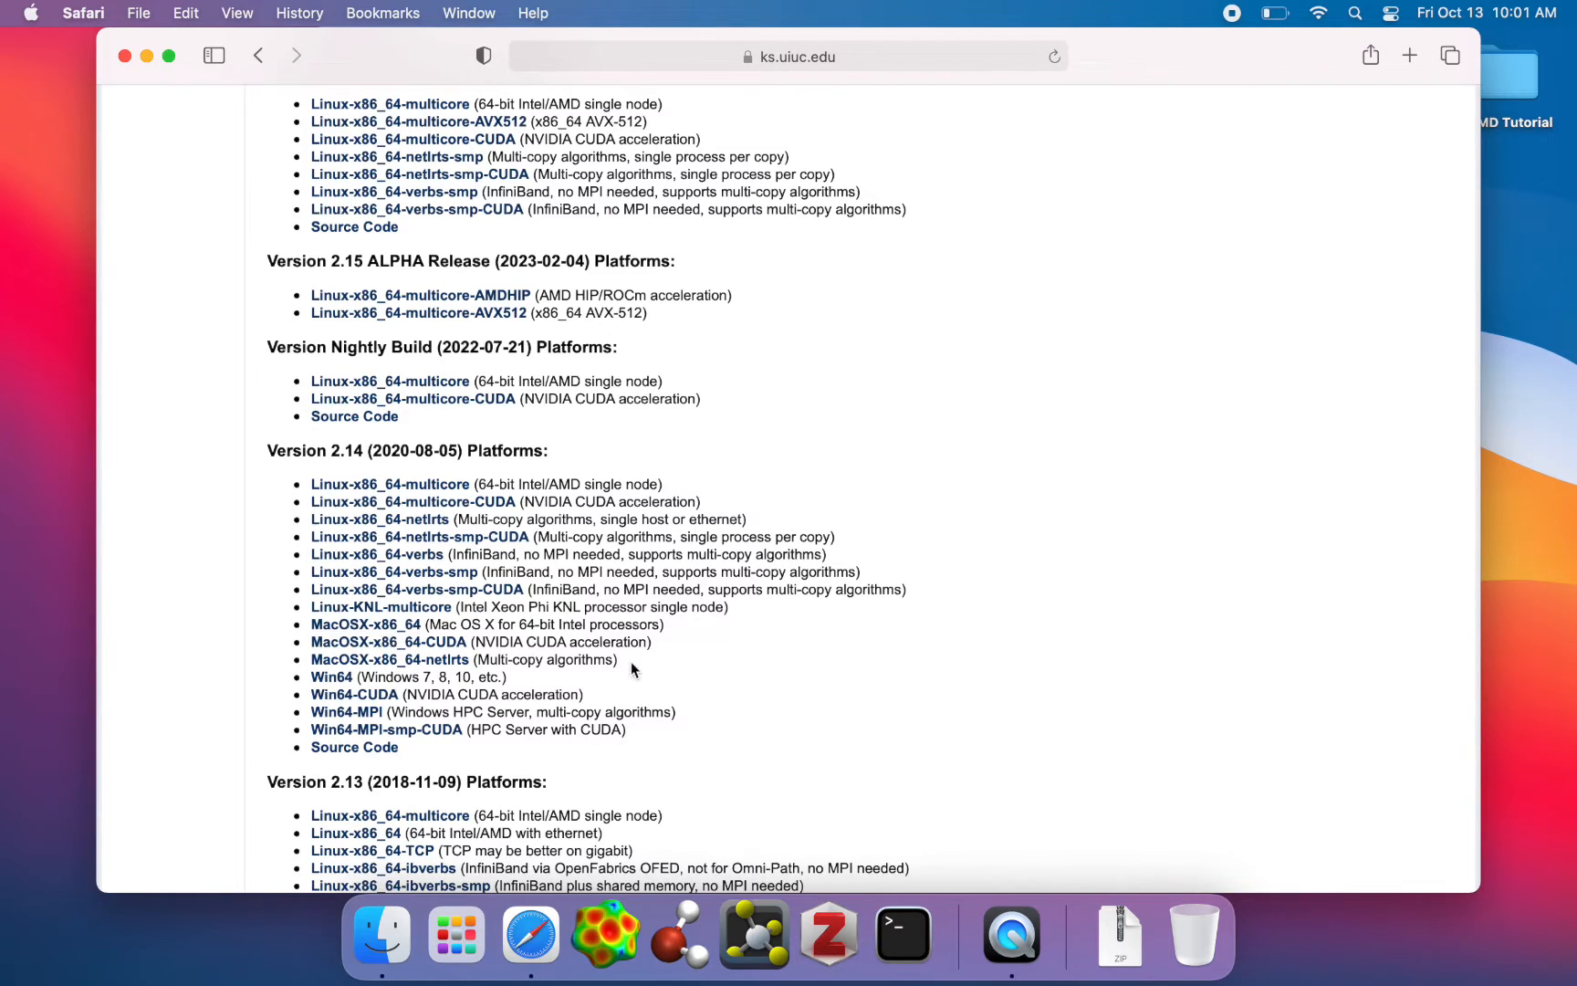
Open the TCBG Tutorials page under Instruction and scroll to the NAMD Tutorials section.
{"action": "left_click", "coordinate": [467, 227]}
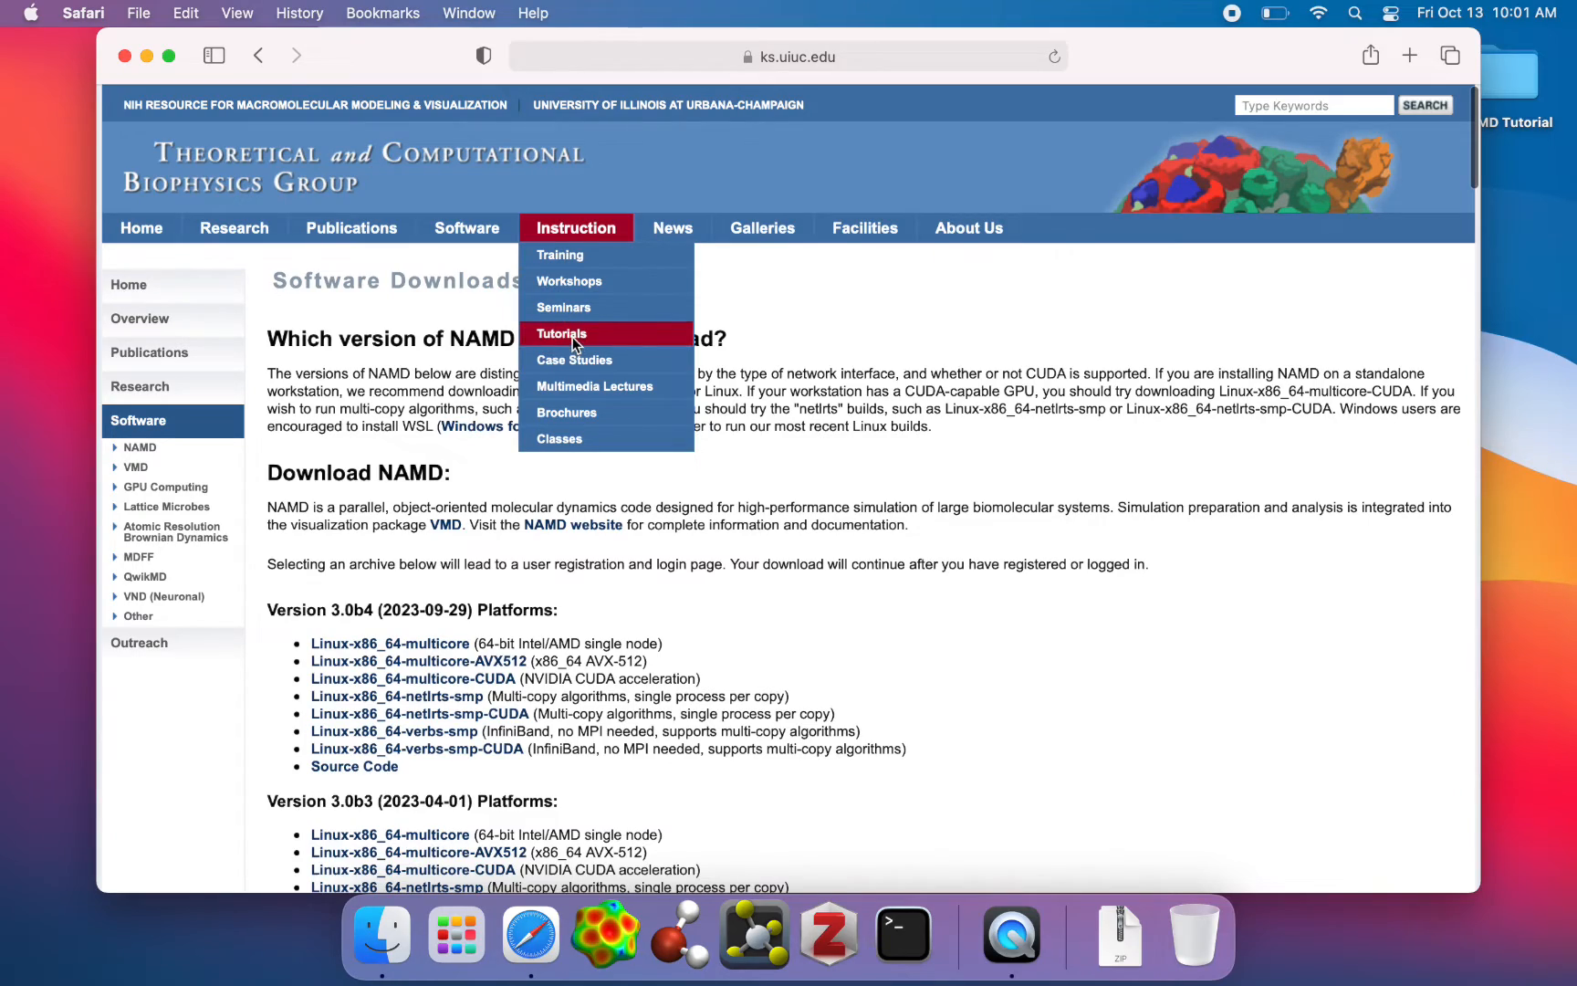
{"action": "left_click", "coordinate": [562, 333]}
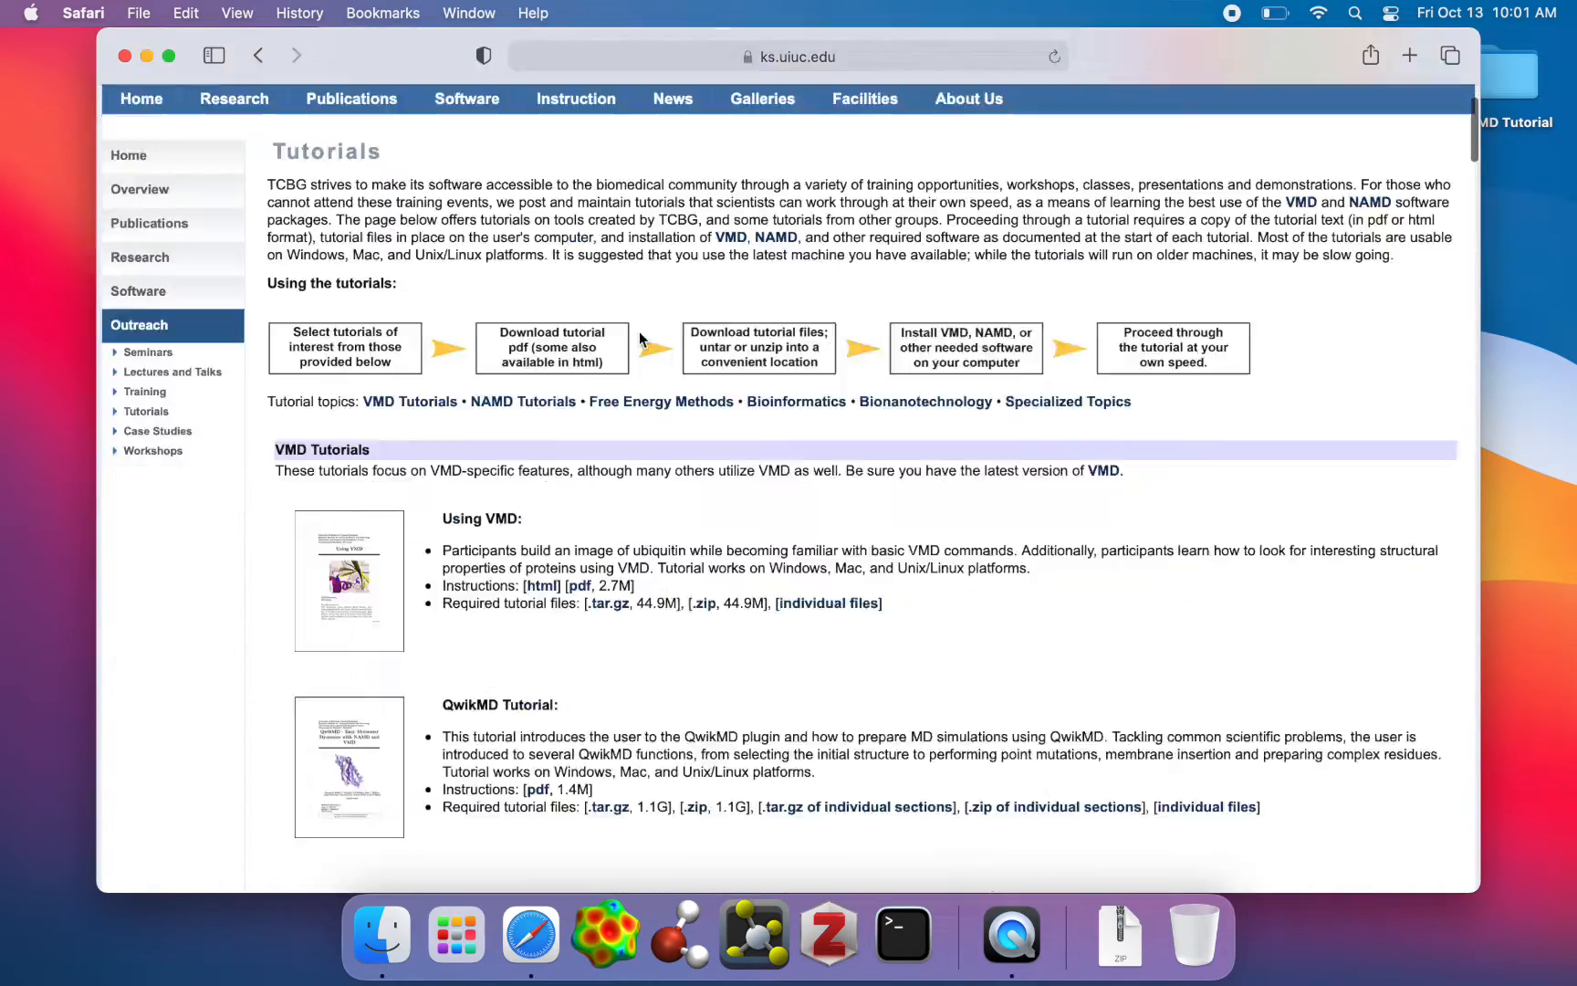
{"action": "scroll", "scroll_direction": "down", "scroll_amount": 3}
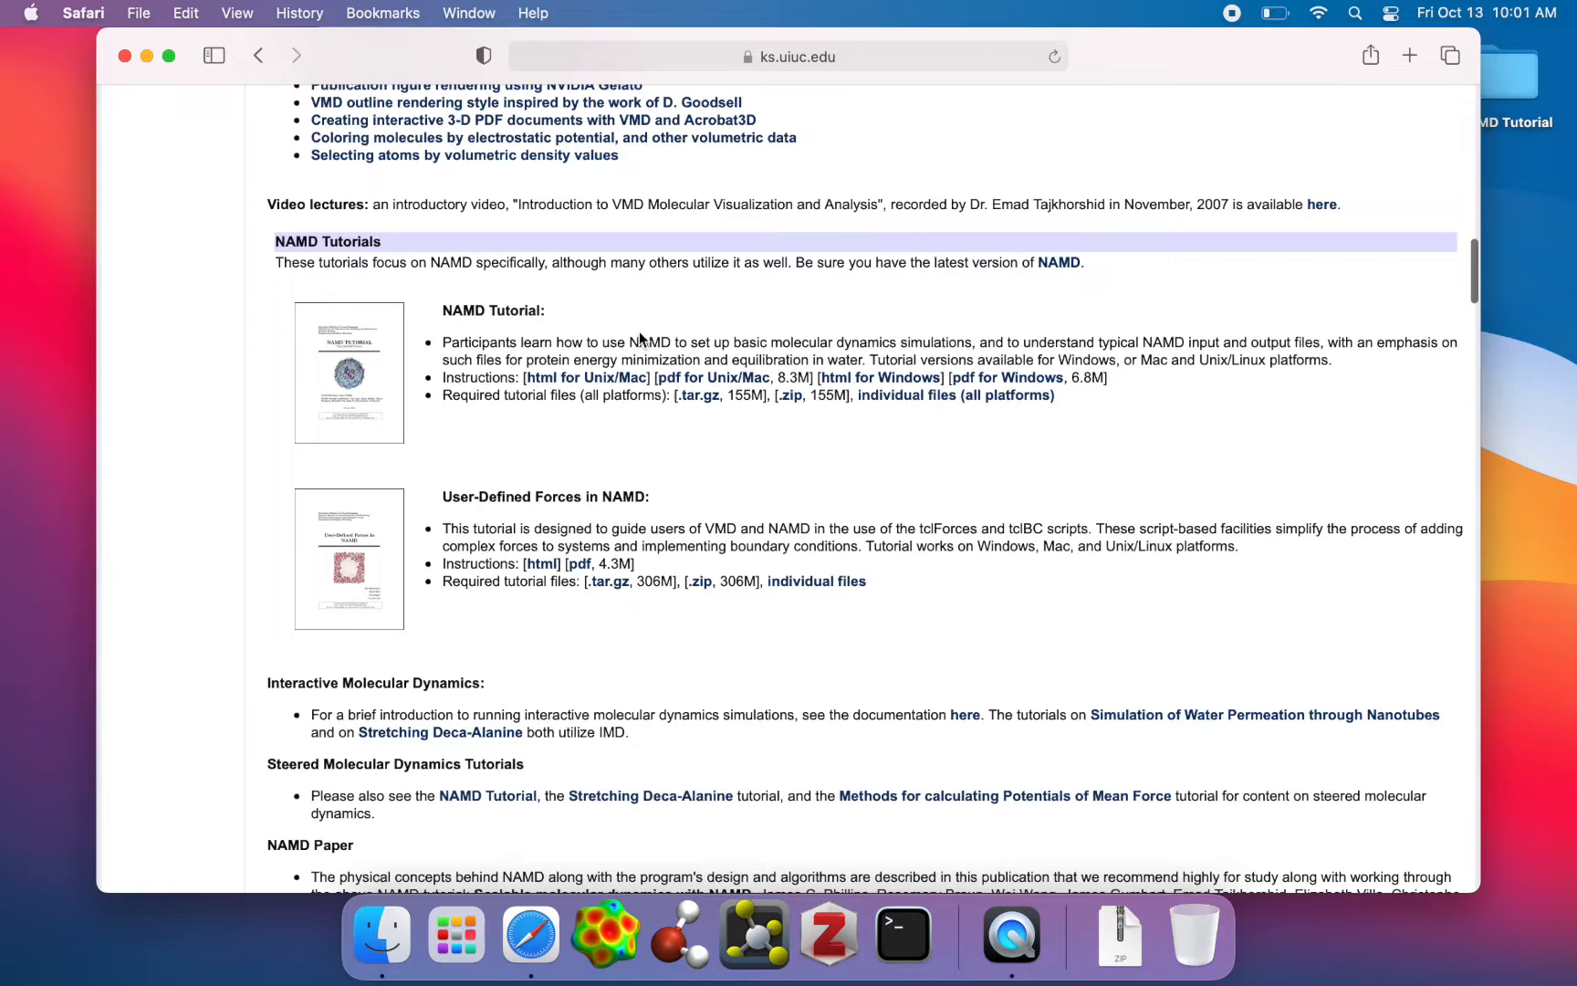
{"action": "scroll", "scroll_direction": "up", "scroll_amount": 3}
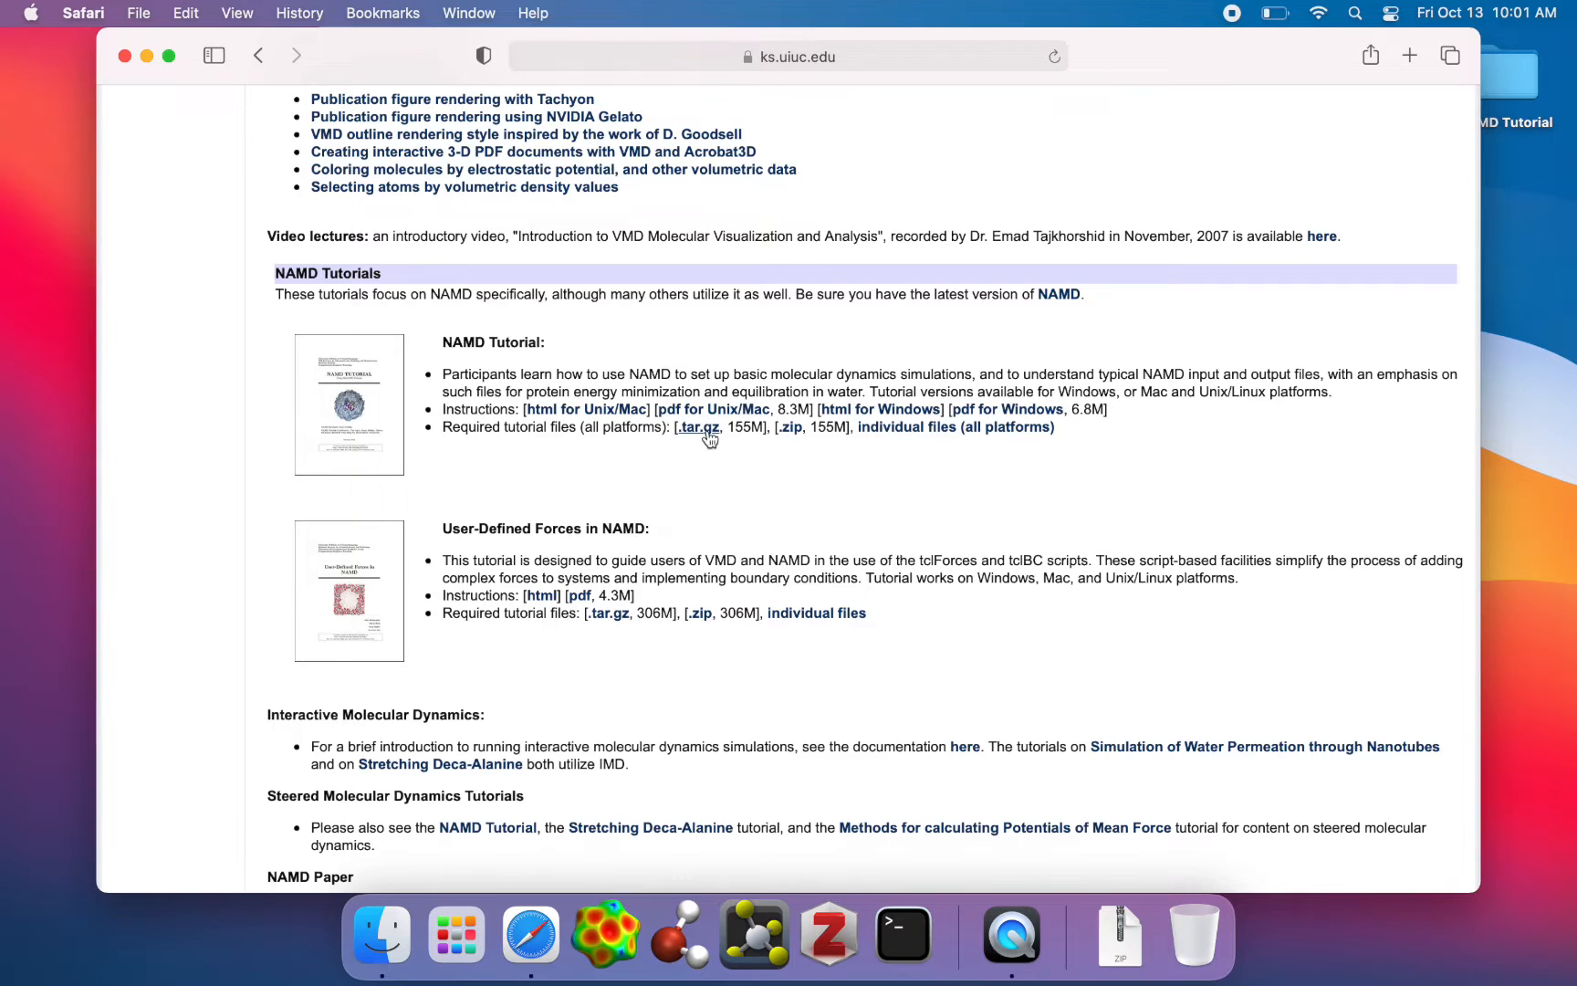
{"action": "mouse_move", "coordinate": [791, 426]}
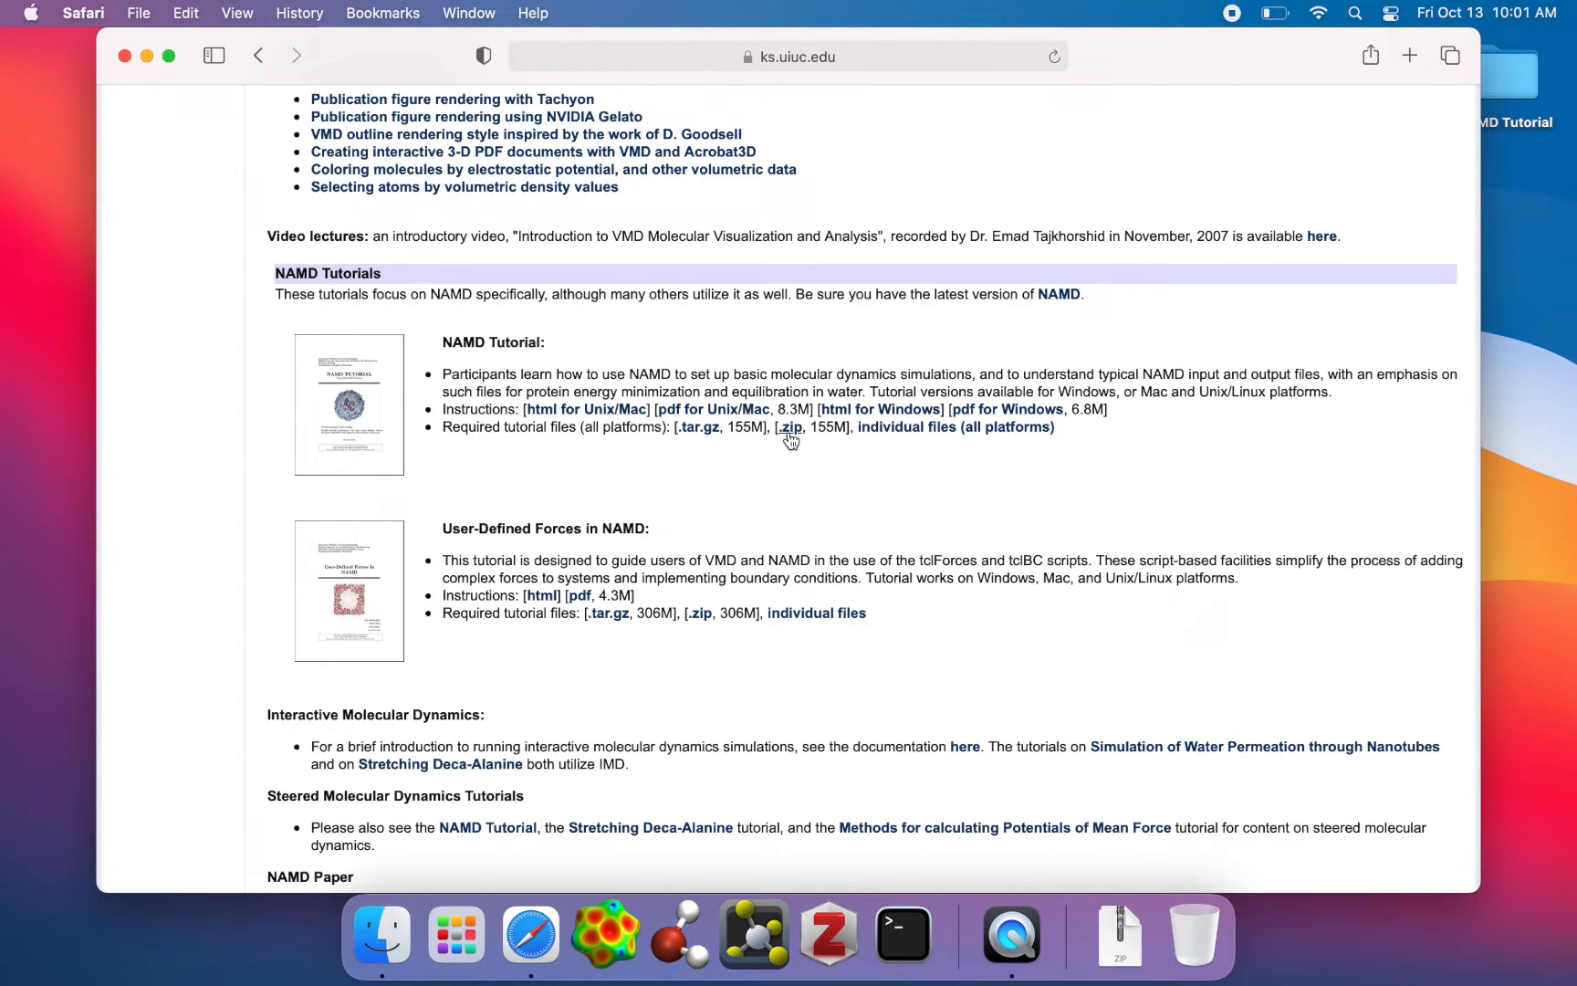
{"action": "mouse_move", "coordinate": [147, 56]}
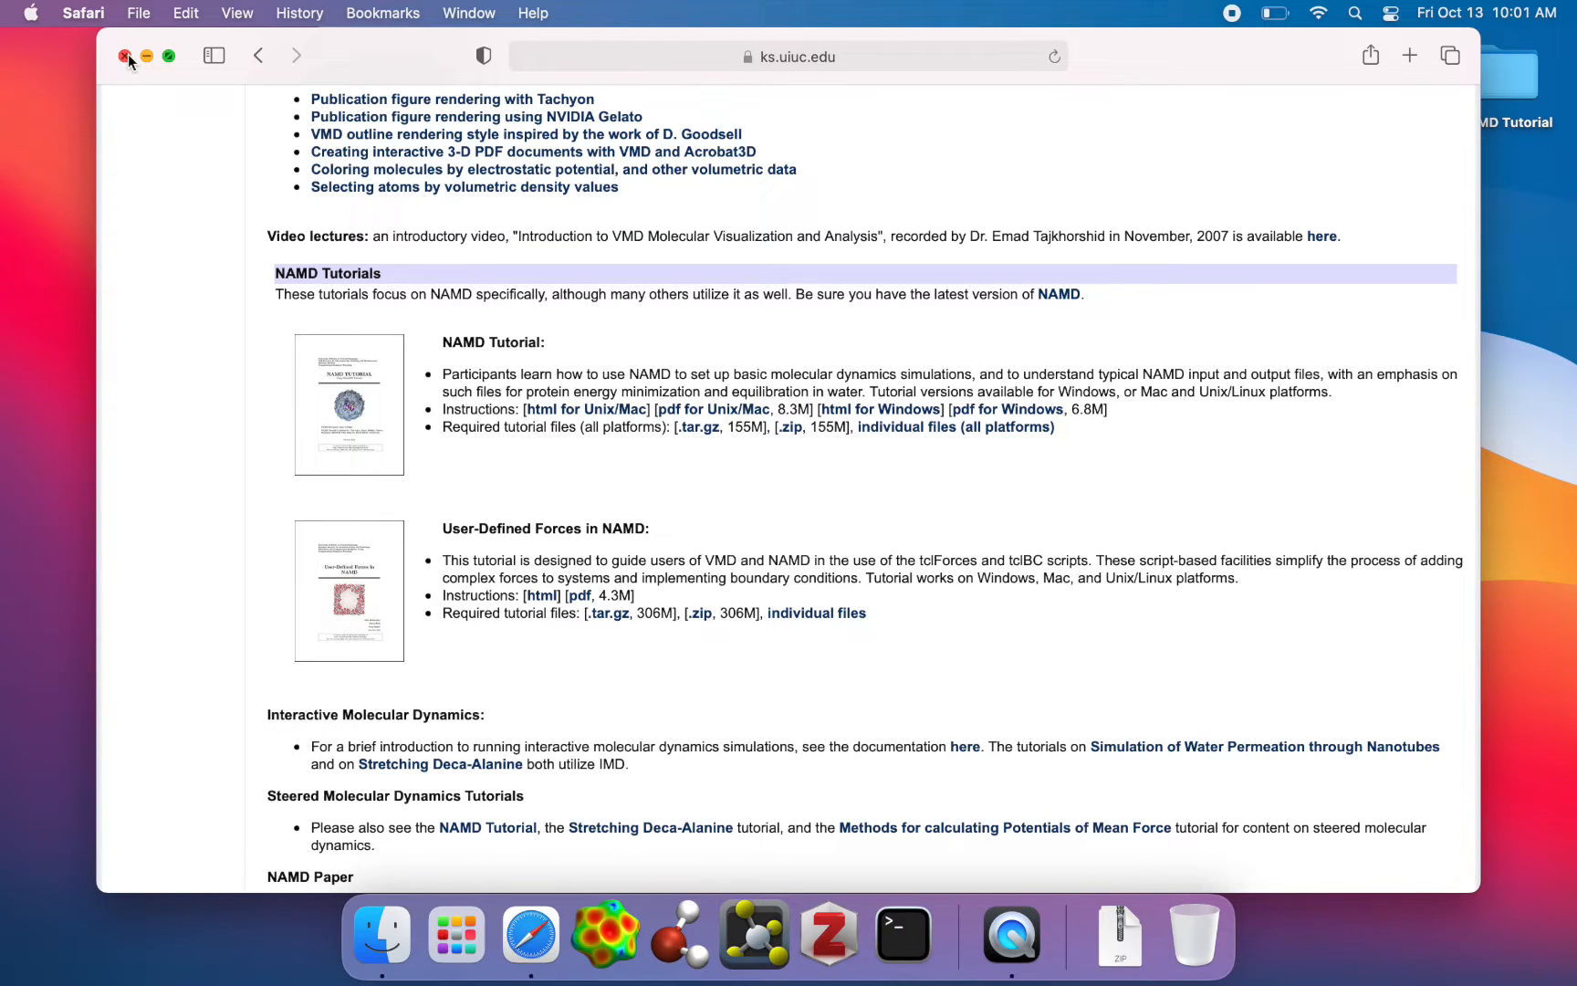
Close Safari, open Downloads in Finder, and select the NAMD 2.14 multicore tar archive.
{"action": "left_click", "coordinate": [125, 56]}
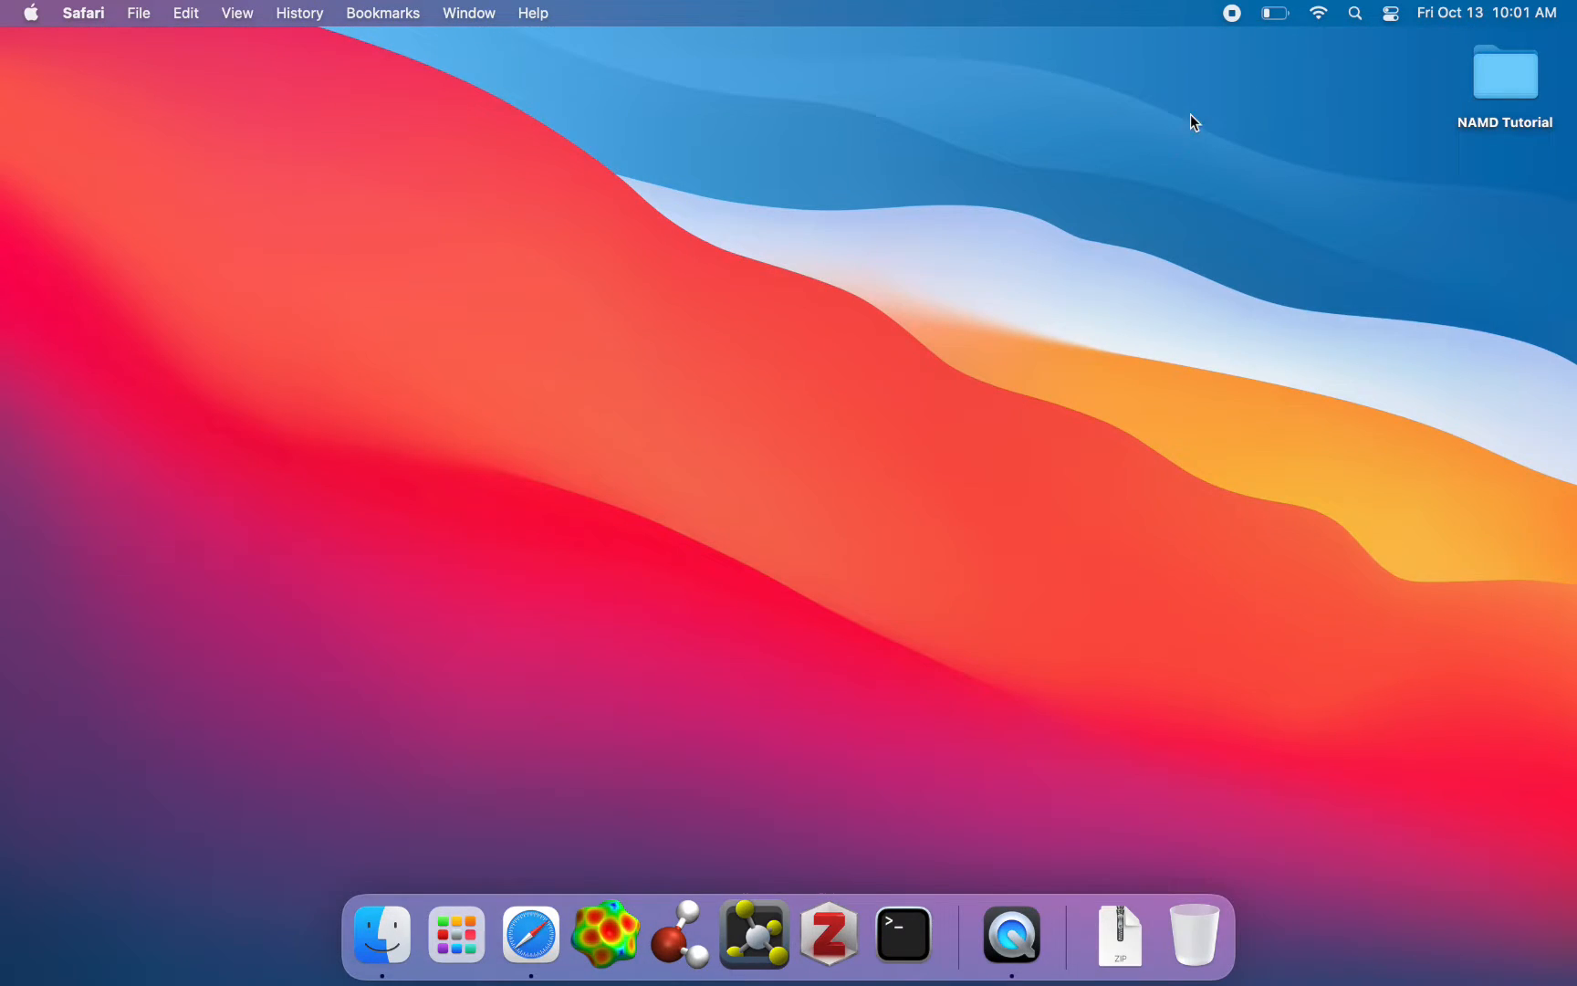
{"action": "mouse_move", "coordinate": [1118, 935]}
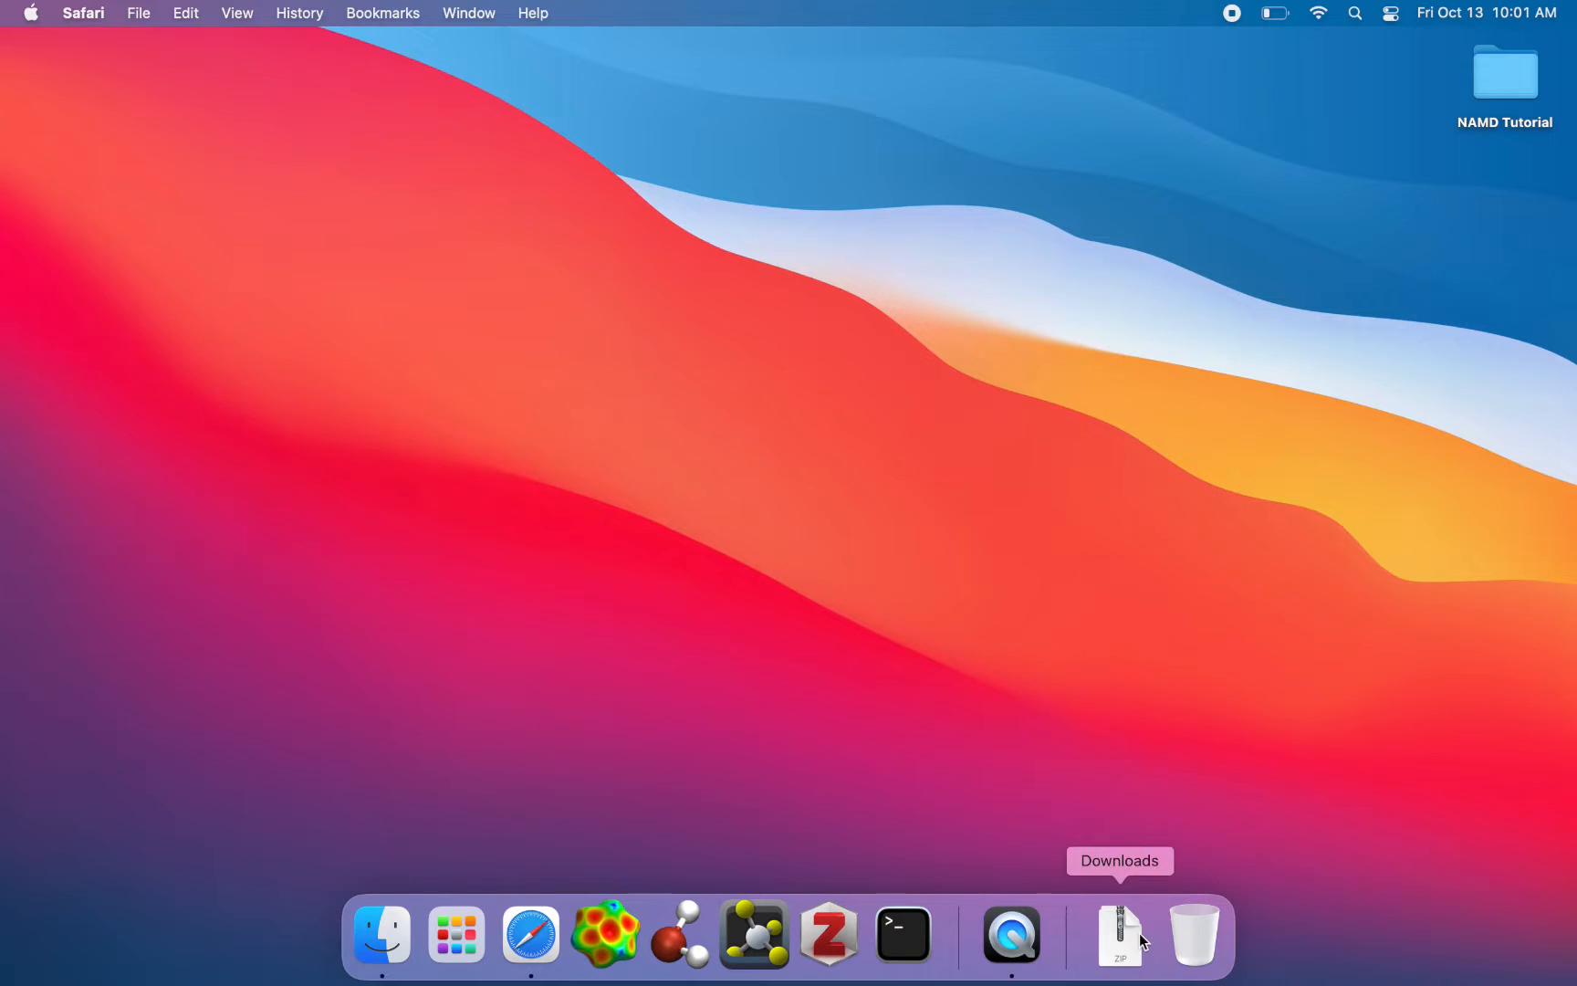
{"action": "mouse_move", "coordinate": [530, 935]}
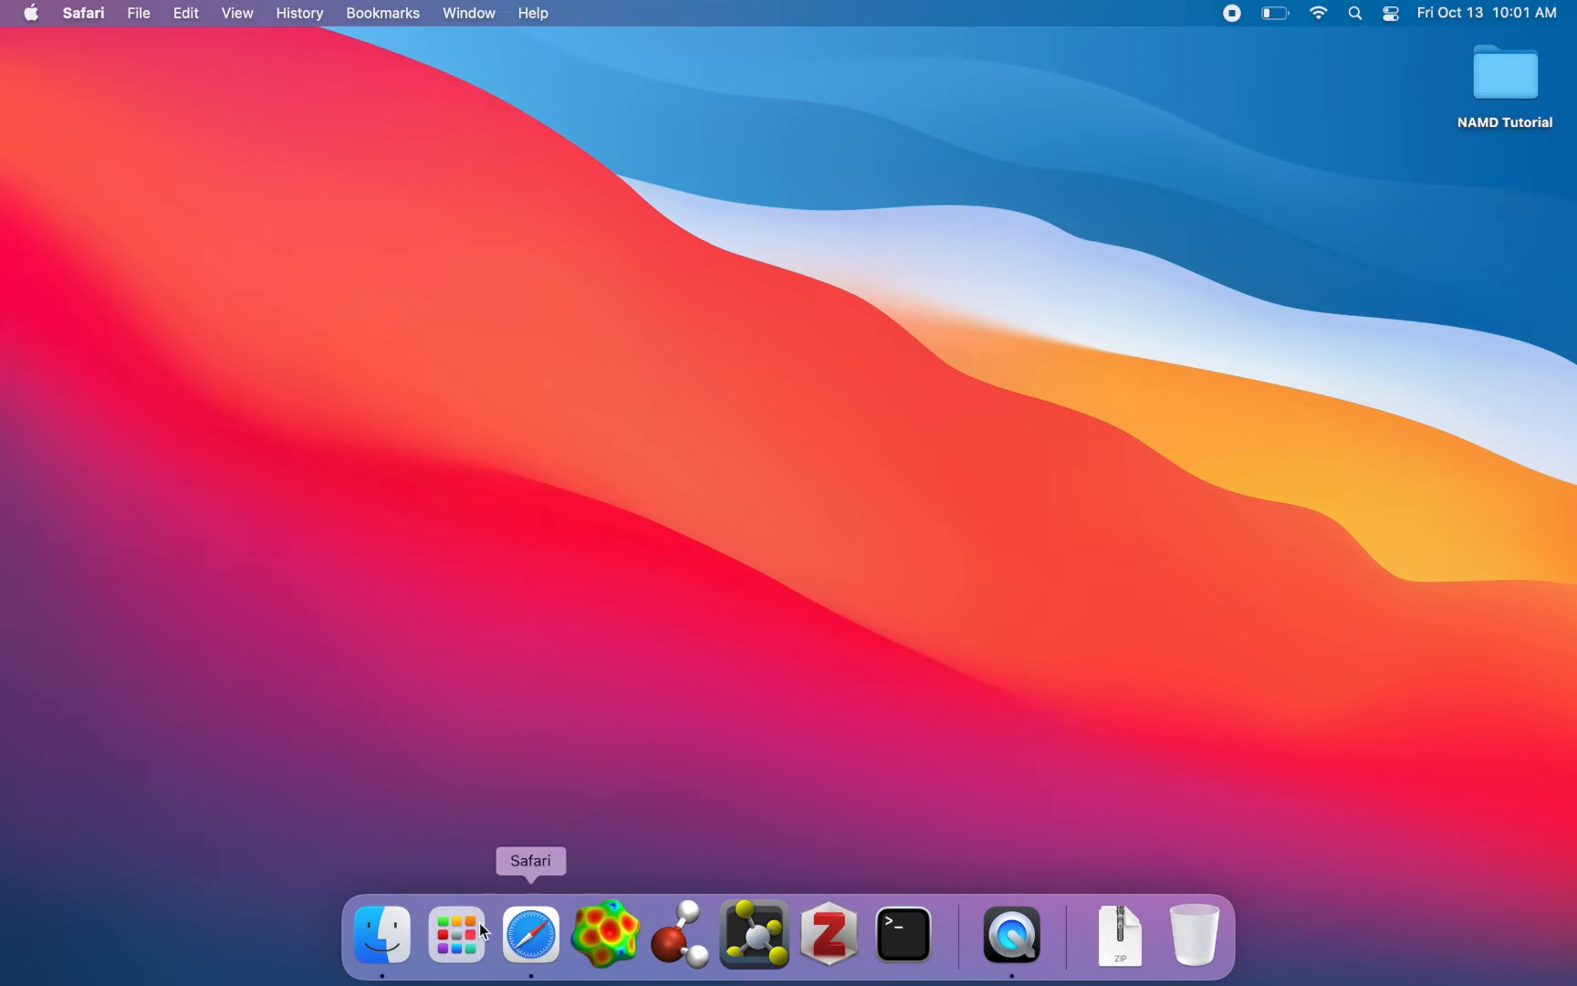
{"action": "left_click", "coordinate": [381, 936]}
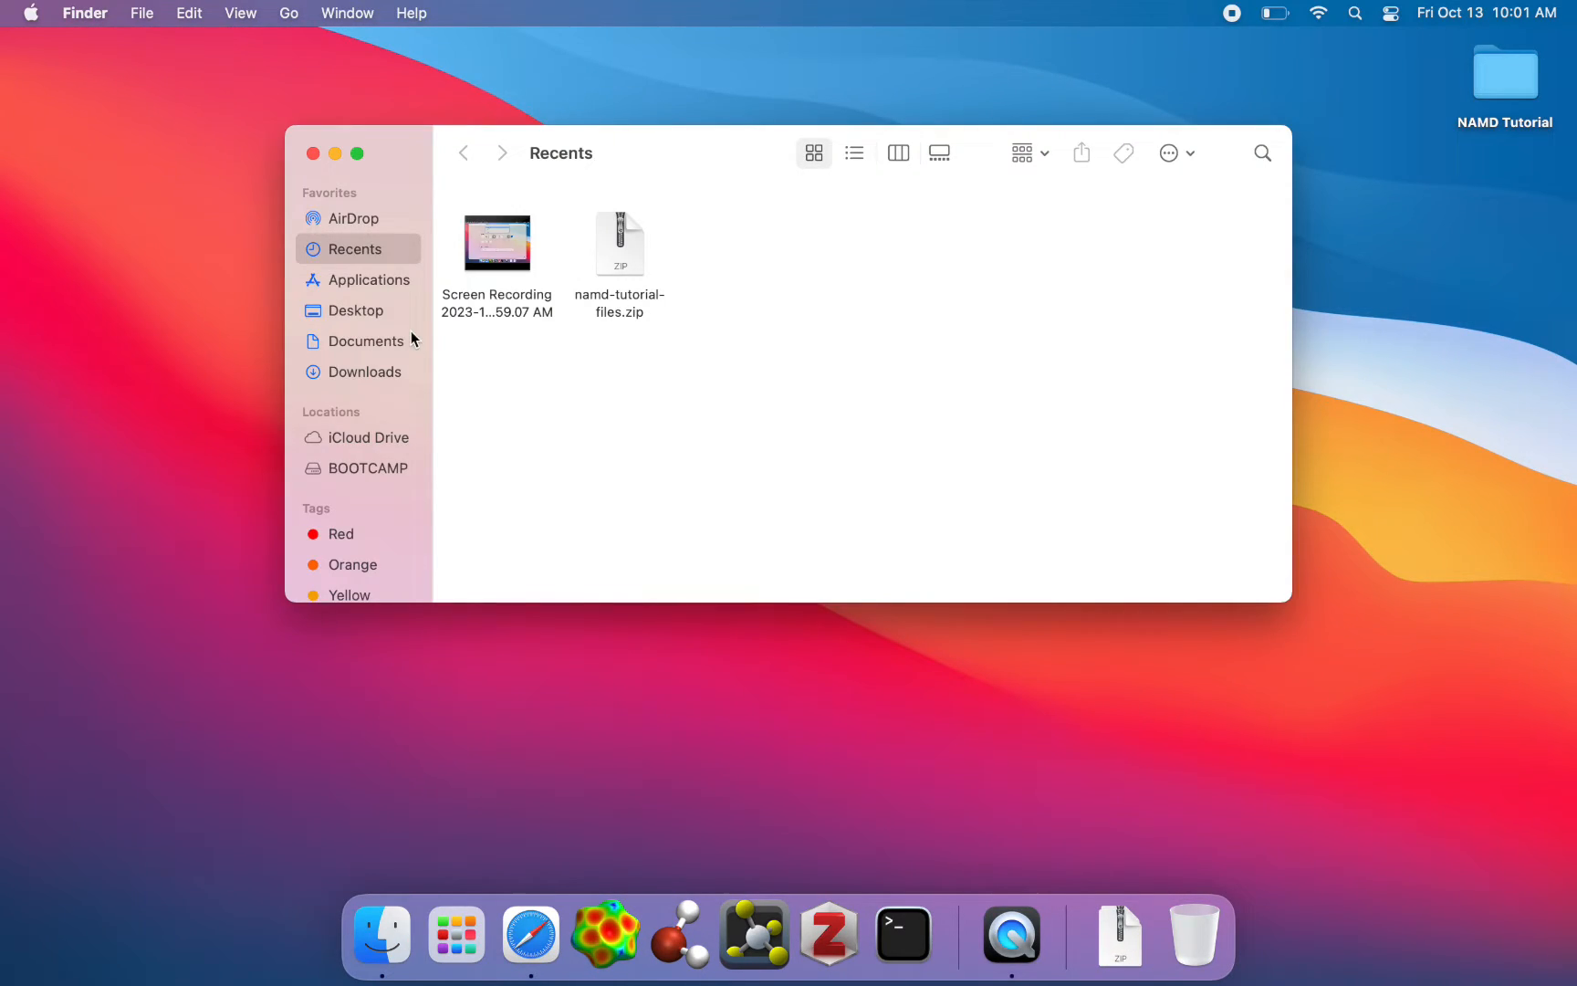
{"action": "left_click", "coordinate": [364, 372]}
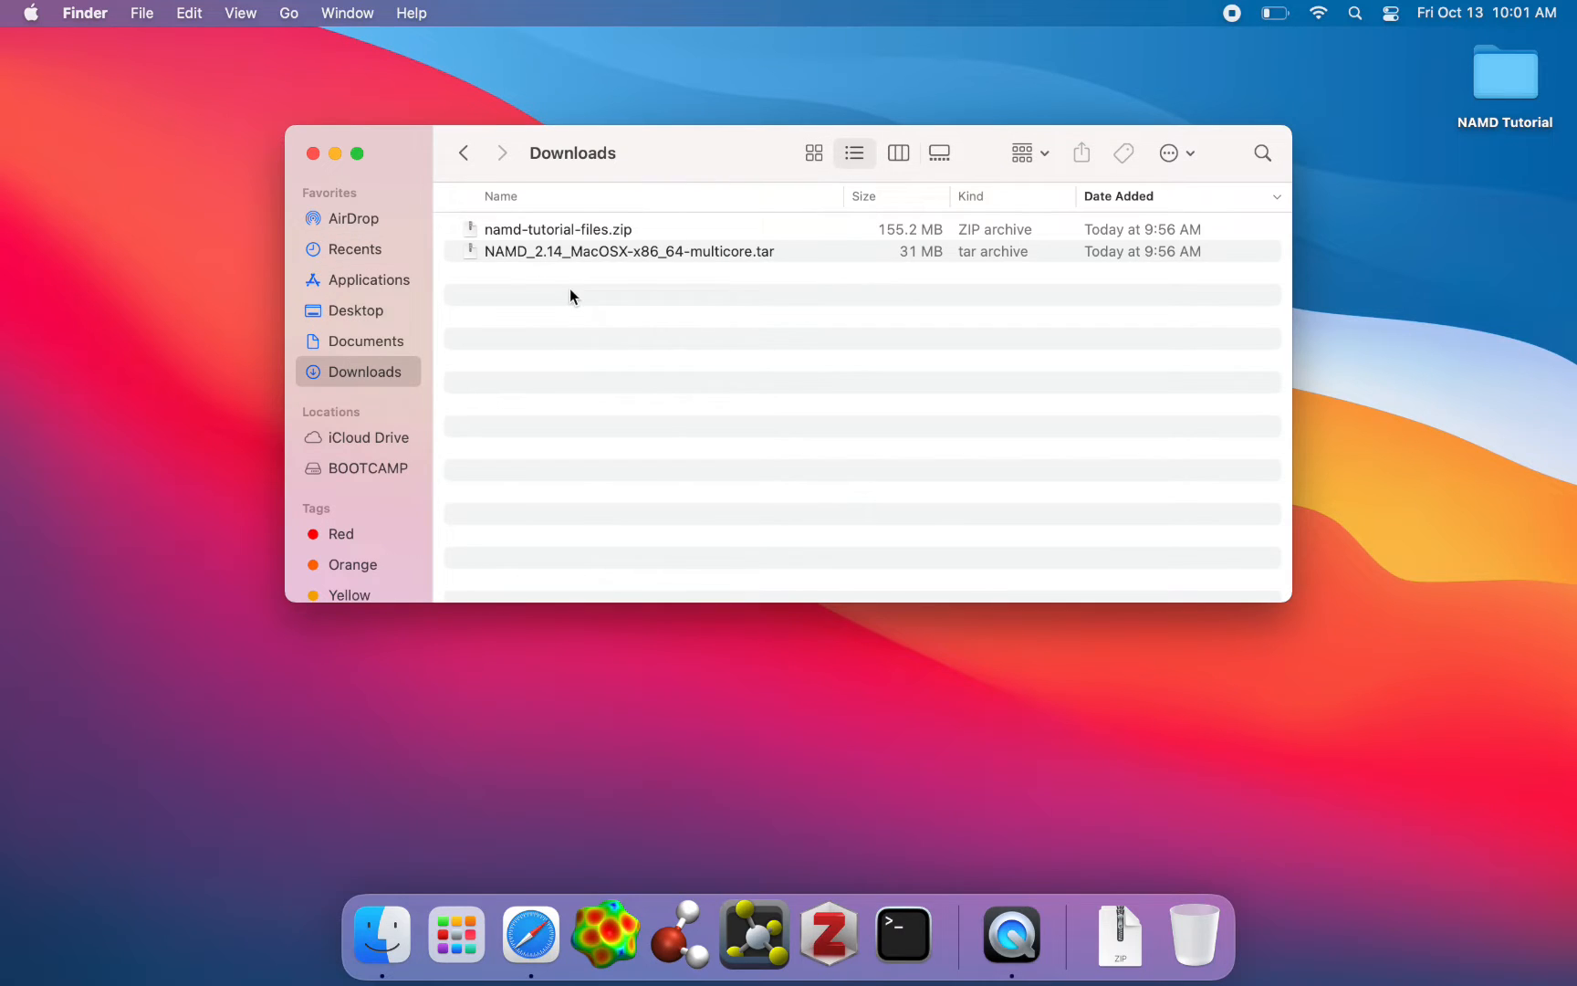
{"action": "mouse_move", "coordinate": [631, 347]}
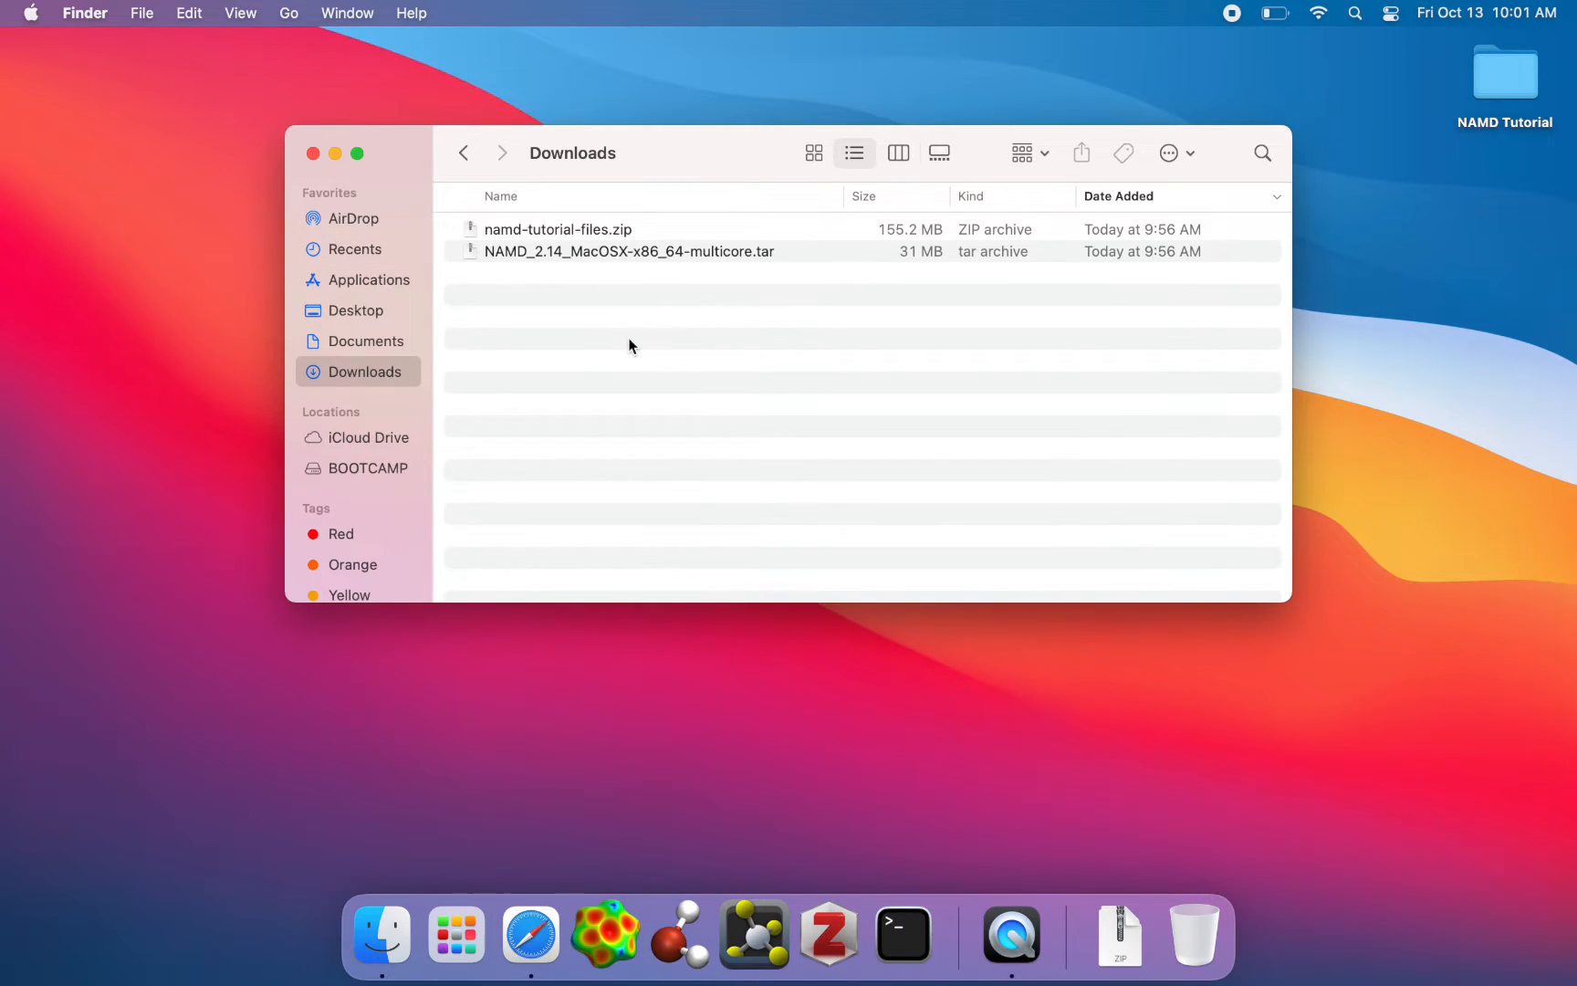
{"action": "mouse_move", "coordinate": [693, 273]}
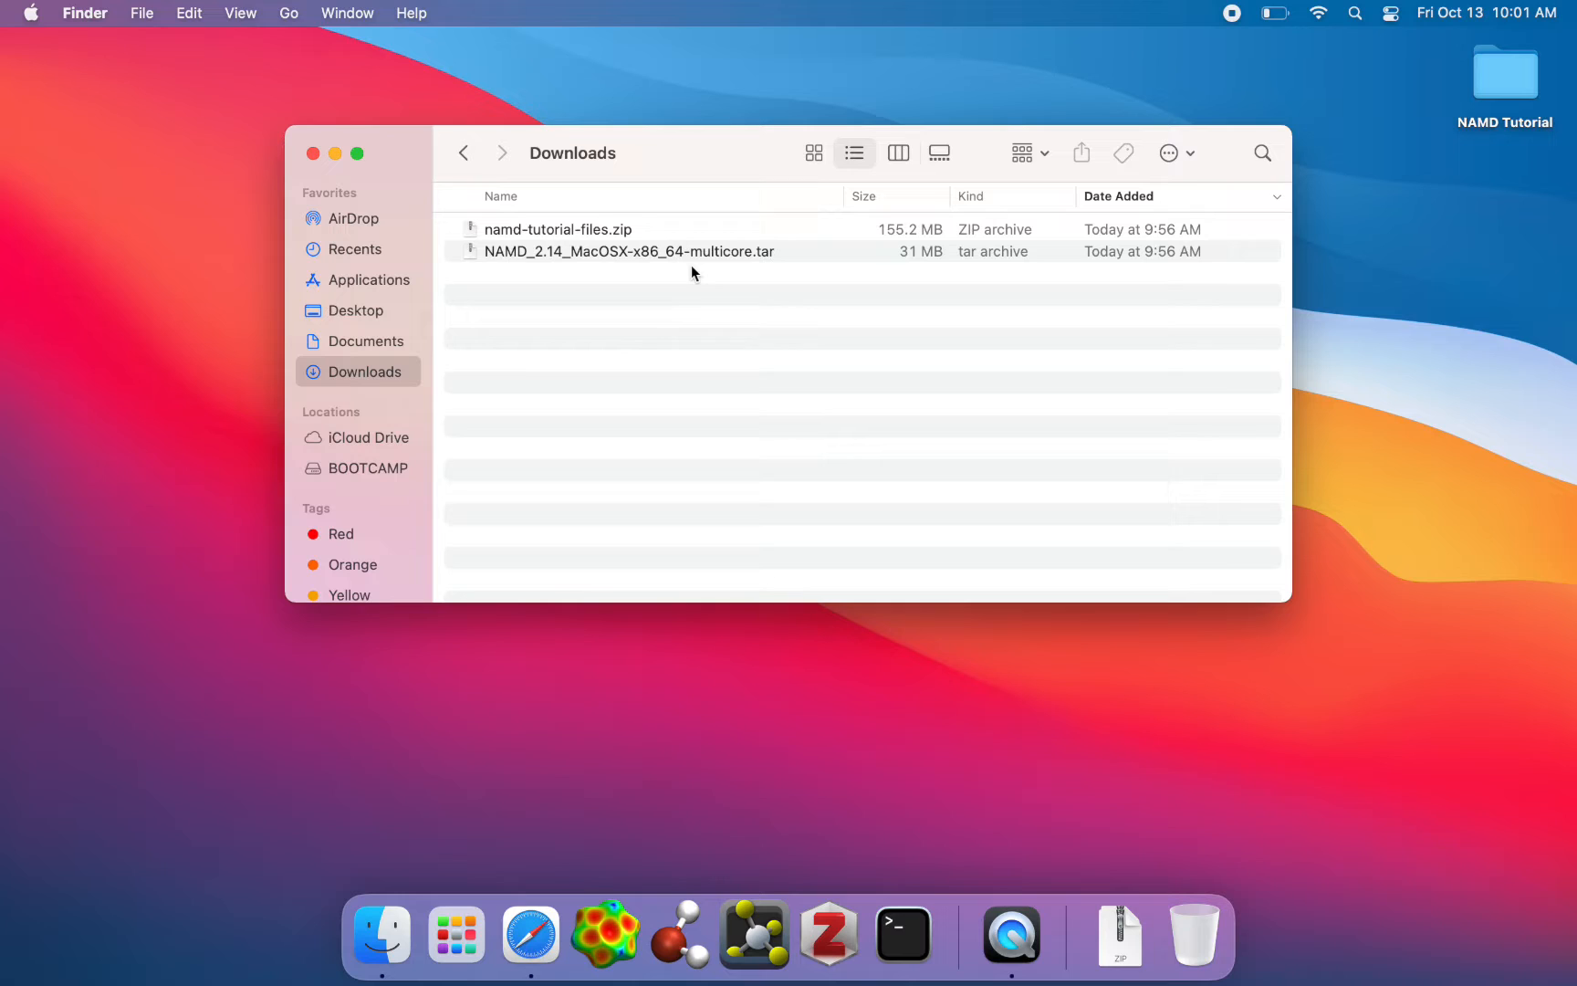
{"action": "left_click", "coordinate": [632, 252]}
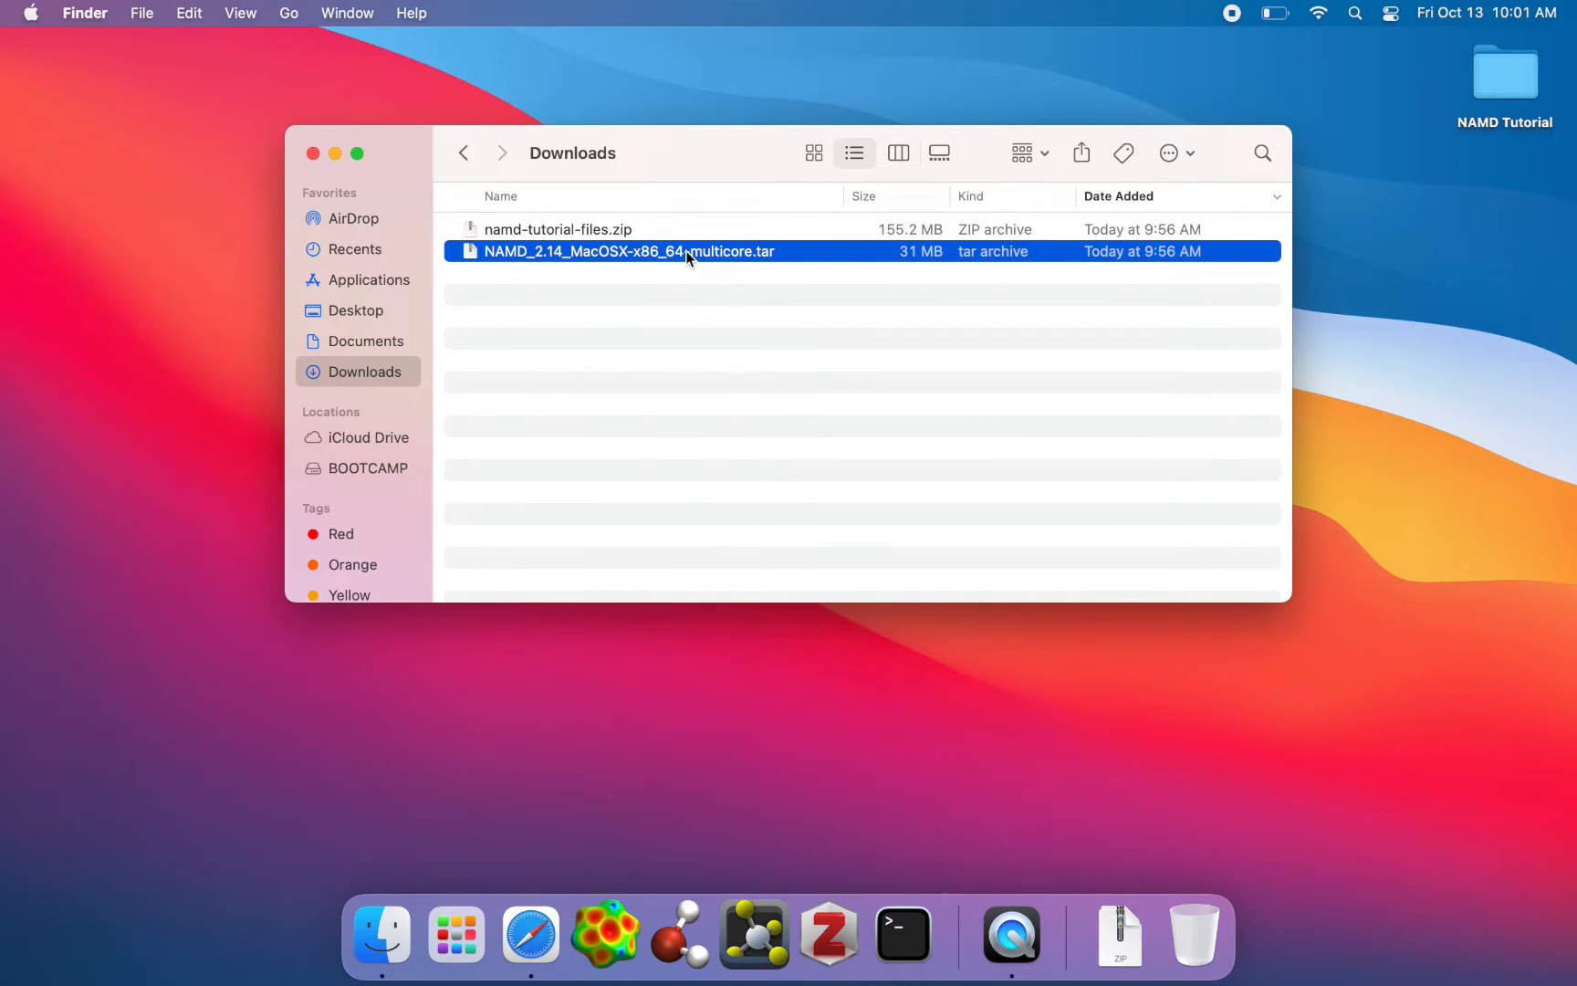
{"action": "mouse_move", "coordinate": [694, 229]}
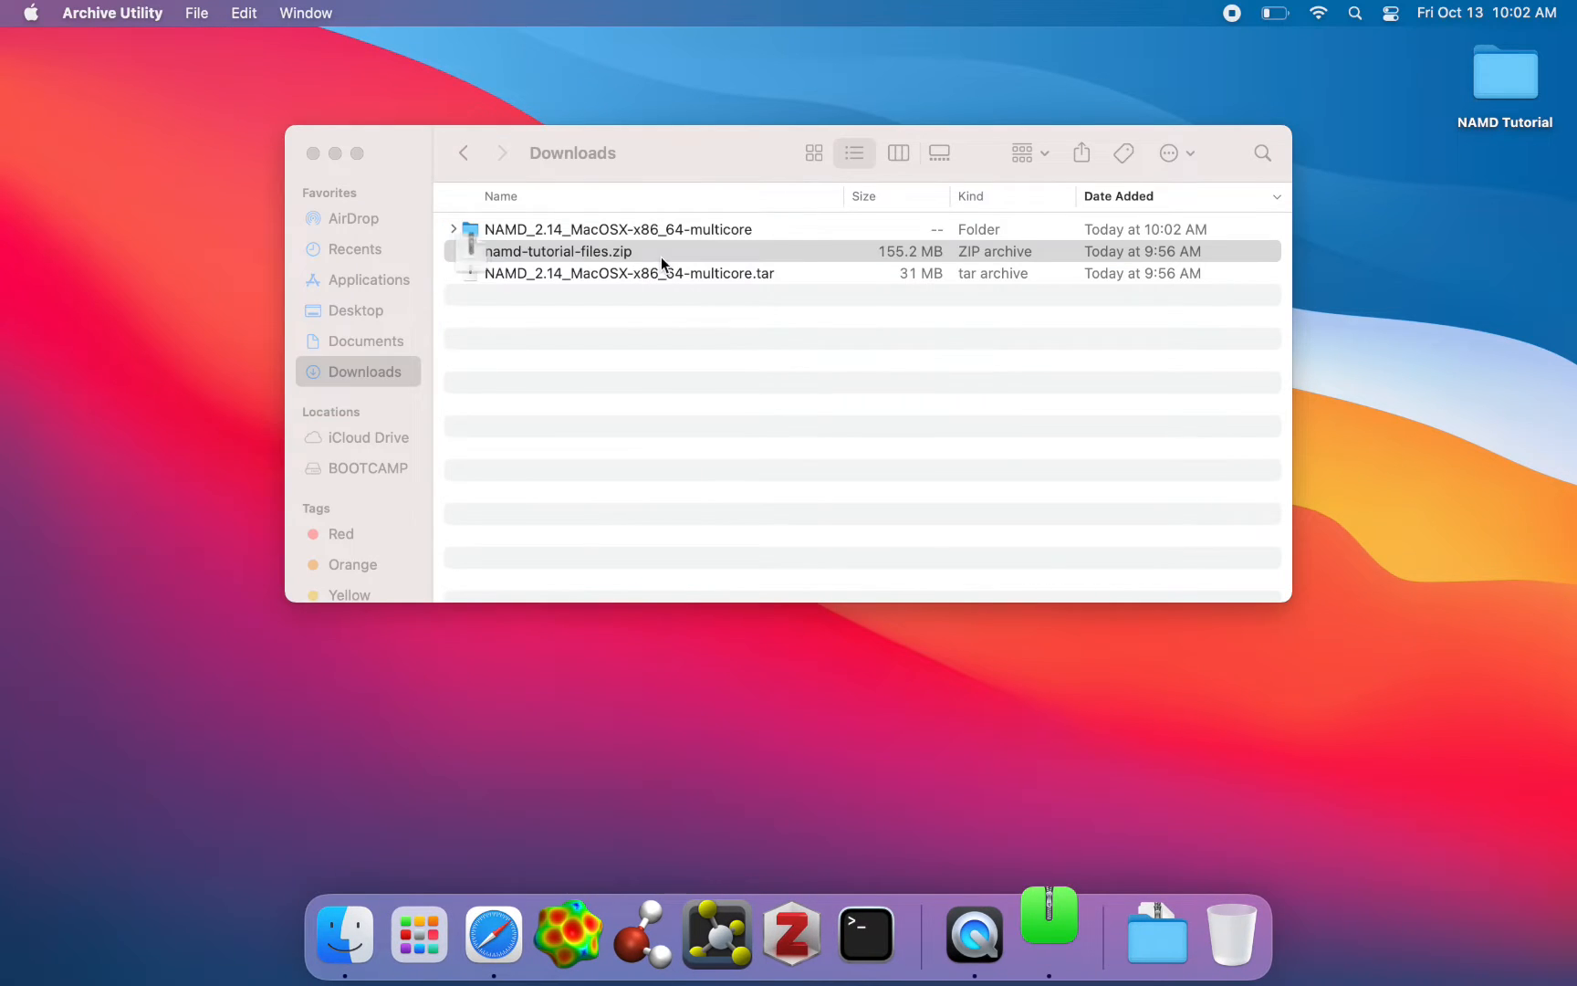
Extract namd-tutorial-files.zip and open the resulting namd-tutorial-files folder.
{"action": "double_click", "coordinate": [560, 252]}
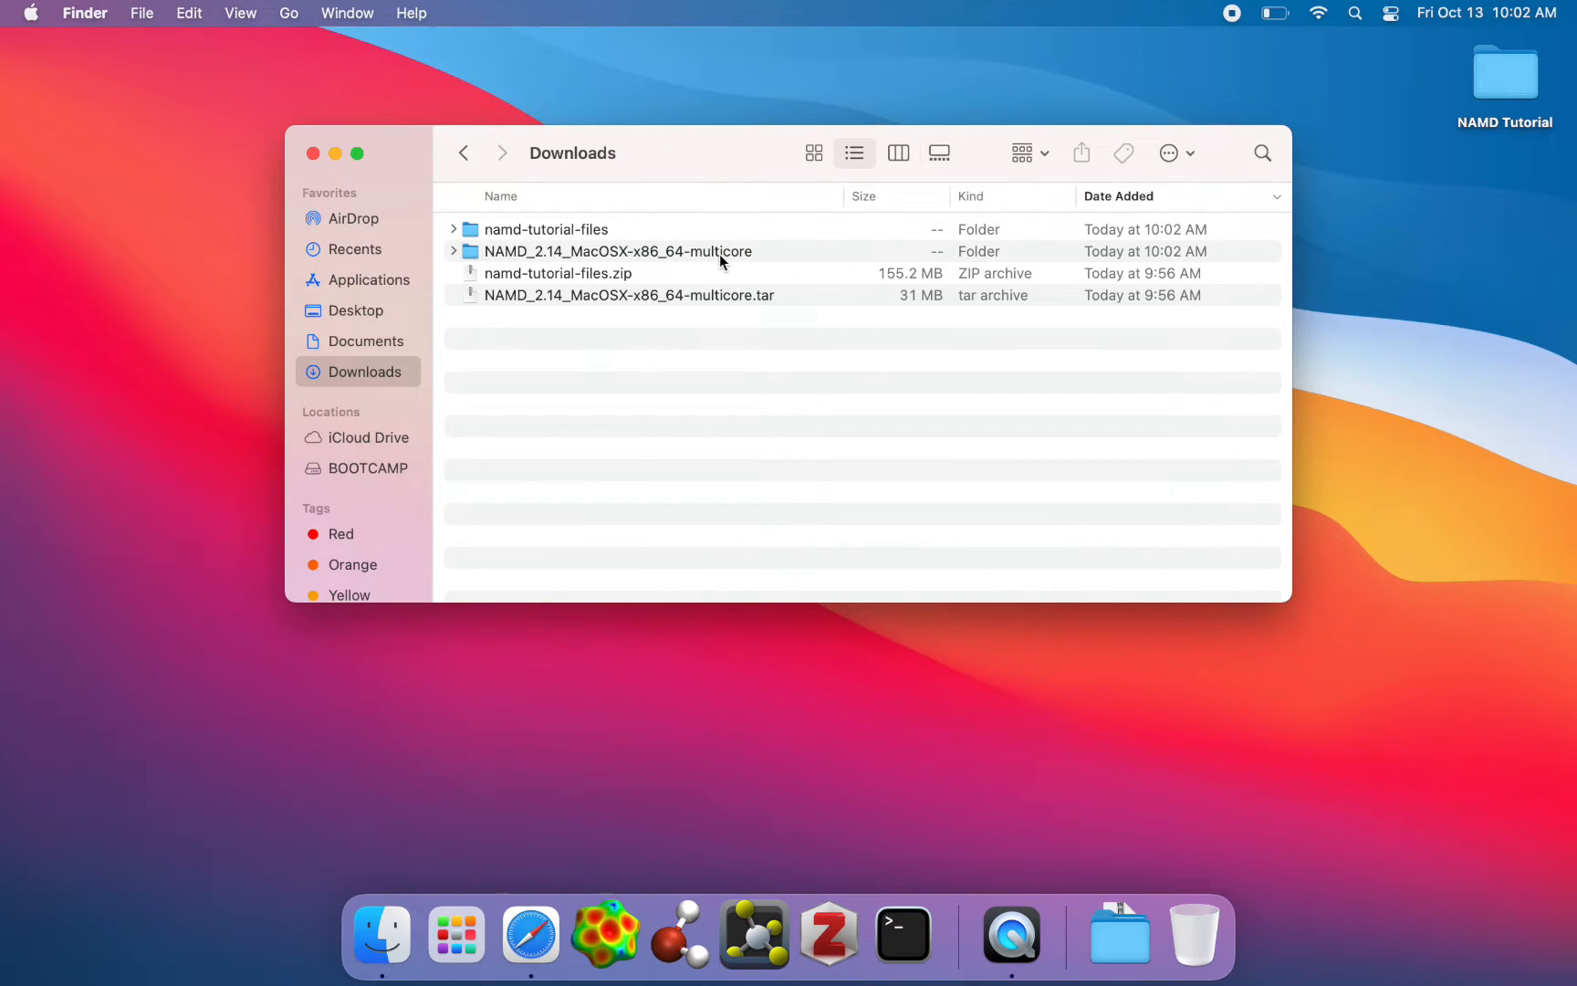
{"action": "double_click", "coordinate": [618, 250]}
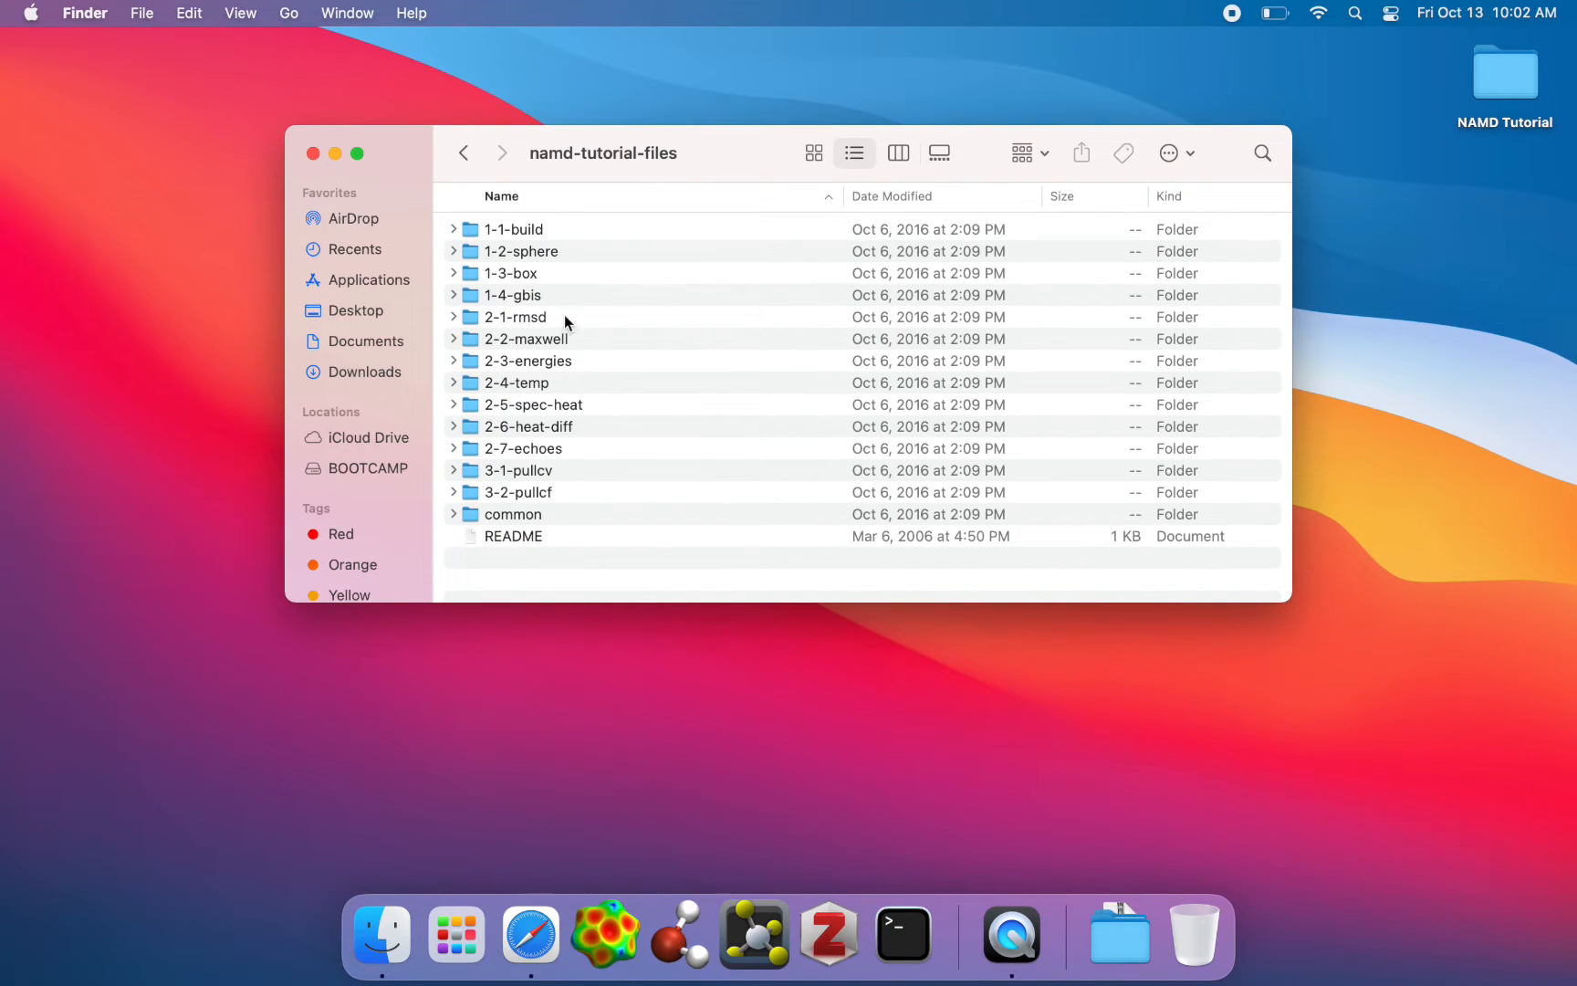
Select all tutorial items, move them into the NAMD Tutorial folder, and scroll its contents.
{"action": "key", "text": "cmd+a"}
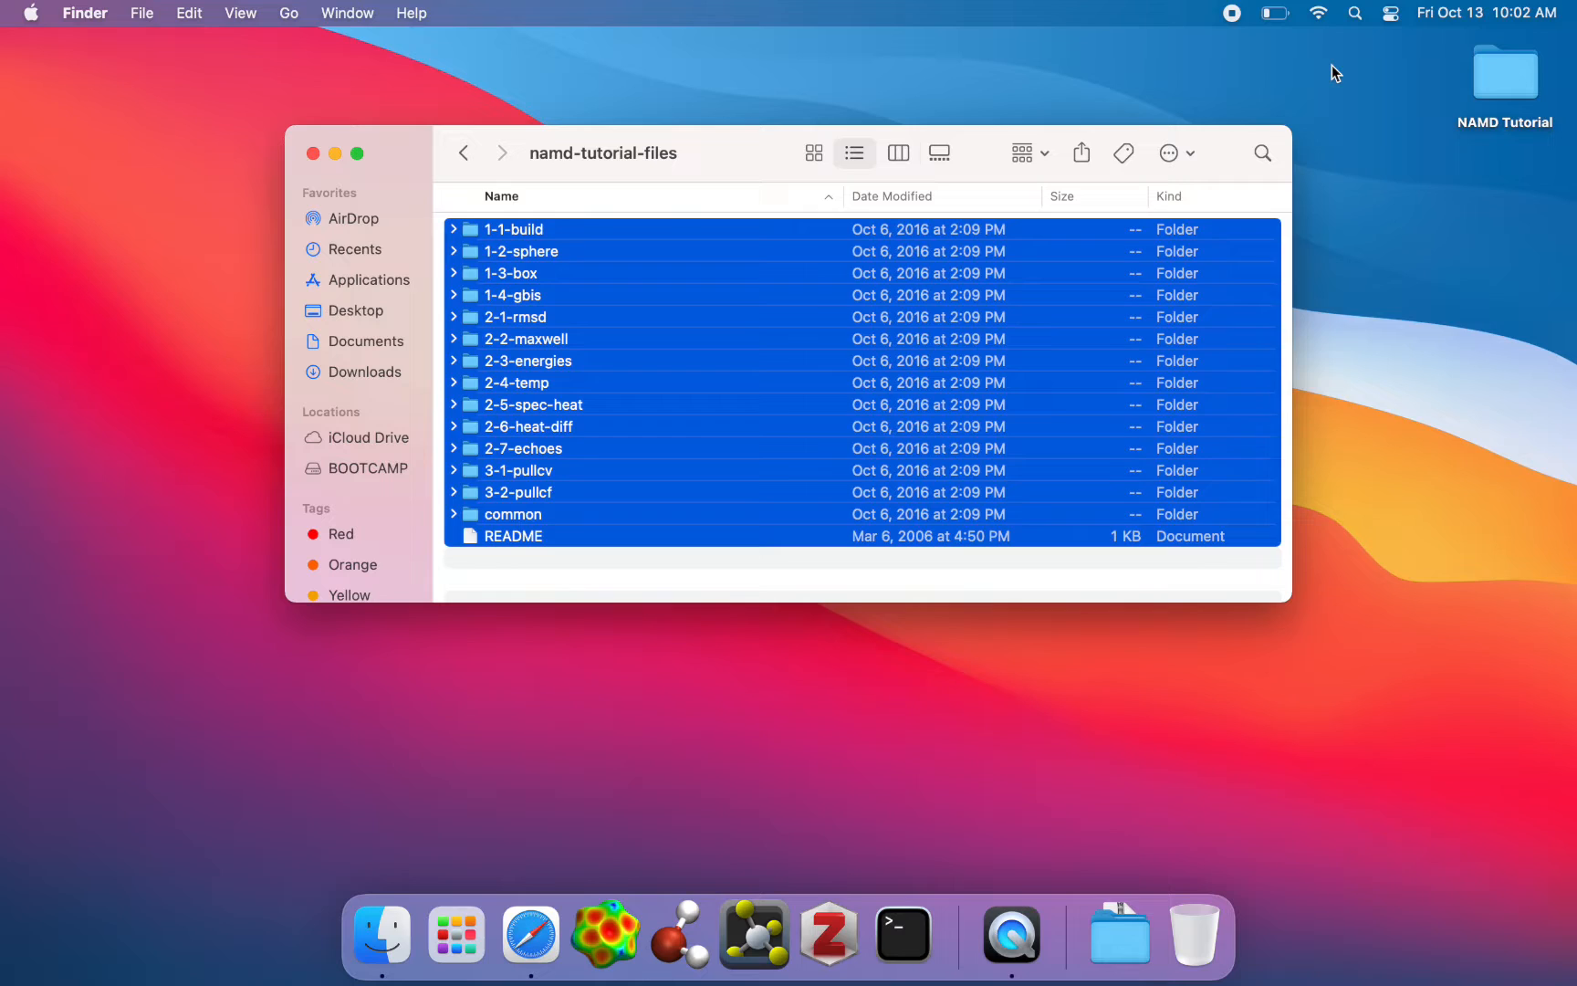
{"action": "left_click", "coordinate": [607, 334]}
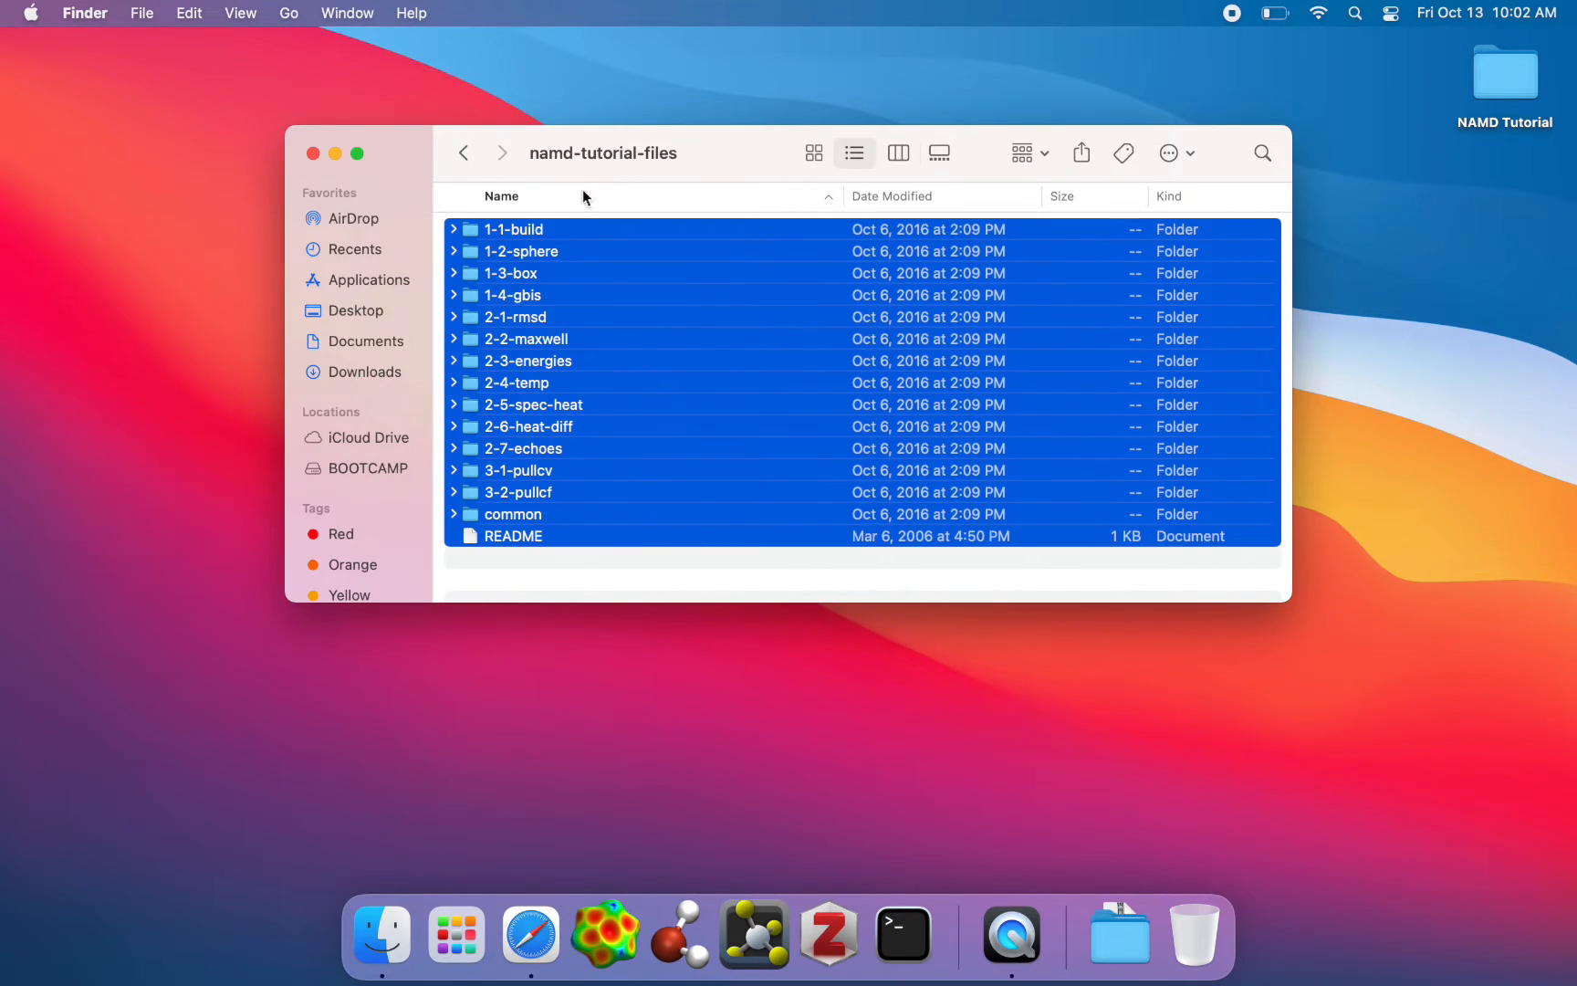
{"action": "mouse_move", "coordinate": [1517, 109]}
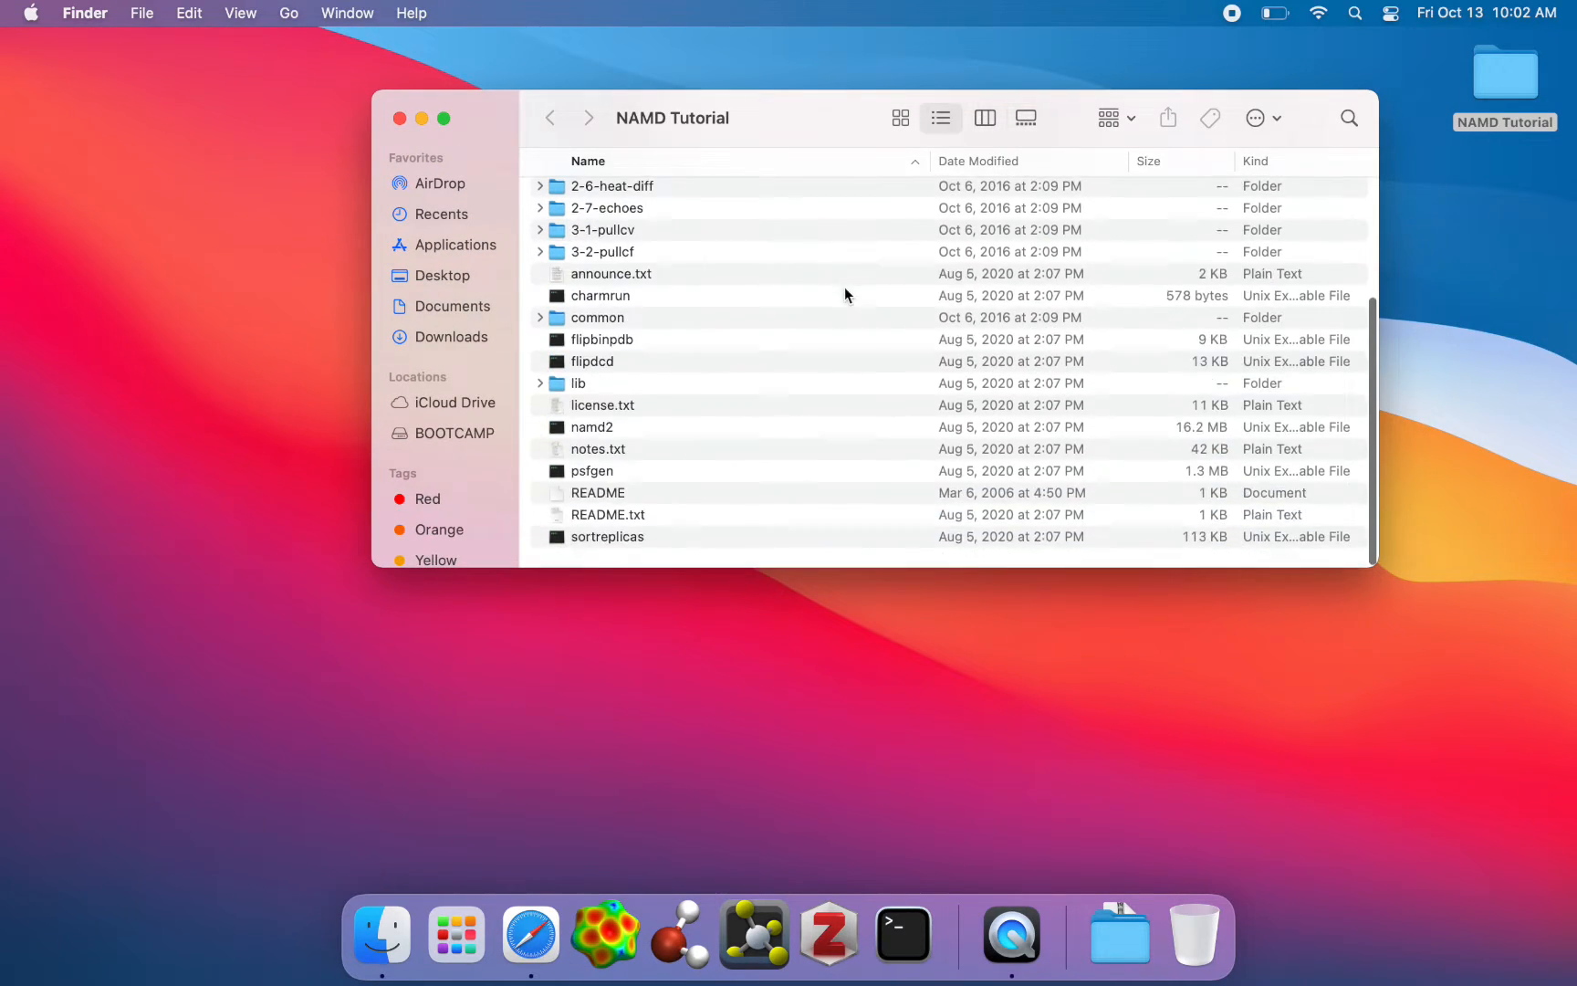
{"action": "scroll", "scroll_direction": "up", "scroll_amount": 3}
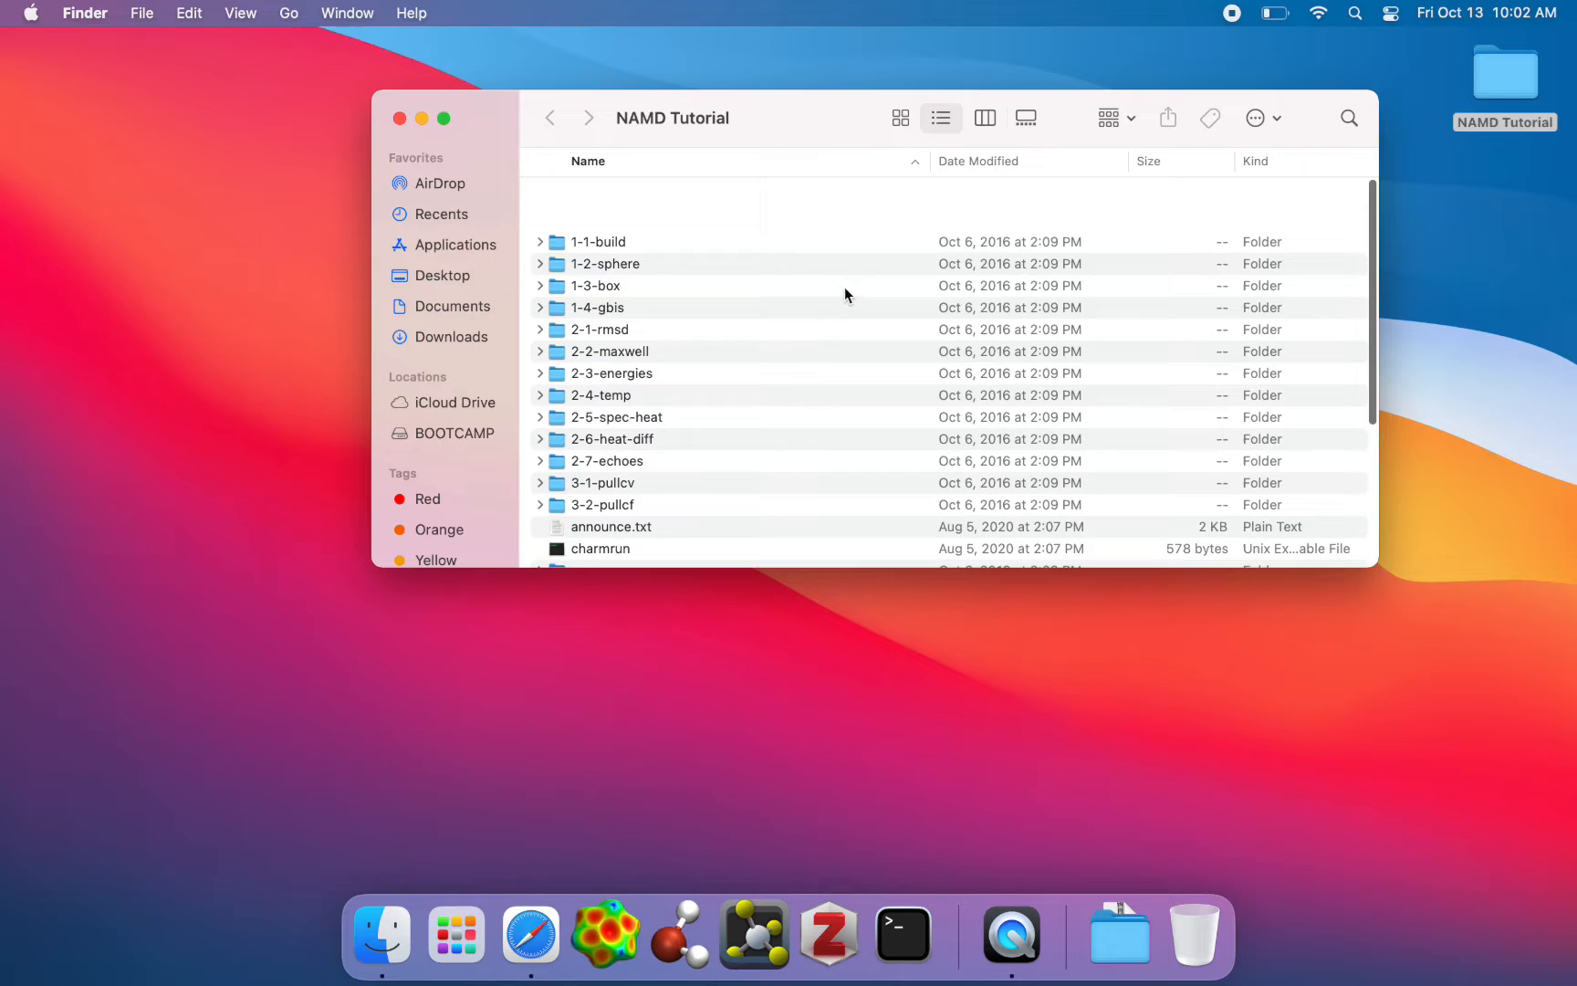
{"action": "scroll", "scroll_direction": "down", "scroll_amount": 3}
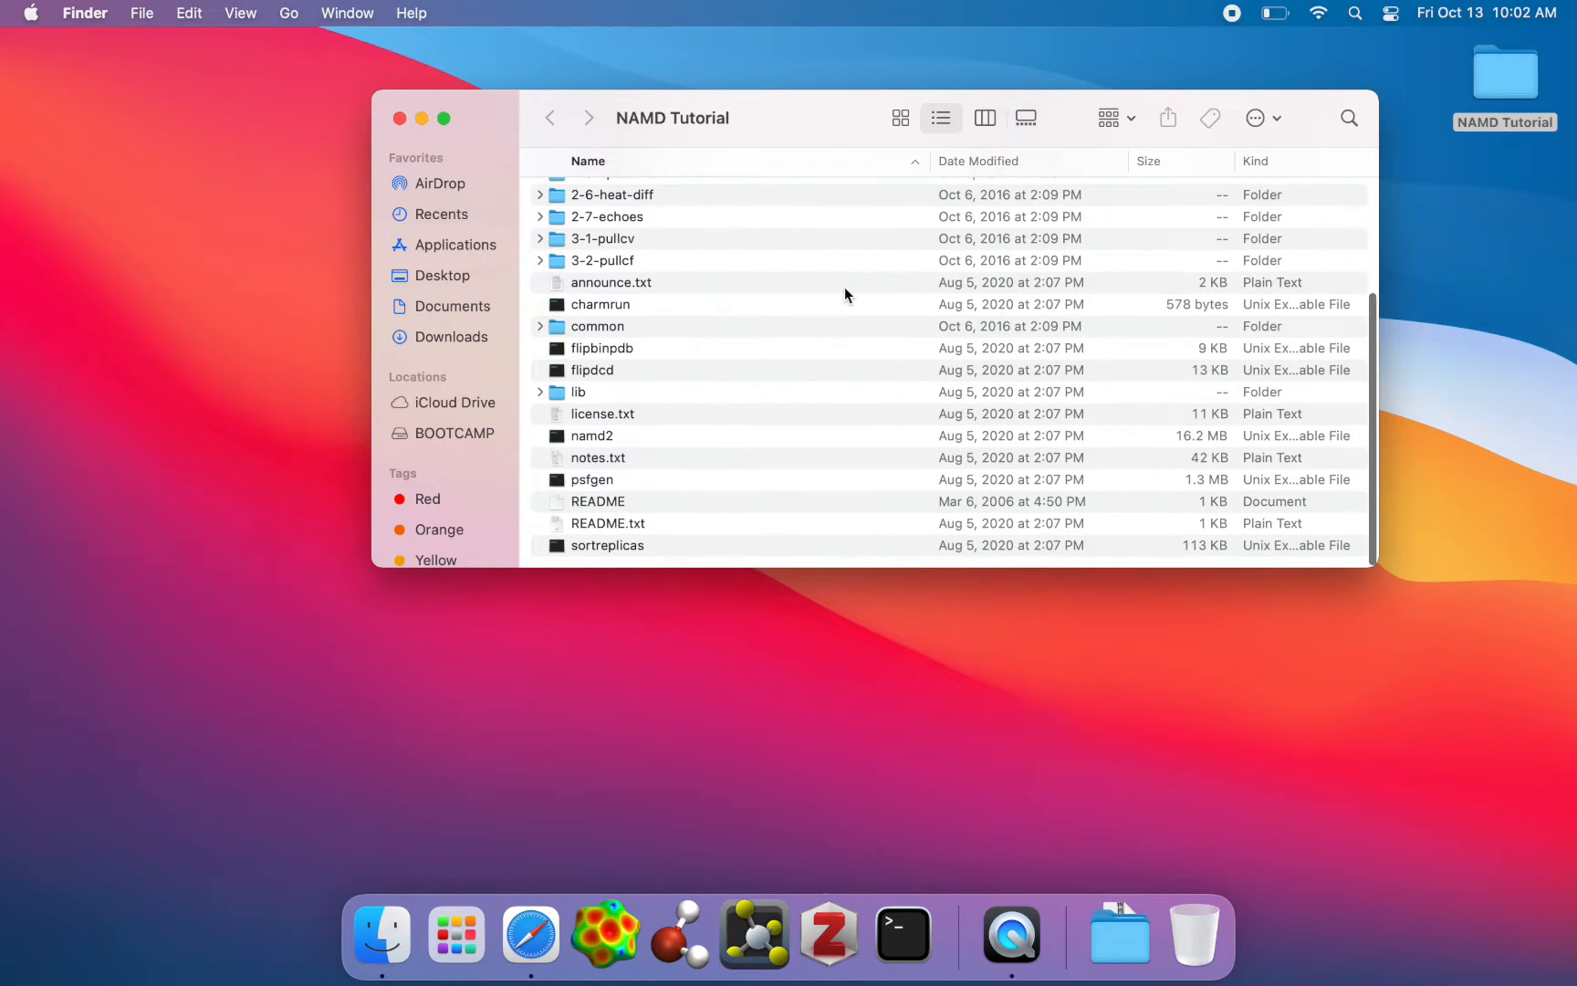
{"action": "scroll", "scroll_direction": "up", "scroll_amount": 3}
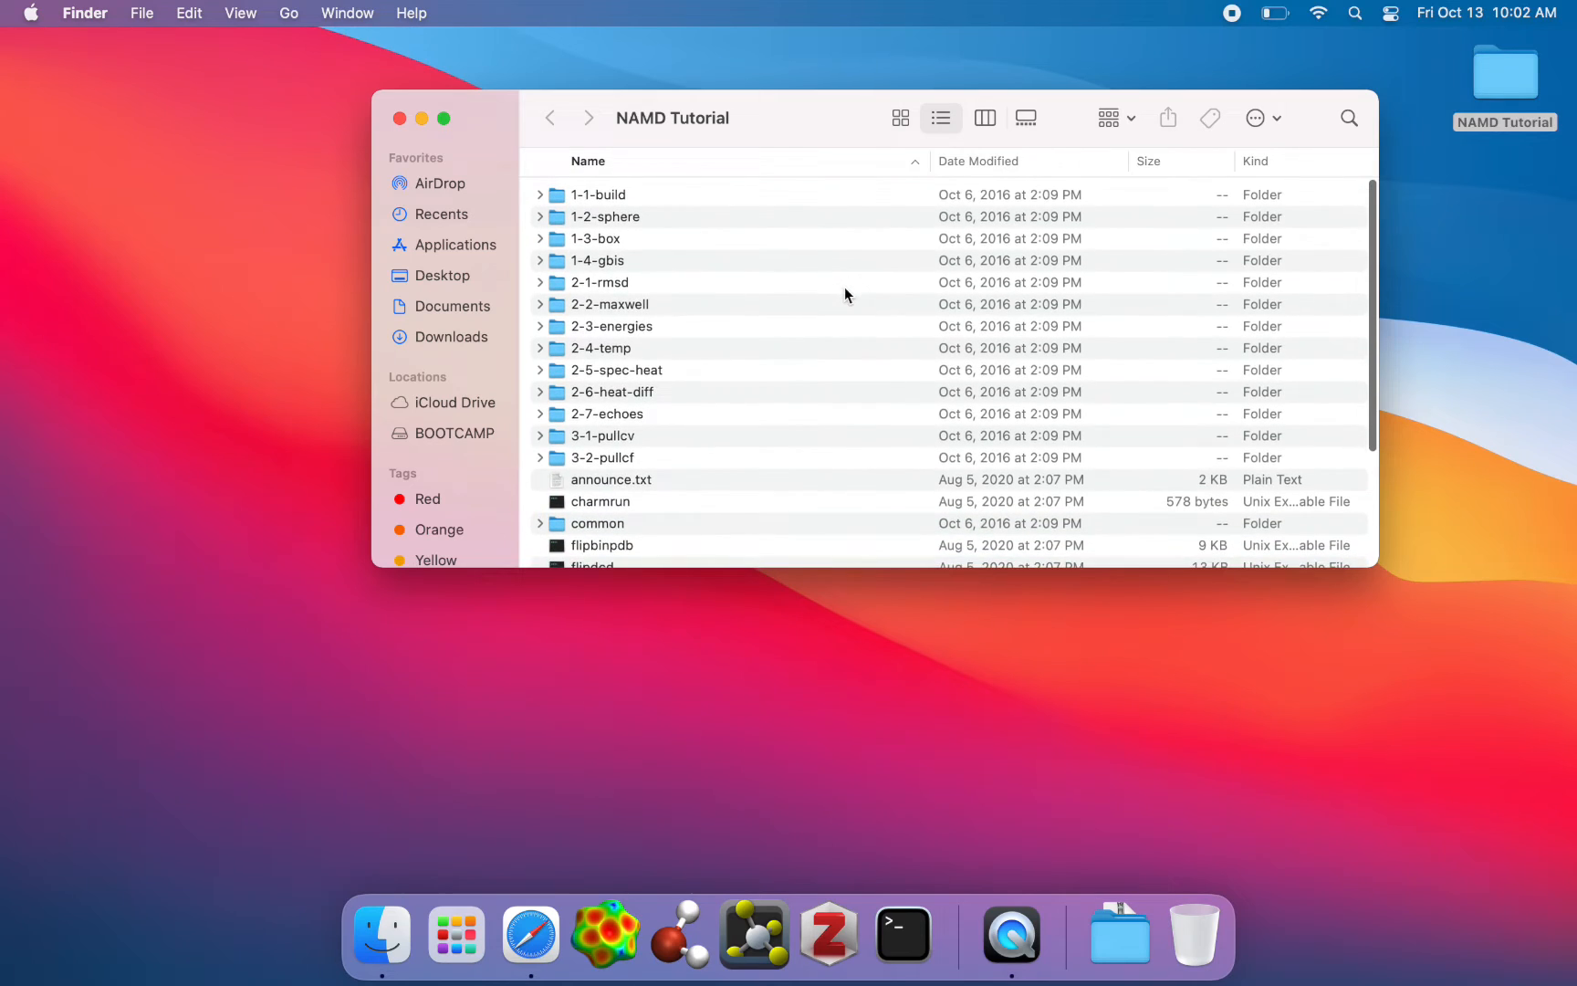
{"action": "scroll", "scroll_direction": "down", "scroll_amount": 3}
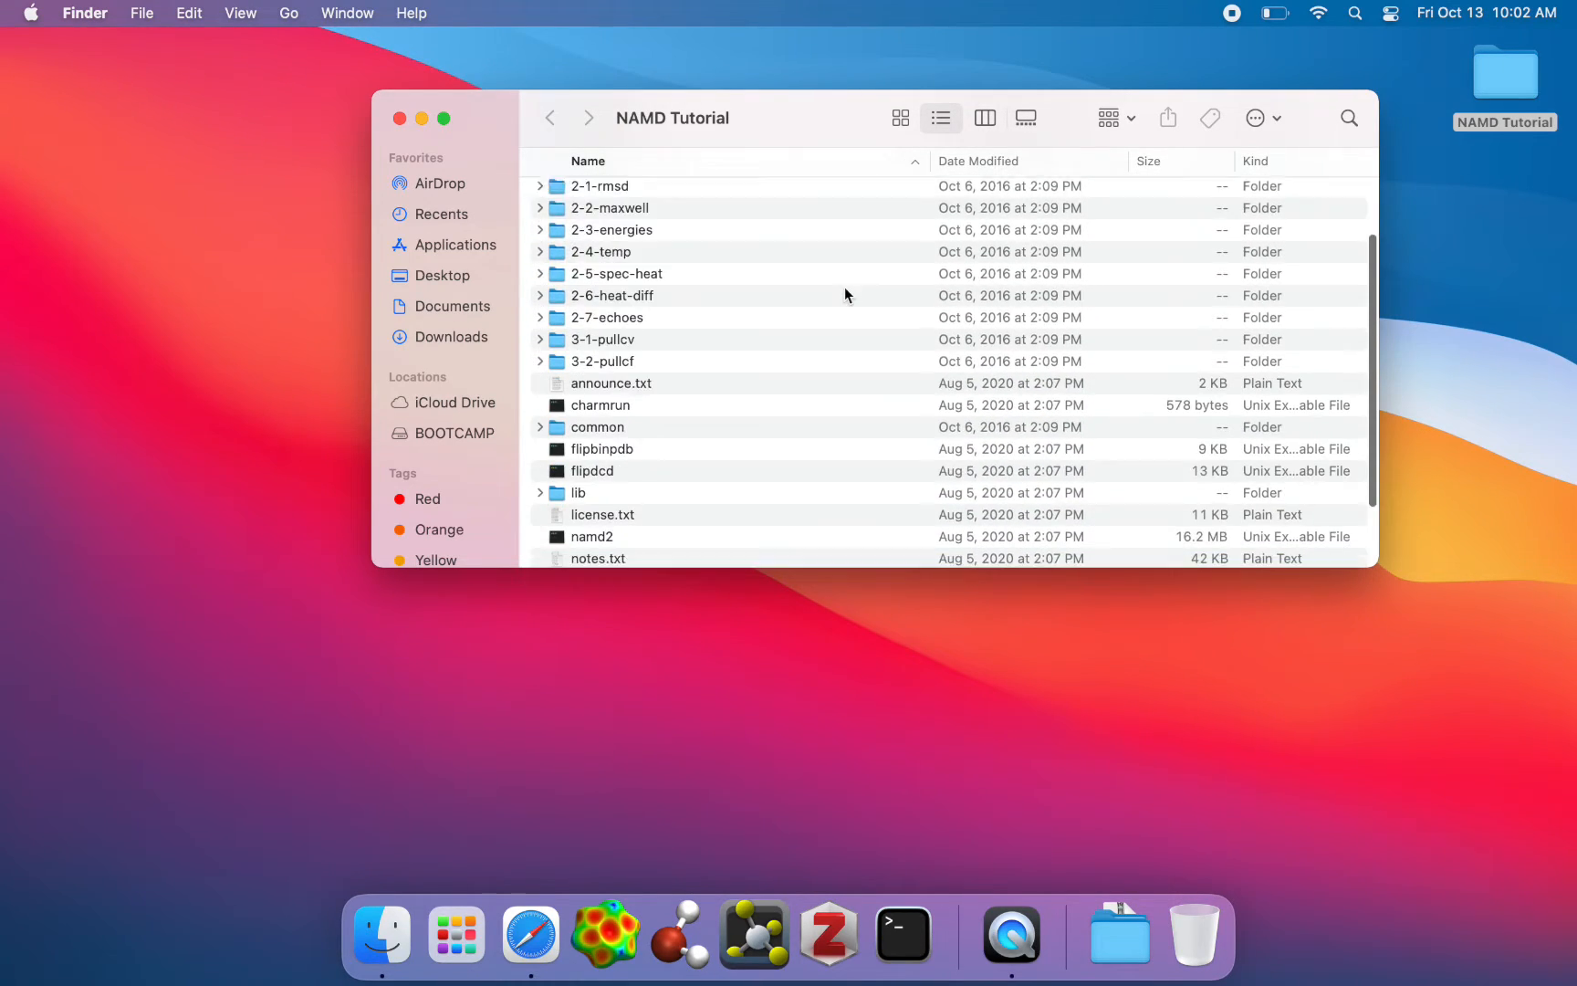
{"action": "scroll", "scroll_direction": "up", "scroll_amount": 3}
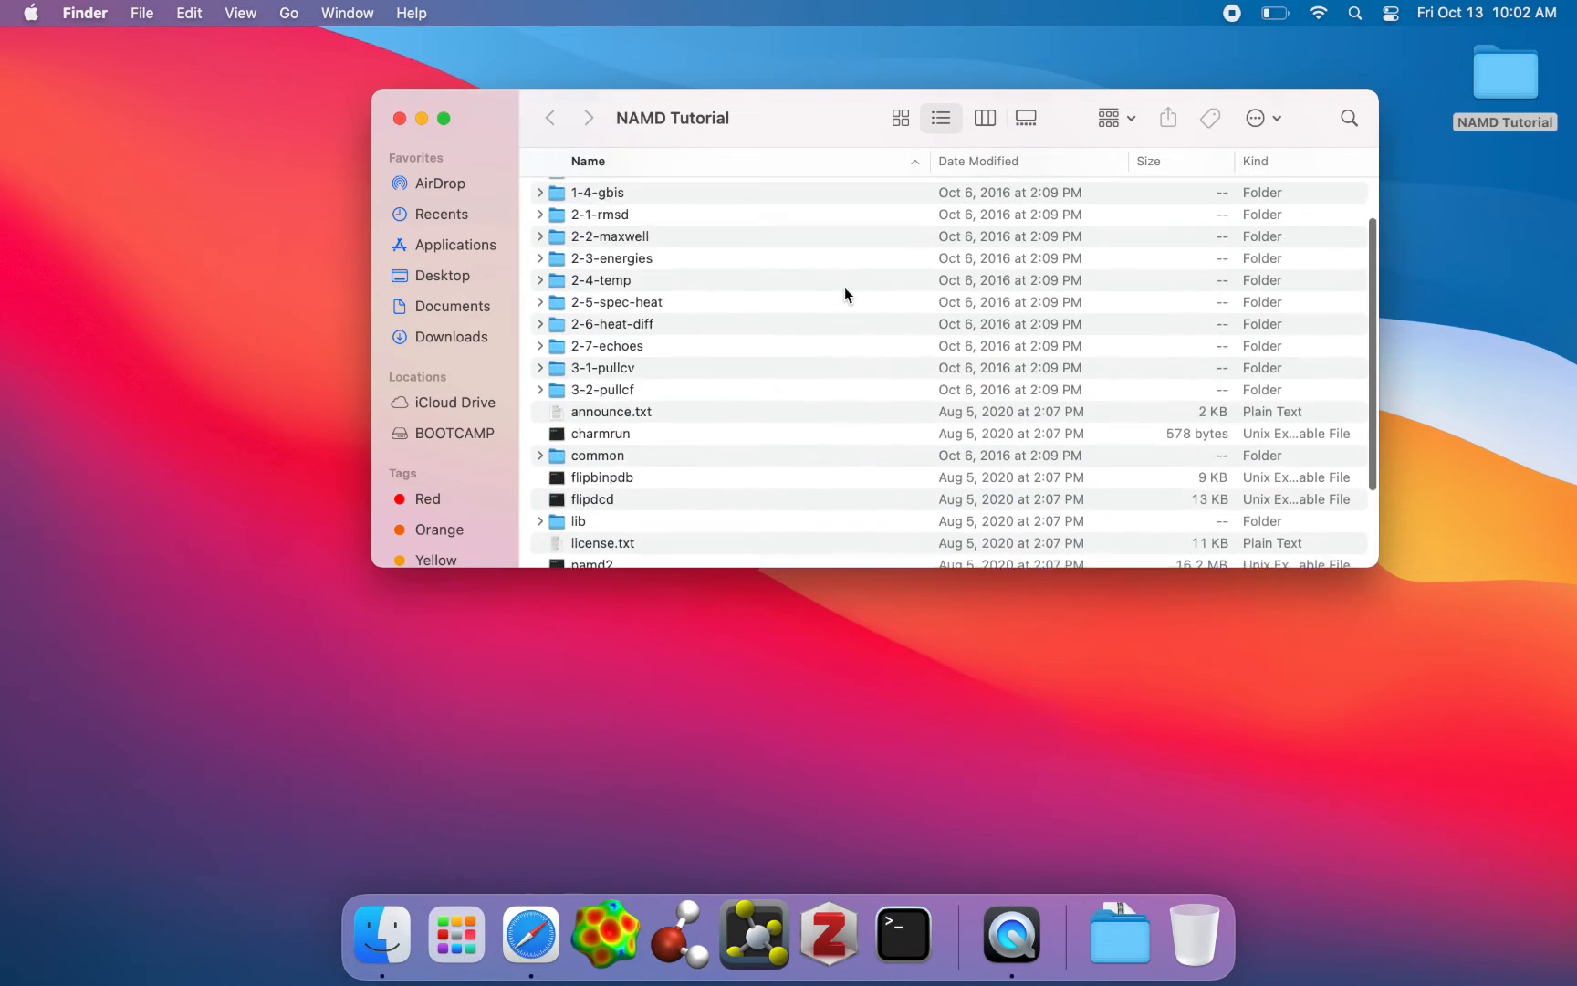
{"action": "scroll", "scroll_direction": "down", "scroll_amount": 3}
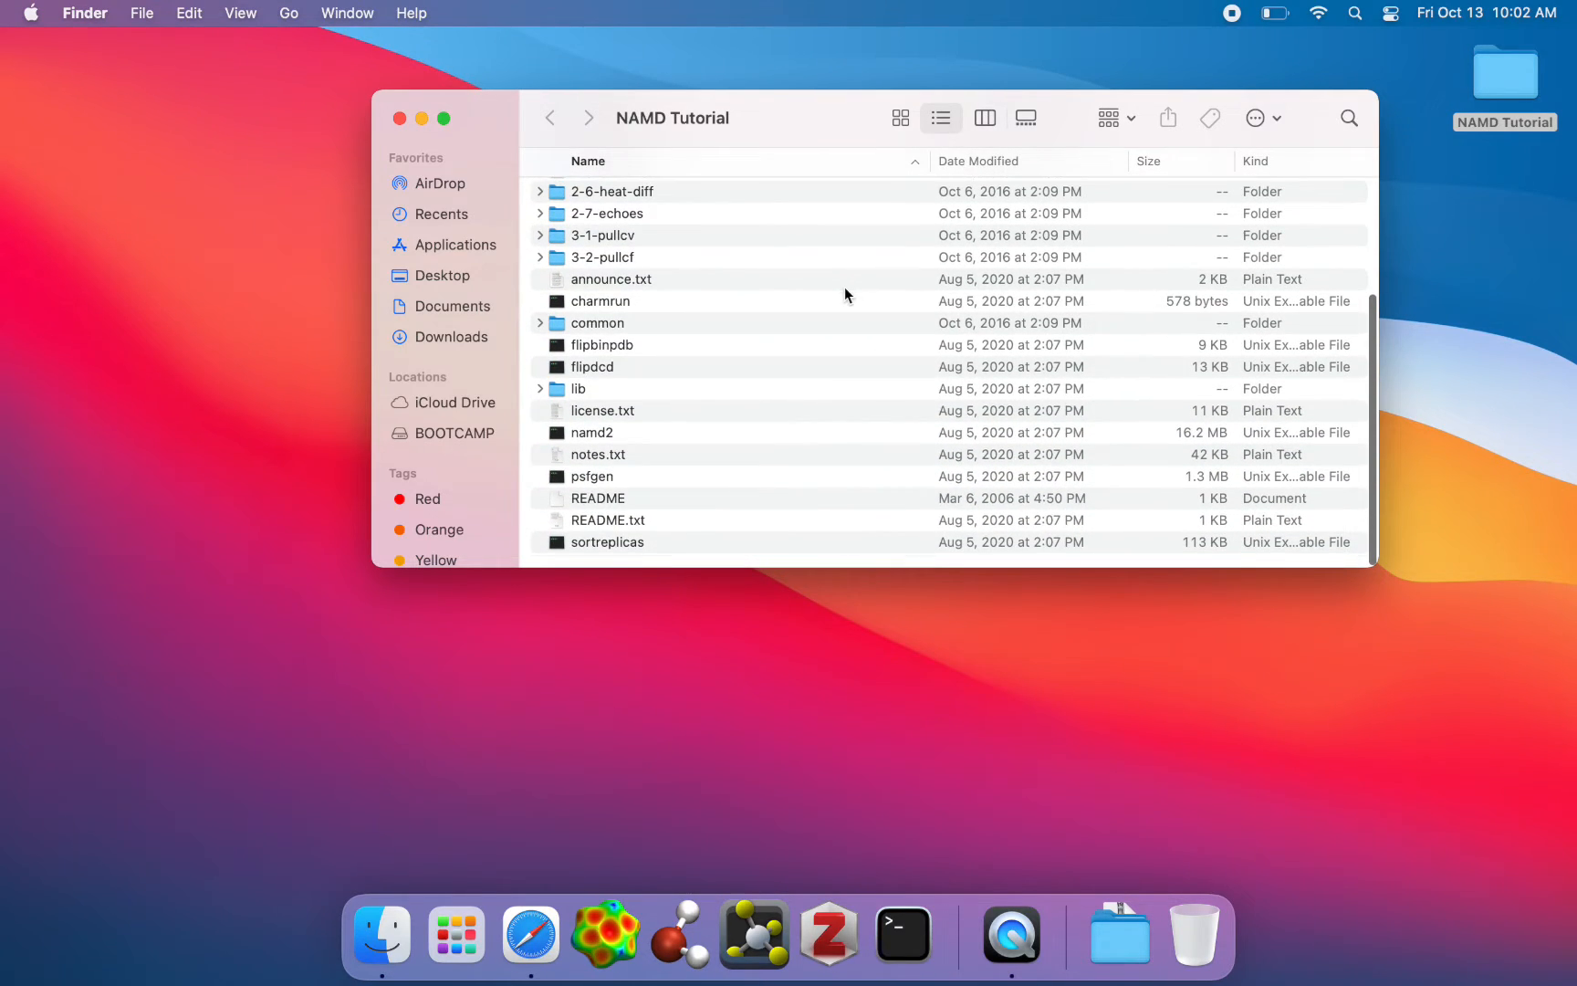
{"action": "scroll", "scroll_direction": "up", "scroll_amount": 3}
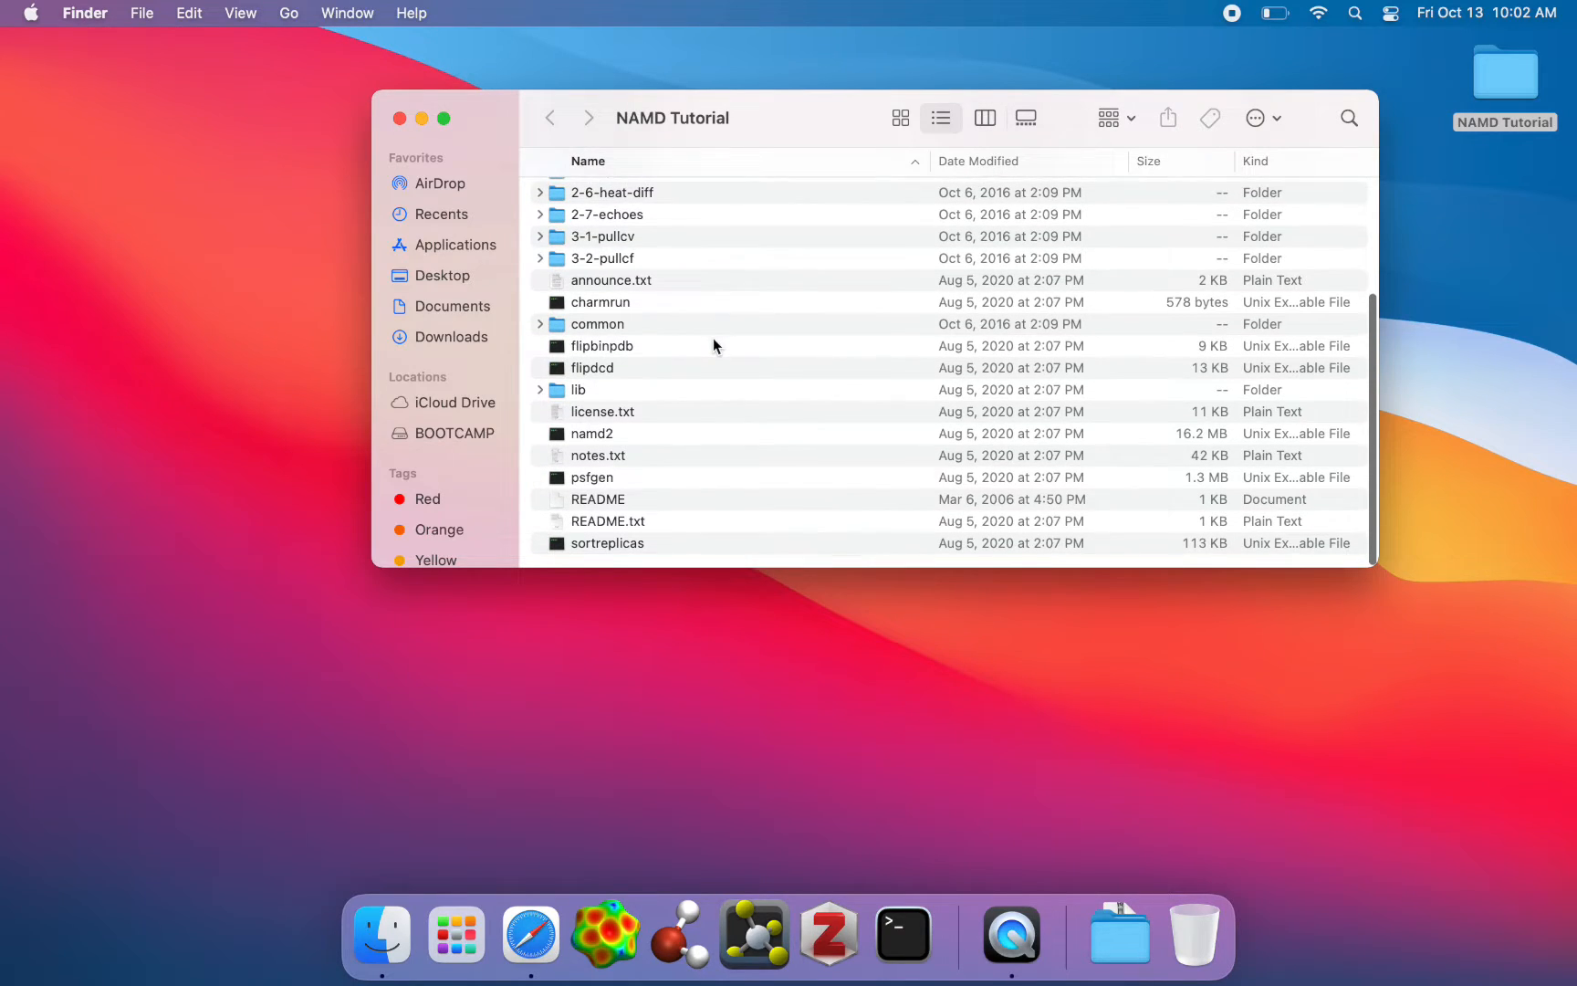
{"action": "left_click", "coordinate": [593, 435]}
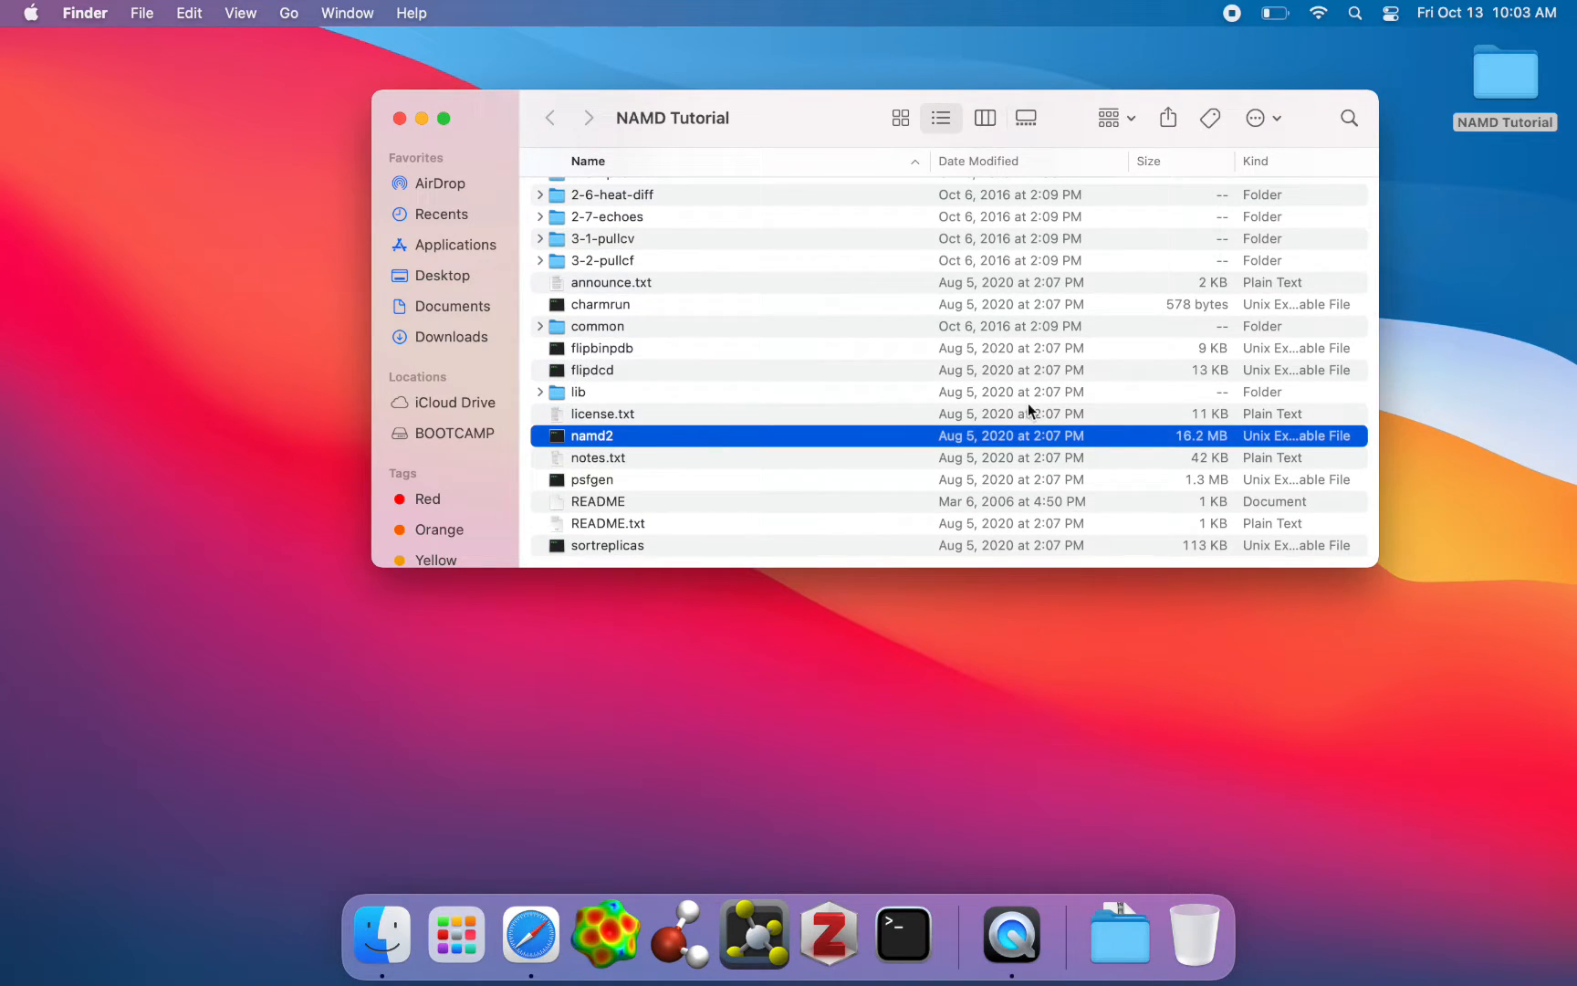
{"action": "mouse_move", "coordinate": [1304, 444]}
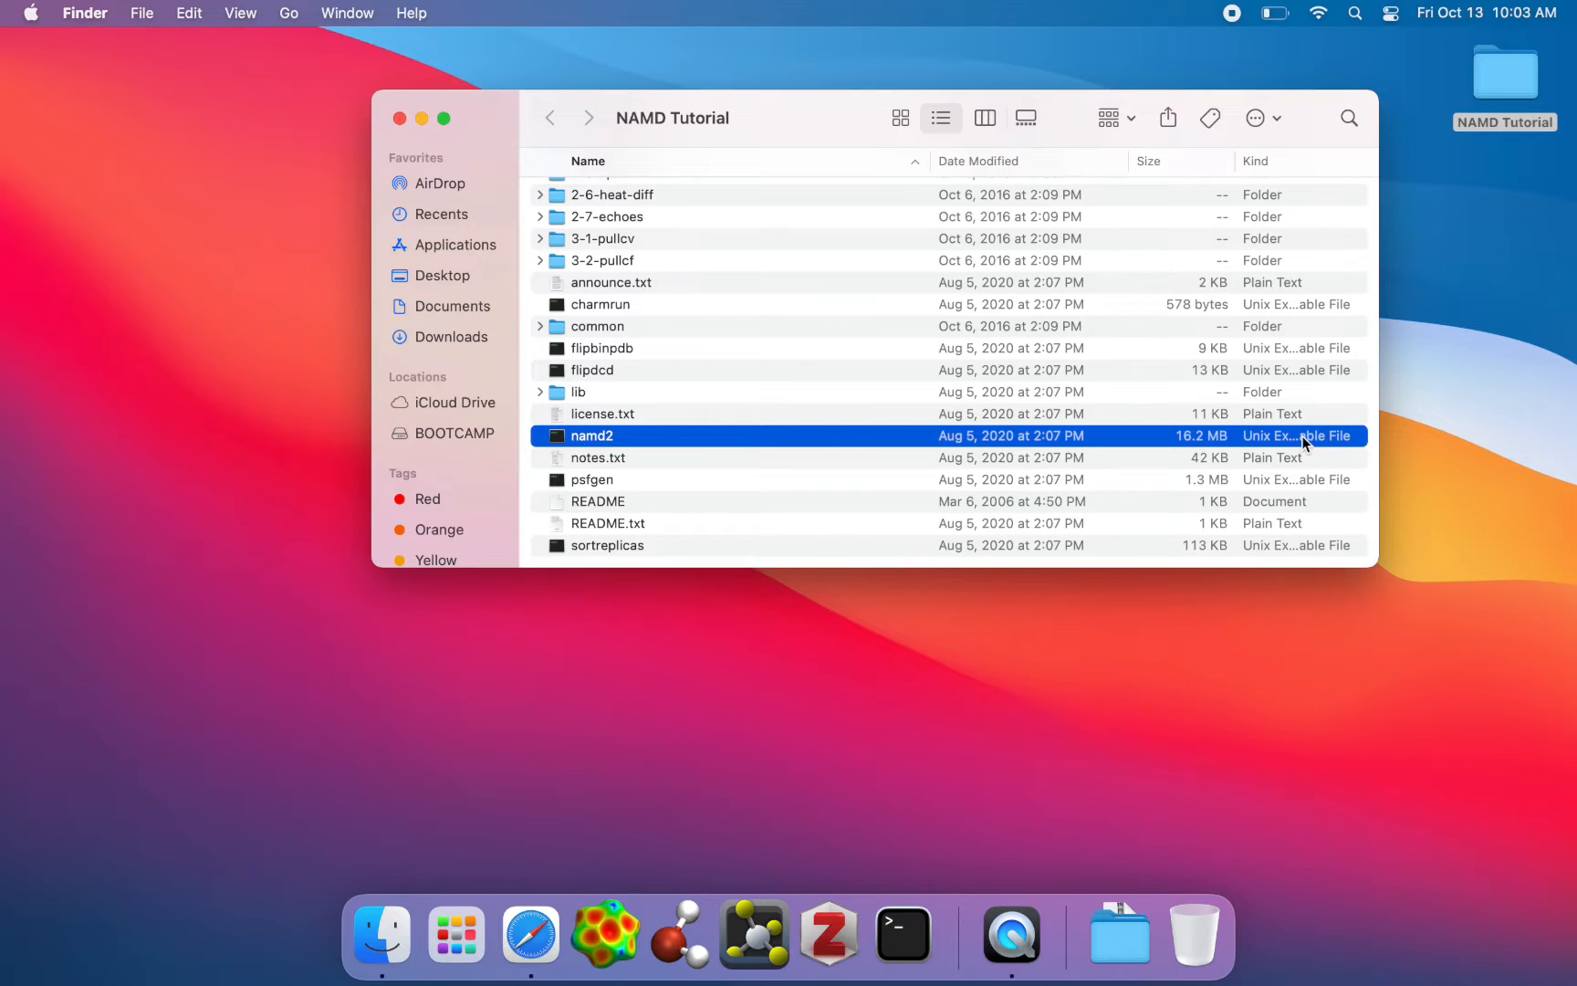
{"action": "mouse_move", "coordinate": [652, 444]}
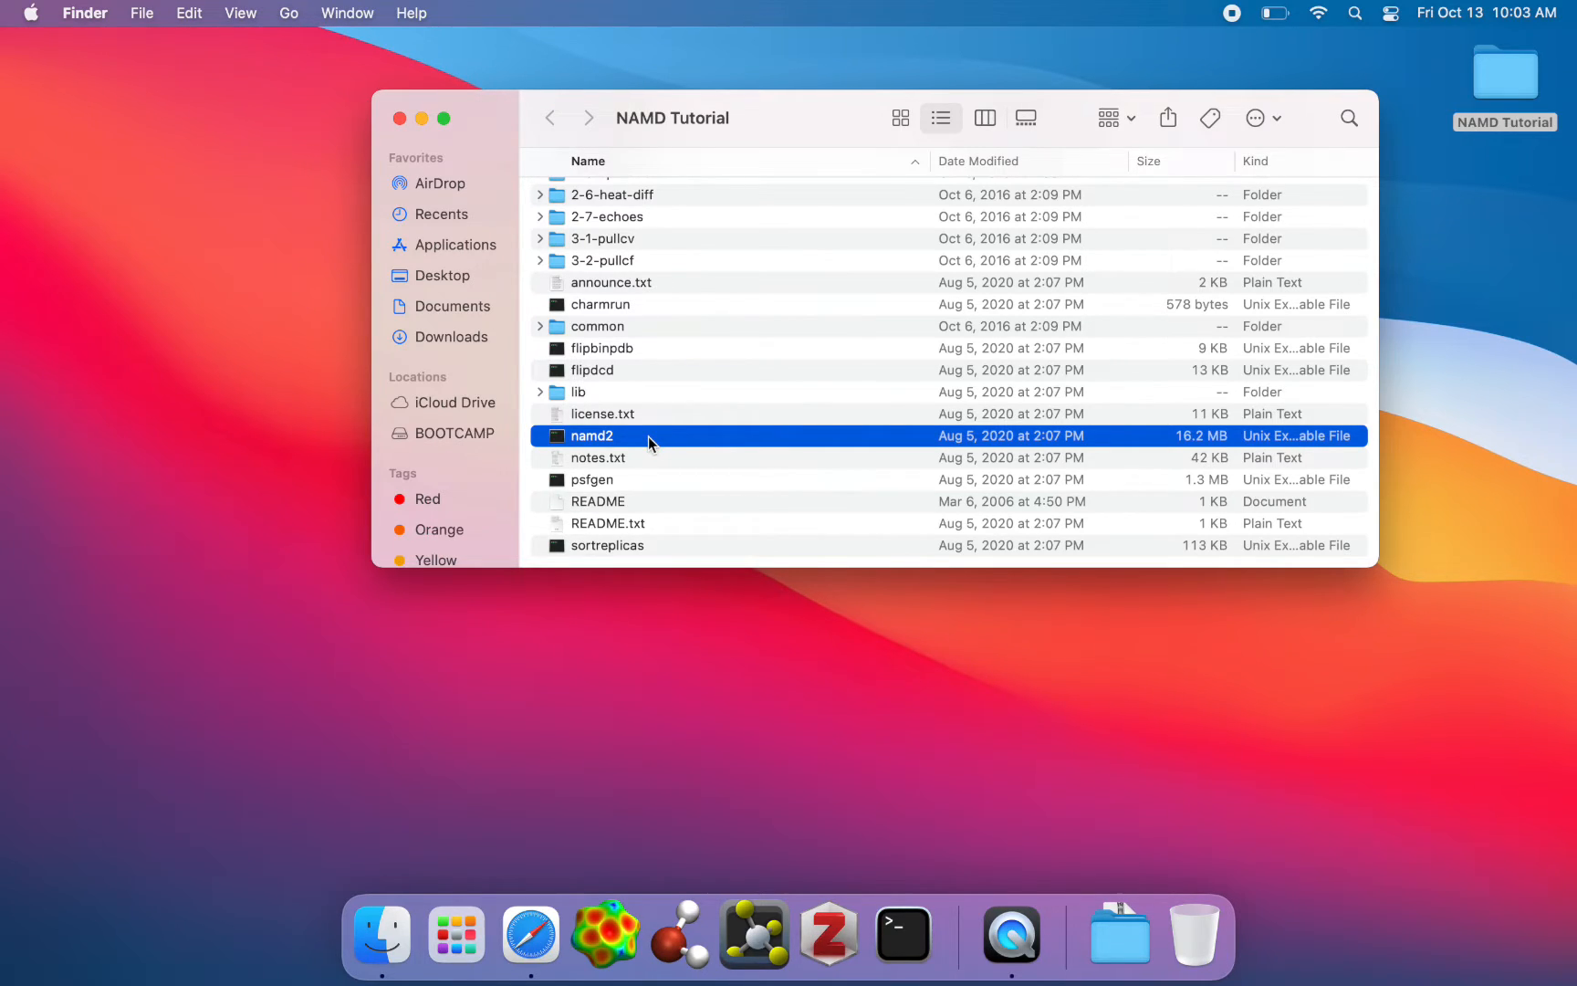
{"action": "mouse_move", "coordinate": [683, 460]}
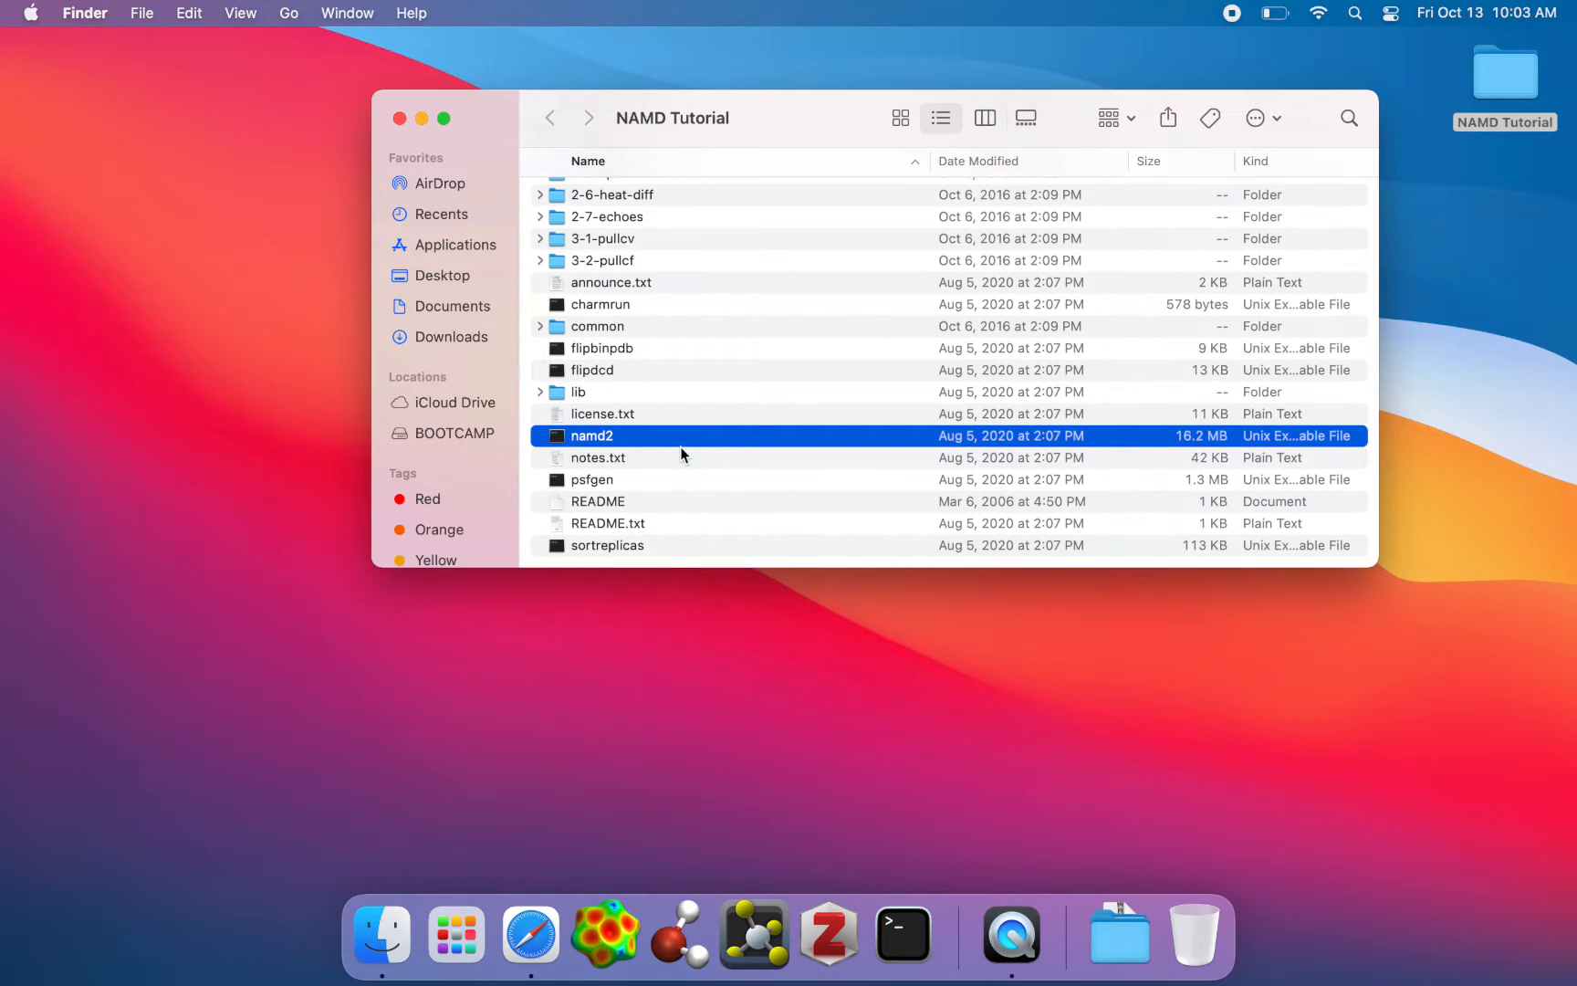
{"action": "mouse_move", "coordinate": [666, 451]}
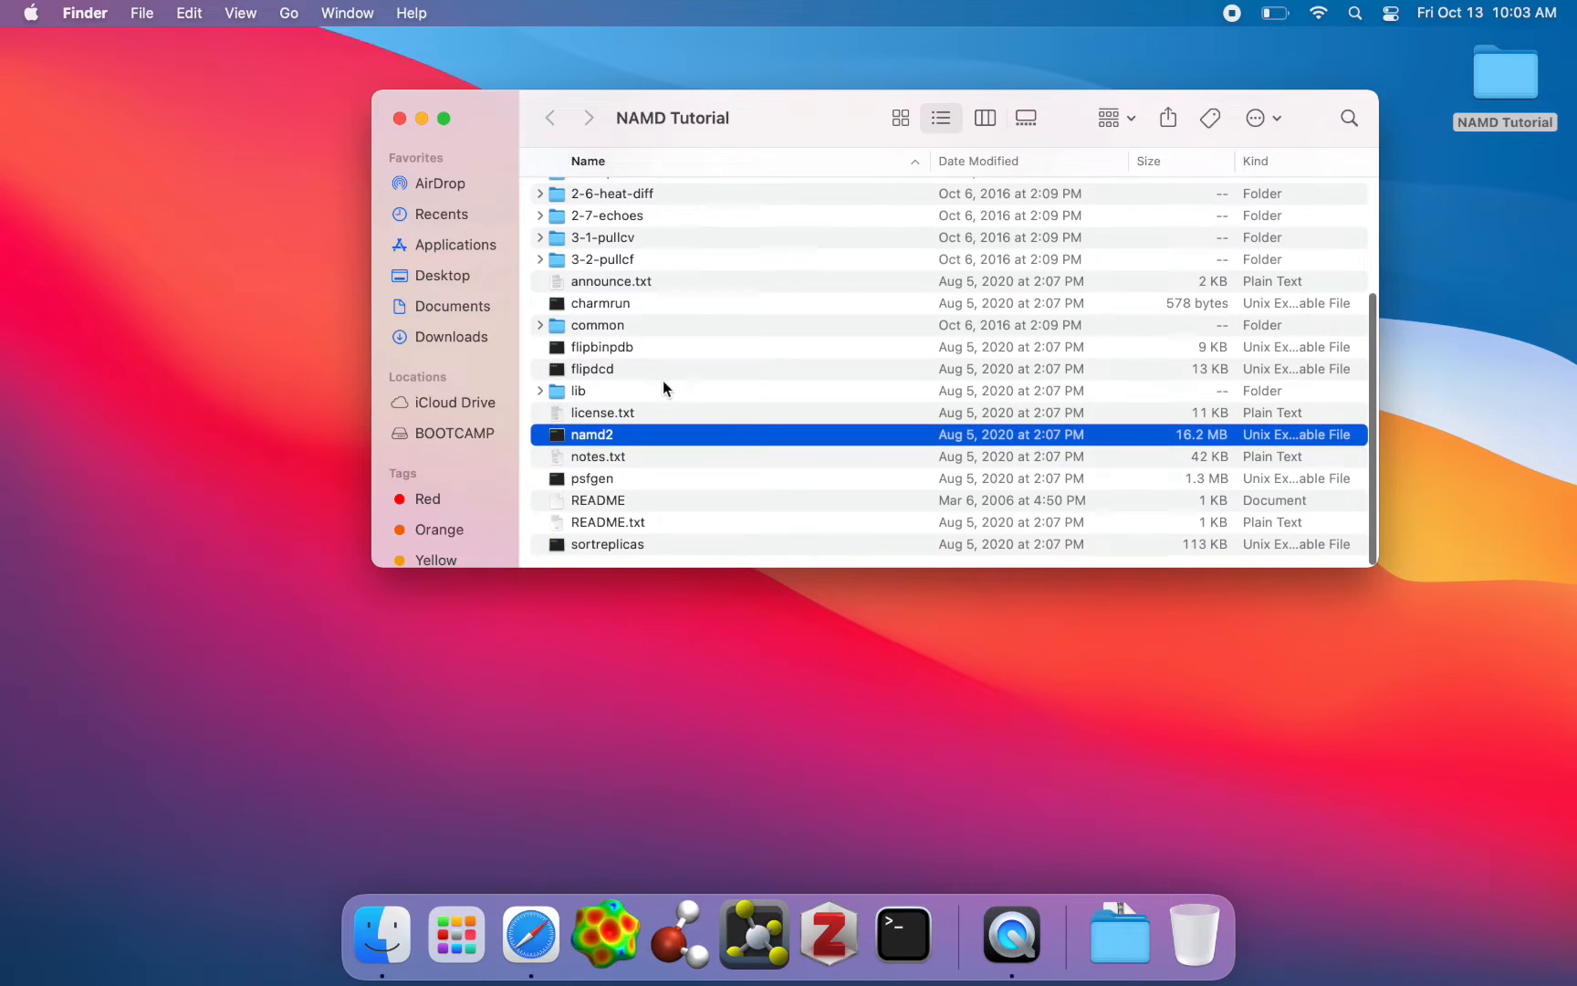
{"action": "scroll", "scroll_direction": "up", "scroll_amount": 3}
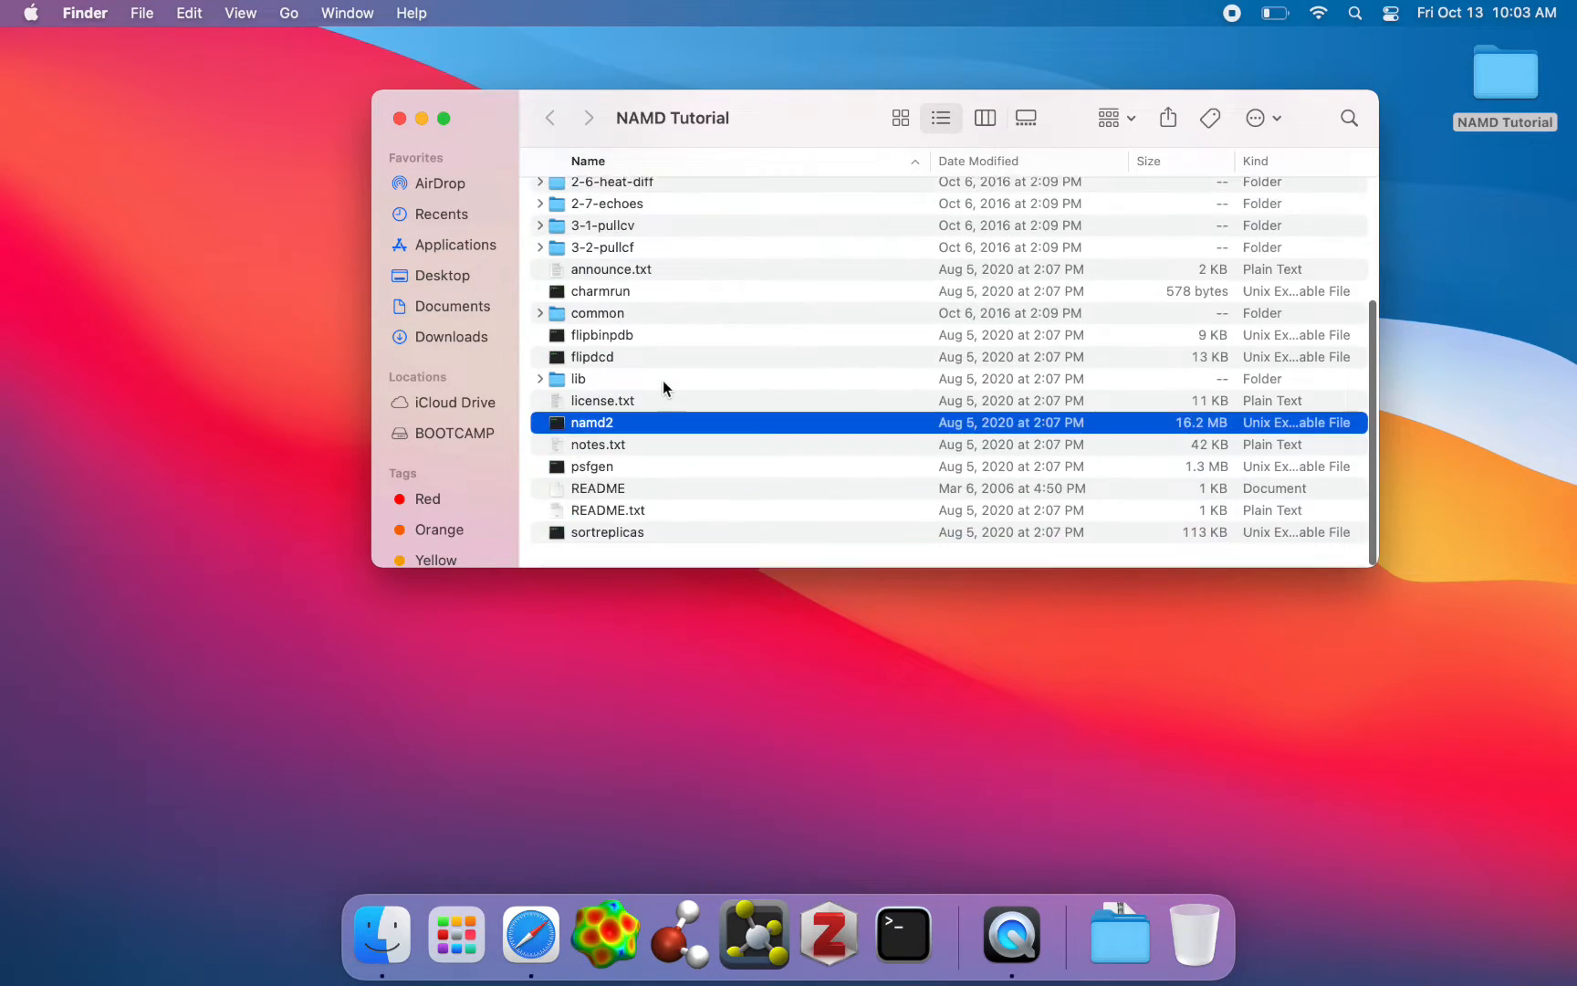
{"action": "scroll", "scroll_direction": "up", "scroll_amount": 3}
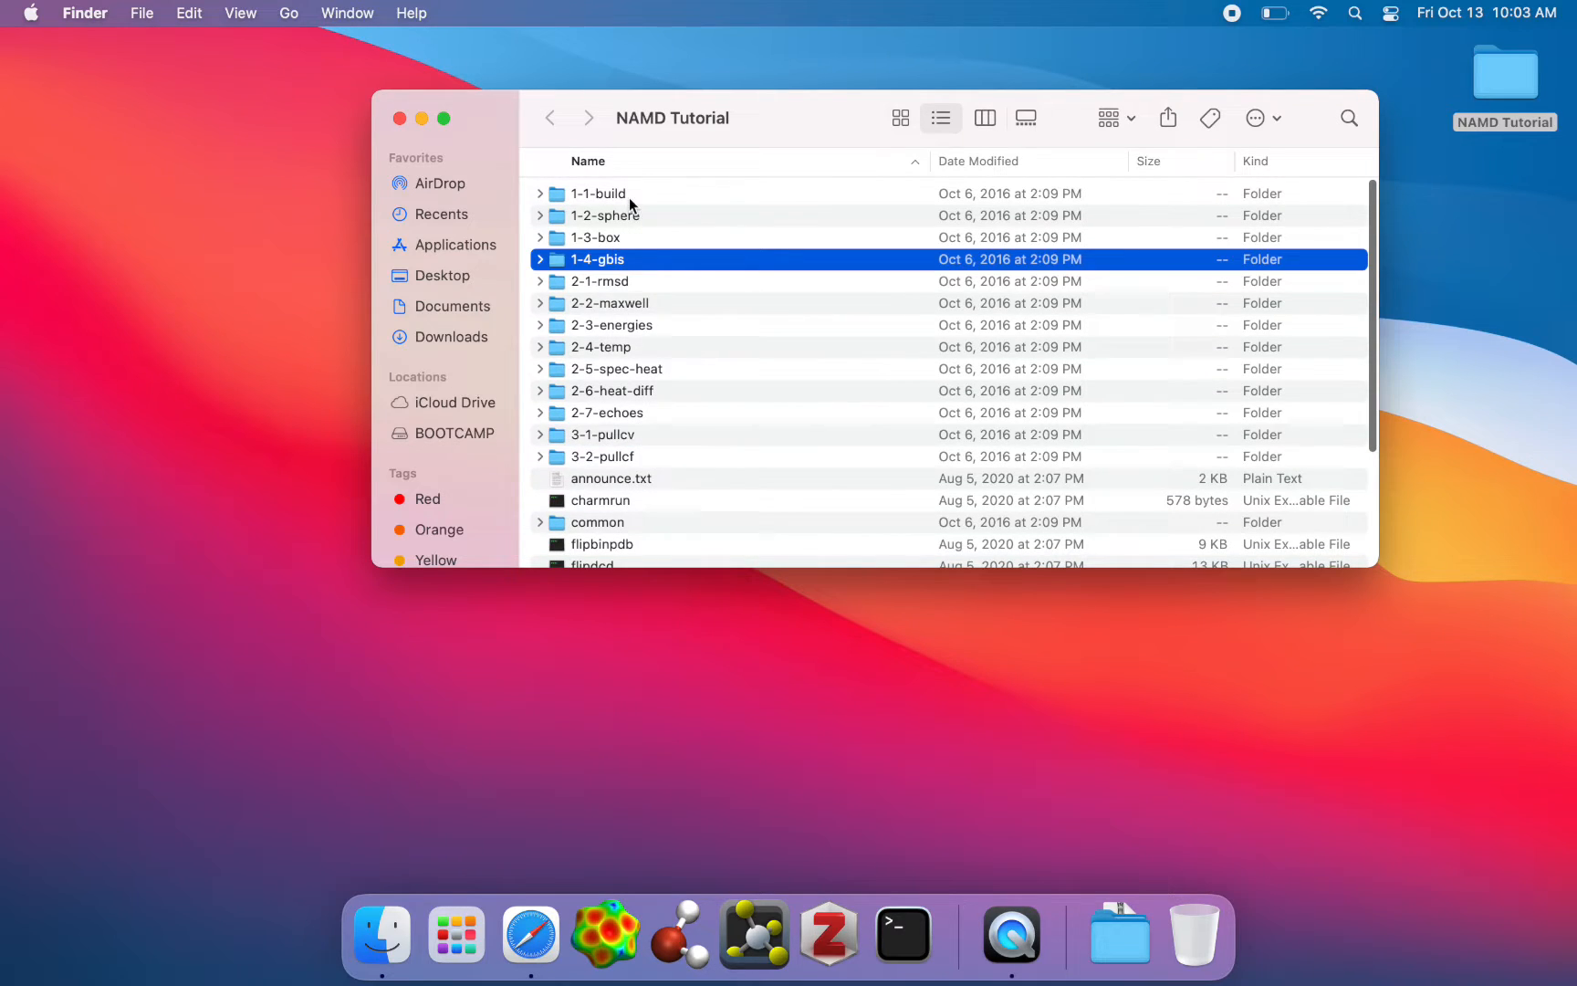
{"action": "scroll", "scroll_direction": "down", "scroll_amount": 3}
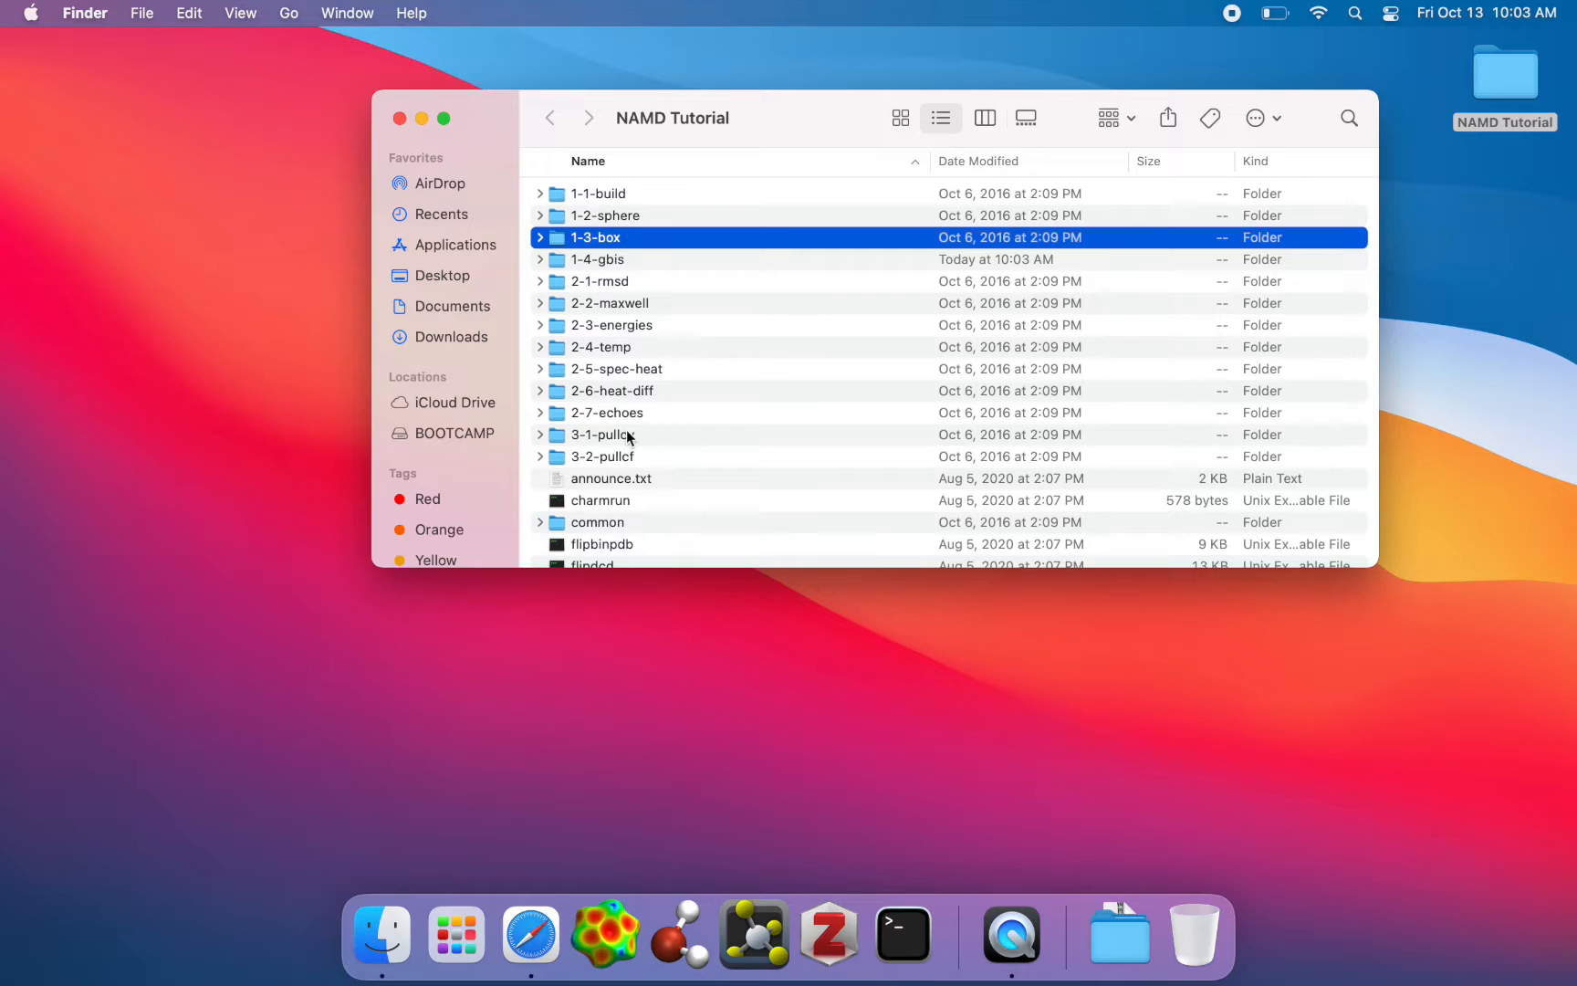
{"action": "left_click", "coordinate": [603, 455]}
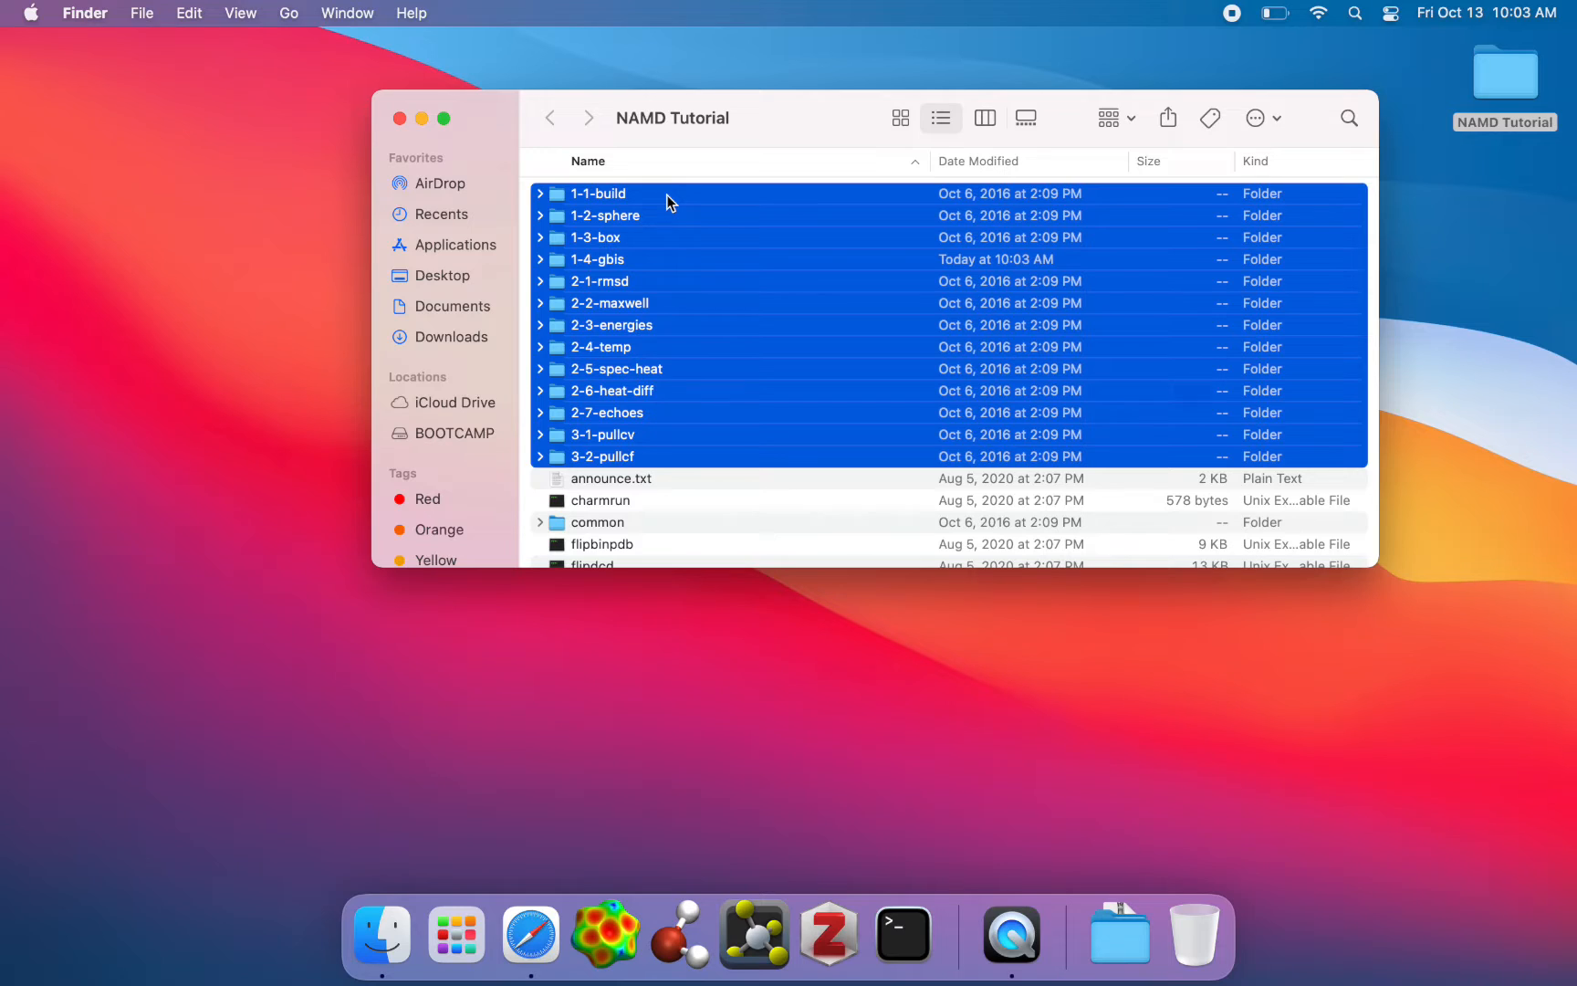
{"action": "mouse_move", "coordinate": [751, 491]}
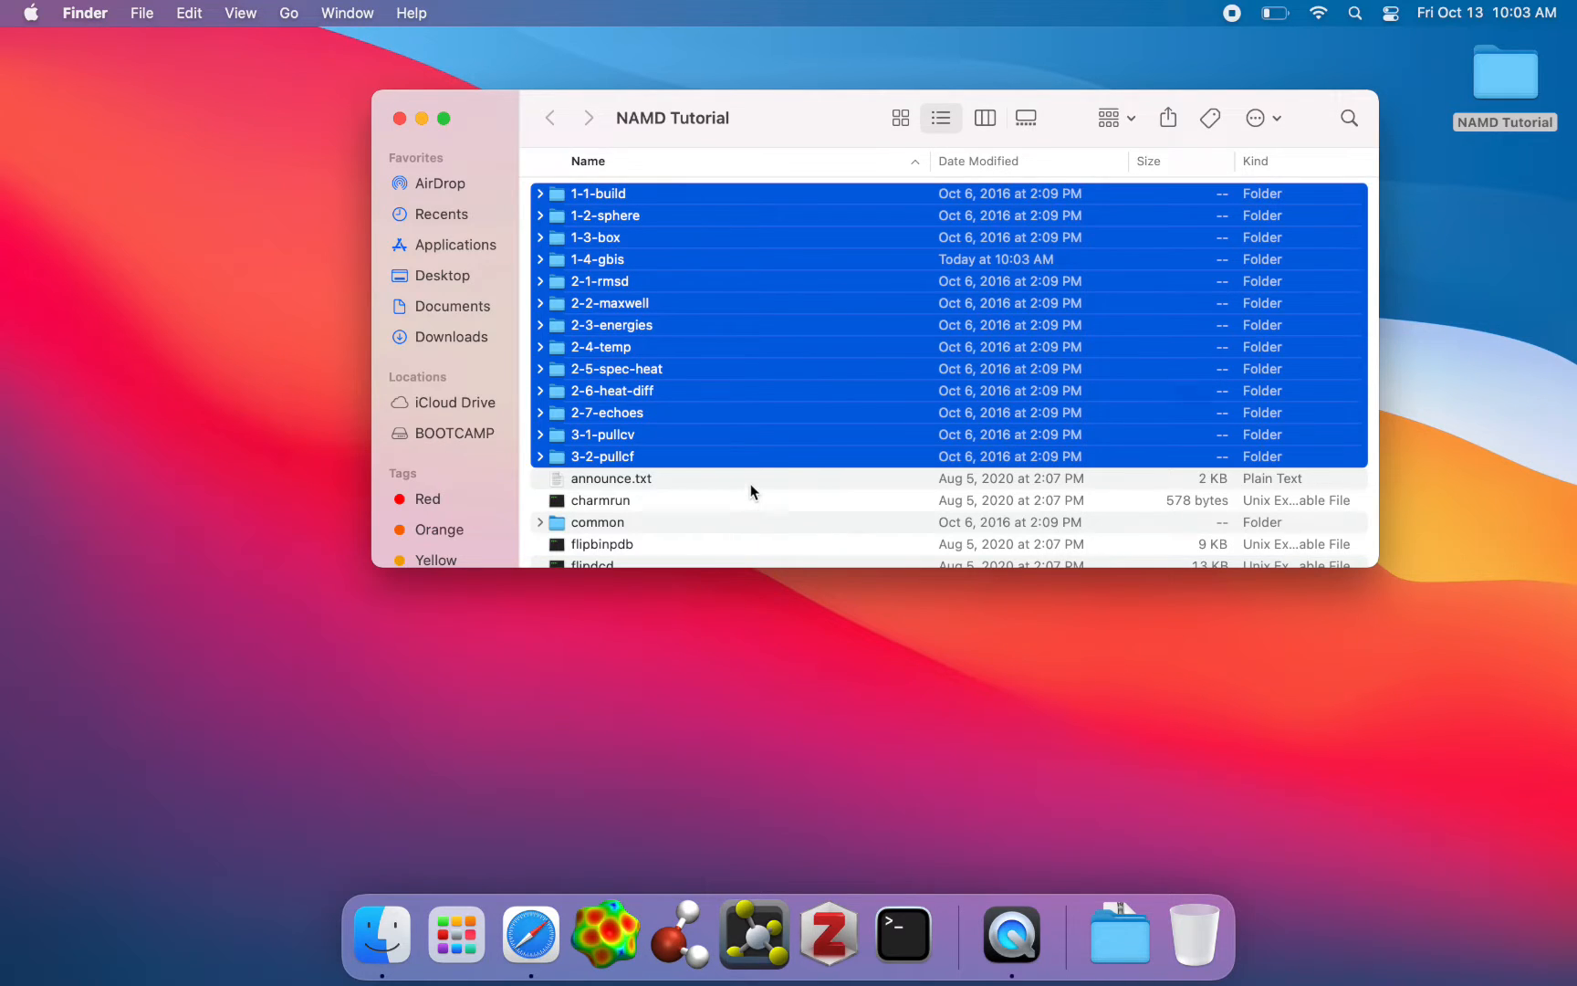
{"action": "left_click", "coordinate": [601, 347]}
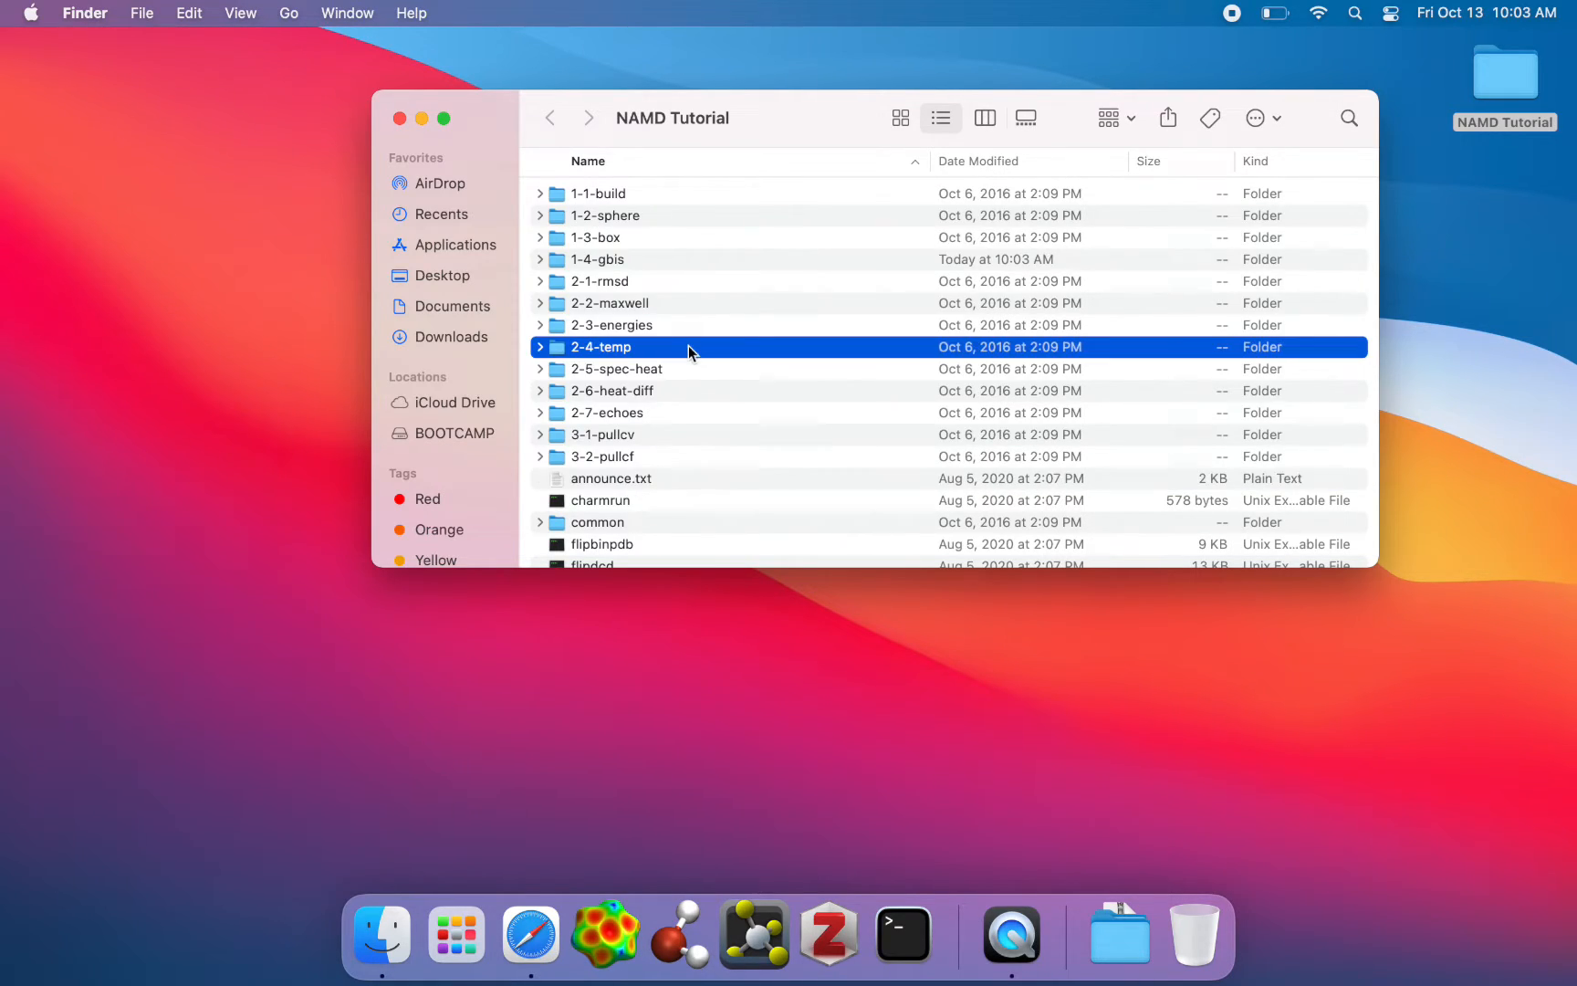
Open the common folder, dismiss the no-application warning, and open sample.conf with TextEdit.
{"action": "double_click", "coordinate": [597, 522]}
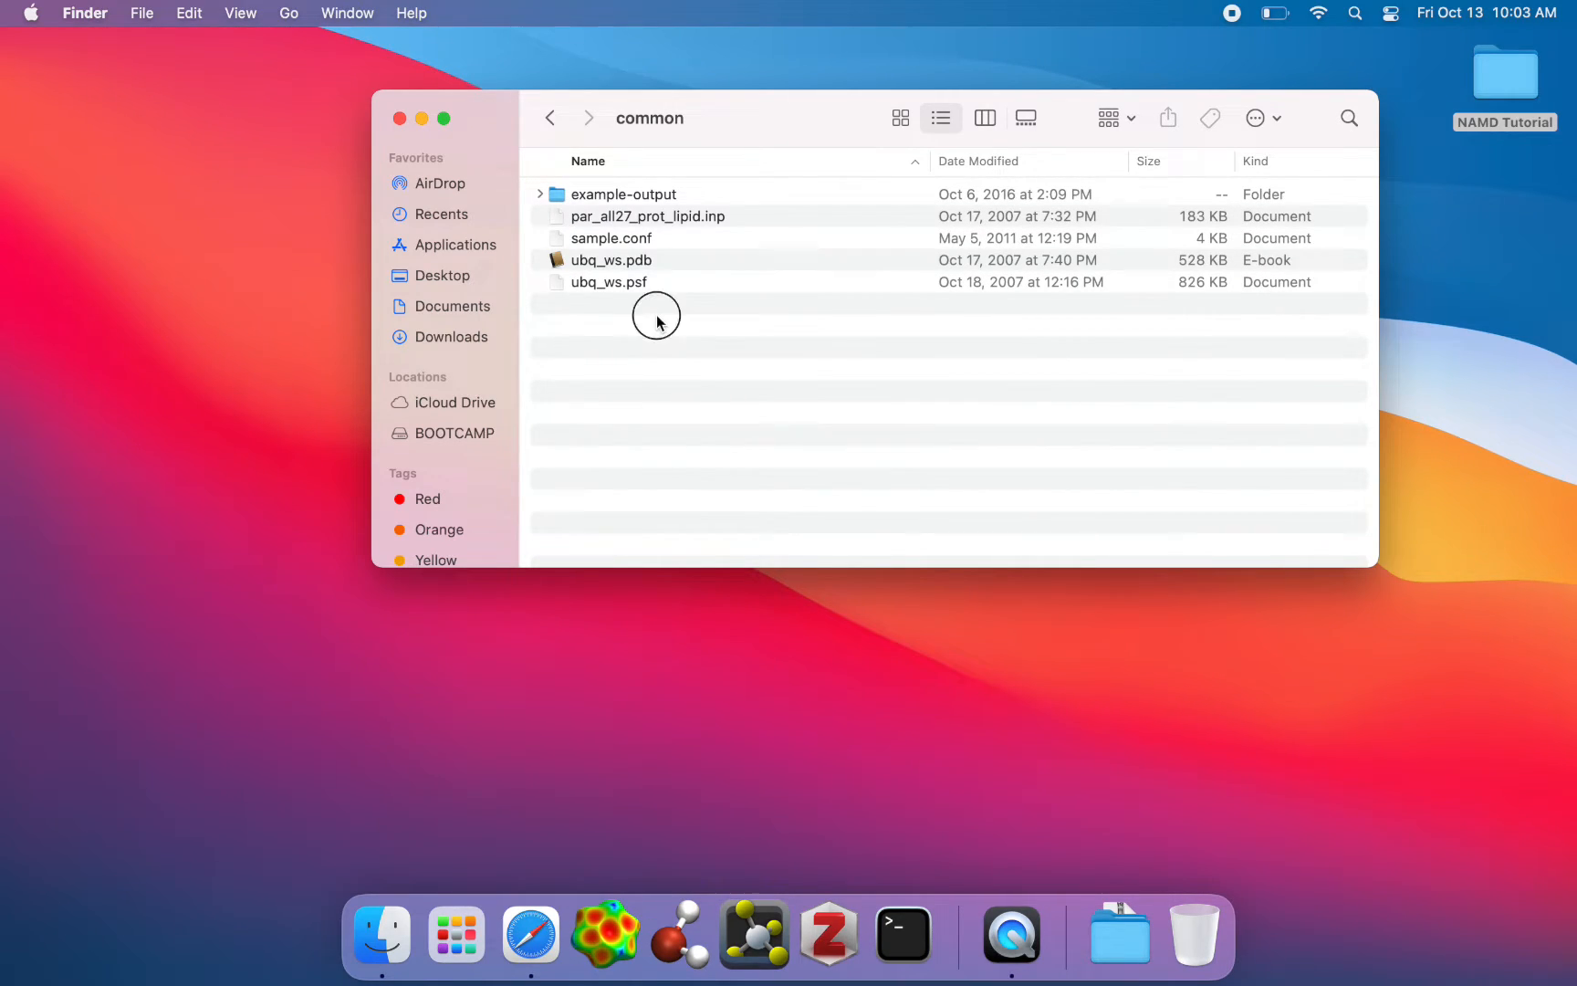
{"action": "mouse_move", "coordinate": [663, 340]}
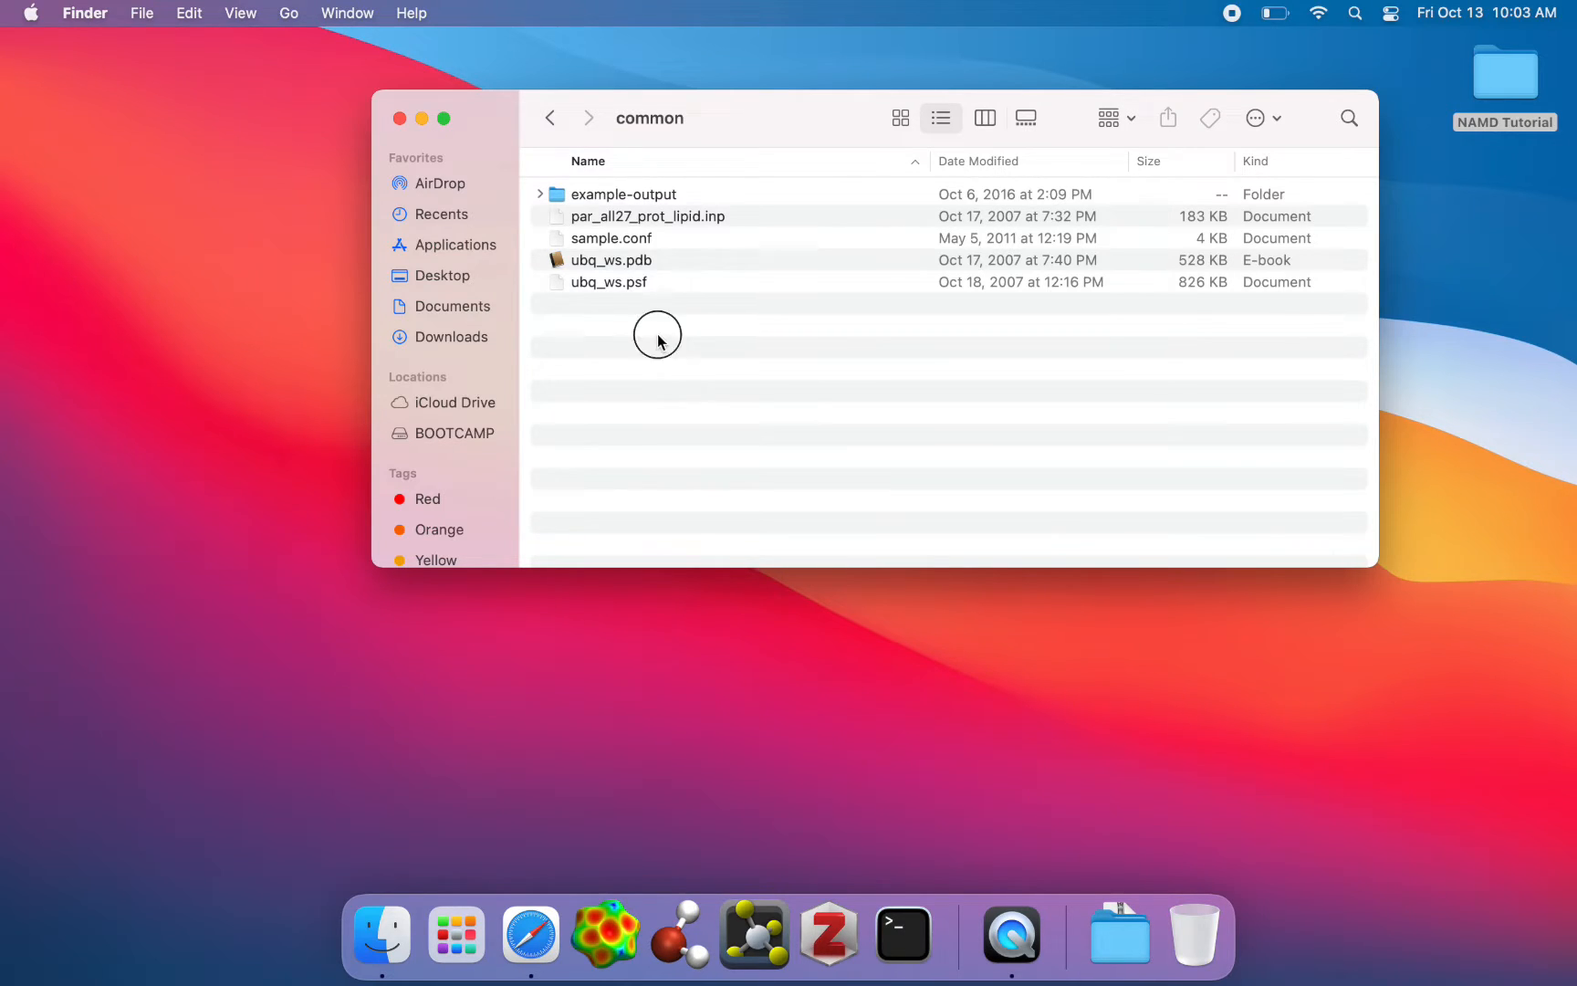
{"action": "mouse_move", "coordinate": [659, 218]}
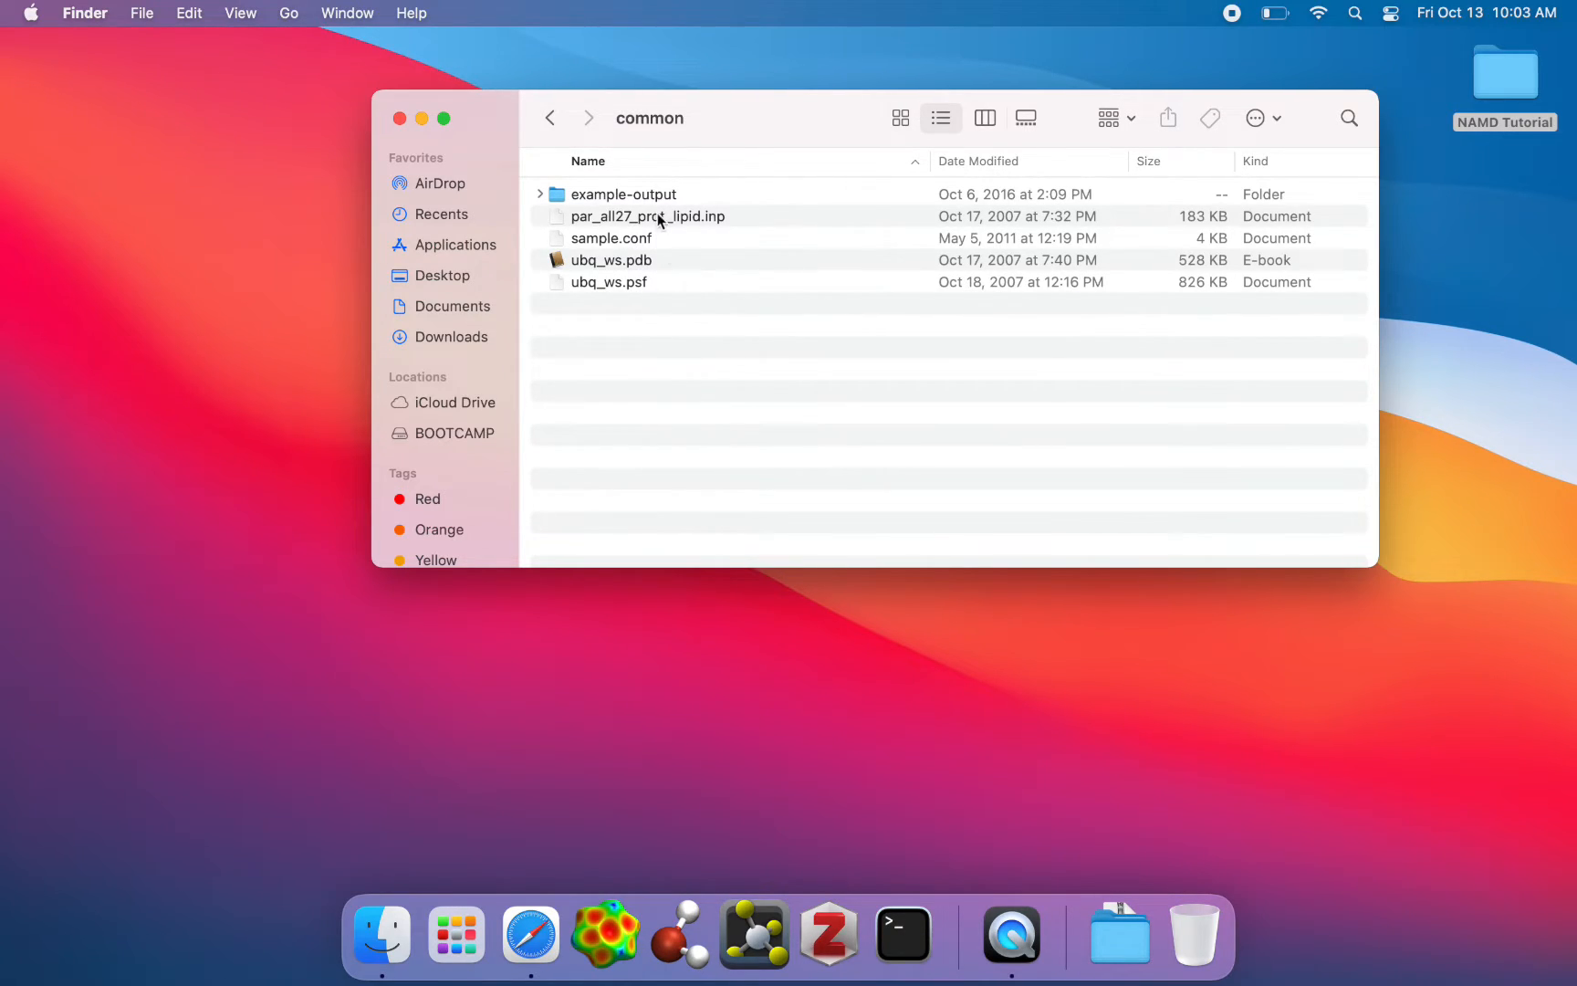
{"action": "left_click", "coordinate": [648, 216]}
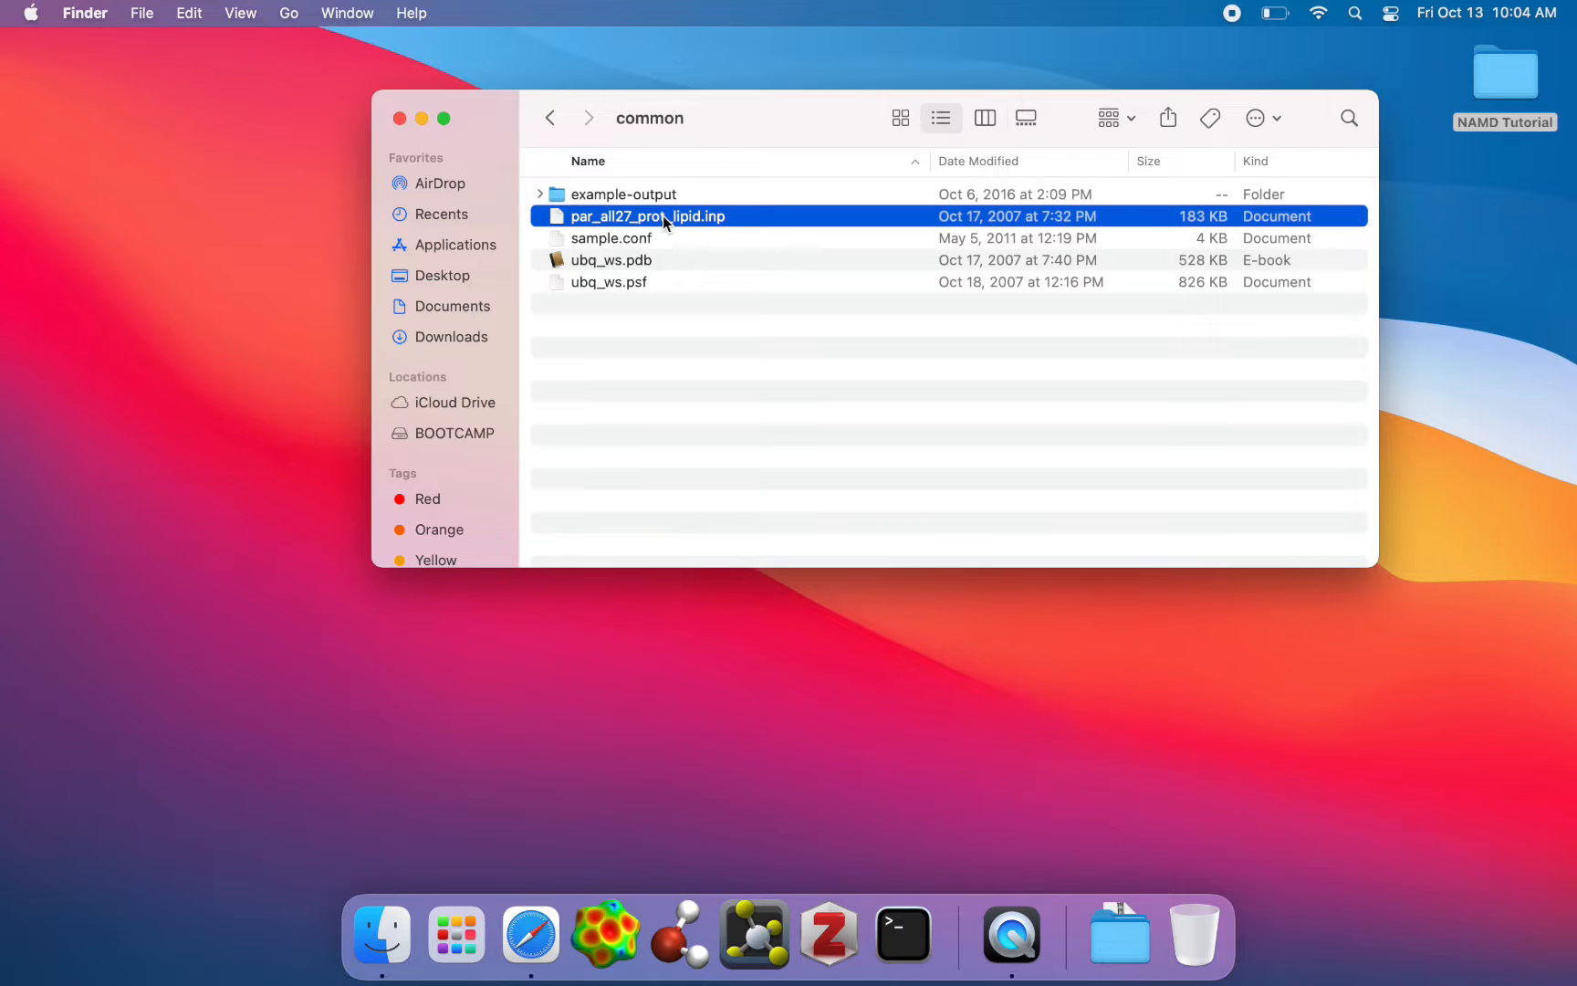
{"action": "left_click", "coordinate": [610, 238]}
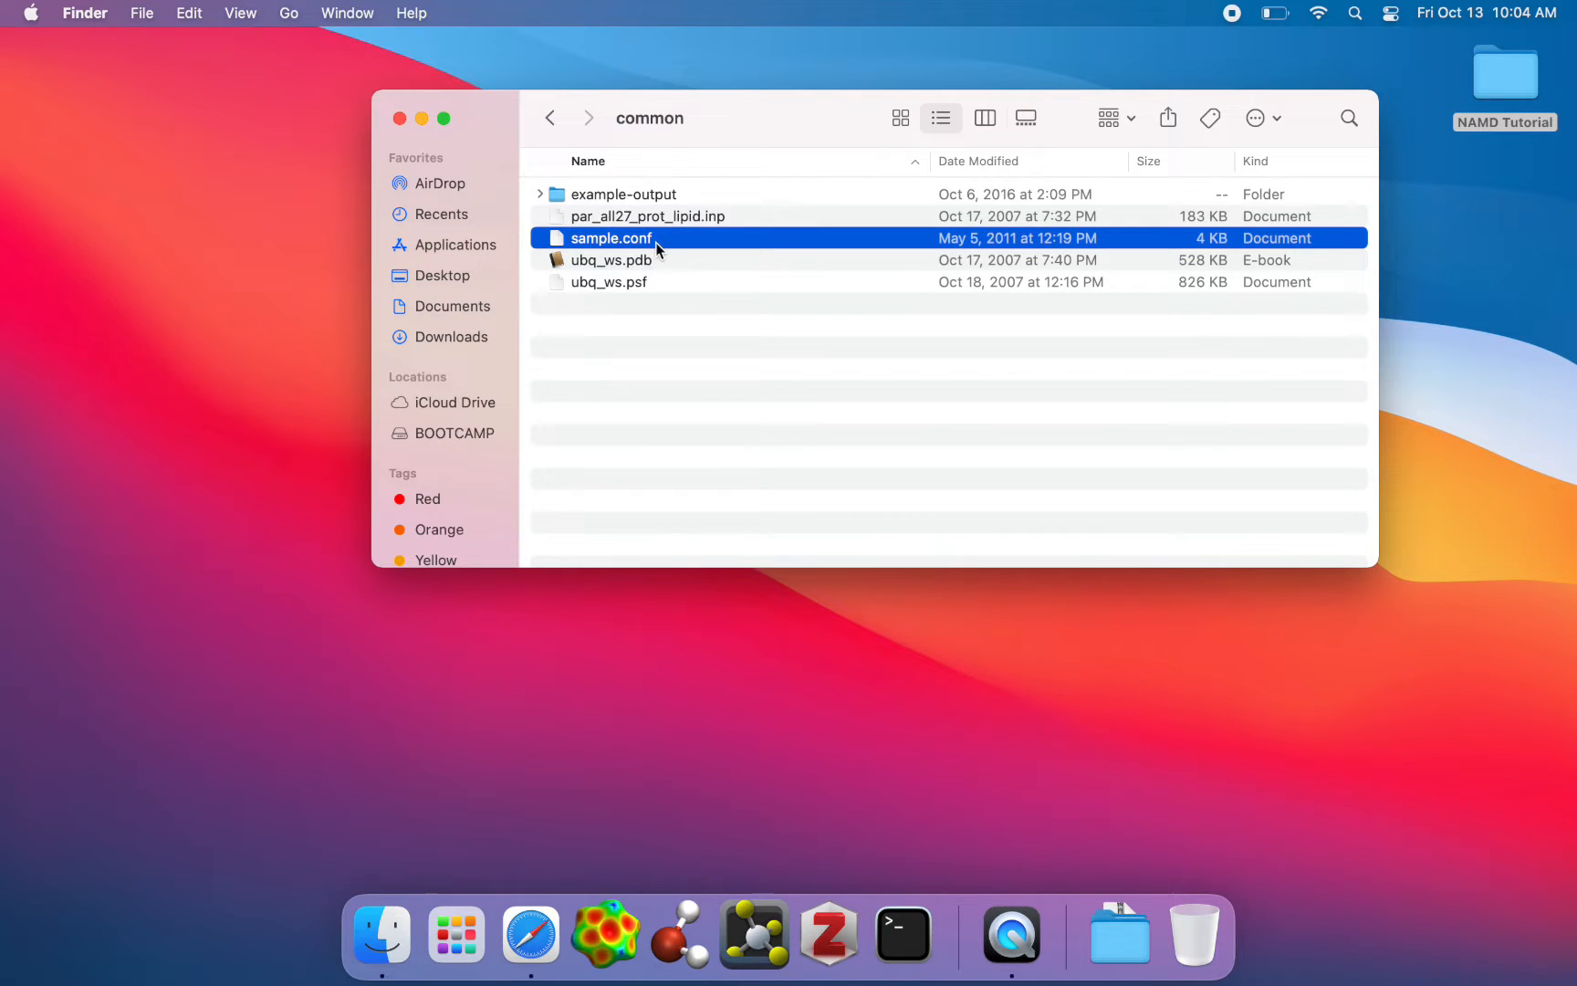
{"action": "double_click", "coordinate": [611, 238]}
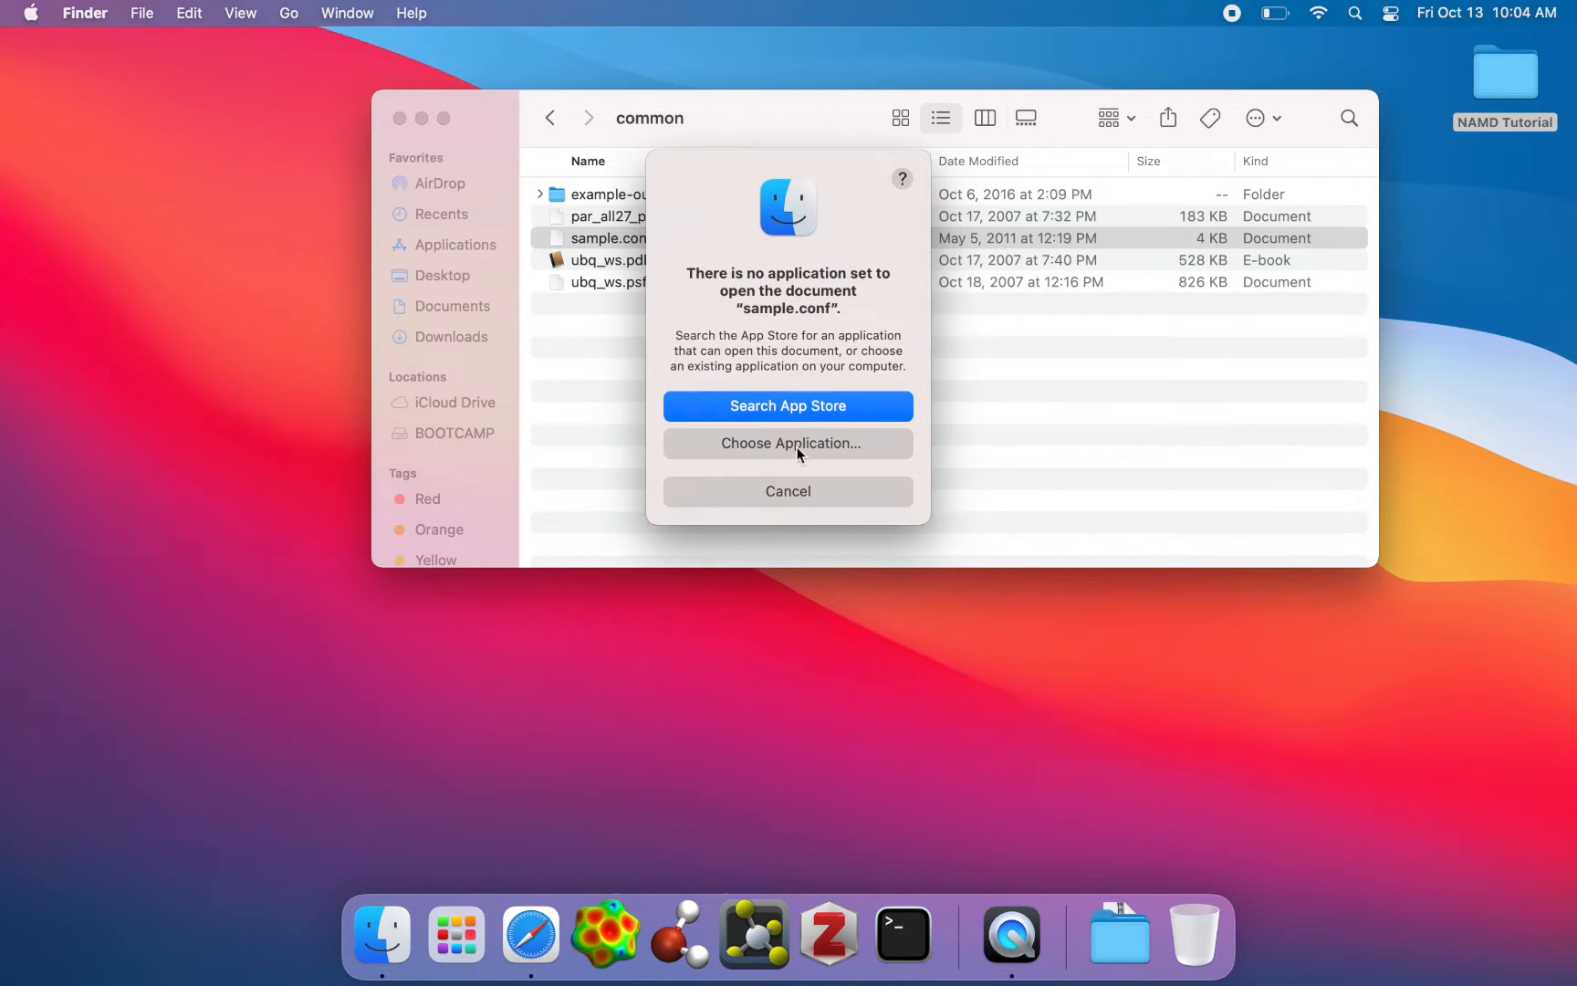
{"action": "left_click", "coordinate": [788, 491]}
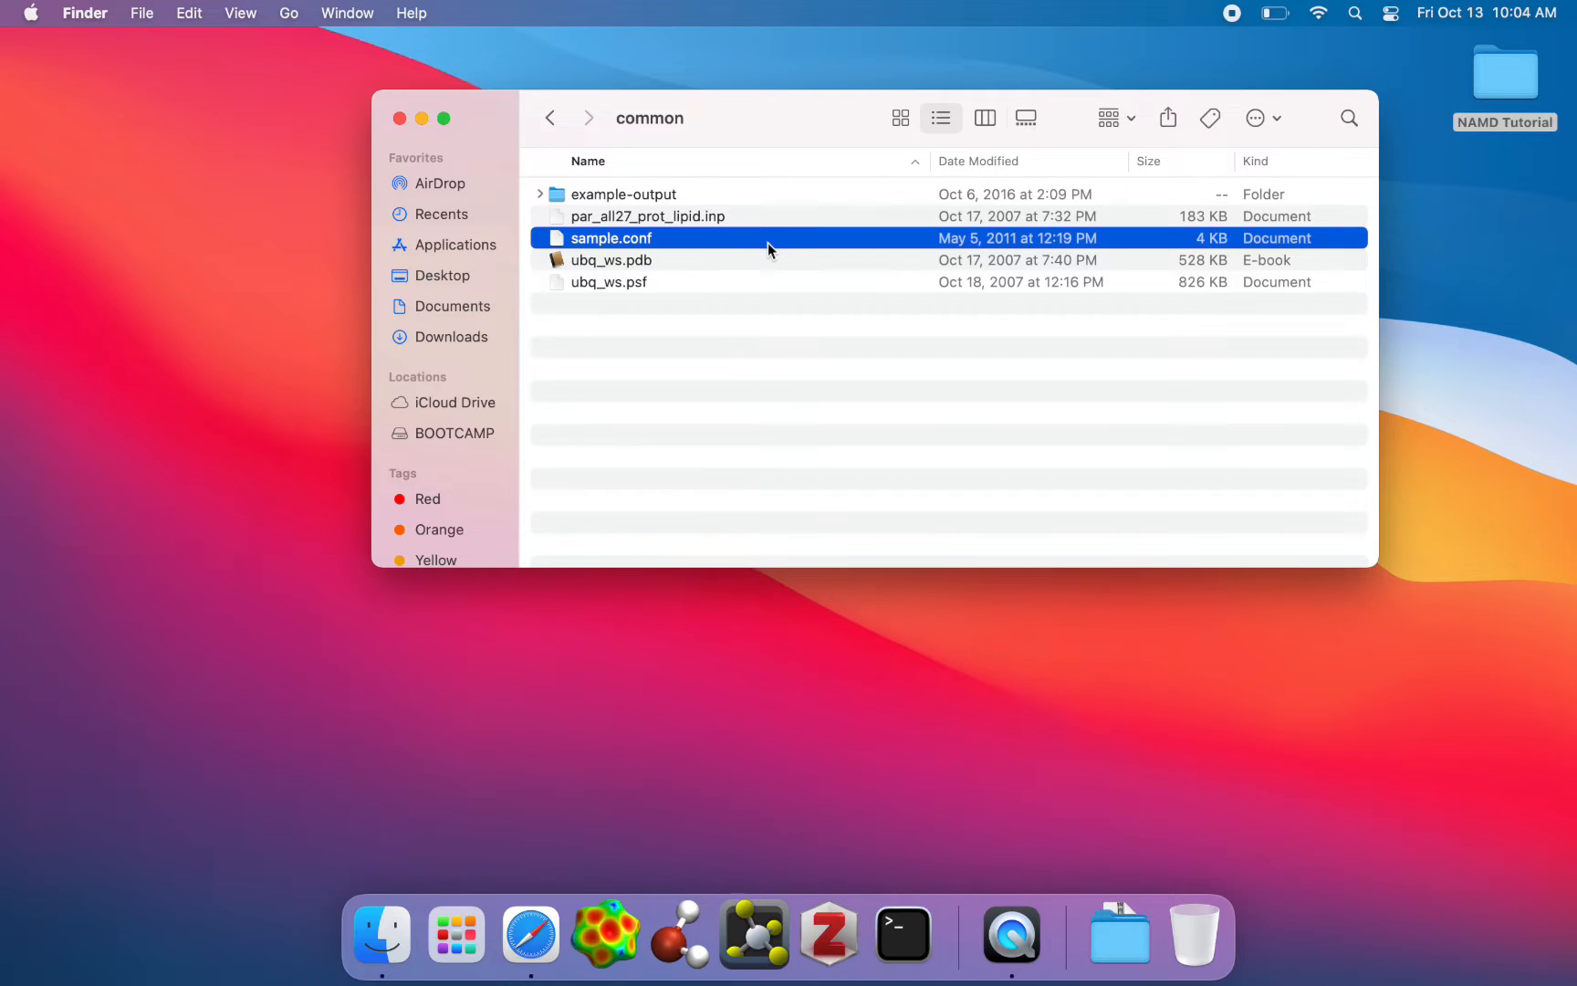
{"action": "right_click", "coordinate": [610, 238]}
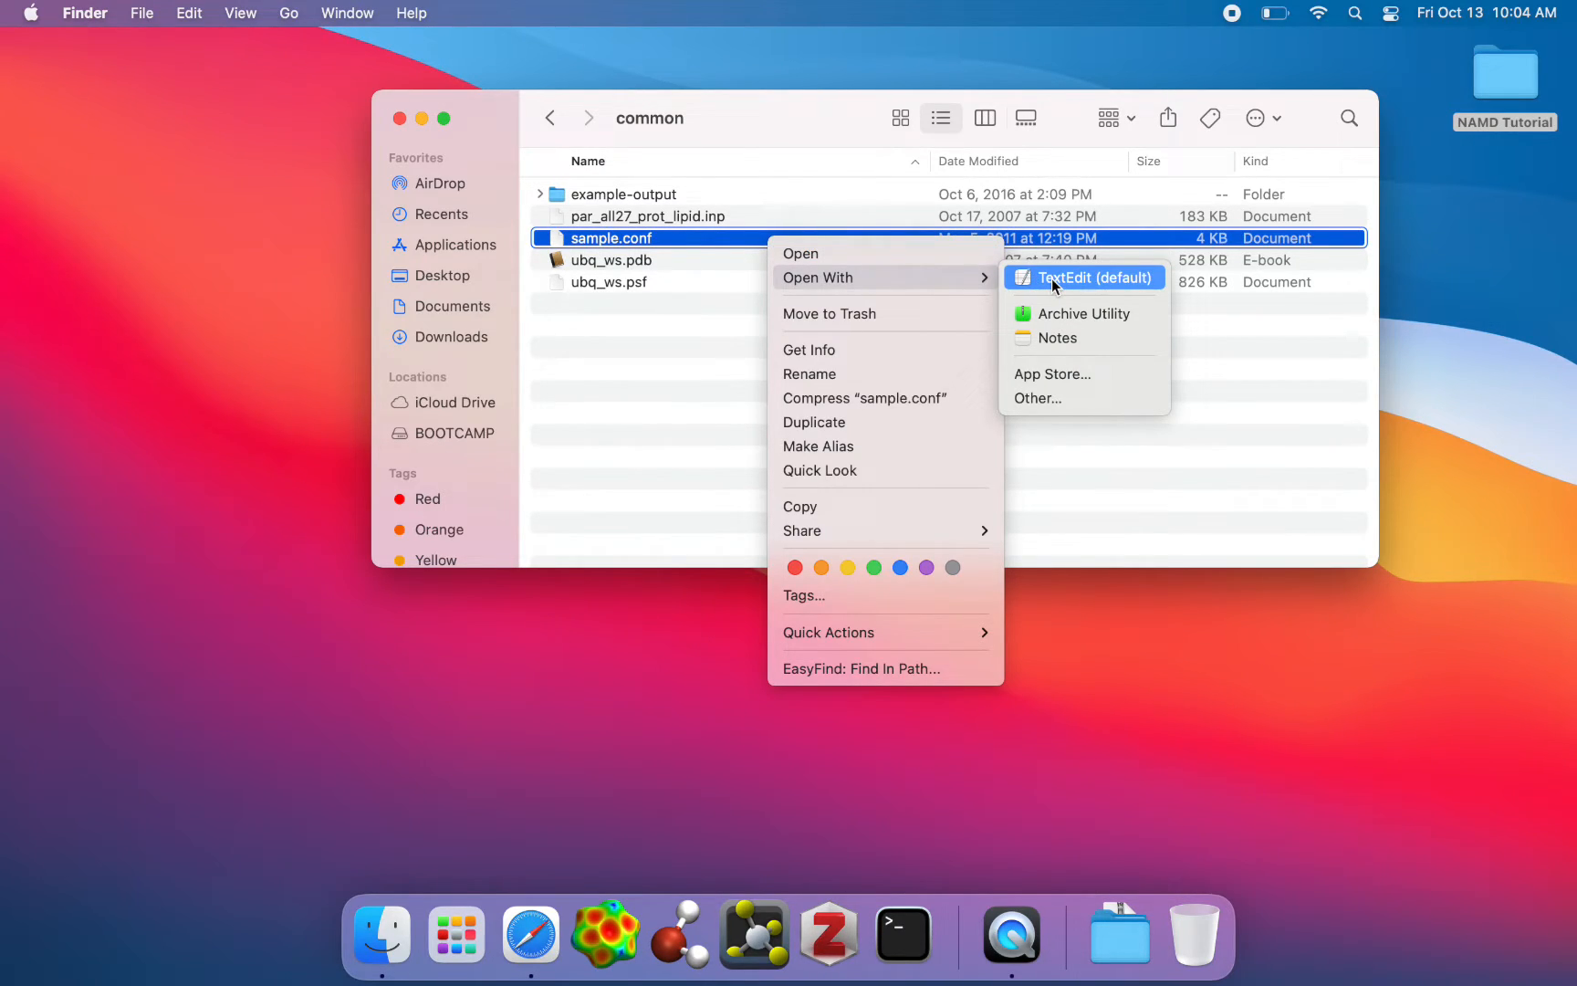
{"action": "left_click", "coordinate": [1084, 277]}
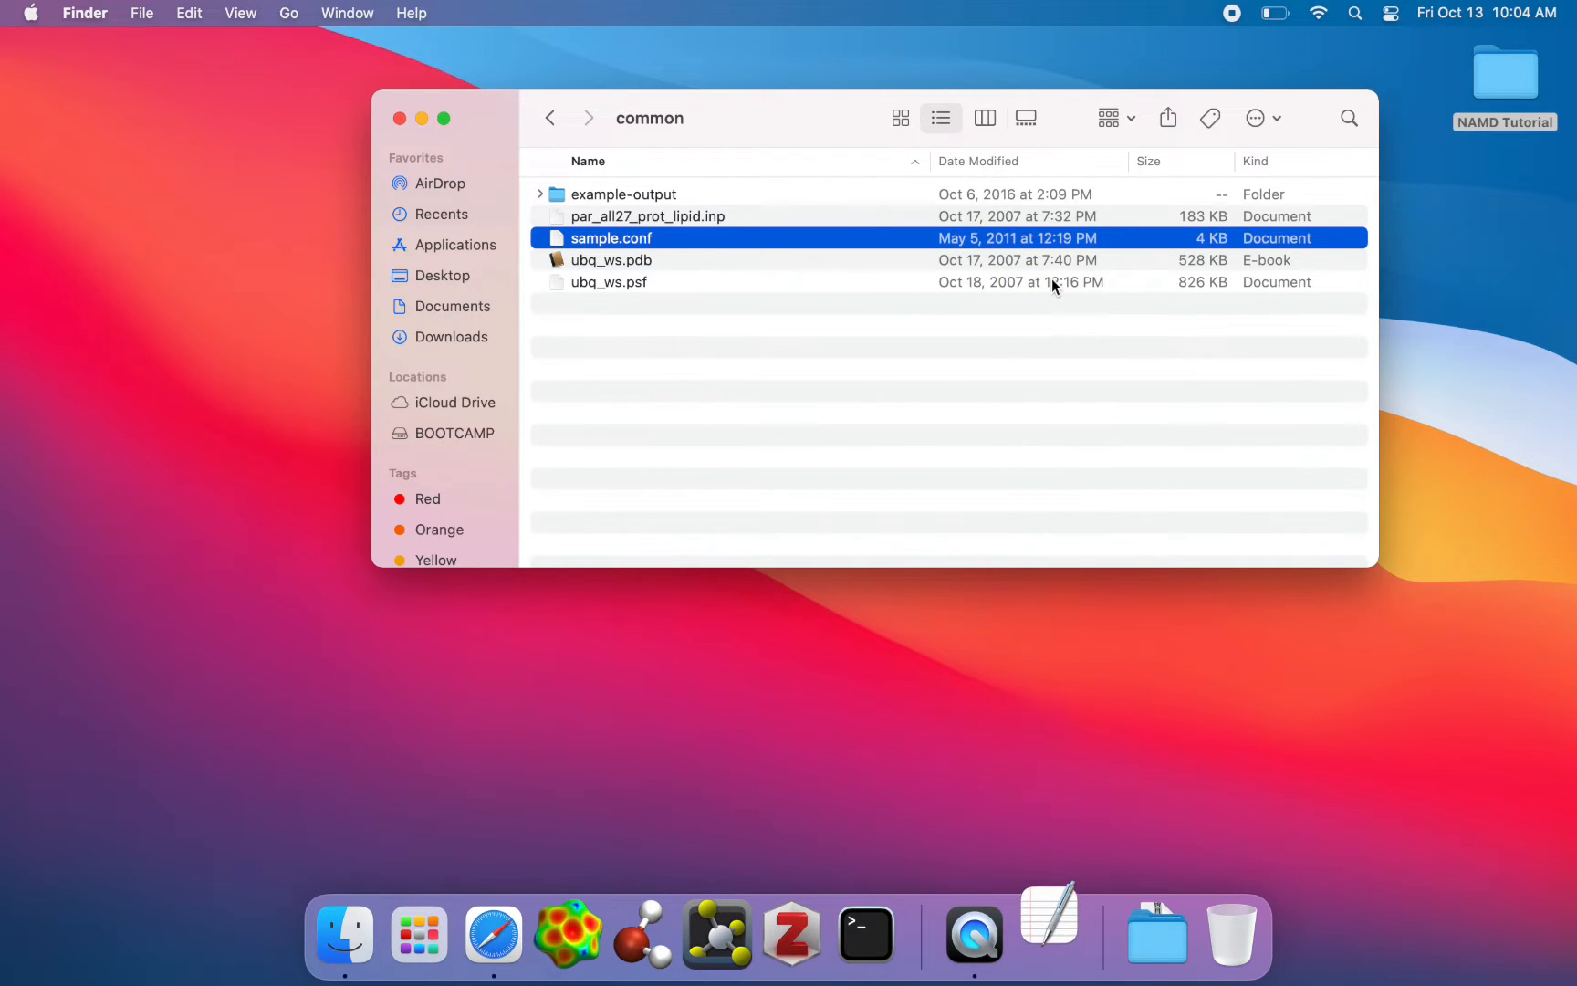
{"action": "double_click", "coordinate": [611, 238]}
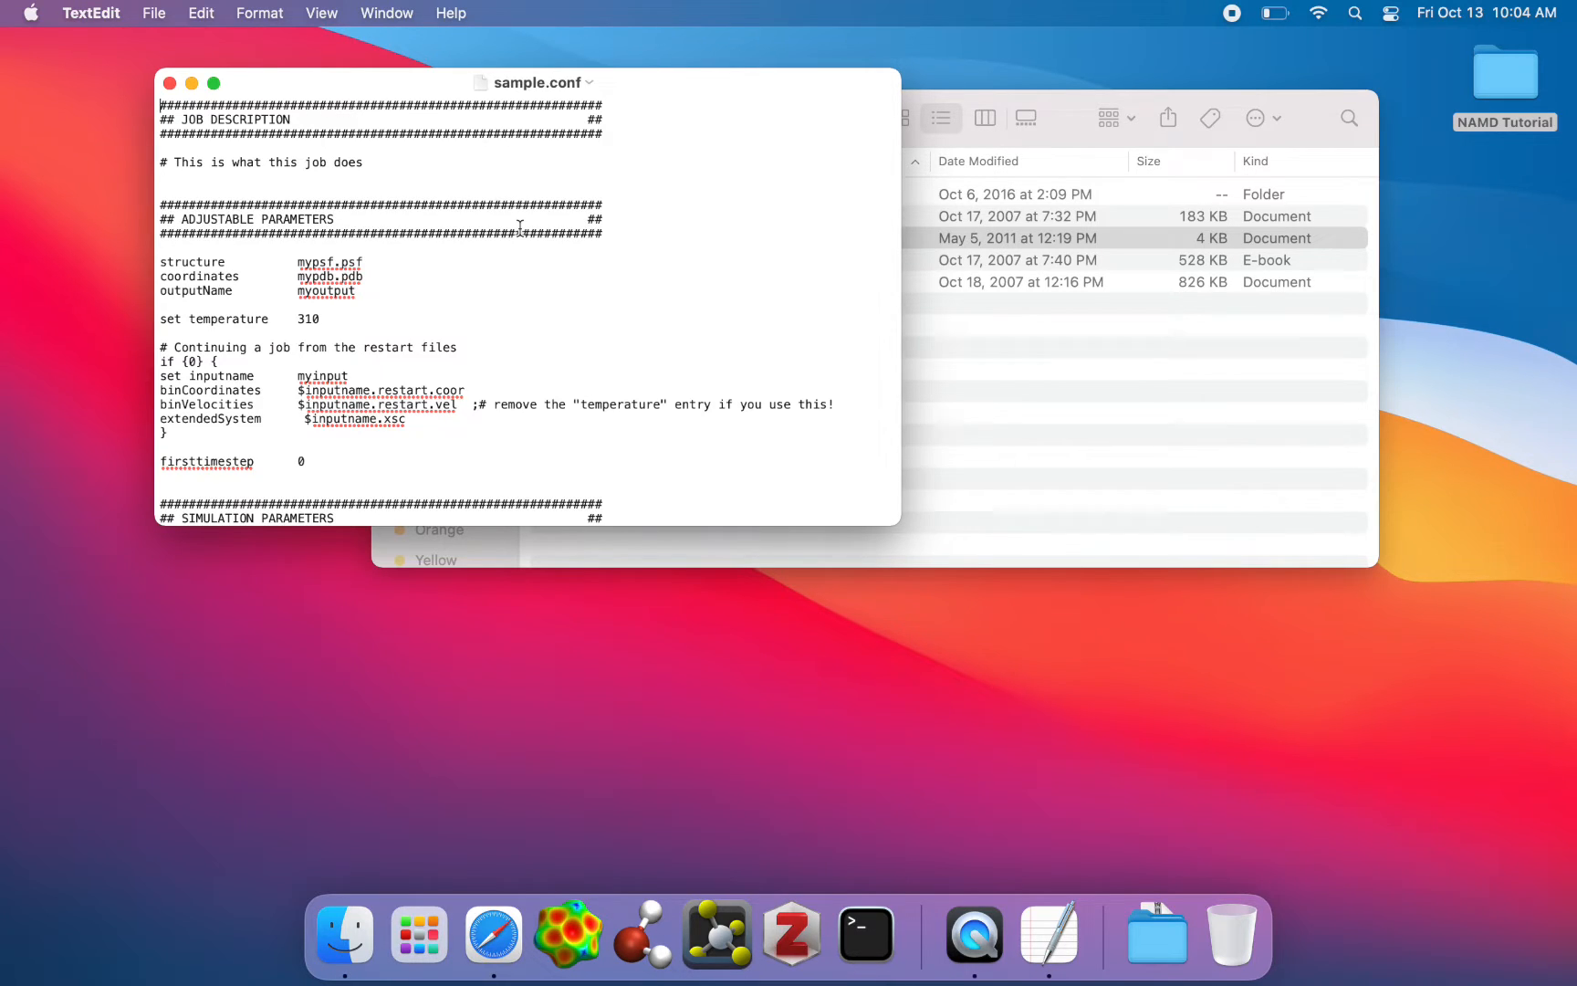
{"action": "scroll", "scroll_direction": "down", "scroll_amount": 3}
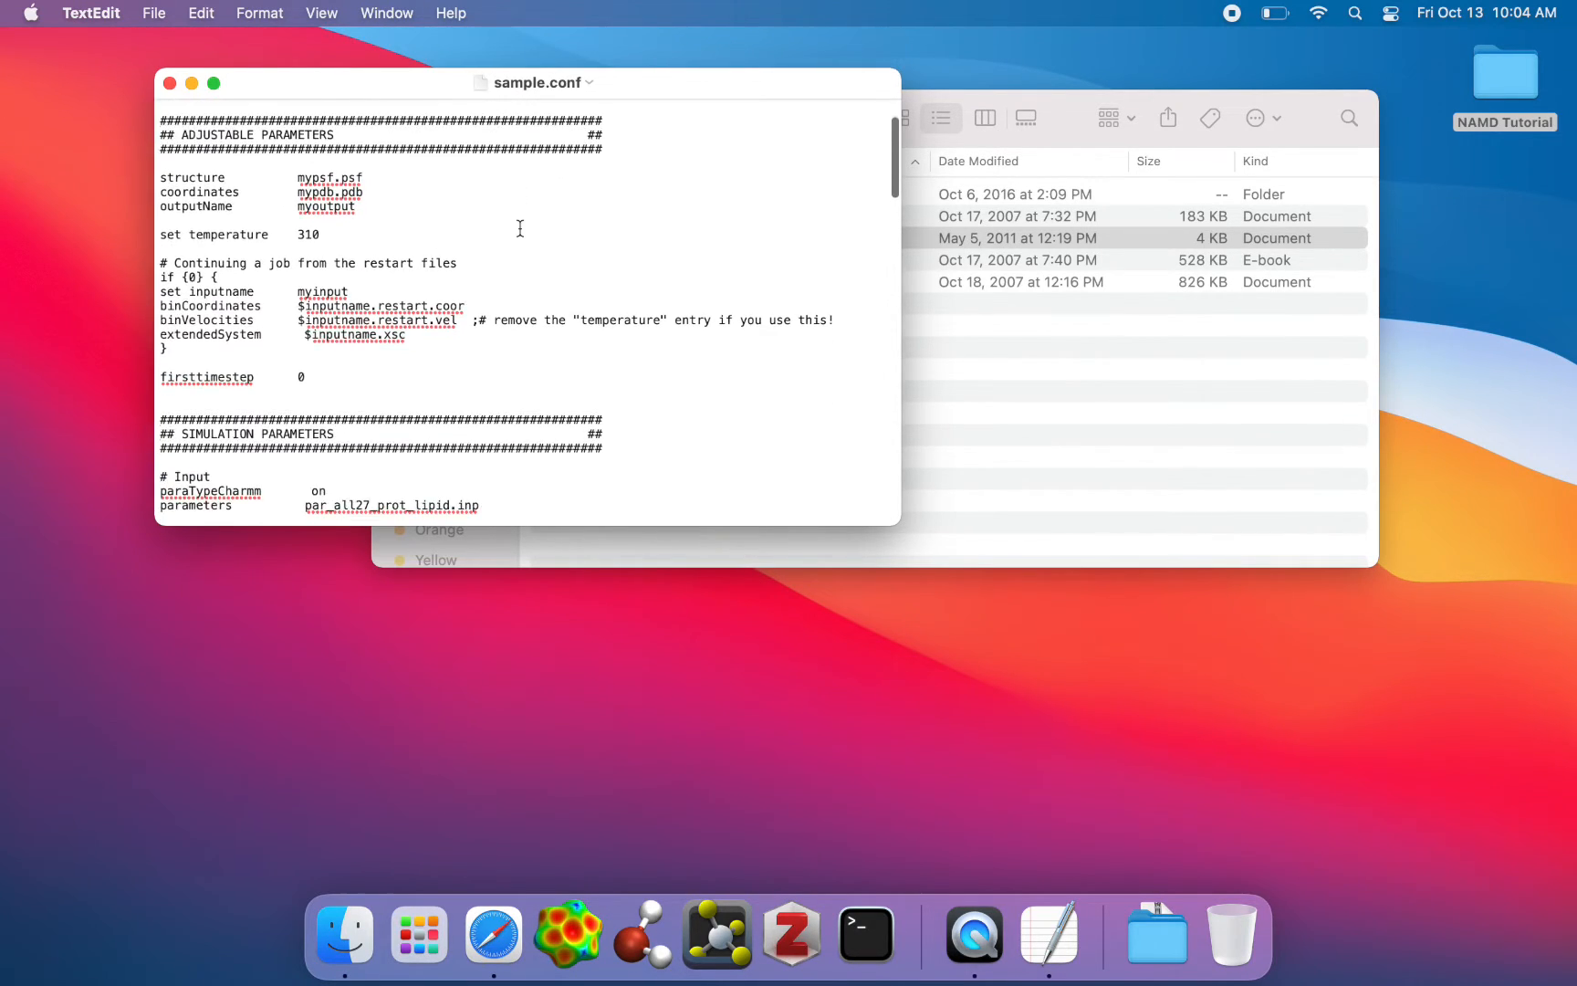
{"action": "scroll", "scroll_direction": "up", "scroll_amount": 3}
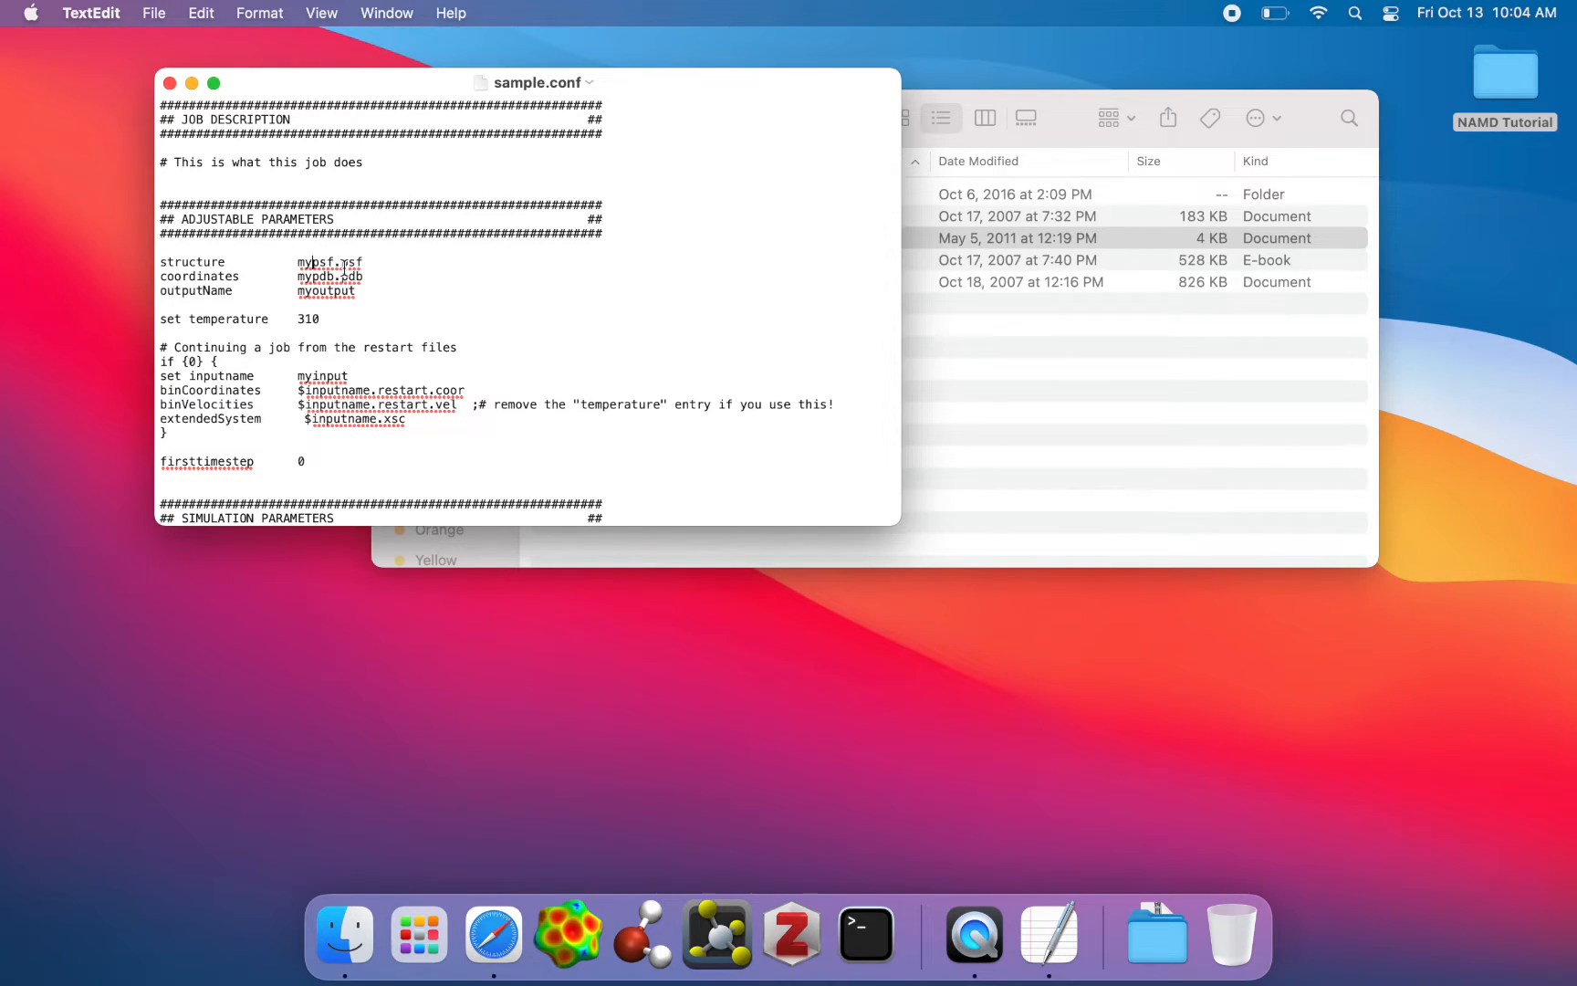
{"action": "double_click", "coordinate": [327, 276]}
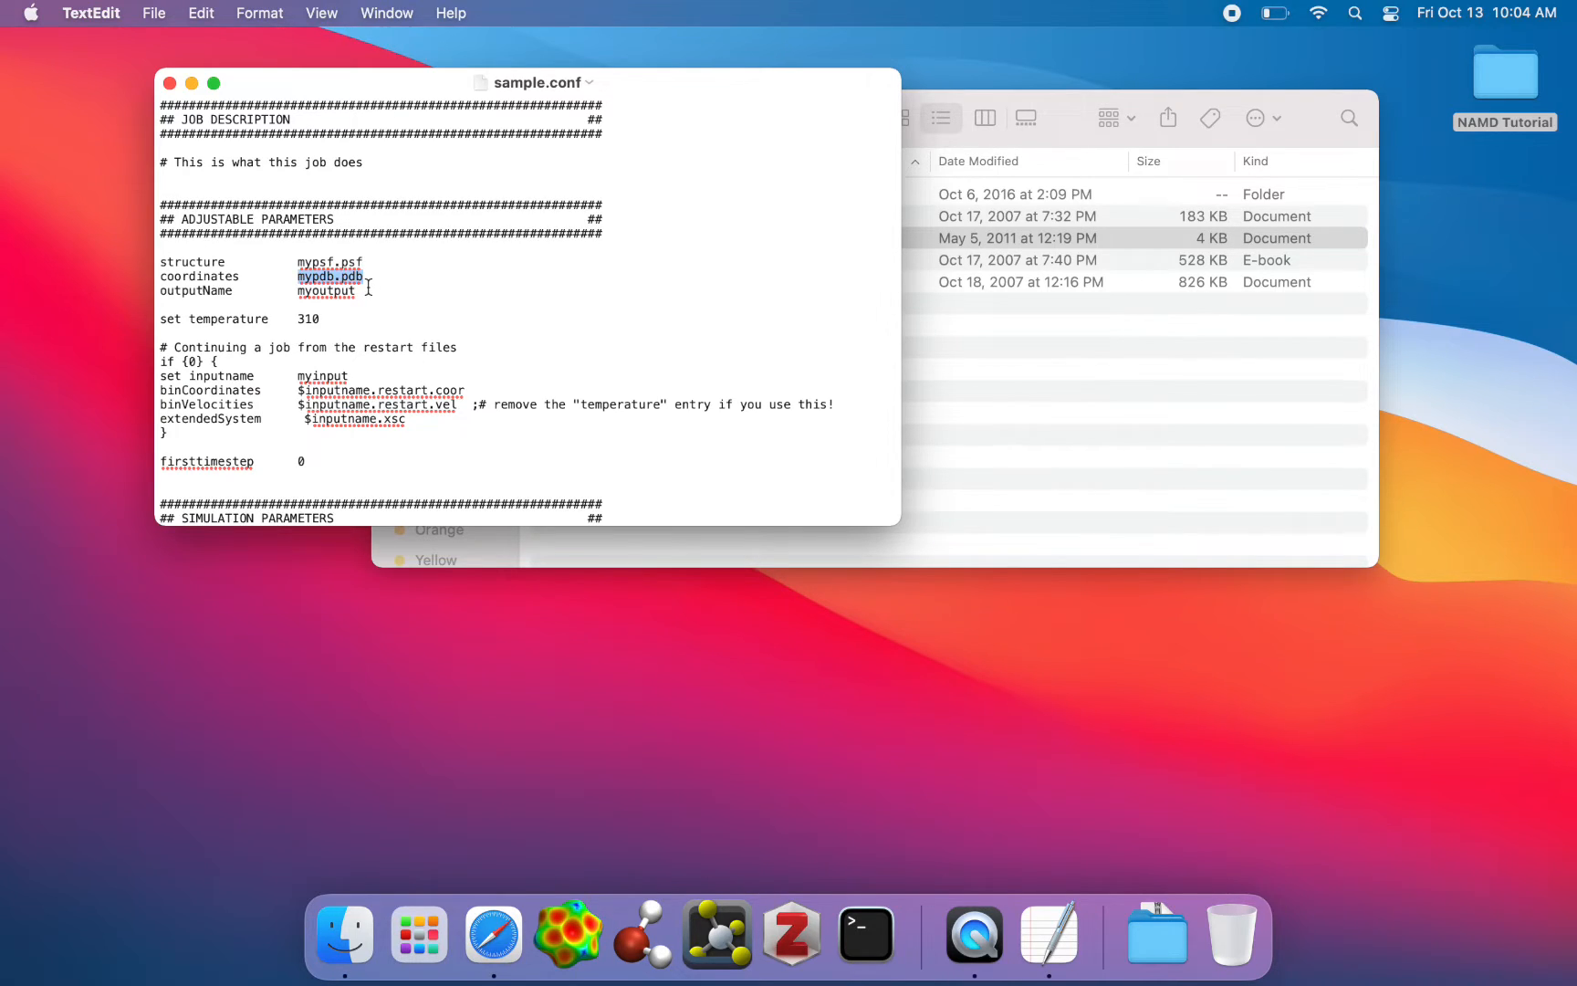
{"action": "double_click", "coordinate": [325, 290]}
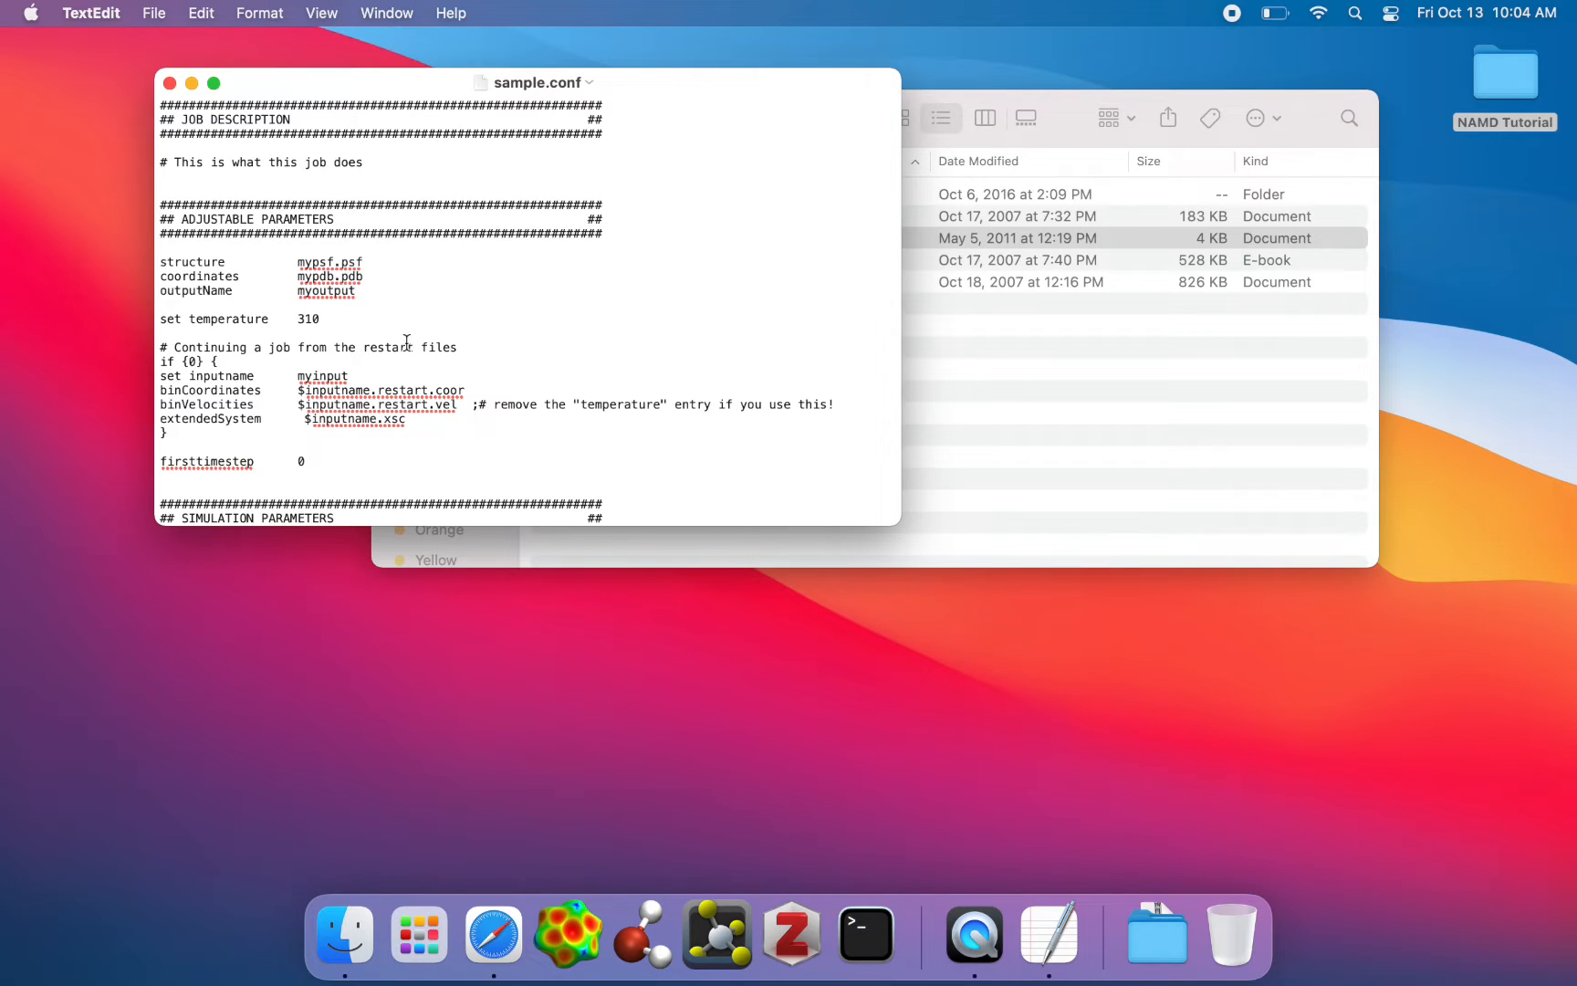
{"action": "scroll", "scroll_direction": "down", "scroll_amount": 3}
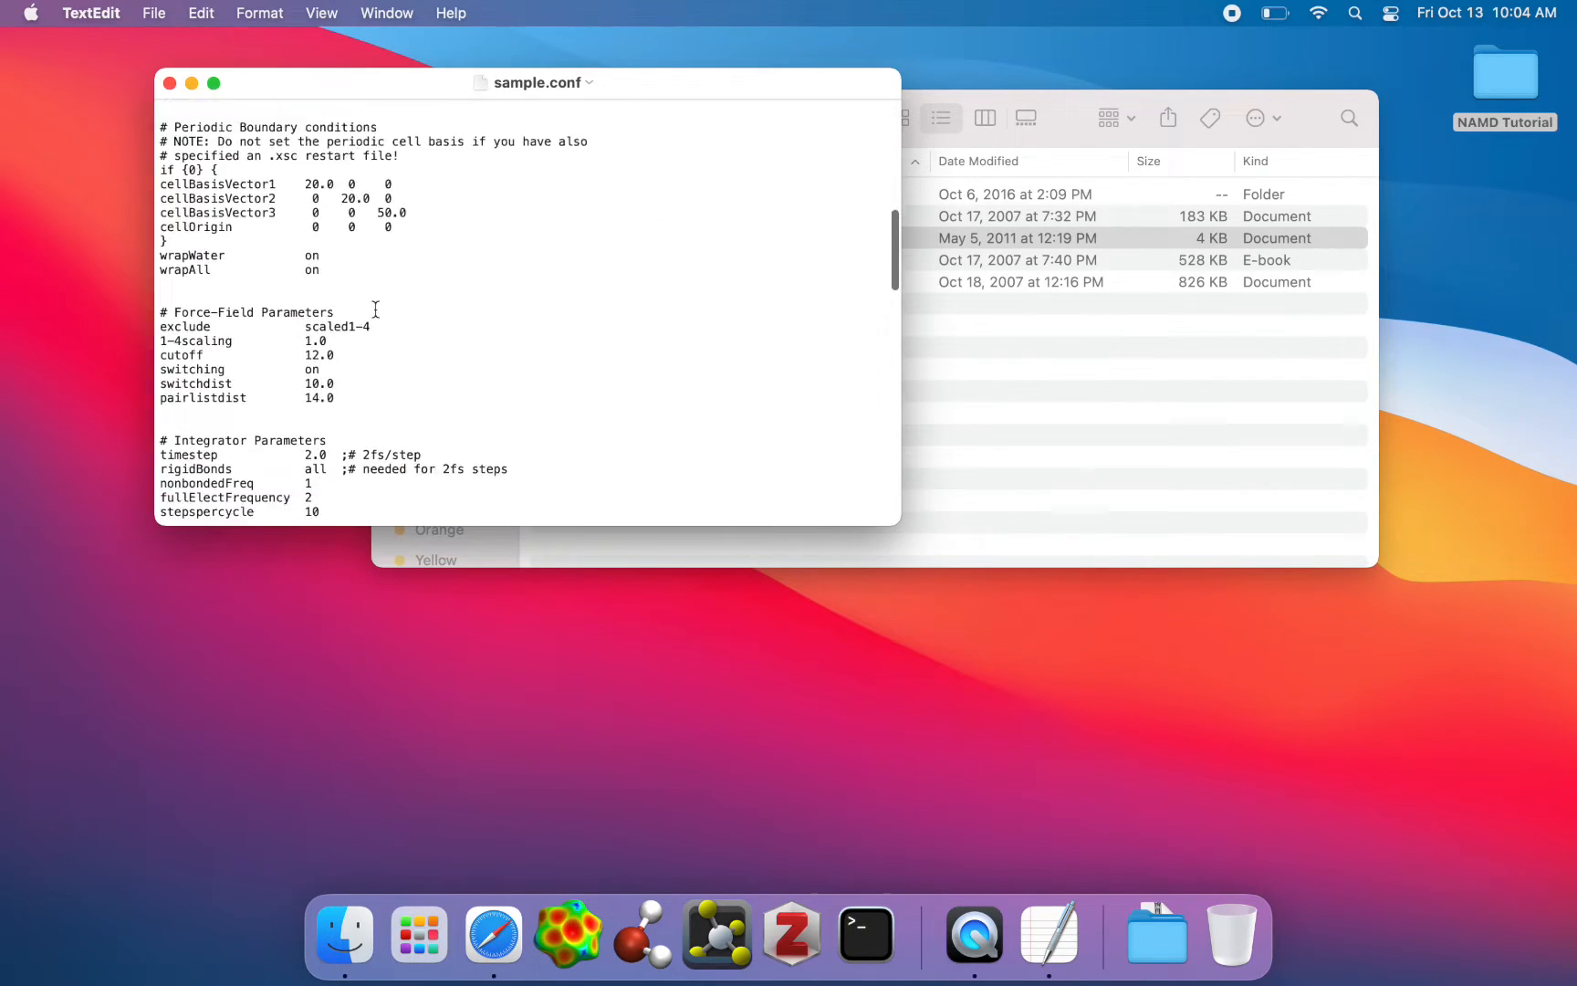
{"action": "scroll", "scroll_direction": "down", "scroll_amount": 3}
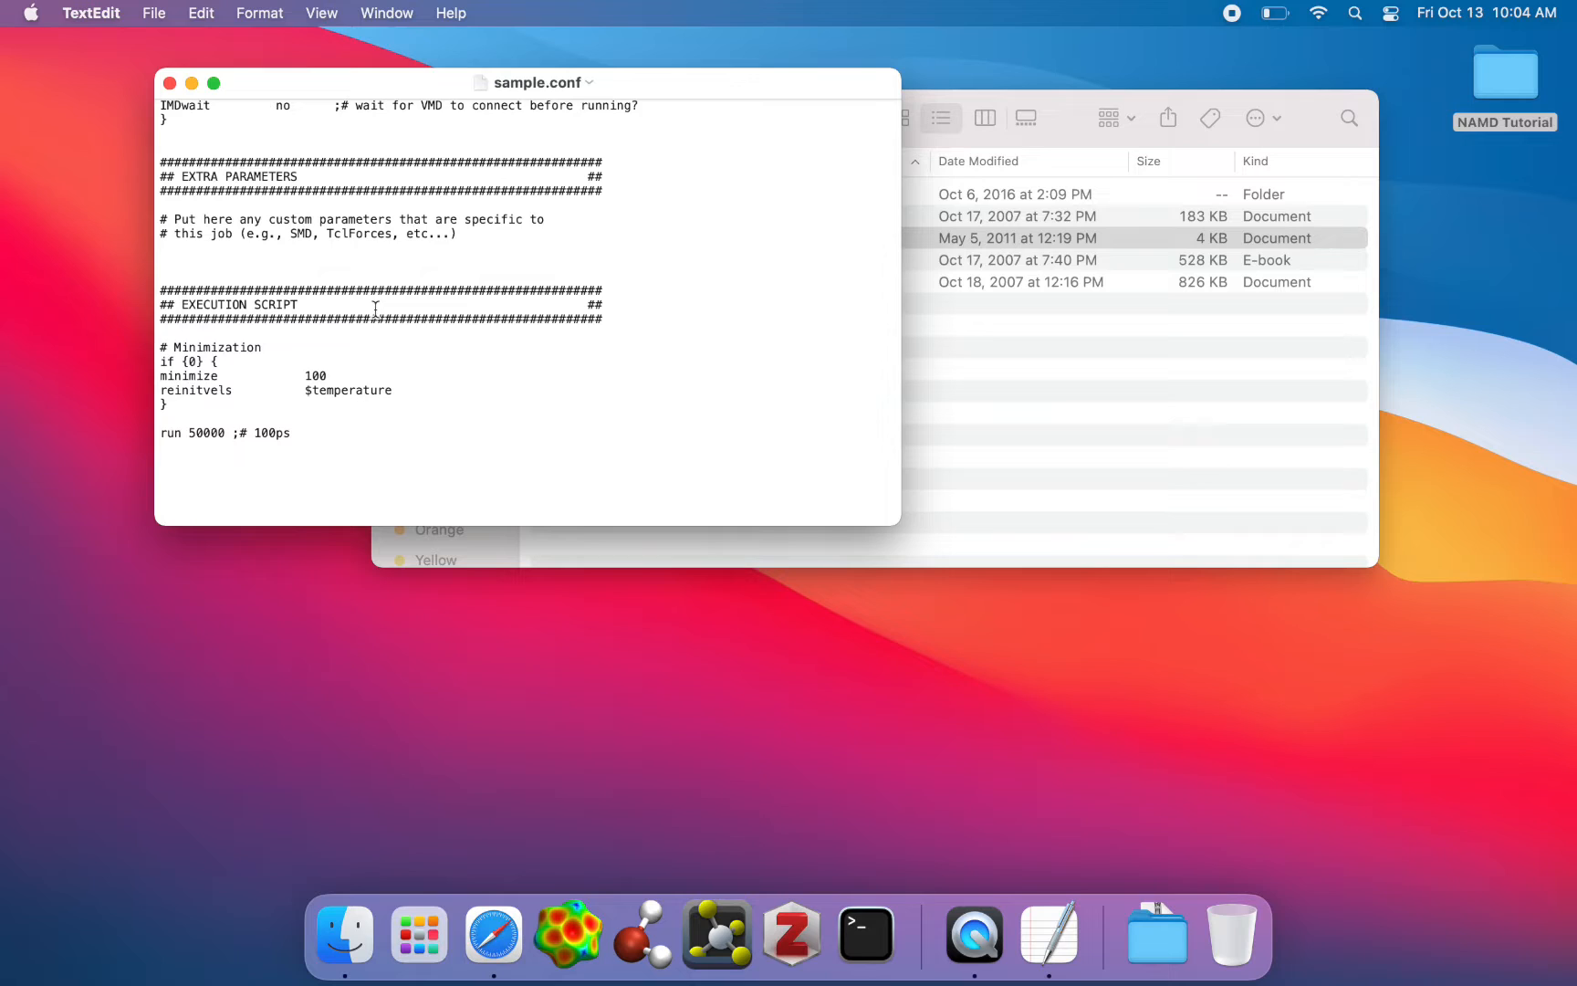
{"action": "scroll", "scroll_direction": "up", "scroll_amount": 3}
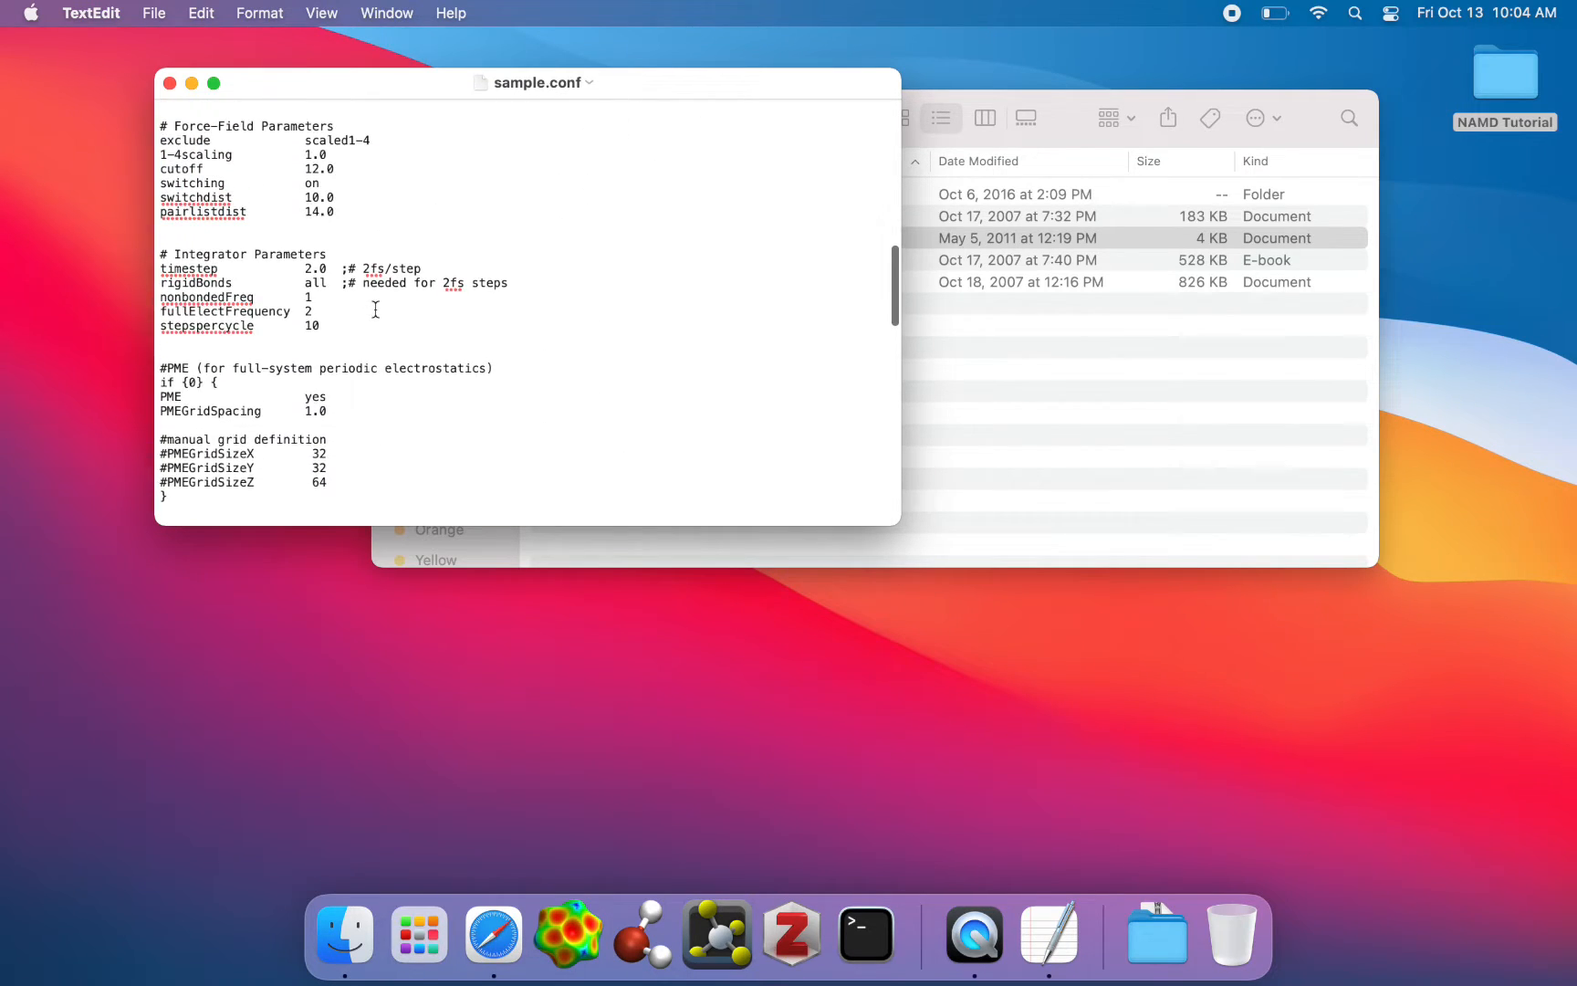
{"action": "left_click", "coordinate": [170, 83]}
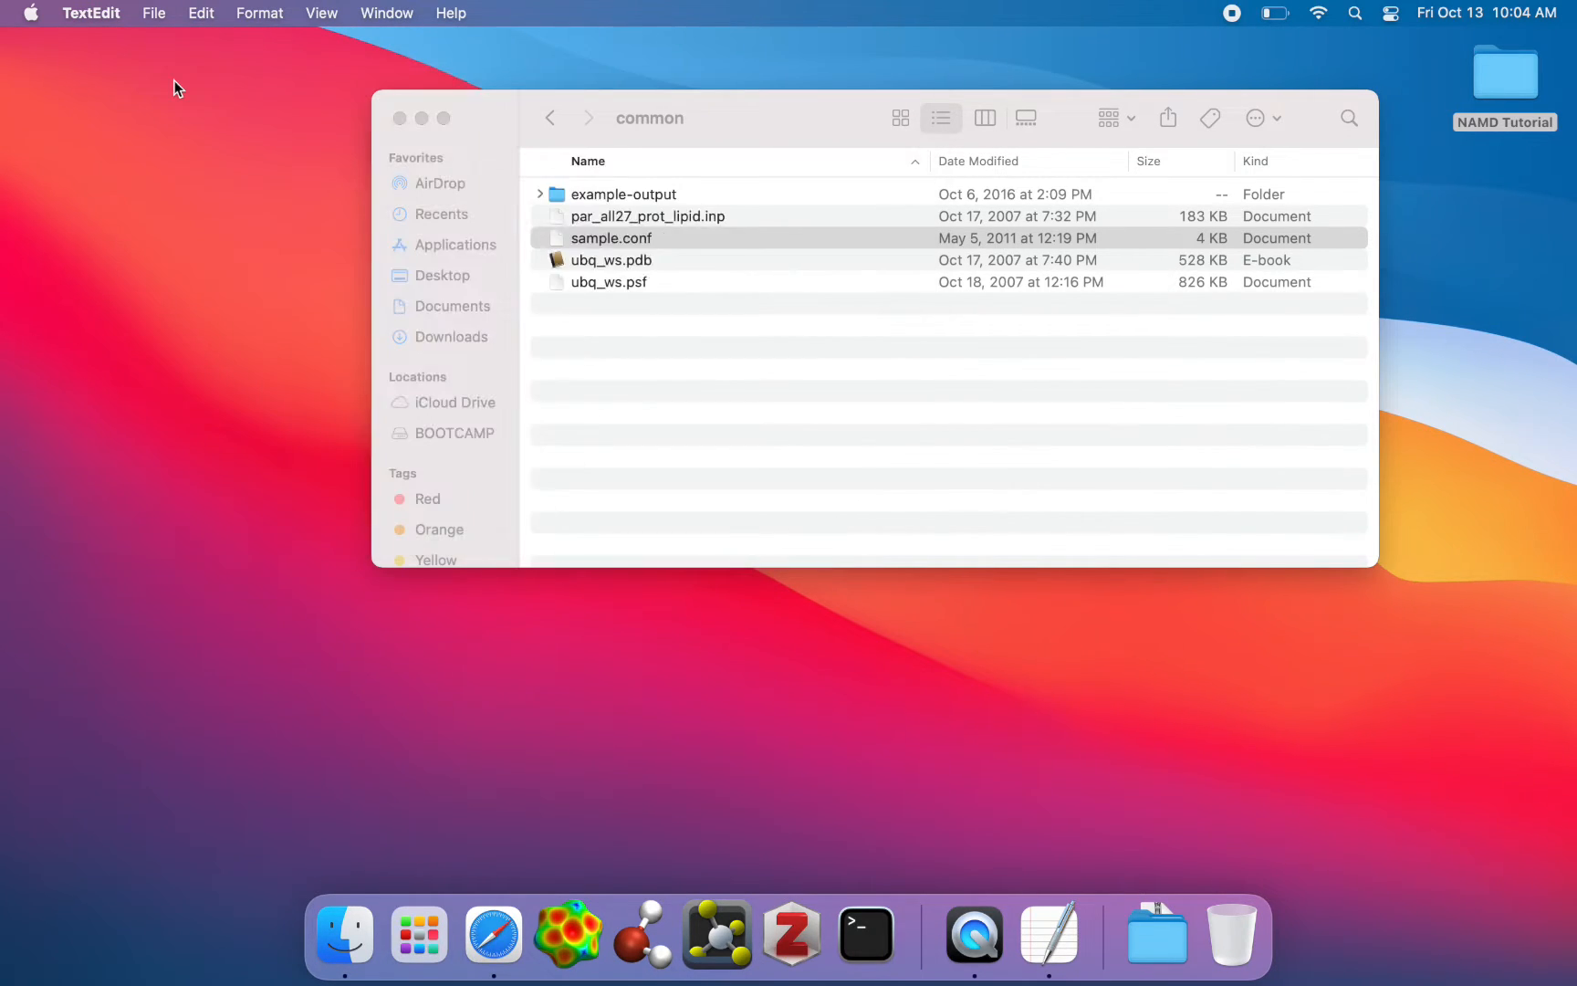
{"action": "mouse_move", "coordinate": [504, 452]}
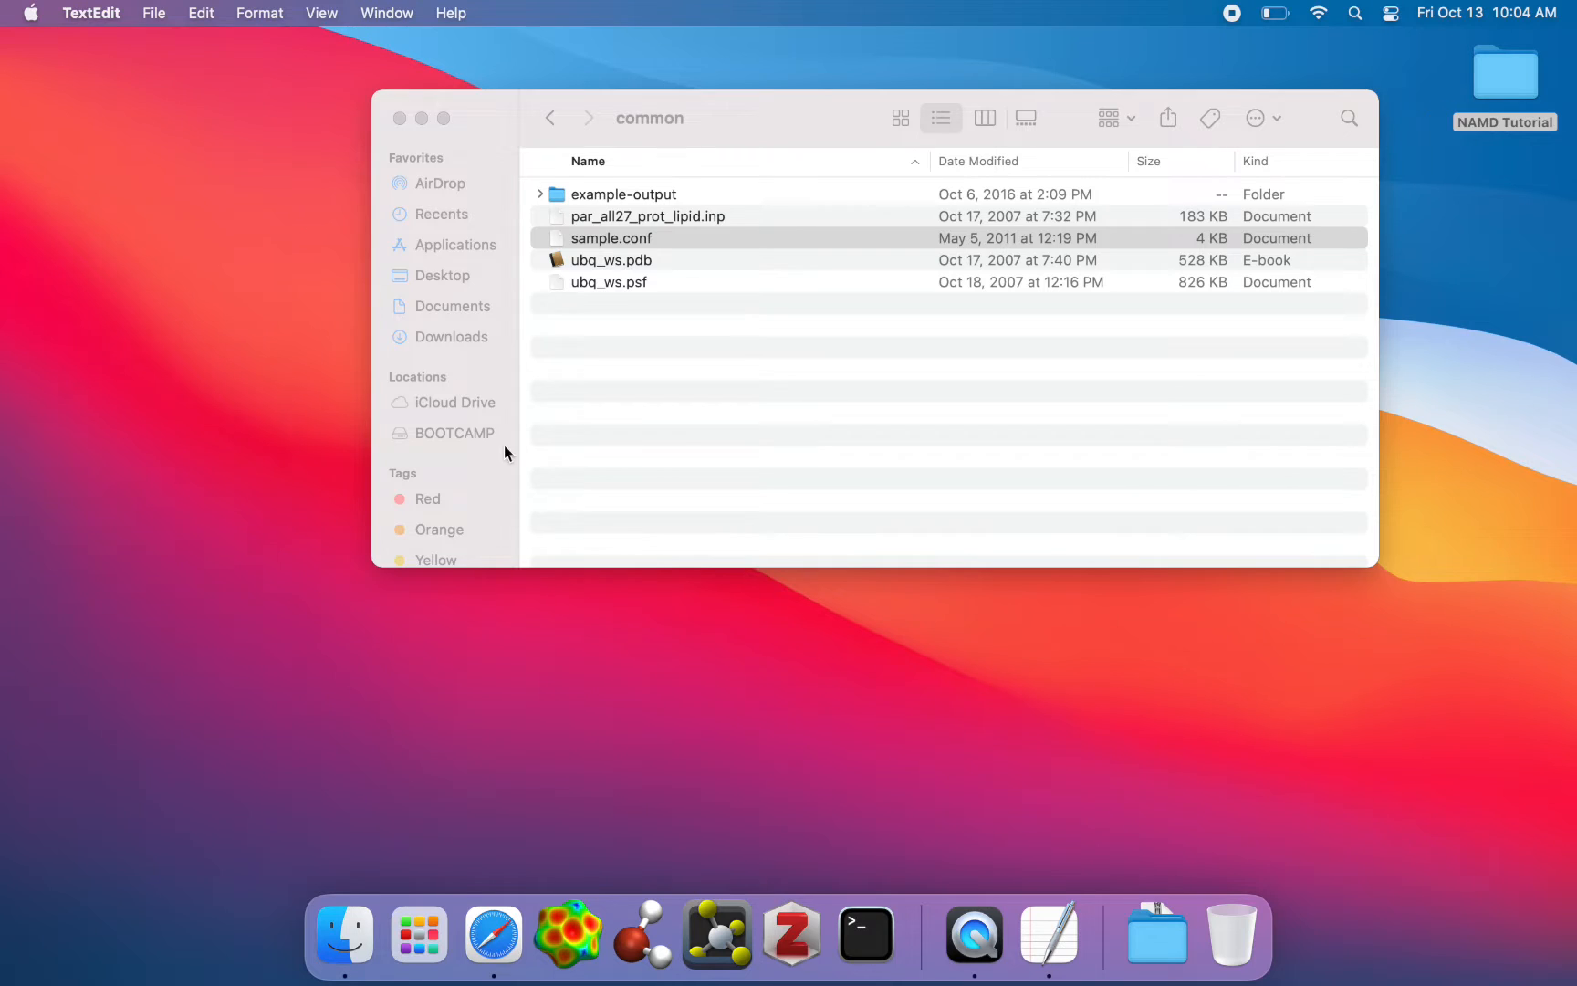
Return to the NAMD Tutorial folder, open 1-2-sphere and select ubq_ws_eq.conf.
{"action": "left_click", "coordinate": [672, 452]}
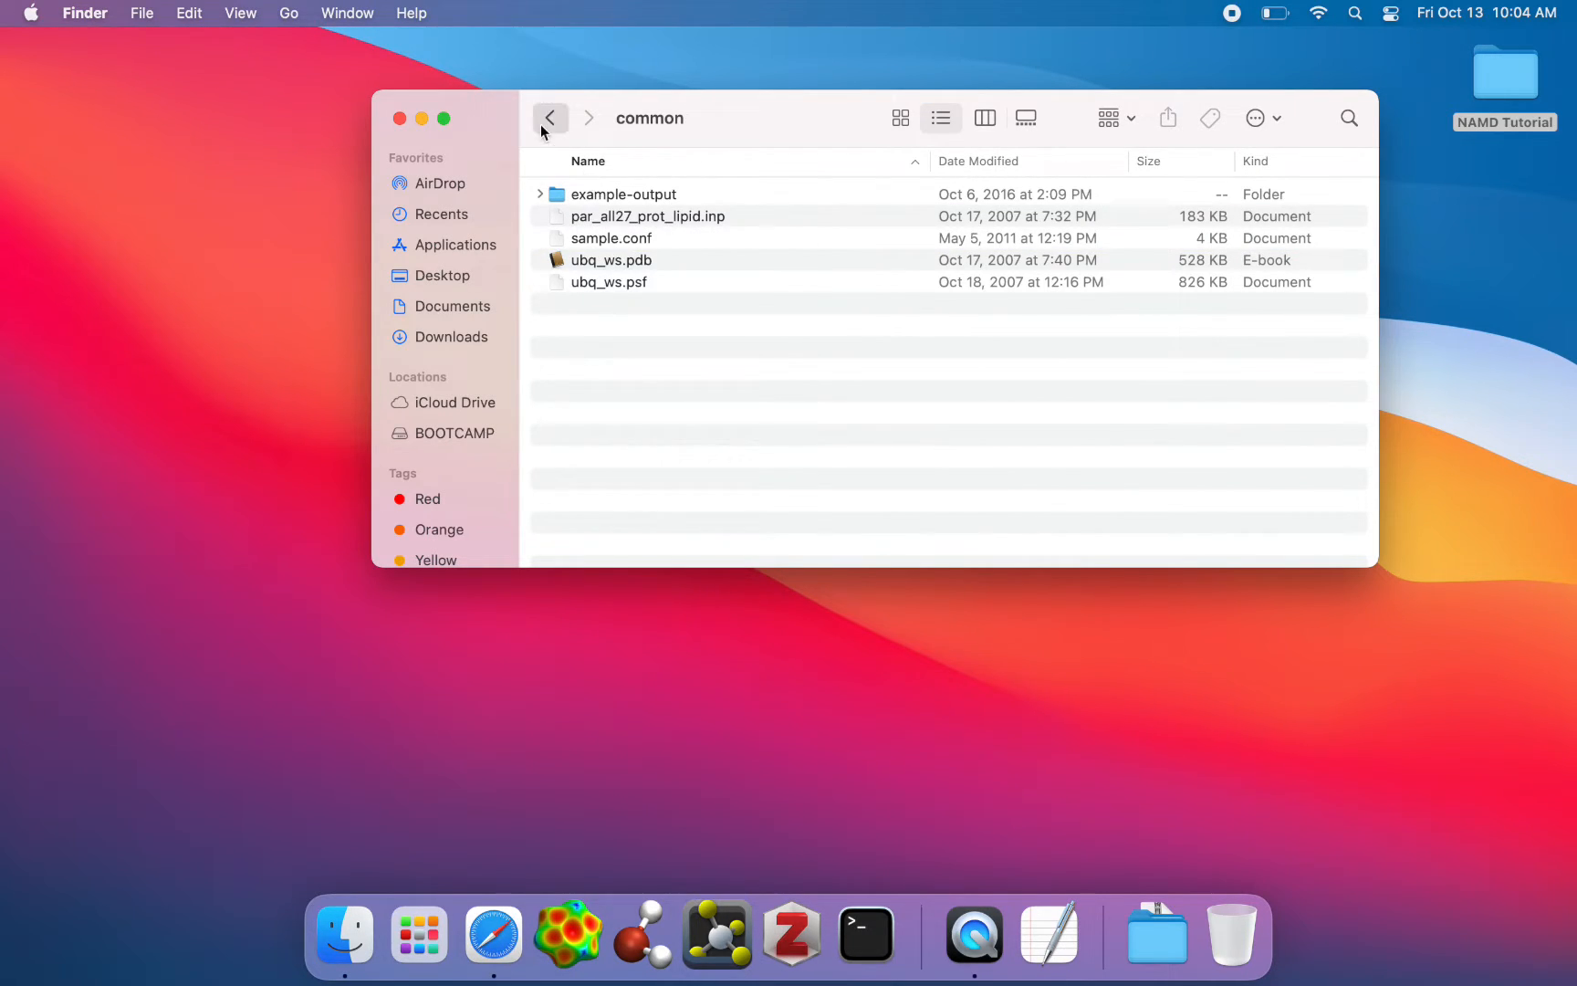
{"action": "left_click", "coordinate": [550, 117]}
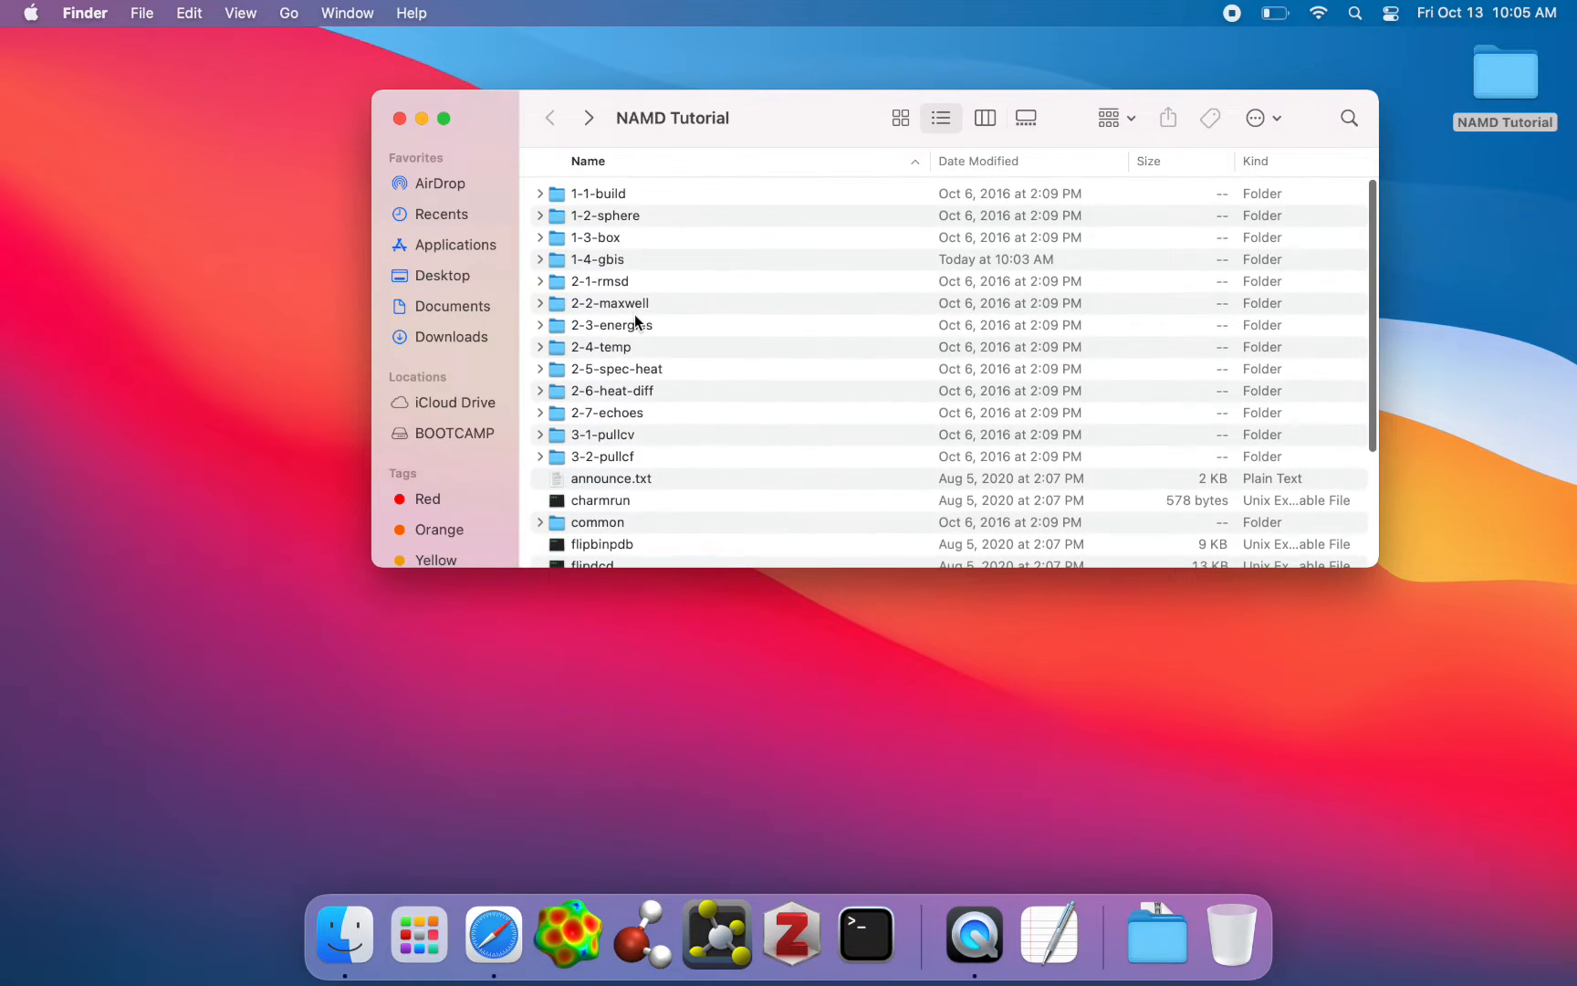
{"action": "mouse_move", "coordinate": [593, 237]}
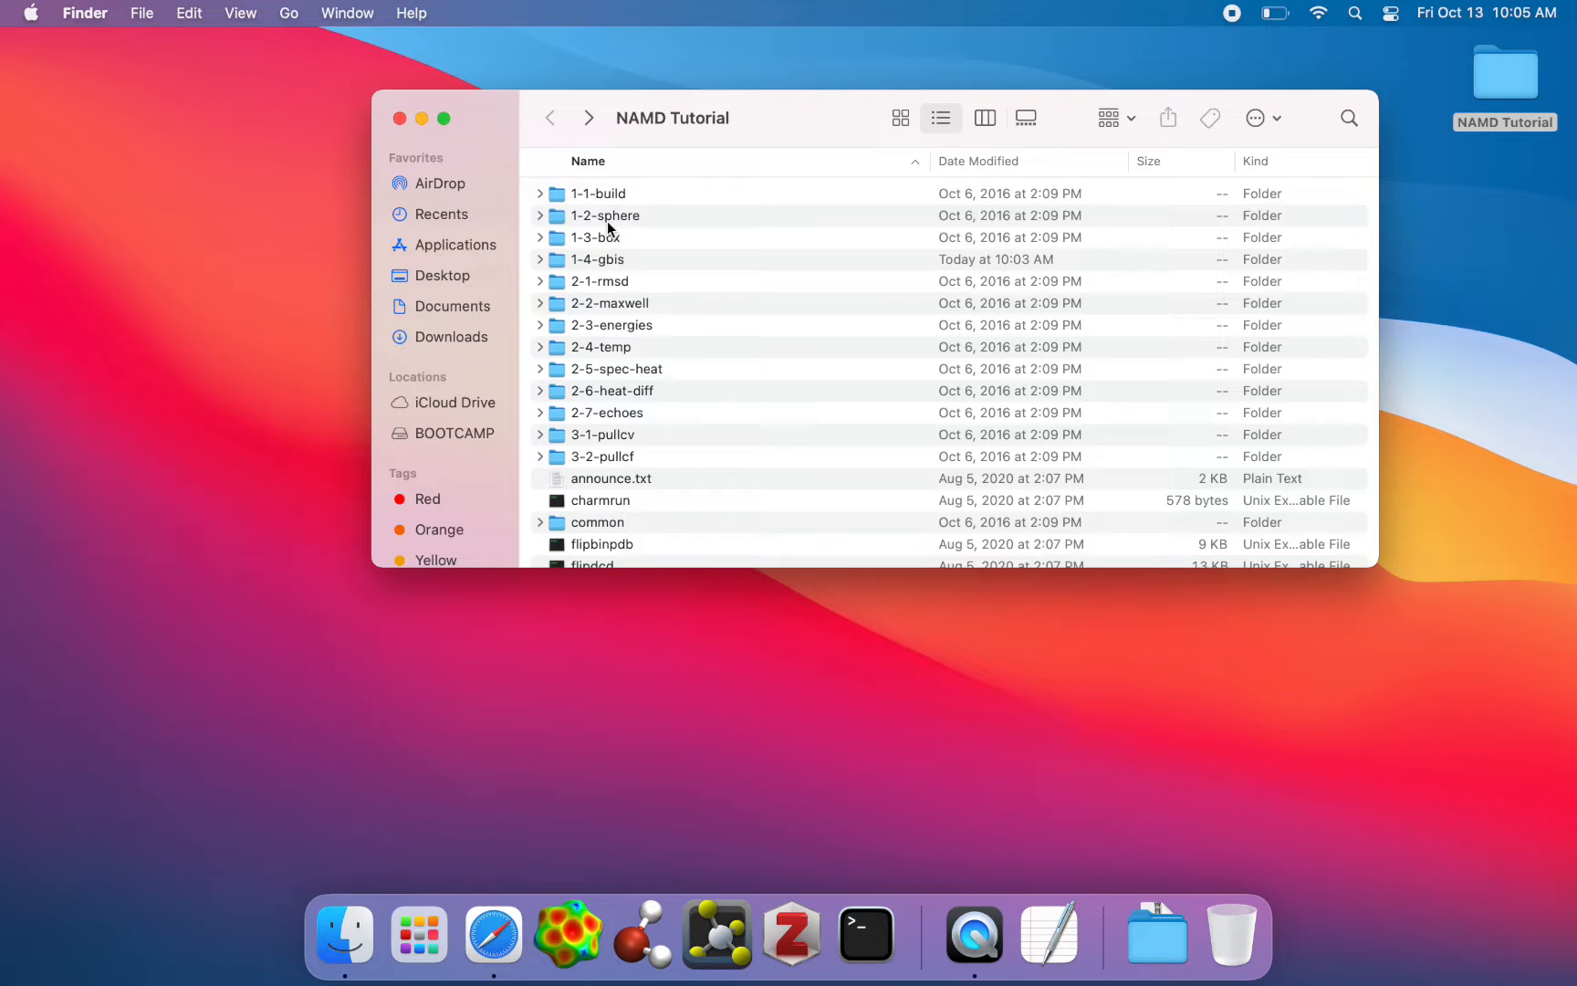
{"action": "double_click", "coordinate": [605, 216]}
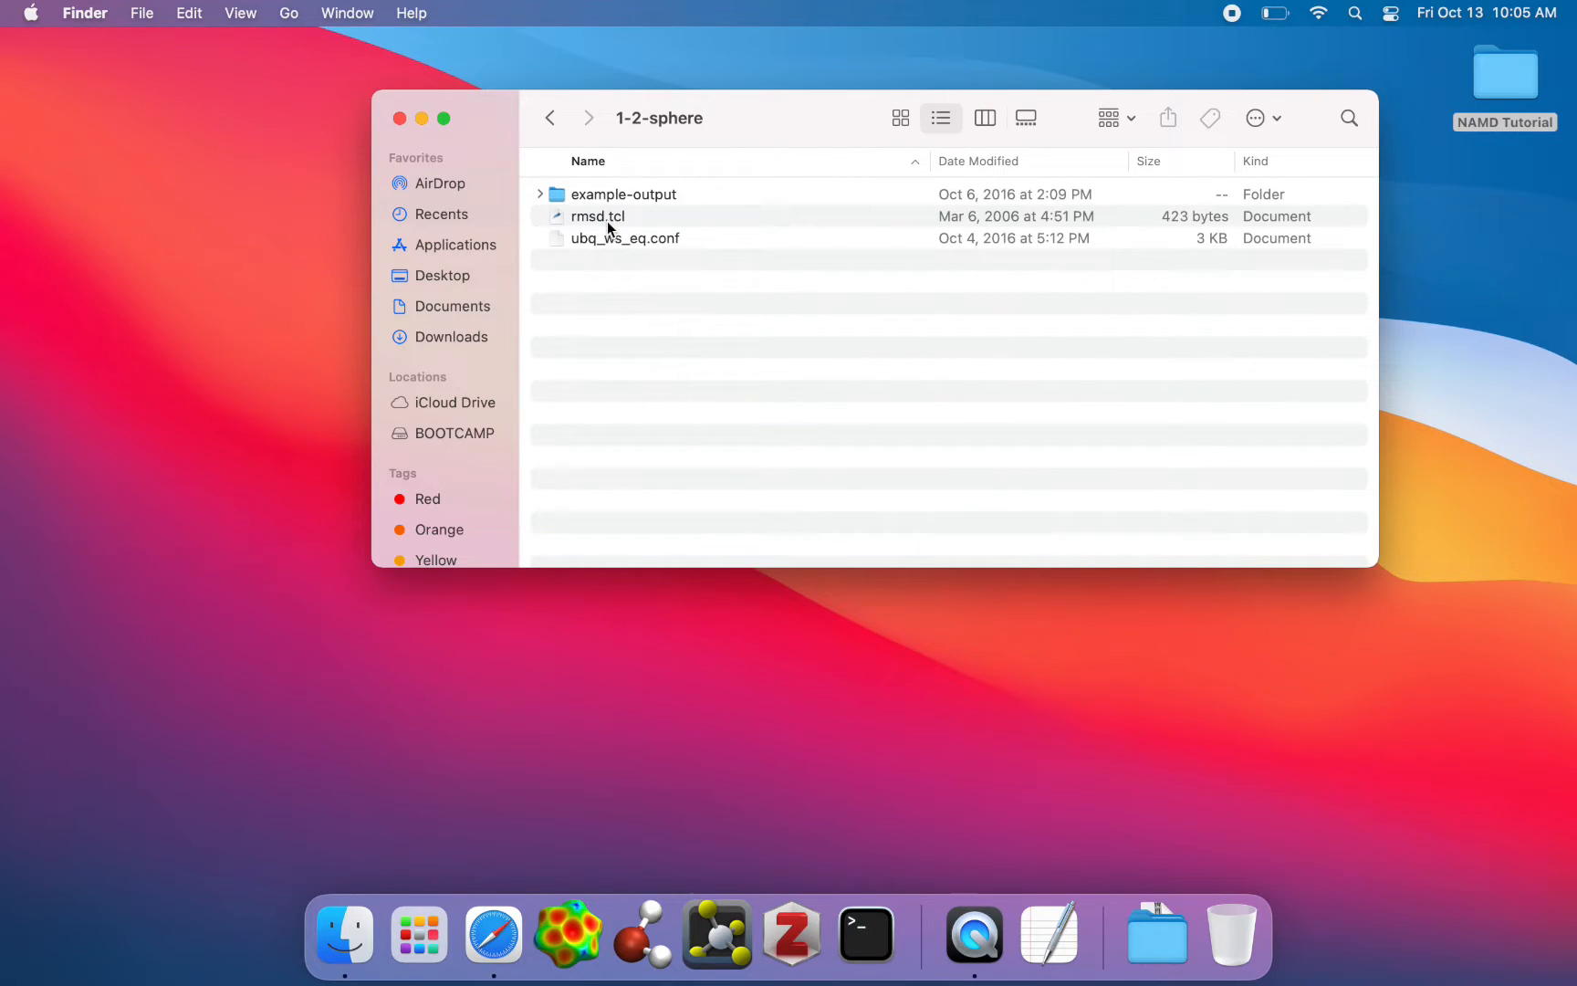
{"action": "left_click", "coordinate": [624, 237]}
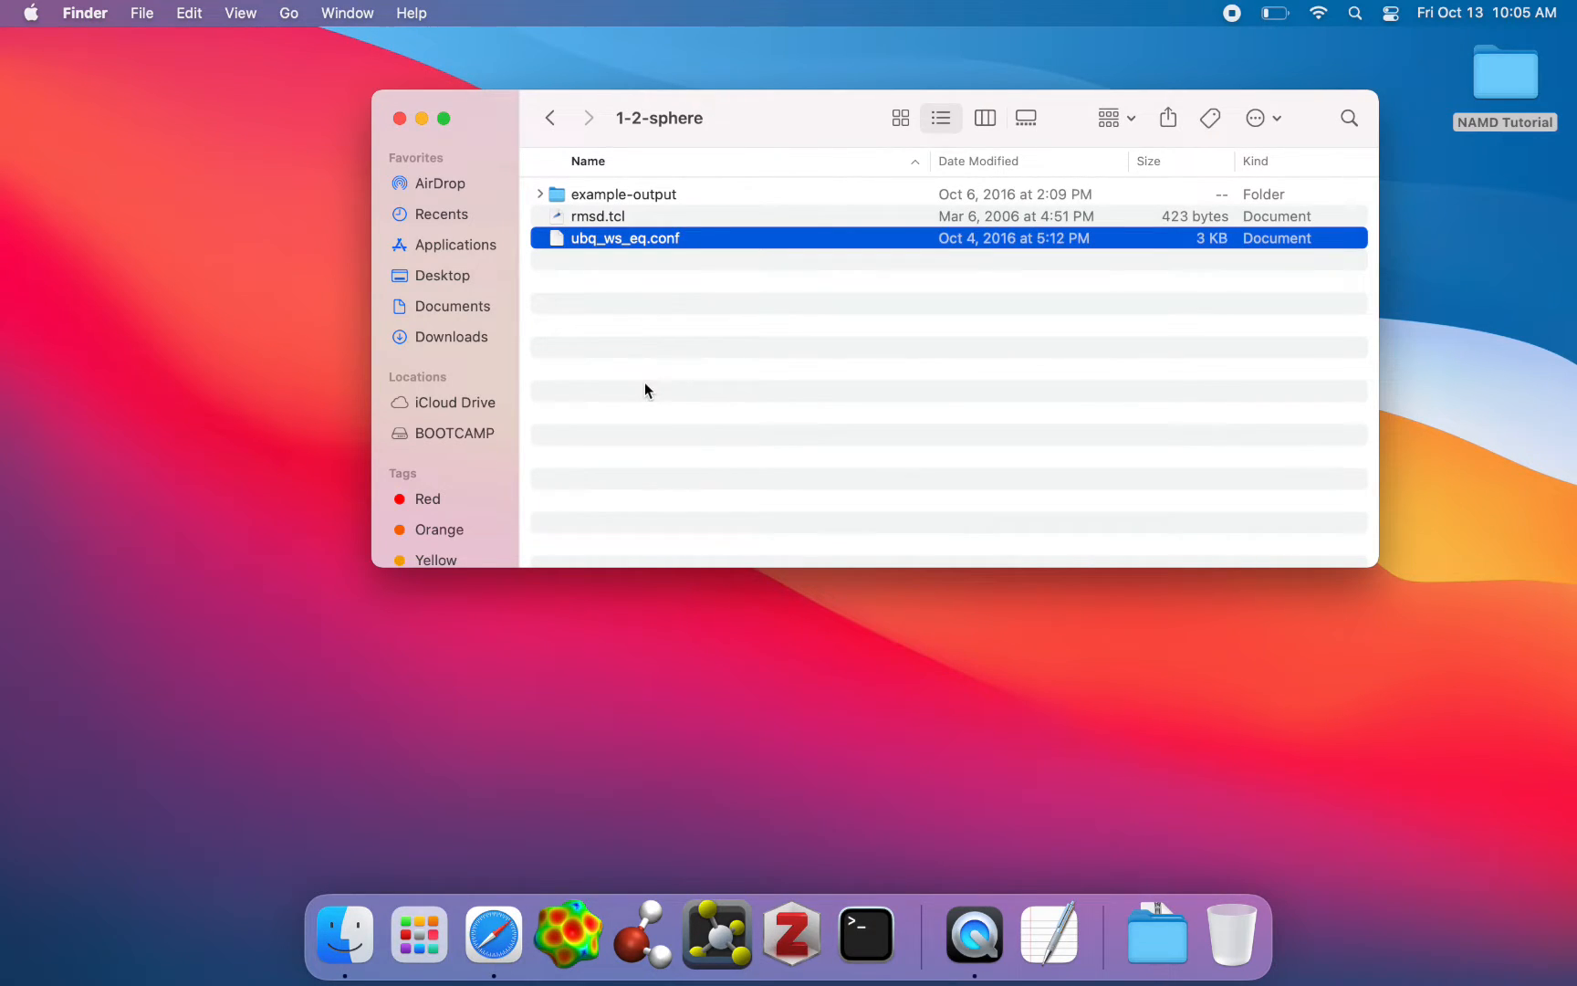
{"action": "mouse_move", "coordinate": [633, 246]}
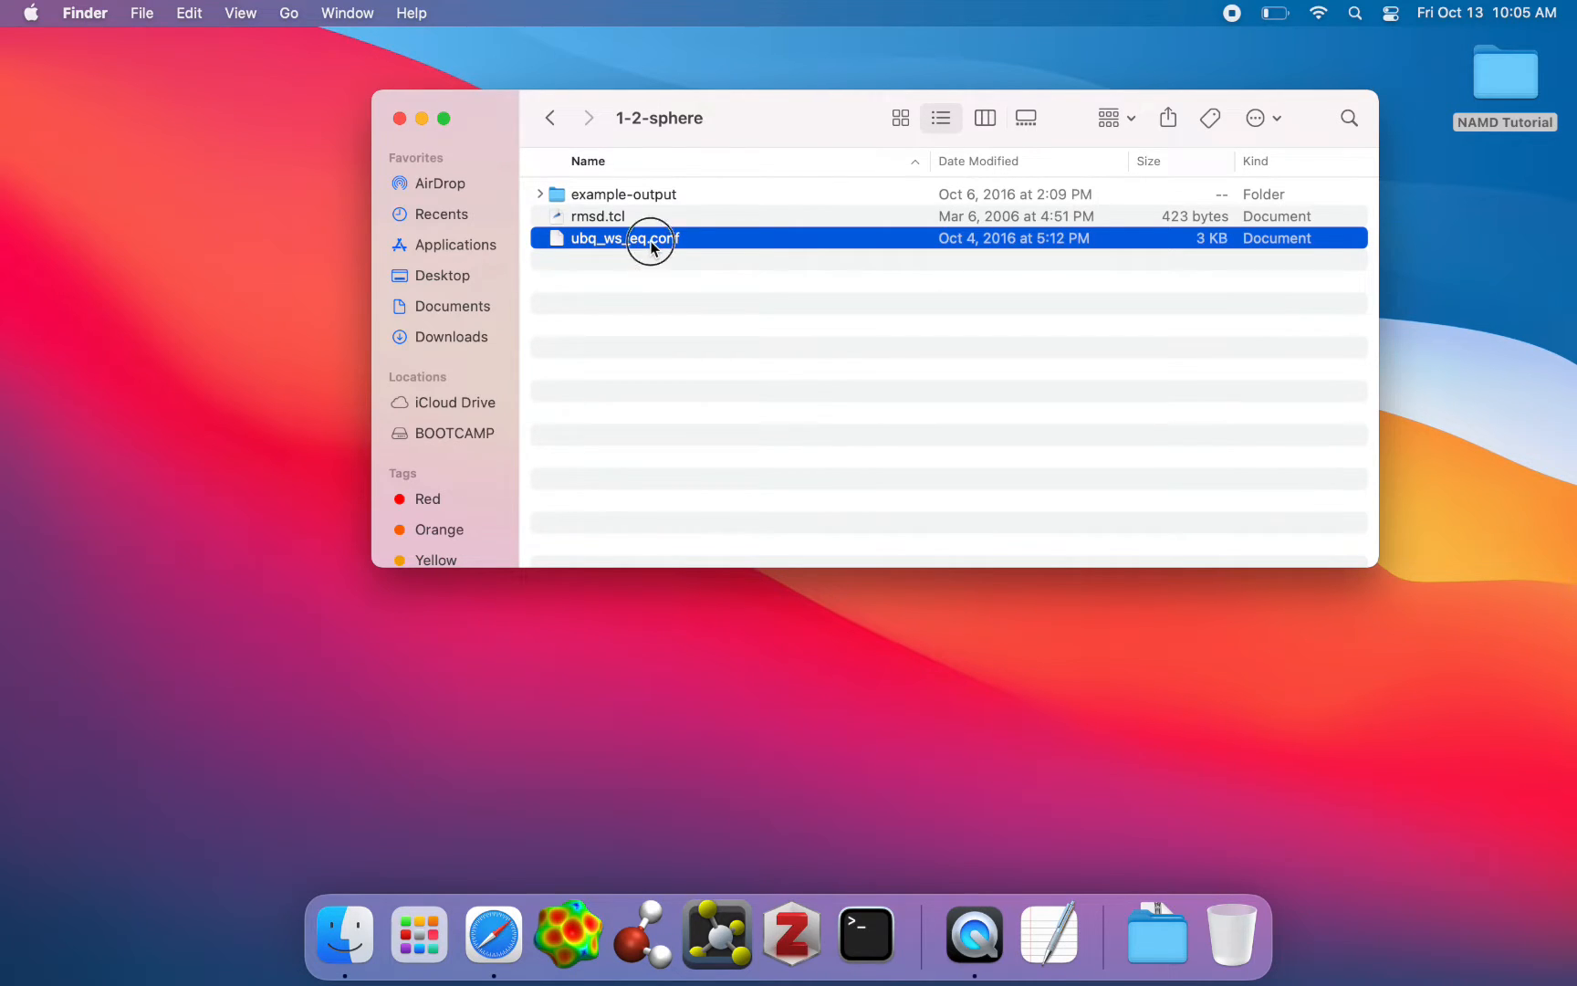
Search 'tex' in the application chooser and pick TextEdit for ubq_ws_eq.conf.
{"action": "double_click", "coordinate": [616, 238]}
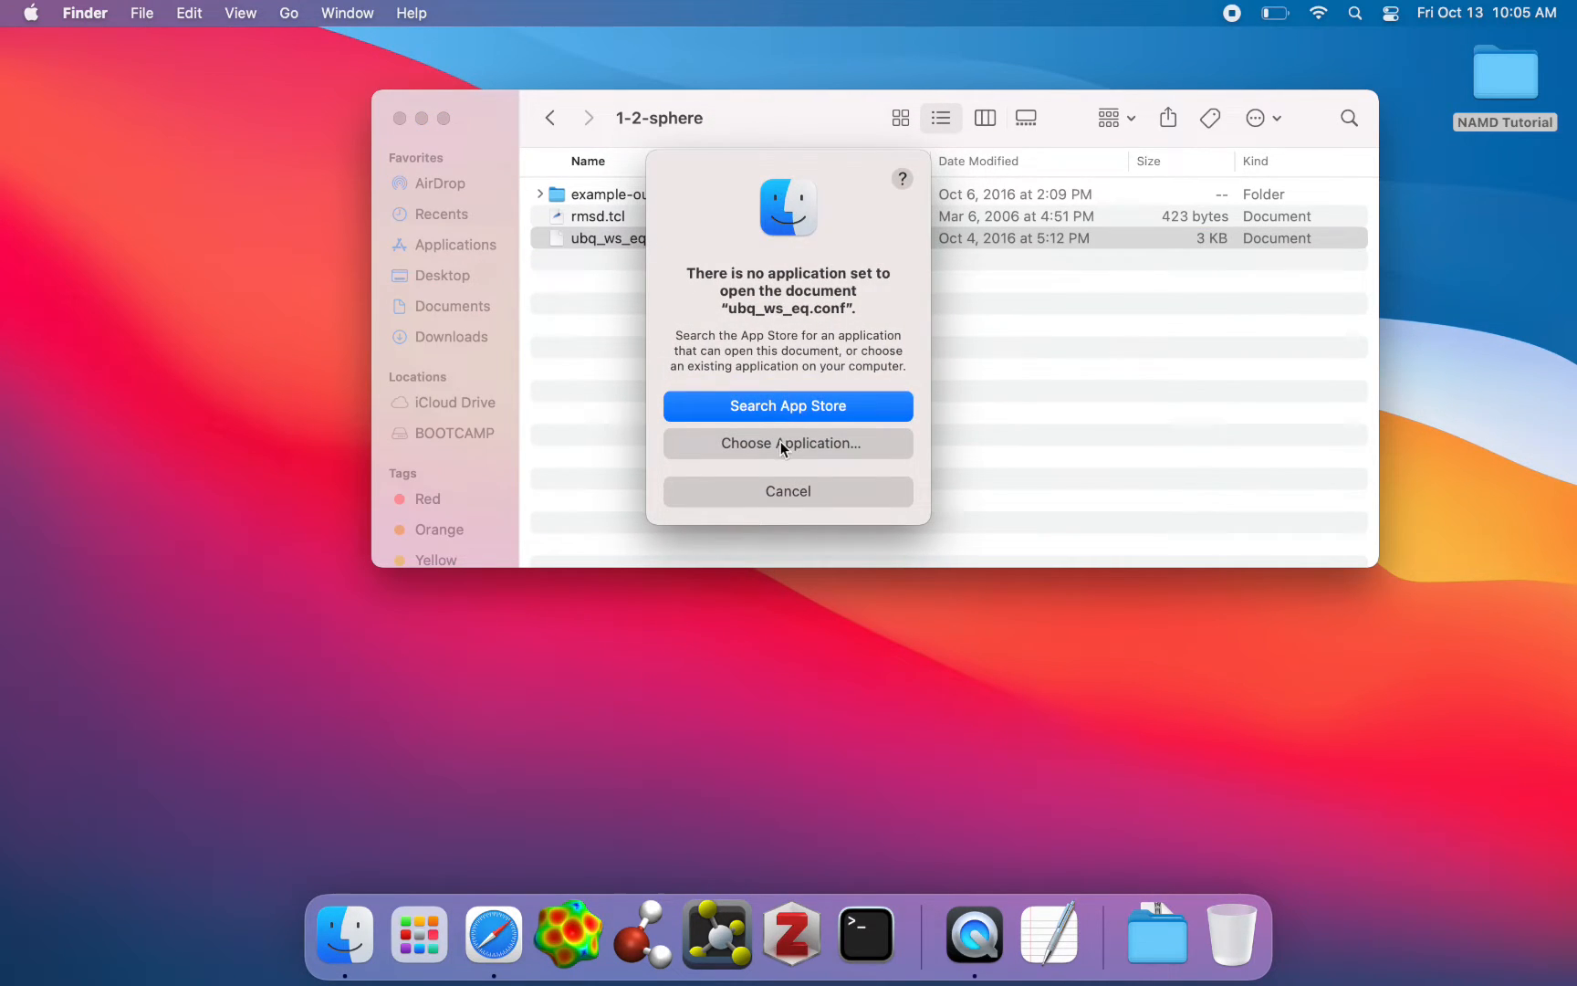
{"action": "left_click", "coordinate": [788, 443]}
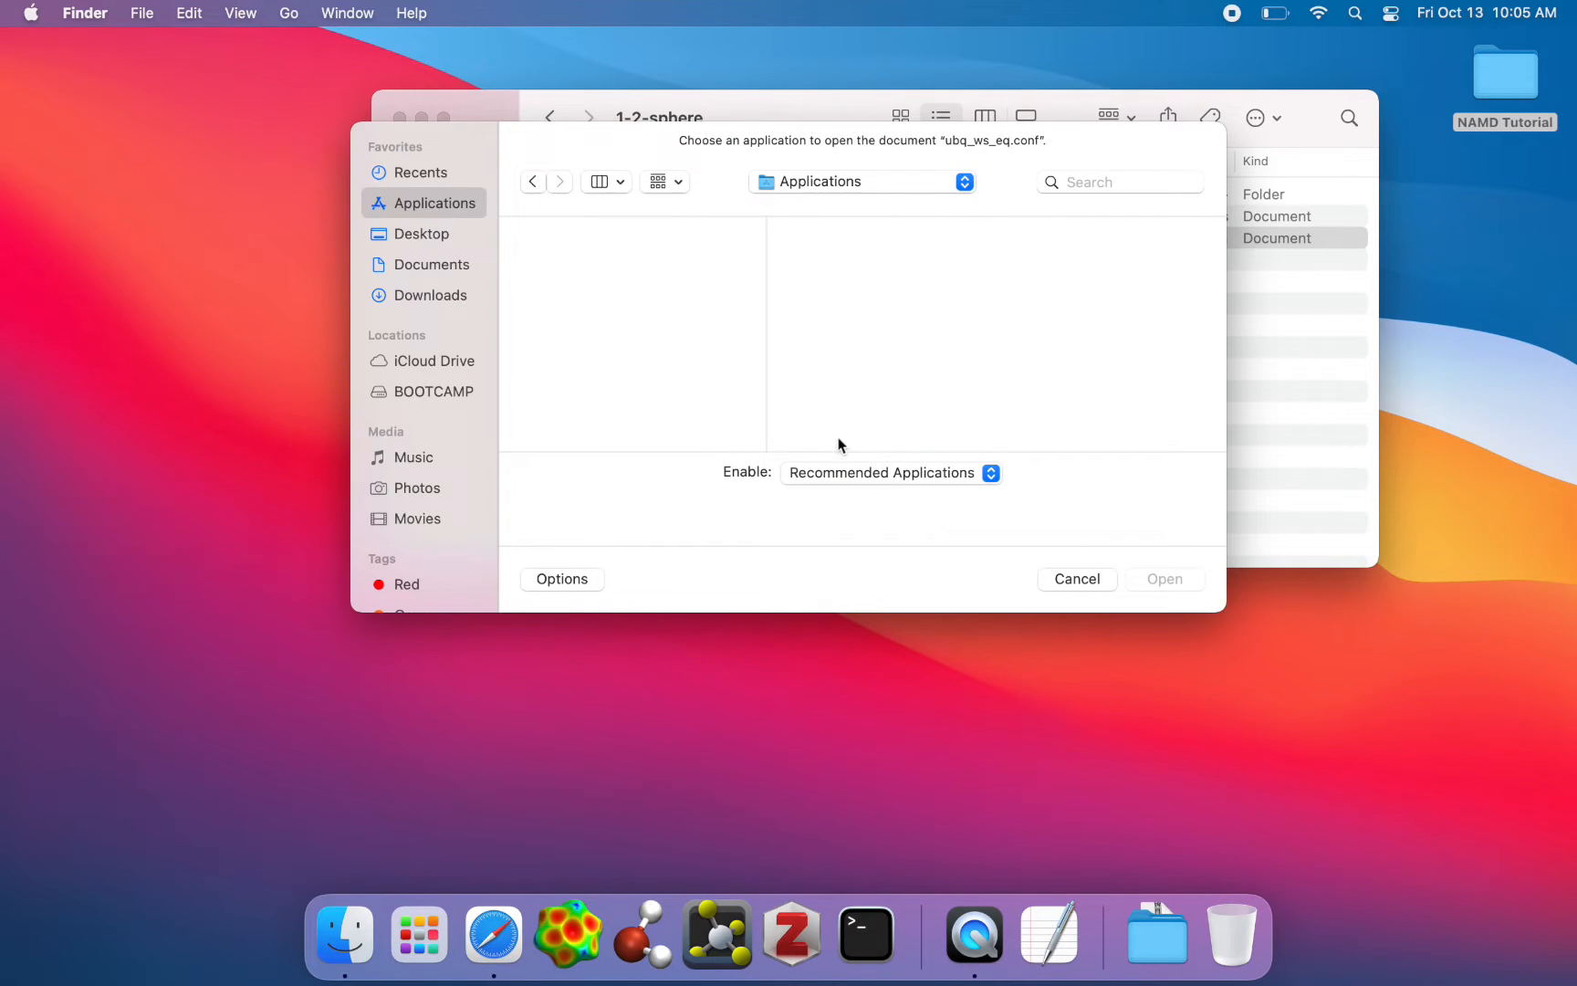
{"action": "type", "text": "text"}
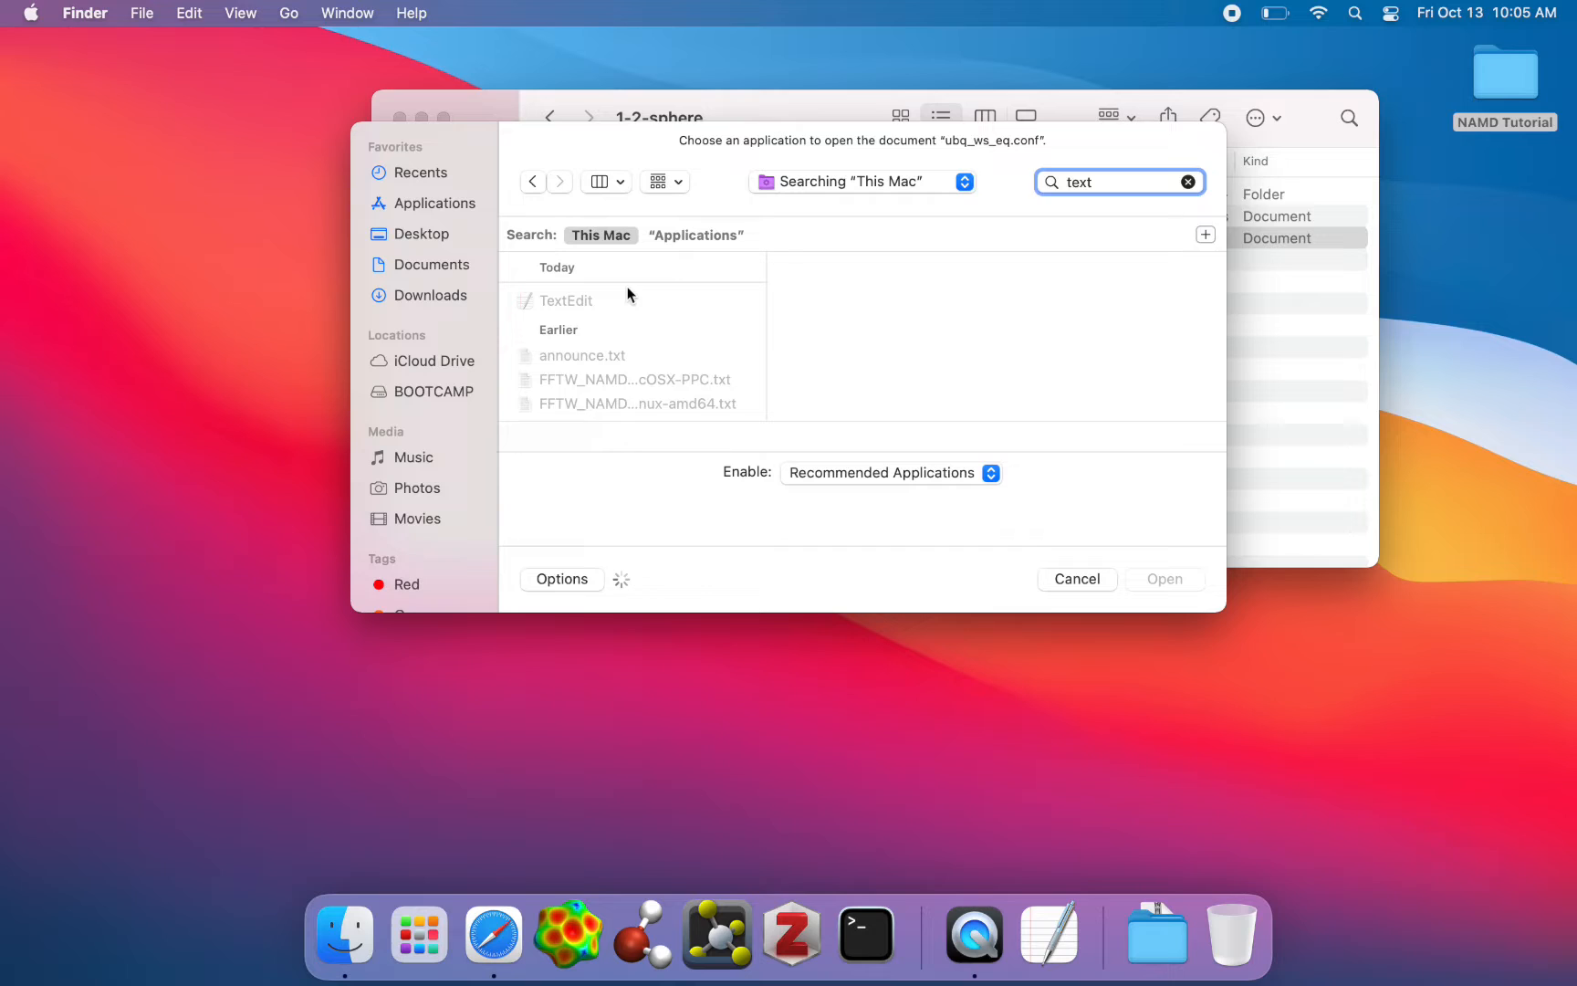
{"action": "left_click", "coordinate": [565, 299]}
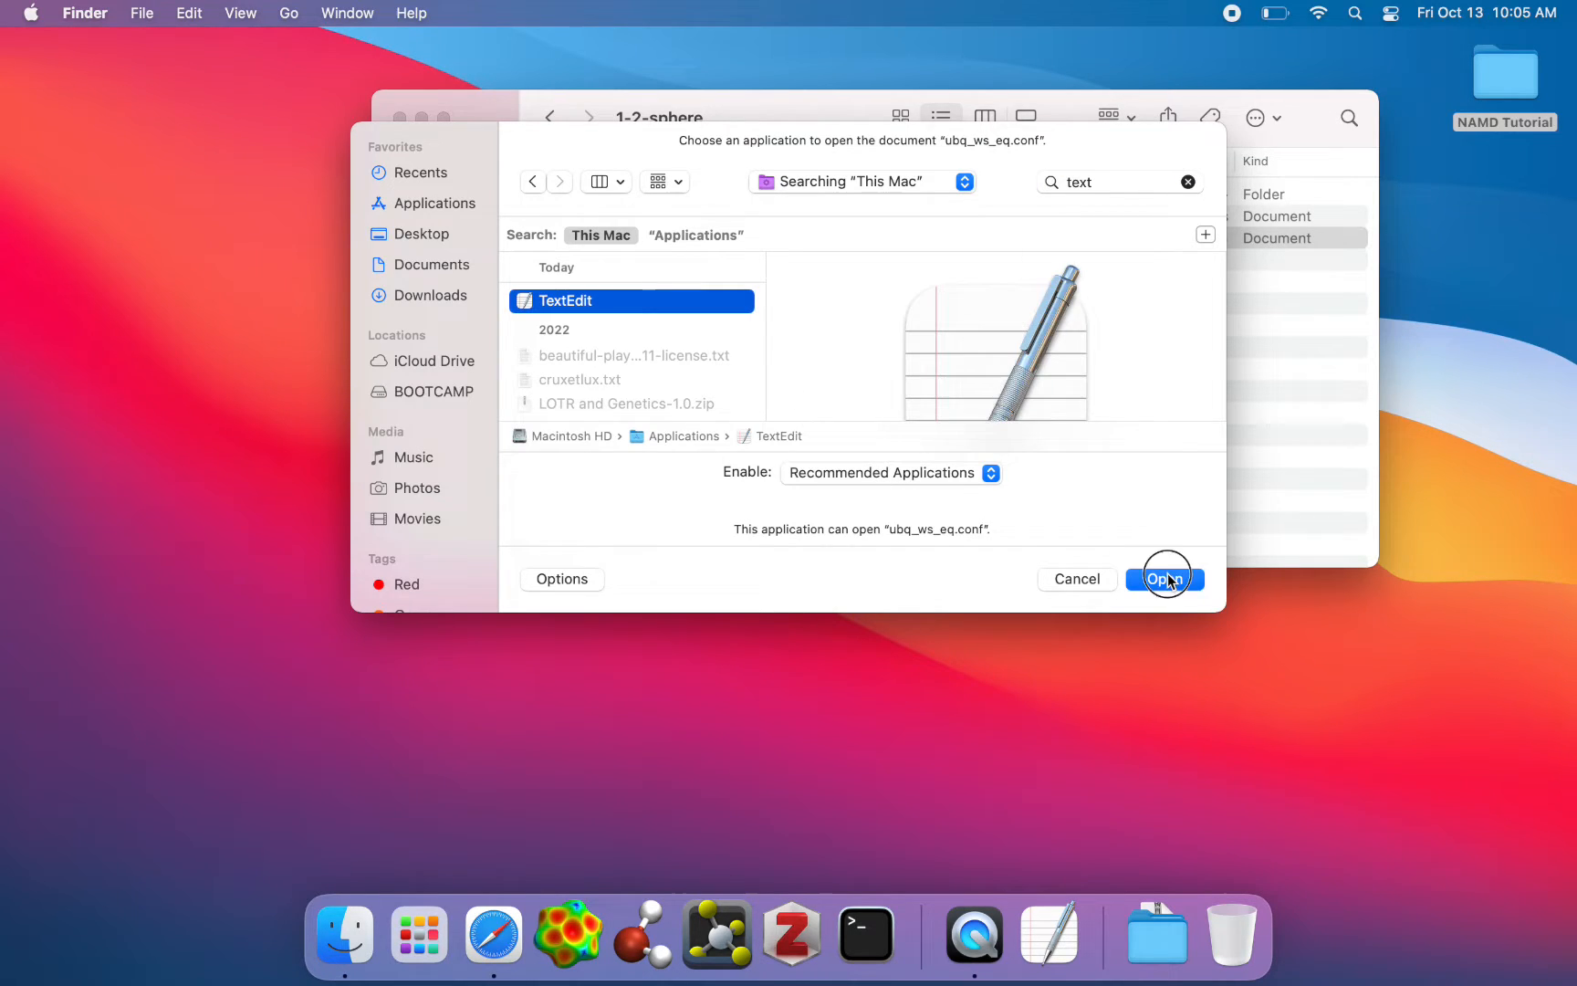
Confirm opening ubq_ws_eq.conf in TextEdit and bring its window into focus.
{"action": "left_click", "coordinate": [1164, 579]}
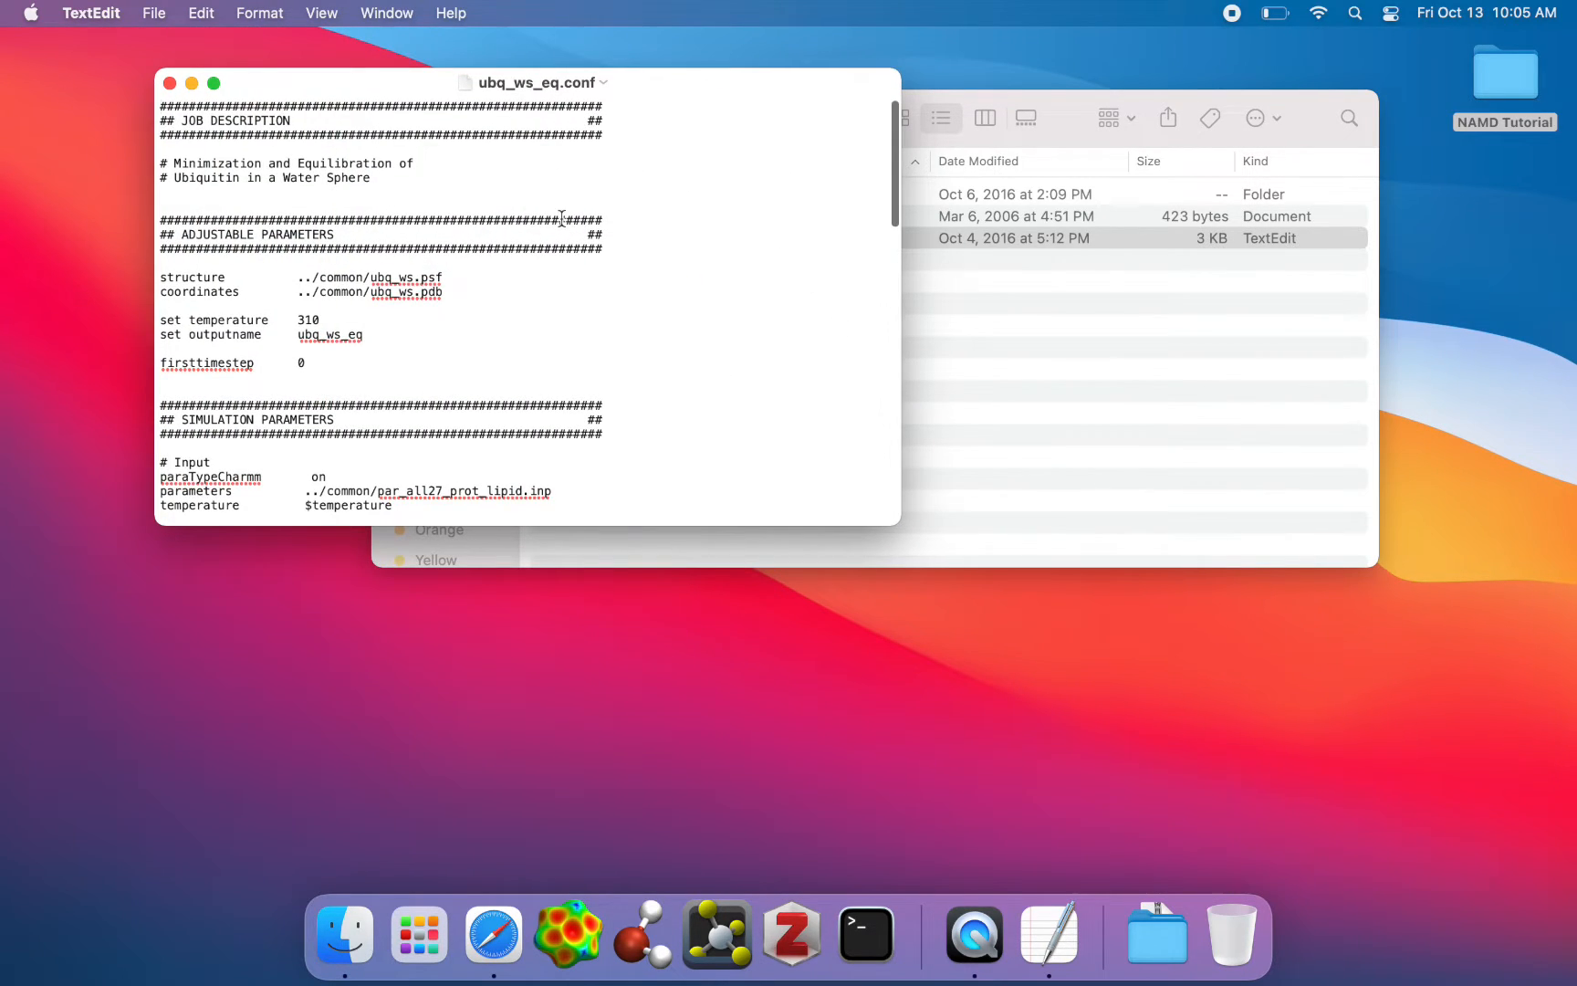
{"action": "mouse_move", "coordinate": [474, 314]}
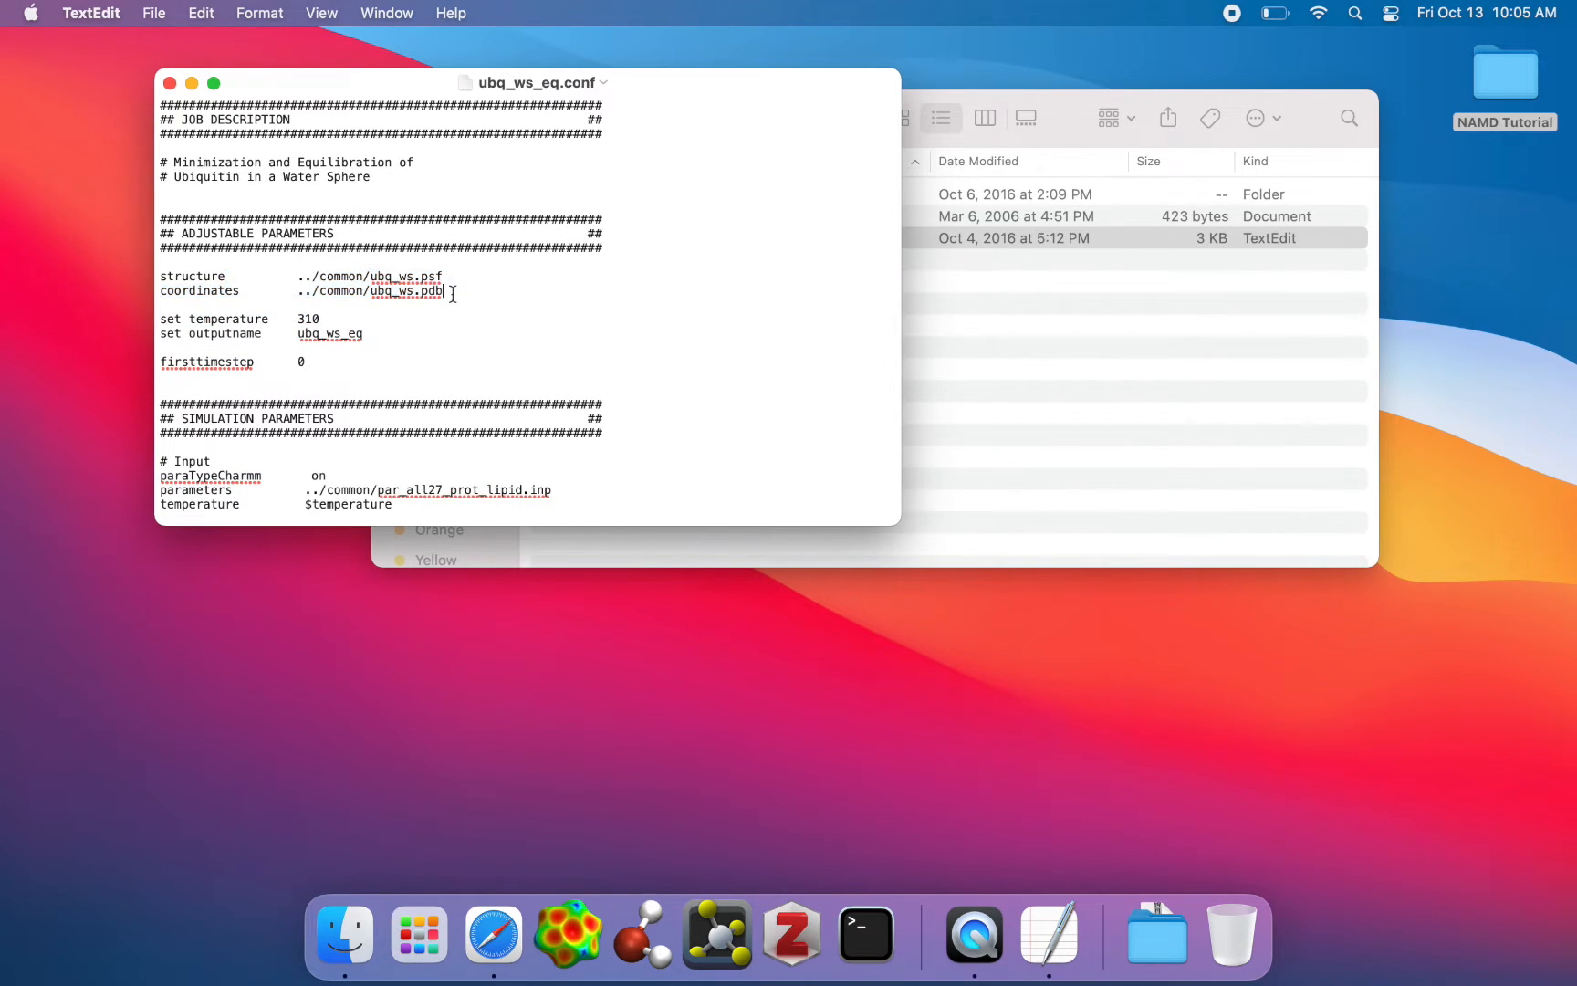
{"action": "left_click", "coordinate": [359, 276]}
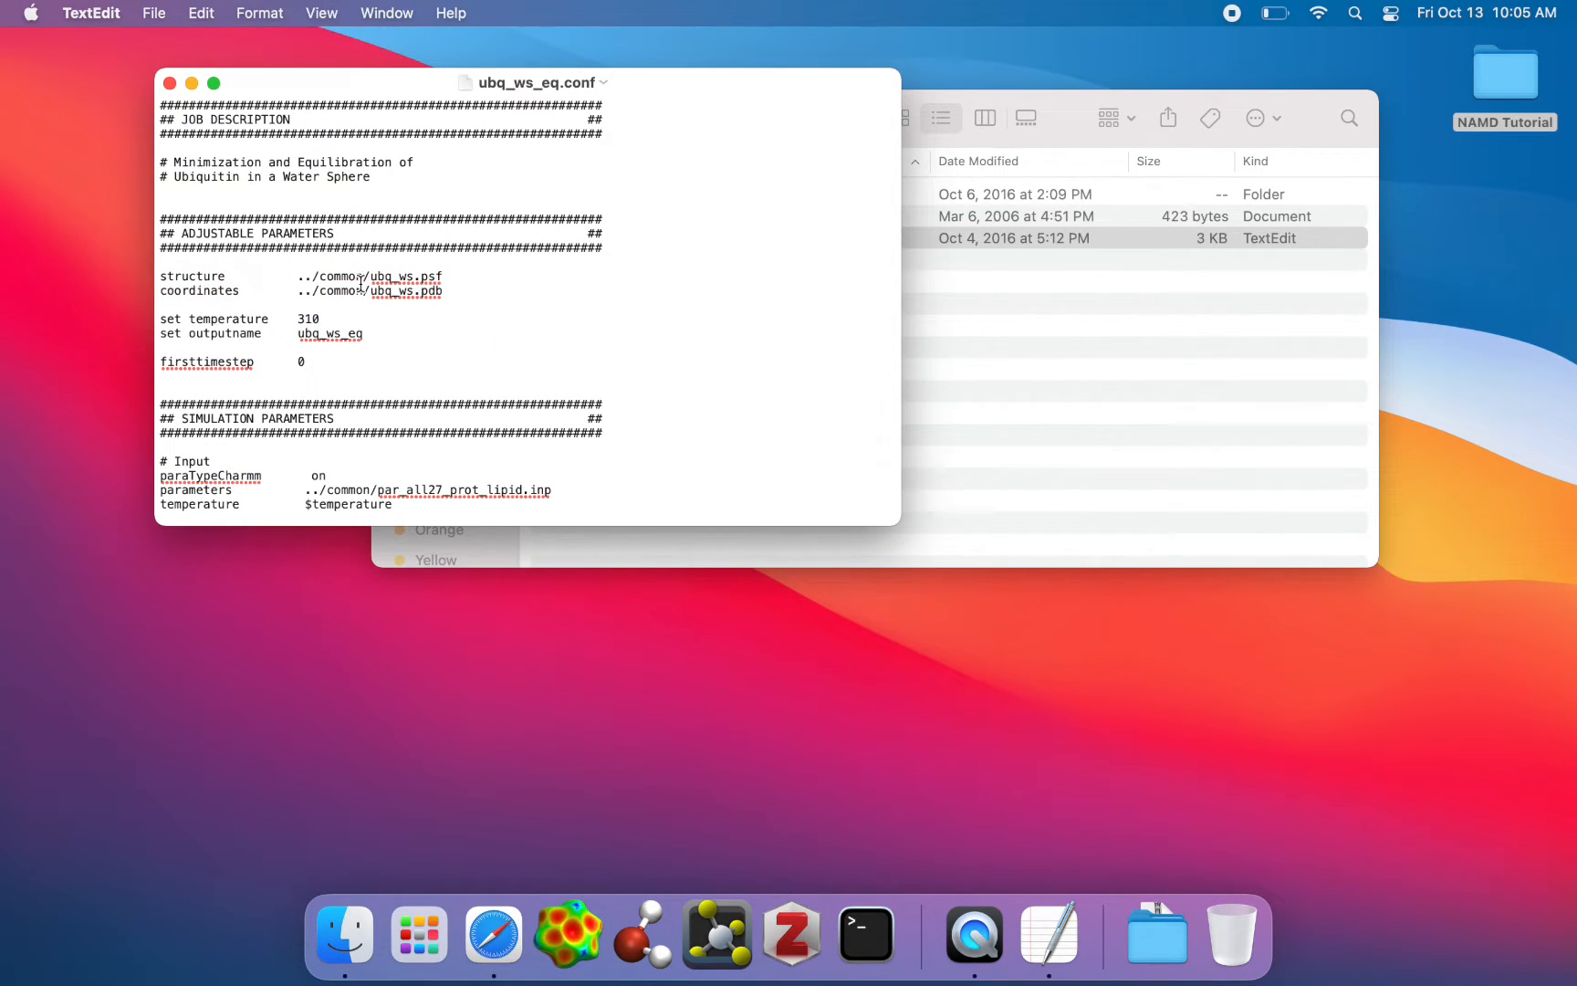
{"action": "mouse_move", "coordinate": [471, 357]}
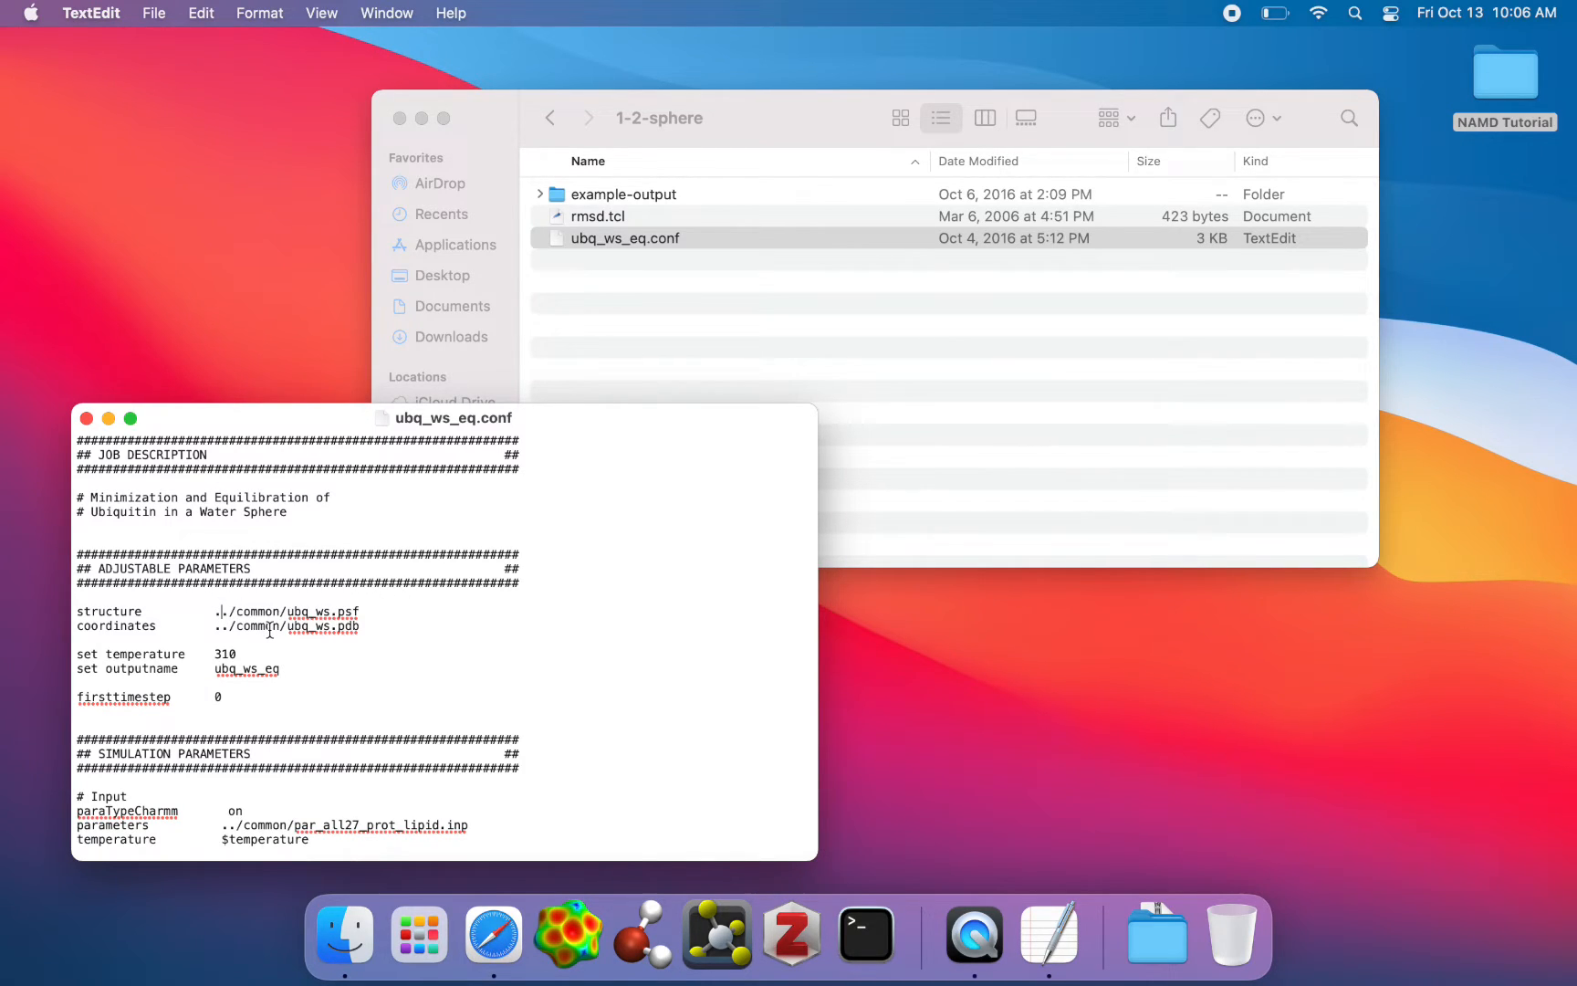
{"action": "mouse_move", "coordinate": [1301, 110]}
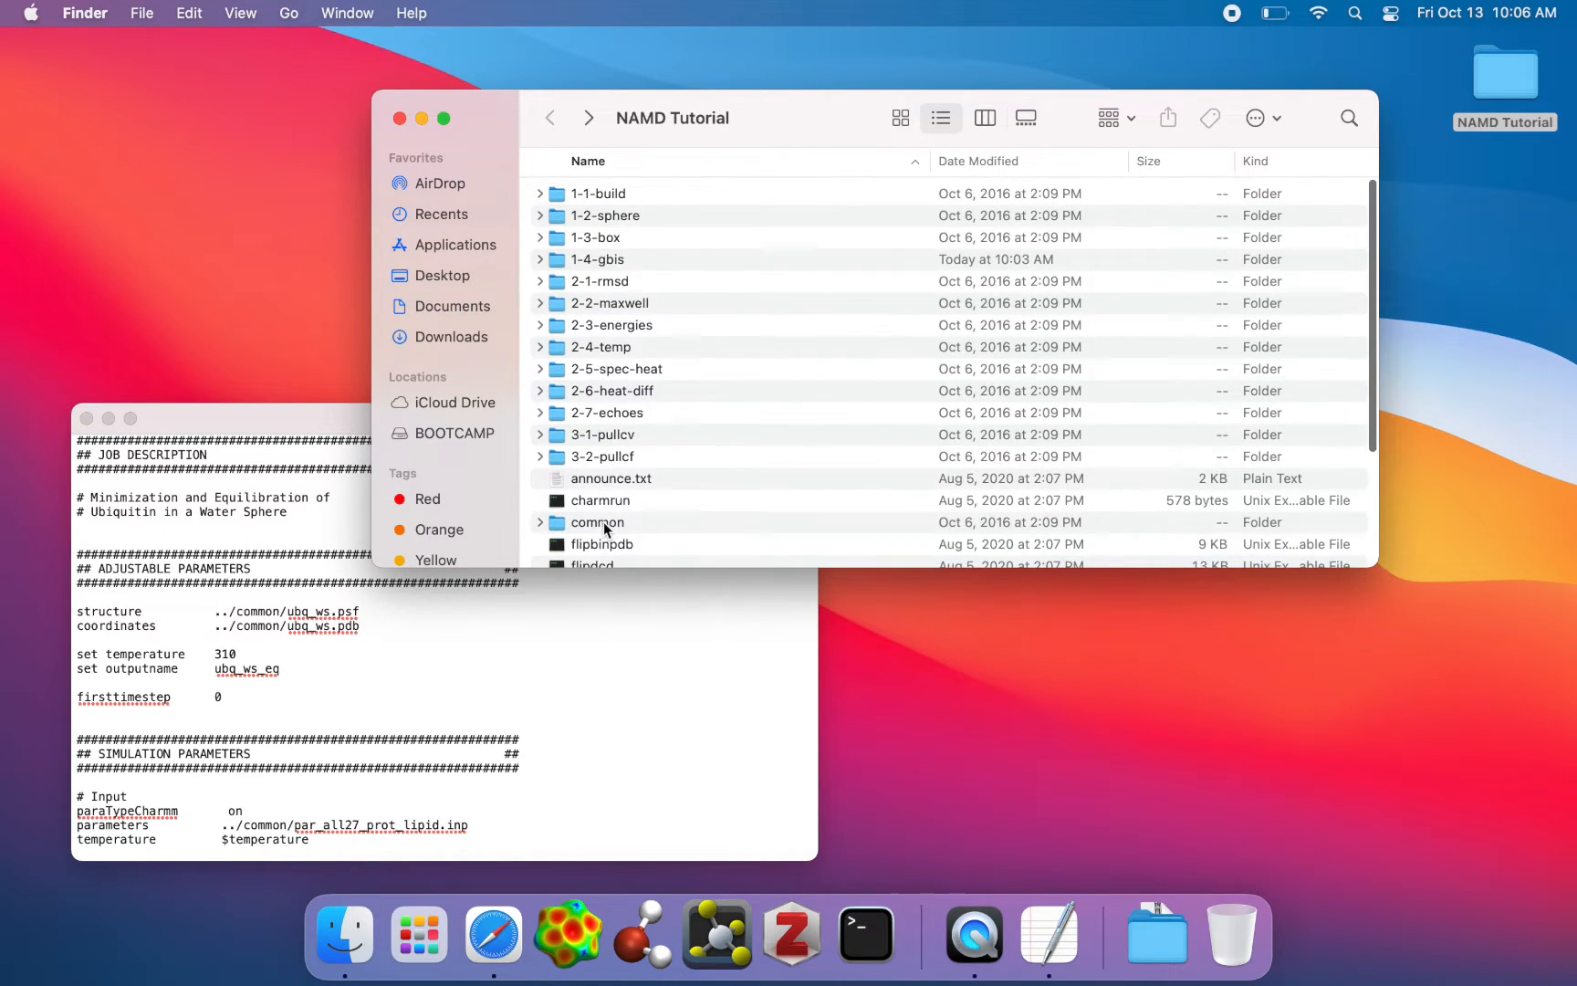
Check ubq_ws.psf and par_all27_prot_lipid.inp in common against the config's file paths.
{"action": "double_click", "coordinate": [597, 522]}
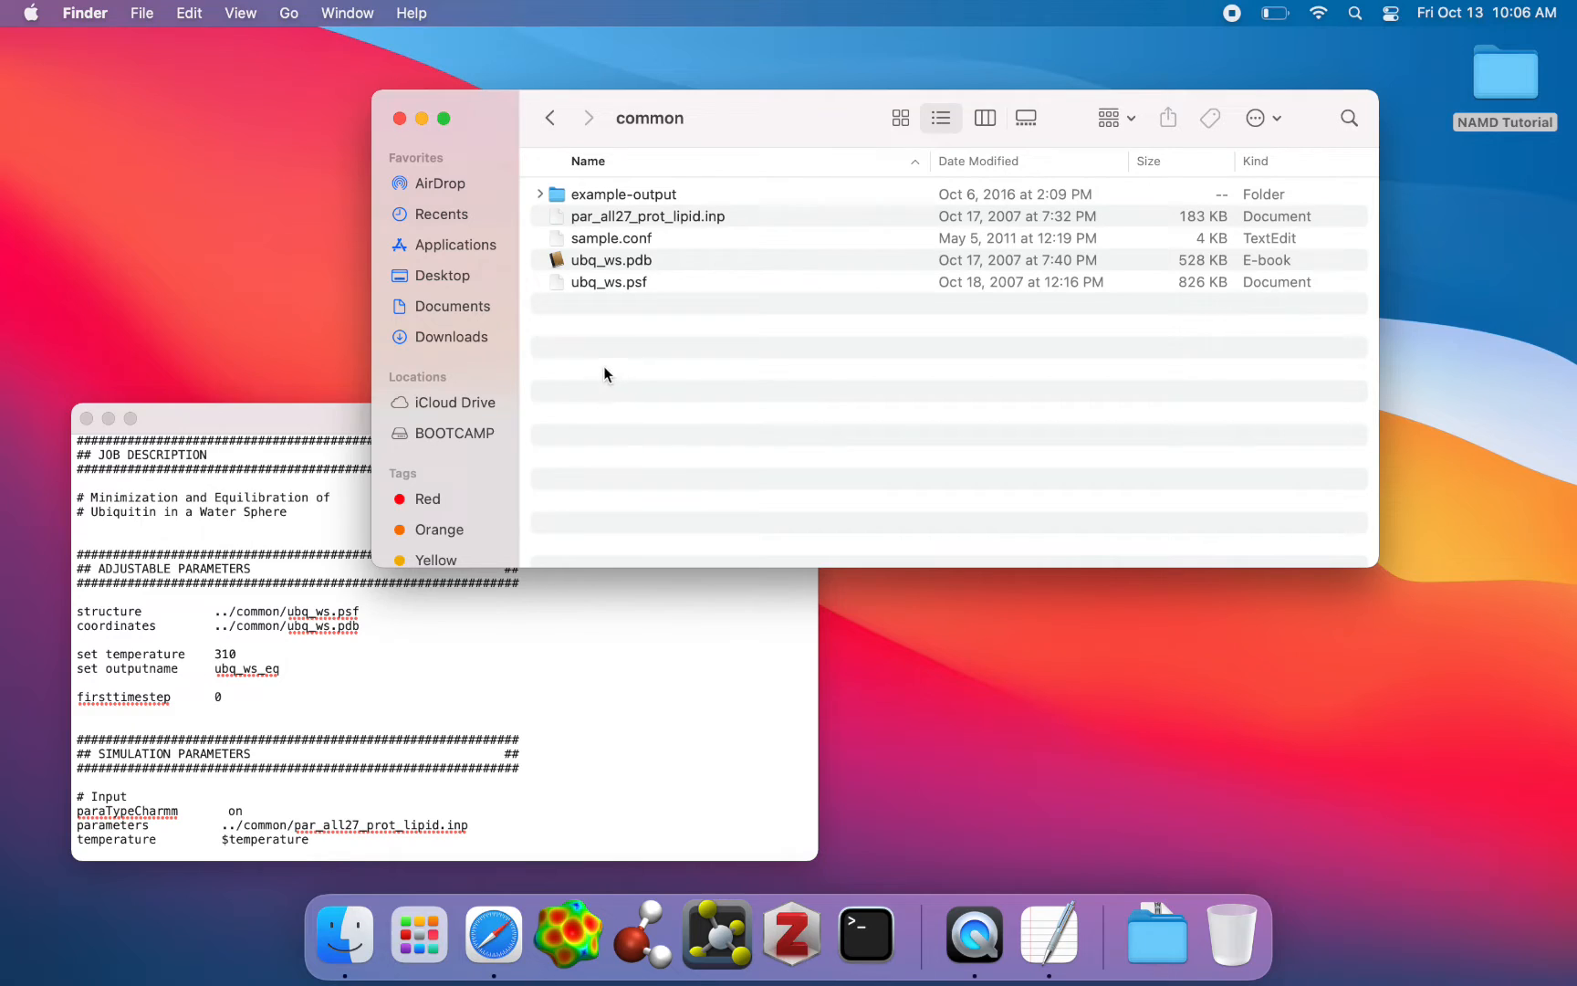
{"action": "mouse_move", "coordinate": [759, 317]}
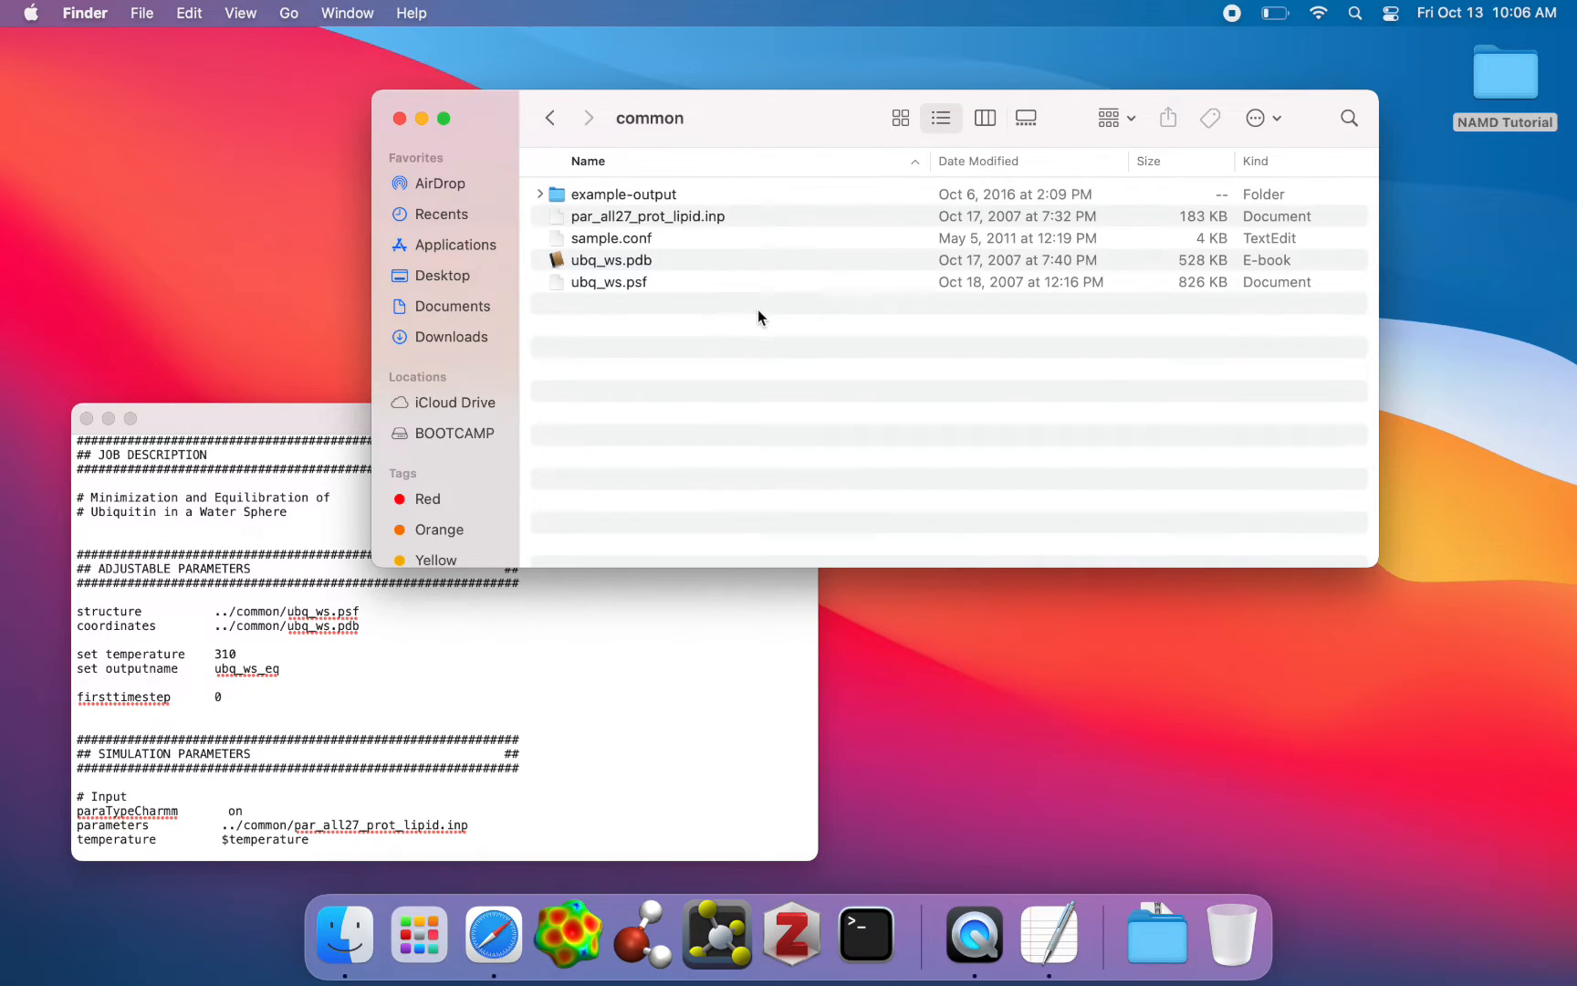
{"action": "mouse_move", "coordinate": [420, 137]}
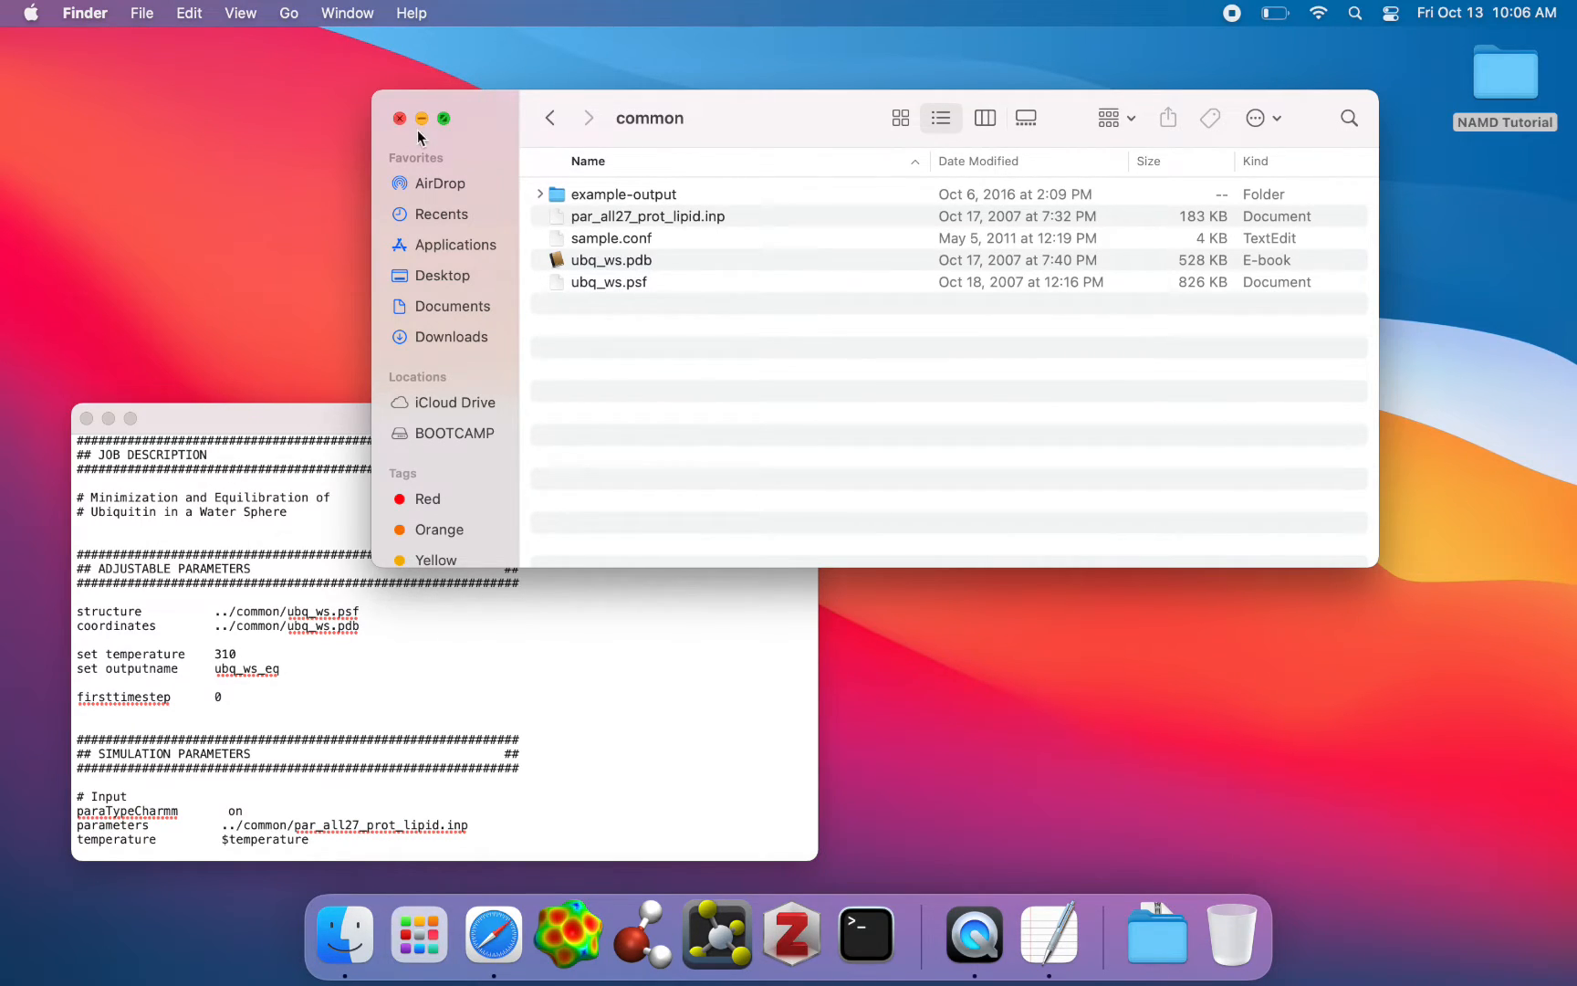
{"action": "left_click", "coordinate": [609, 283]}
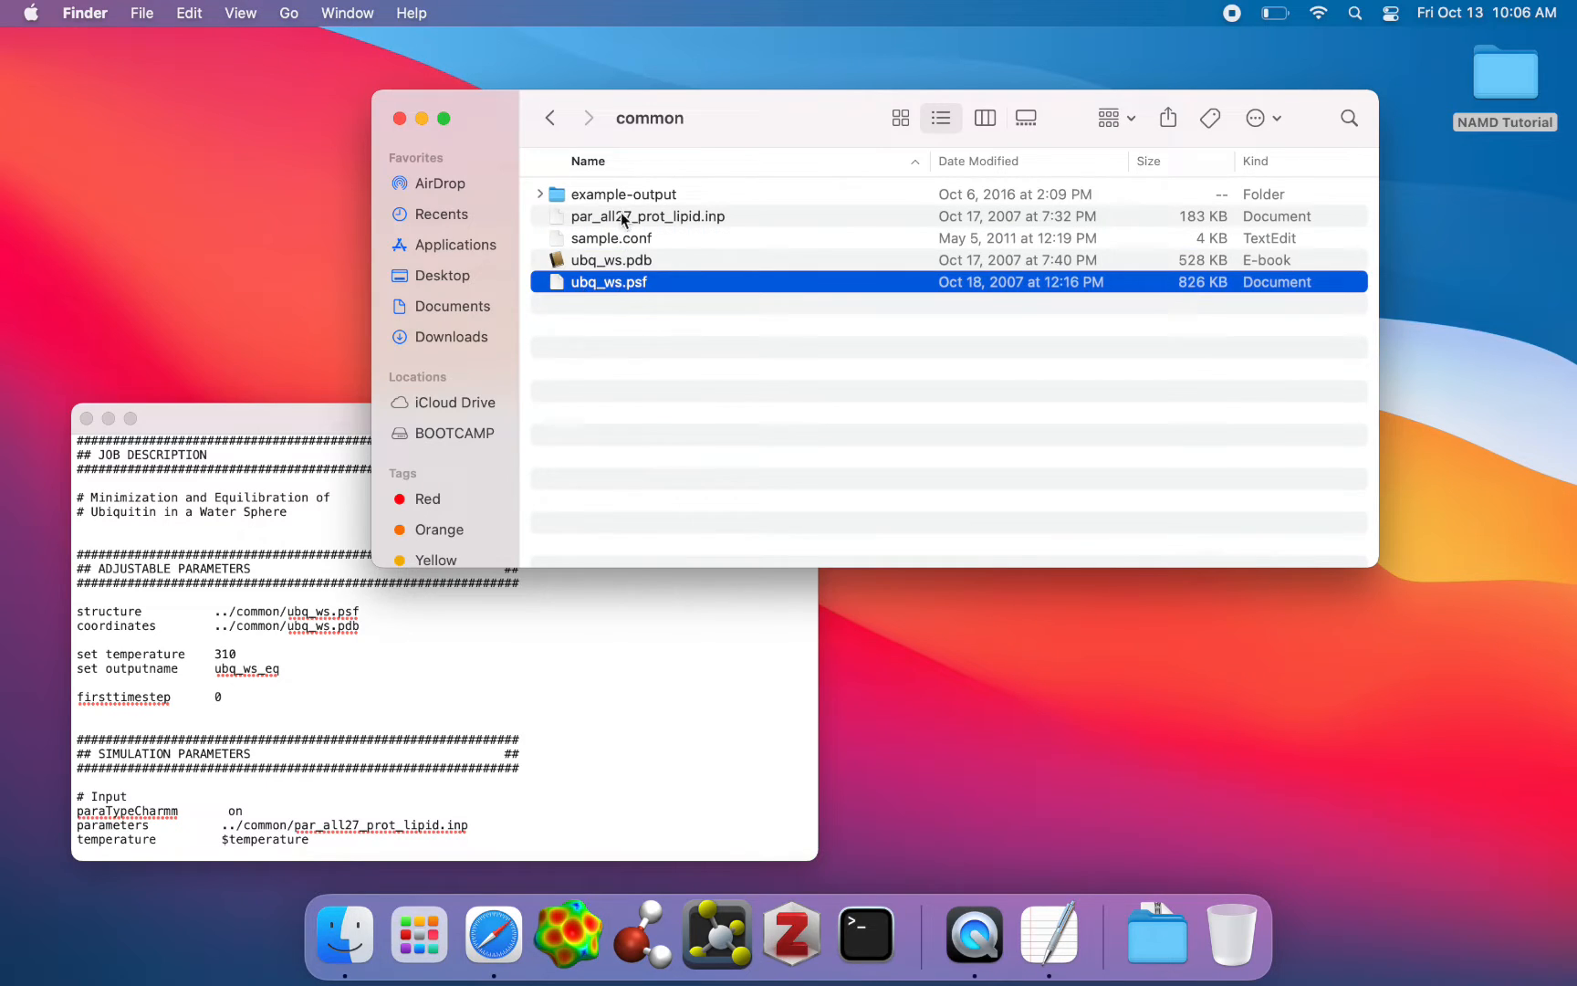
{"action": "left_click", "coordinate": [648, 216]}
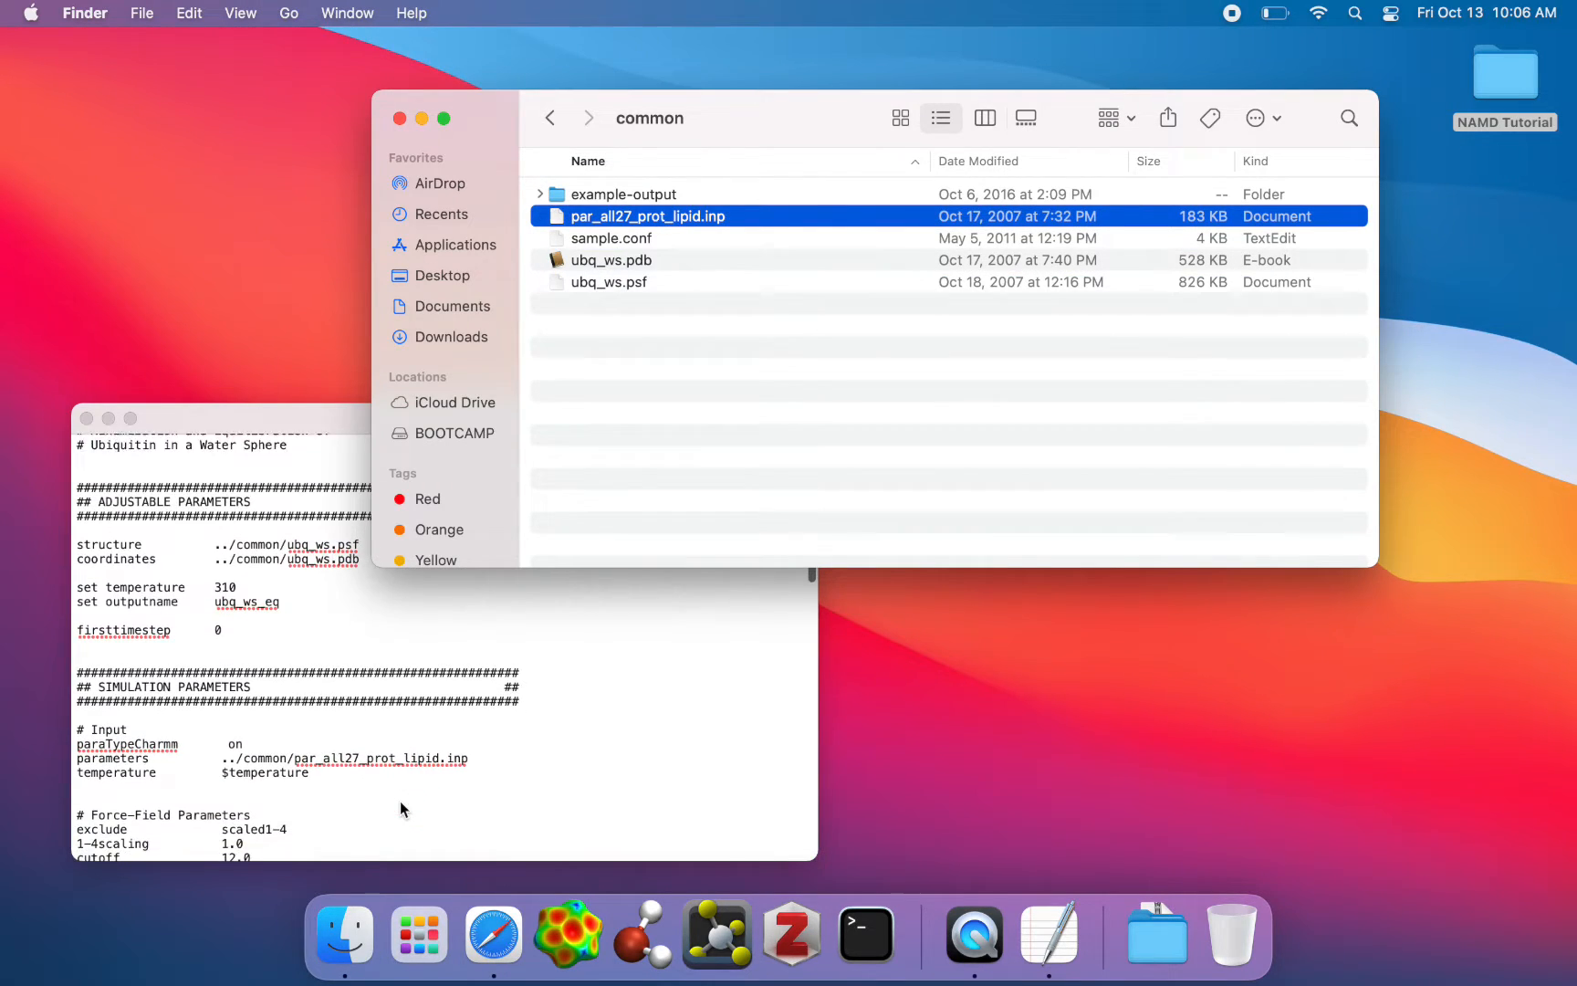
{"action": "left_click", "coordinate": [224, 700]}
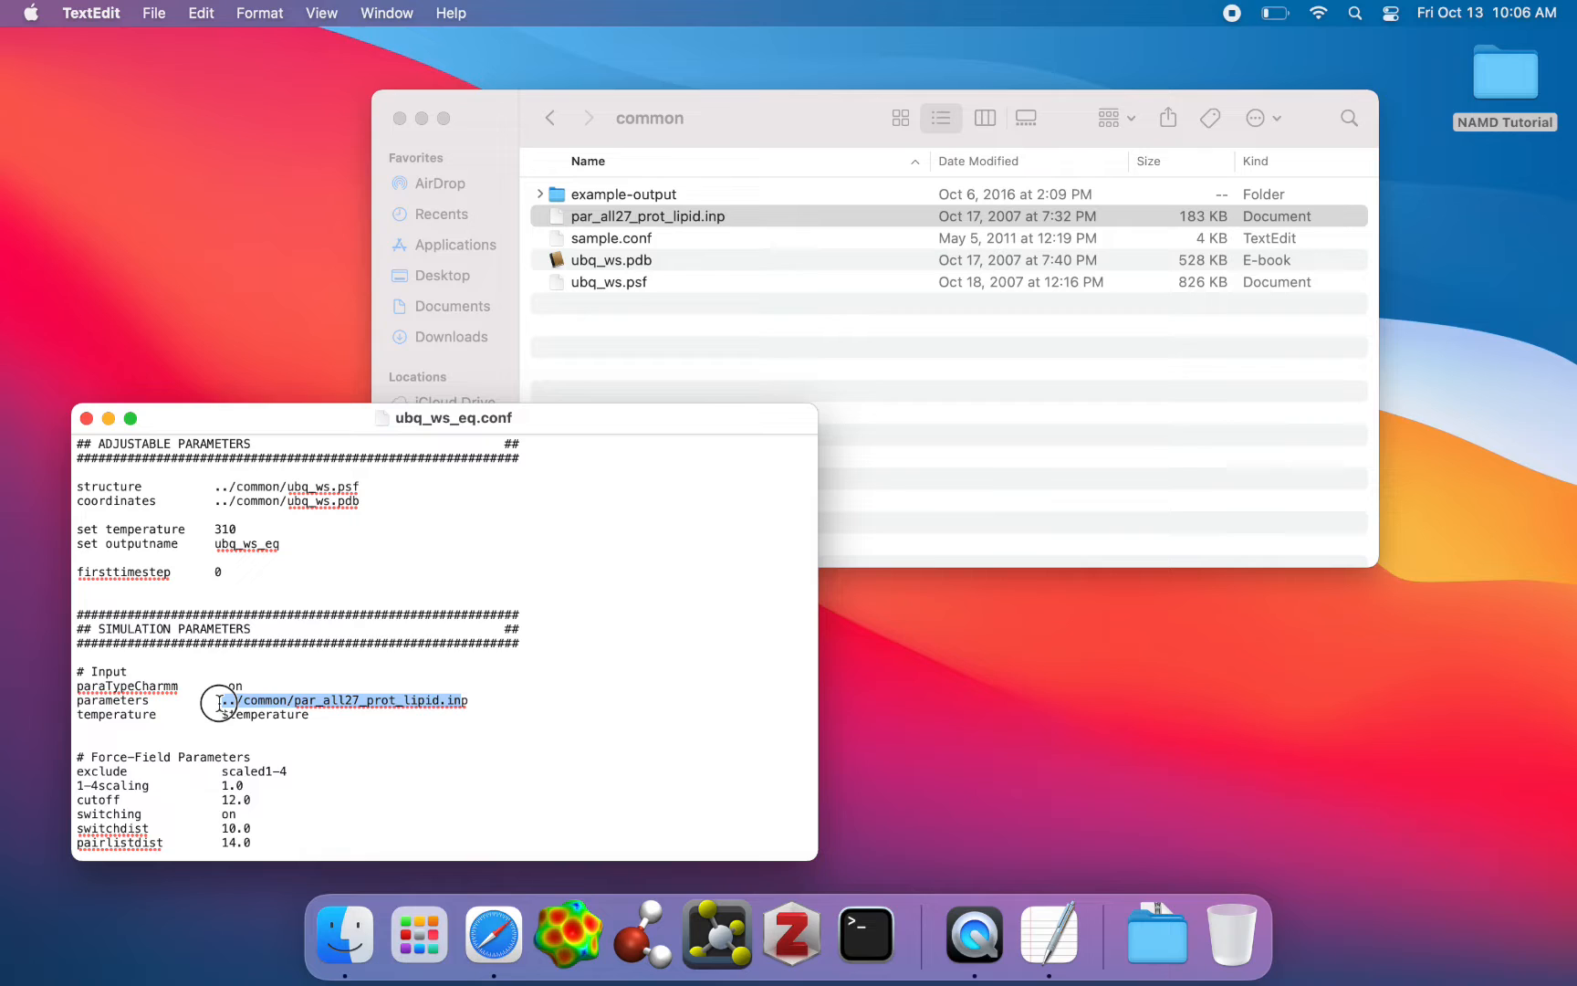
Go back to the NAMD Tutorial folder, scroll its list, and launch Terminal.
{"action": "left_click", "coordinate": [550, 118]}
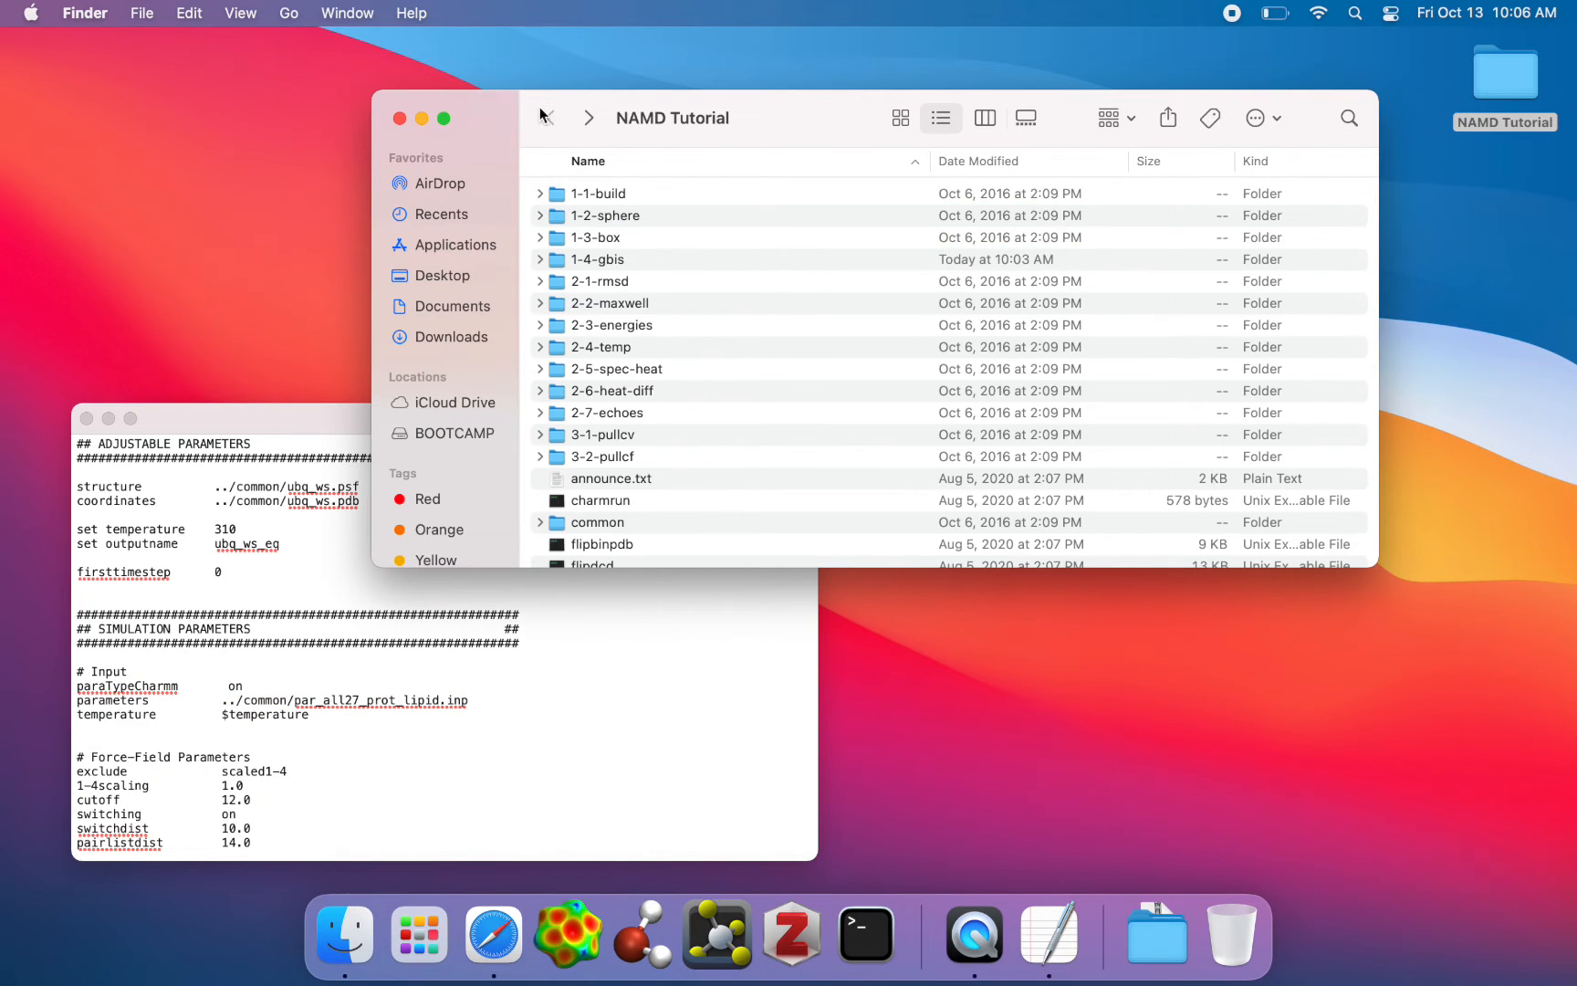
{"action": "scroll", "scroll_direction": "down", "scroll_amount": 3}
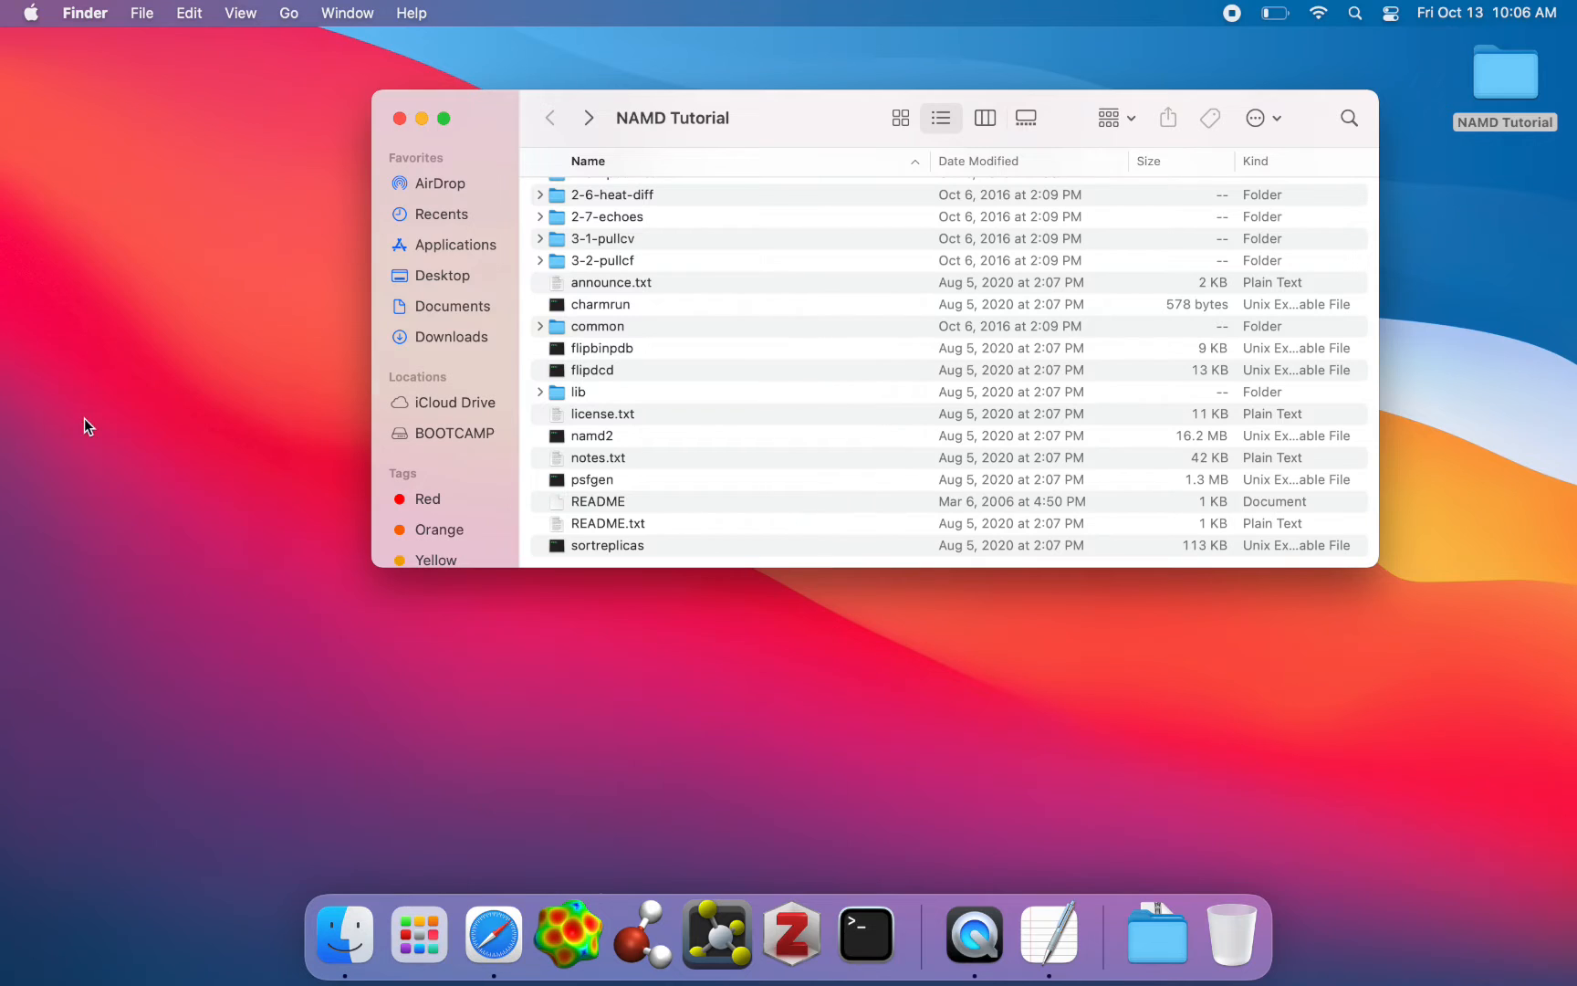
{"action": "left_click", "coordinate": [863, 934]}
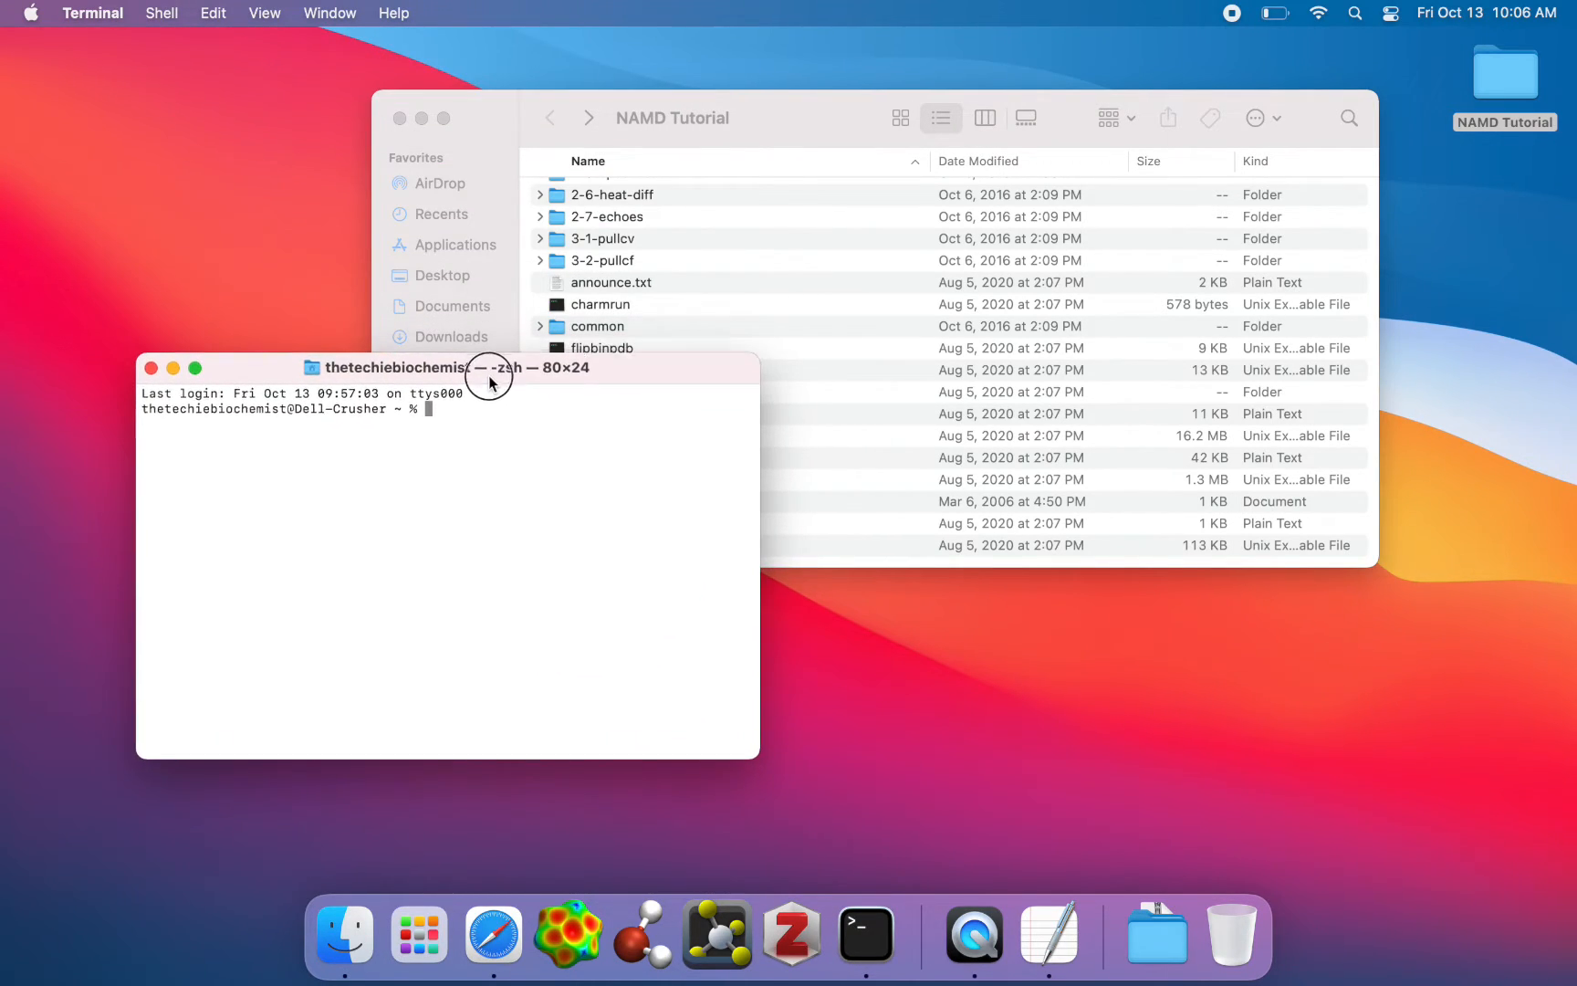
Change directory to /Users/thetechiebiochemist/Desktop/NAMD Tutorial.
{"action": "type", "text": "cd"}
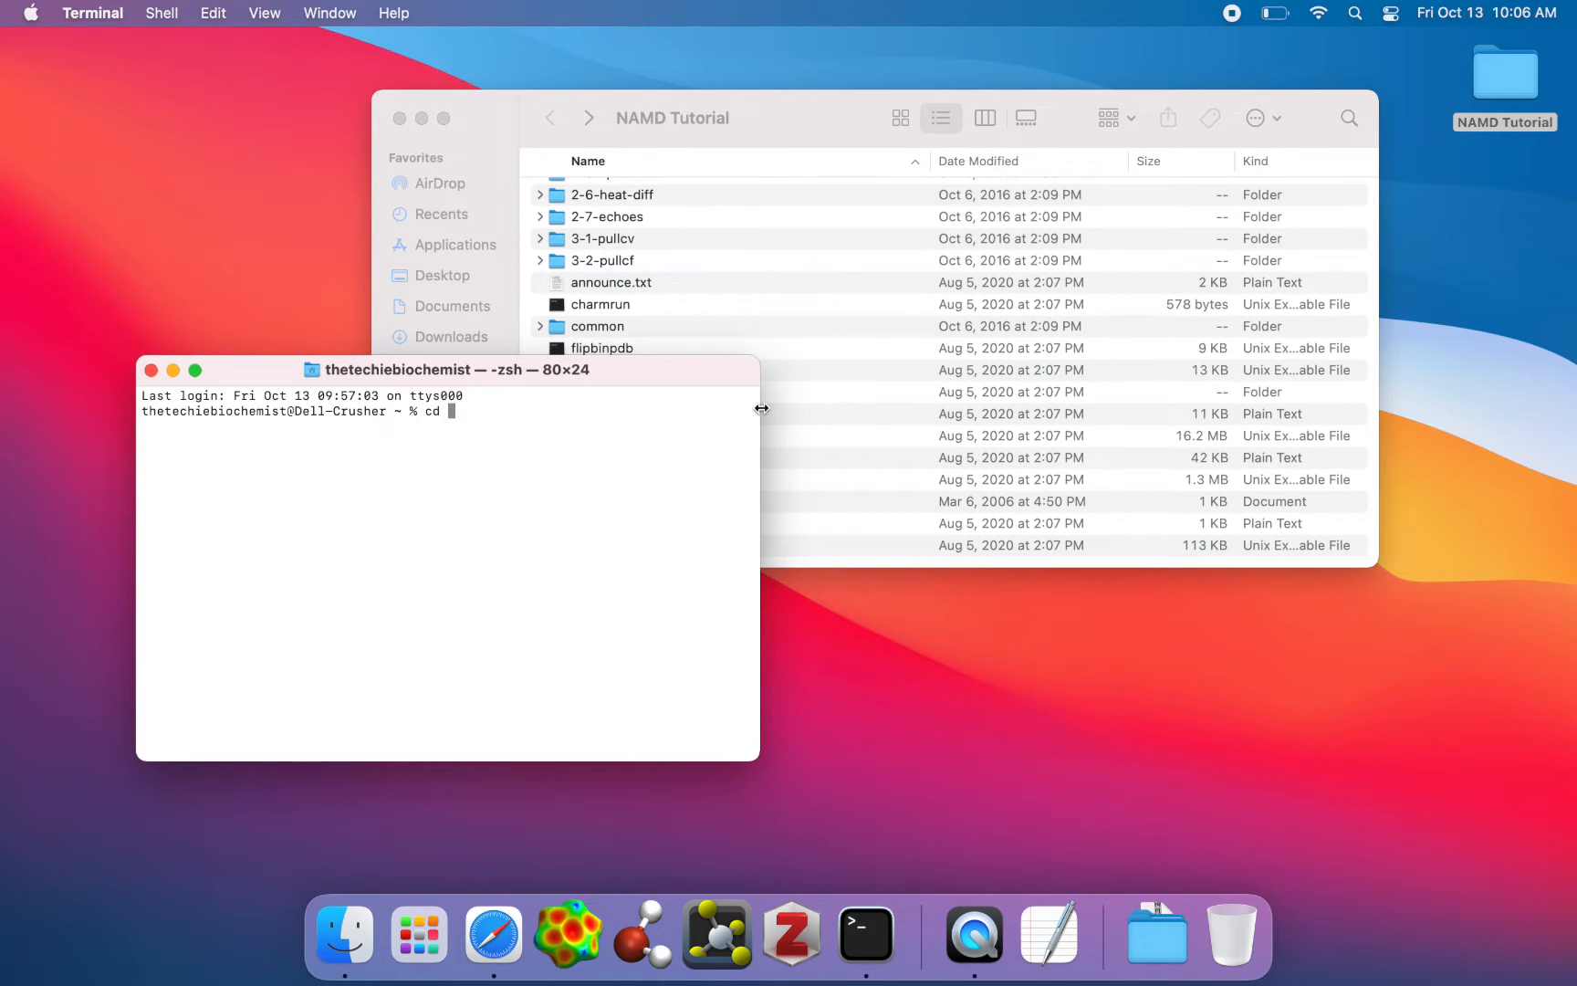
{"action": "mouse_move", "coordinate": [1396, 167]}
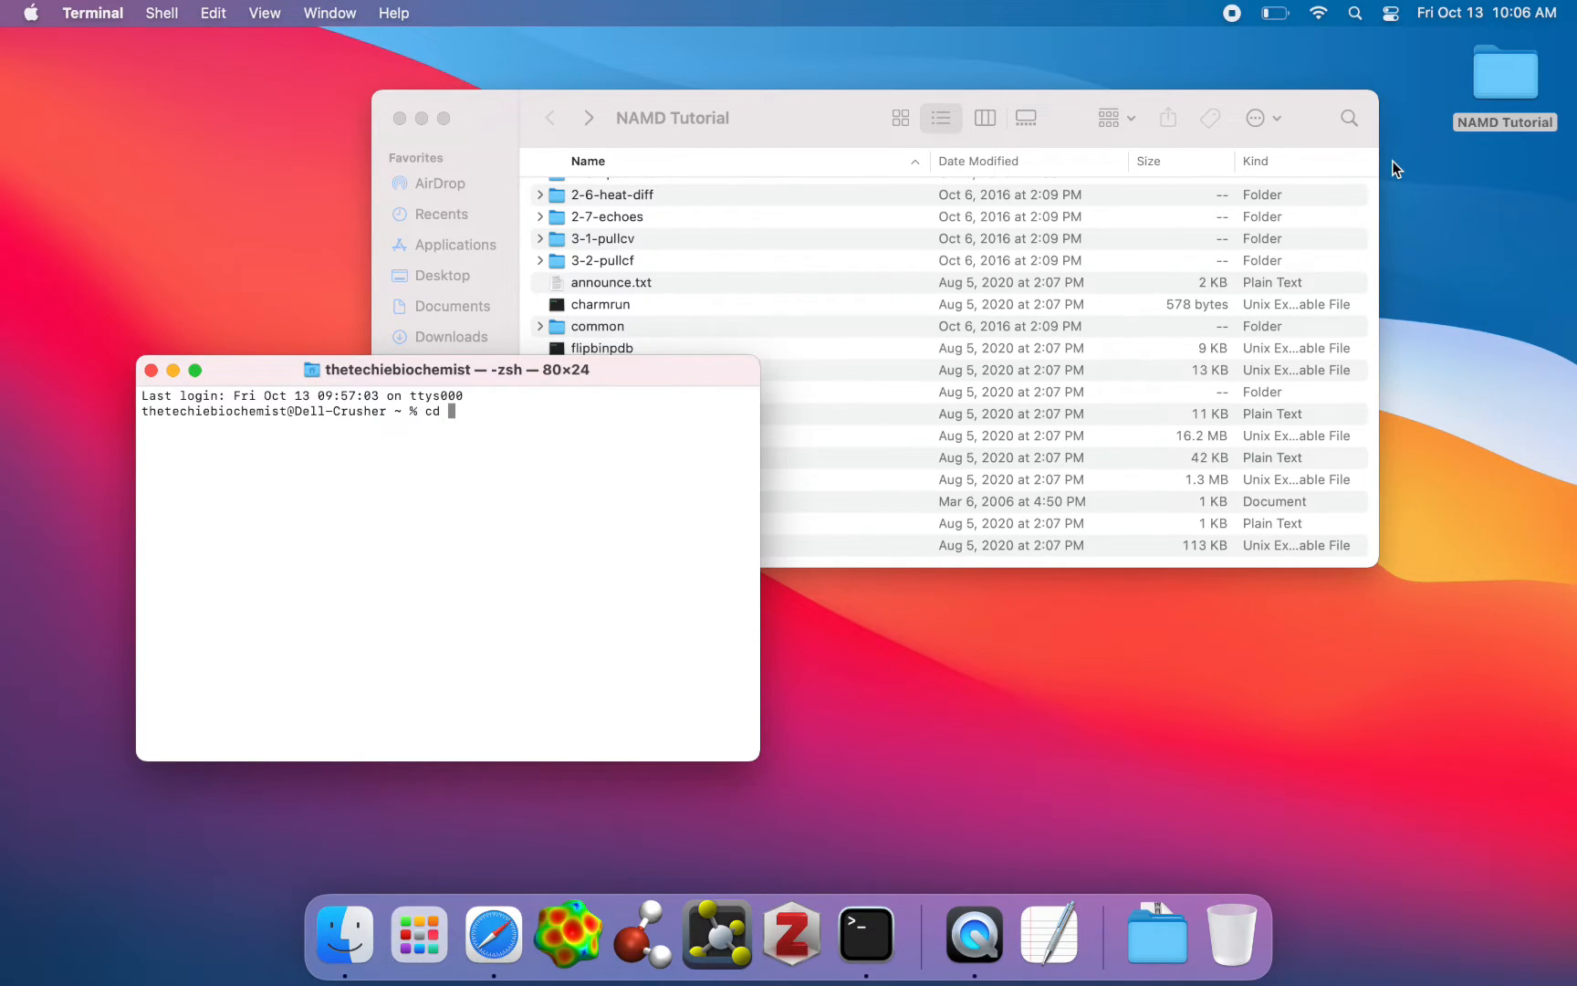
{"action": "type", "text": "/Users/thetechiebiochemist/Desktop/NAMD\\ Tutorial"}
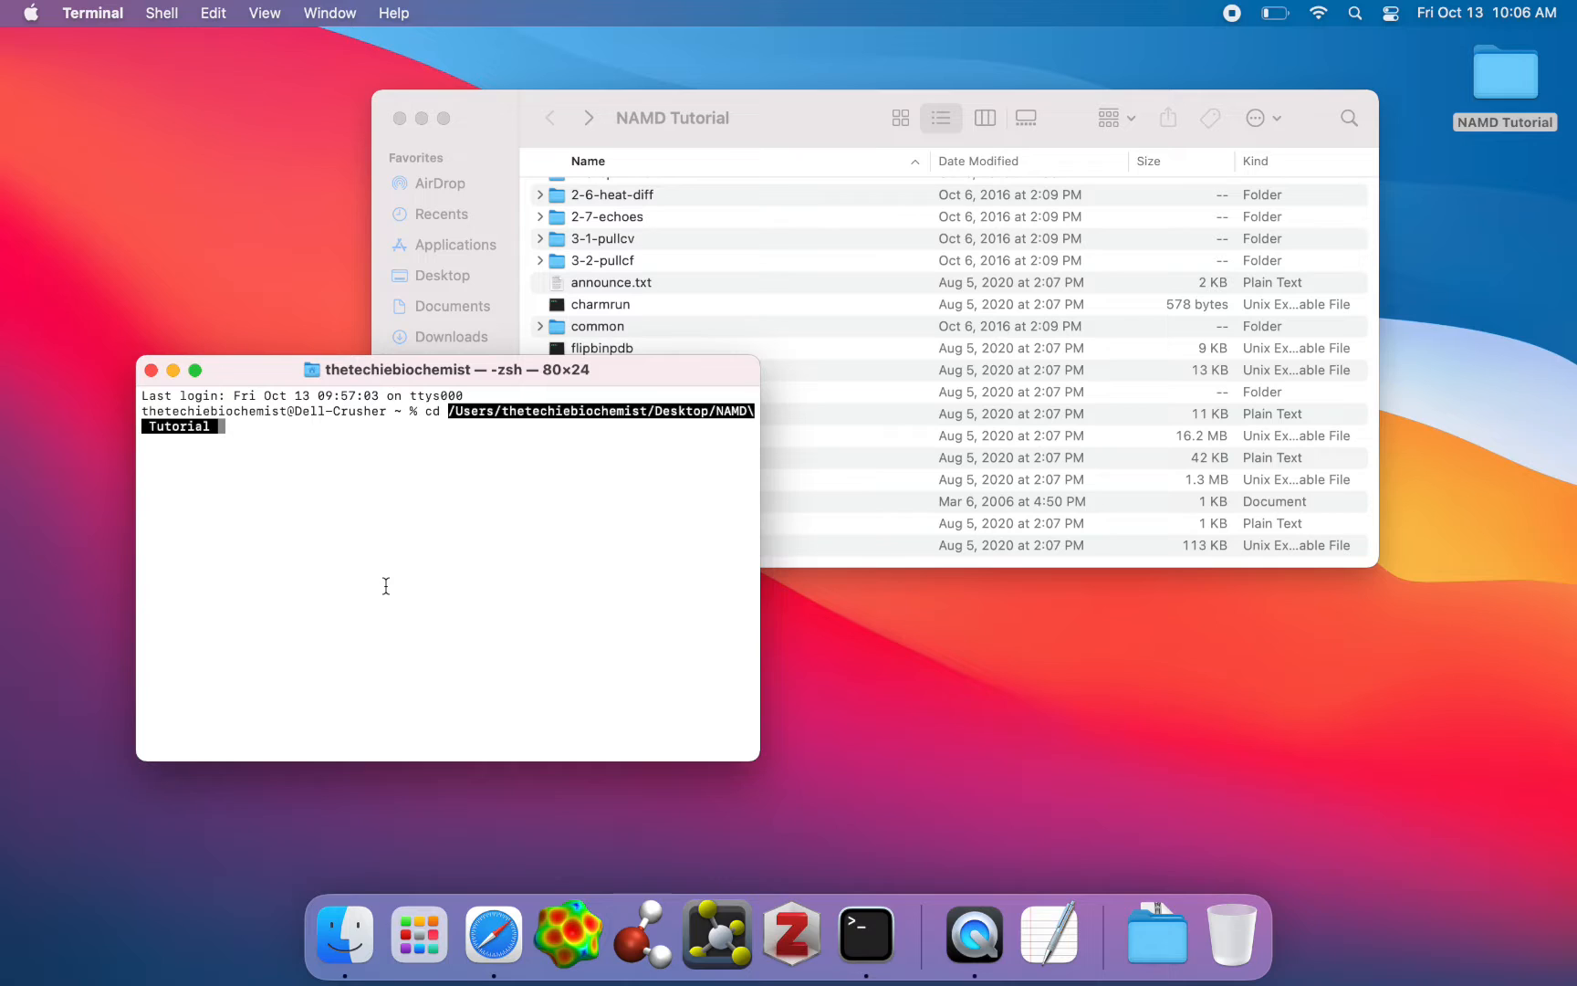
{"action": "mouse_move", "coordinate": [590, 531]}
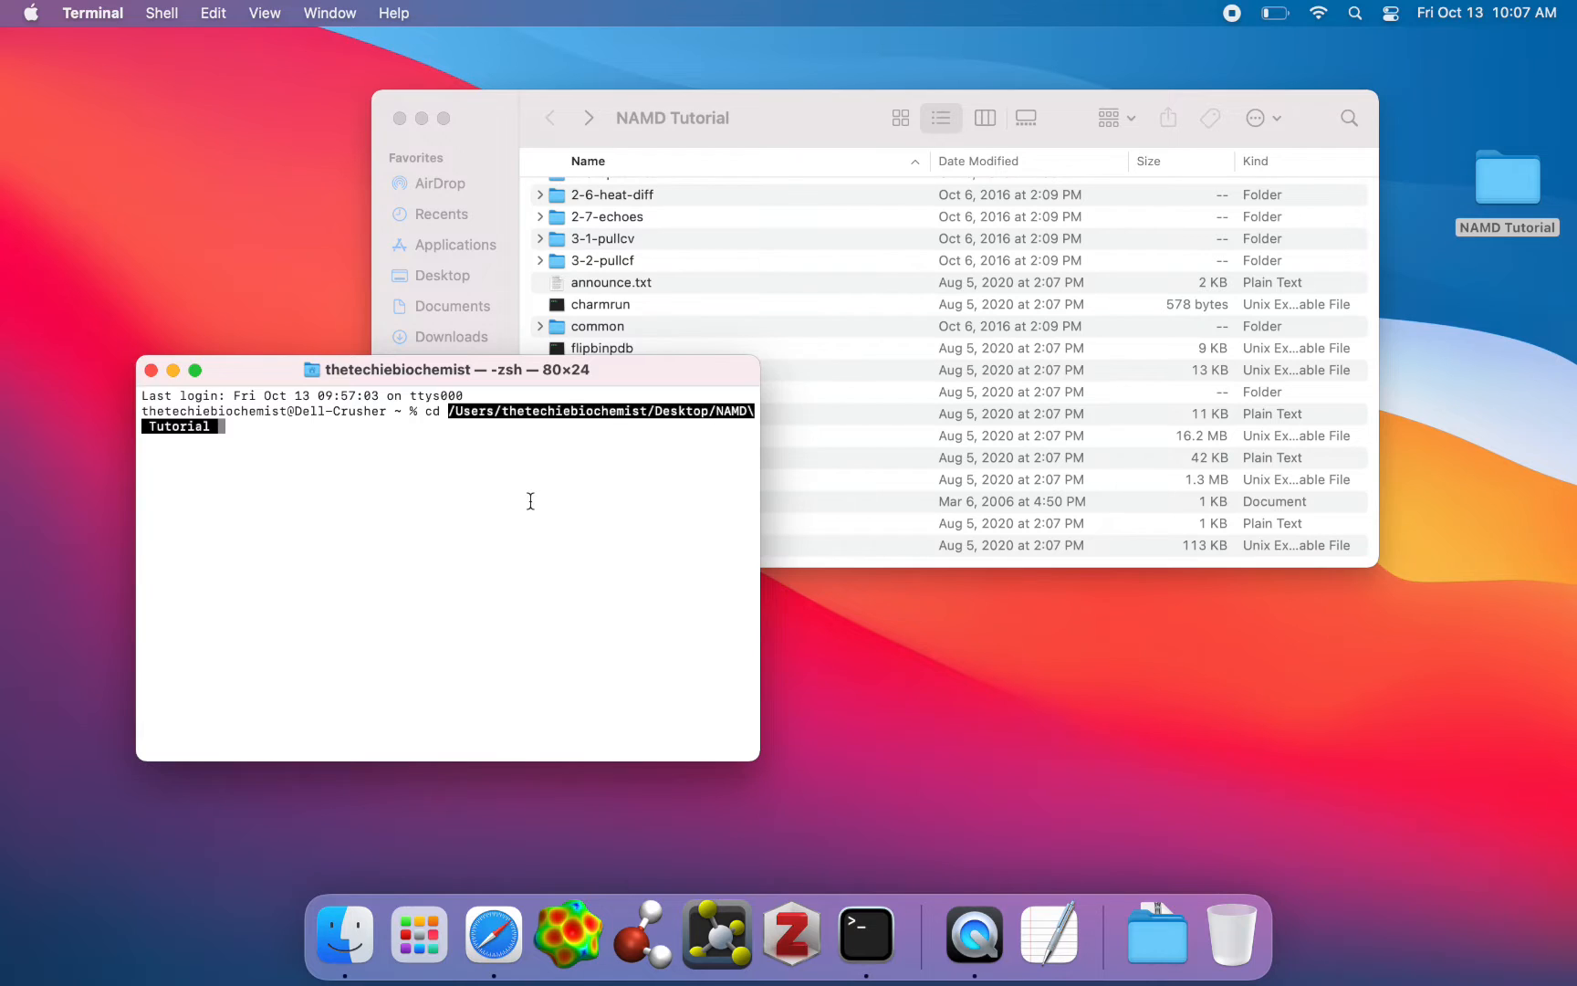
{"action": "key", "text": "Return"}
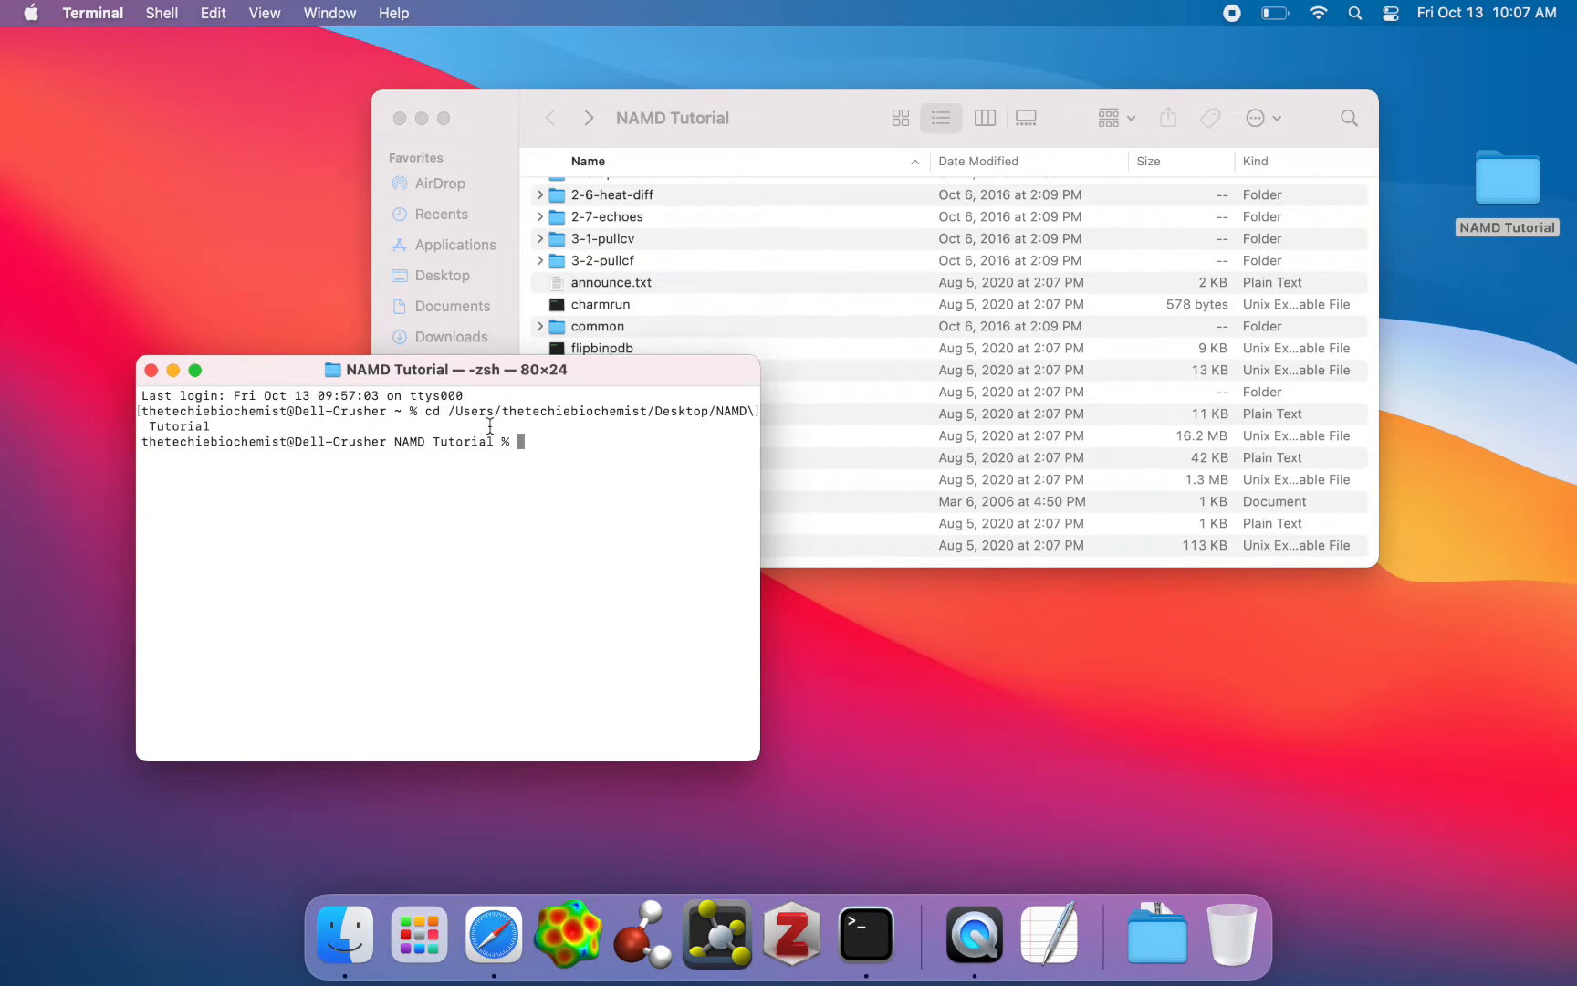
{"action": "mouse_move", "coordinate": [374, 433]}
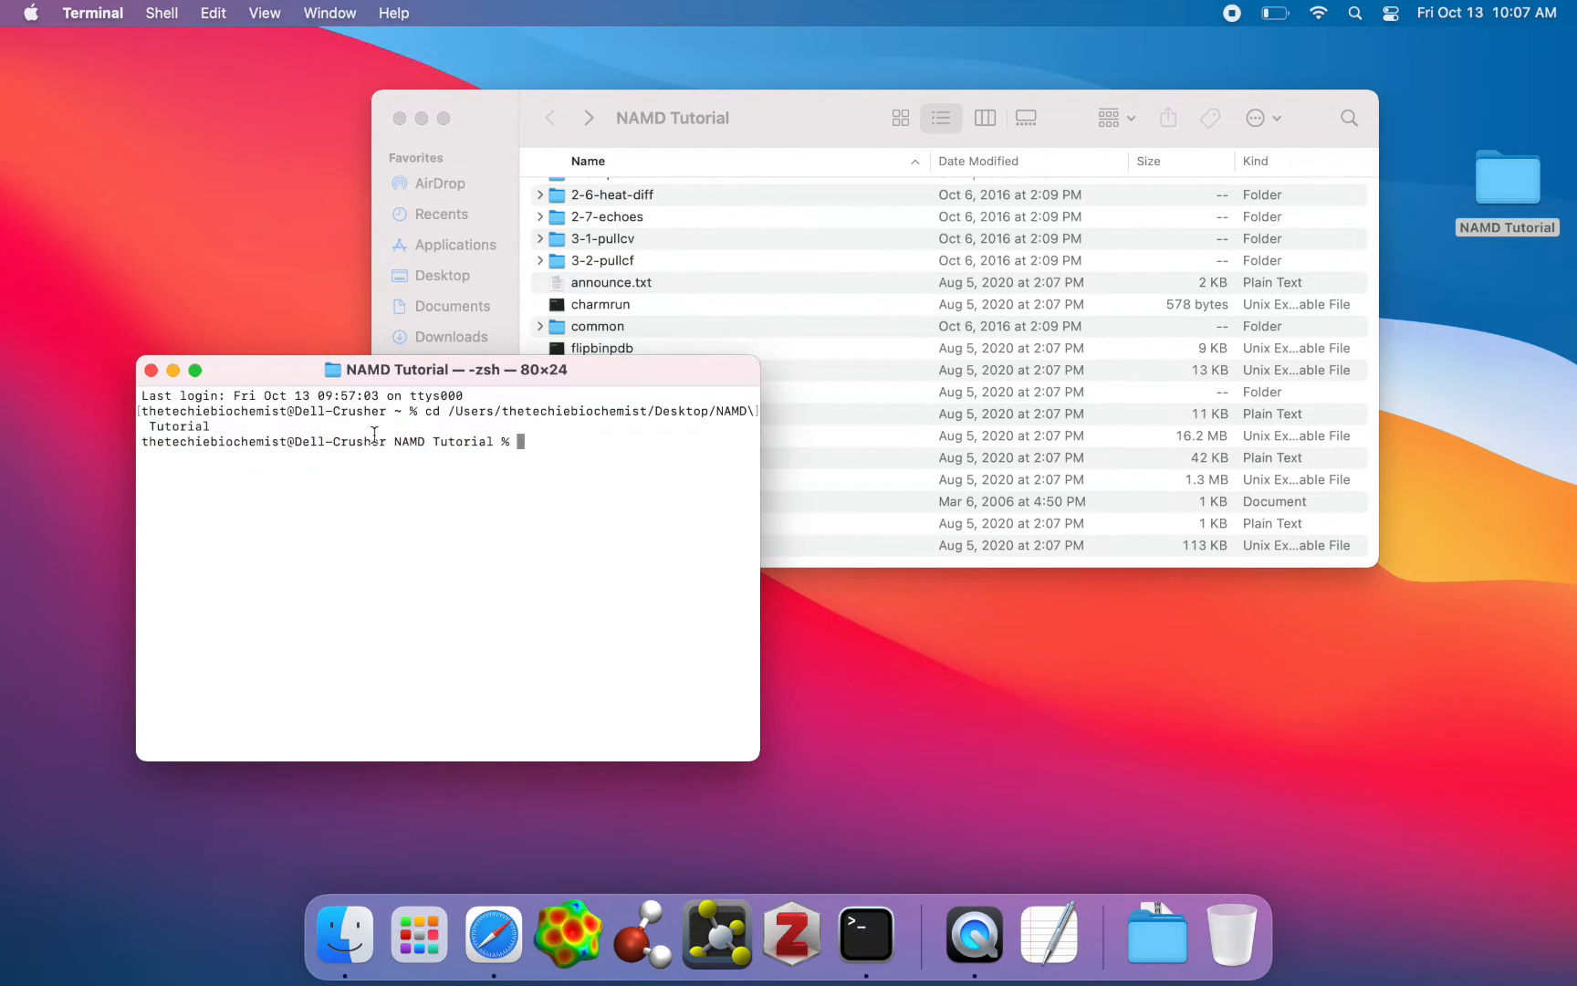
{"action": "mouse_move", "coordinate": [1514, 166]}
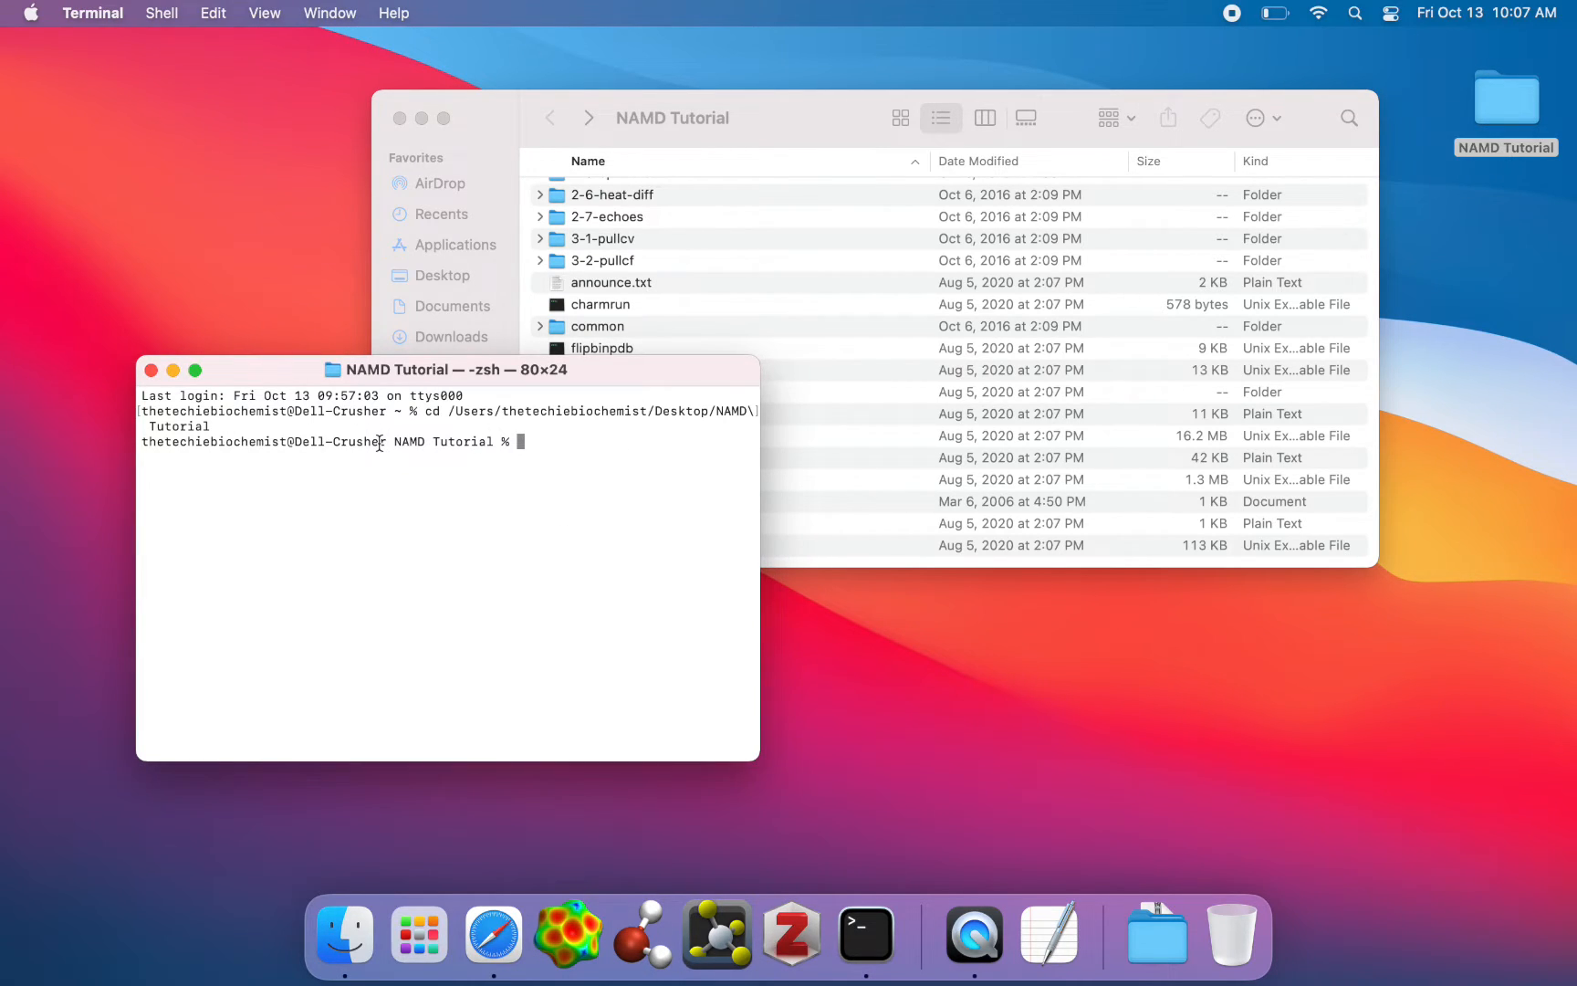
List the folder contents with ls and clear the unterminated quote prompt.
{"action": "type", "text": "ls"}
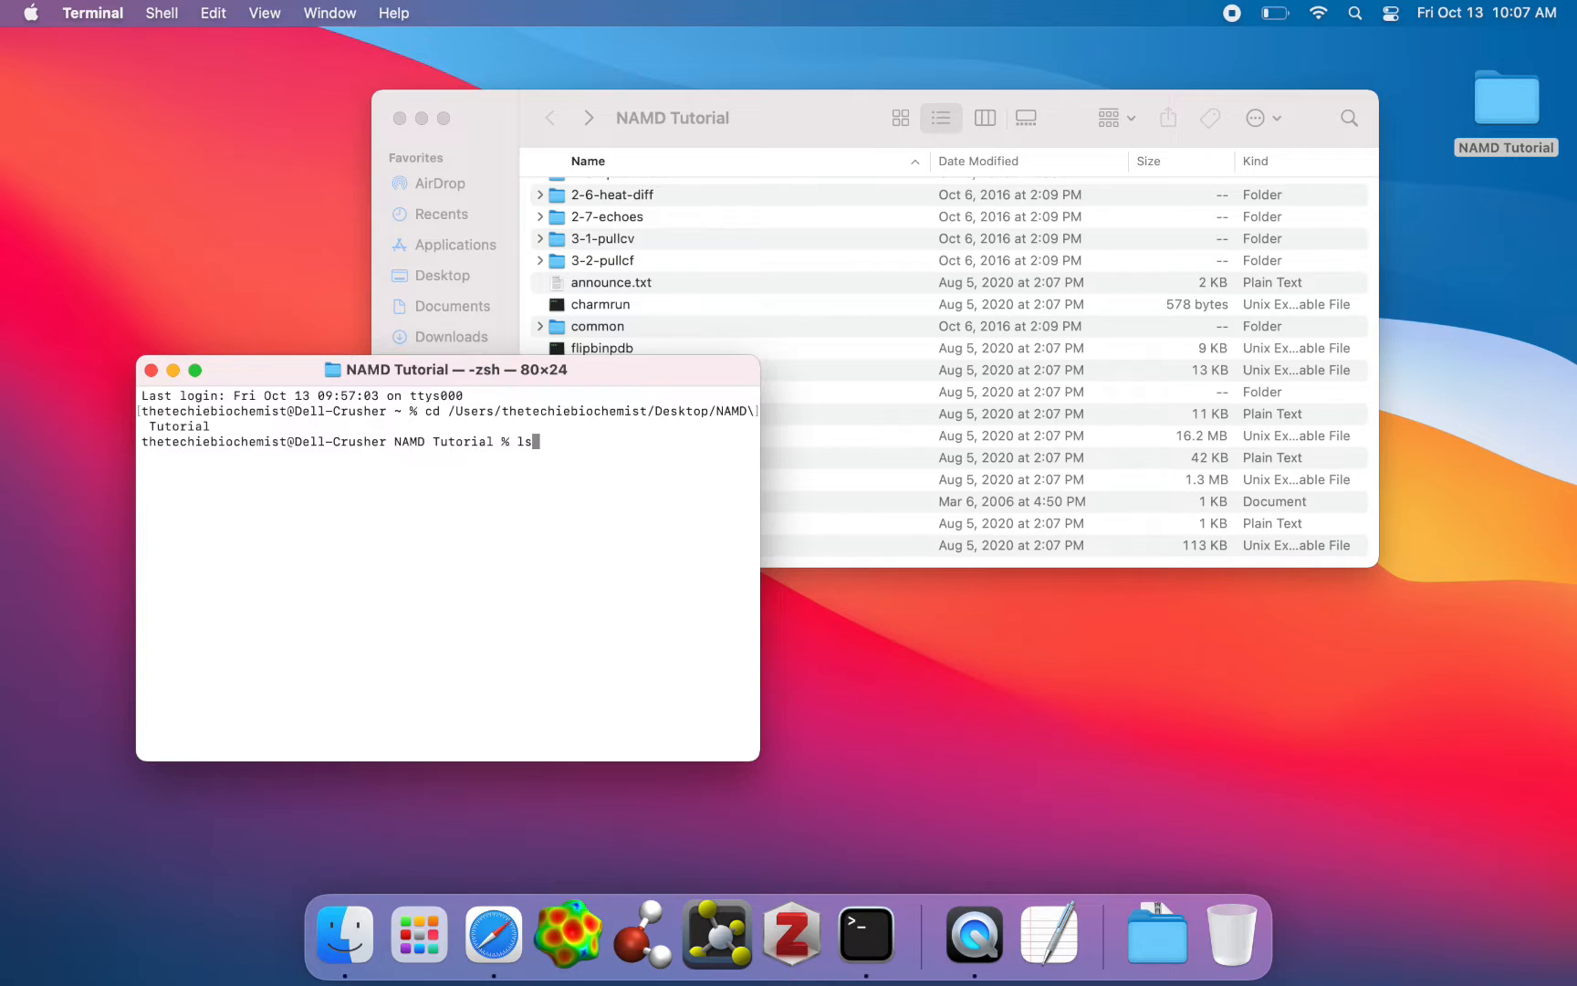
{"action": "key", "text": "Return"}
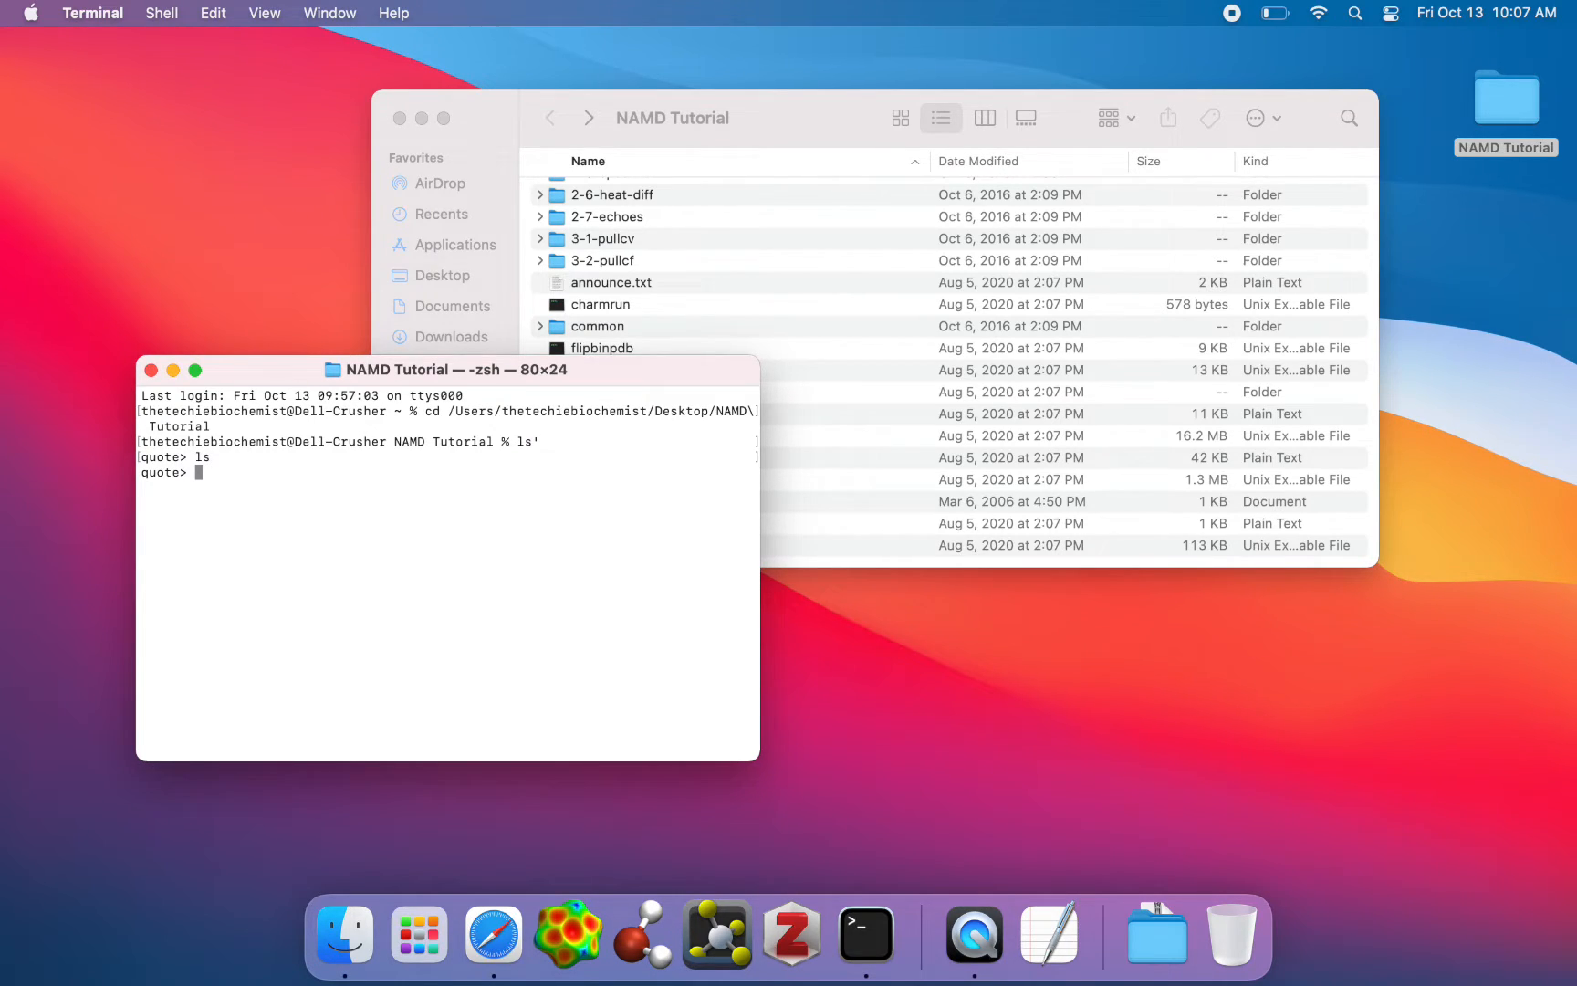
{"action": "type", "text": "cd"}
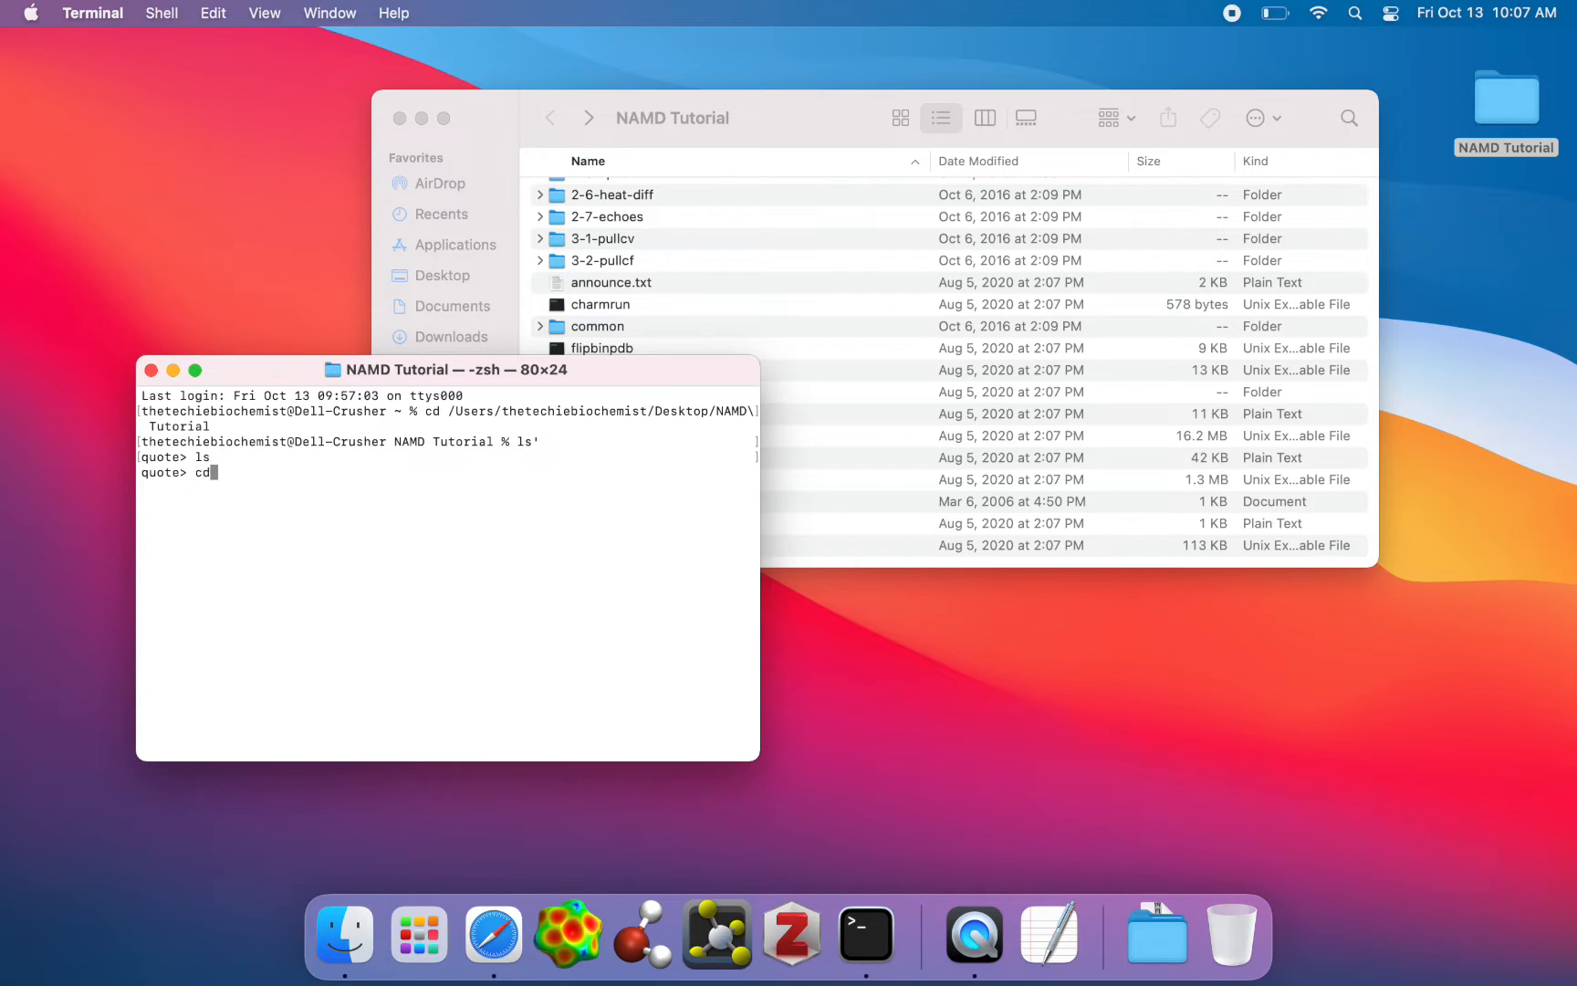
{"action": "key", "text": "Return"}
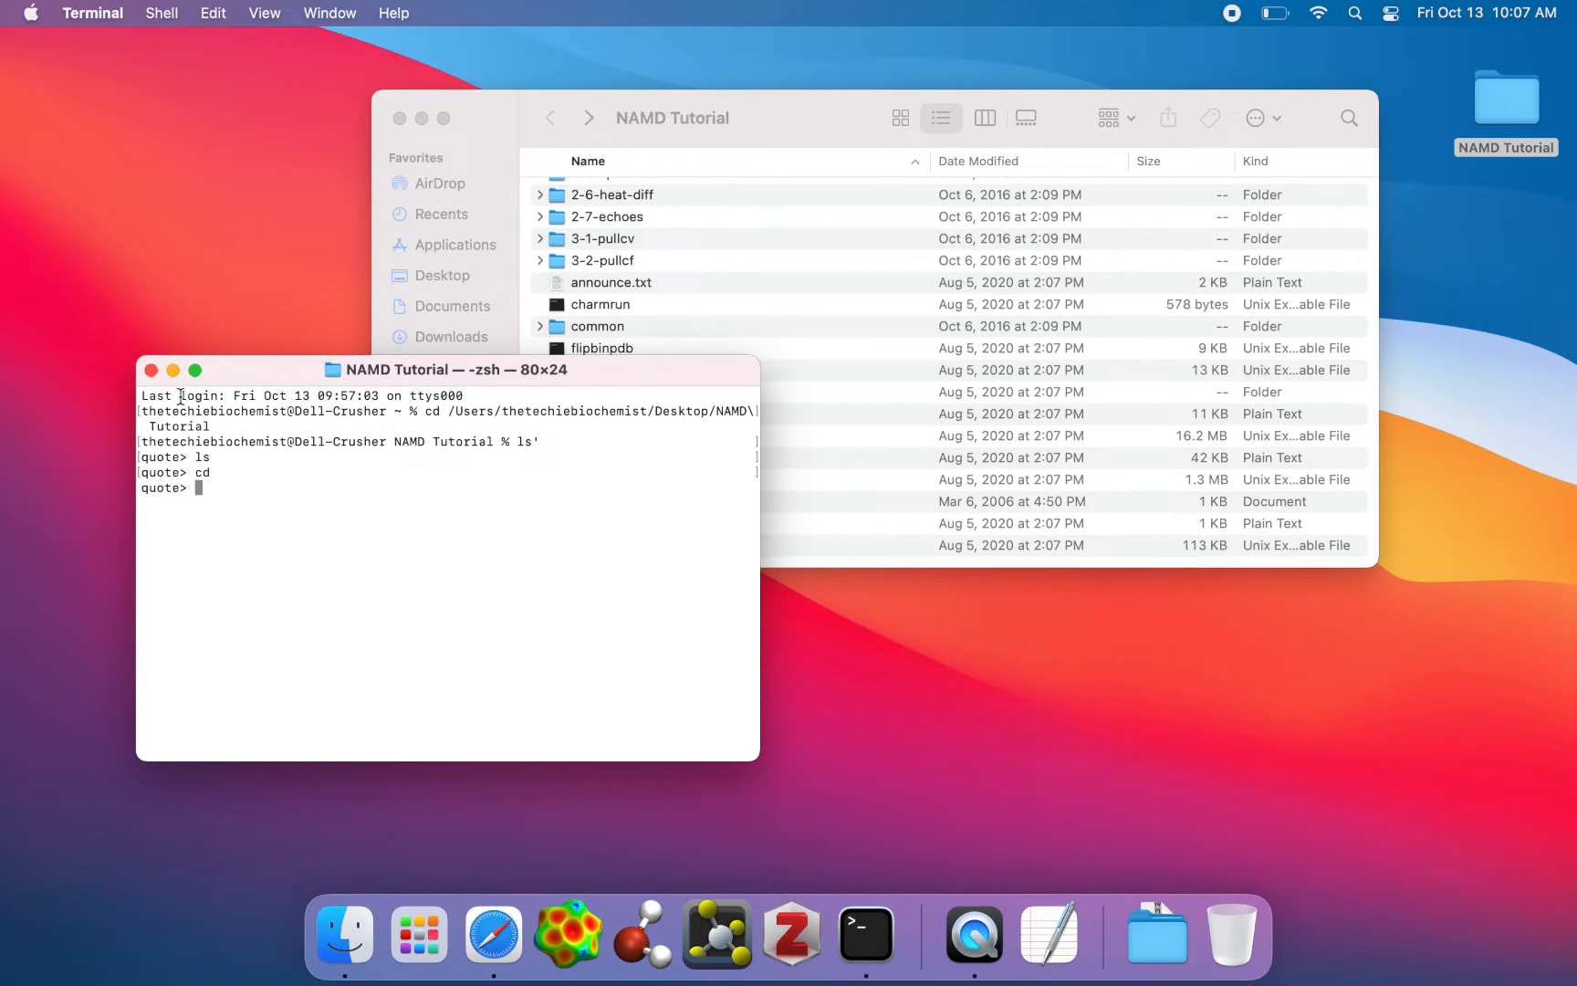
{"action": "key", "text": "Return"}
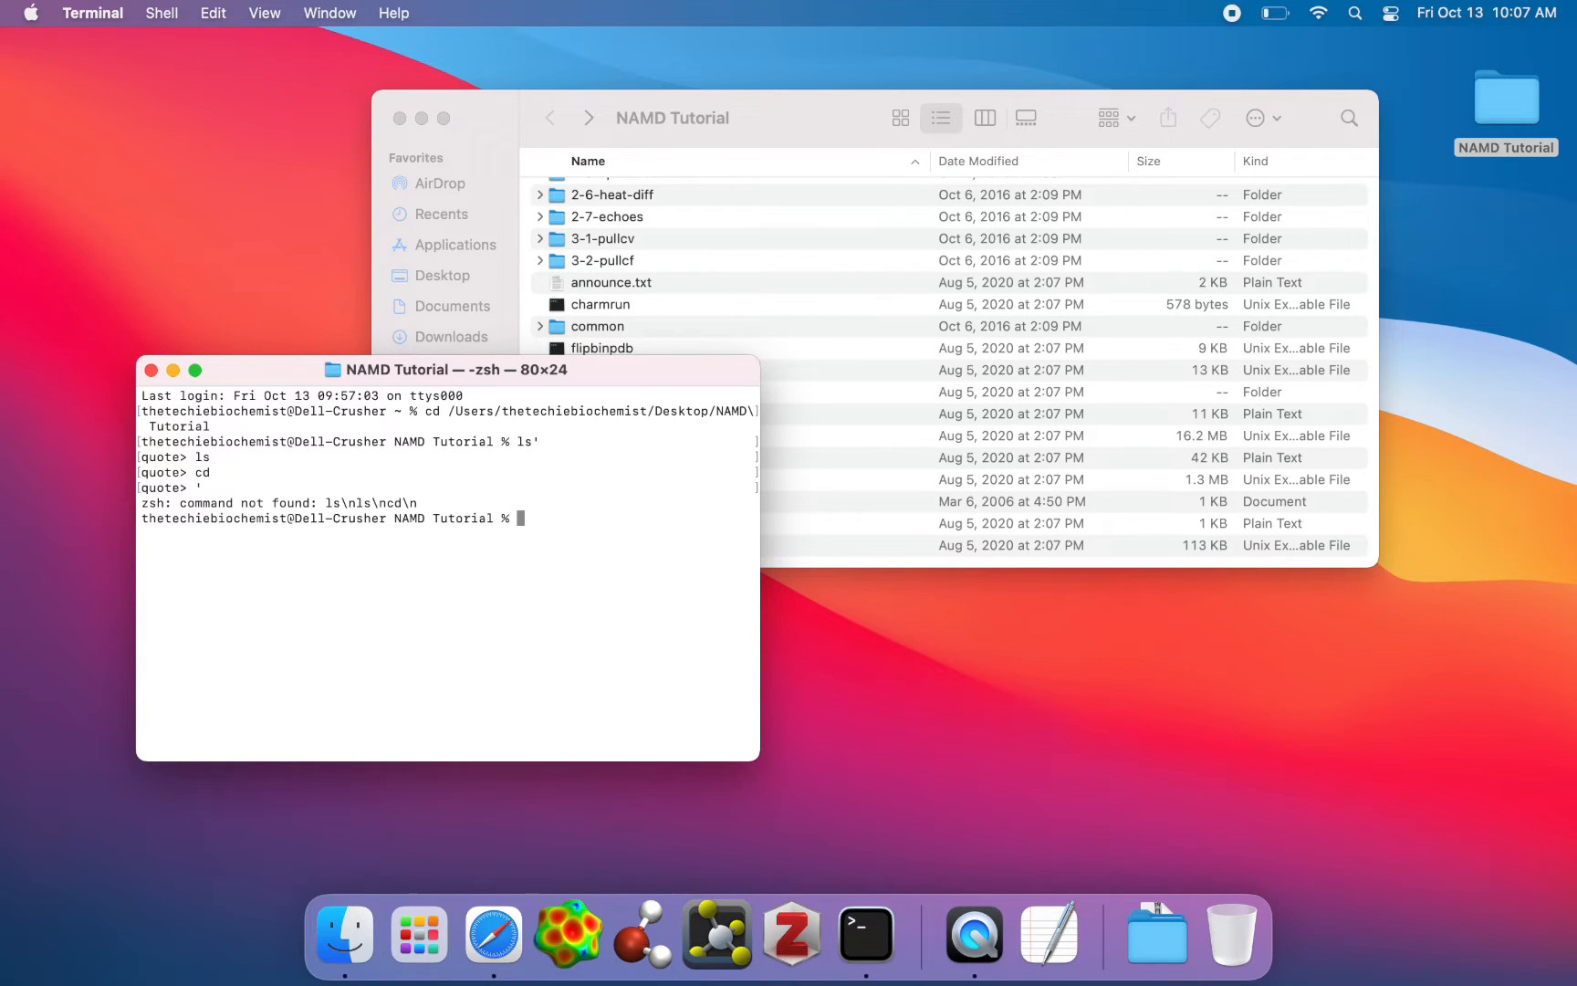
{"action": "type", "text": "ls"}
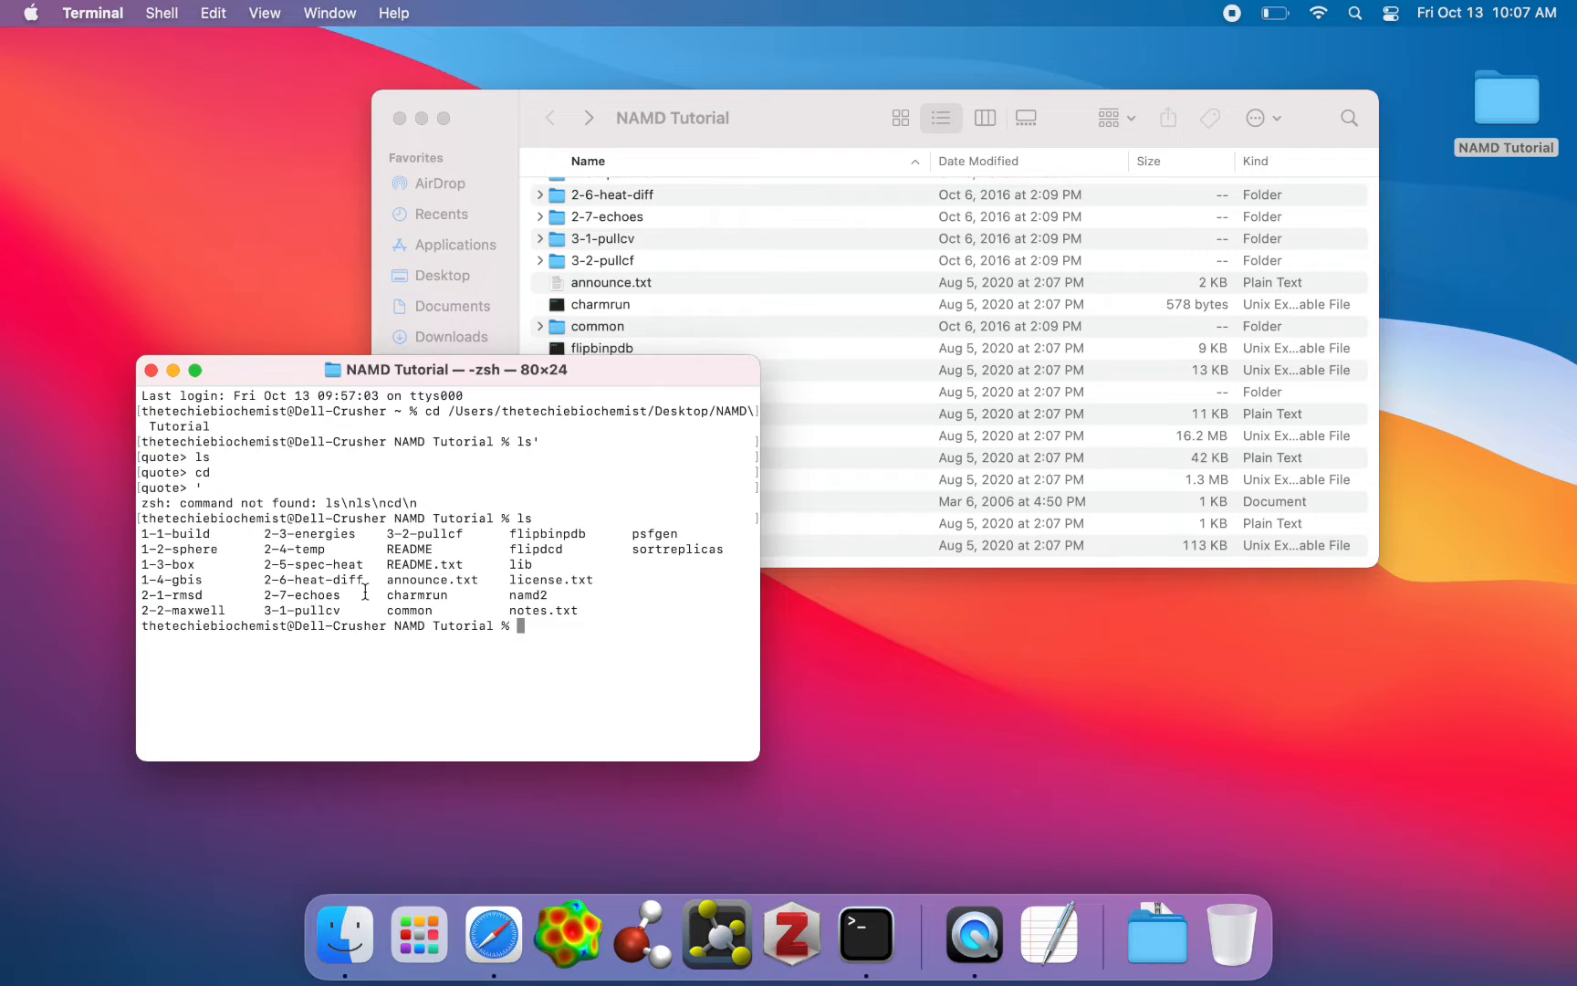
List the NAMD Tutorial folder contents and start a command with ./namd2.
{"action": "double_click", "coordinate": [524, 441]}
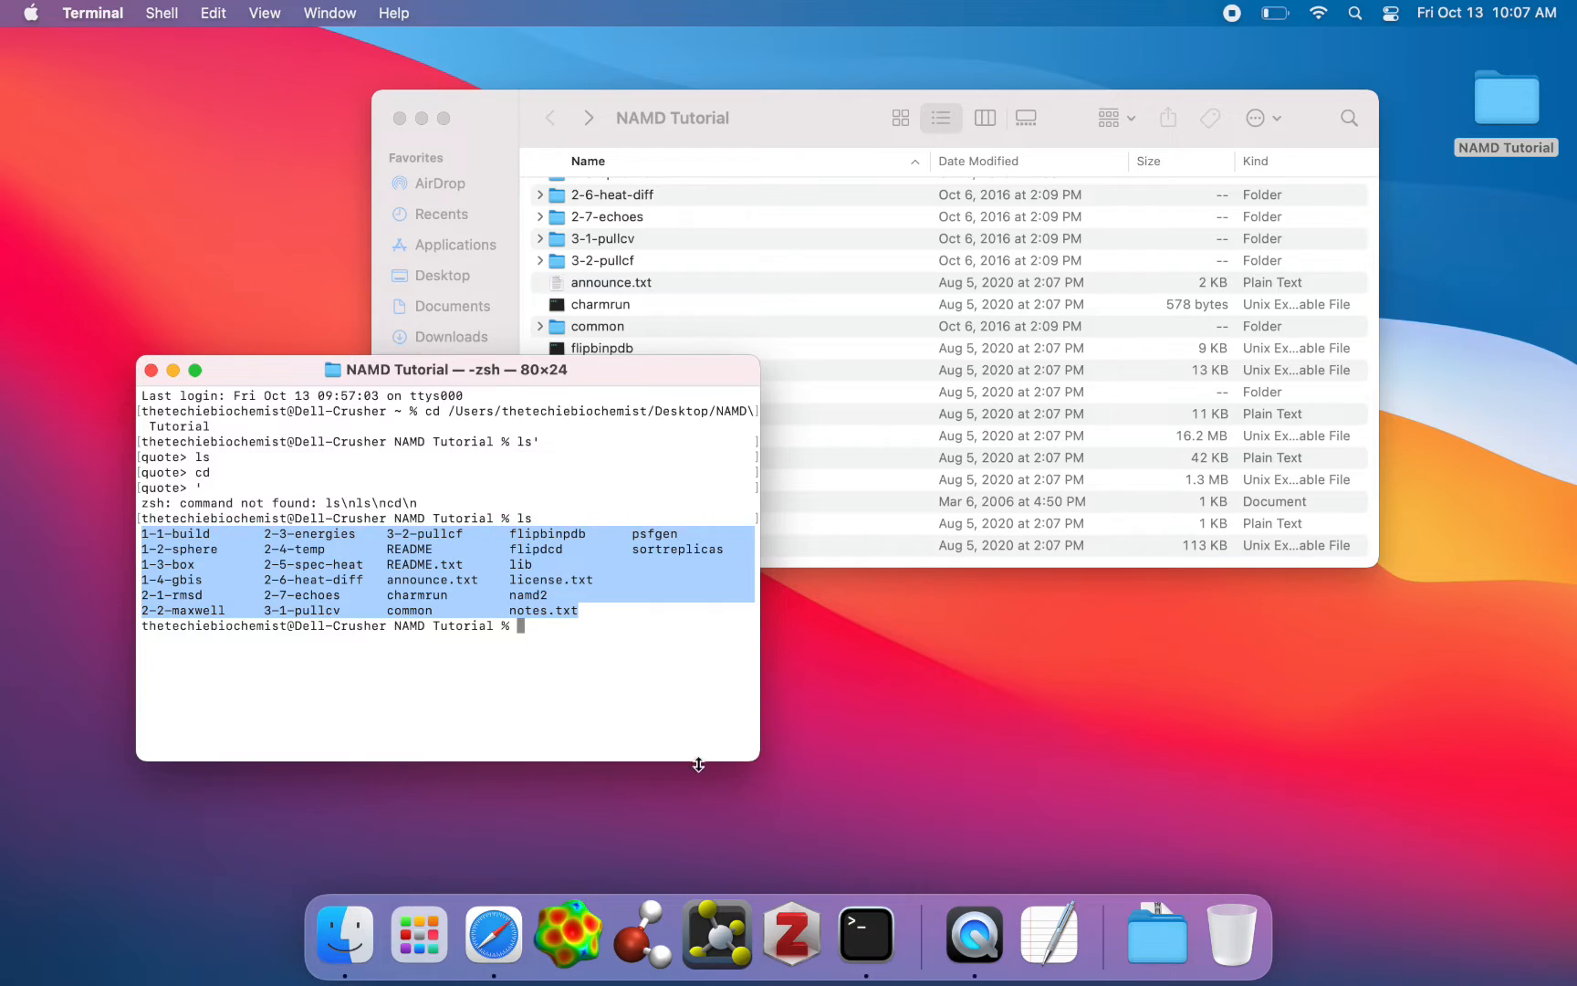
{"action": "left_click", "coordinate": [529, 625]}
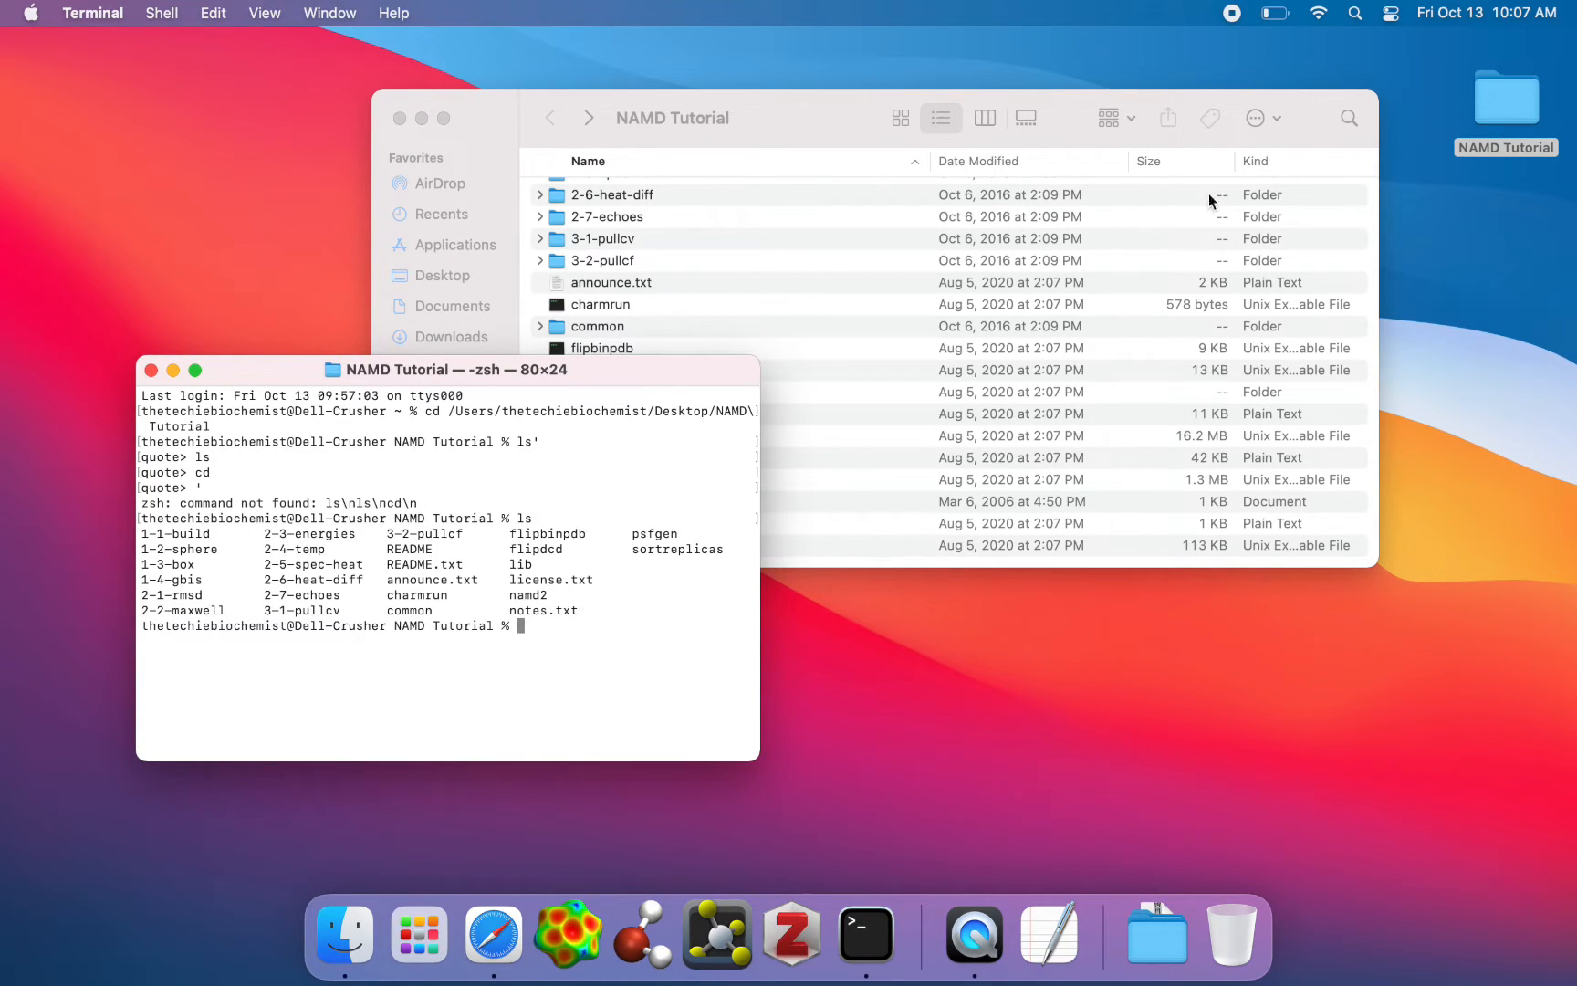
{"action": "mouse_move", "coordinate": [599, 639]}
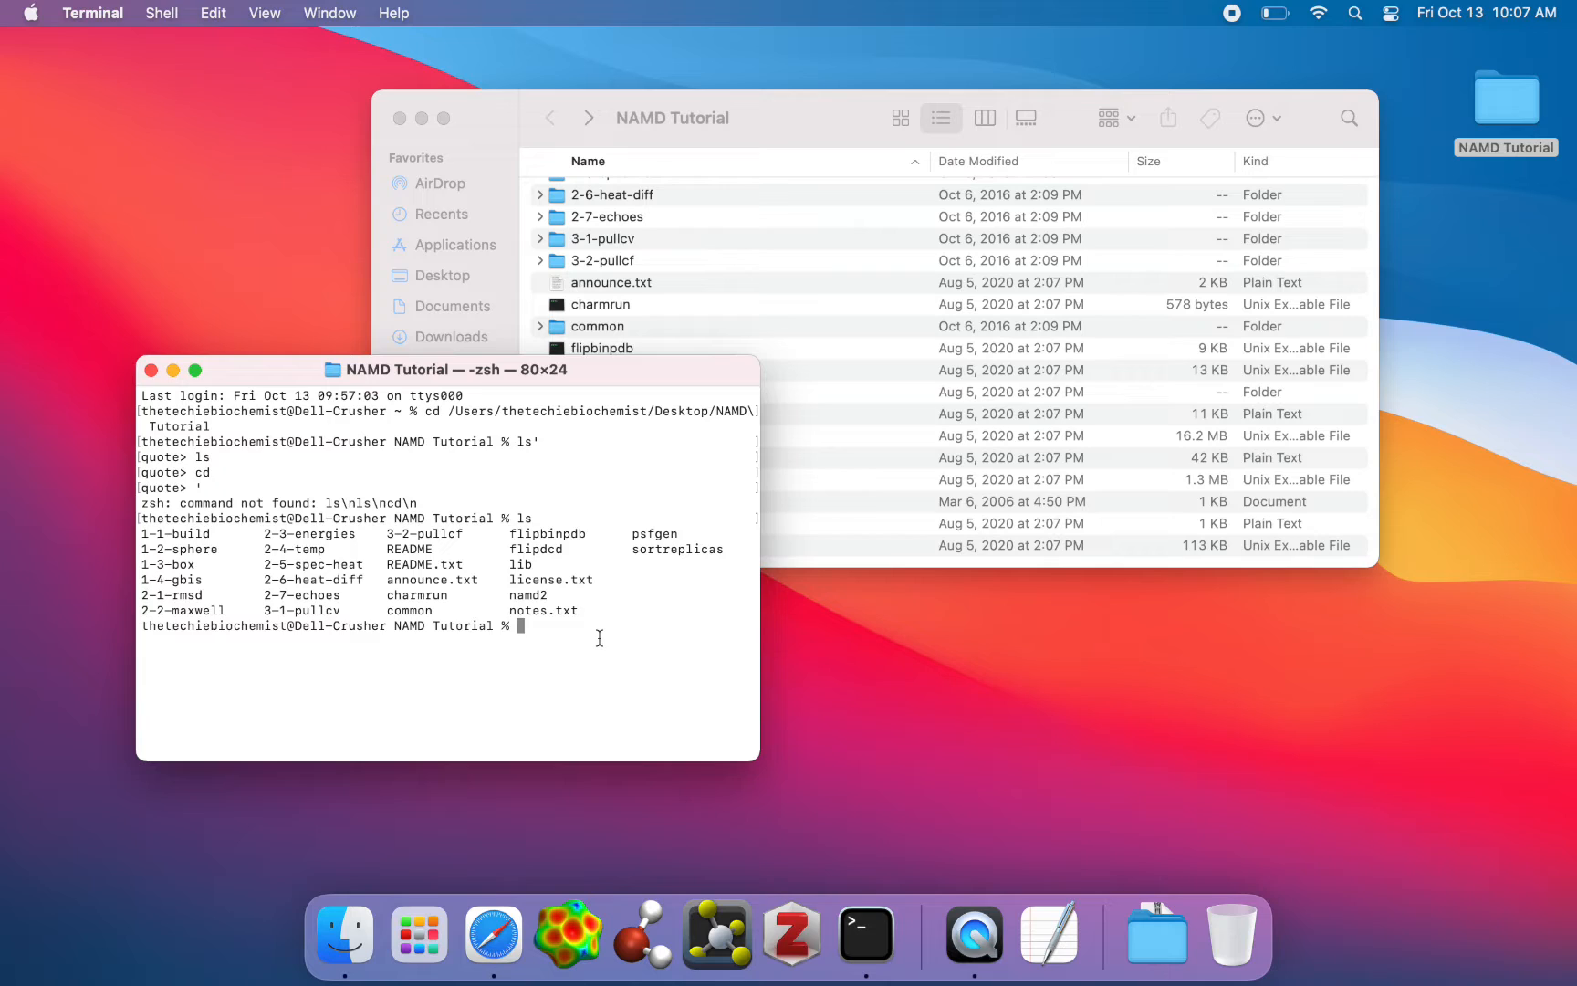
{"action": "type", "text": "./nam"}
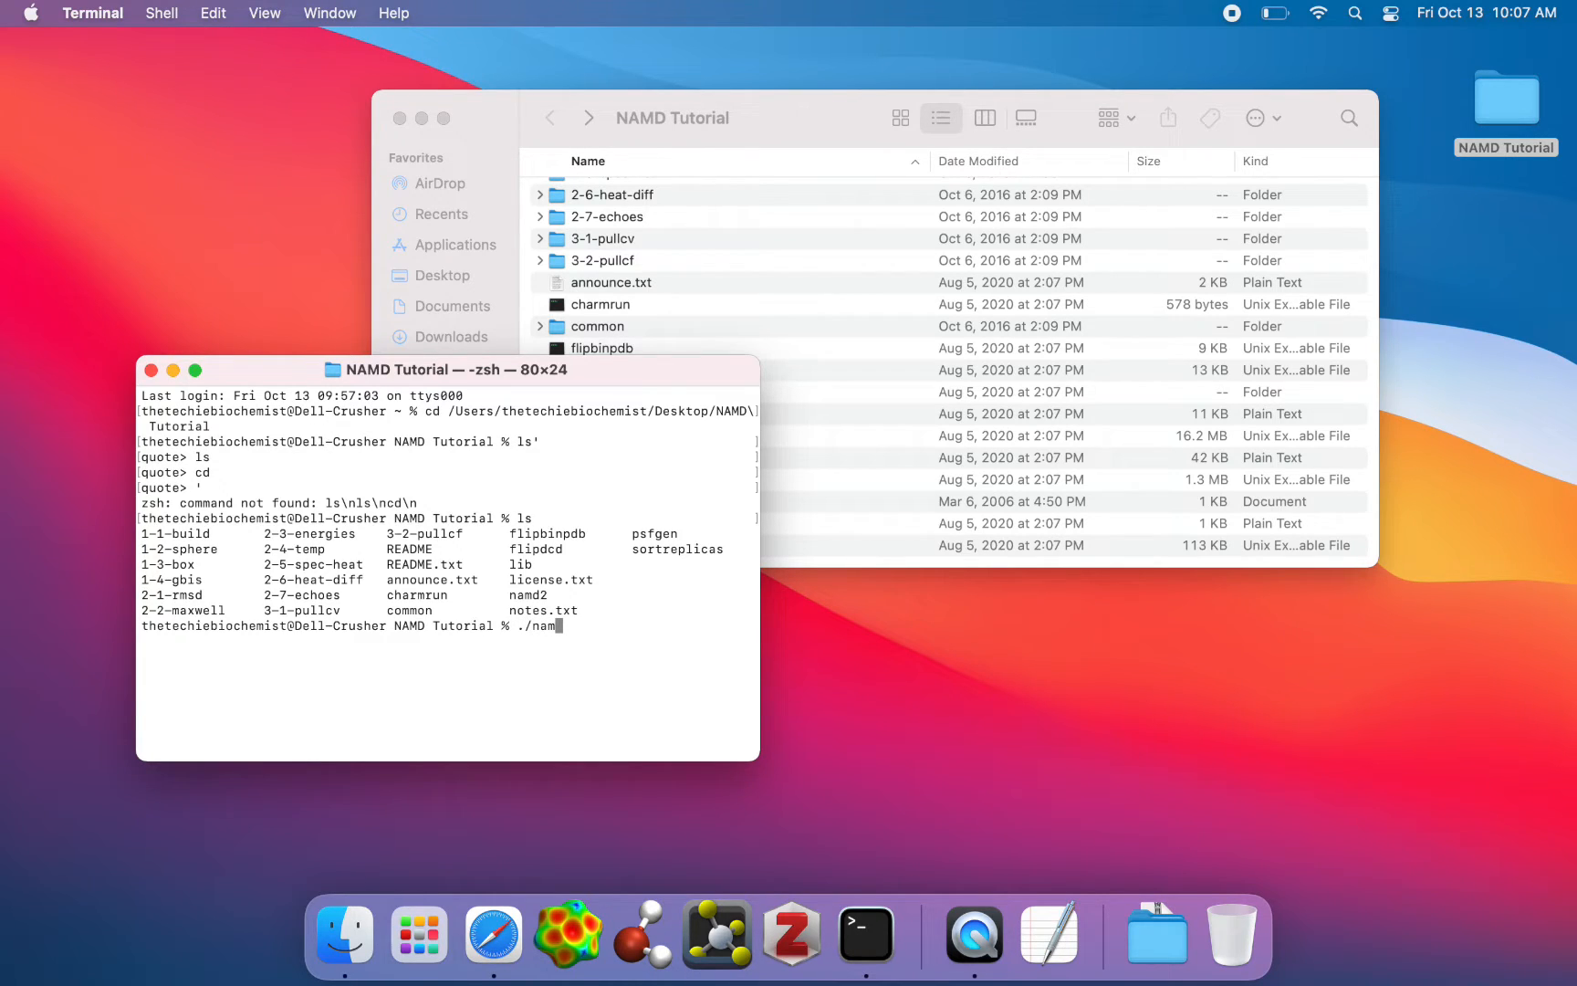
{"action": "type", "text": "d2"}
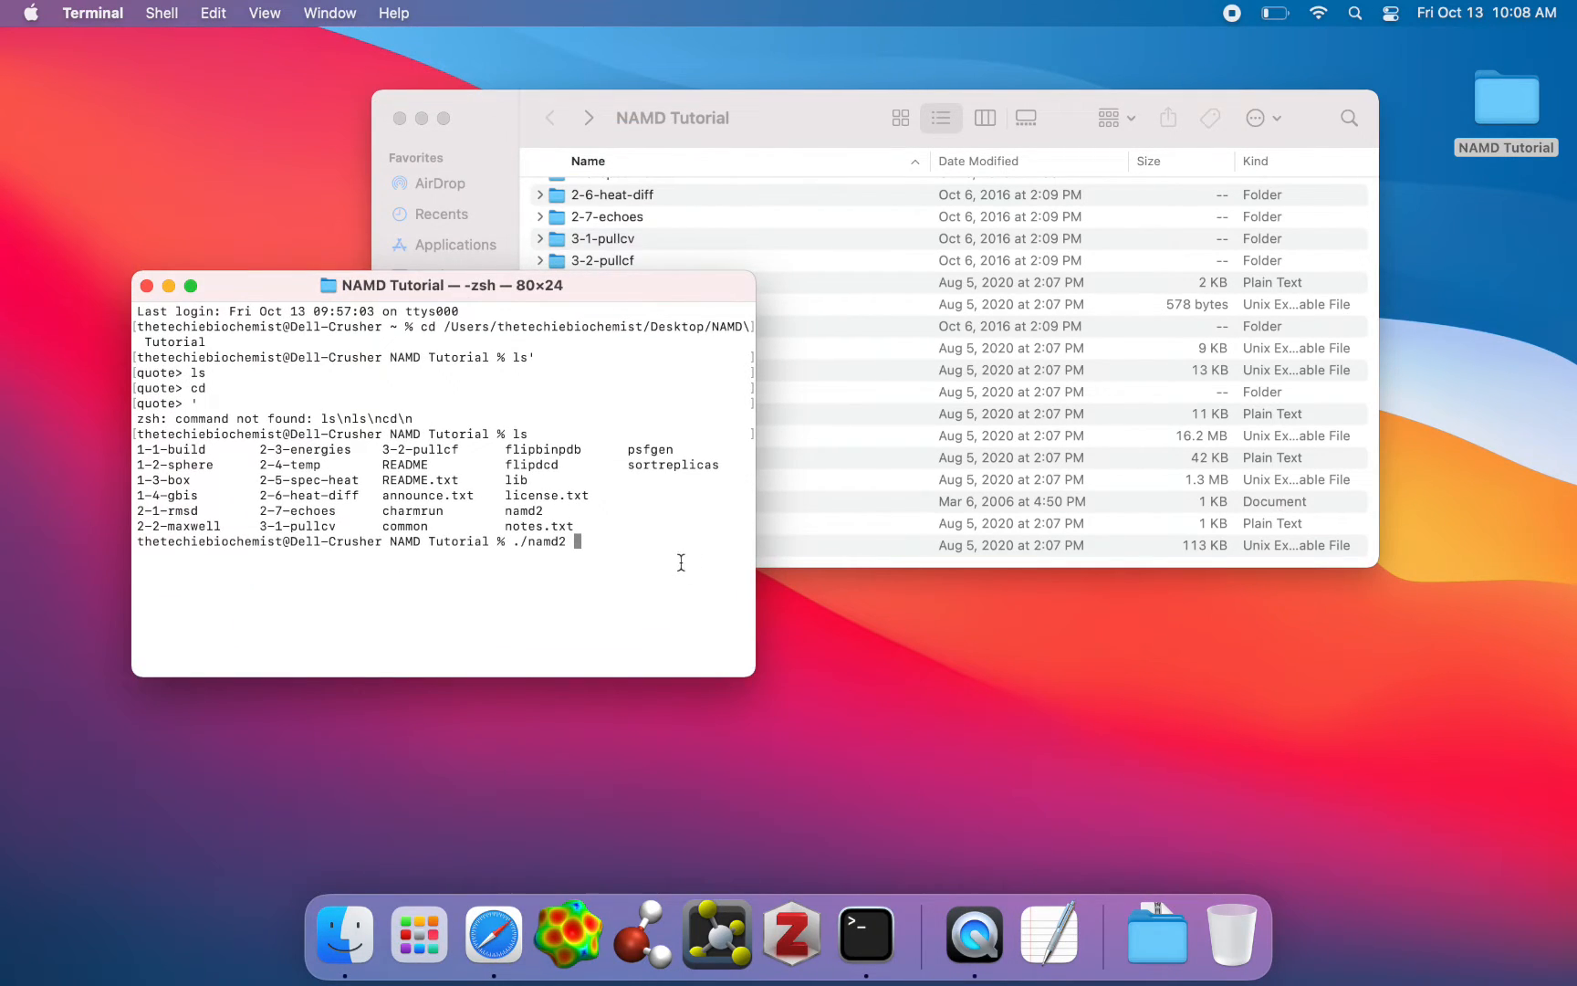
Extend the command to ./namd2 ./1-2-sphere/ubq_ws_eq.conf, checking the file name in Finder.
{"action": "left_click", "coordinate": [604, 348]}
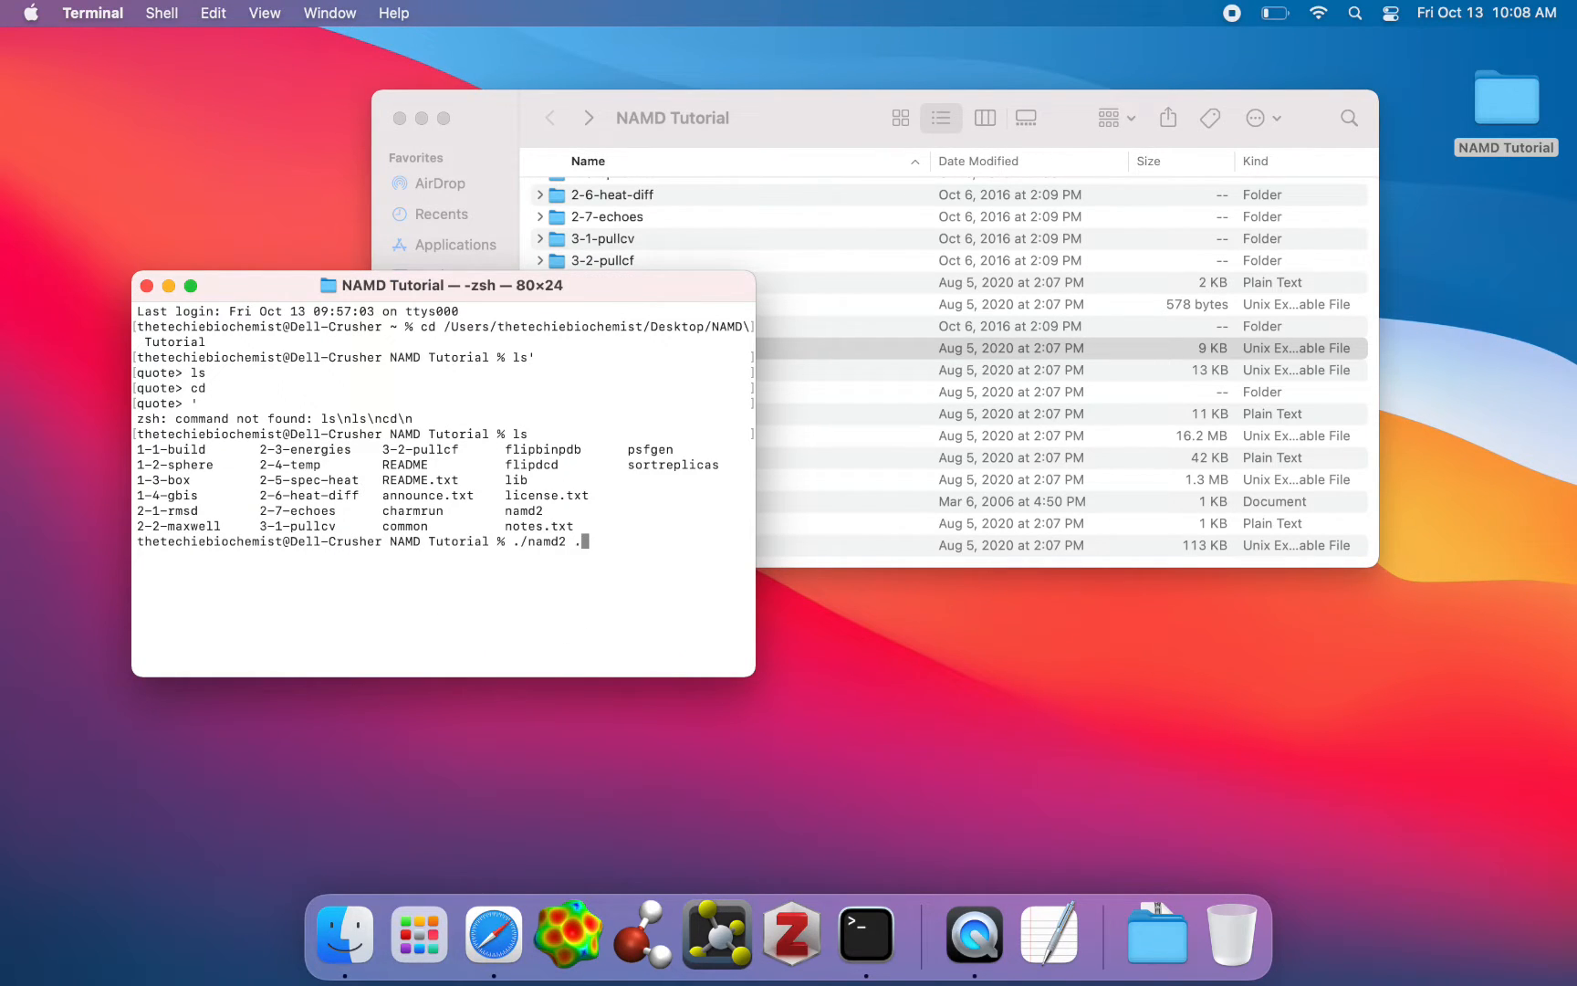
{"action": "type", "text": "/"}
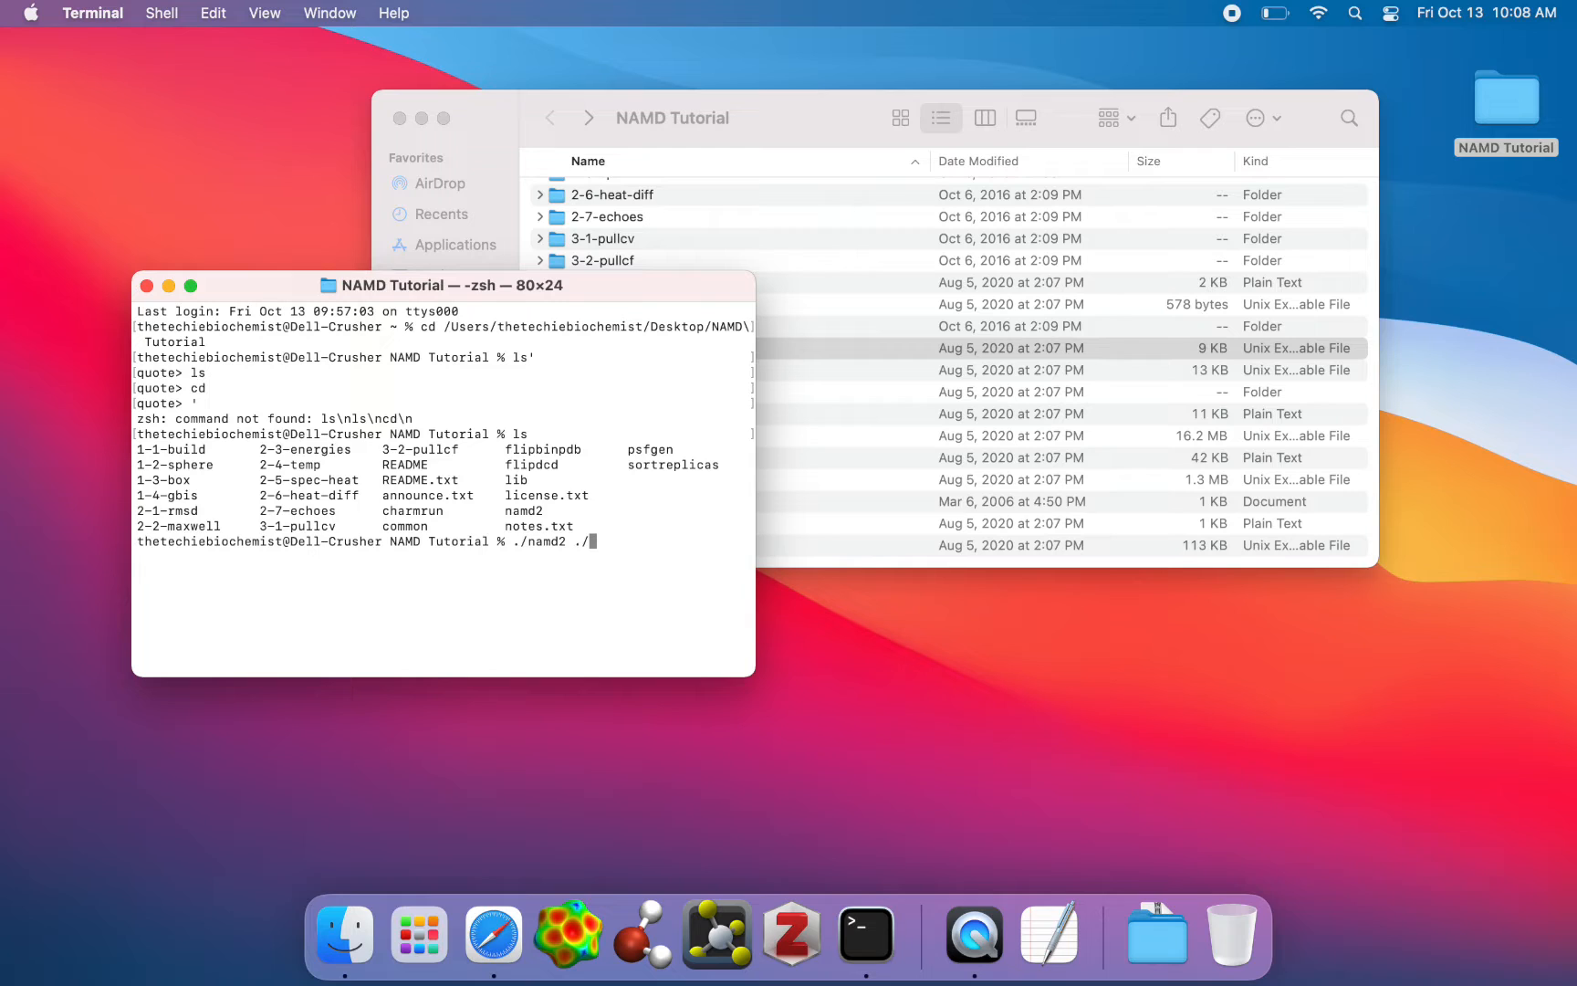
{"action": "type", "text": "2"}
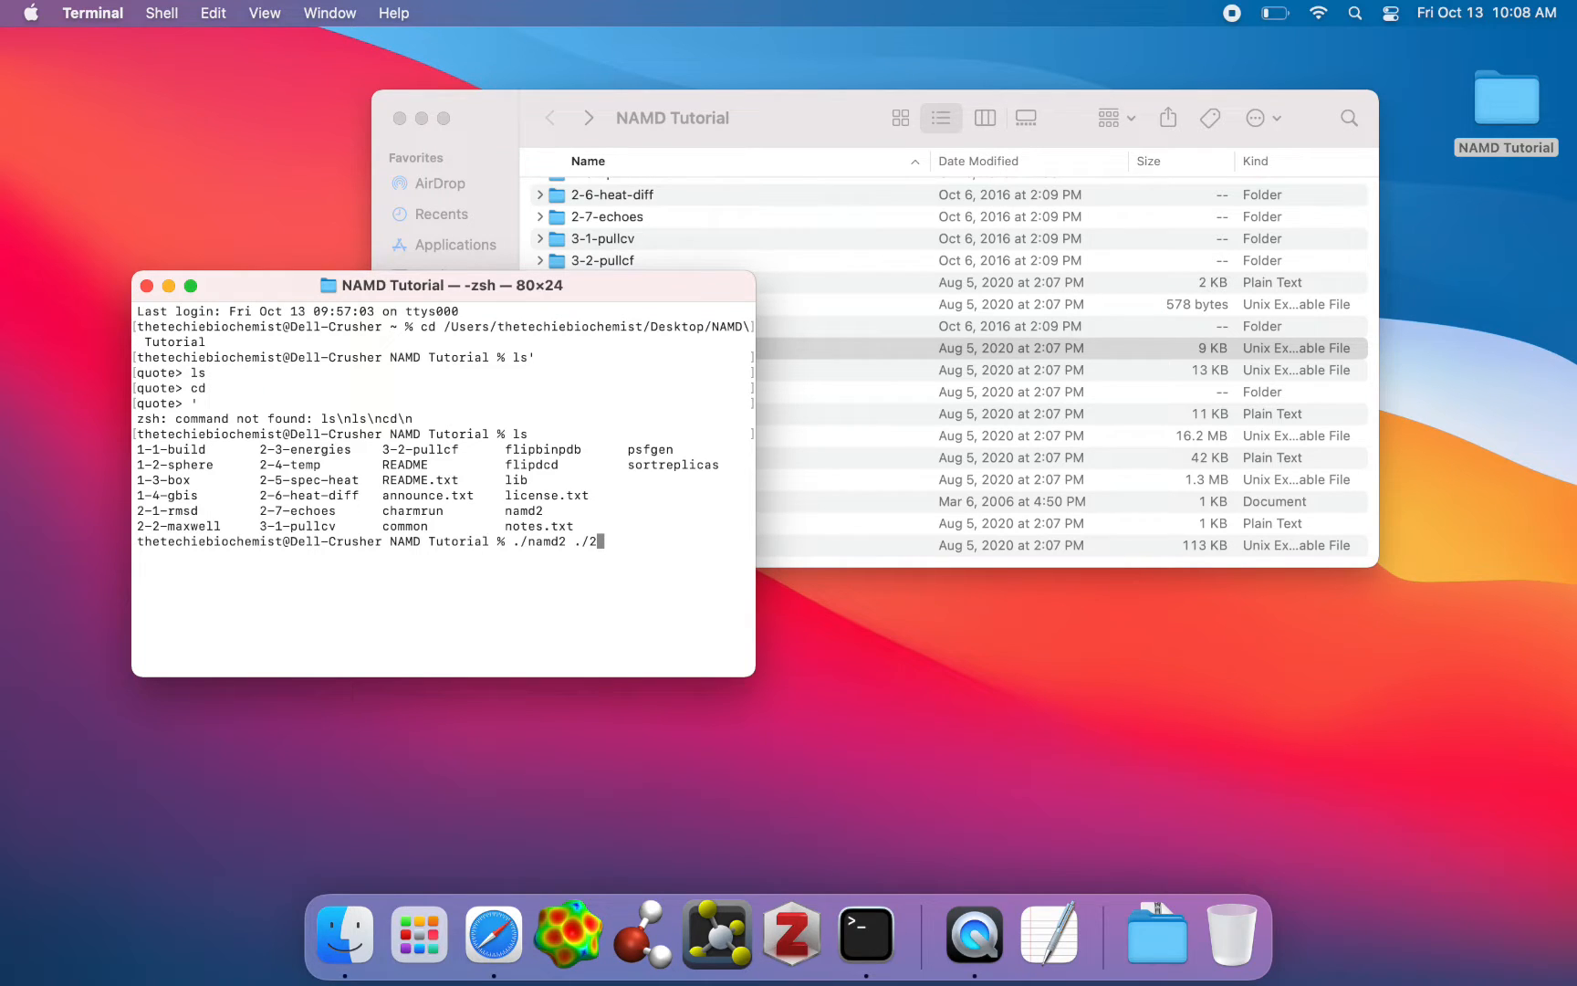
{"action": "type", "text": "-"}
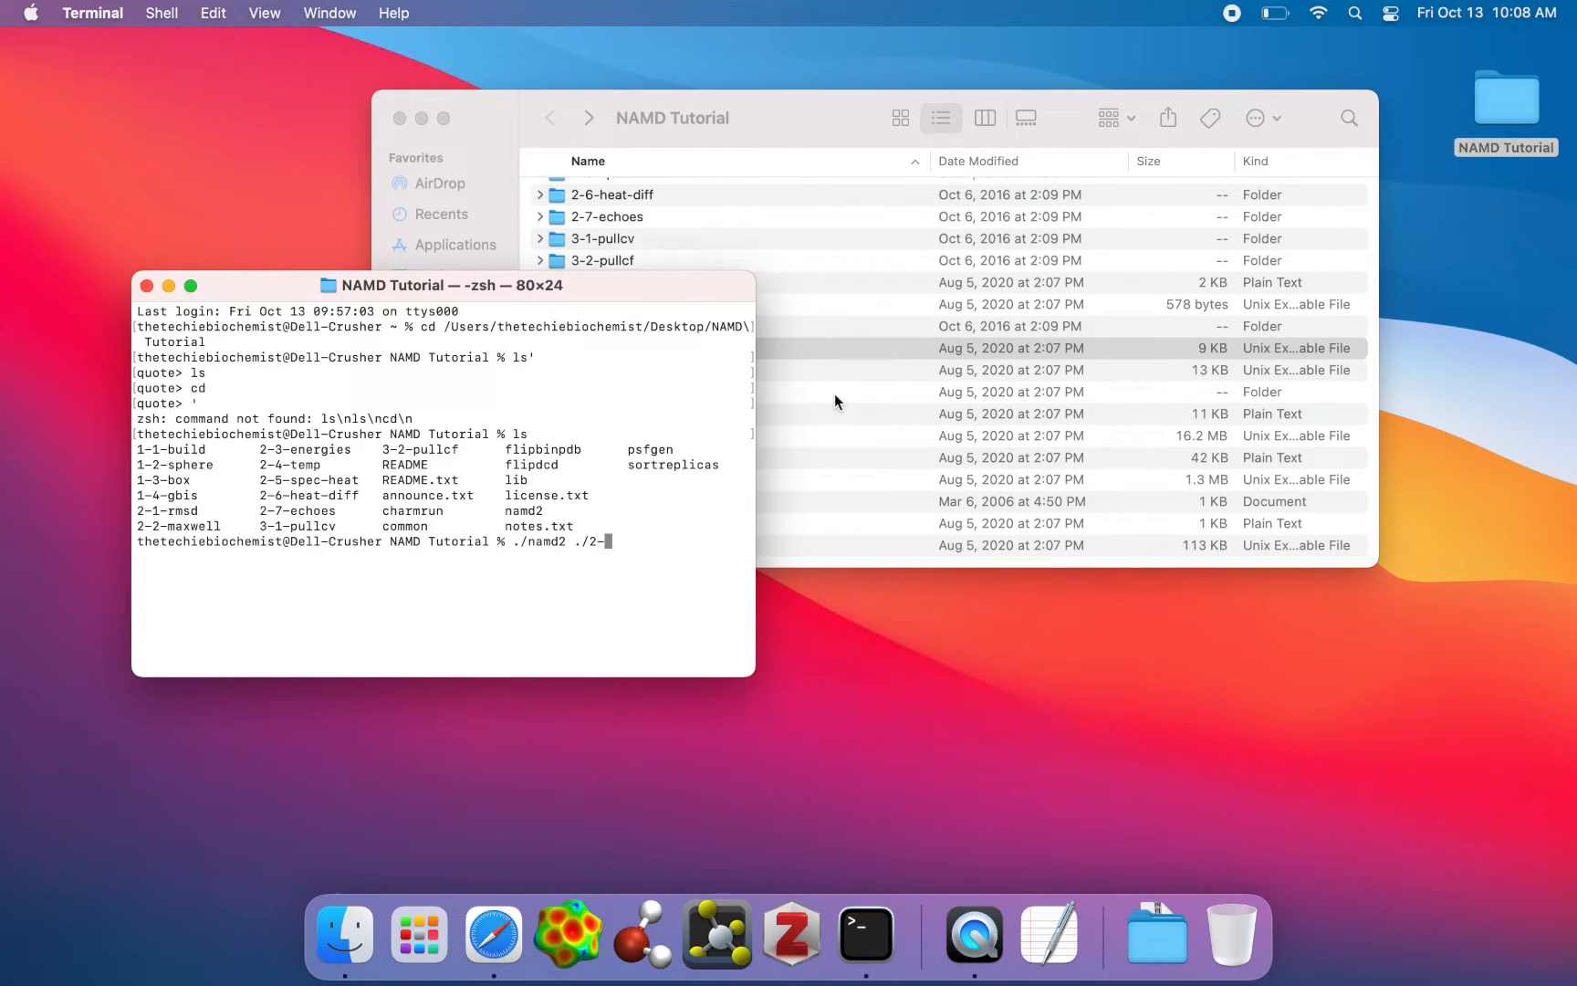
{"action": "scroll", "scroll_direction": "up", "scroll_amount": 3}
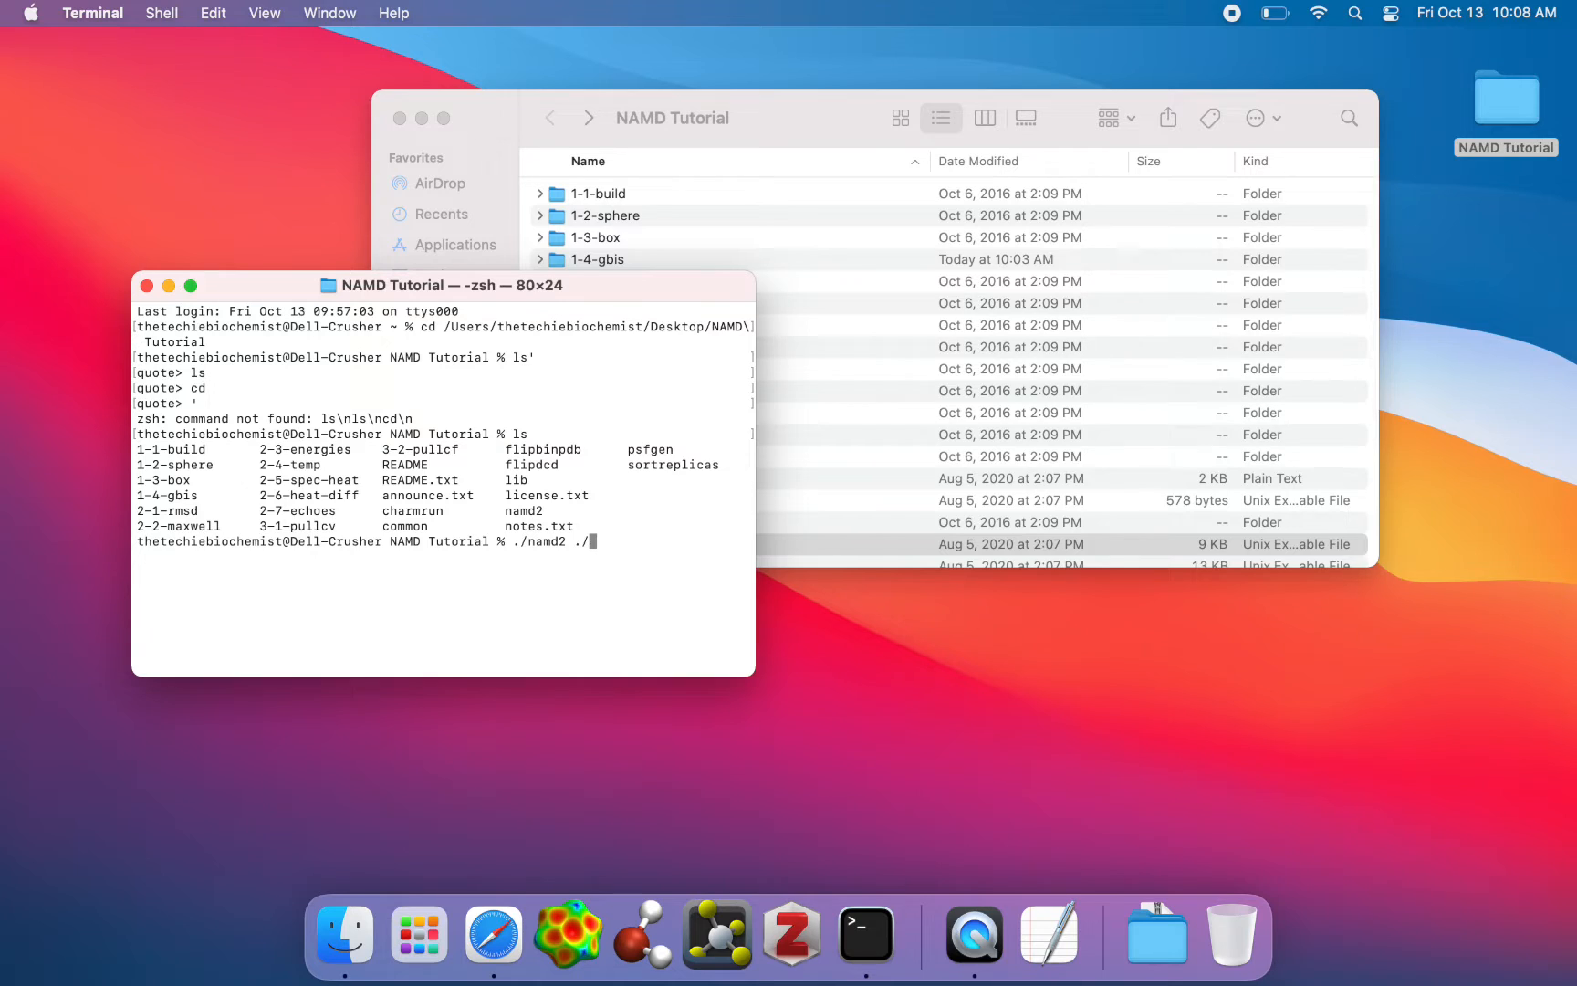
{"action": "type", "text": "1-2-sphere"}
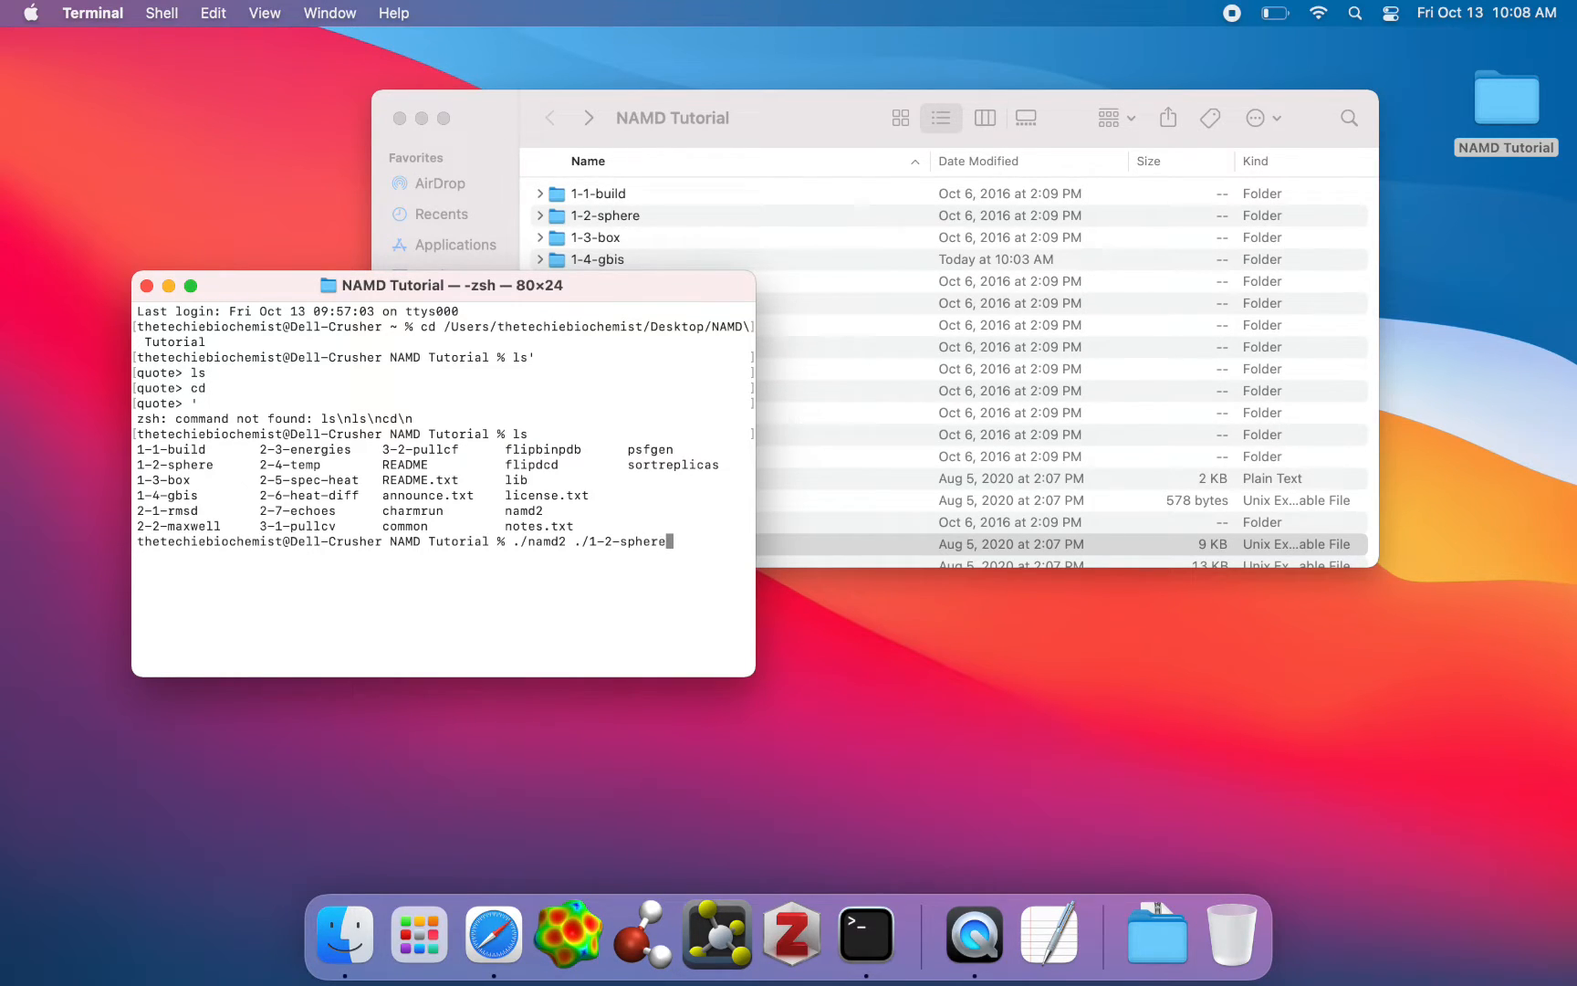
{"action": "type", "text": "/"}
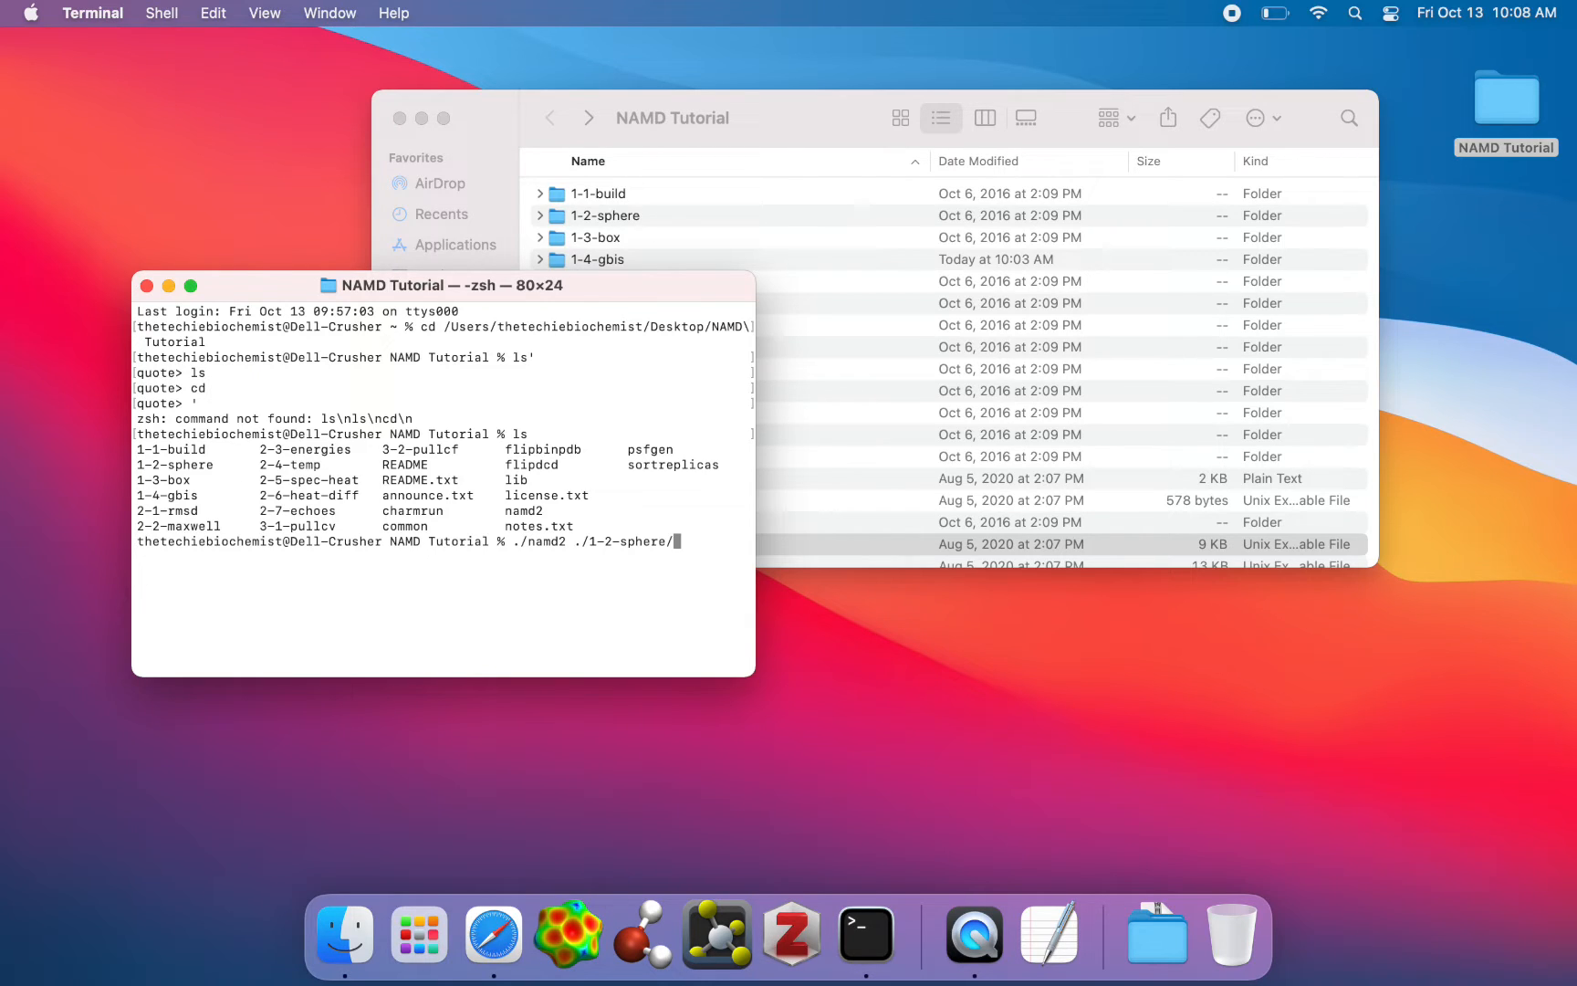
{"action": "type", "text": "uq"}
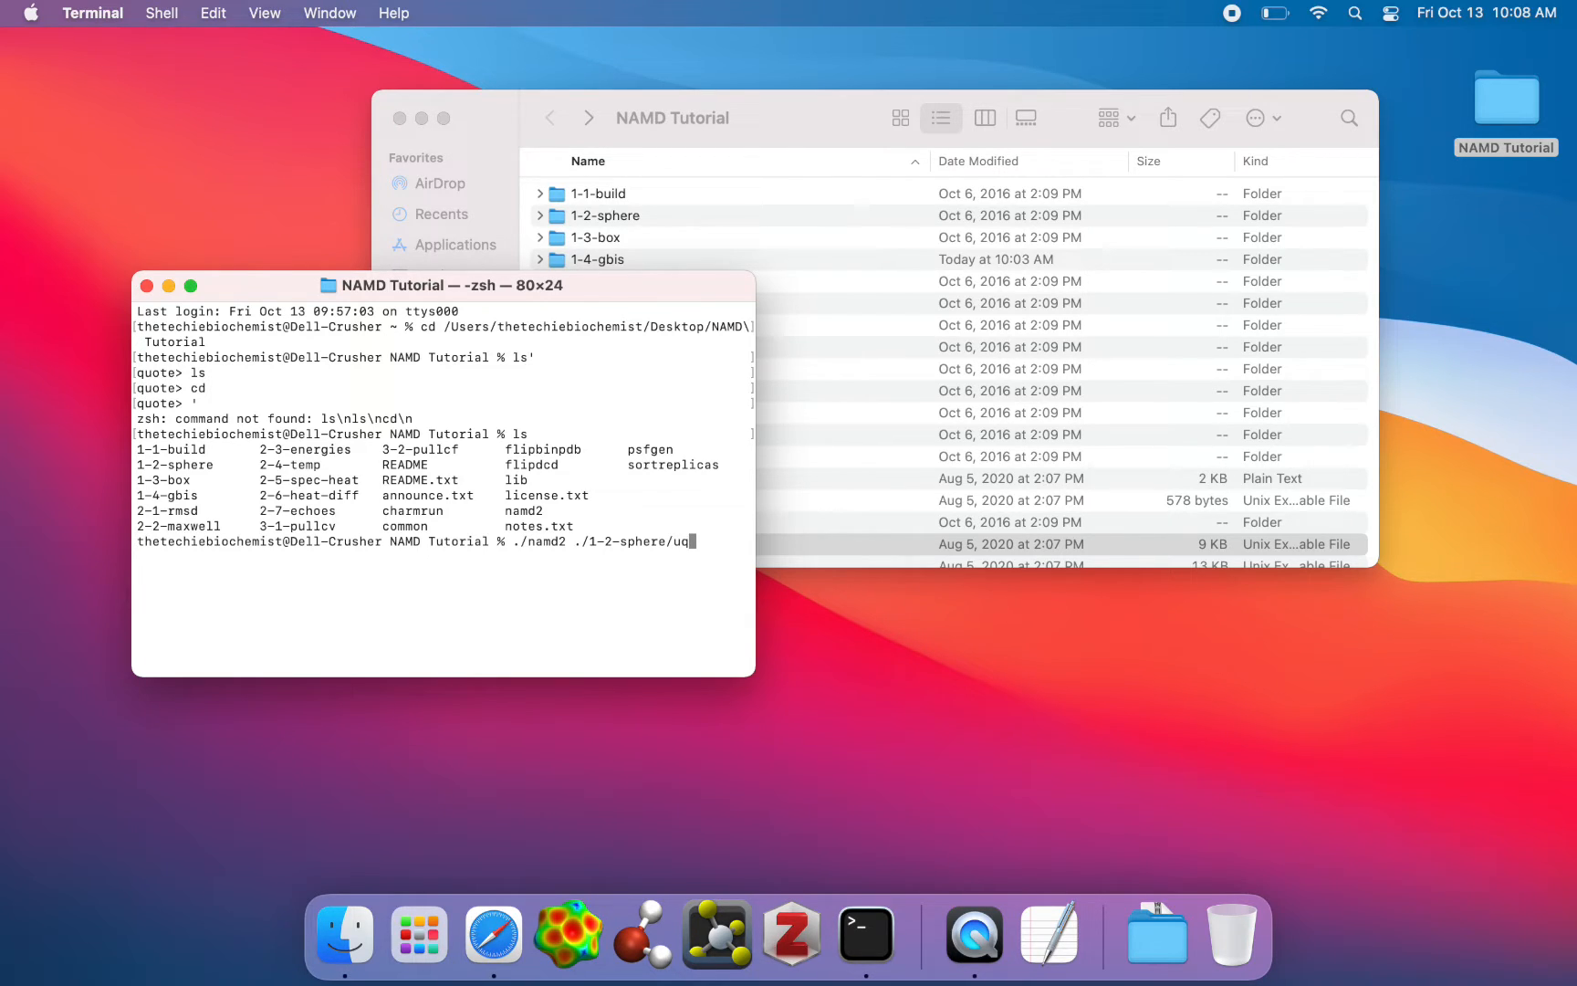
{"action": "left_click", "coordinate": [605, 216]}
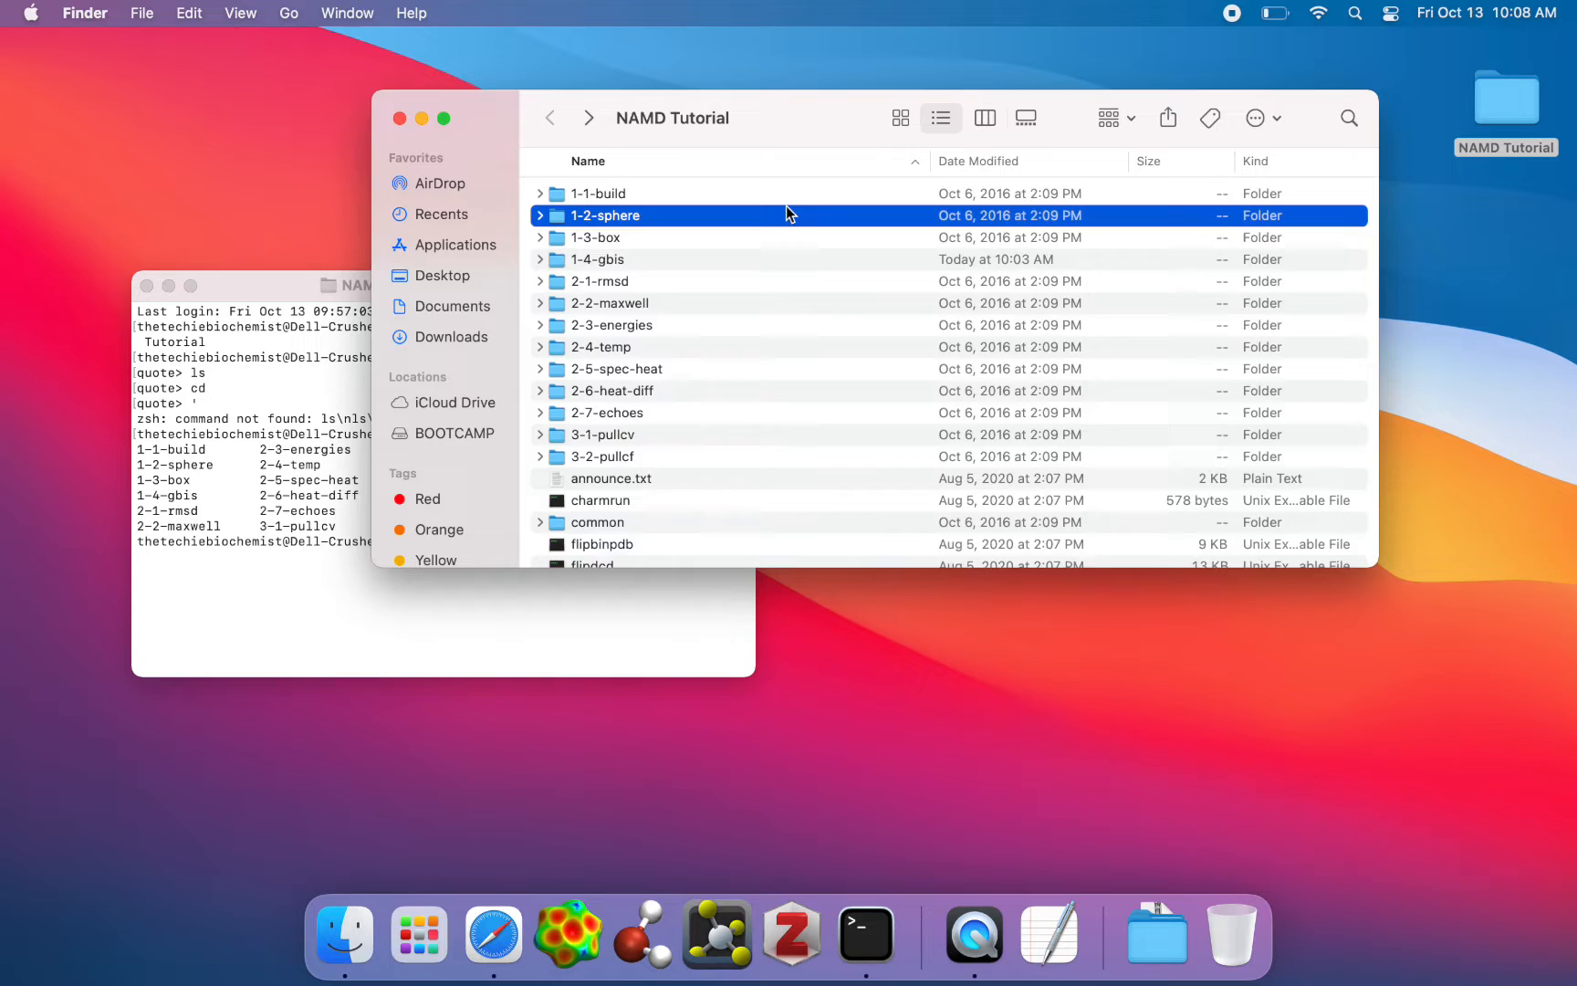
{"action": "double_click", "coordinate": [605, 214]}
{"action": "type", "text": "./namd2 ./1-2-sphere/ubq_ws_eq.conf"}
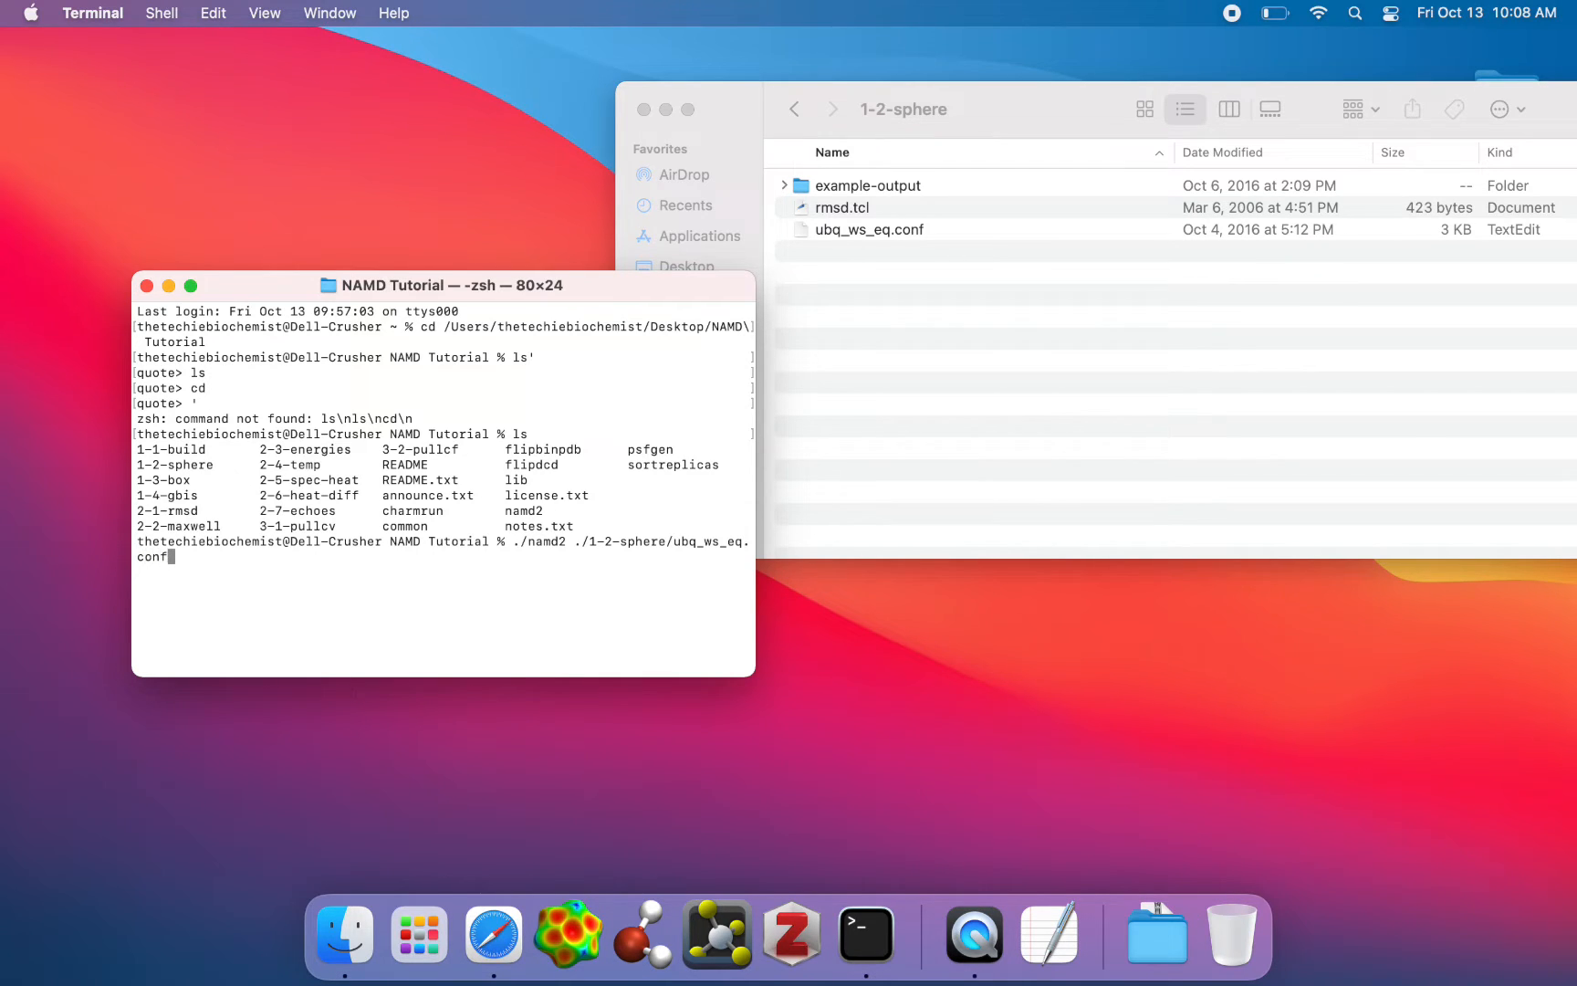
{"action": "mouse_move", "coordinate": [582, 631]}
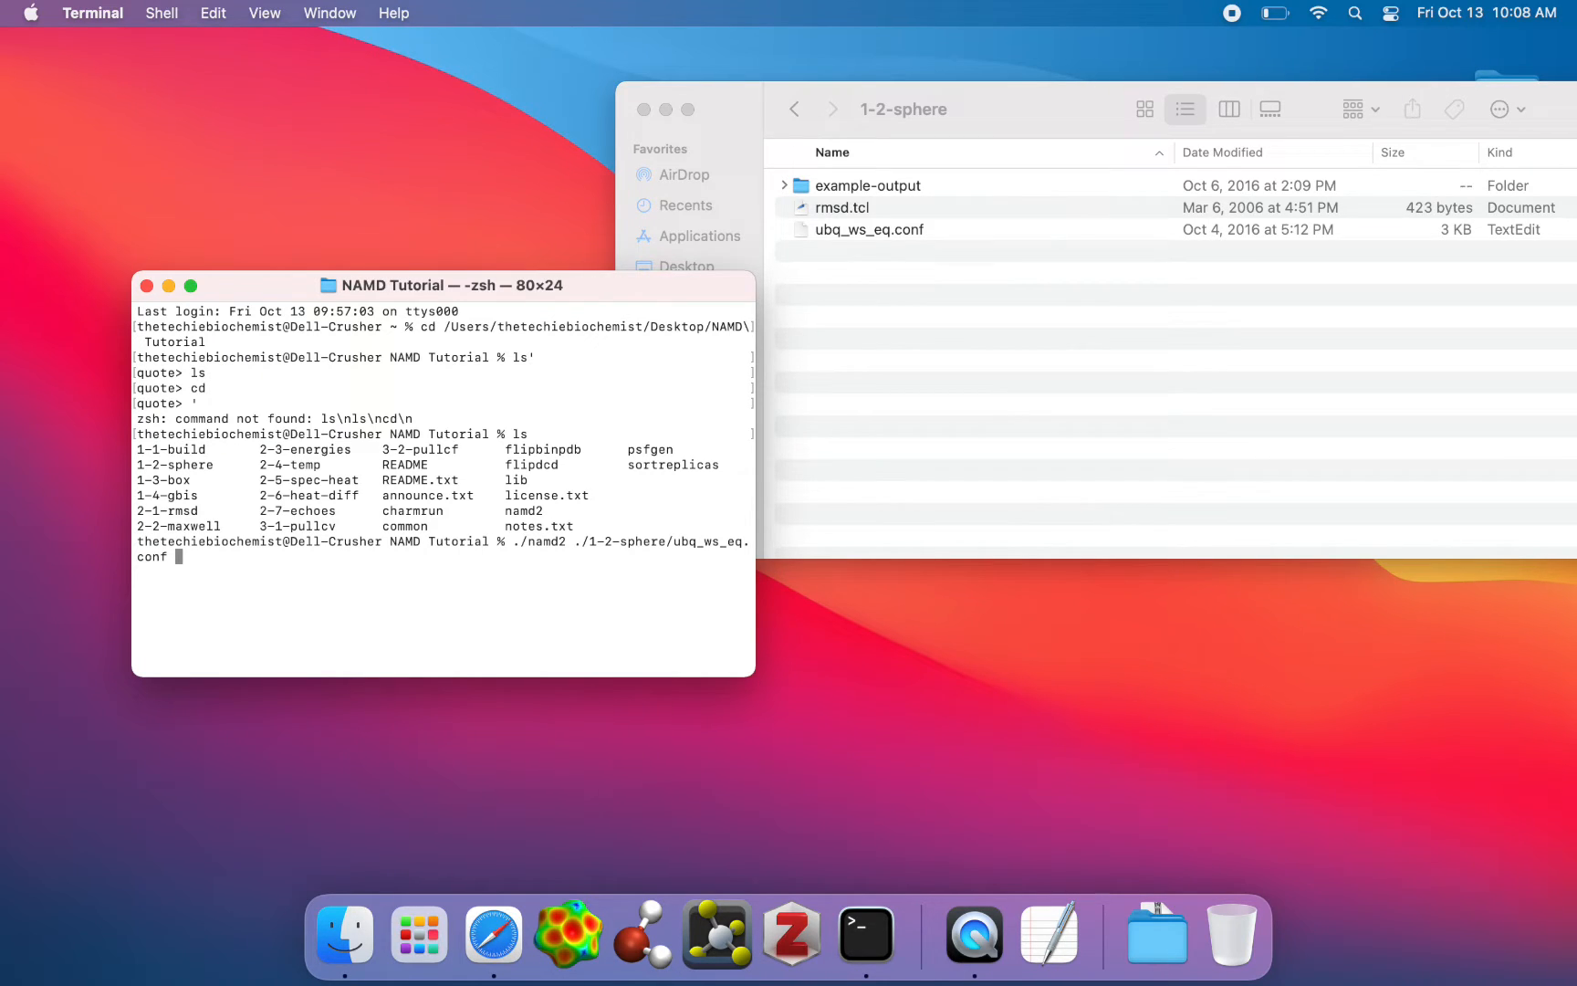
{"action": "mouse_move", "coordinate": [576, 540]}
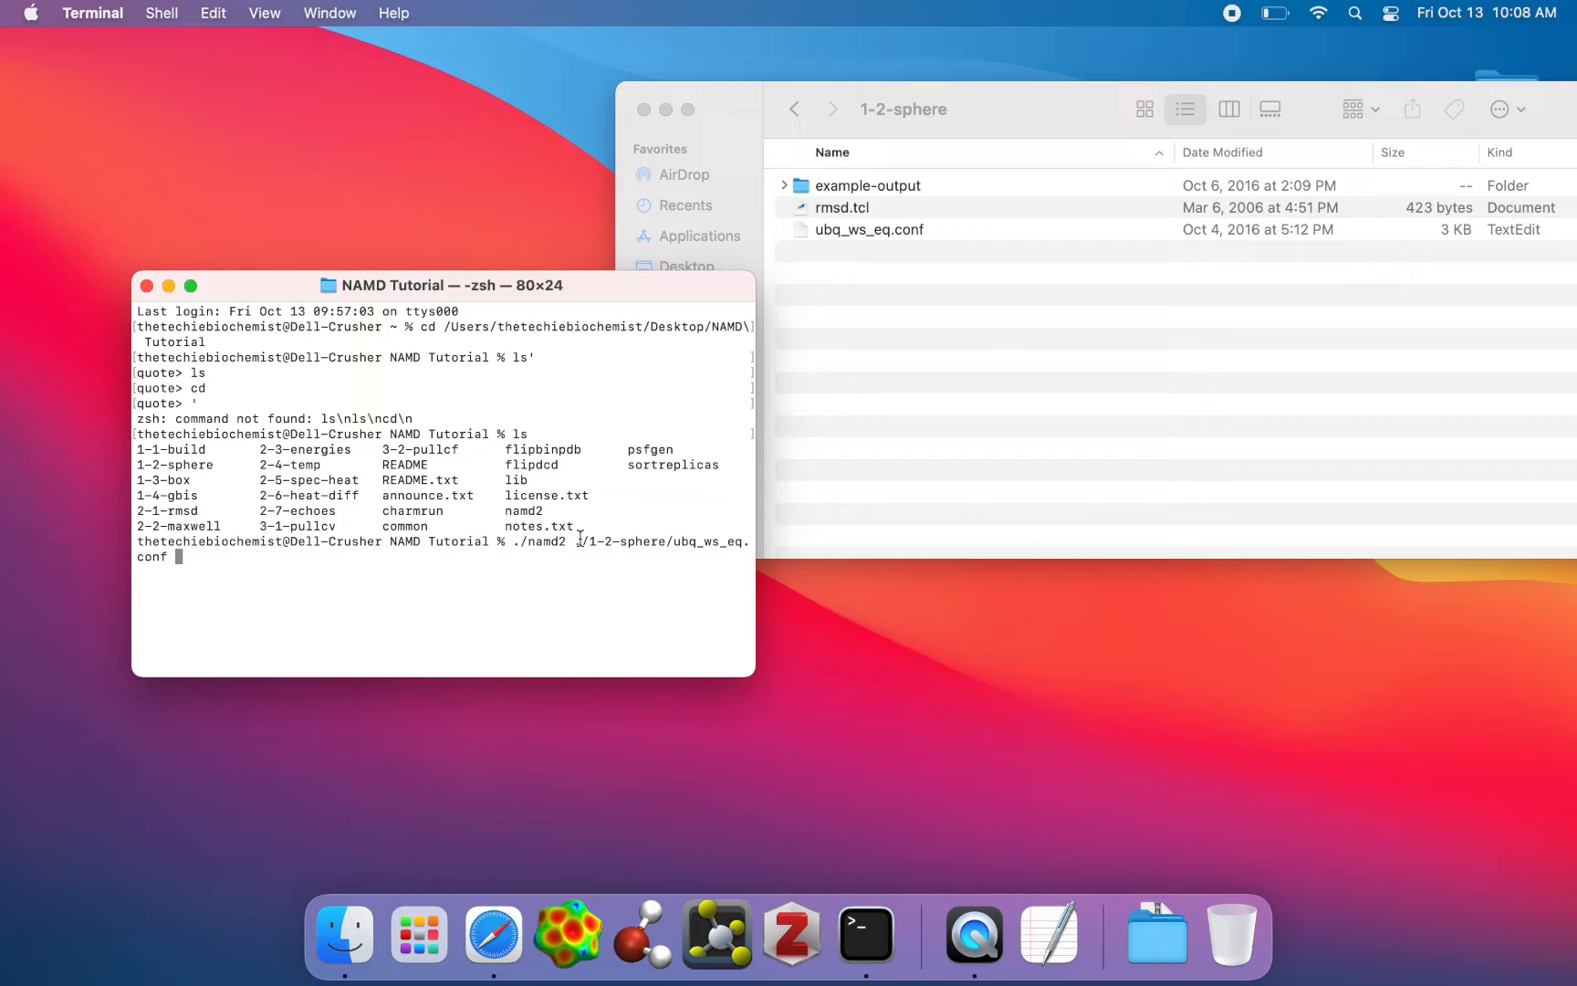
{"action": "mouse_move", "coordinate": [618, 565]}
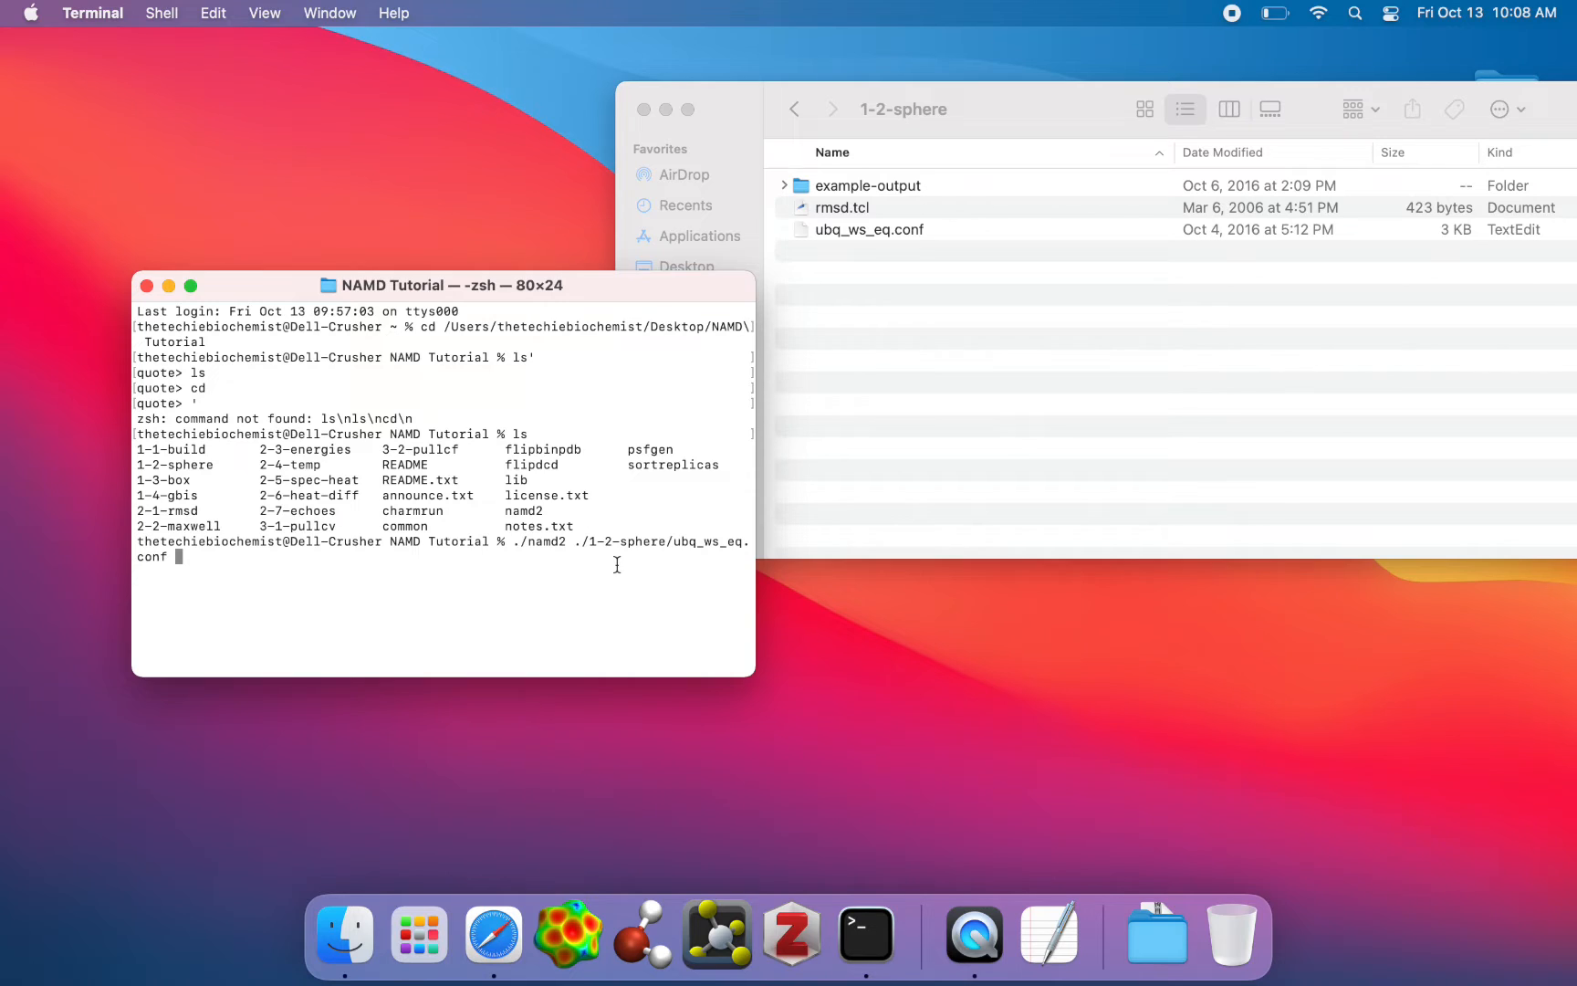
{"action": "mouse_move", "coordinate": [111, 589]}
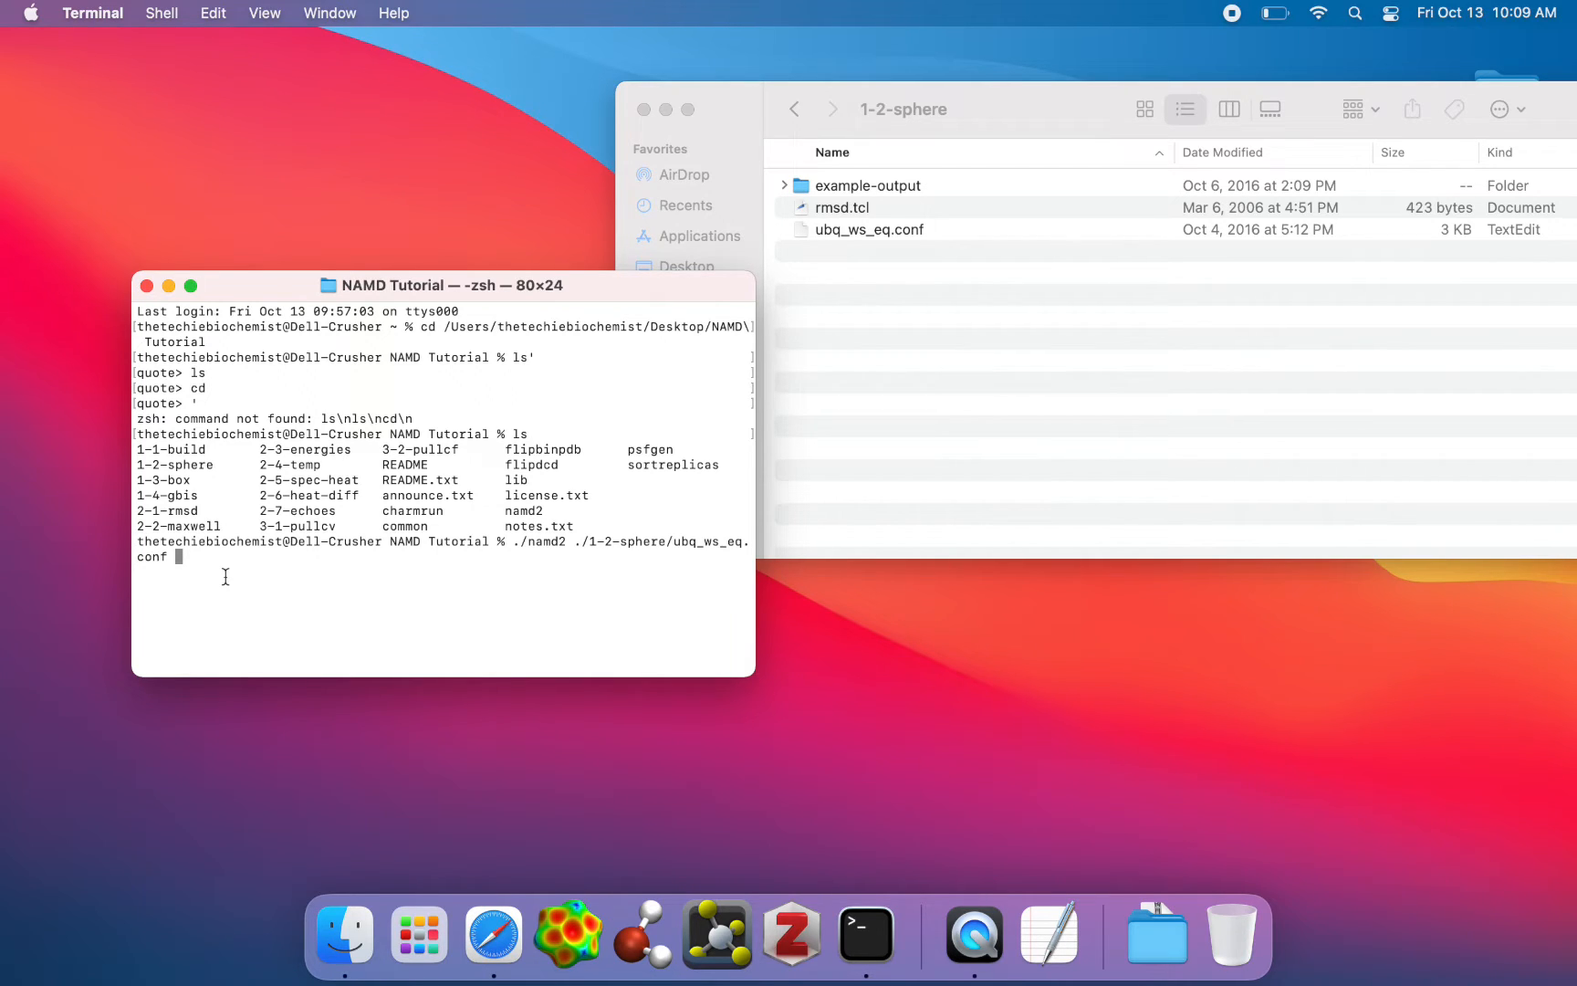
Open ubq_ws_eq.conf in TextEdit and change the minimize value to 100.
{"action": "left_click", "coordinate": [868, 229]}
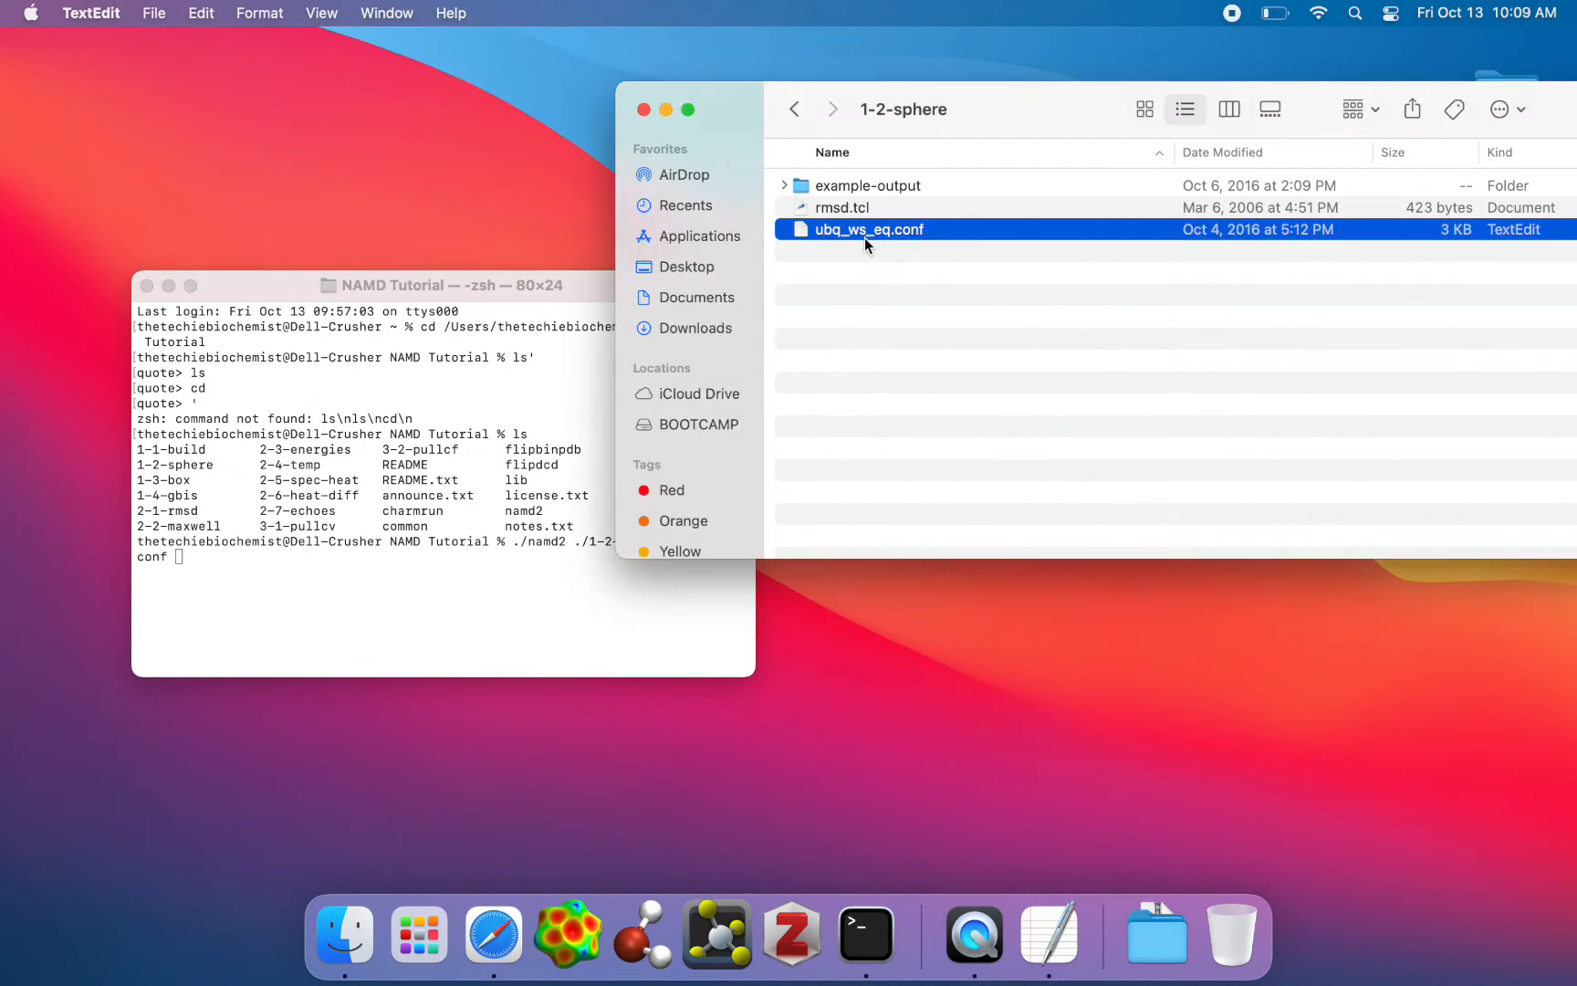
{"action": "double_click", "coordinate": [868, 229]}
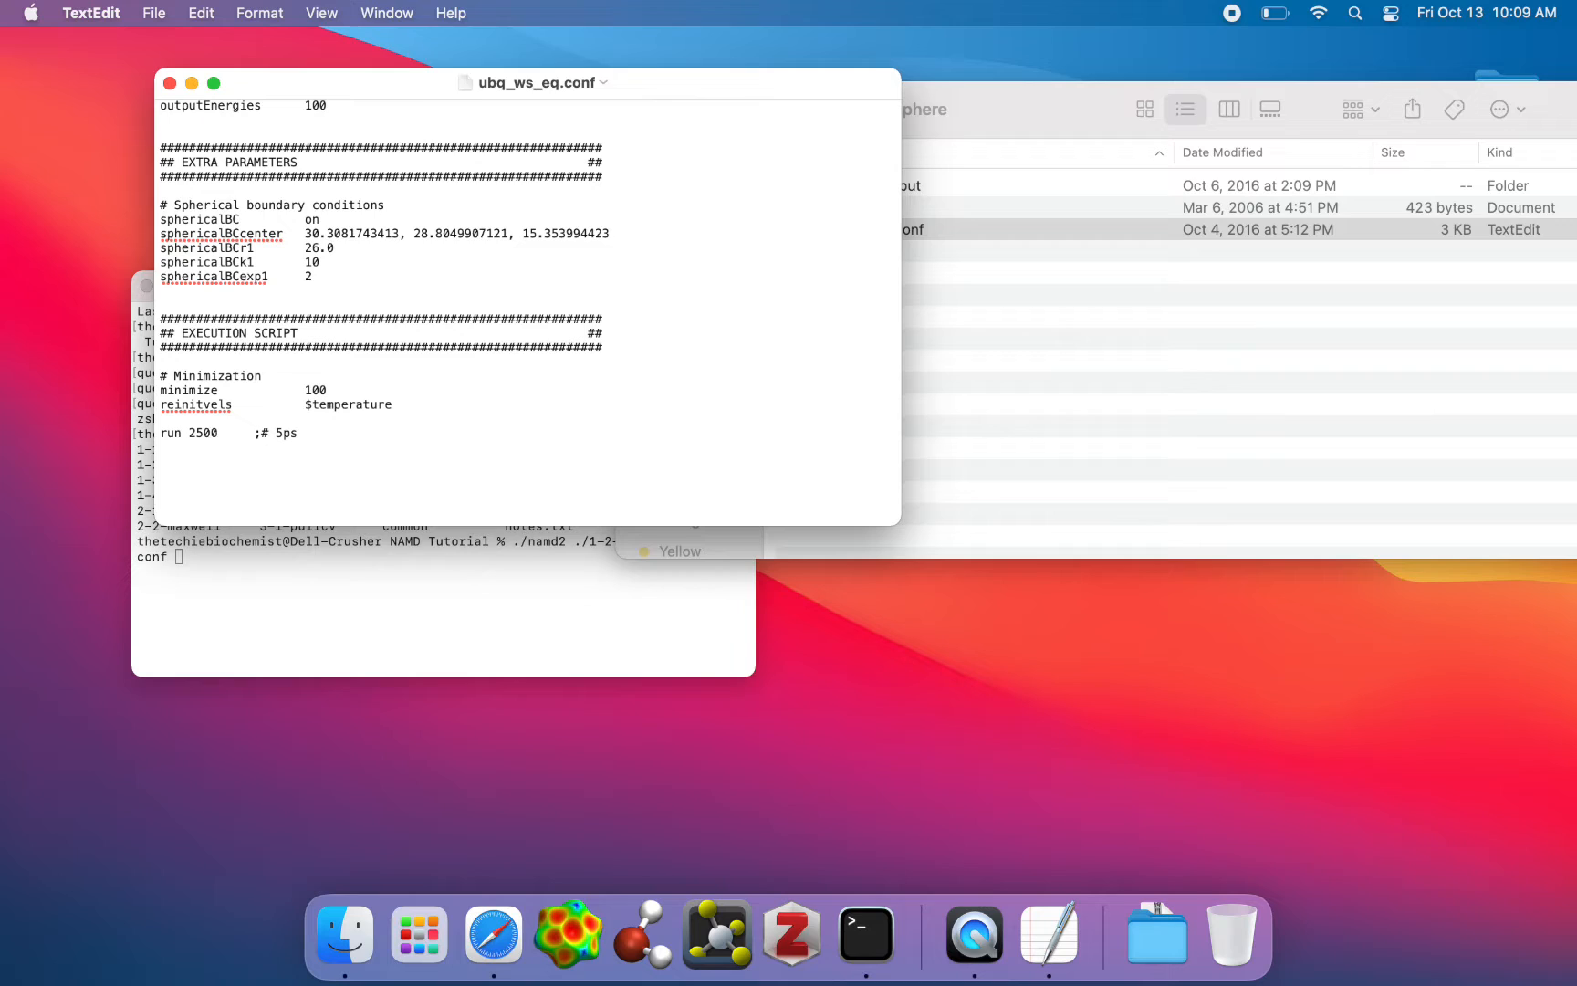
{"action": "type", "text": "100"}
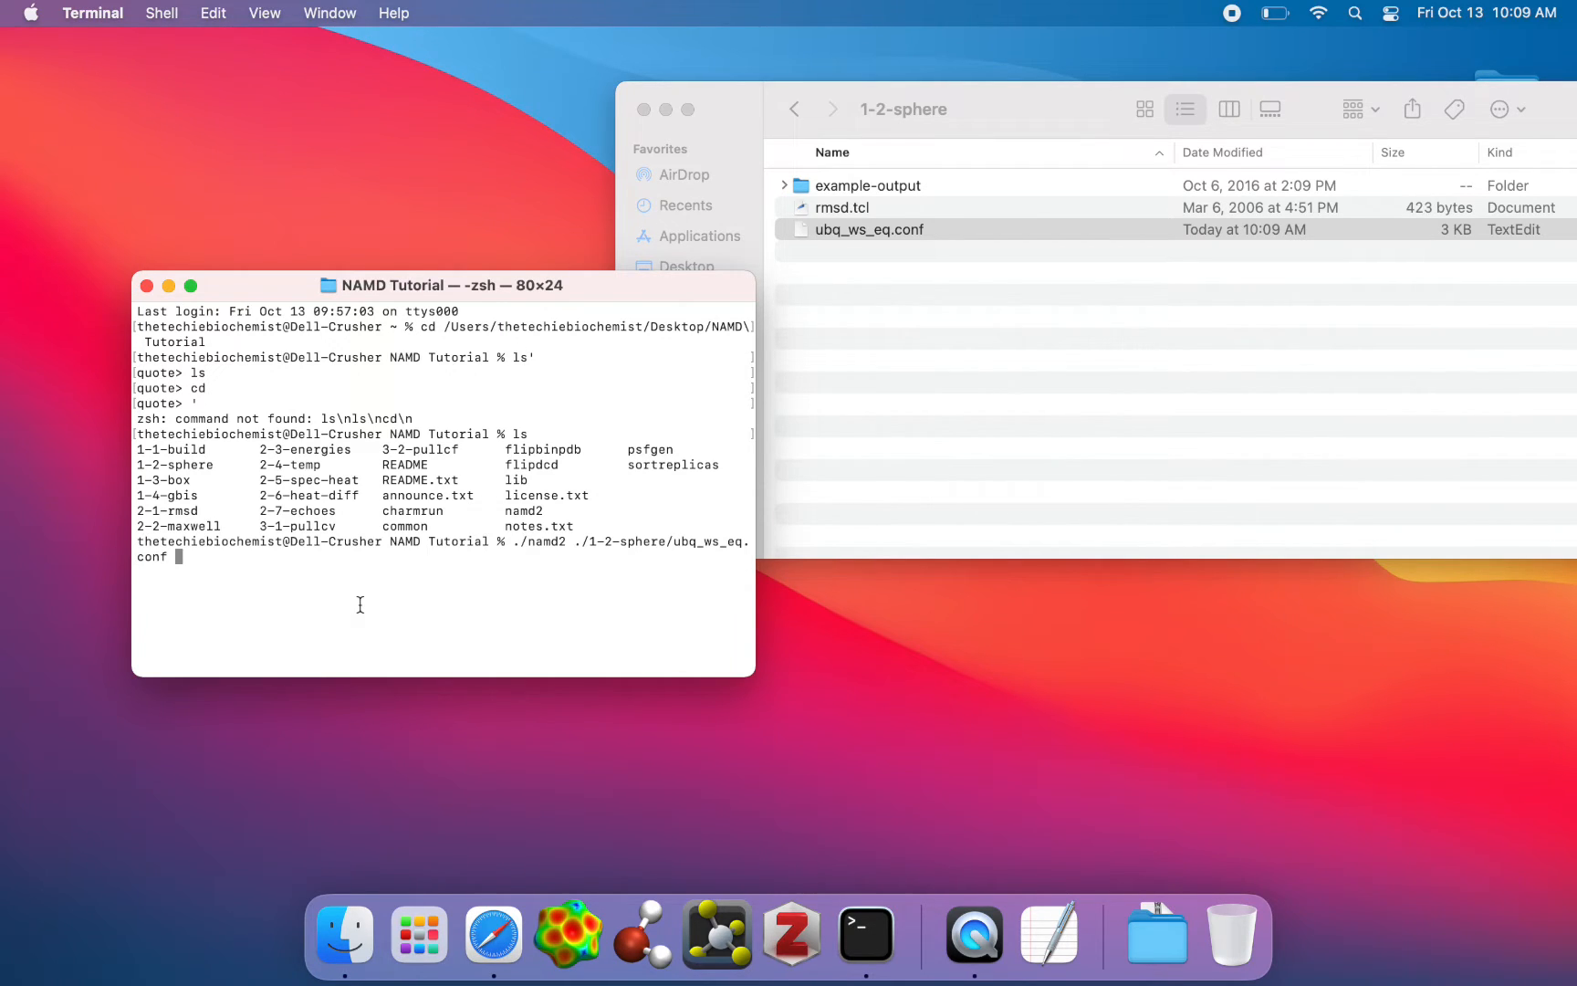
{"action": "mouse_move", "coordinate": [345, 579]}
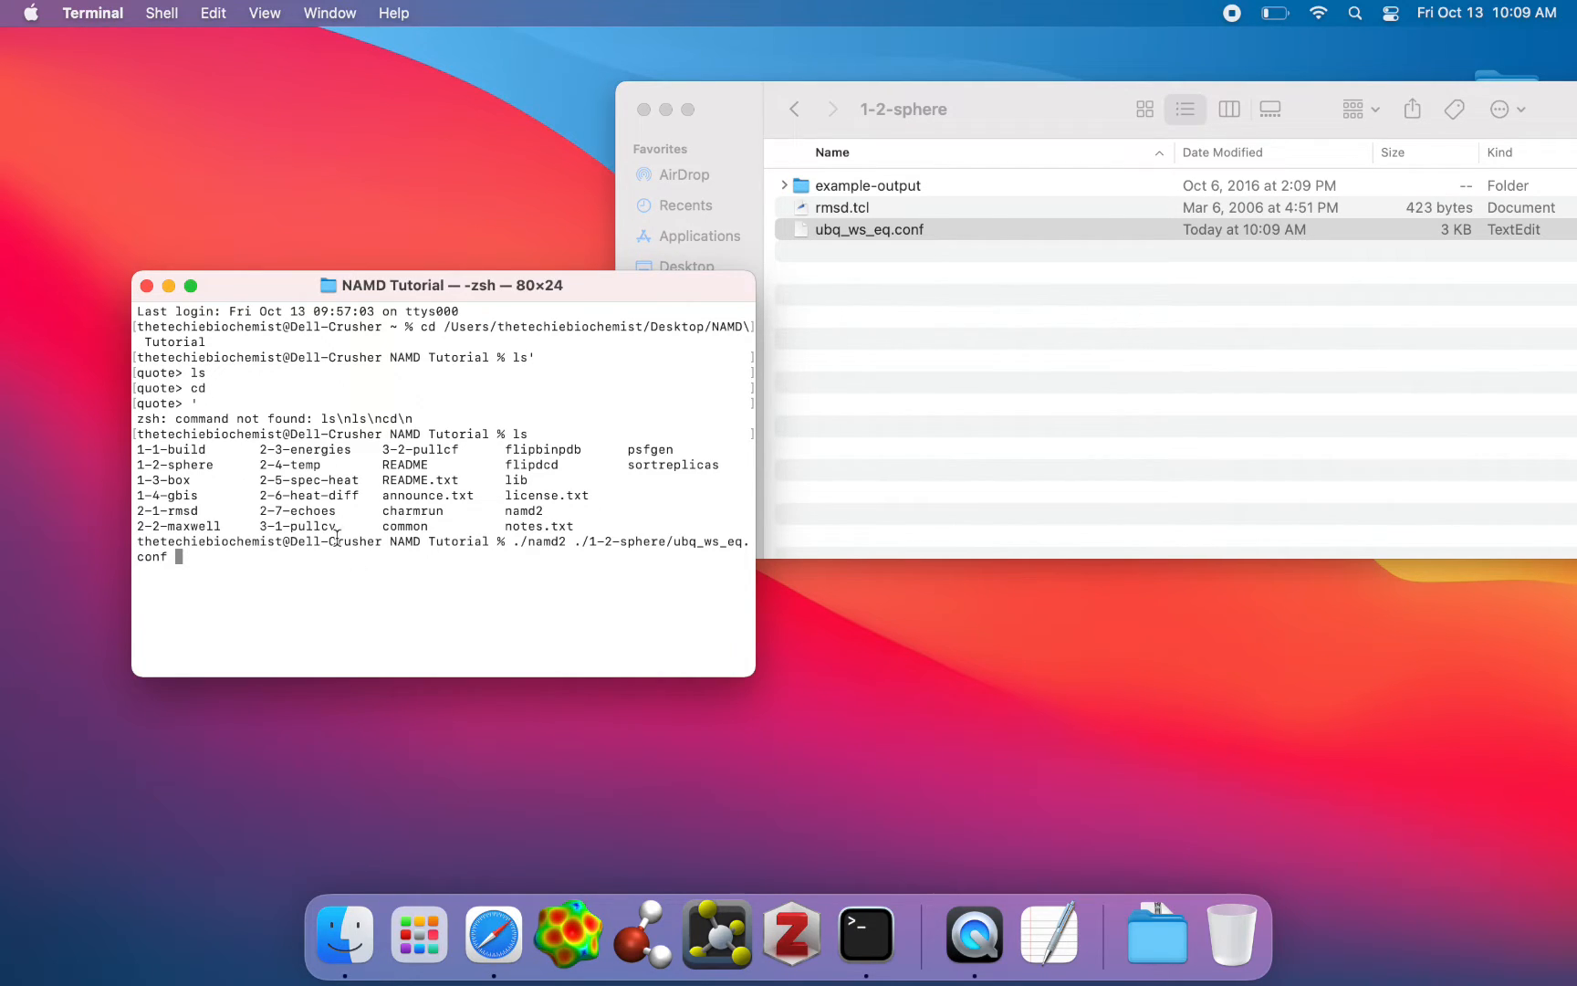
{"action": "mouse_move", "coordinate": [238, 575]}
{"action": "type", "text": " >"}
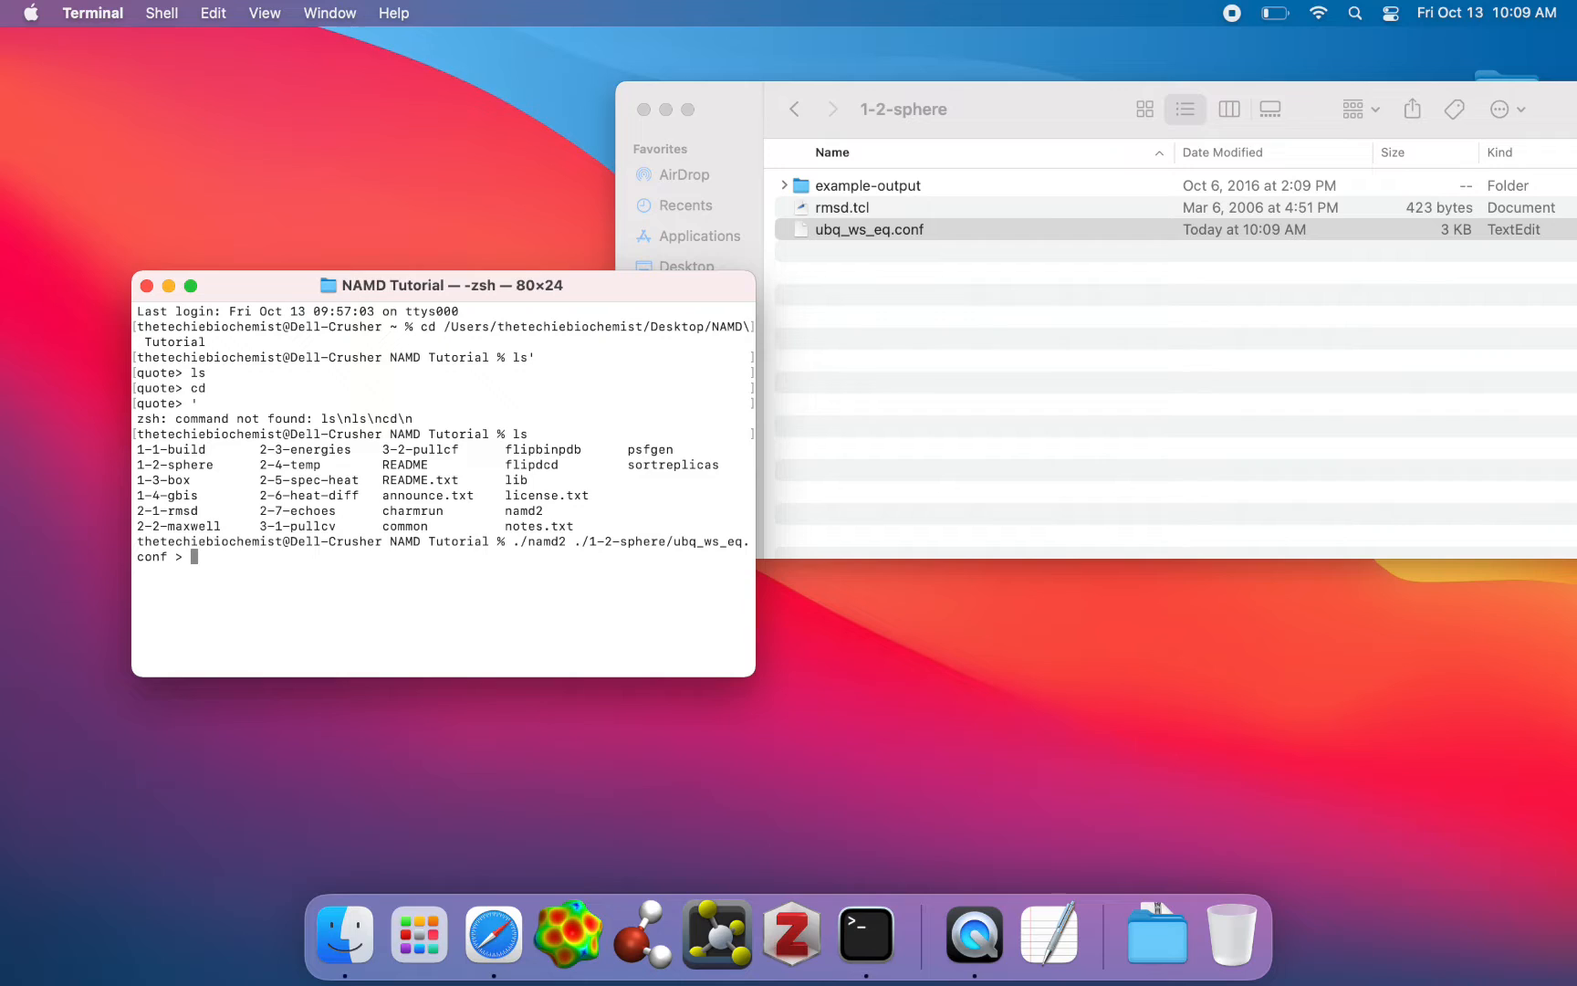
Run ./namd2 on ubq_ws_eq.conf in the background, redirecting output to ubqdemo.log.
{"action": "type", "text": "ubq"}
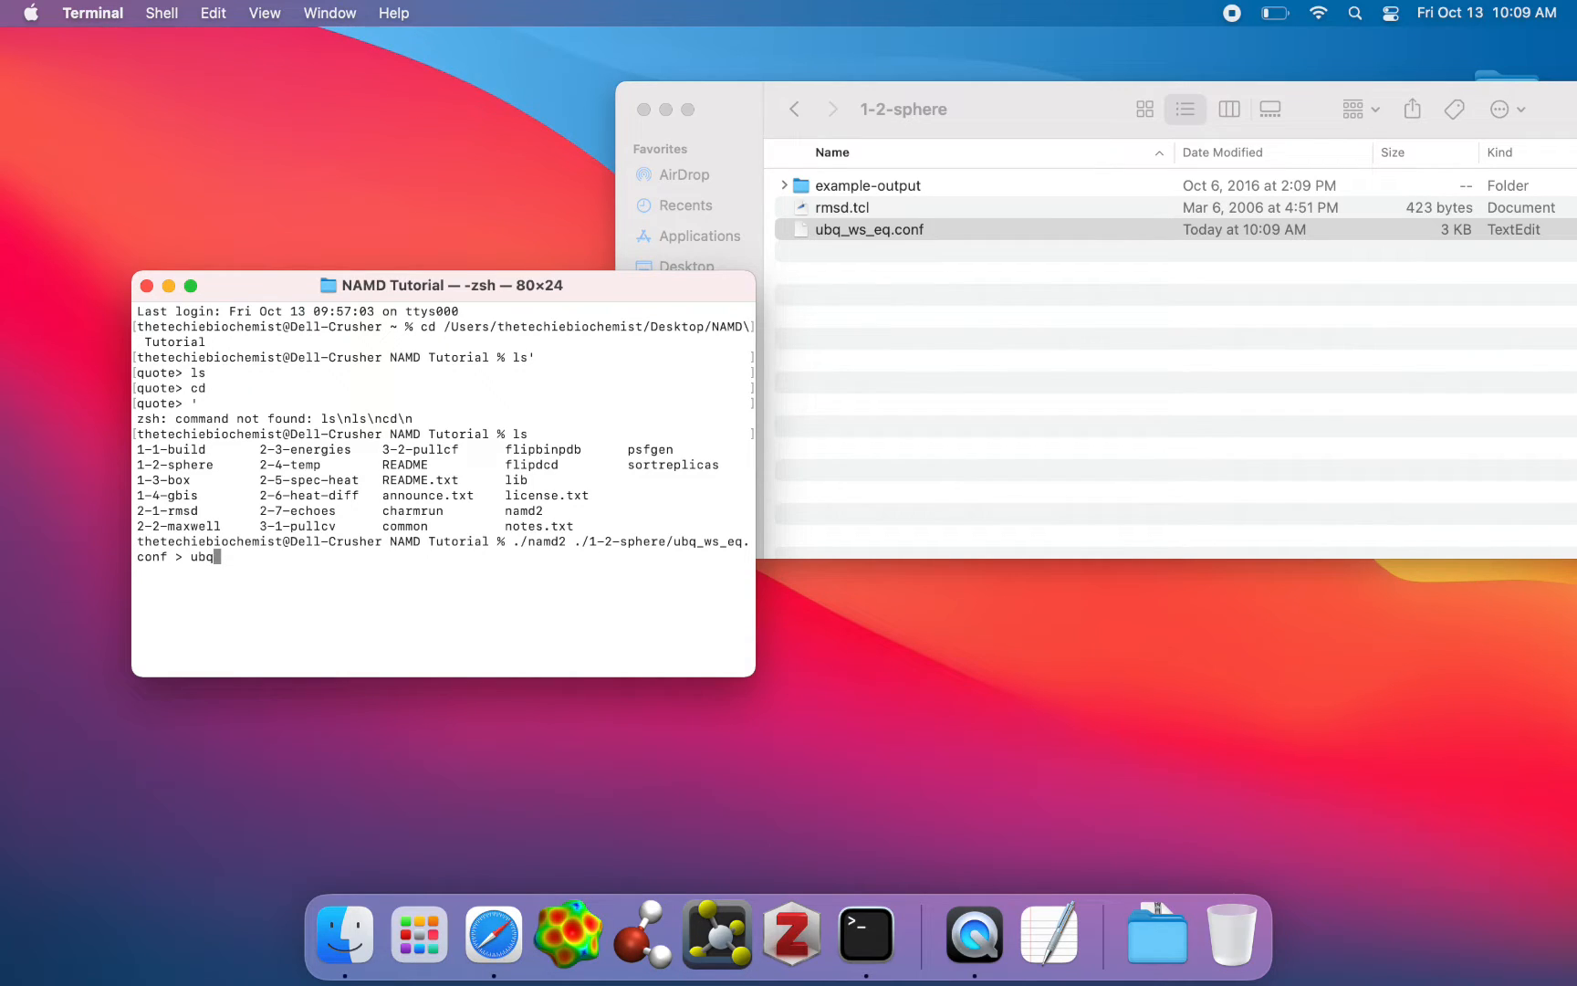
{"action": "type", "text": "demo"}
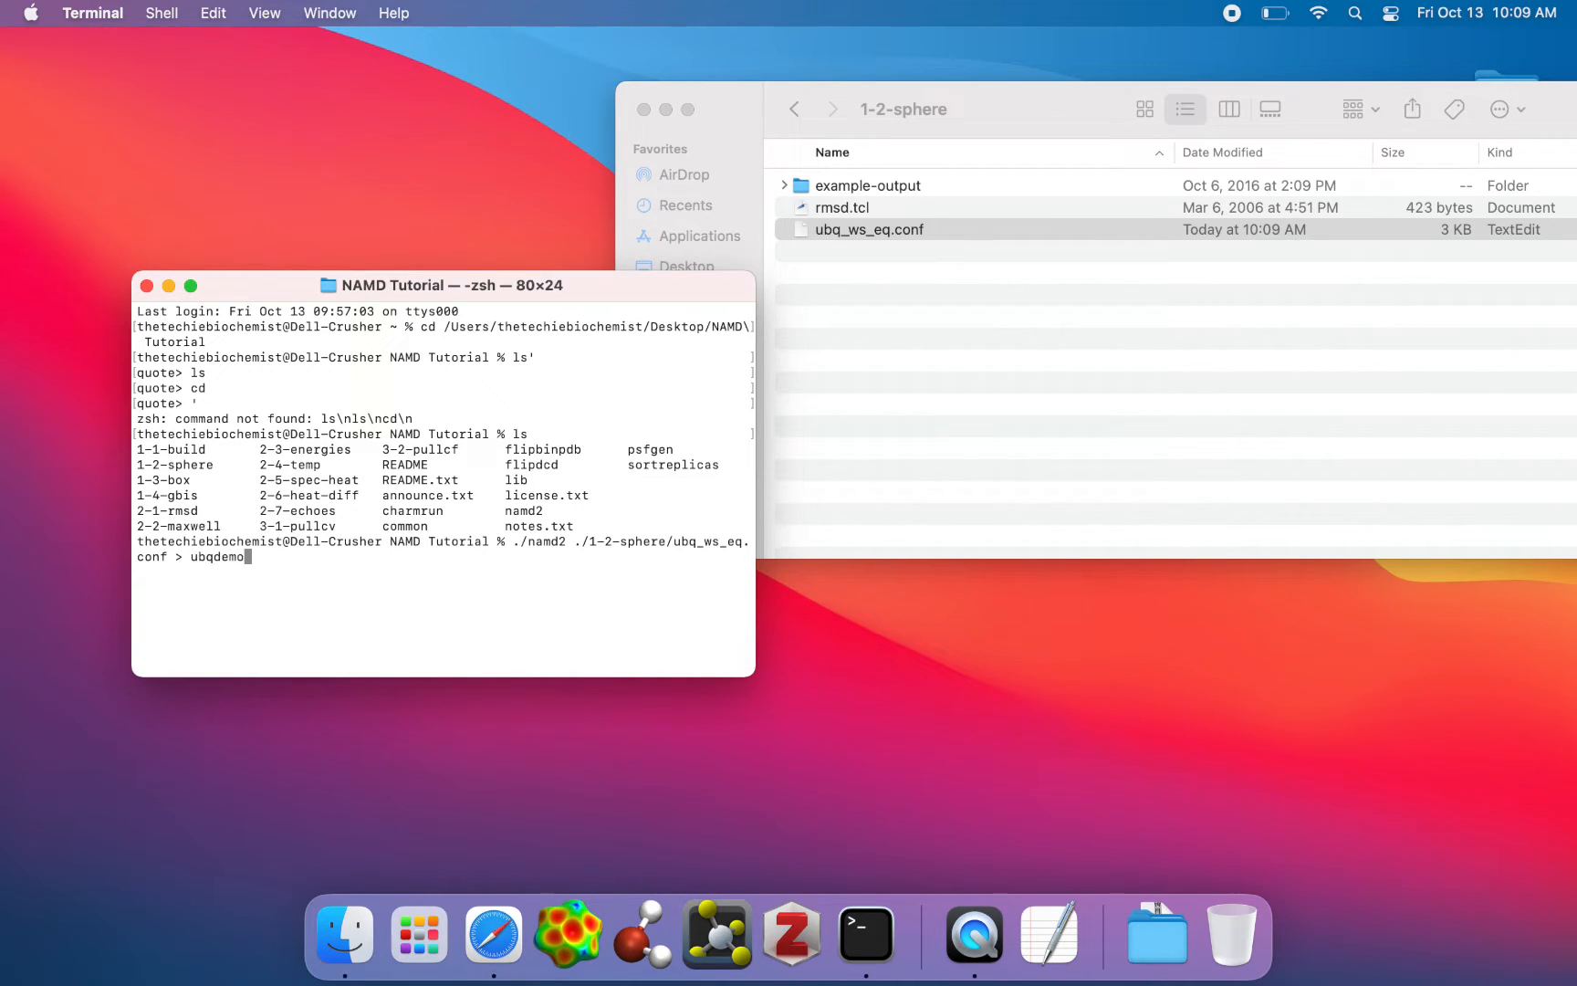
{"action": "type", "text": ".log &"}
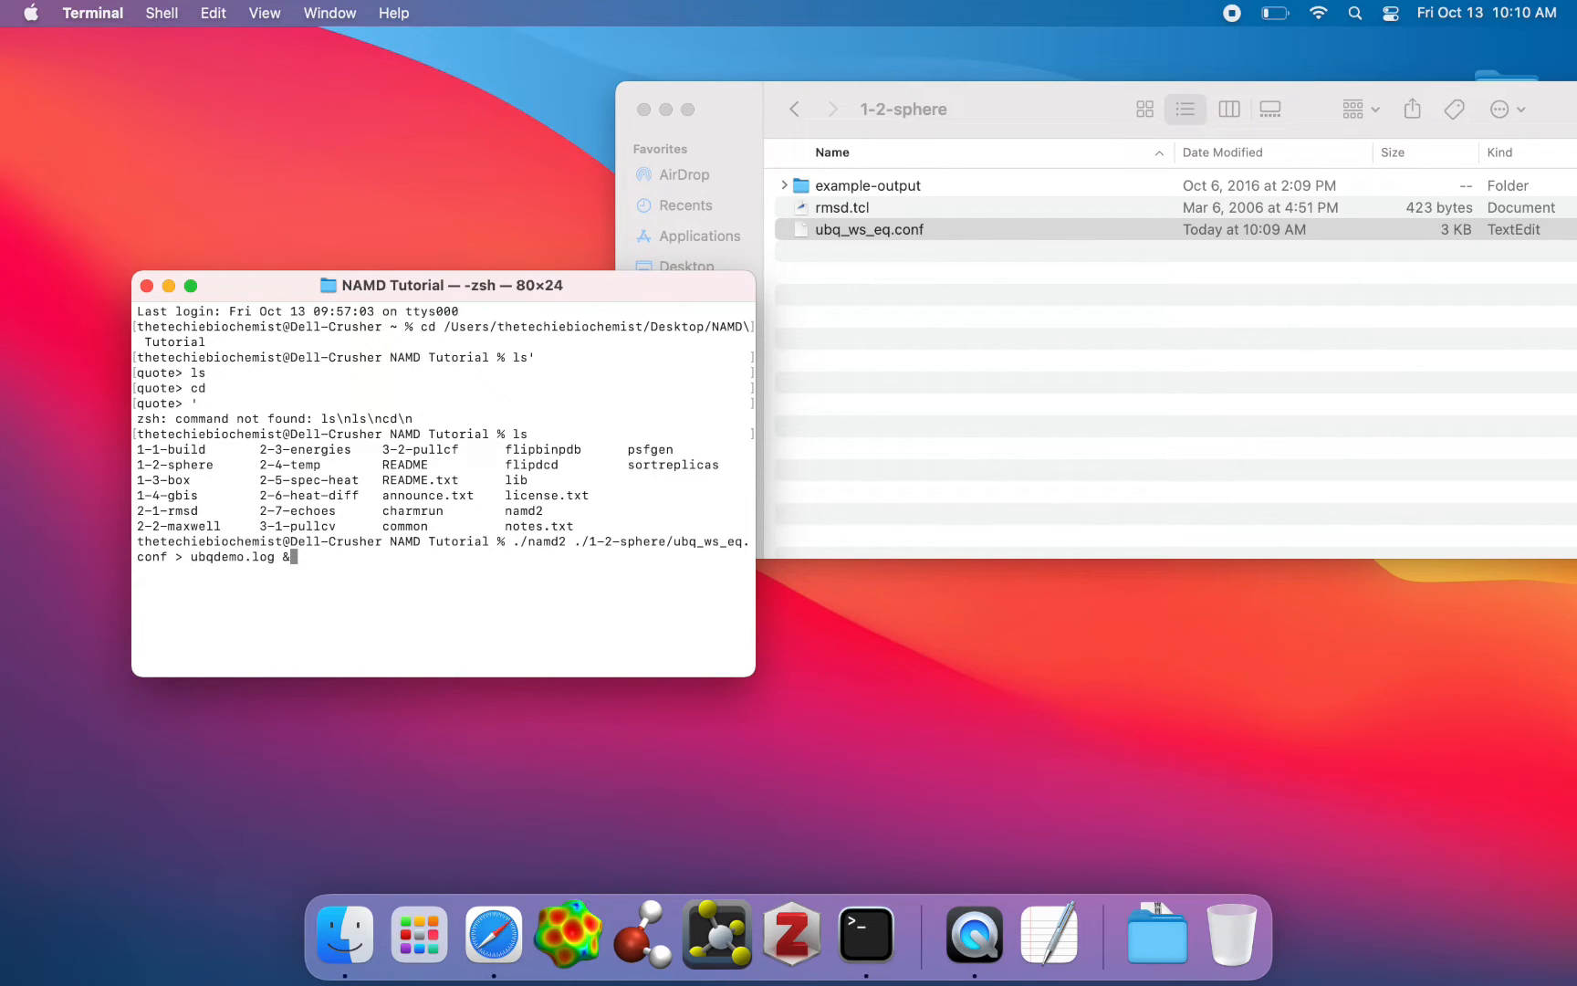
{"action": "key", "text": "Return"}
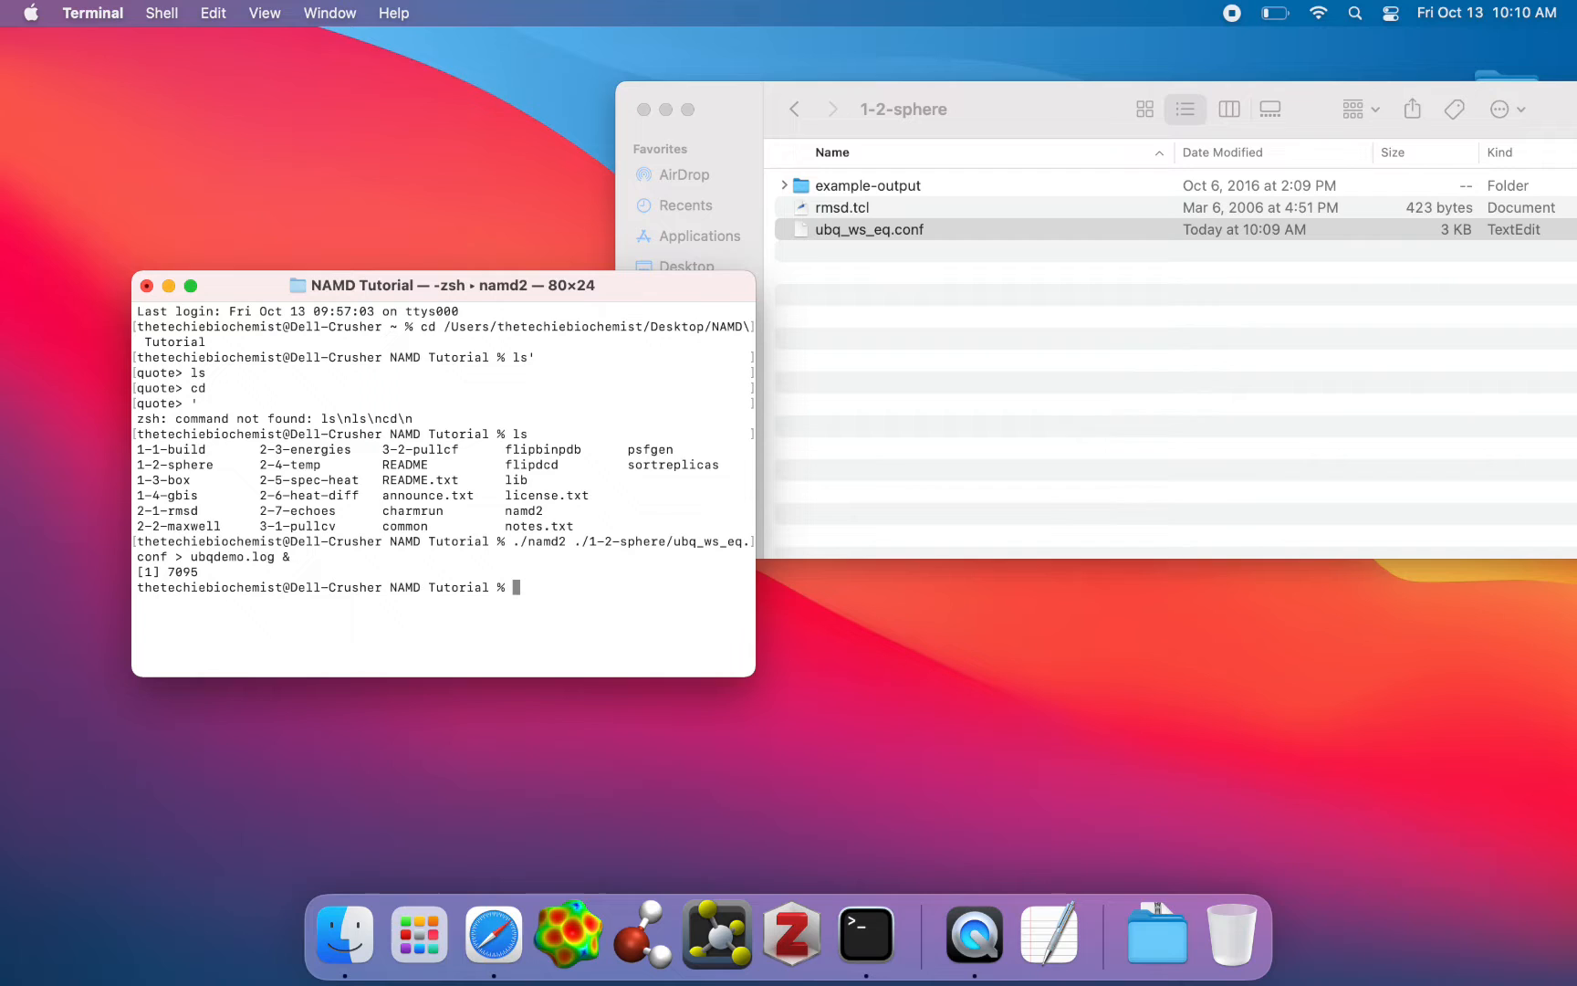
Go back to the NAMD Tutorial folder in Finder and select ubqdemo.log.
{"action": "left_click", "coordinate": [868, 229]}
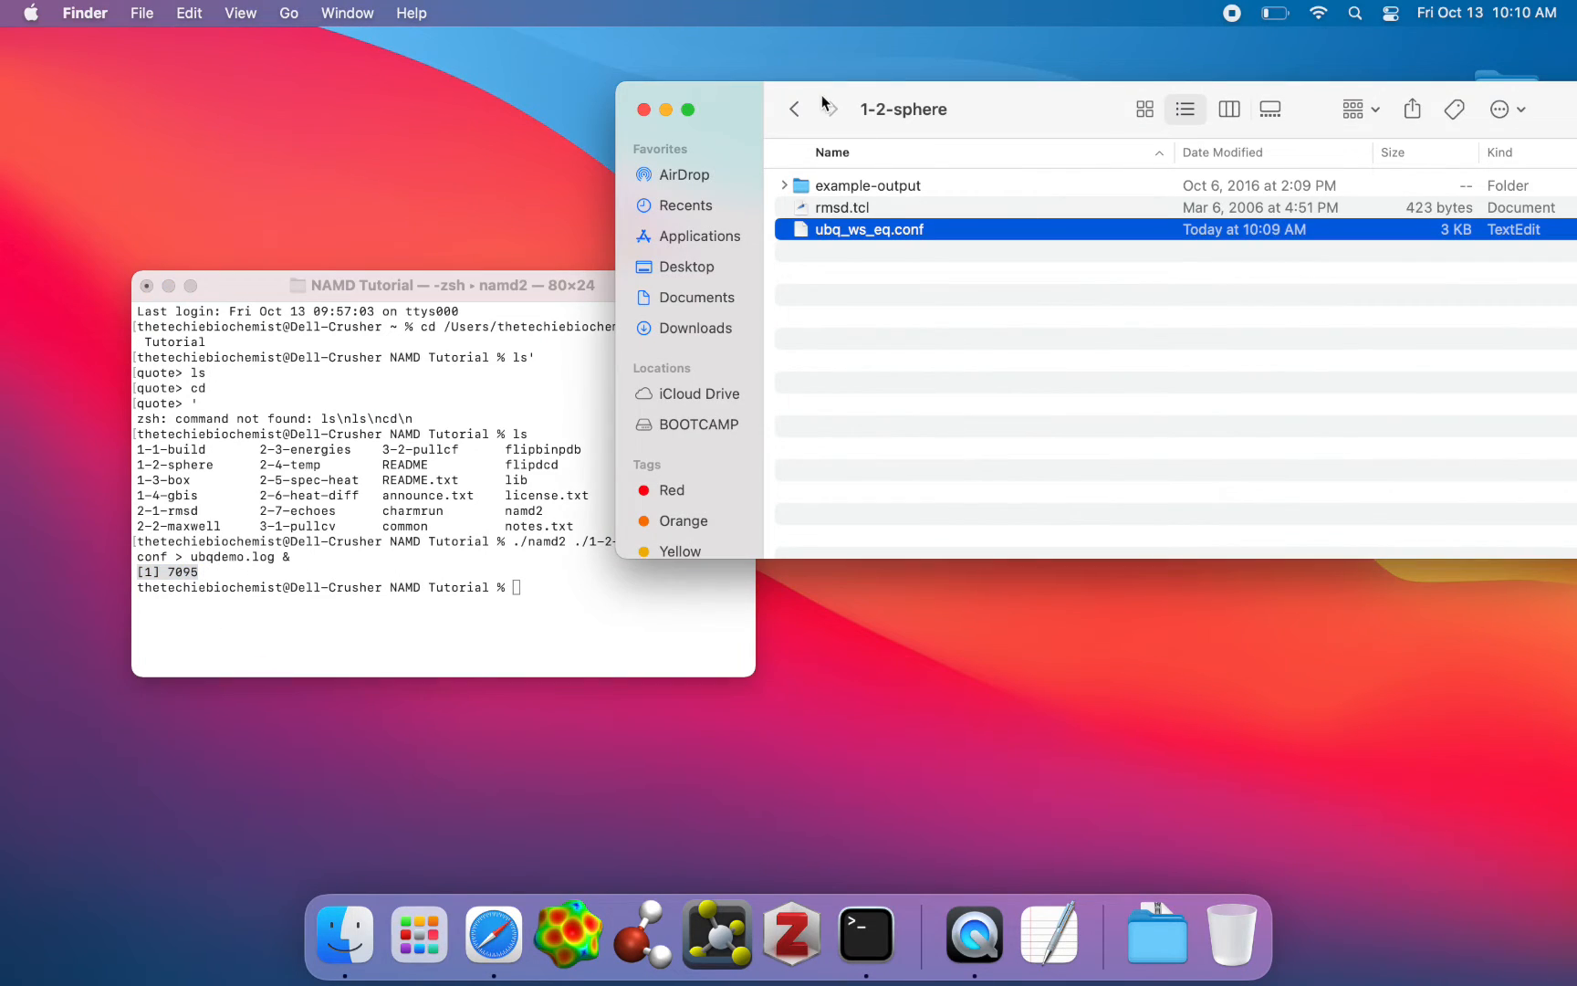
{"action": "left_click", "coordinate": [794, 109]}
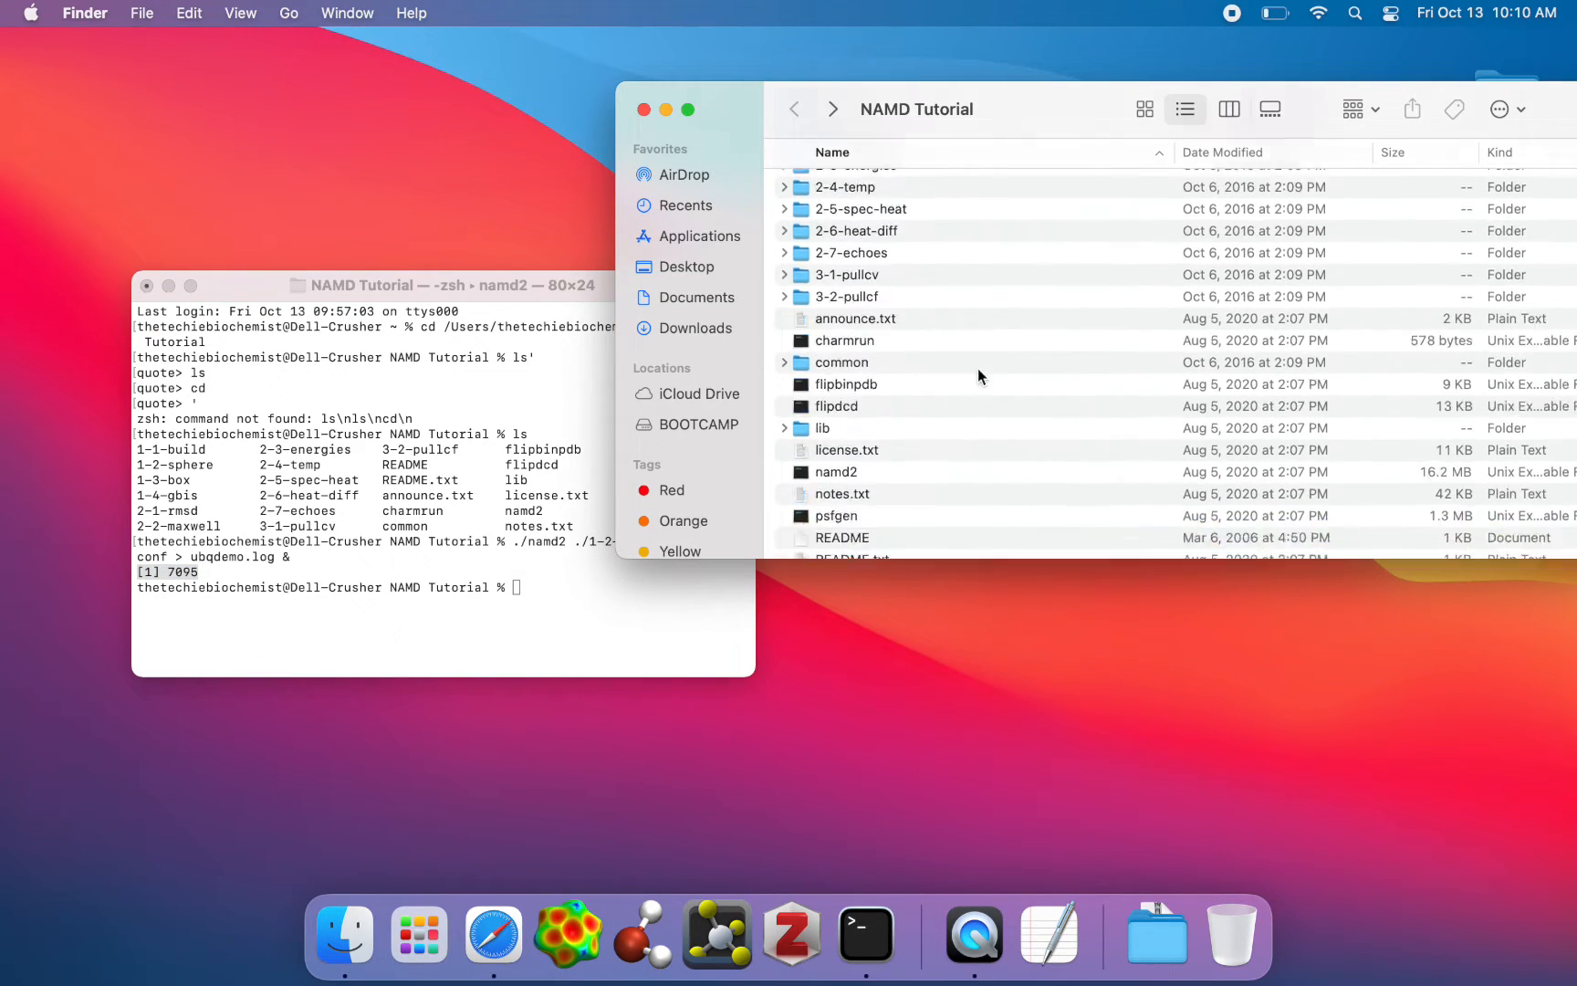
{"action": "left_click", "coordinate": [856, 536]}
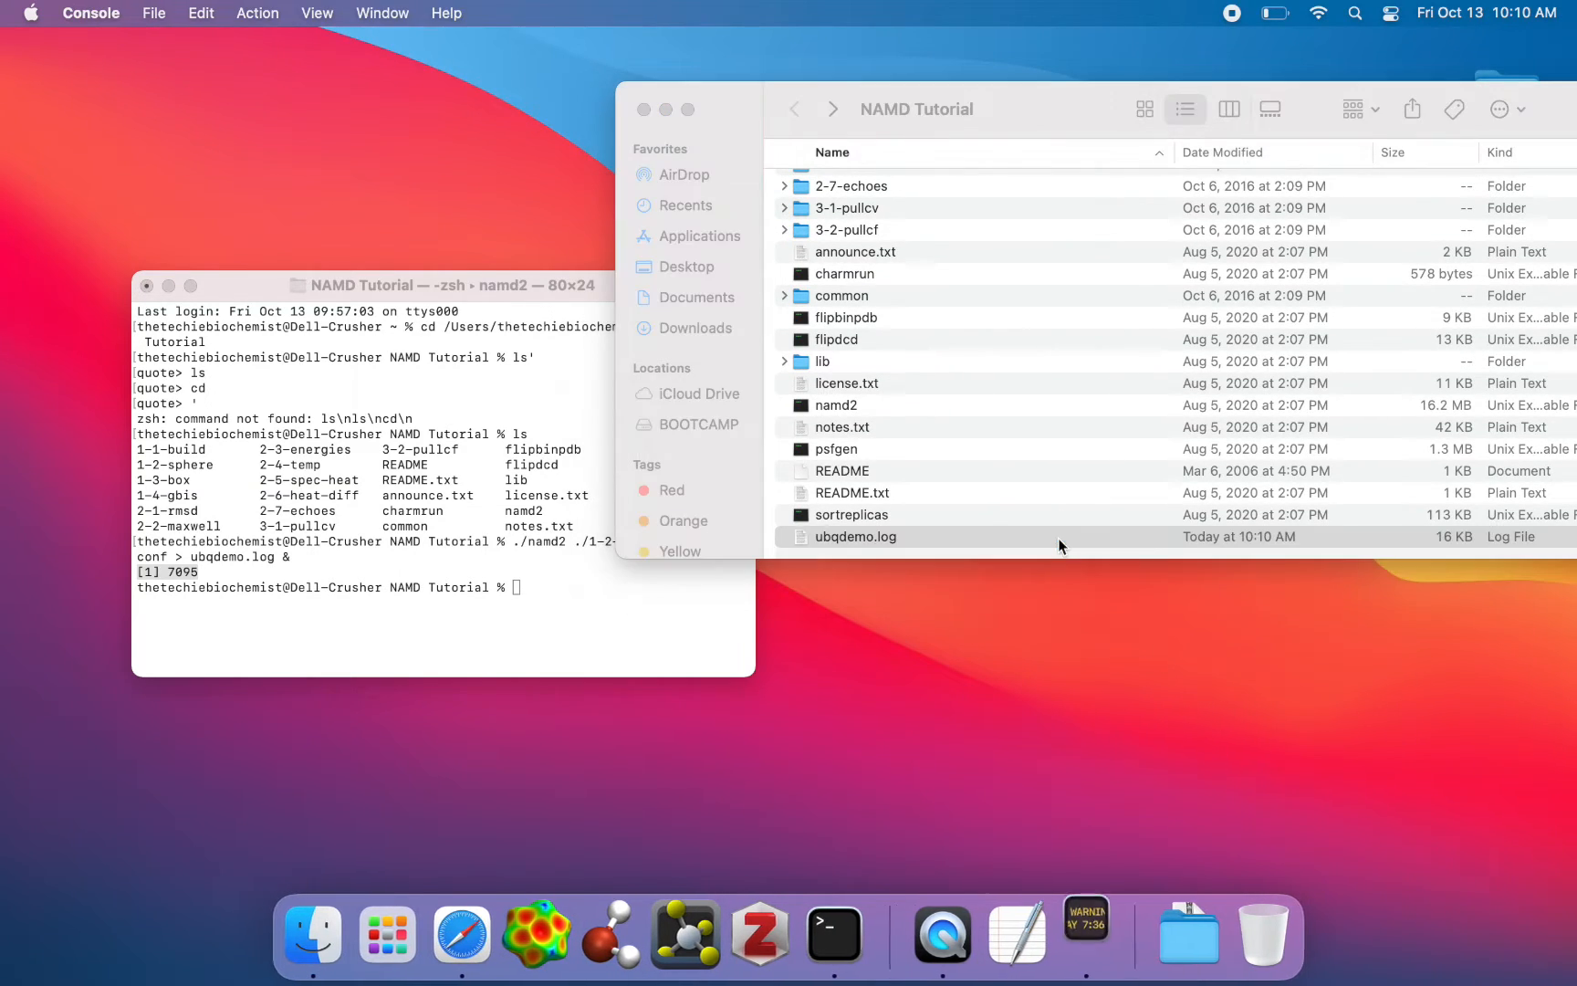
Open ubqdemo.log in Console and scroll through the growing minimization ENERGY lines.
{"action": "double_click", "coordinate": [855, 536]}
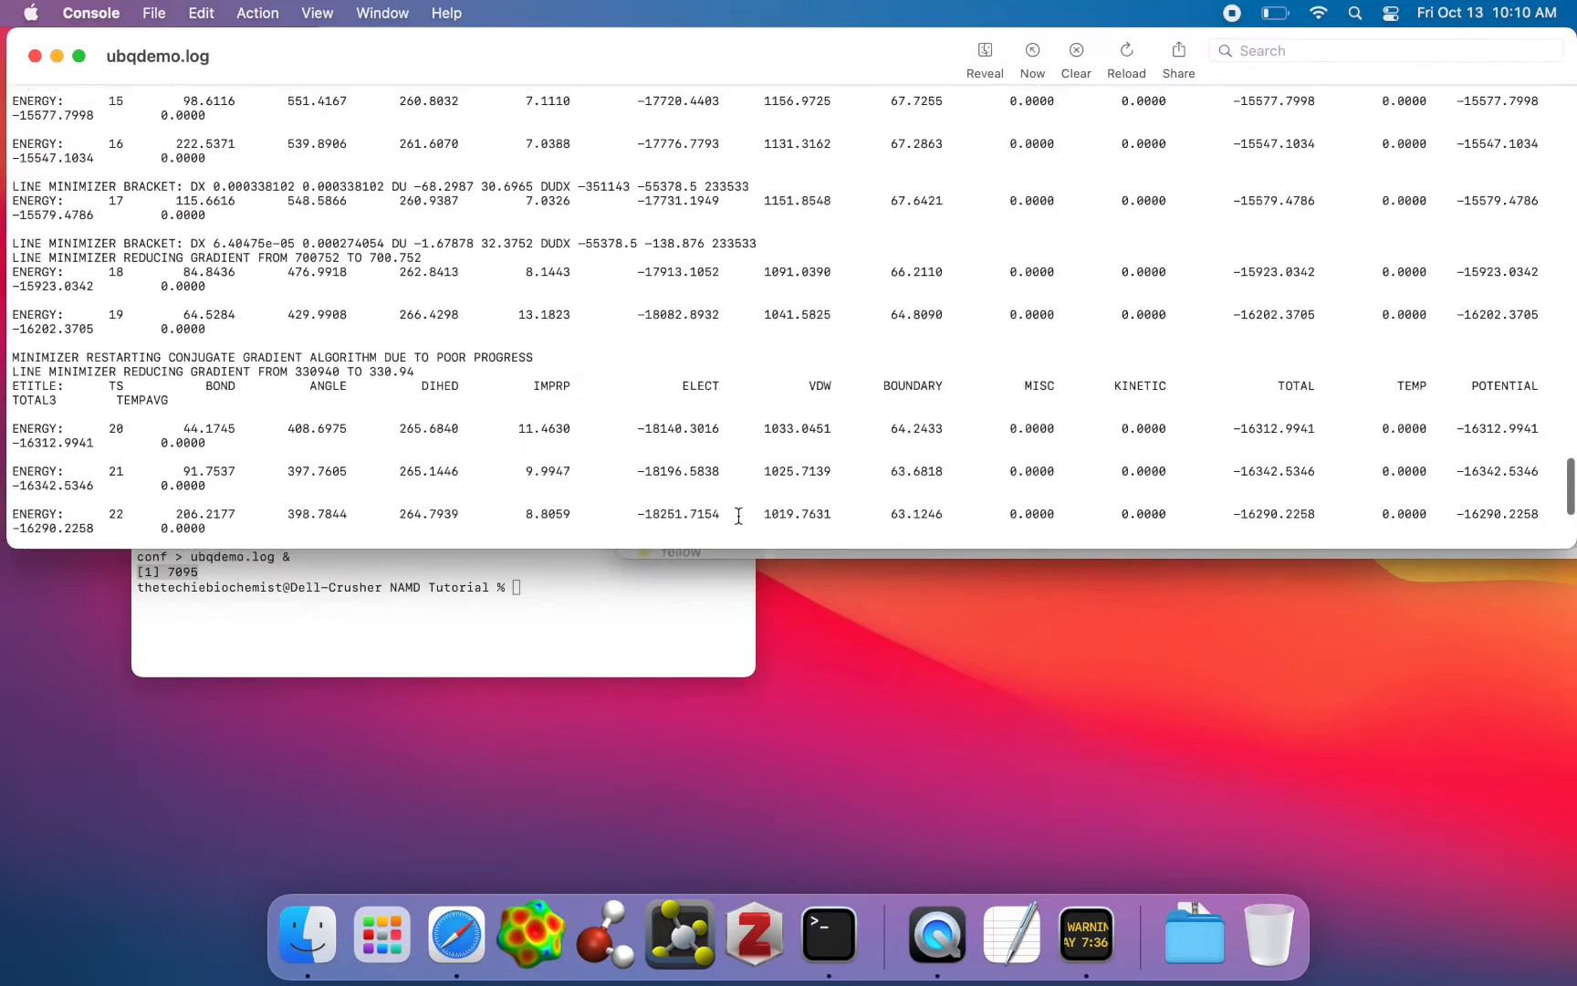
{"action": "scroll", "scroll_direction": "down", "scroll_amount": 3}
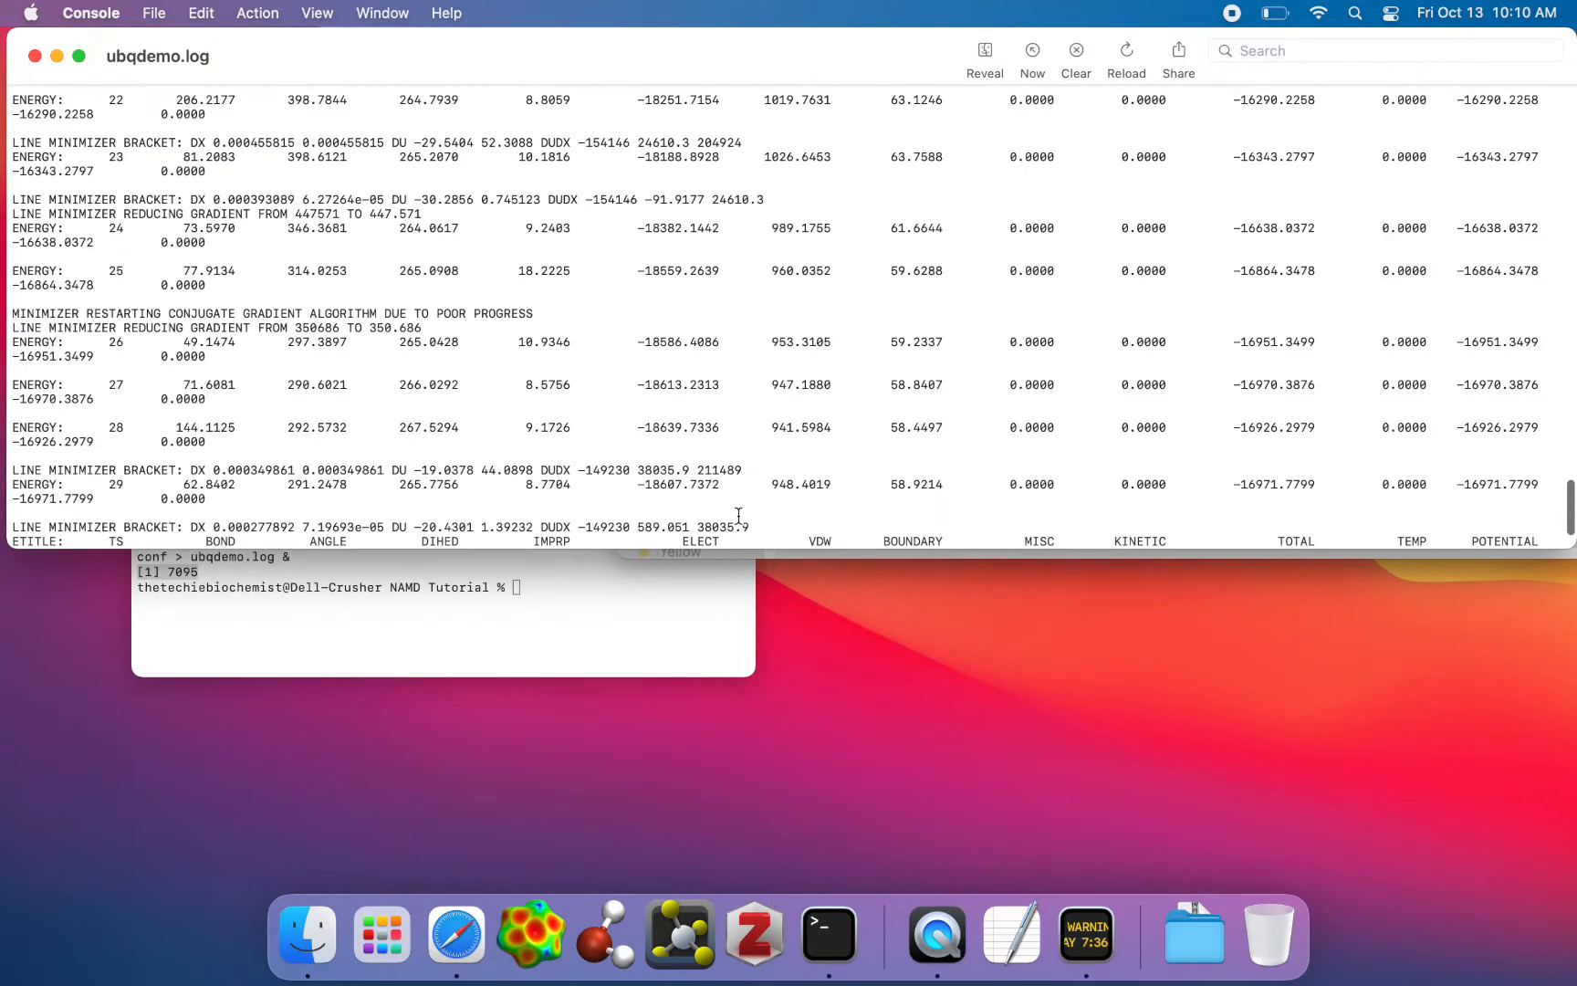
{"action": "scroll", "scroll_direction": "down", "scroll_amount": 3}
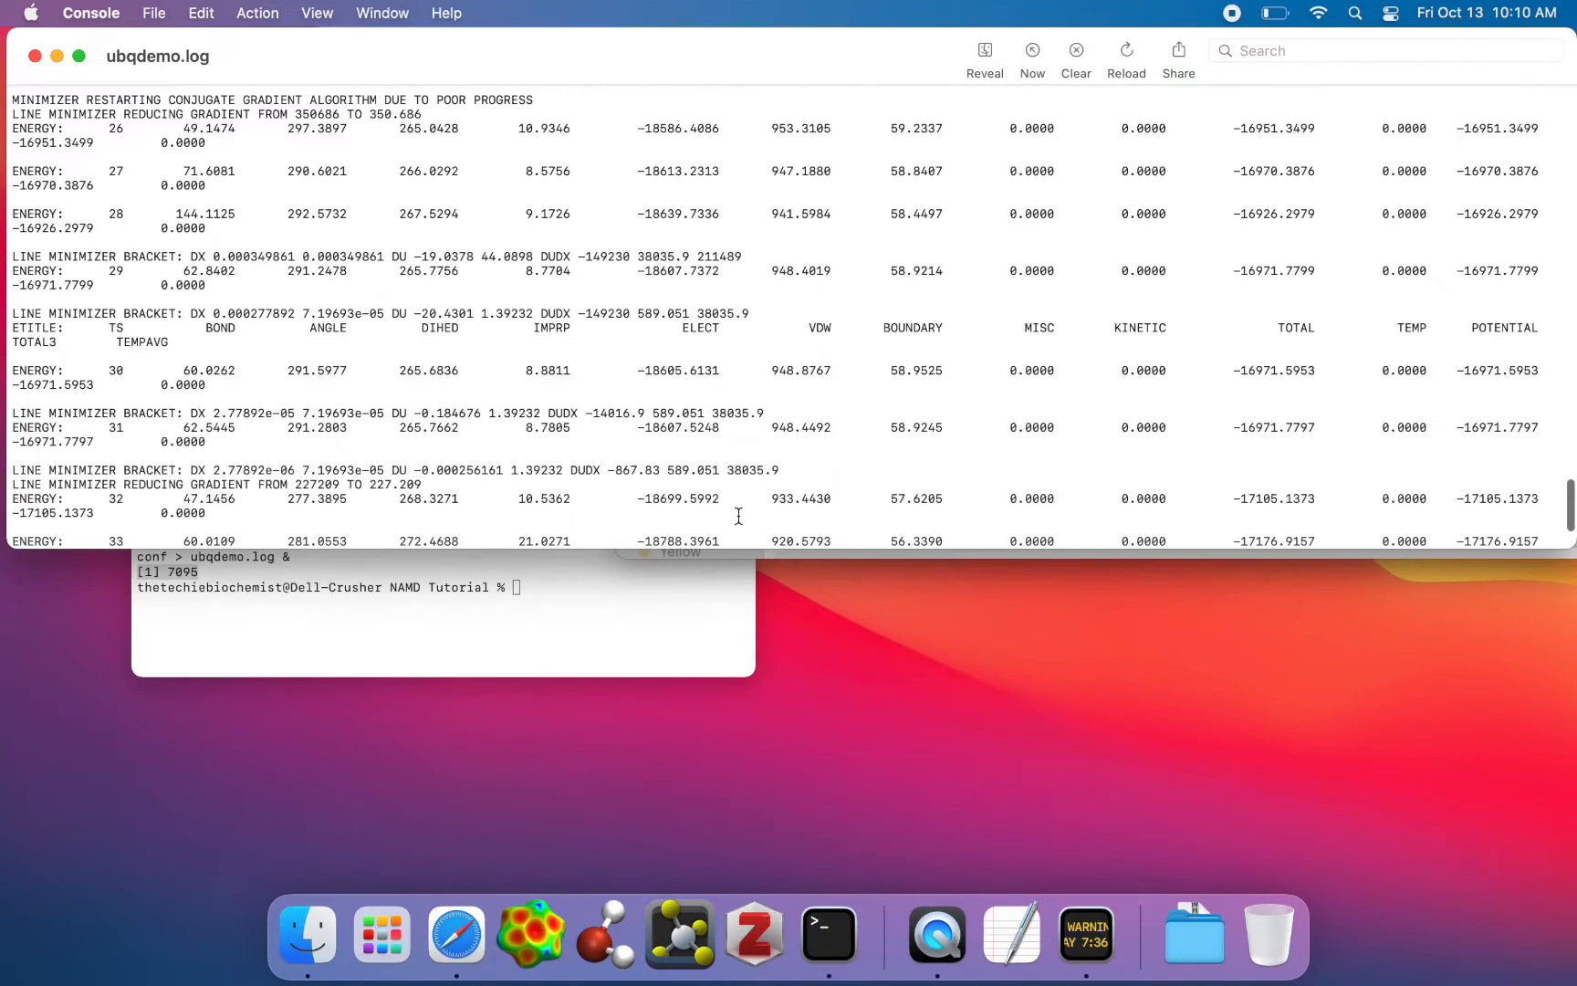
{"action": "scroll", "scroll_direction": "down", "scroll_amount": 3}
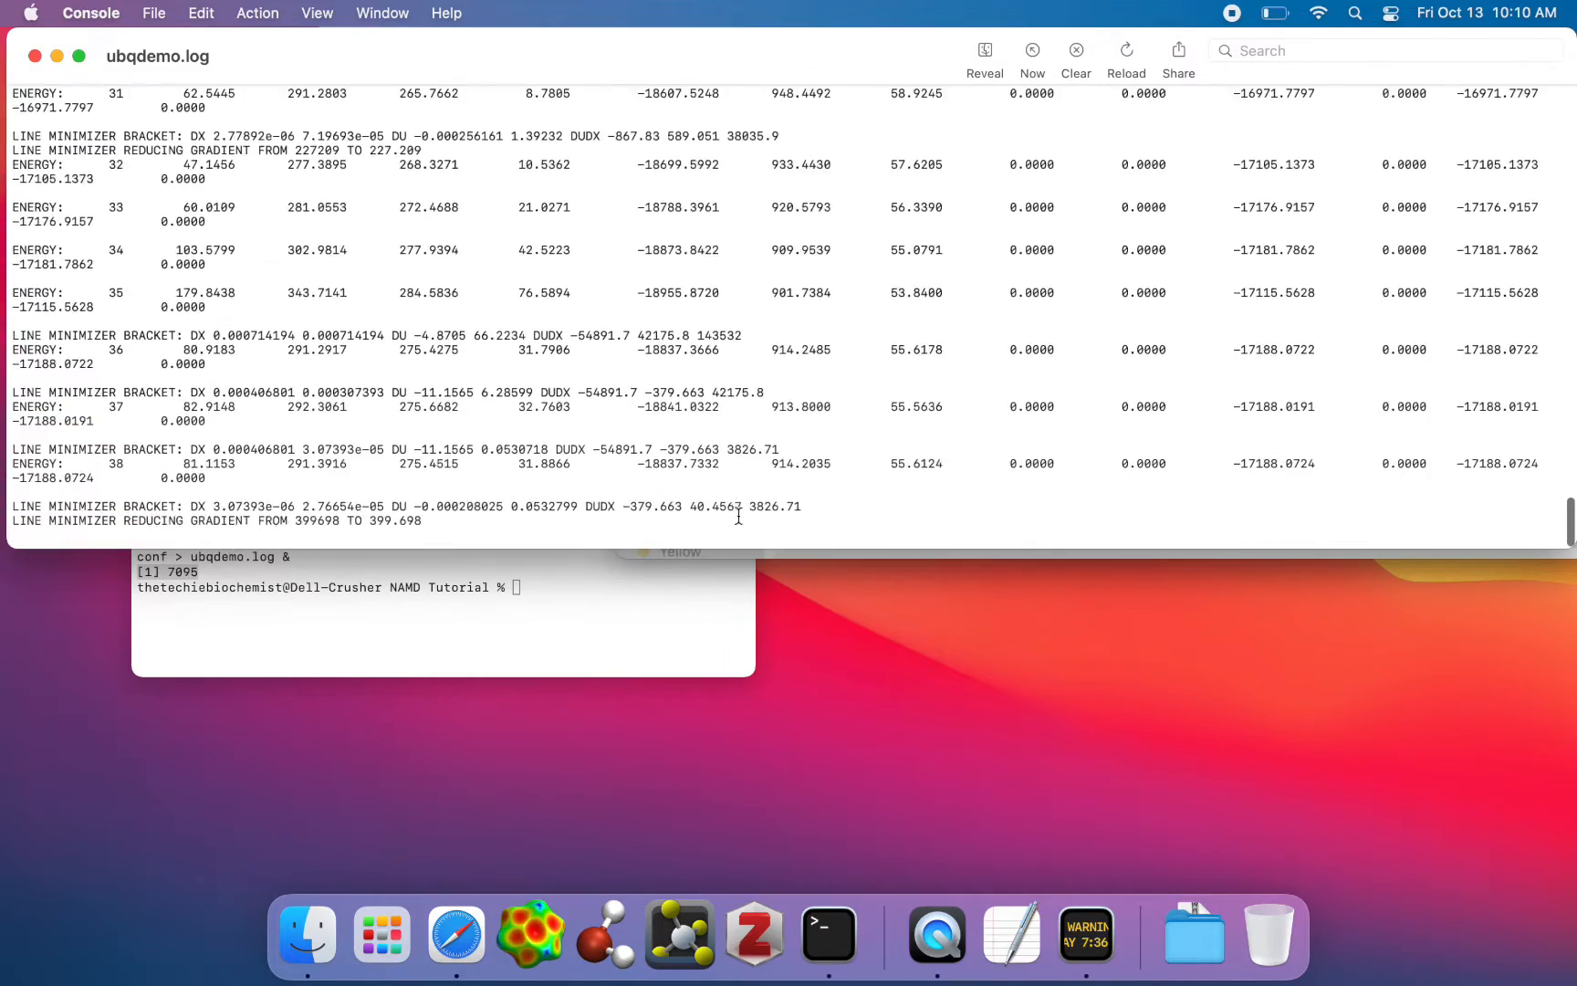
{"action": "scroll", "scroll_direction": "up", "scroll_amount": 3}
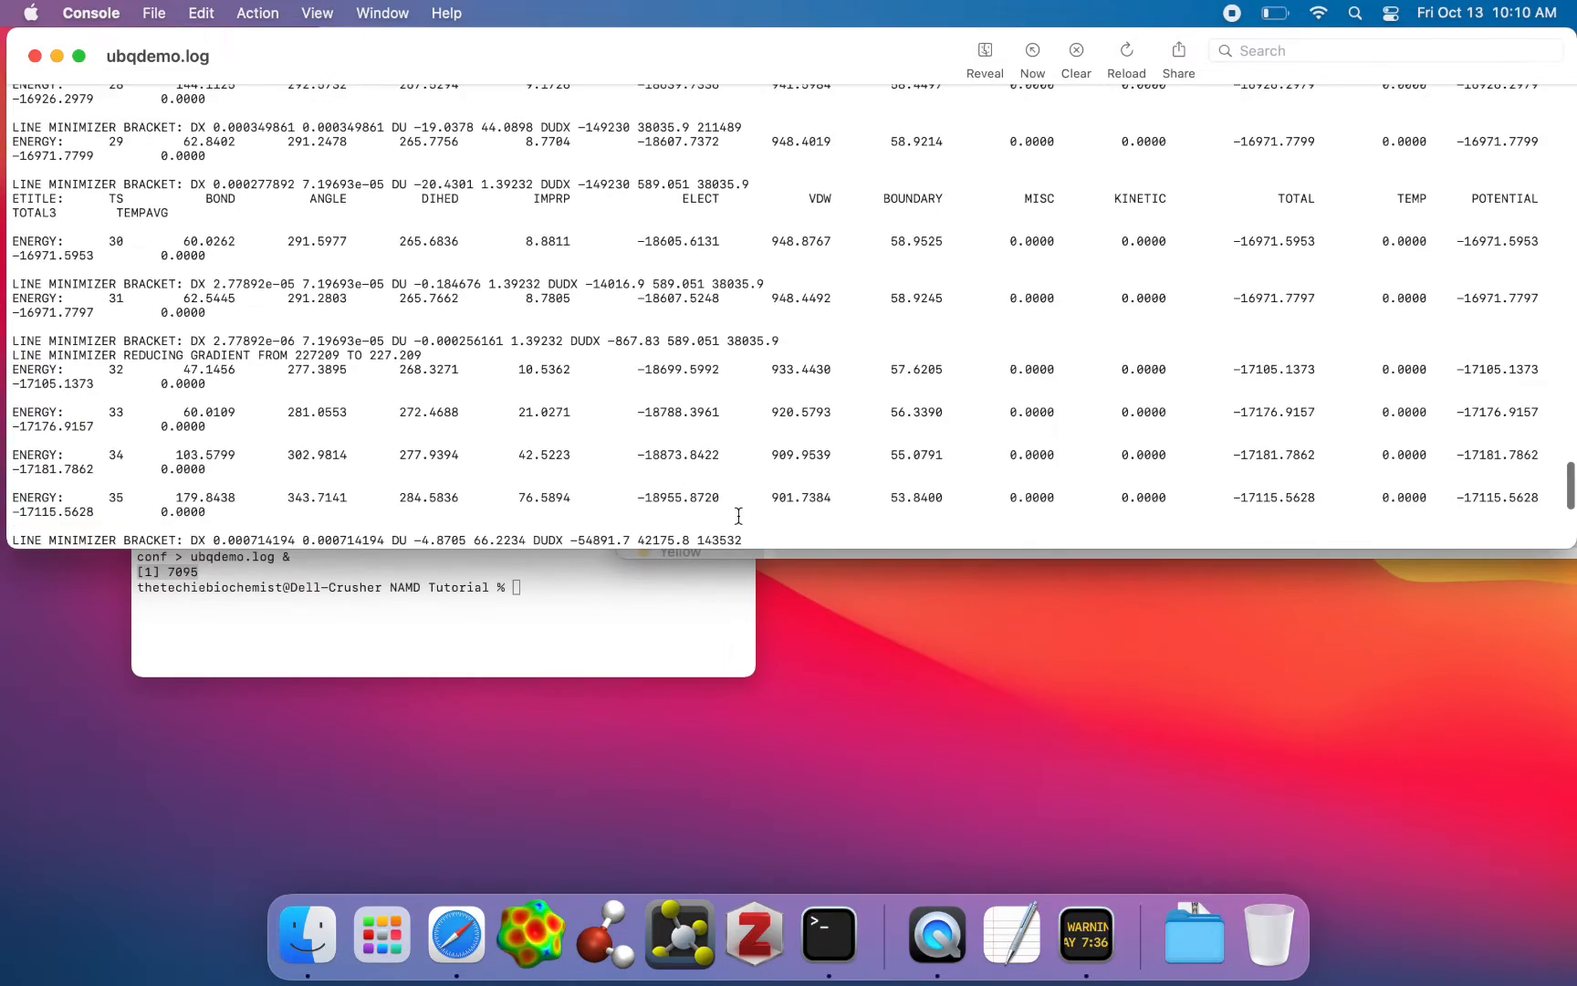
{"action": "scroll", "scroll_direction": "down", "scroll_amount": 3}
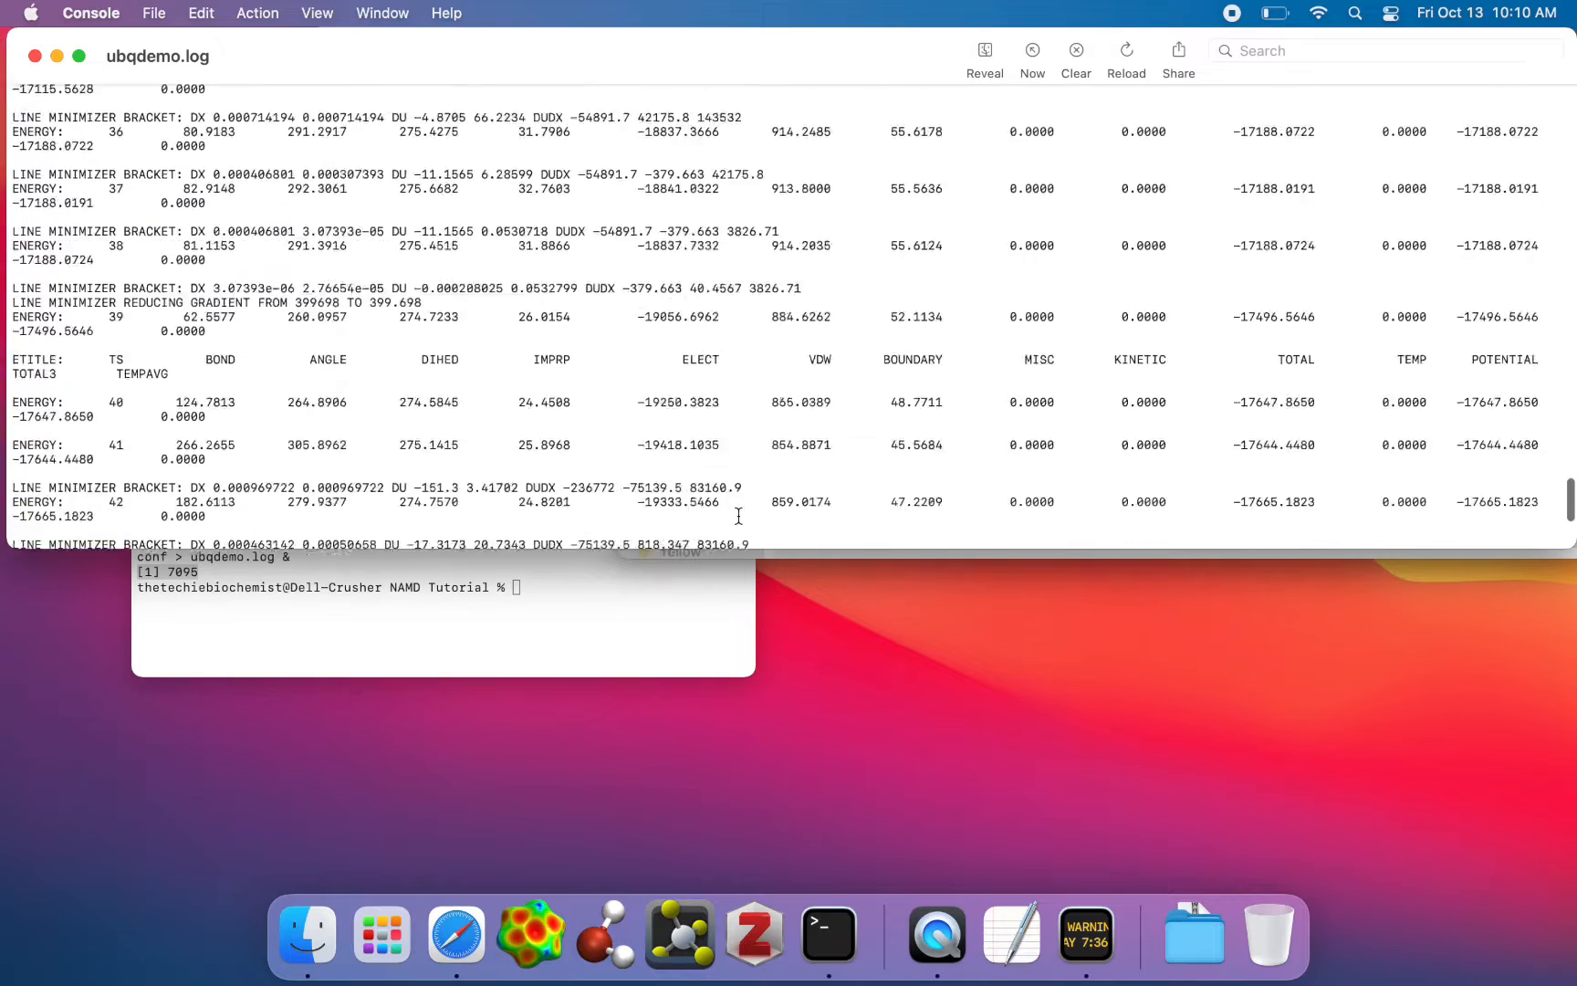
{"action": "scroll", "scroll_direction": "down", "scroll_amount": 3}
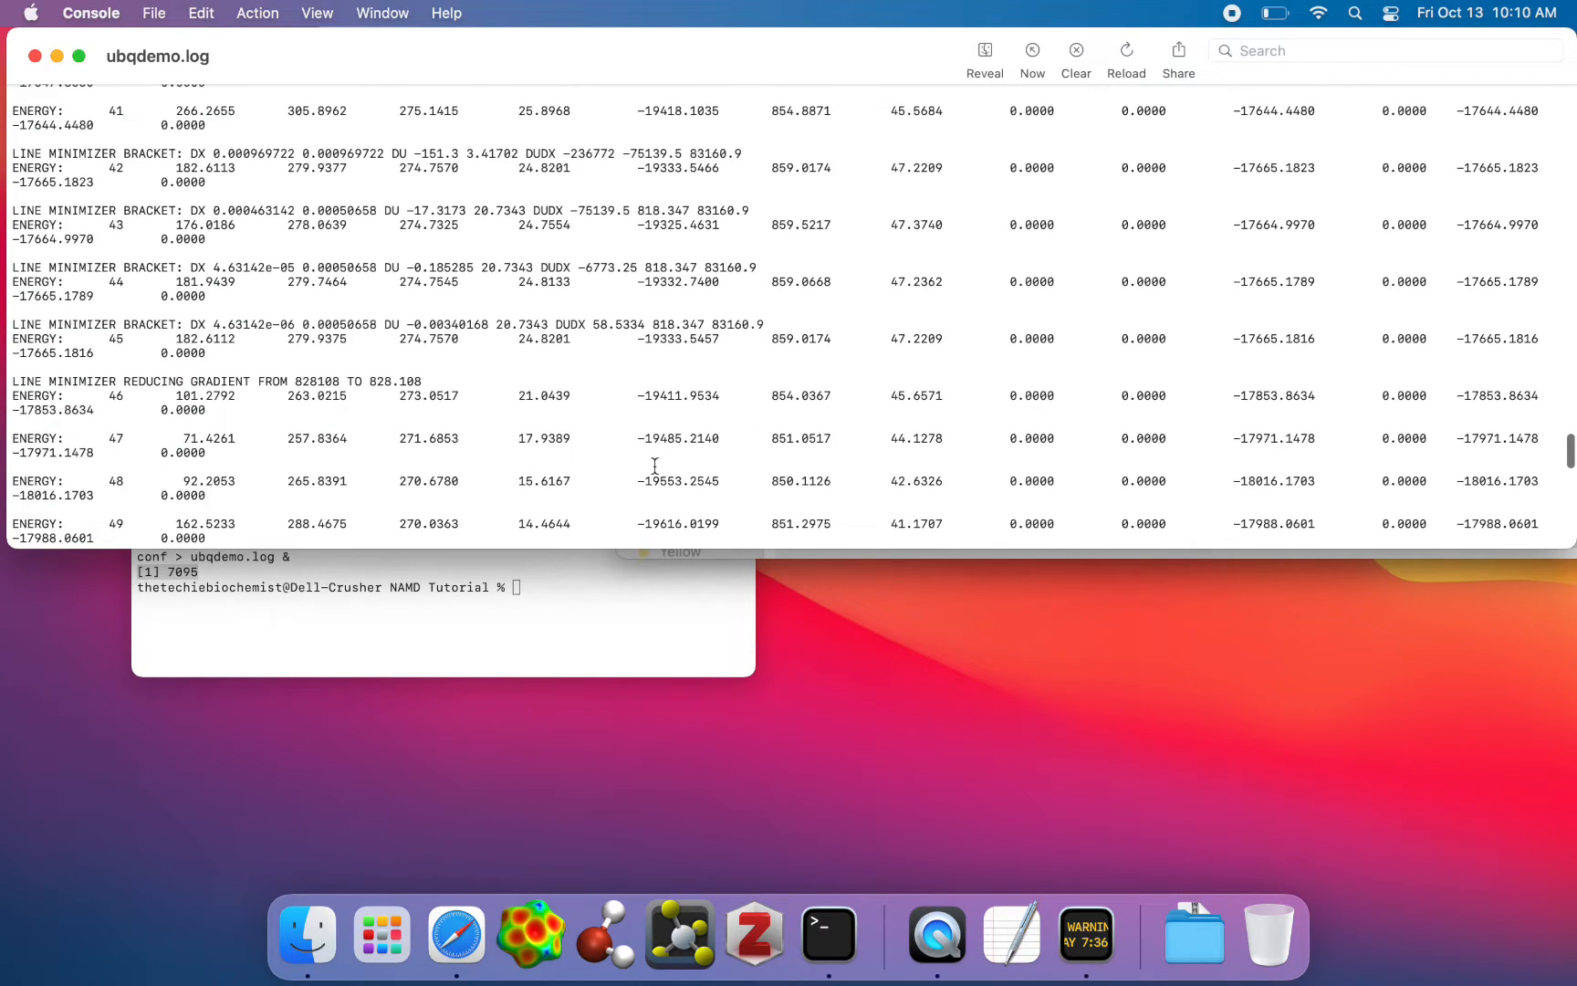
{"action": "scroll", "scroll_direction": "up", "scroll_amount": 3}
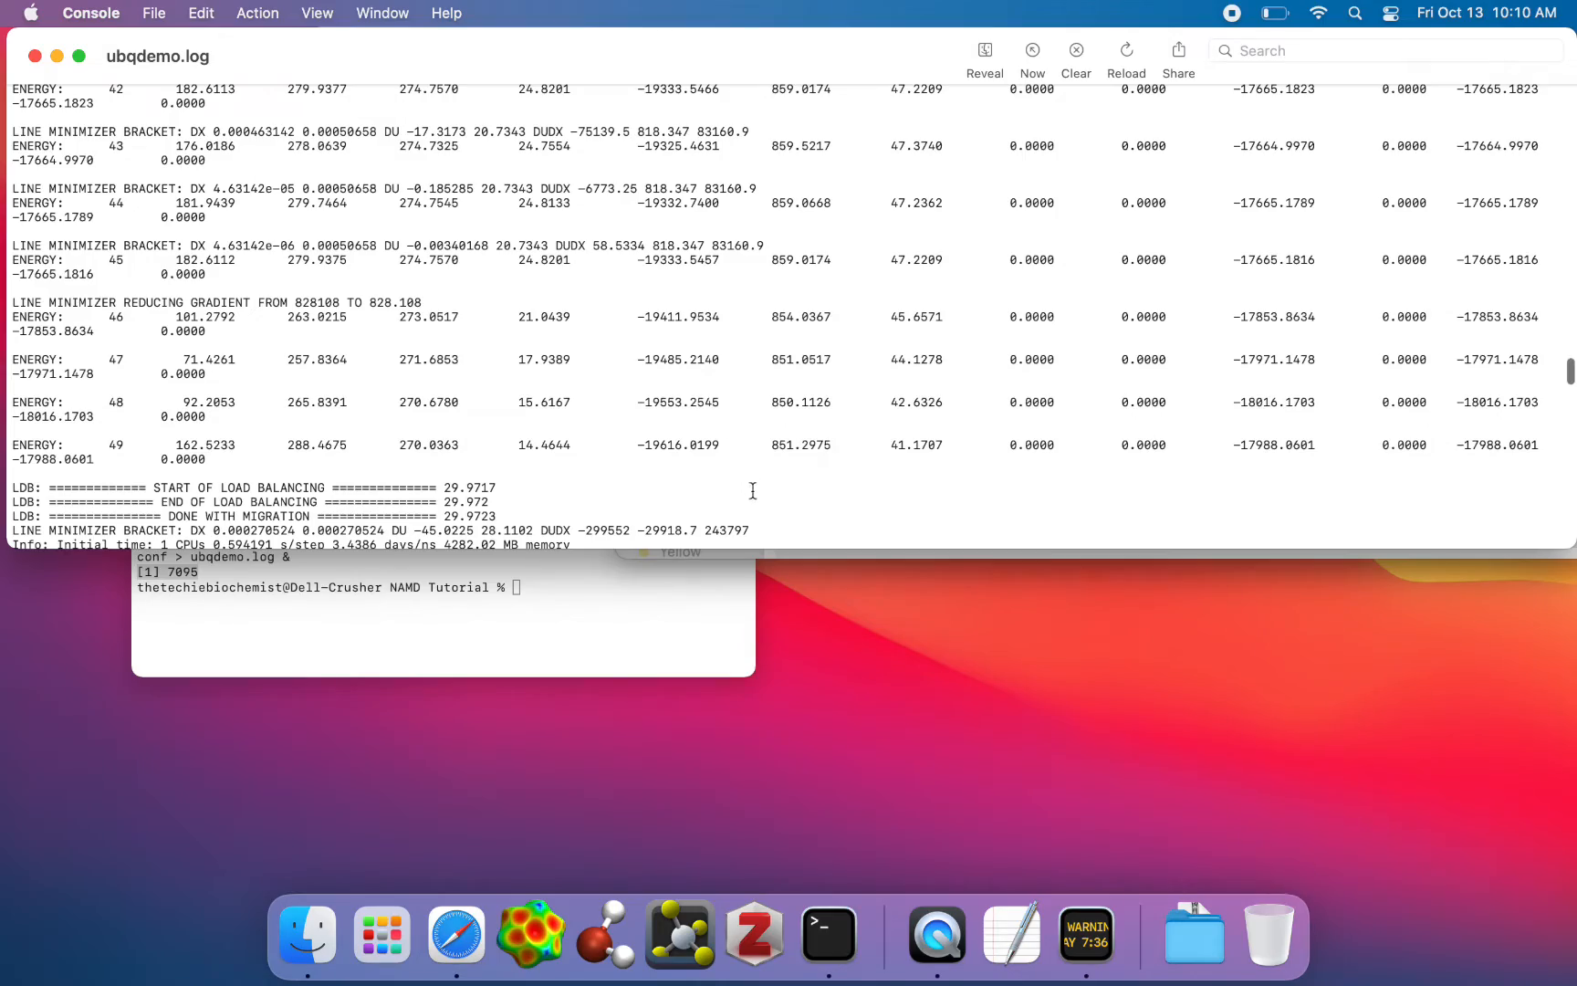
{"action": "scroll", "scroll_direction": "down", "scroll_amount": 3}
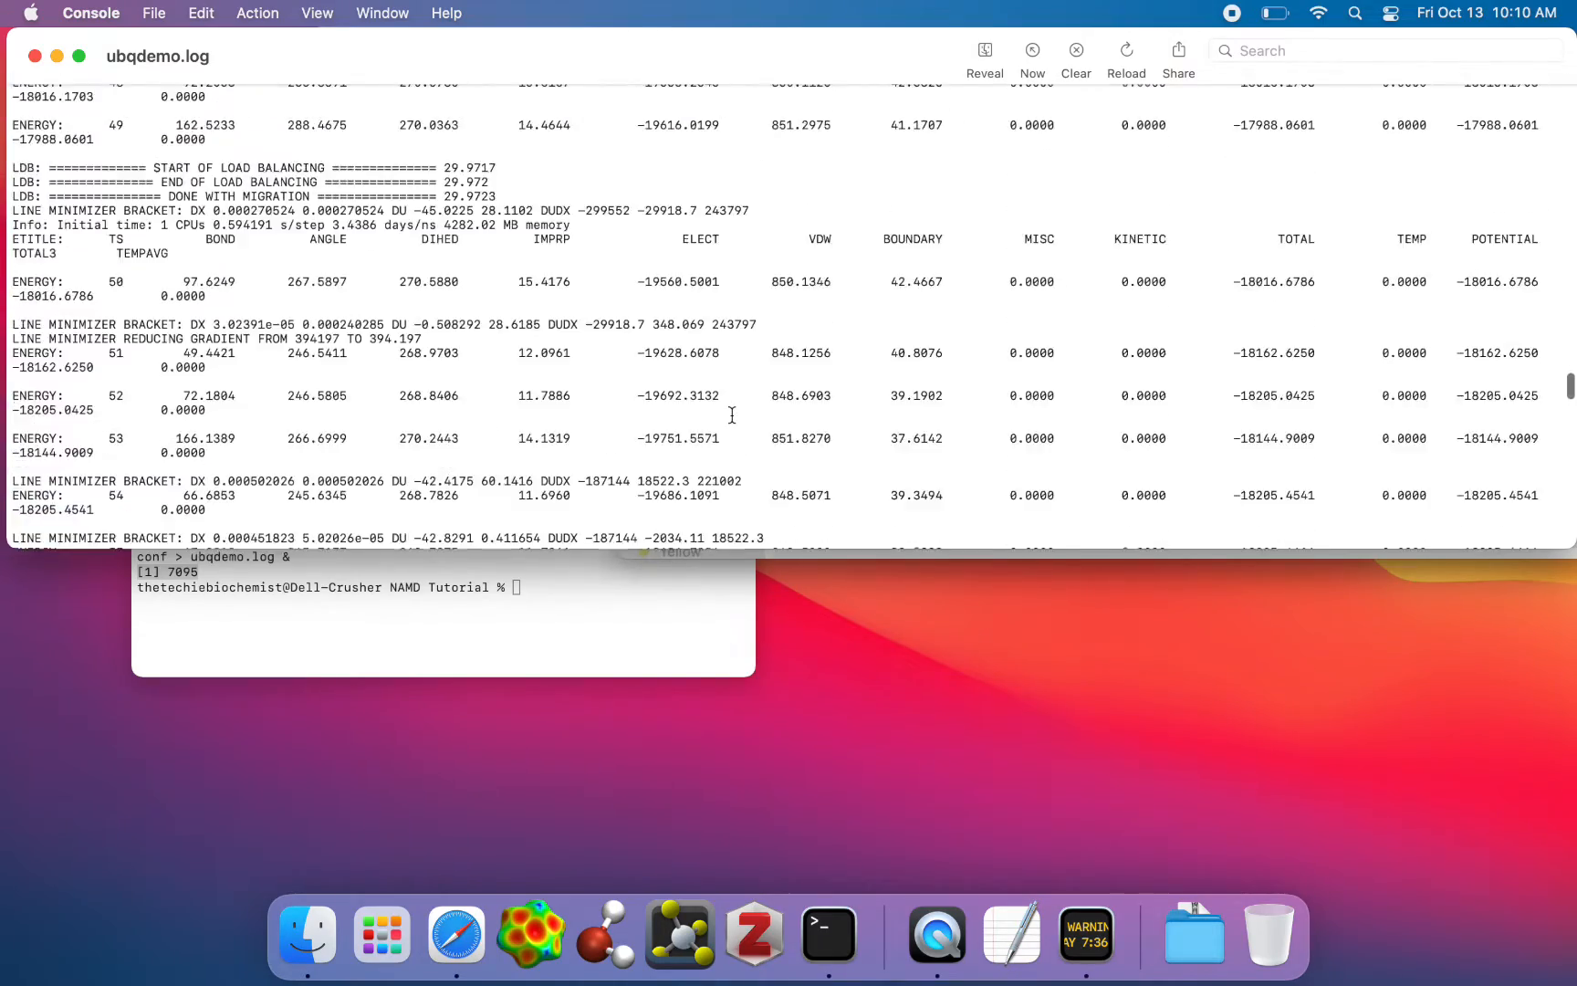
{"action": "scroll", "scroll_direction": "down", "scroll_amount": 3}
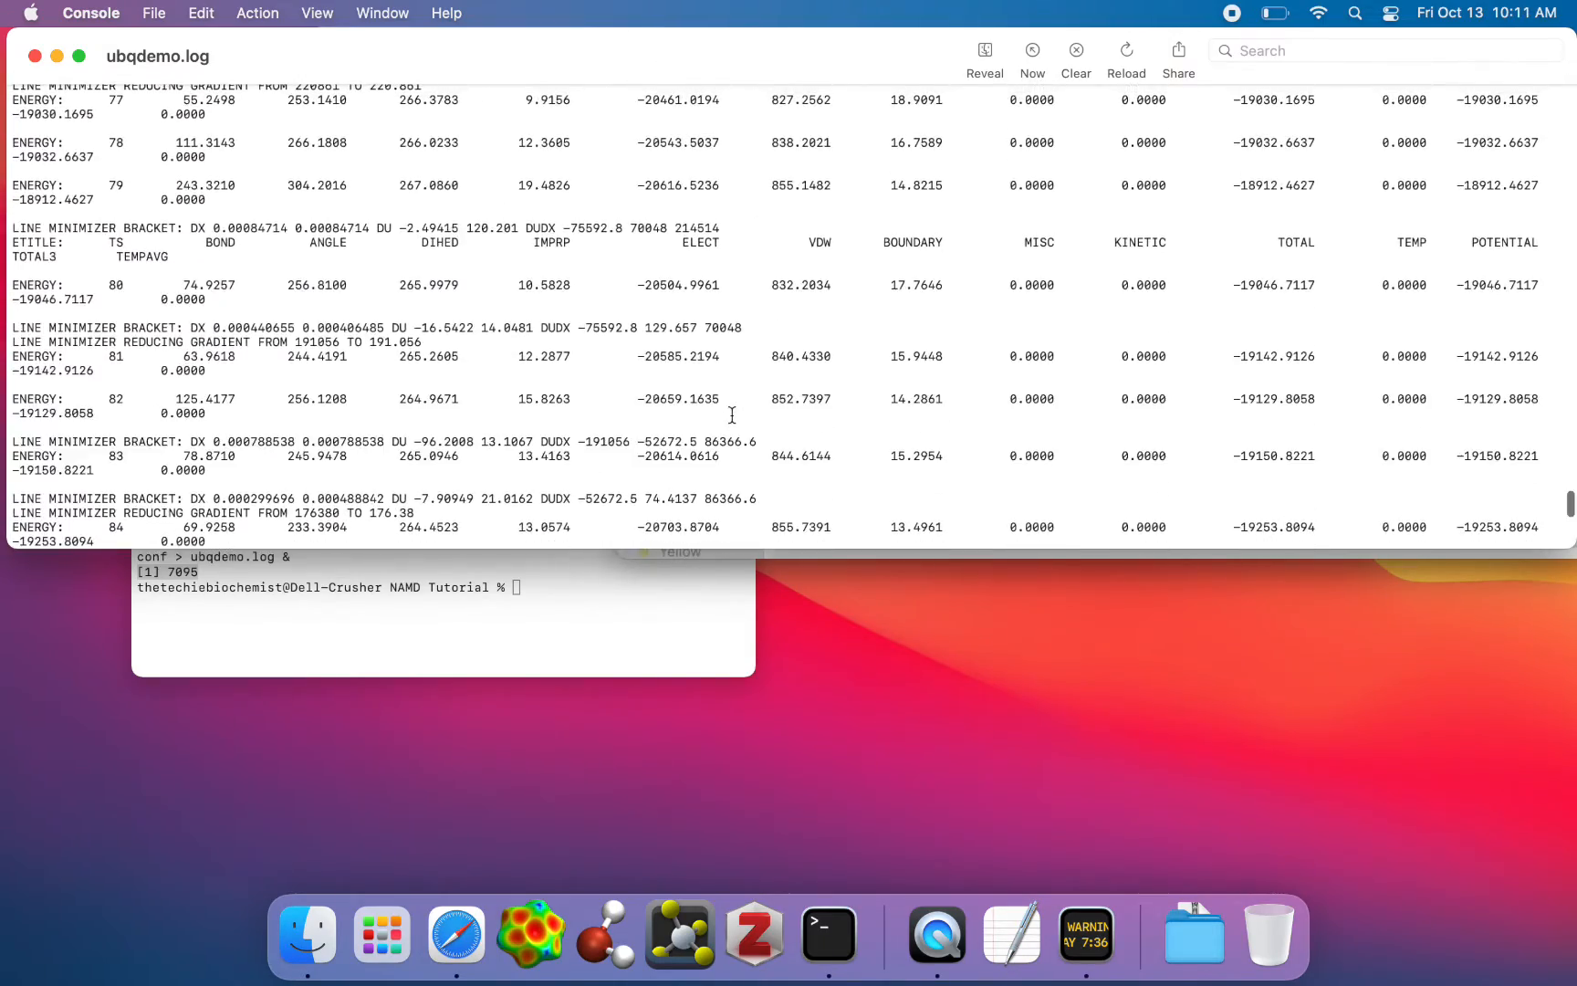
Check the finished job in Terminal, then browse into common and back in Finder.
{"action": "left_click", "coordinate": [442, 603]}
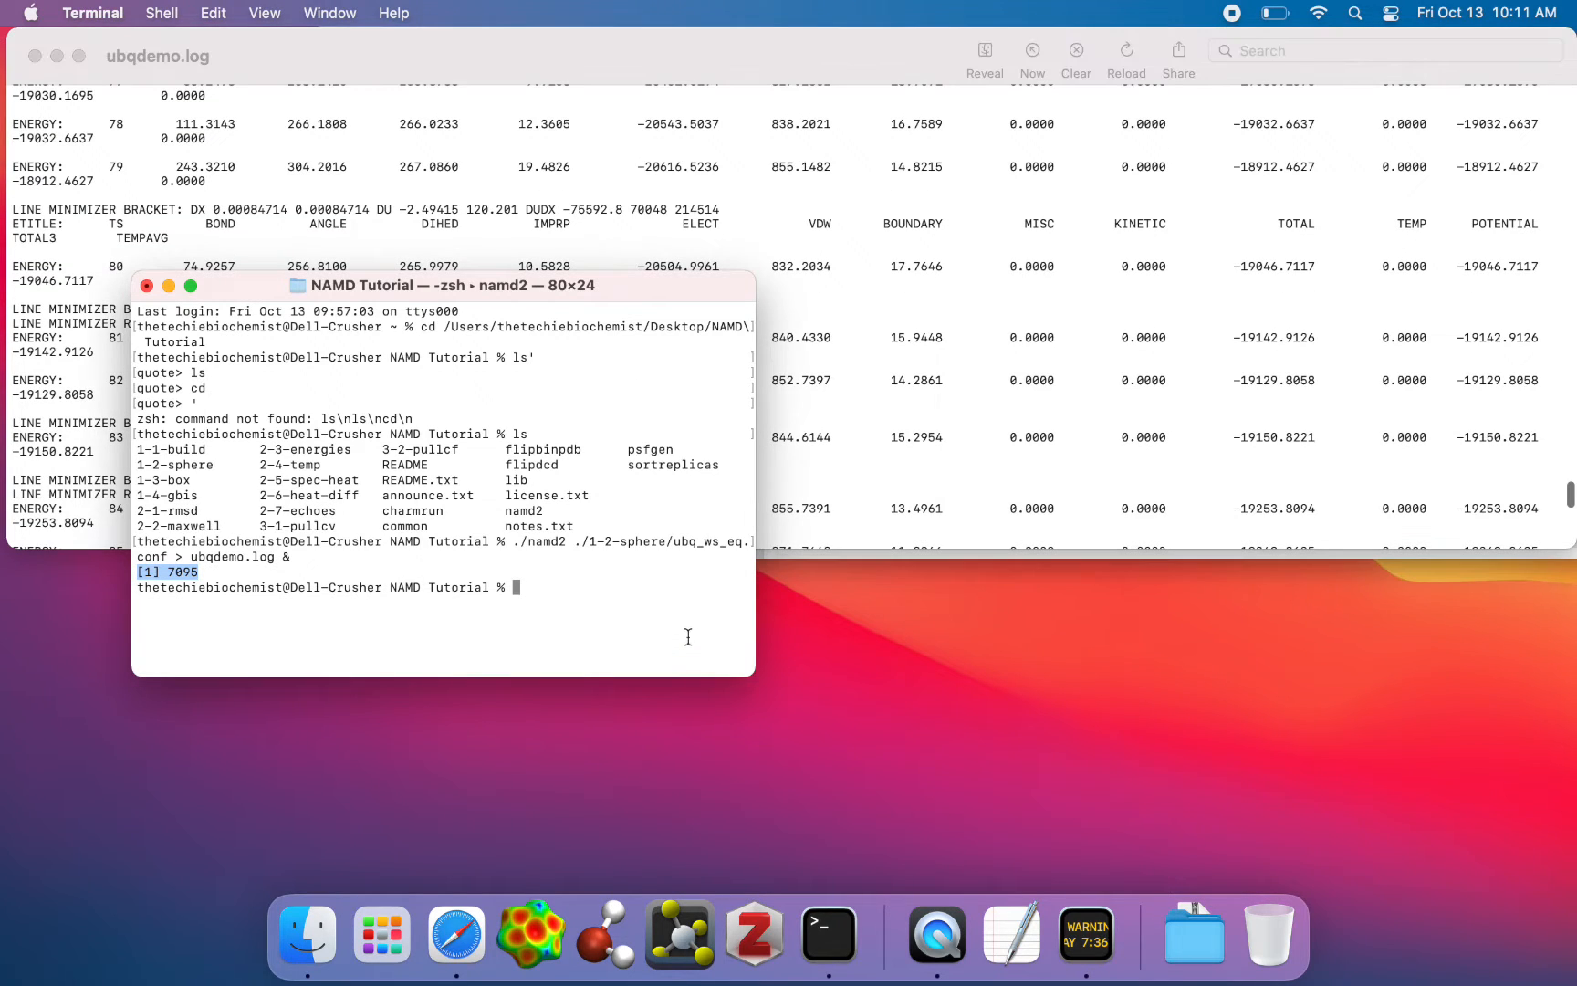
{"action": "mouse_move", "coordinate": [677, 583]}
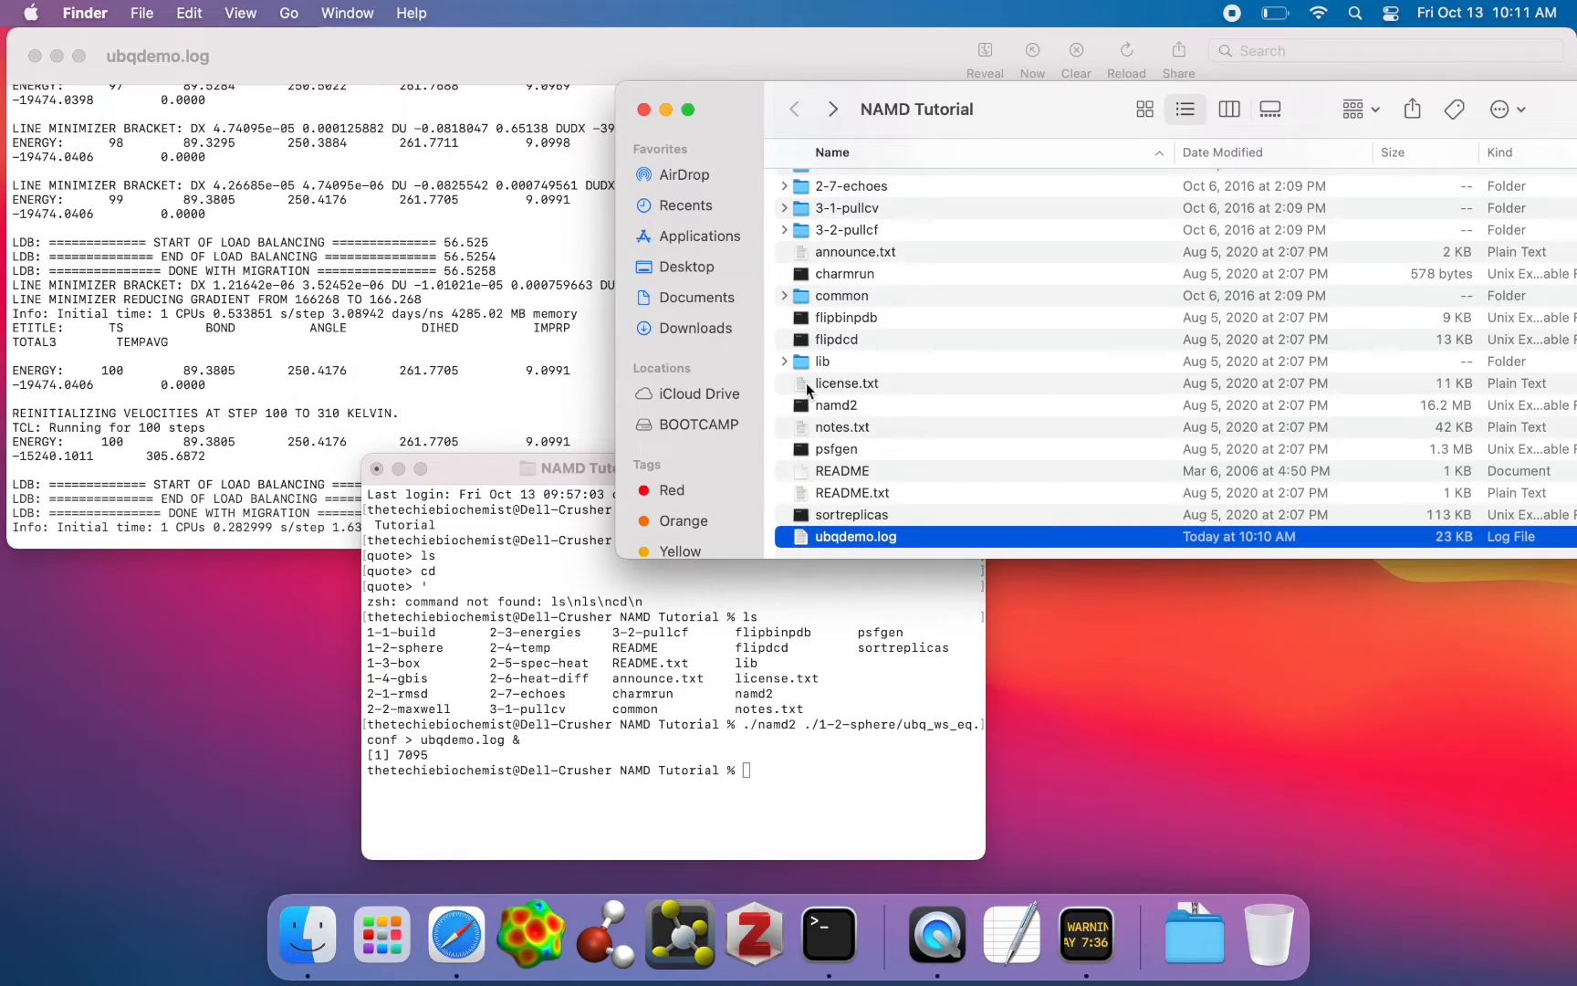
{"action": "left_click", "coordinate": [482, 604]}
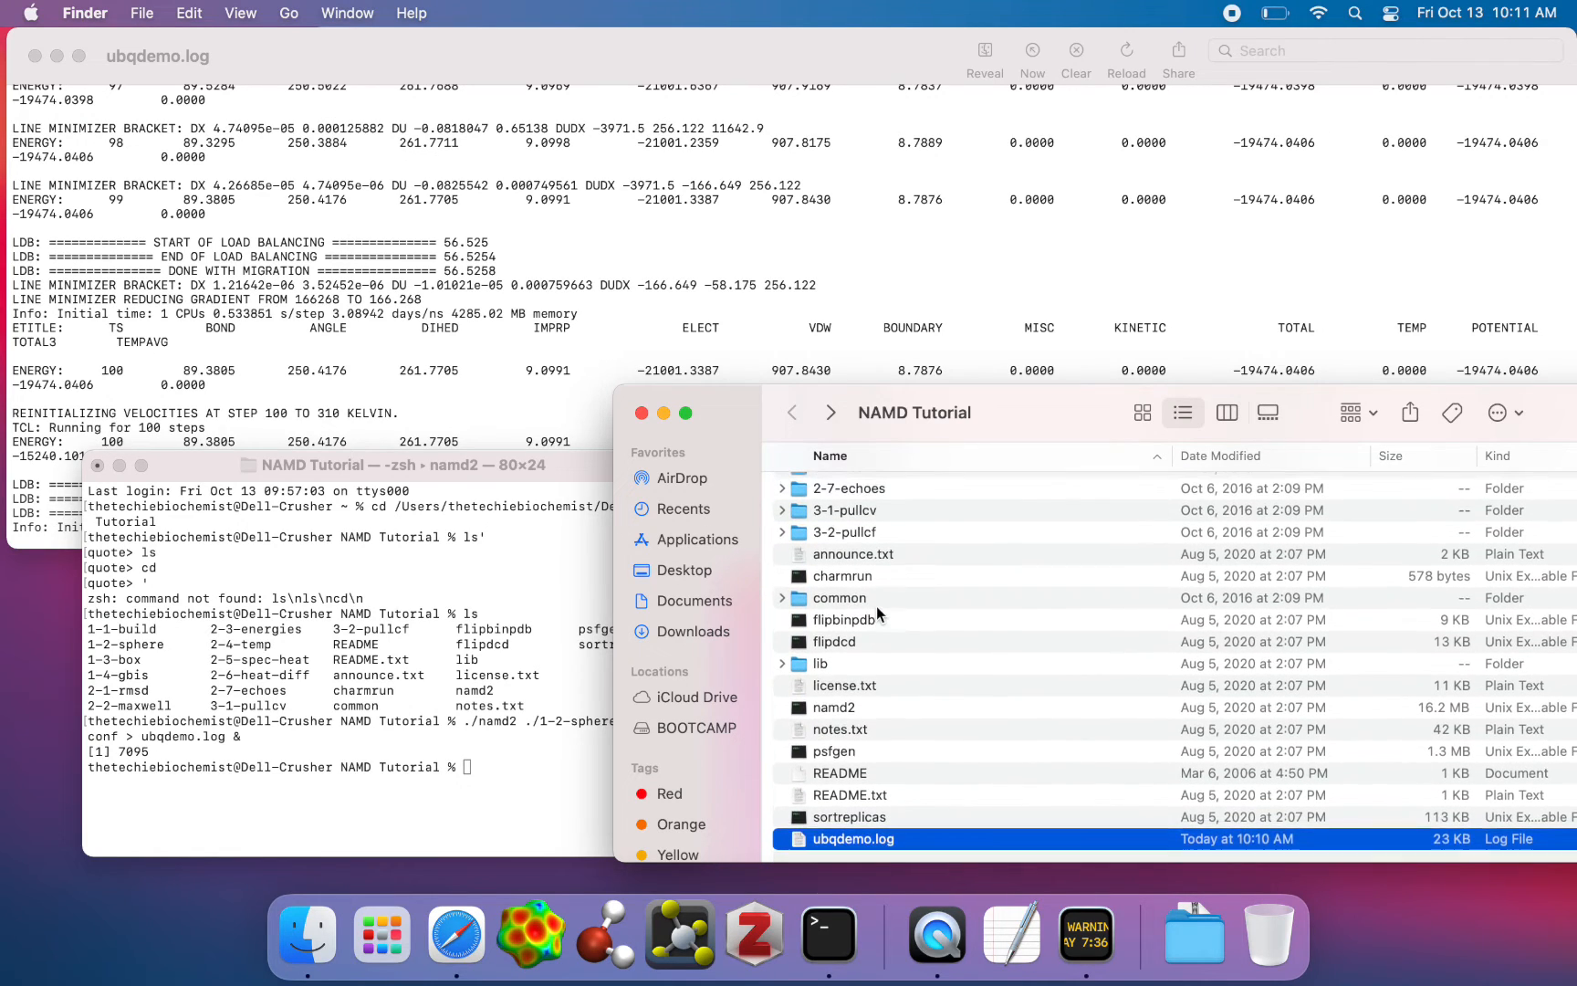
{"action": "scroll", "scroll_direction": "up", "scroll_amount": 3}
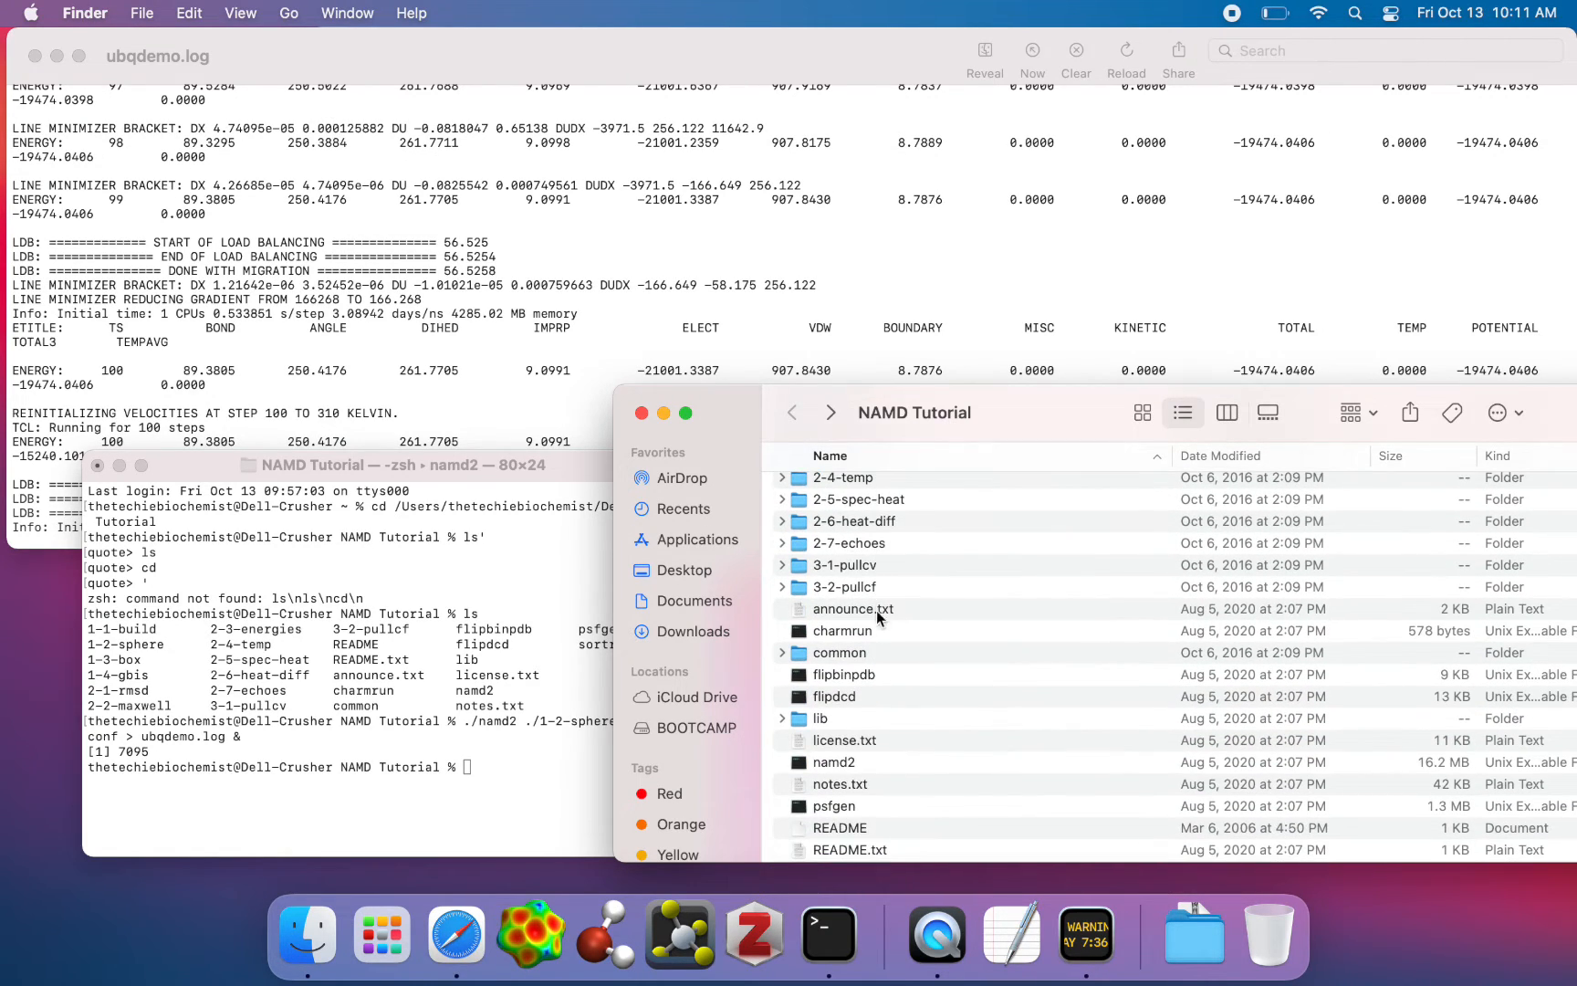
{"action": "double_click", "coordinate": [839, 651]}
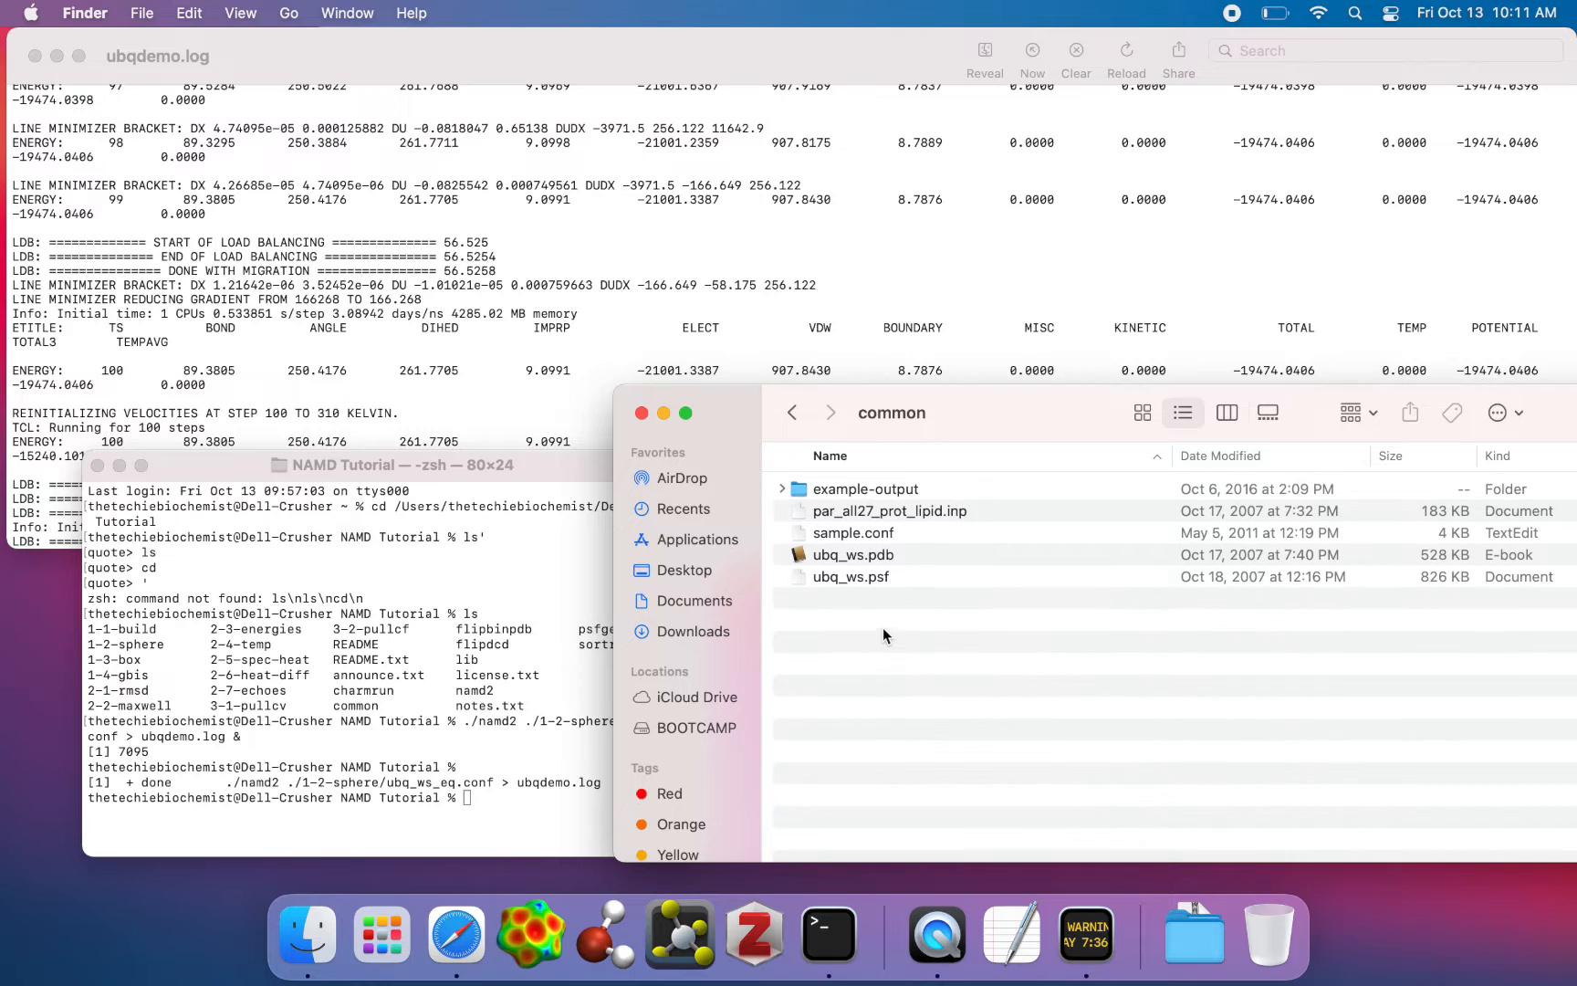
{"action": "left_click", "coordinate": [792, 413]}
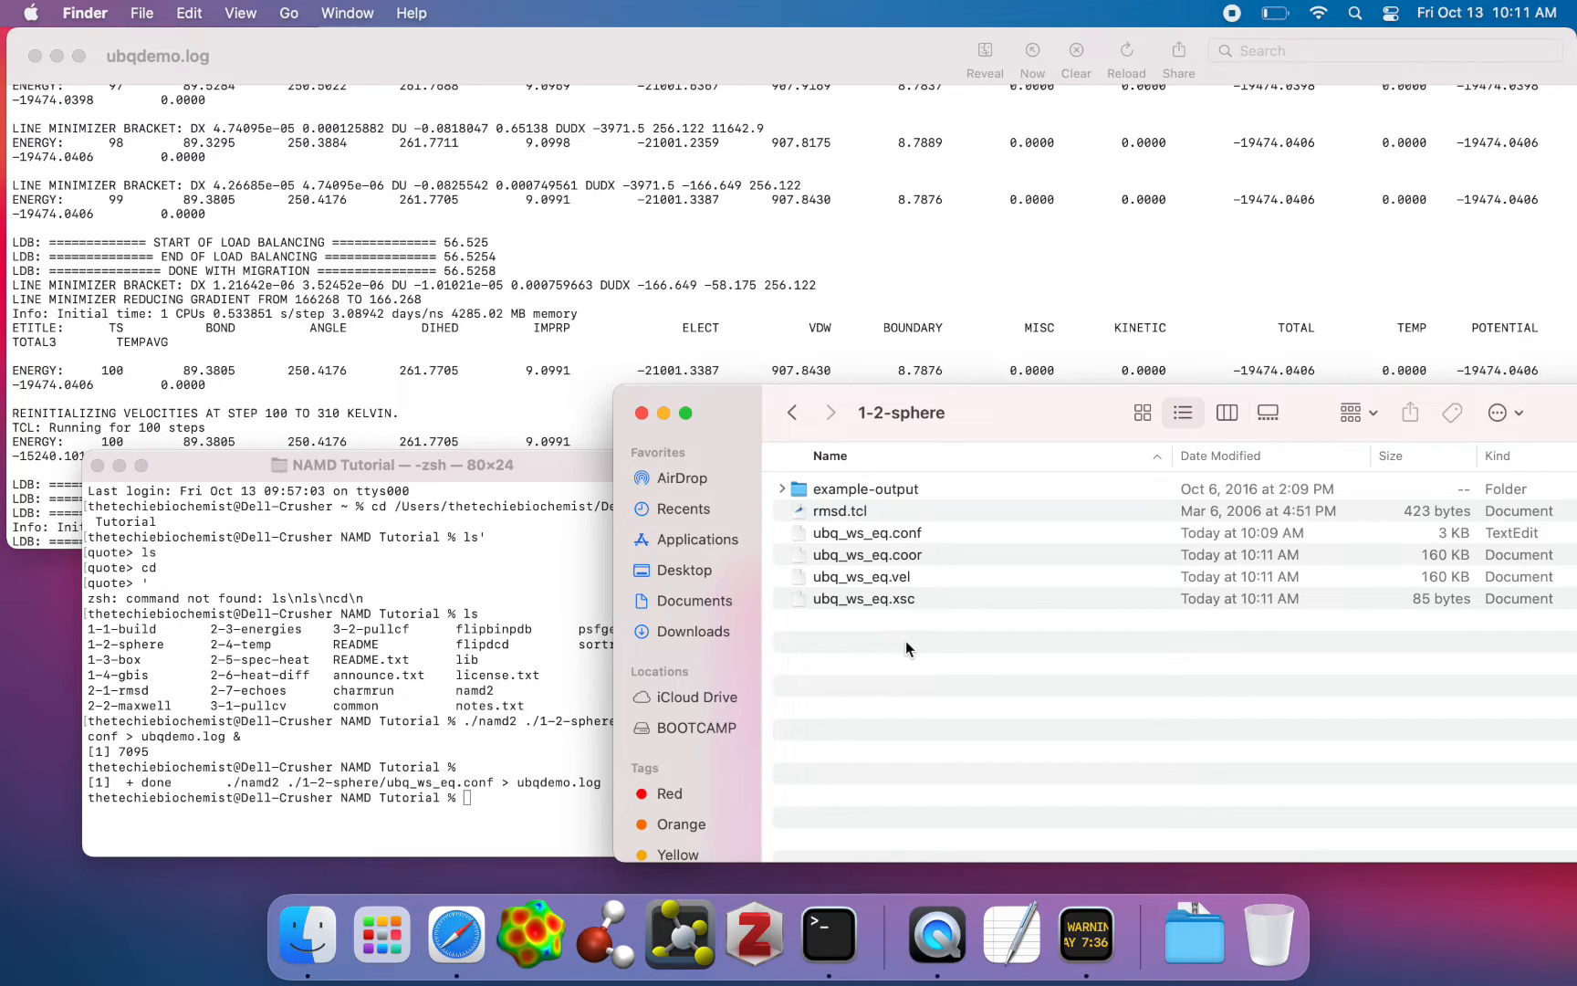
{"action": "left_click", "coordinate": [866, 555]}
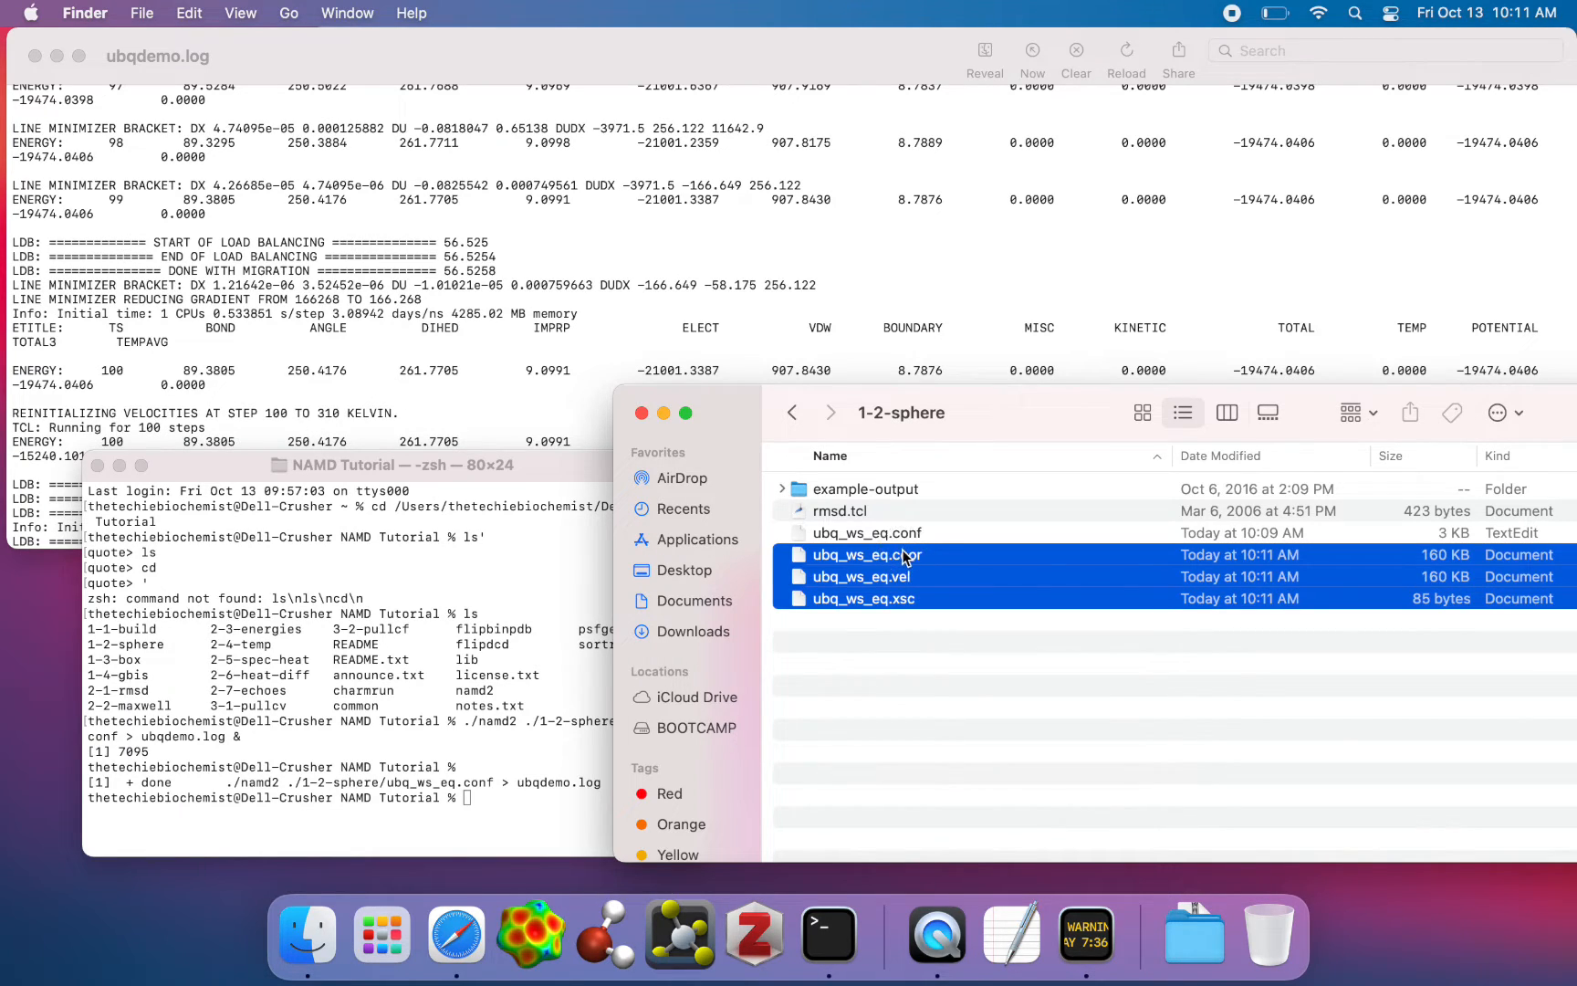
{"action": "left_click", "coordinate": [866, 554]}
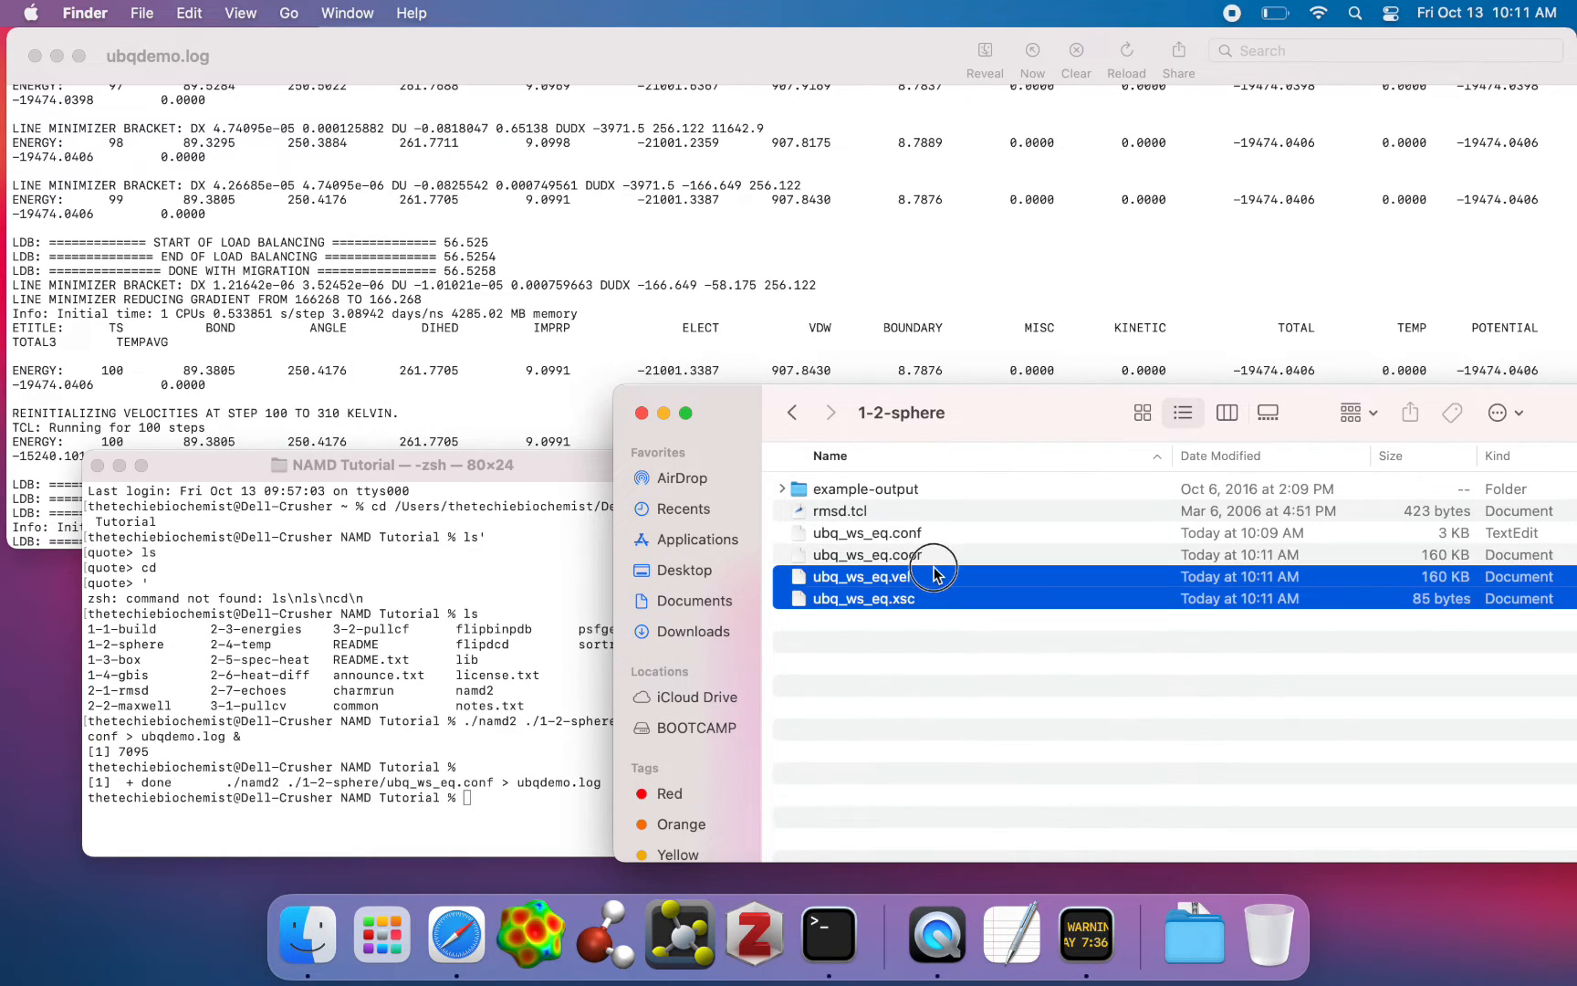
{"action": "left_click", "coordinate": [954, 772]}
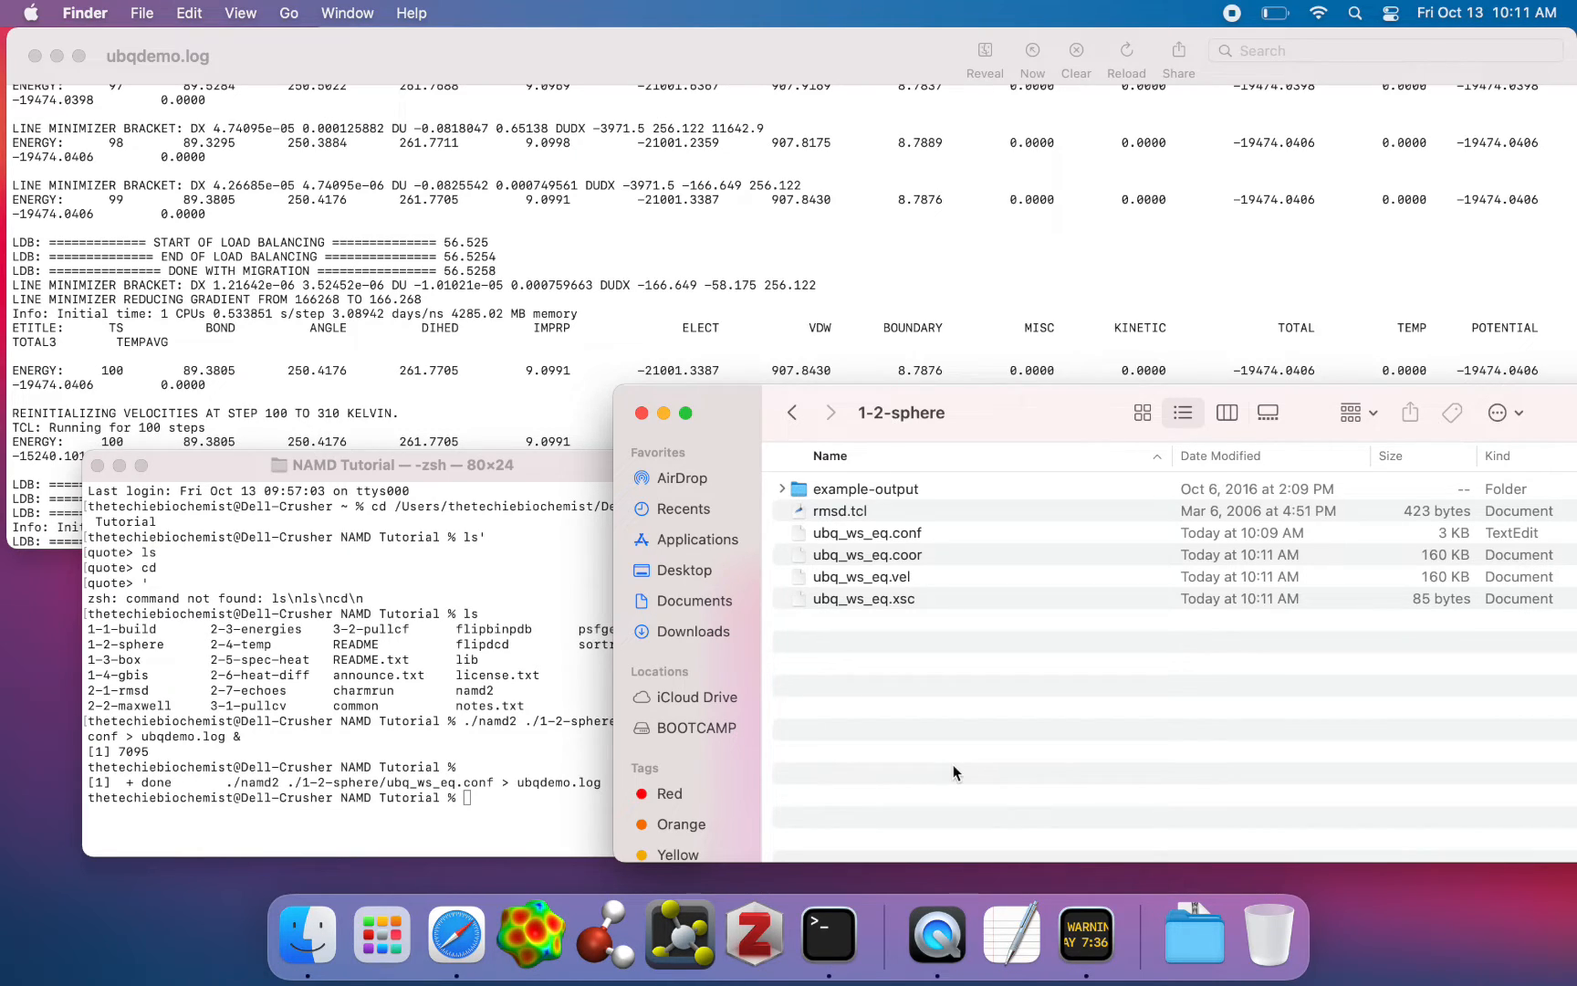
{"action": "left_click", "coordinate": [866, 554]}
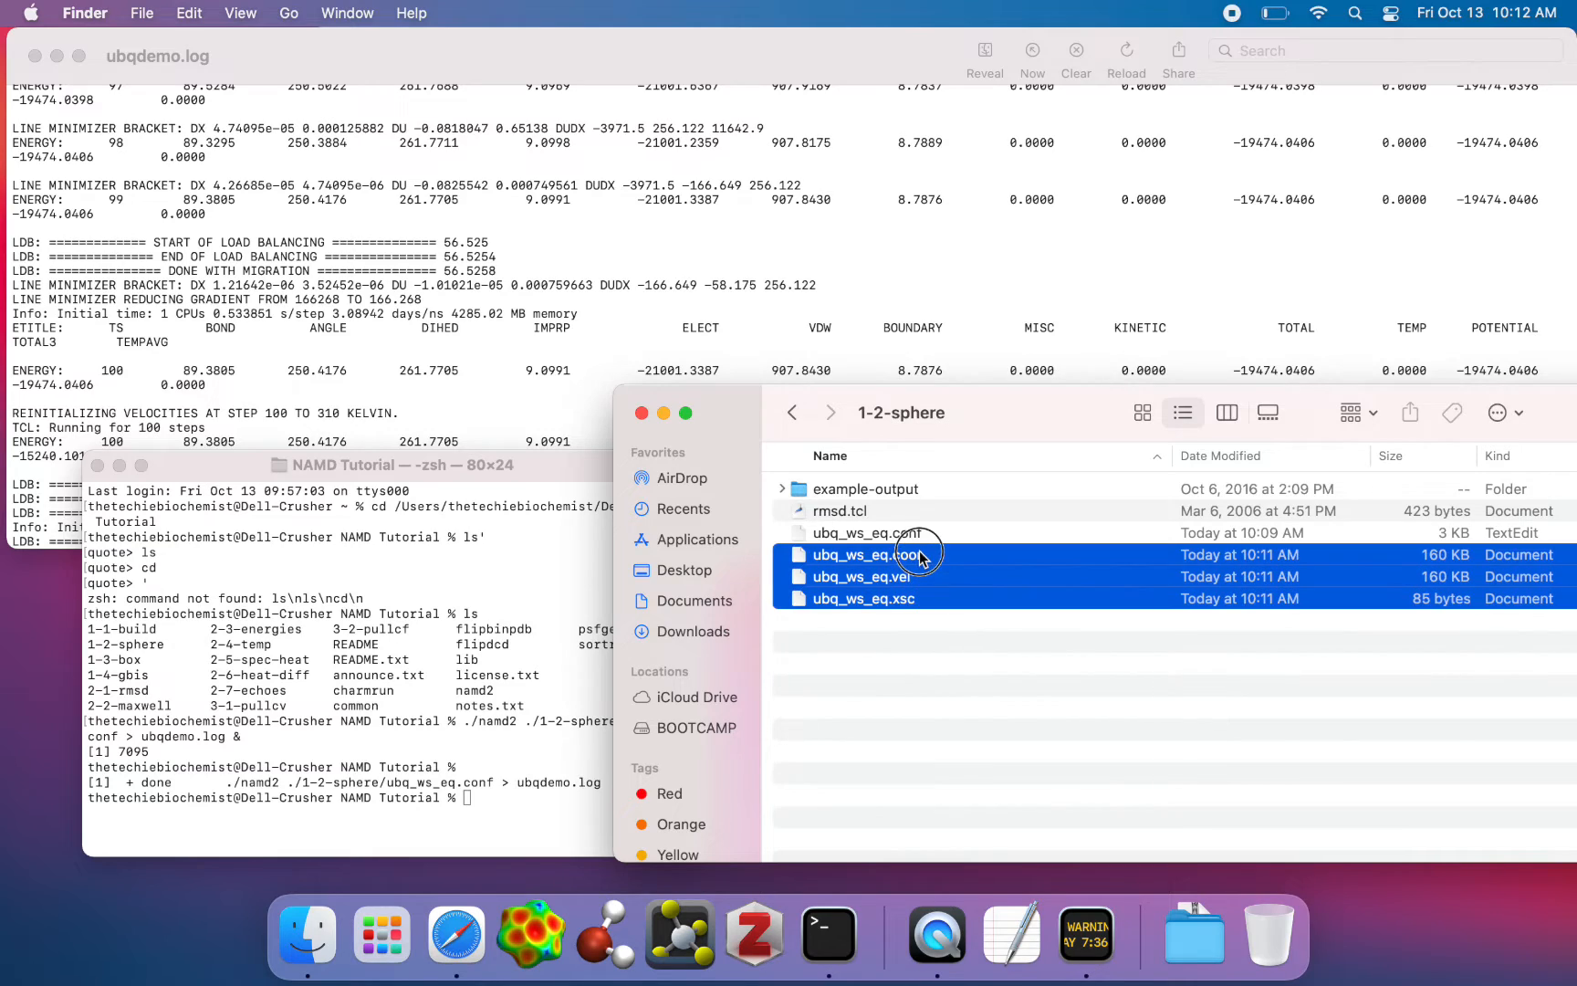
{"action": "left_click", "coordinate": [925, 641]}
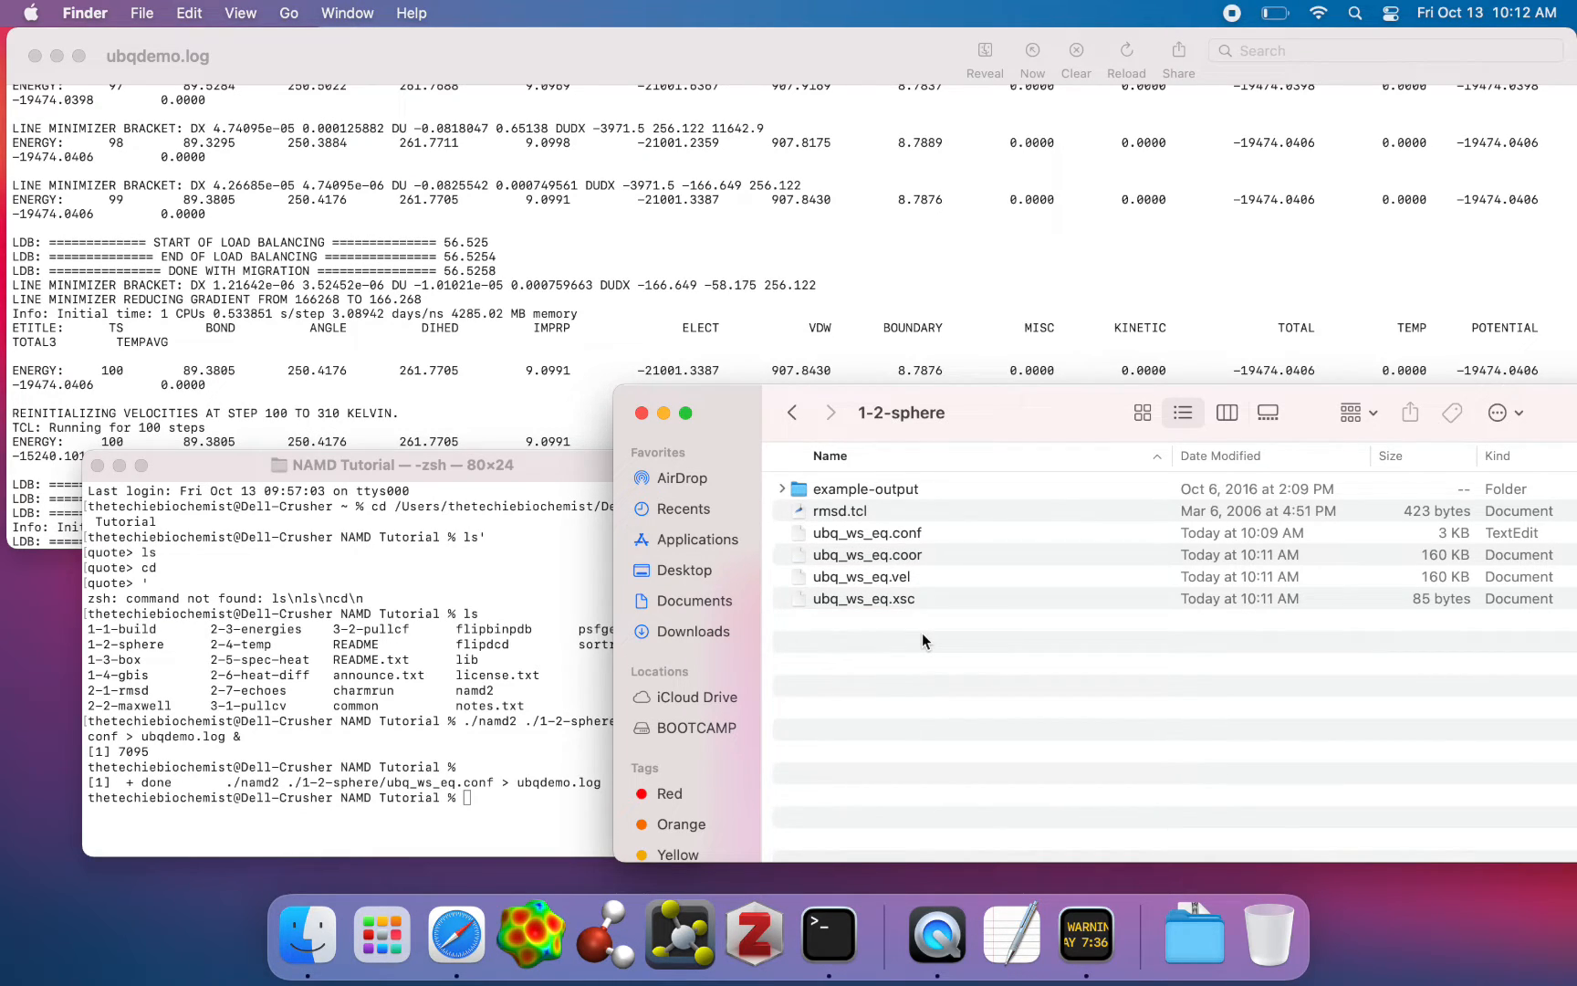
{"action": "mouse_move", "coordinate": [916, 522]}
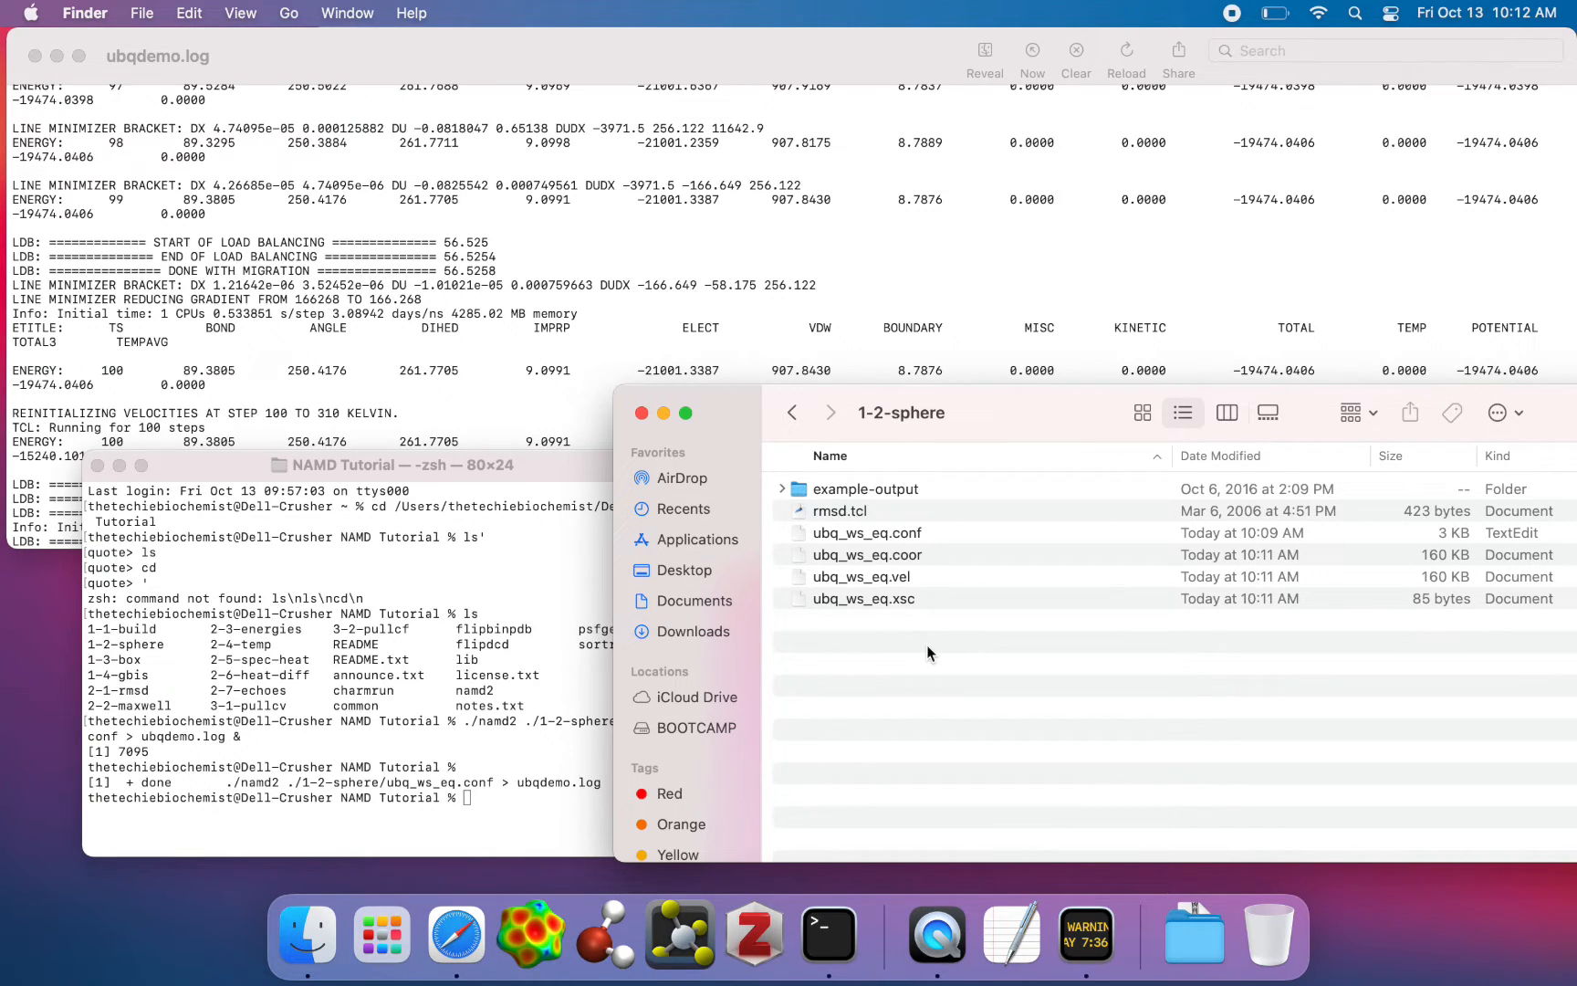
{"action": "left_click", "coordinate": [865, 490]}
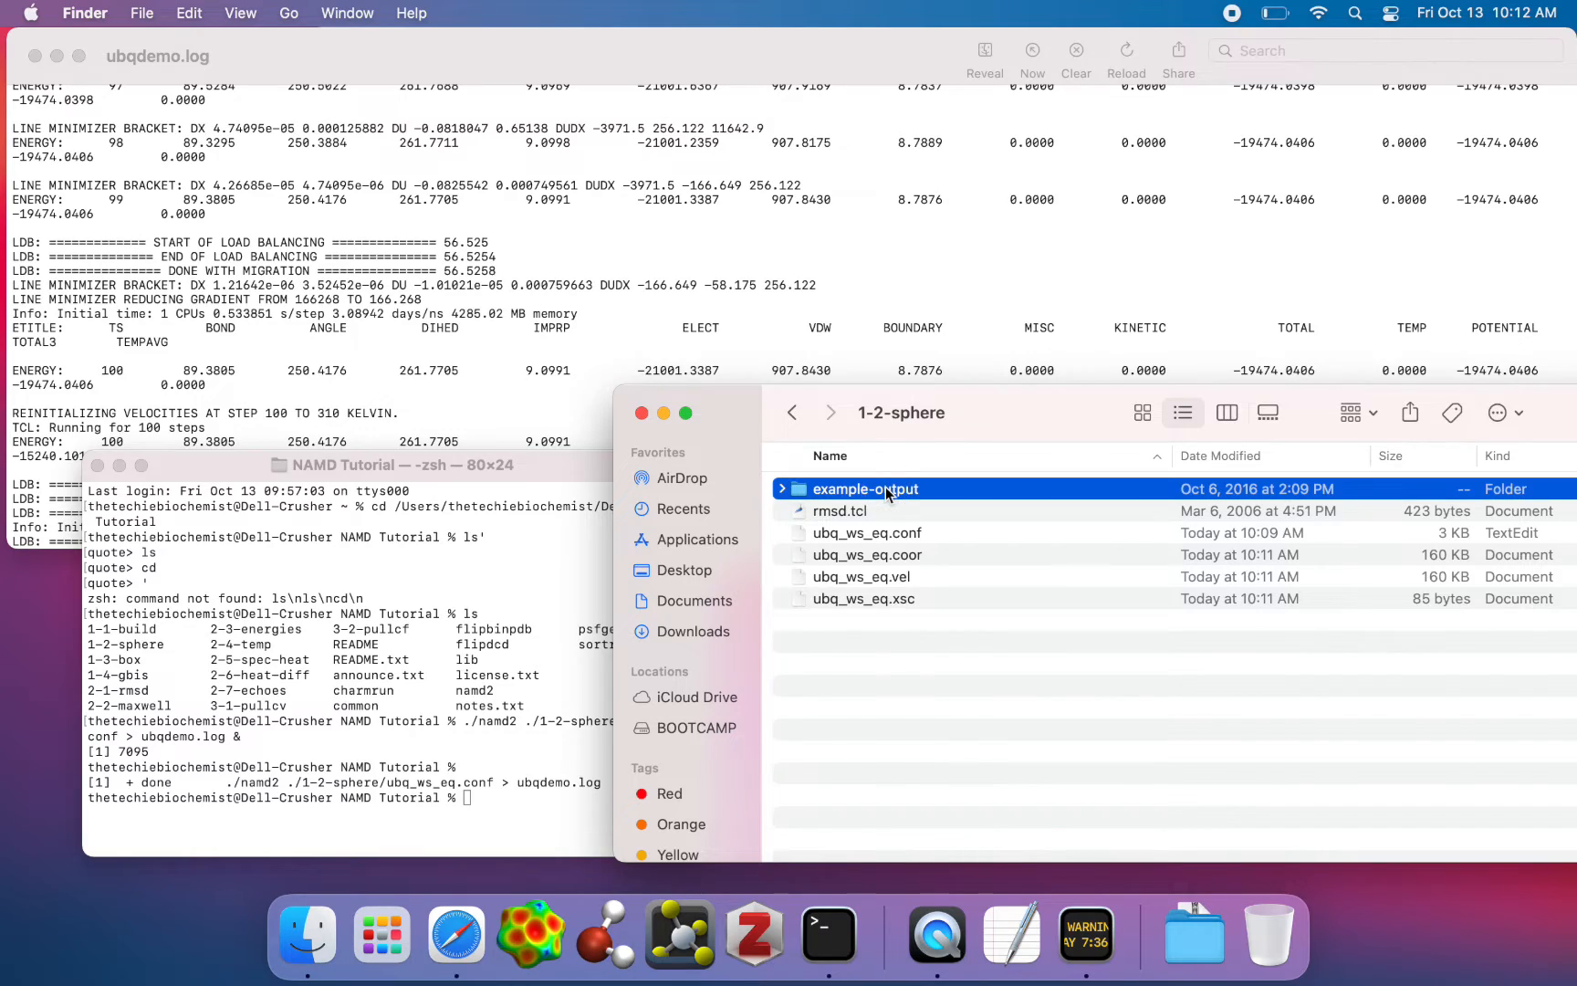
Open example-output and briefly select its reference ubq_ws_eq files.
{"action": "double_click", "coordinate": [865, 489]}
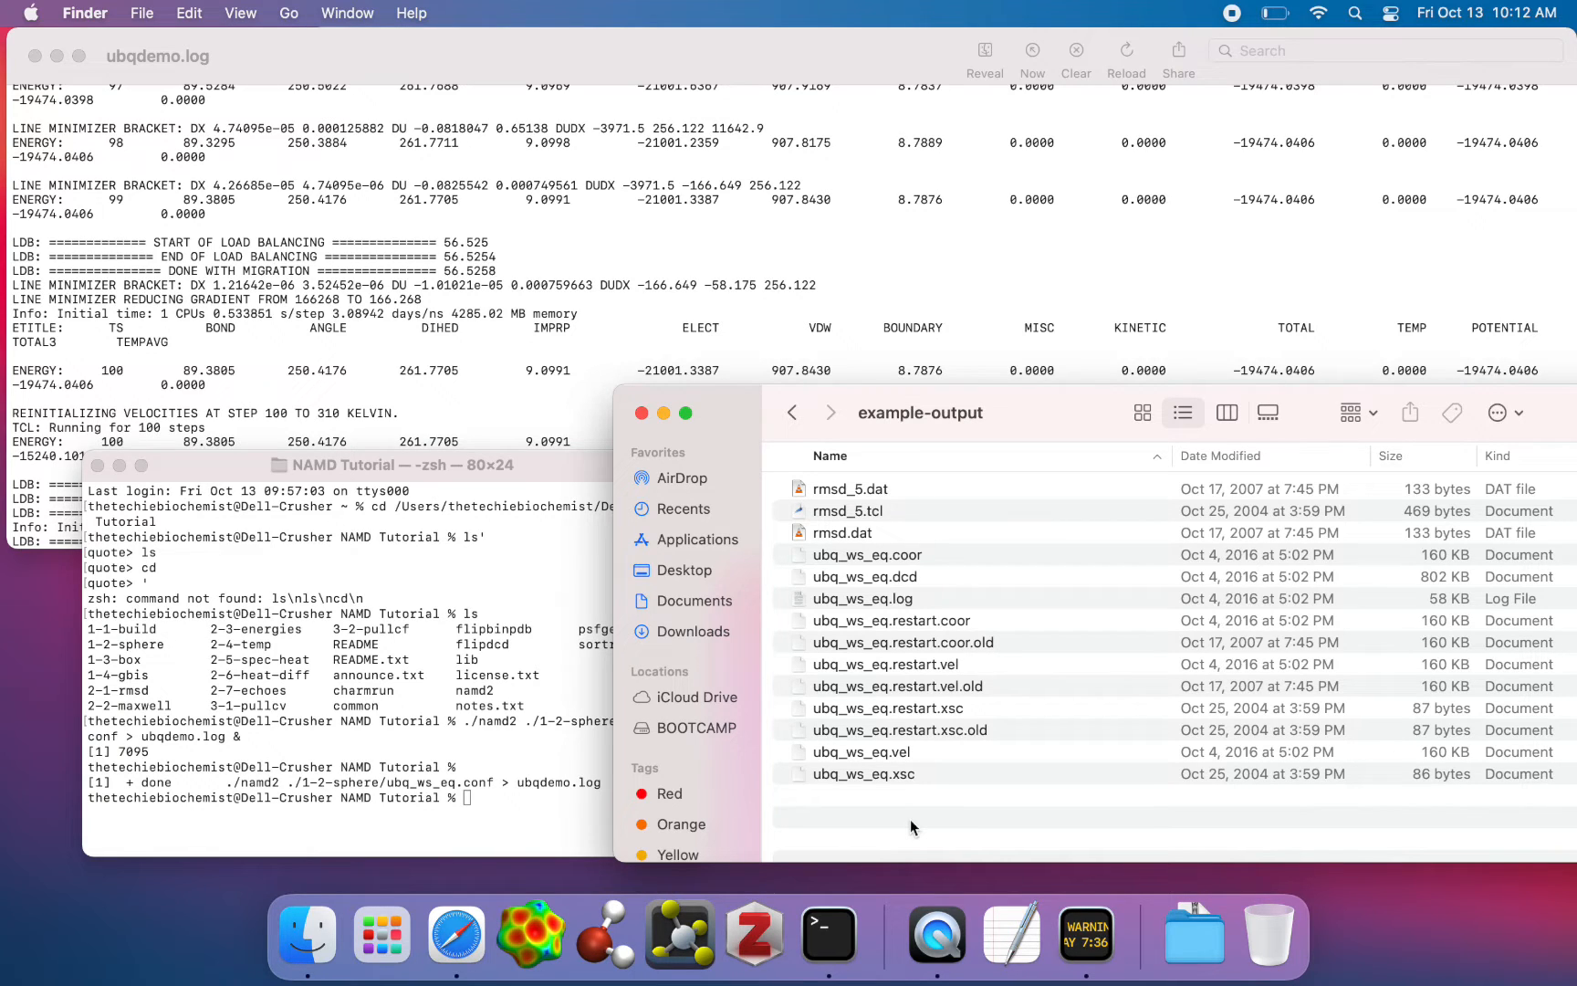
{"action": "left_click", "coordinate": [871, 599]}
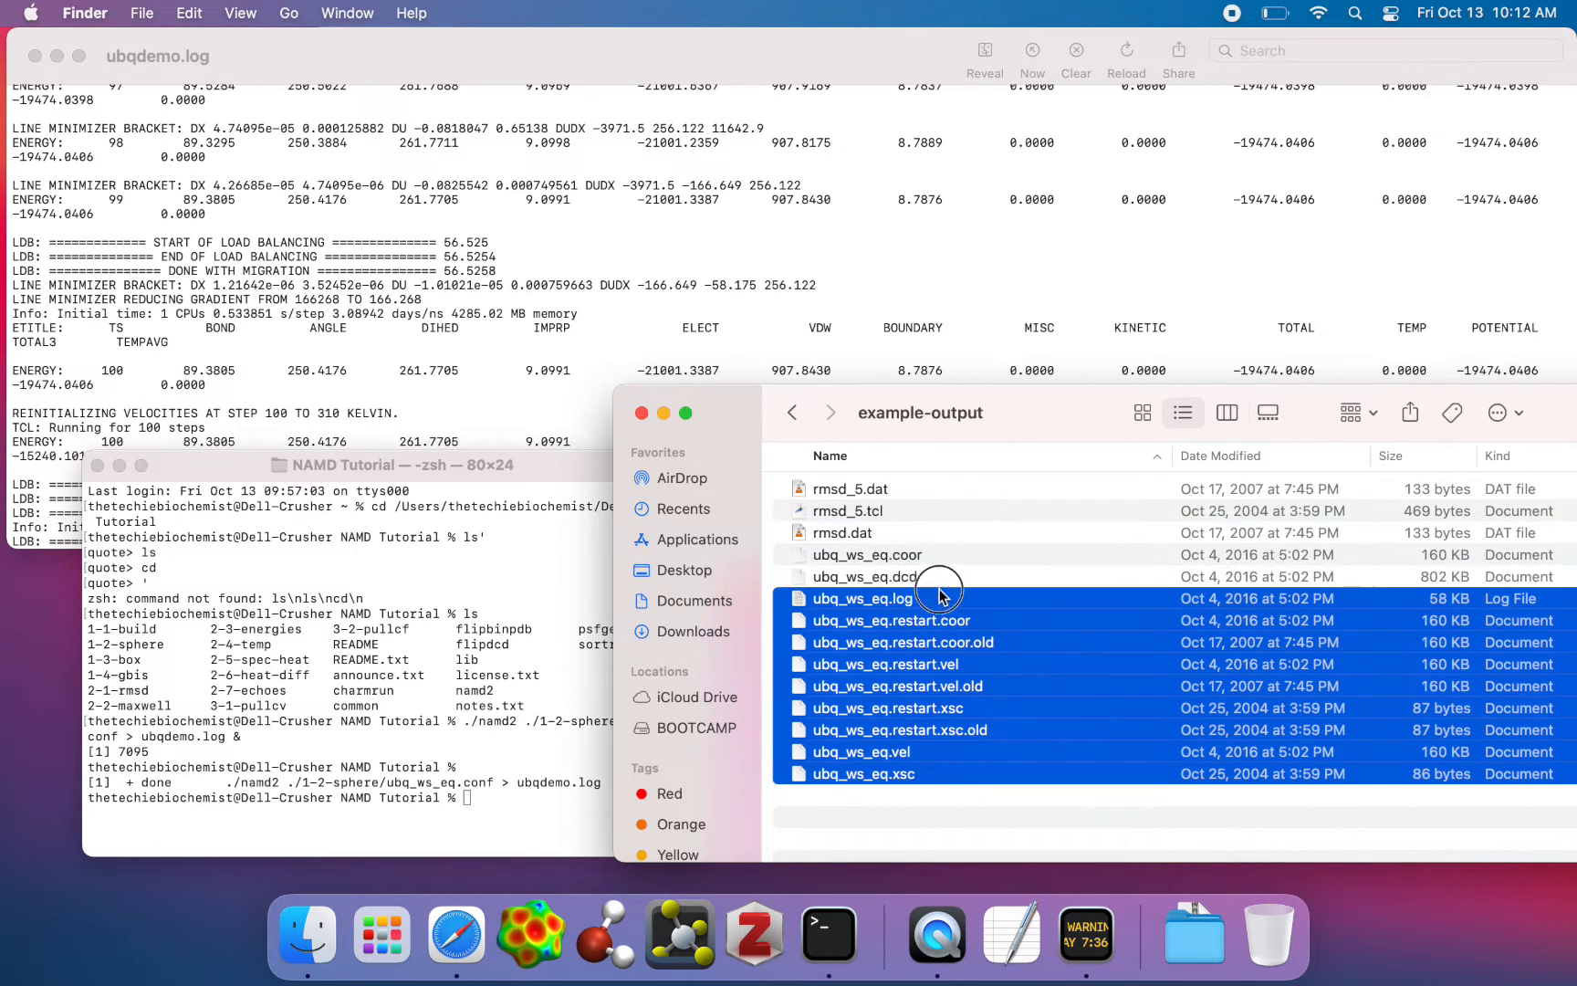
{"action": "left_click", "coordinate": [866, 554]}
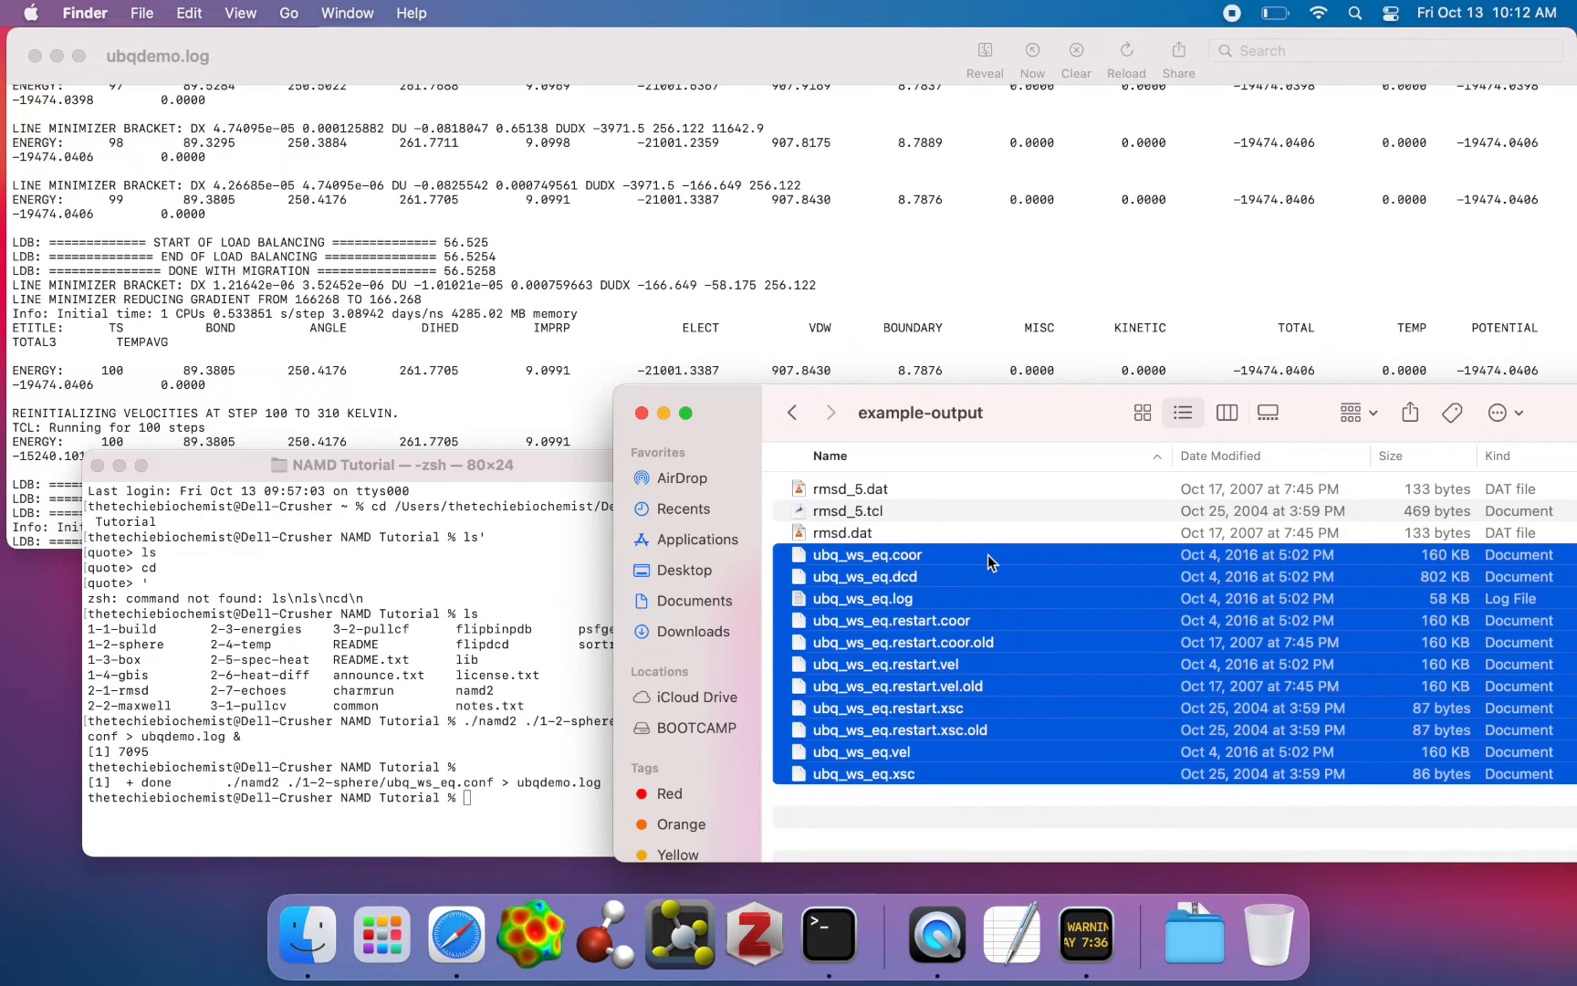
{"action": "left_click", "coordinate": [1006, 815]}
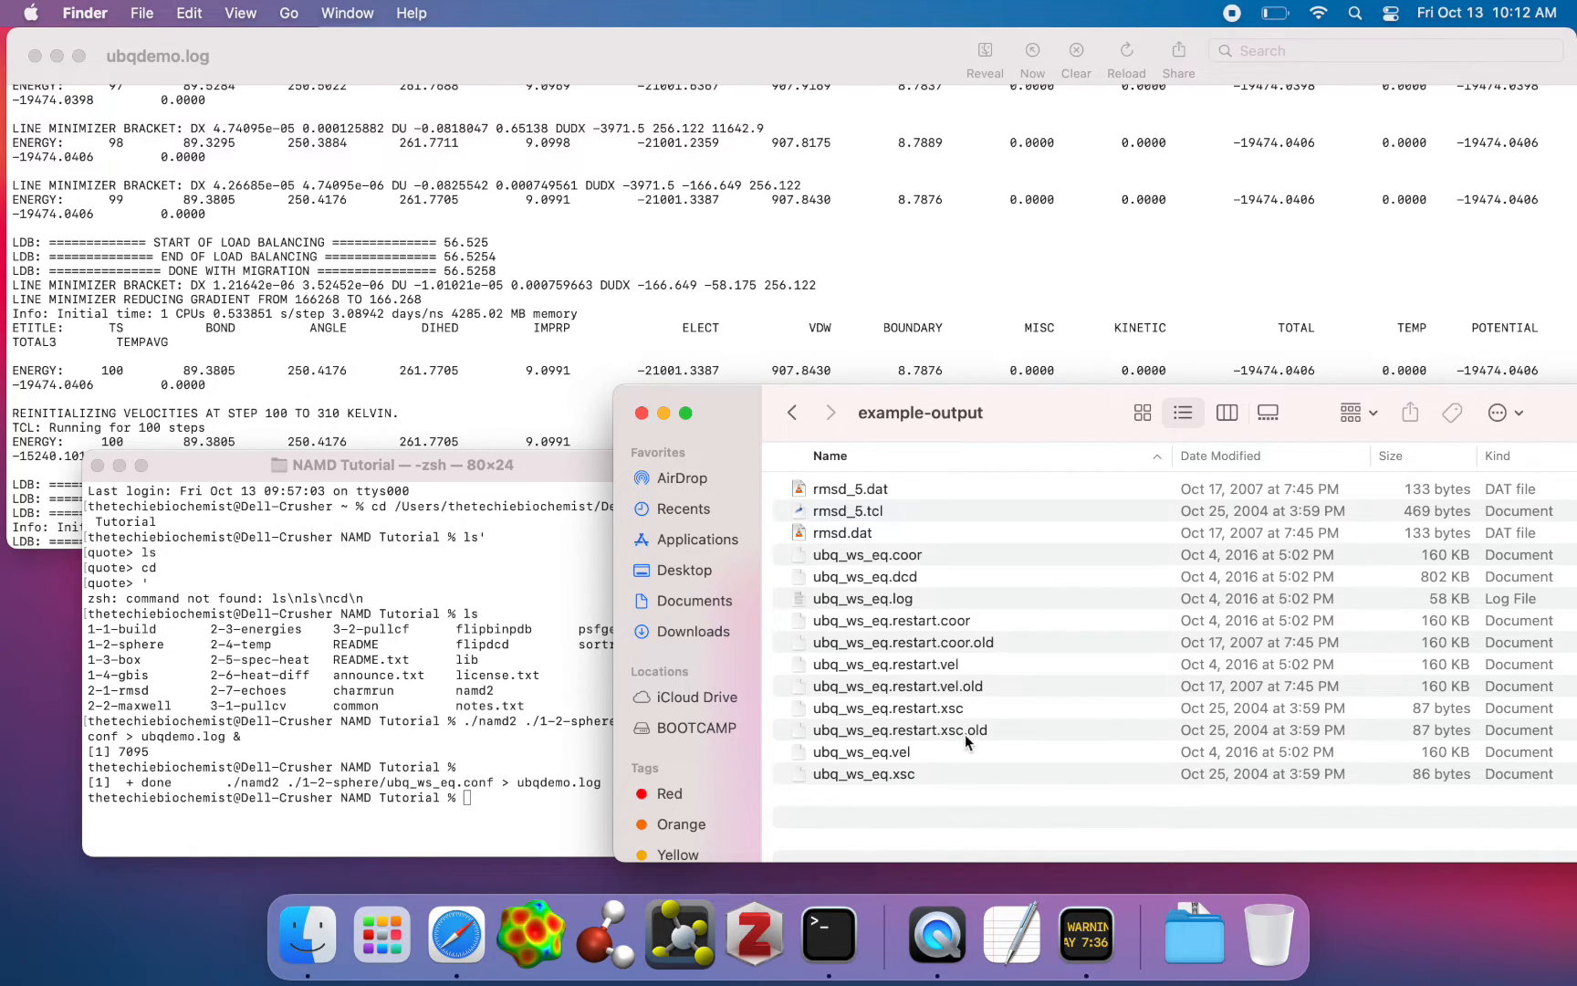
{"action": "mouse_move", "coordinate": [936, 829]}
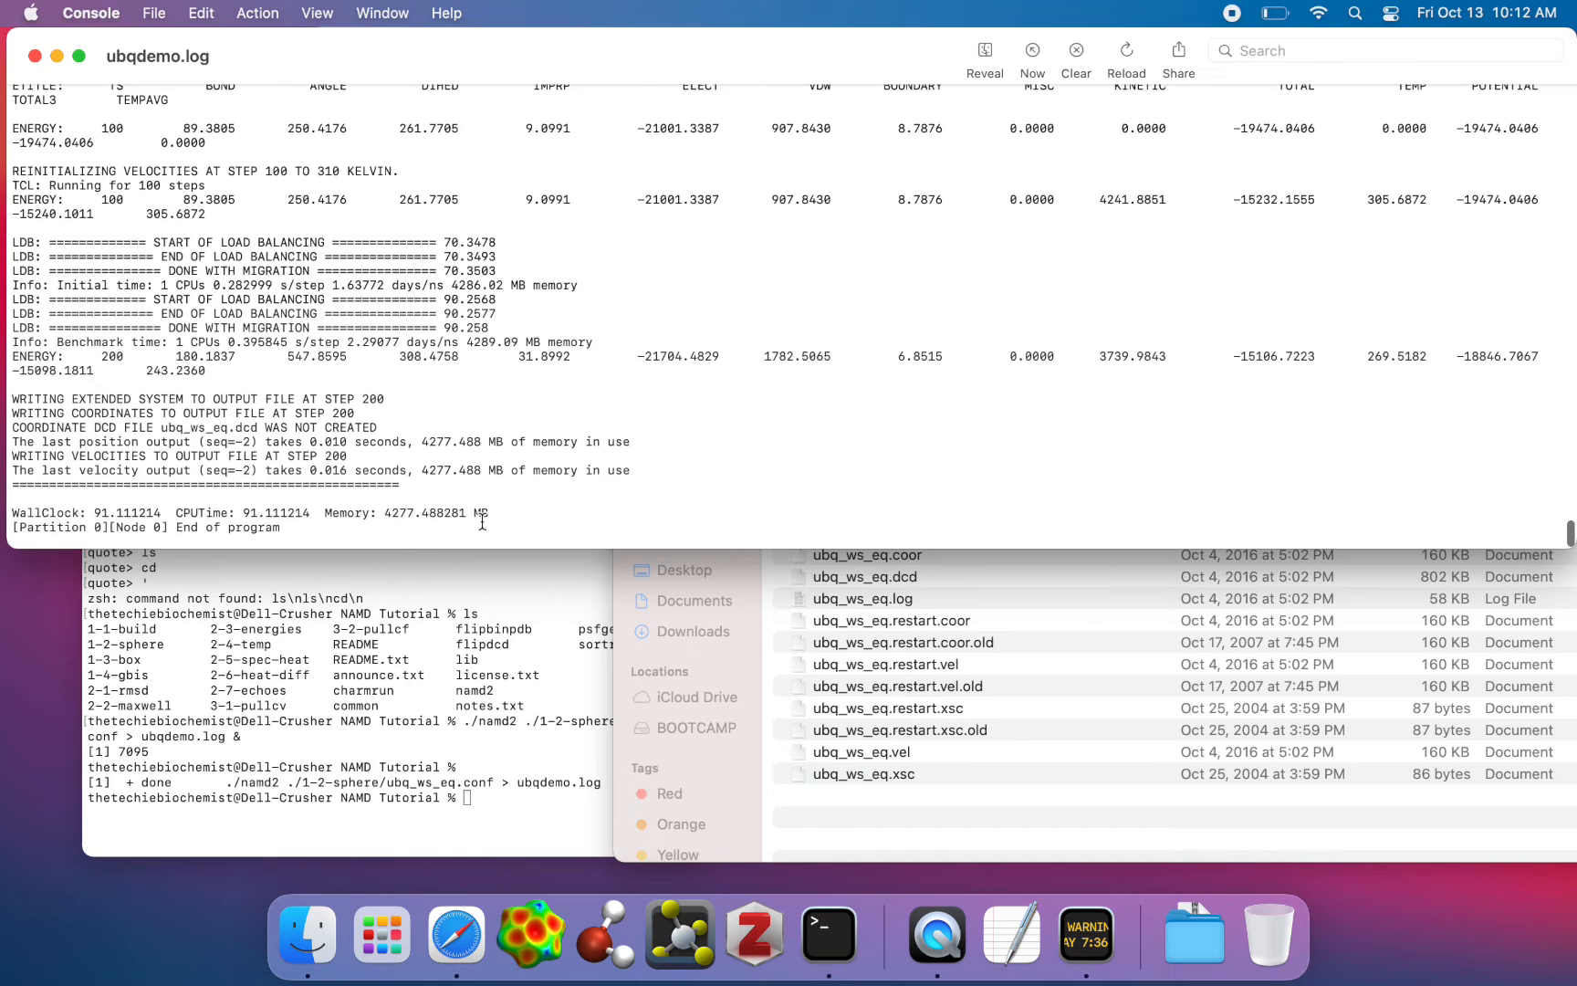
{"action": "mouse_move", "coordinate": [722, 734]}
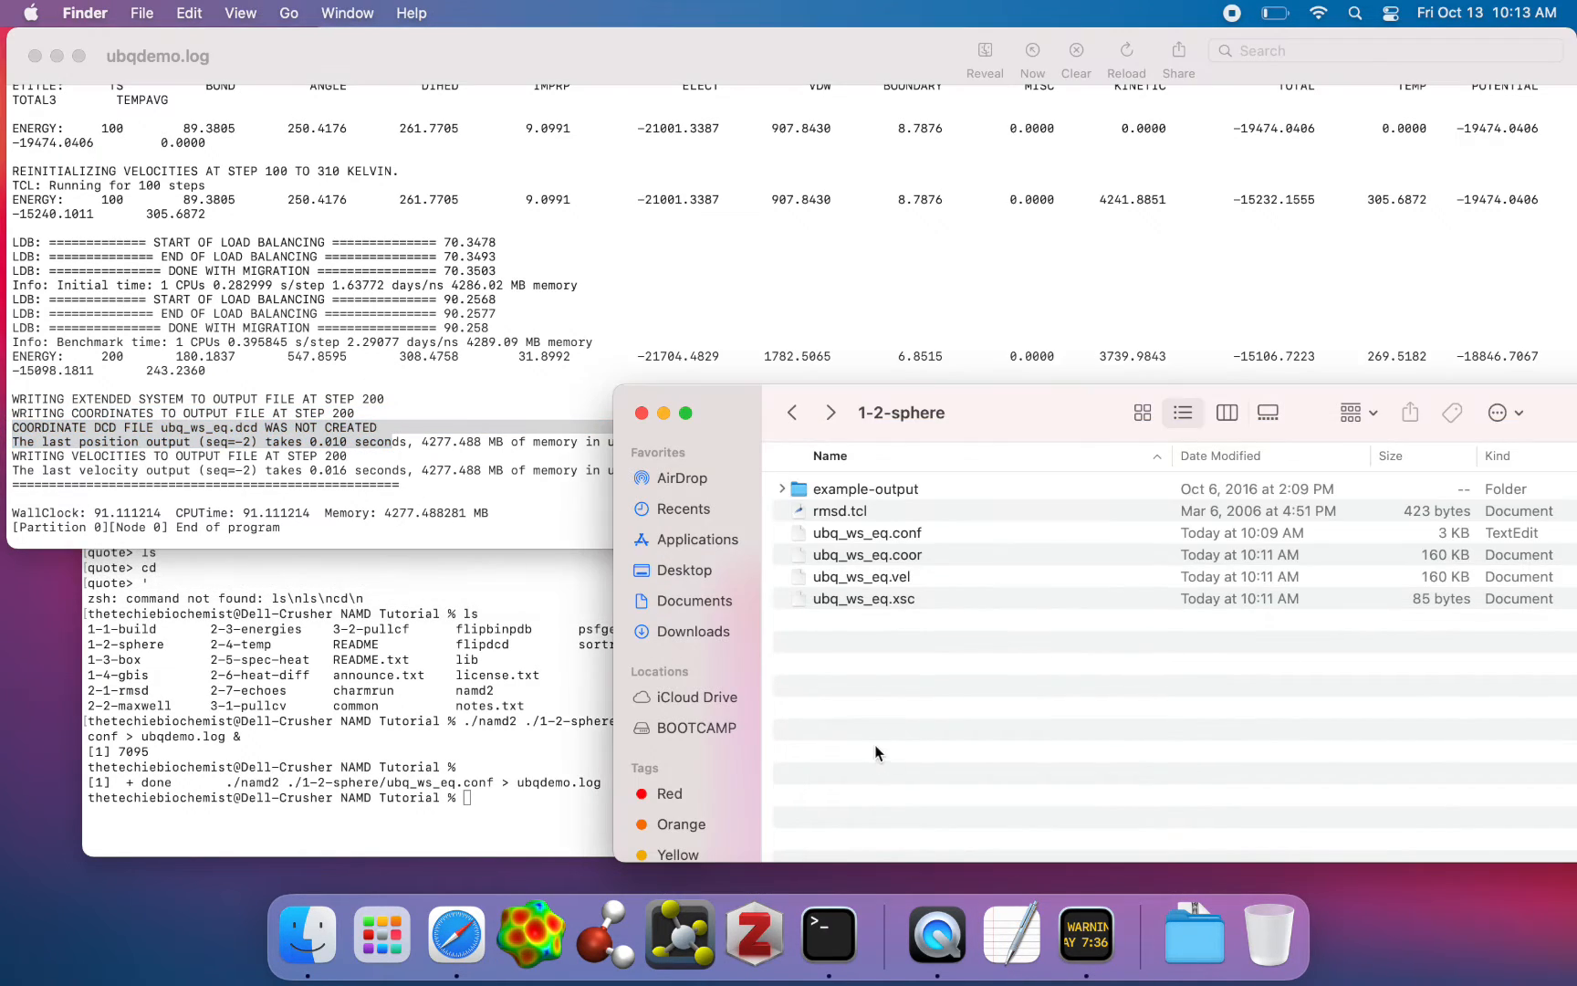
{"action": "mouse_move", "coordinate": [856, 652]}
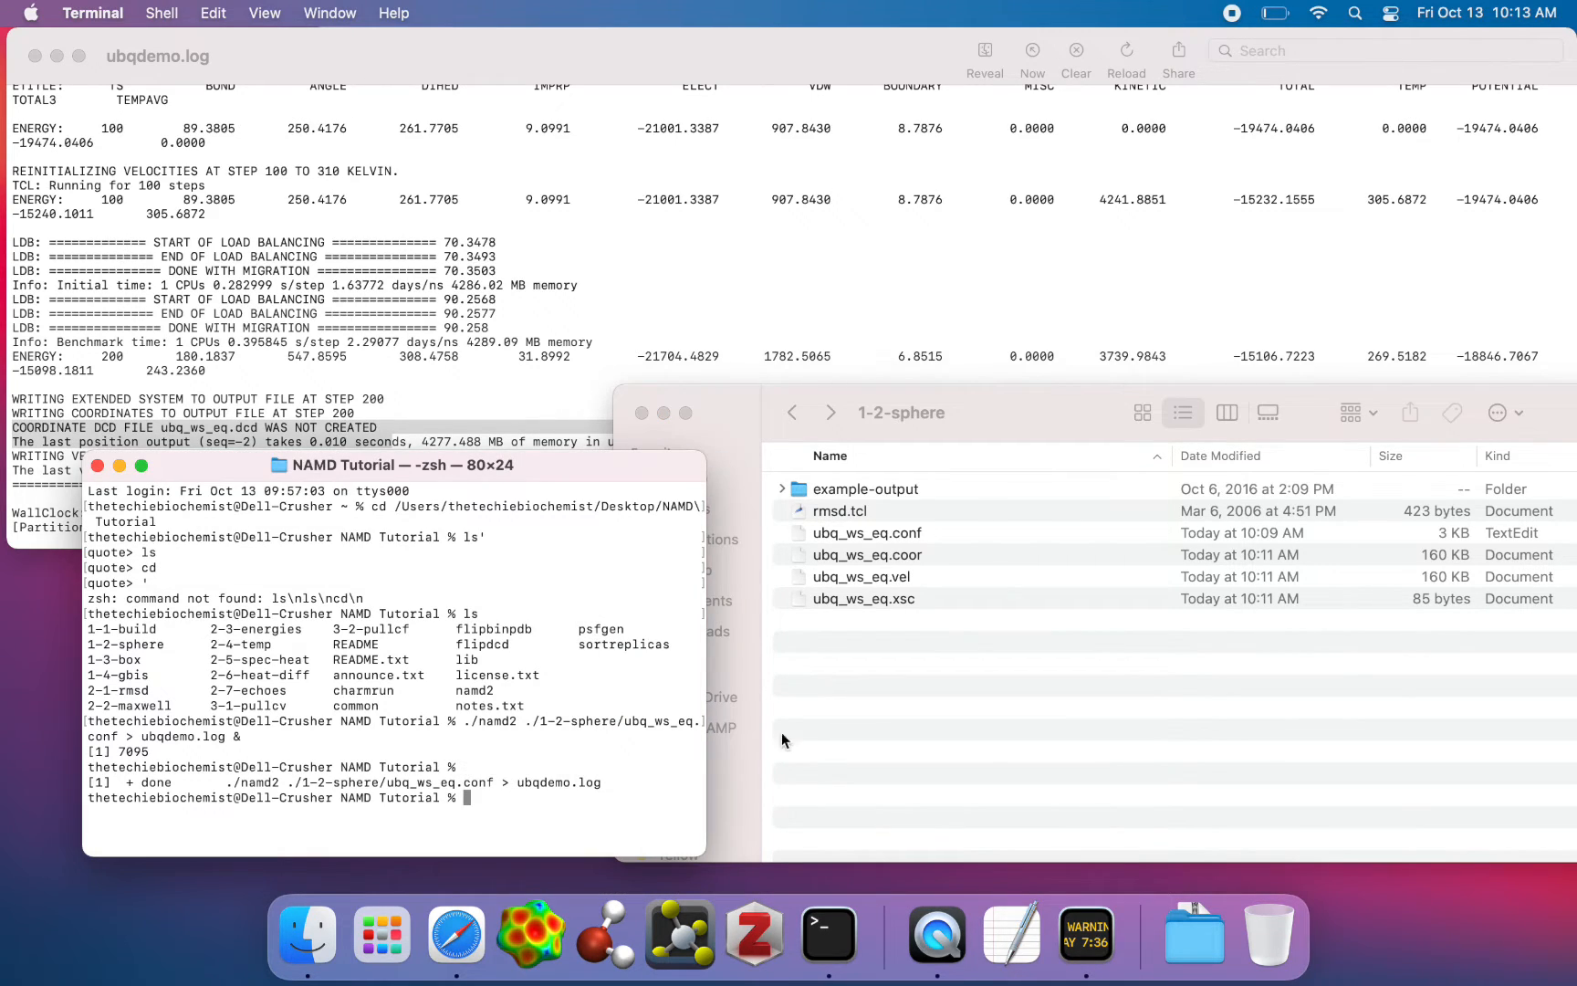
Select ubq_ws_eq.conf in the 1-2-sphere folder.
{"action": "left_click", "coordinate": [867, 532]}
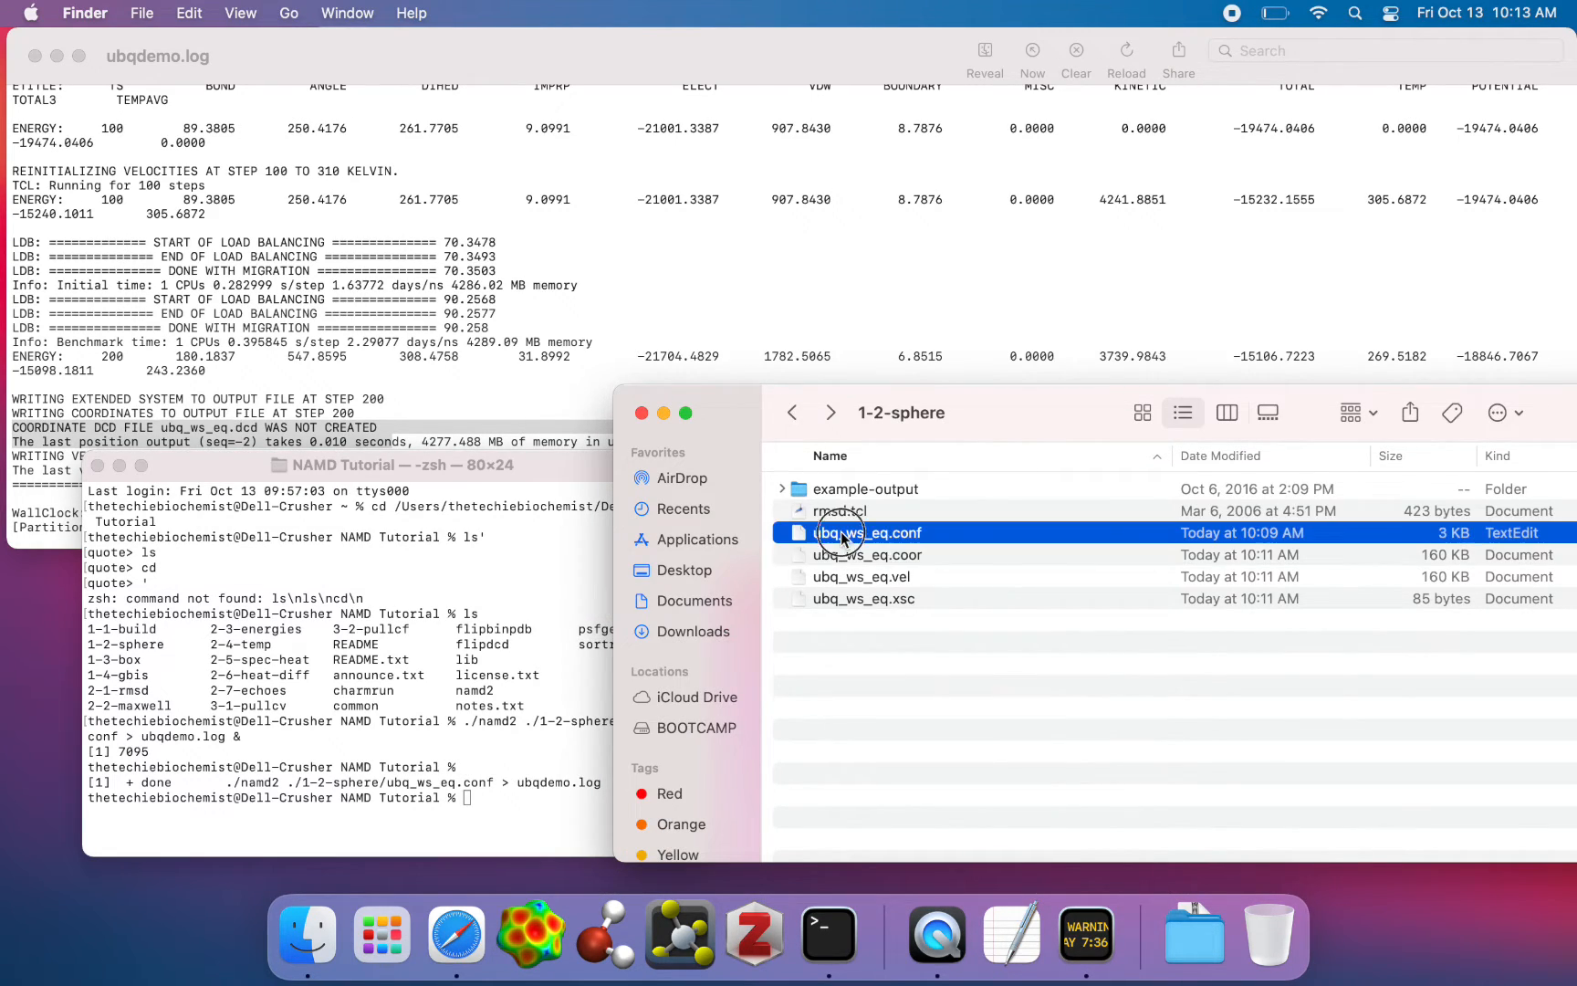
Open ubq_ws_eq.conf, change run to 500 steps, and close it.
{"action": "double_click", "coordinate": [865, 532]}
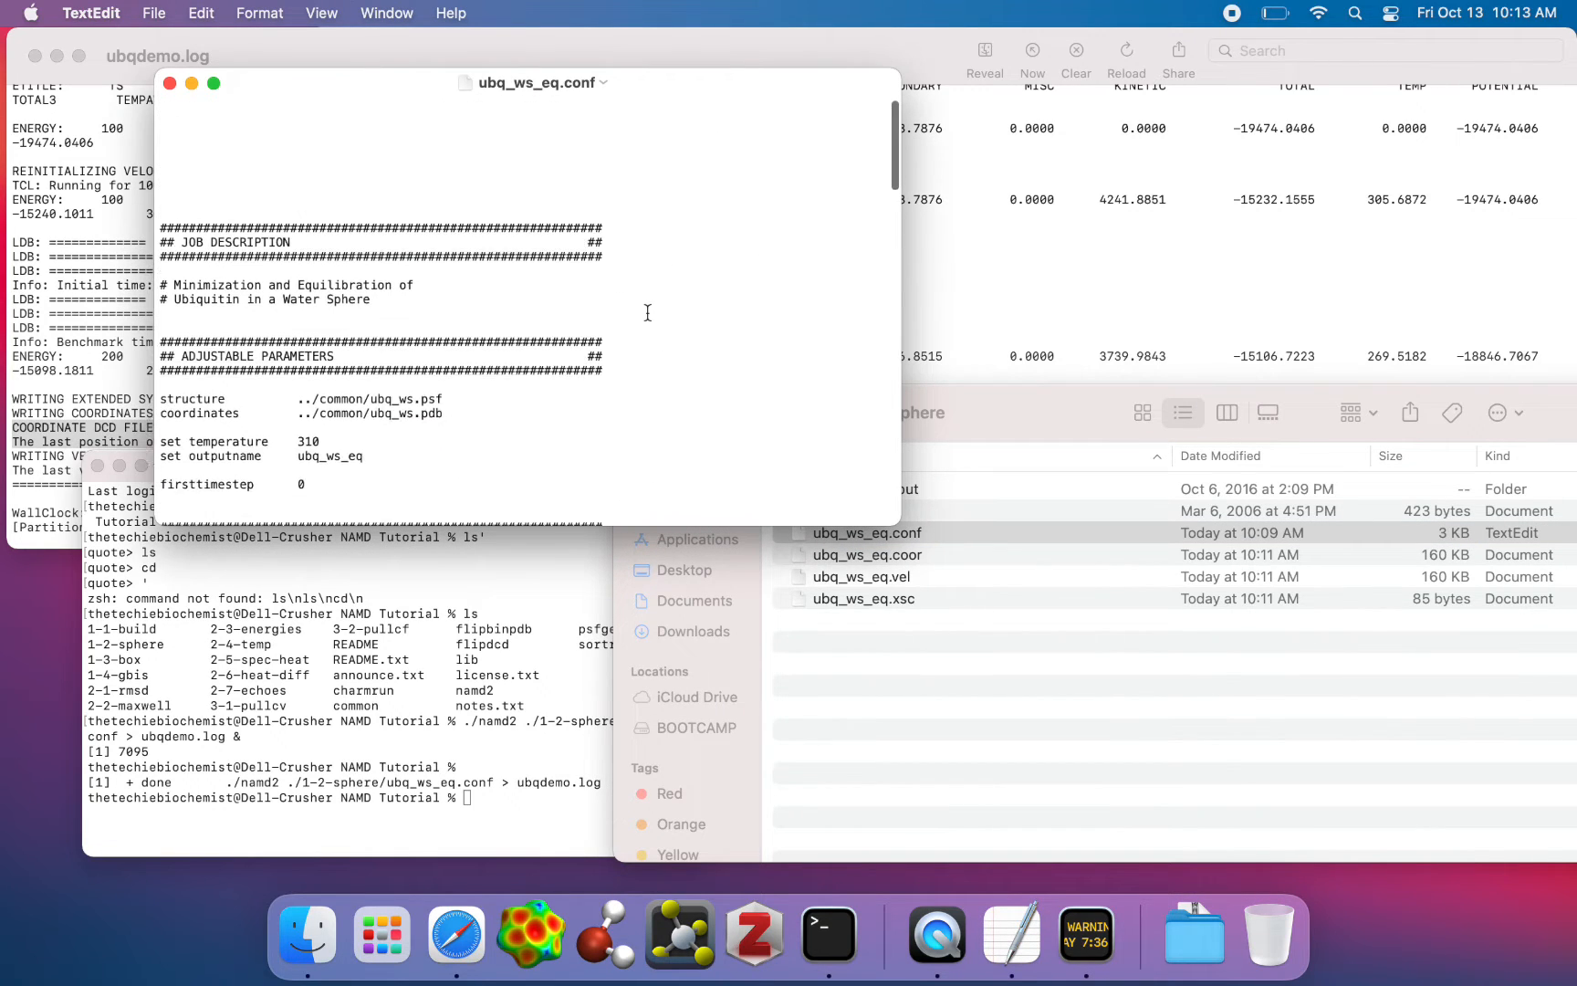
{"action": "scroll", "scroll_direction": "down", "scroll_amount": 3}
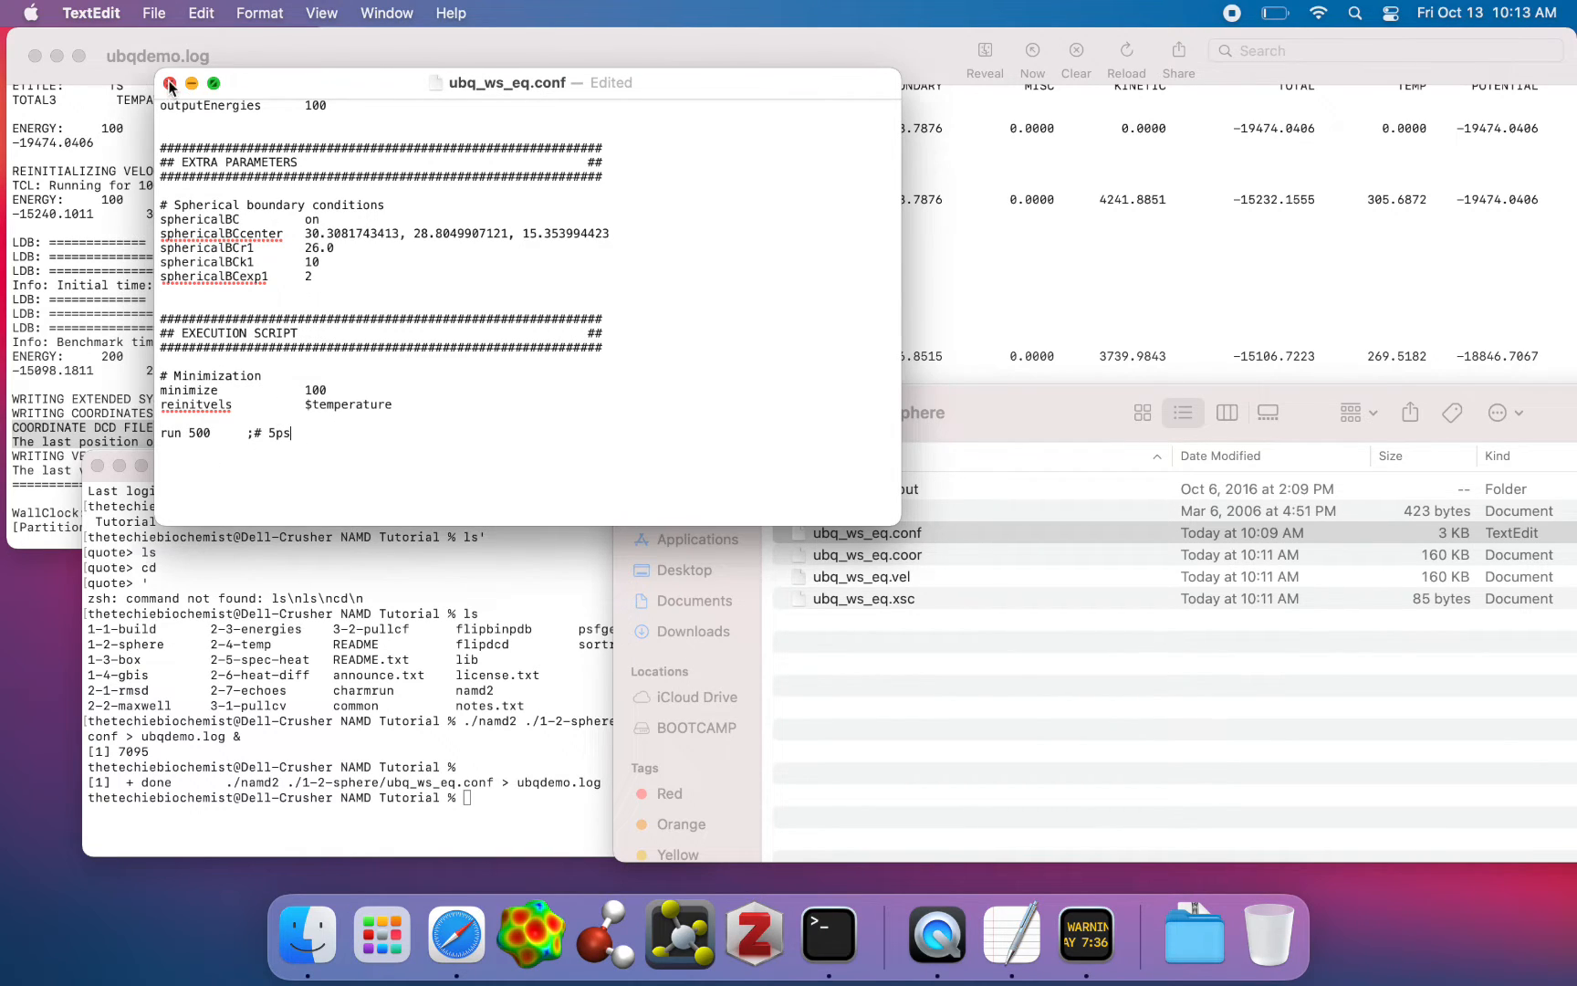
{"action": "left_click", "coordinate": [170, 82]}
{"action": "type", "text": "./namd2 ./1-2-sphere/ubq_ws_eq.conf > ubqdemo.log &"}
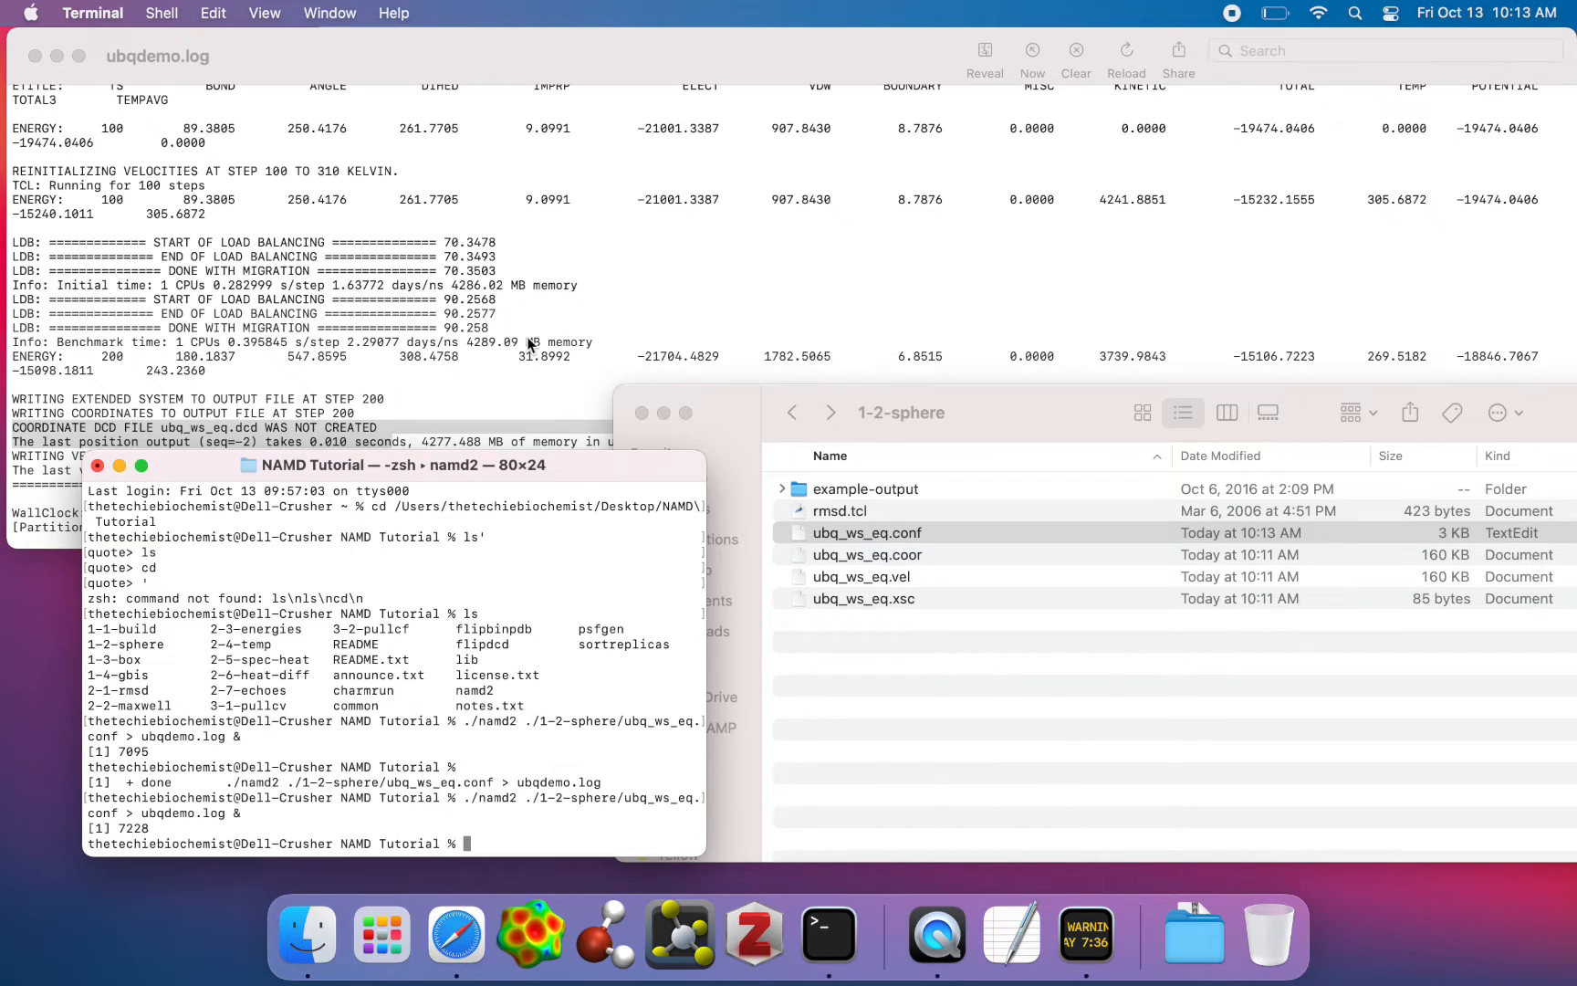
{"action": "mouse_move", "coordinate": [508, 265]}
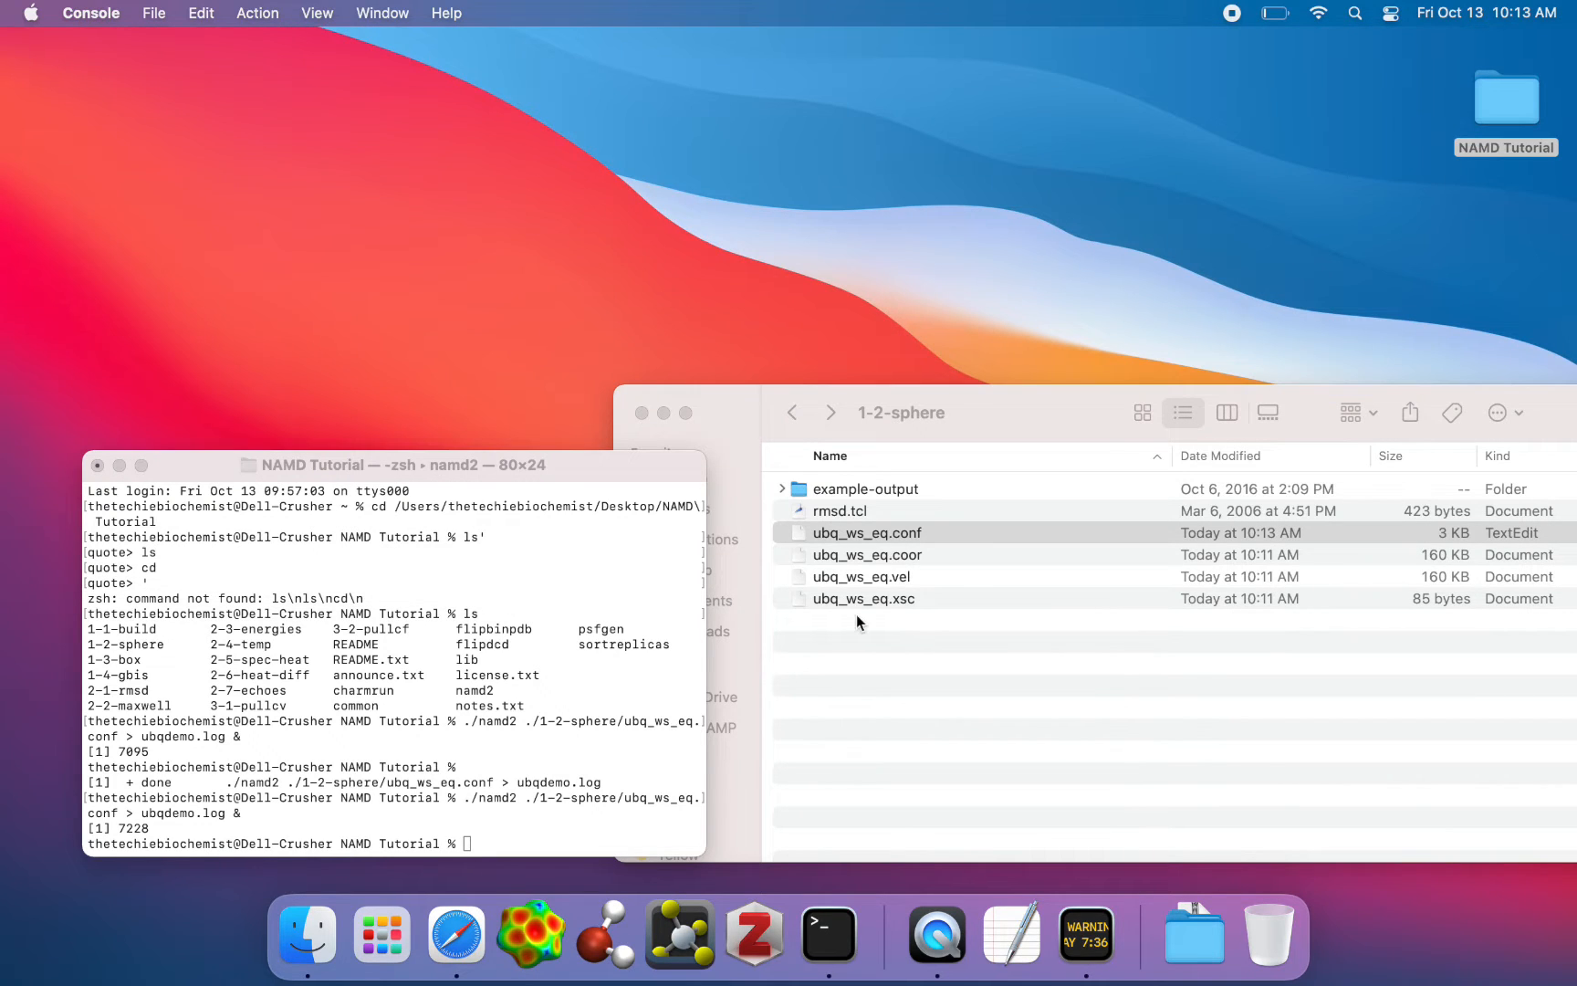
Go back to the NAMD Tutorial folder in Finder, where ubqdemo.log now reads 14 KB.
{"action": "left_click", "coordinate": [794, 413]}
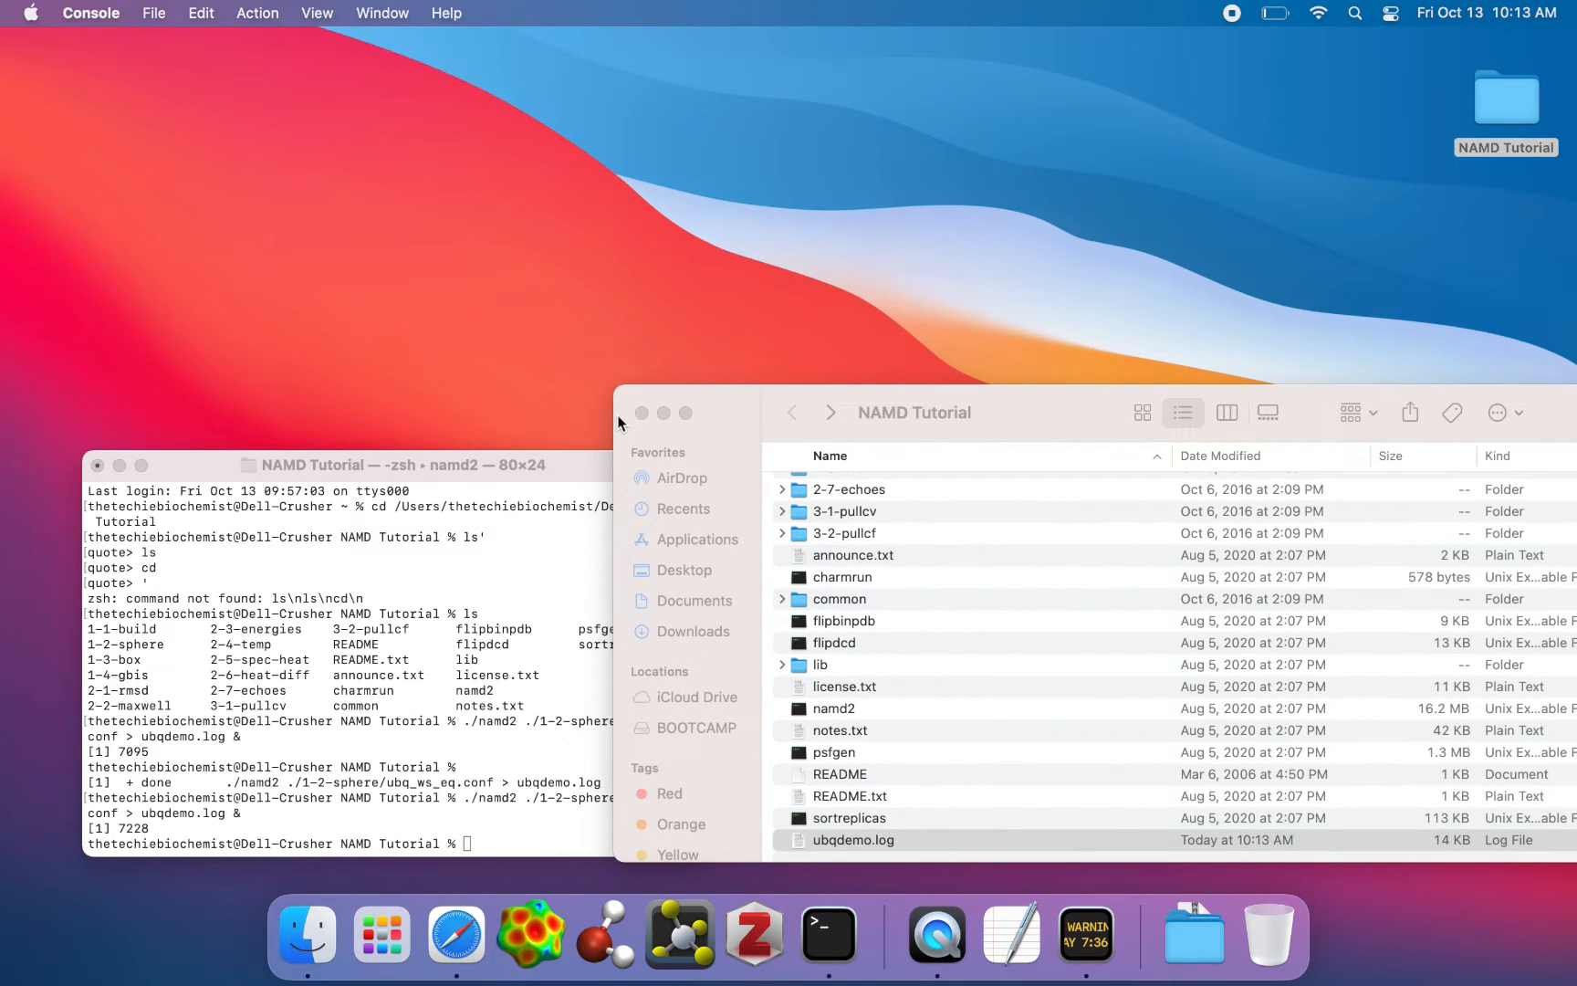
Open ubqdemo.log in Console and follow the minimization energies past step 37.
{"action": "double_click", "coordinate": [855, 840]}
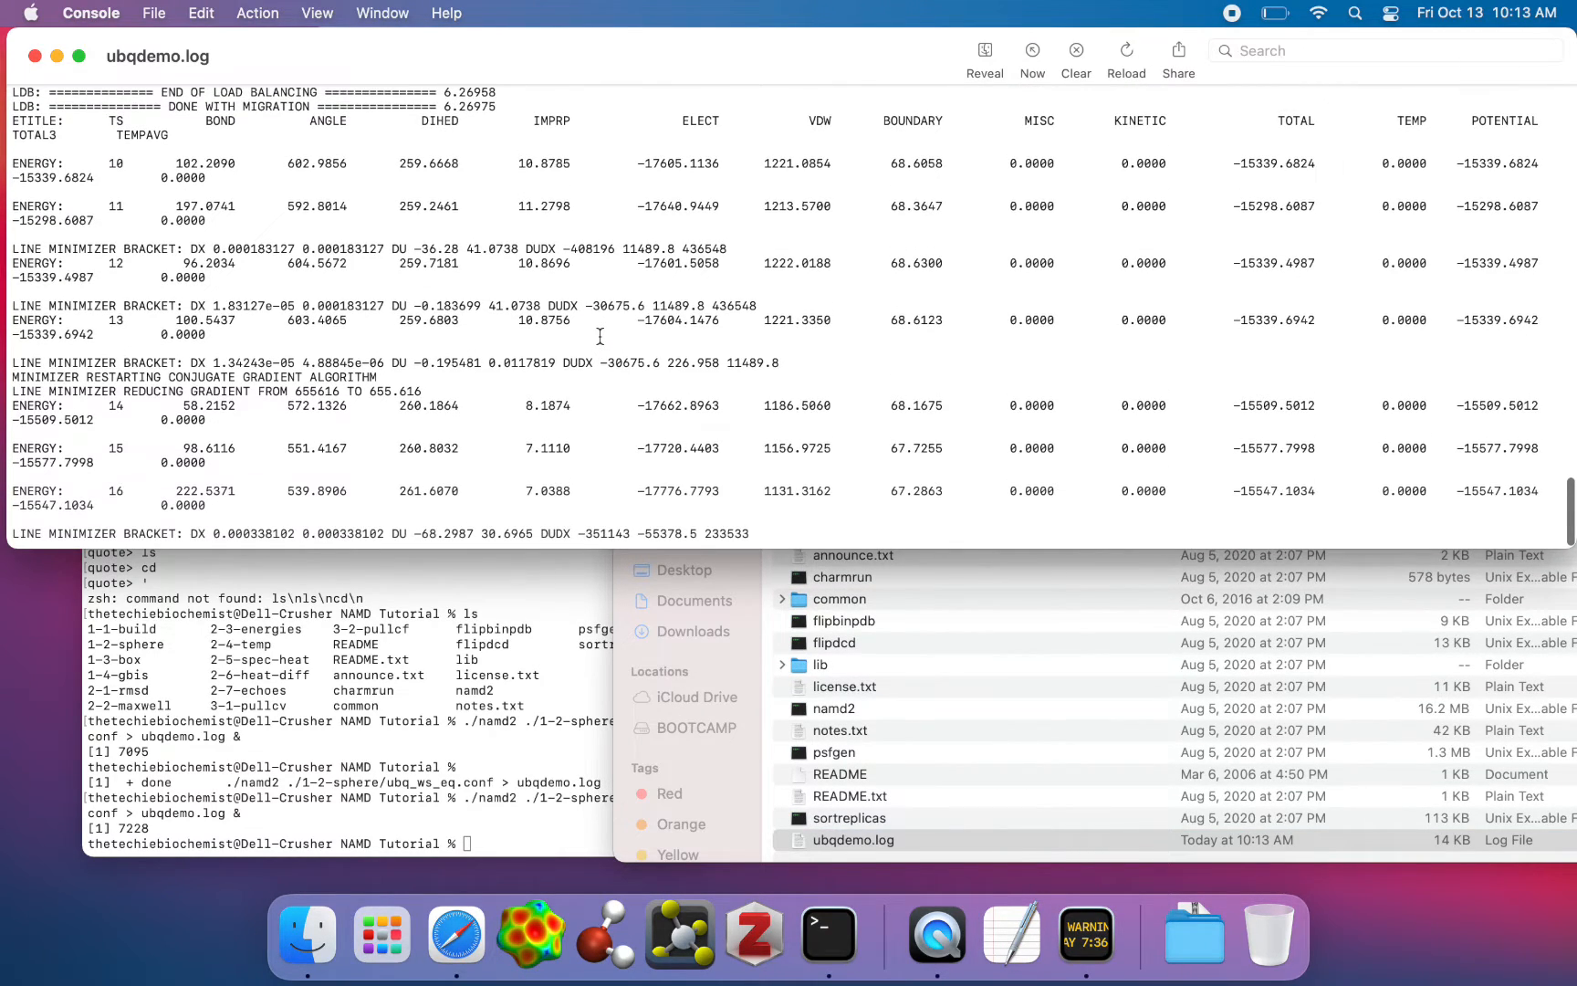
{"action": "scroll", "scroll_direction": "up", "scroll_amount": 3}
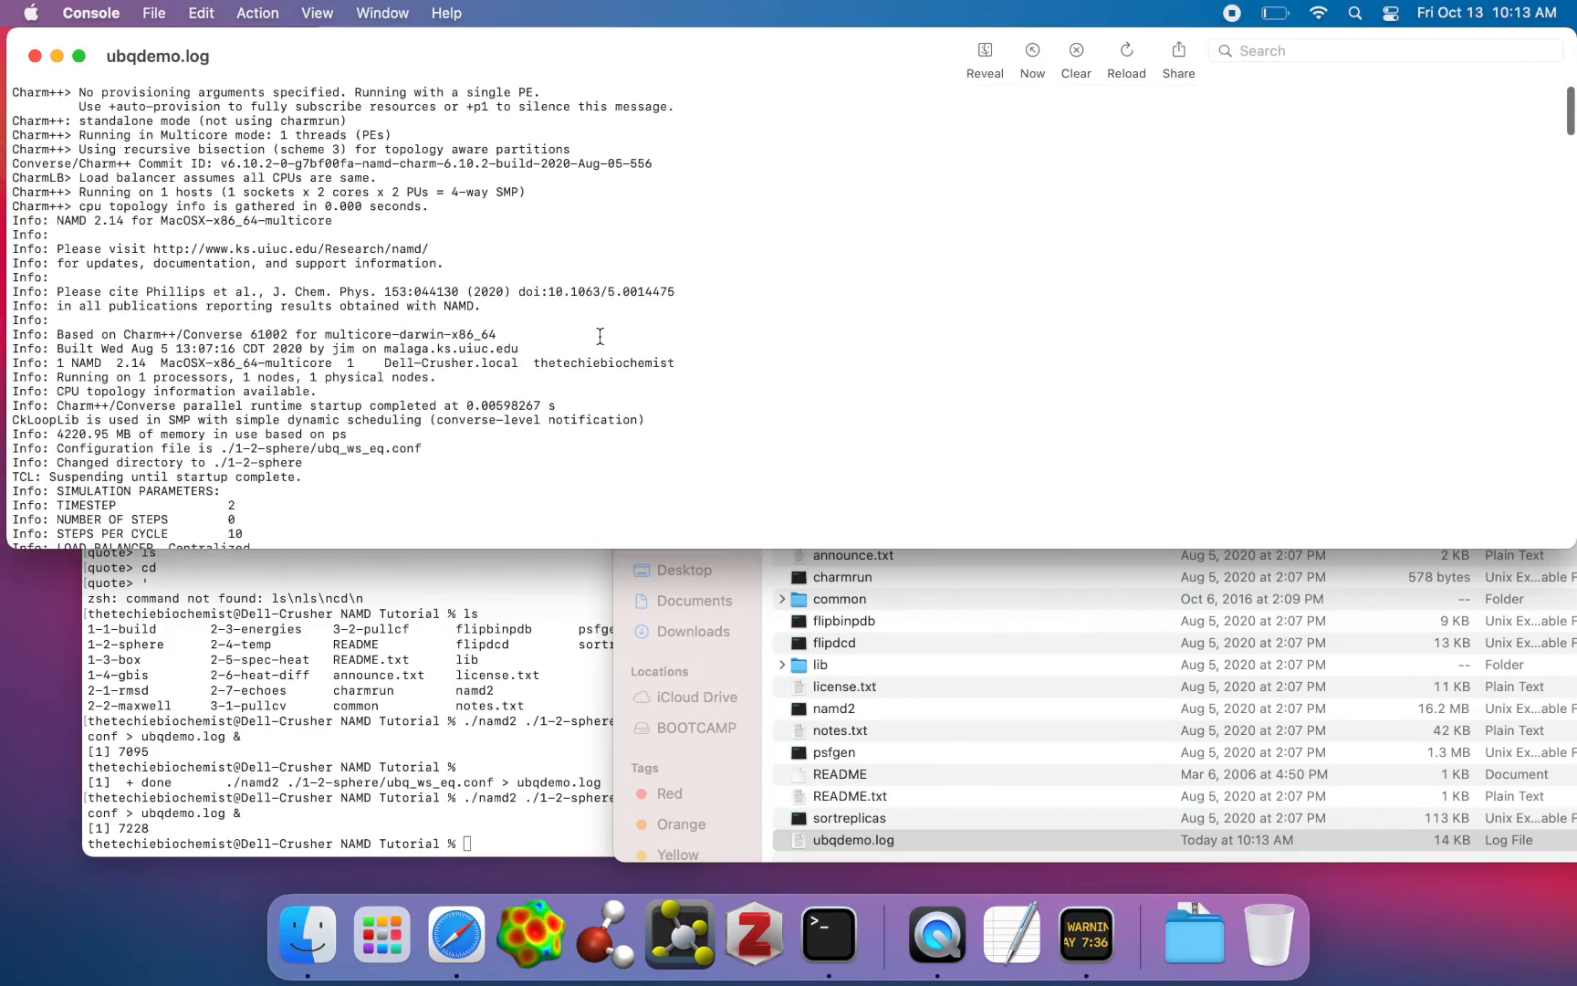
{"action": "scroll", "scroll_direction": "down", "scroll_amount": 3}
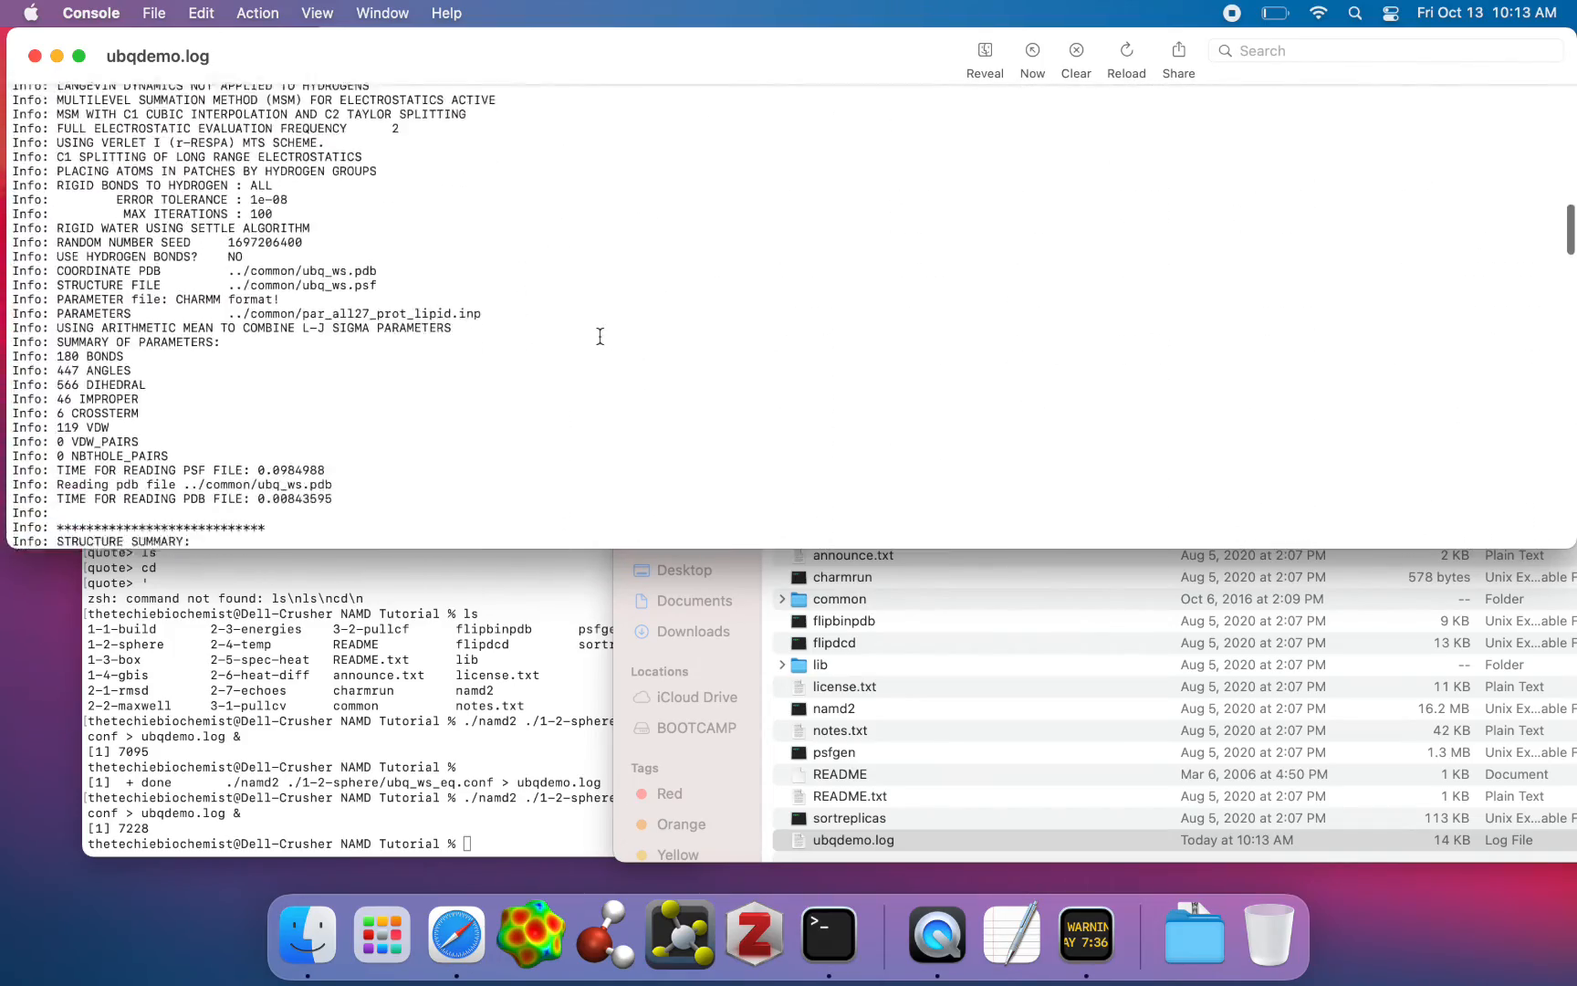
{"action": "scroll", "scroll_direction": "down", "scroll_amount": 3}
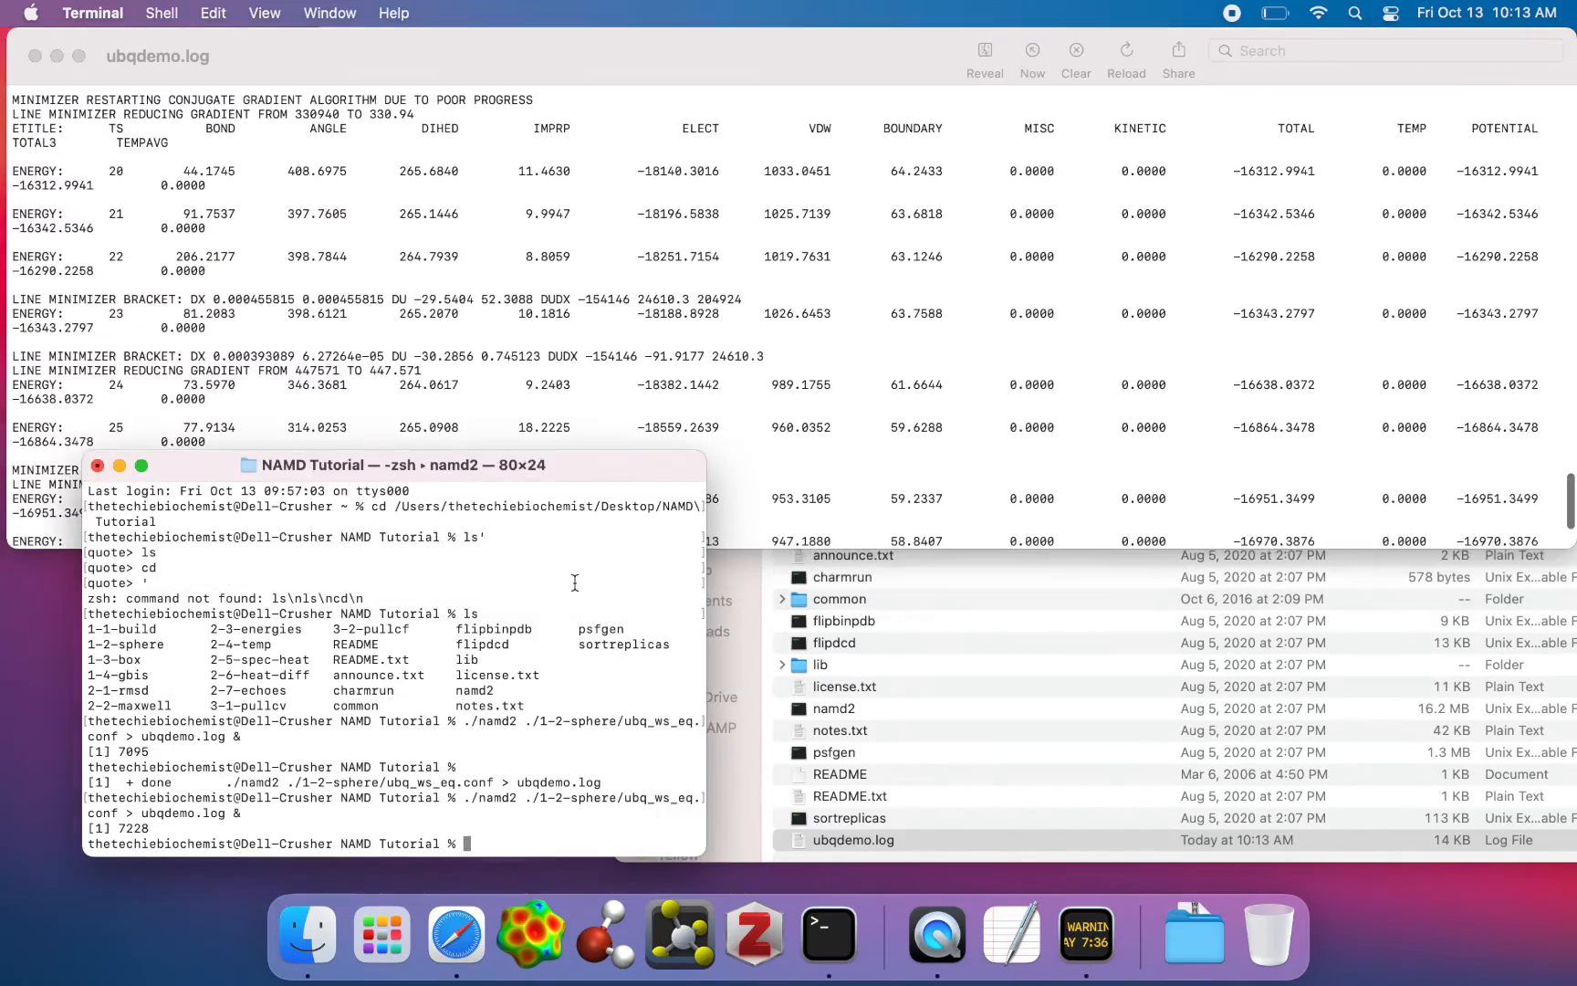
{"action": "left_click", "coordinate": [845, 686]}
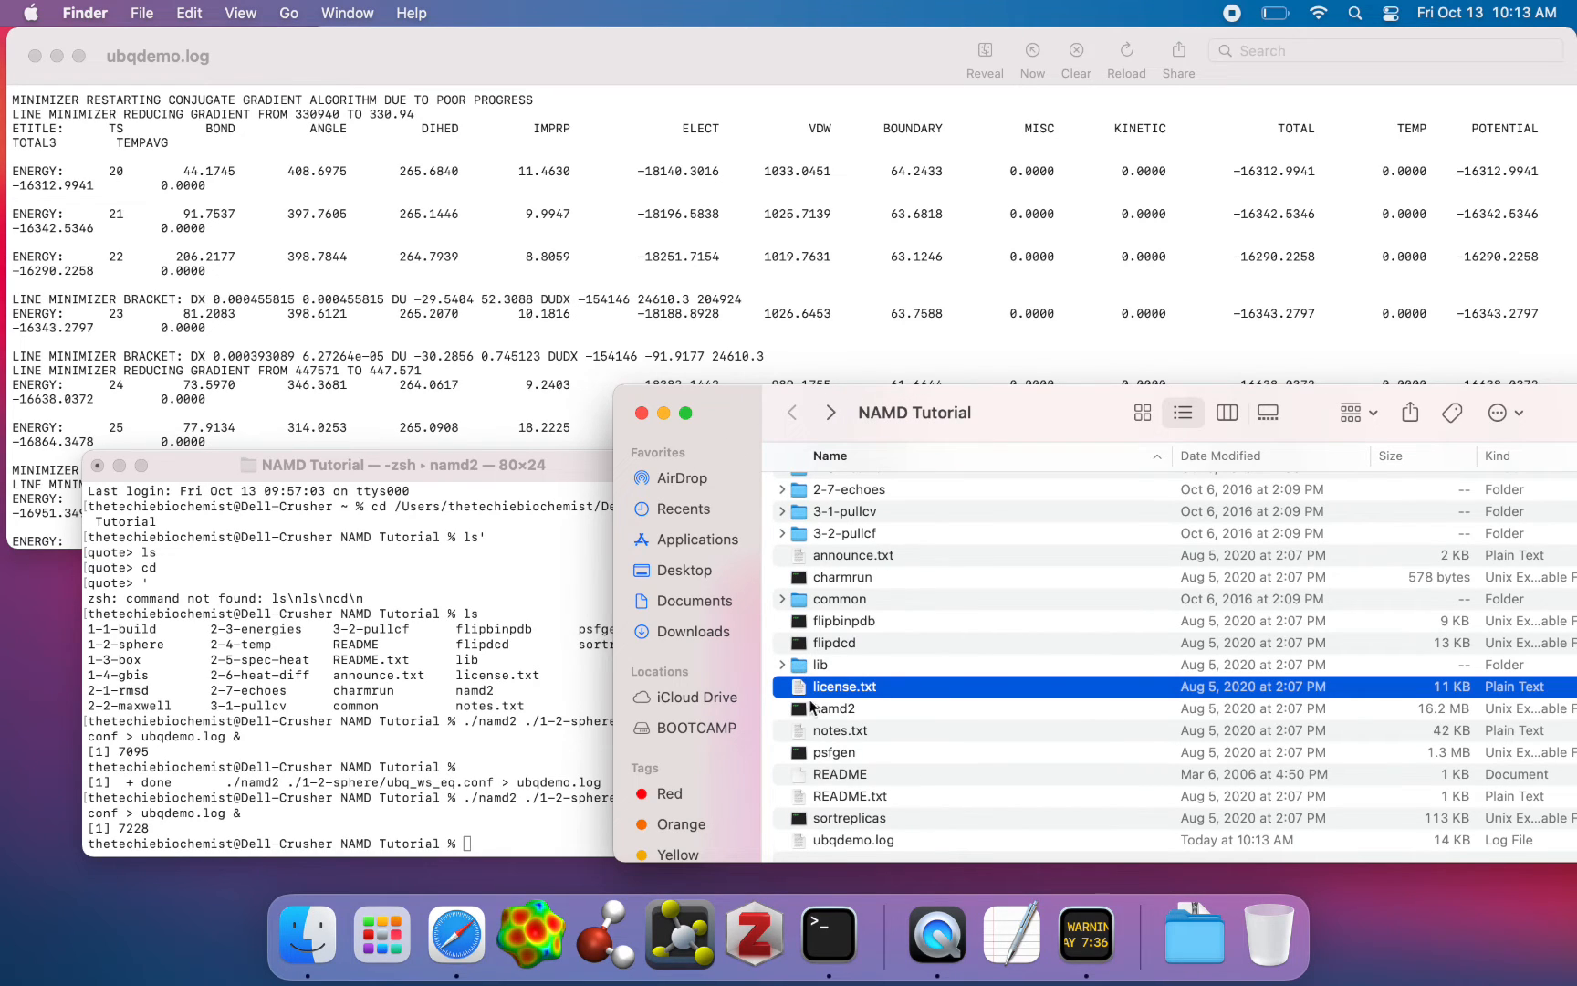
{"action": "mouse_move", "coordinate": [672, 275]}
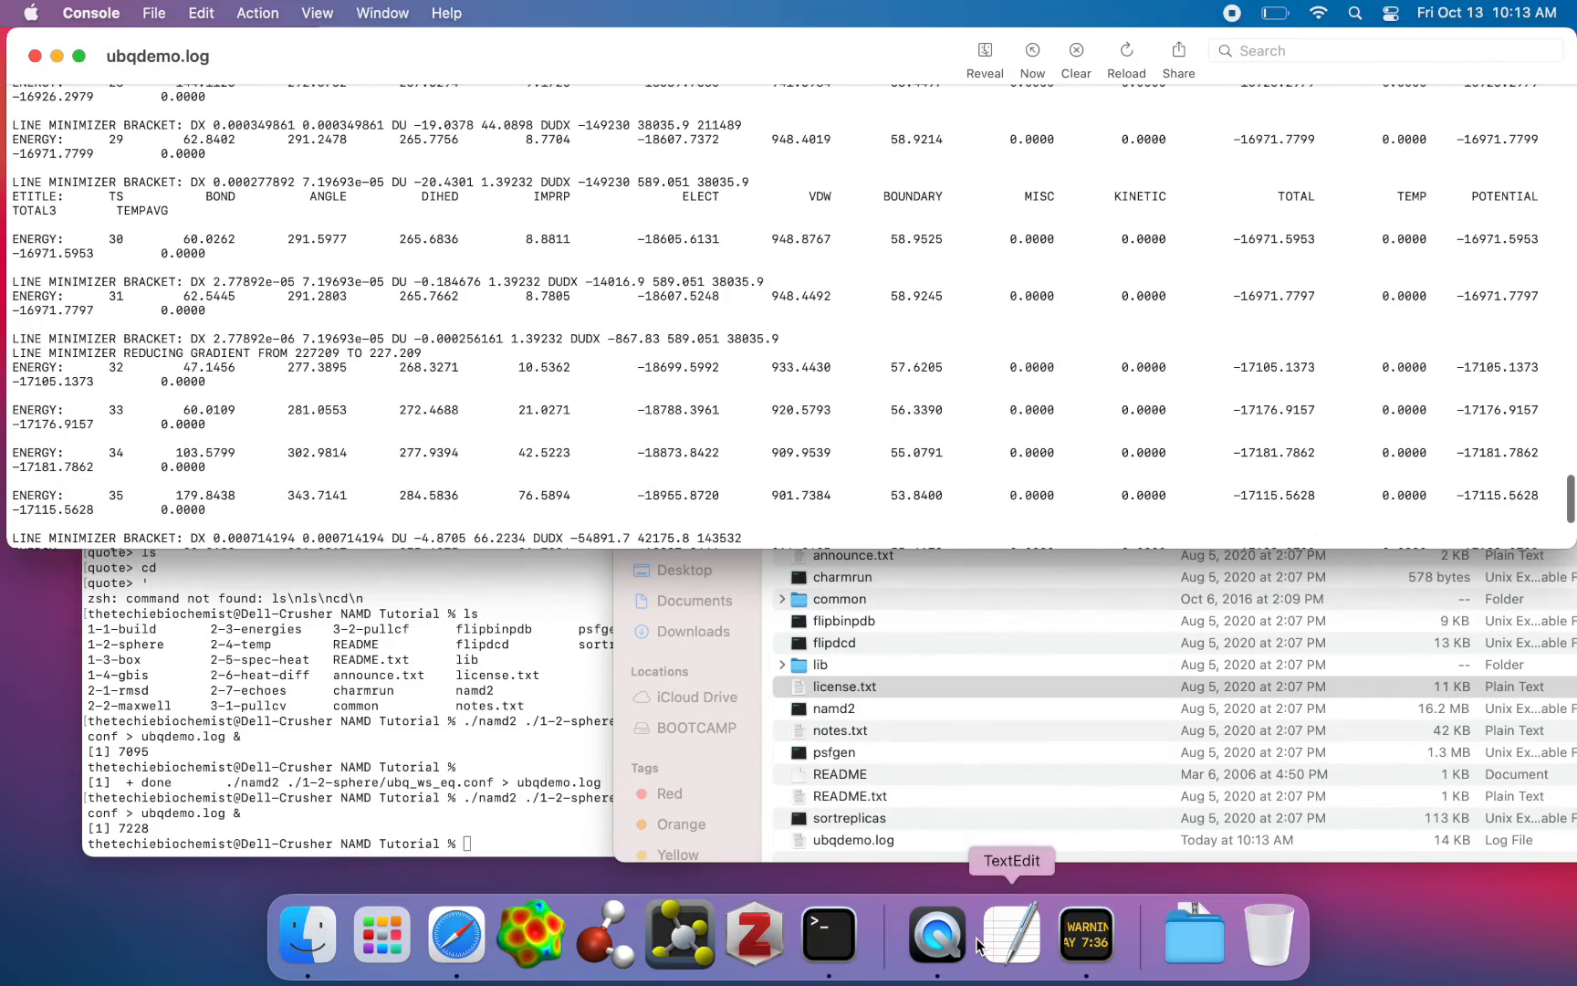
{"action": "left_click", "coordinate": [936, 934]}
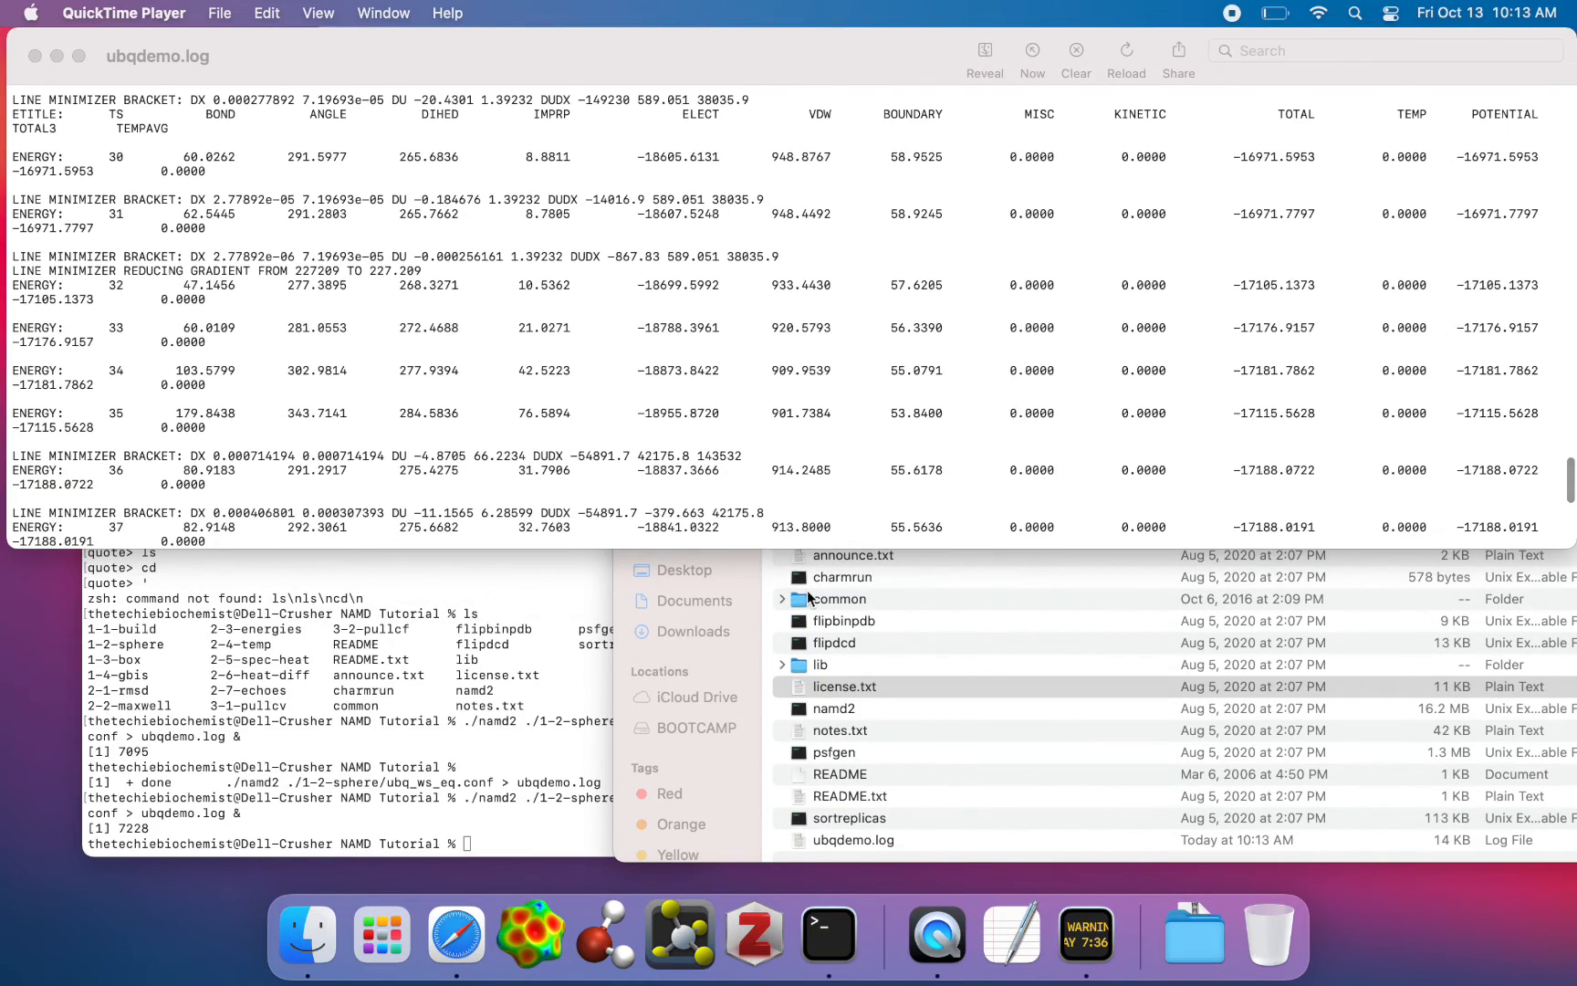
{"action": "scroll", "scroll_direction": "up", "scroll_amount": 3}
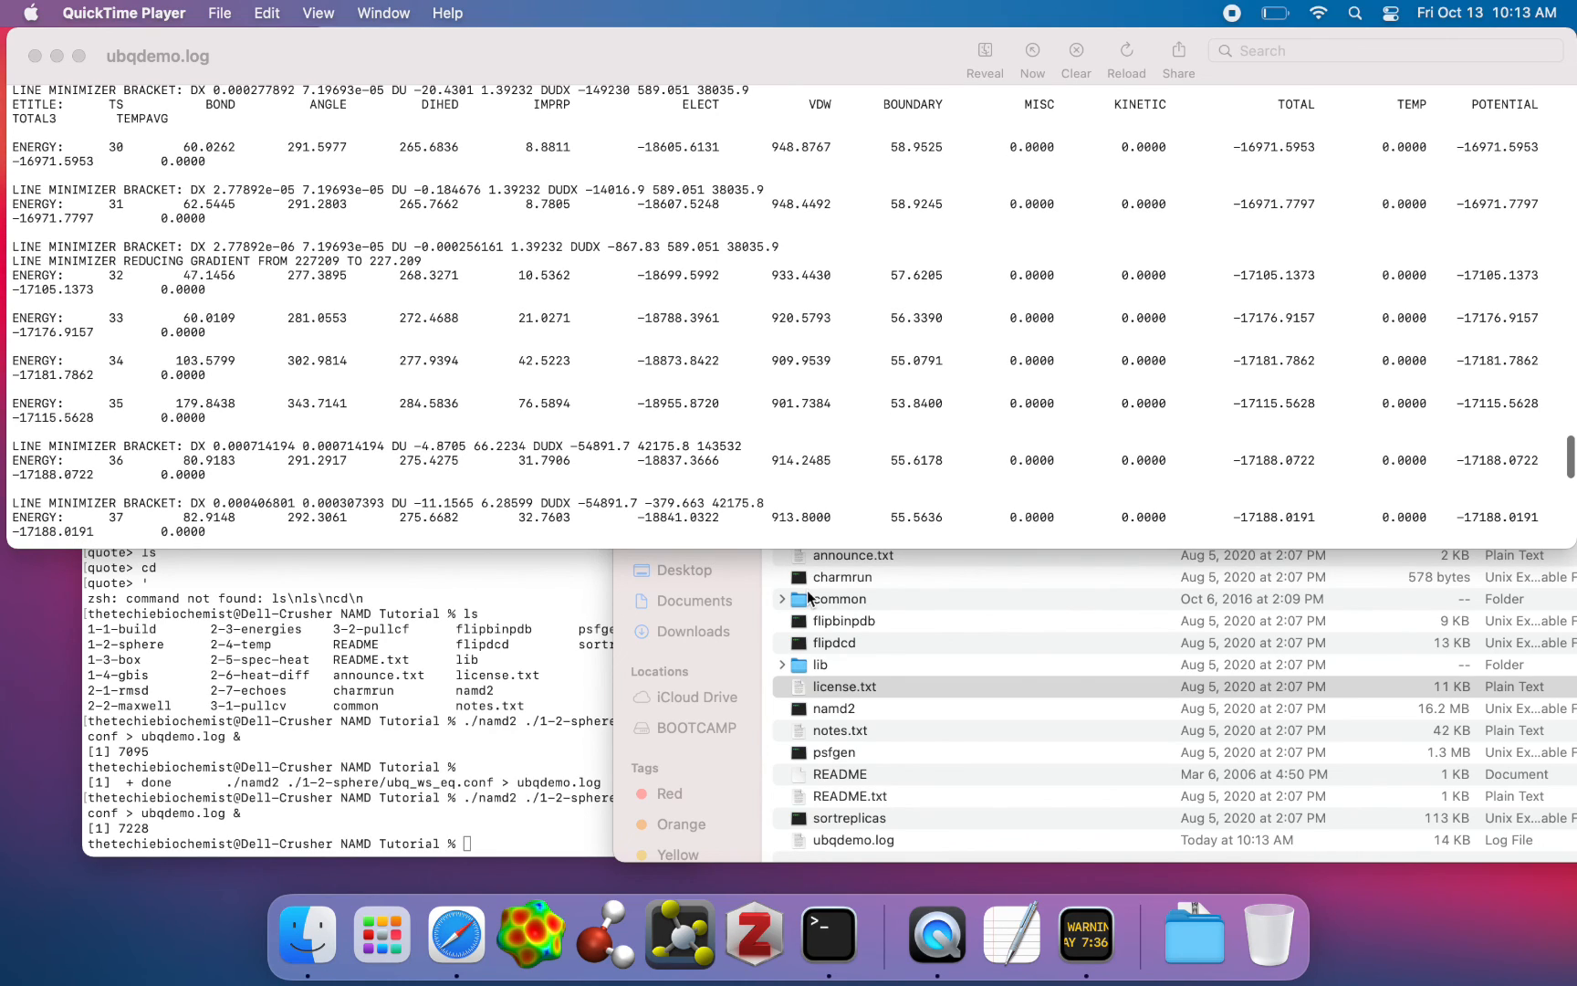